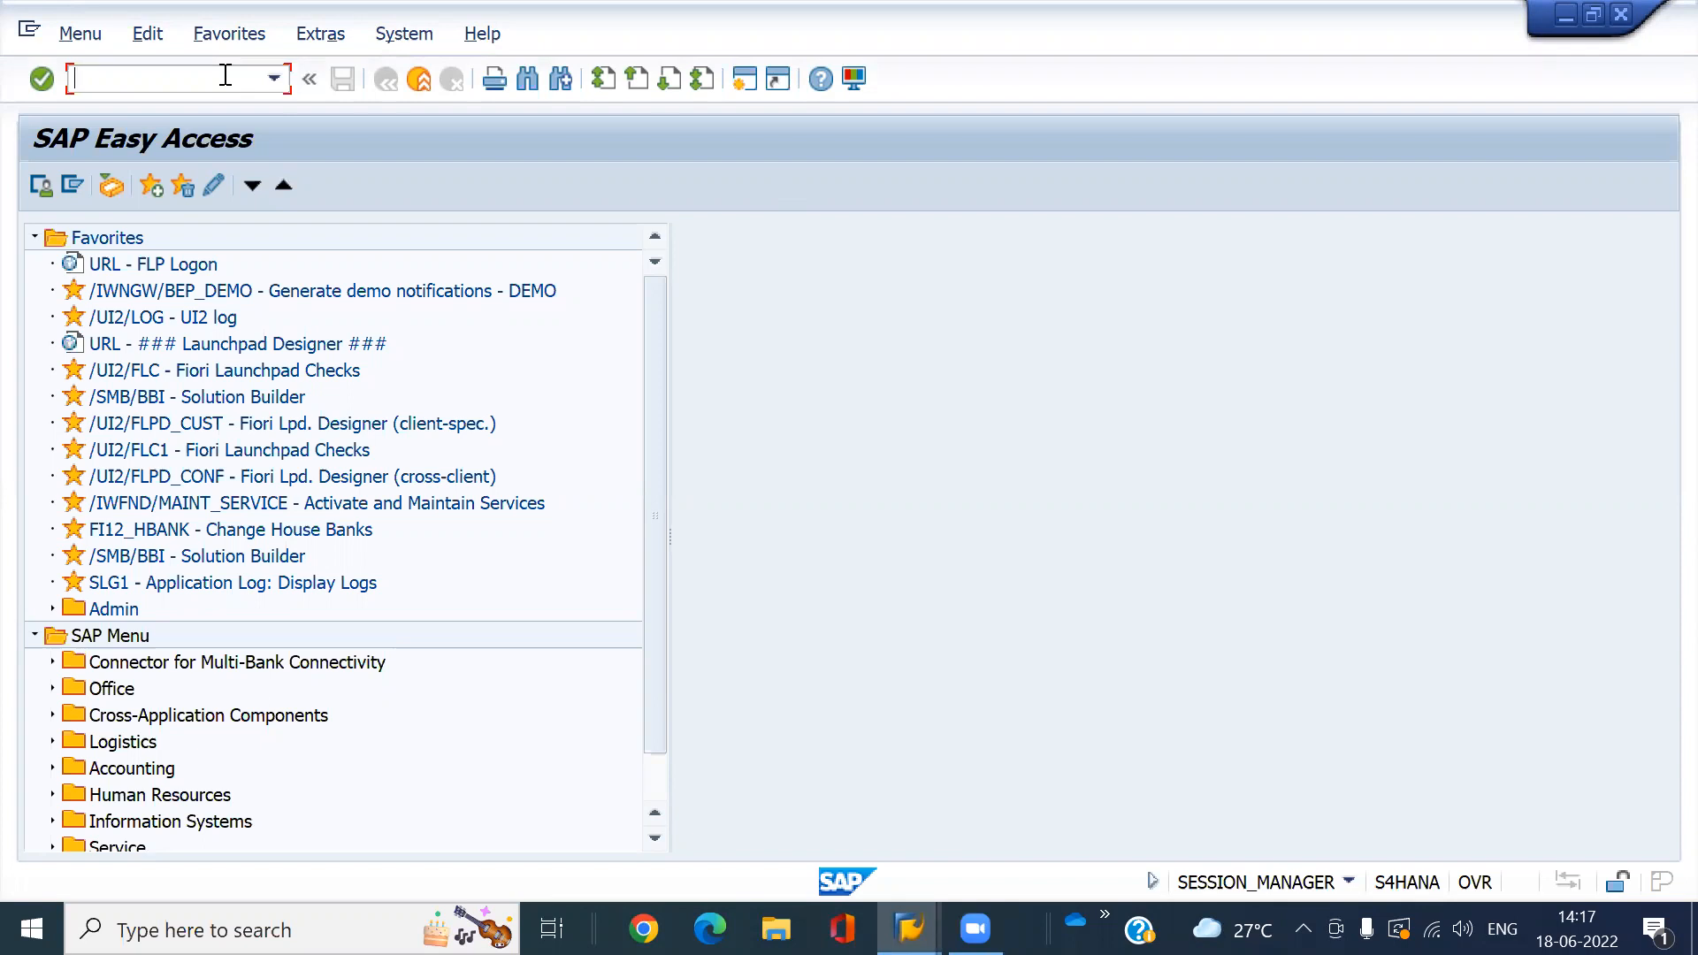
text(se1)
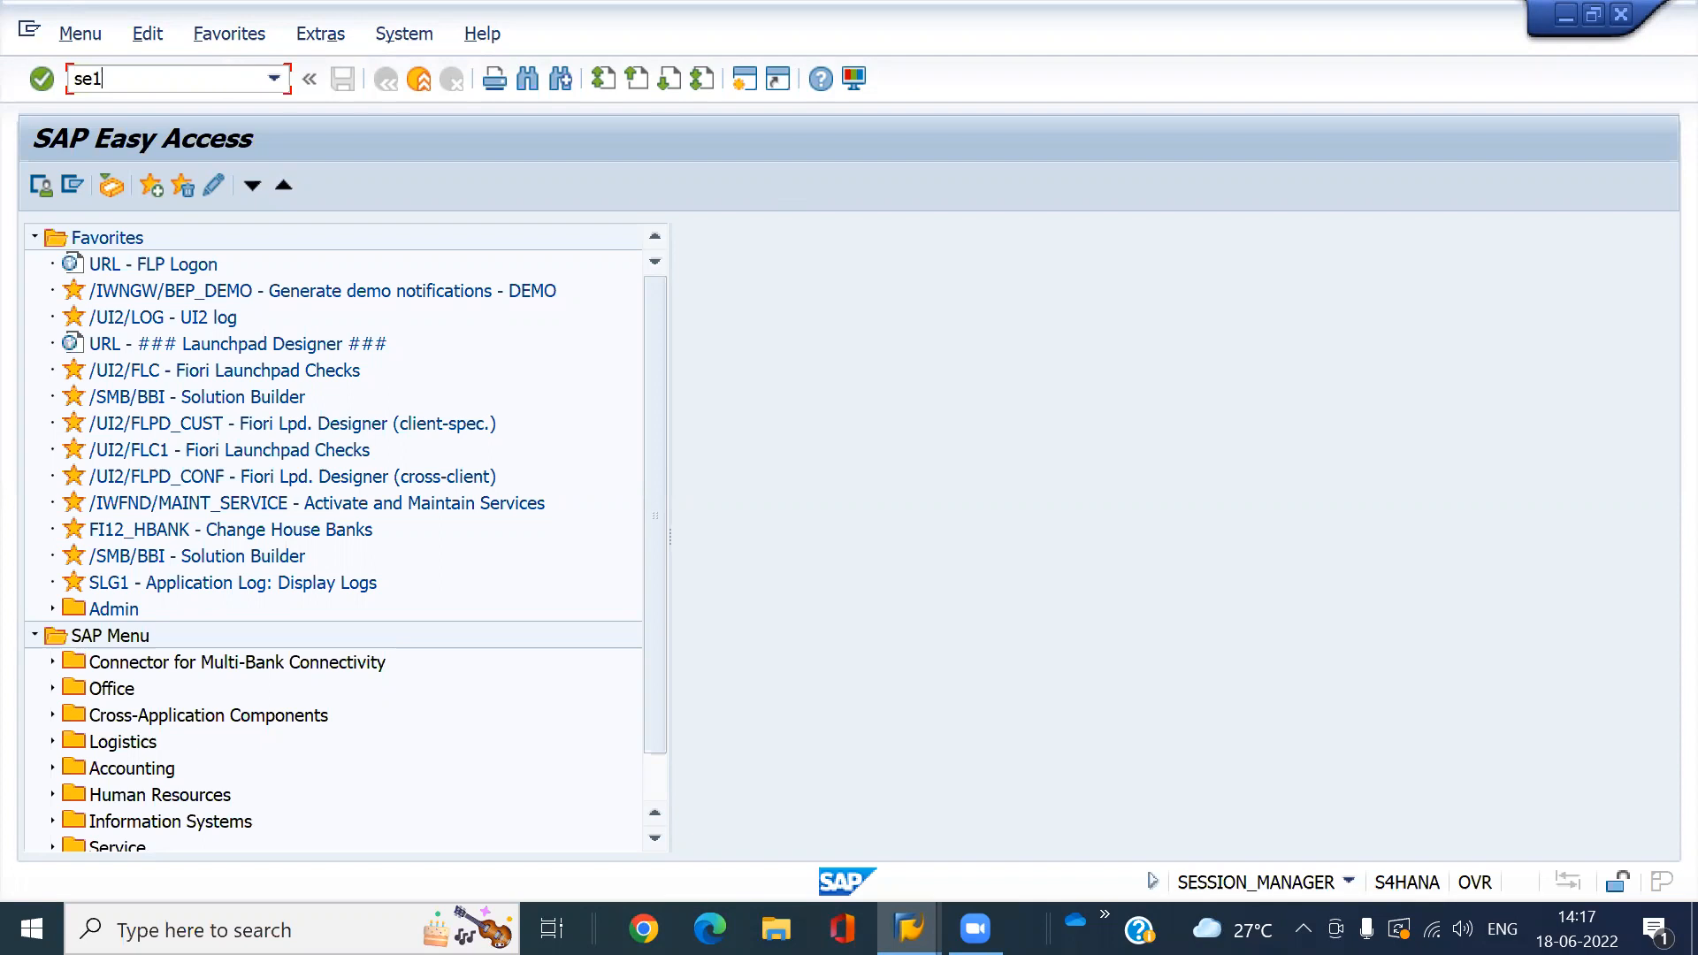
key(Enter)
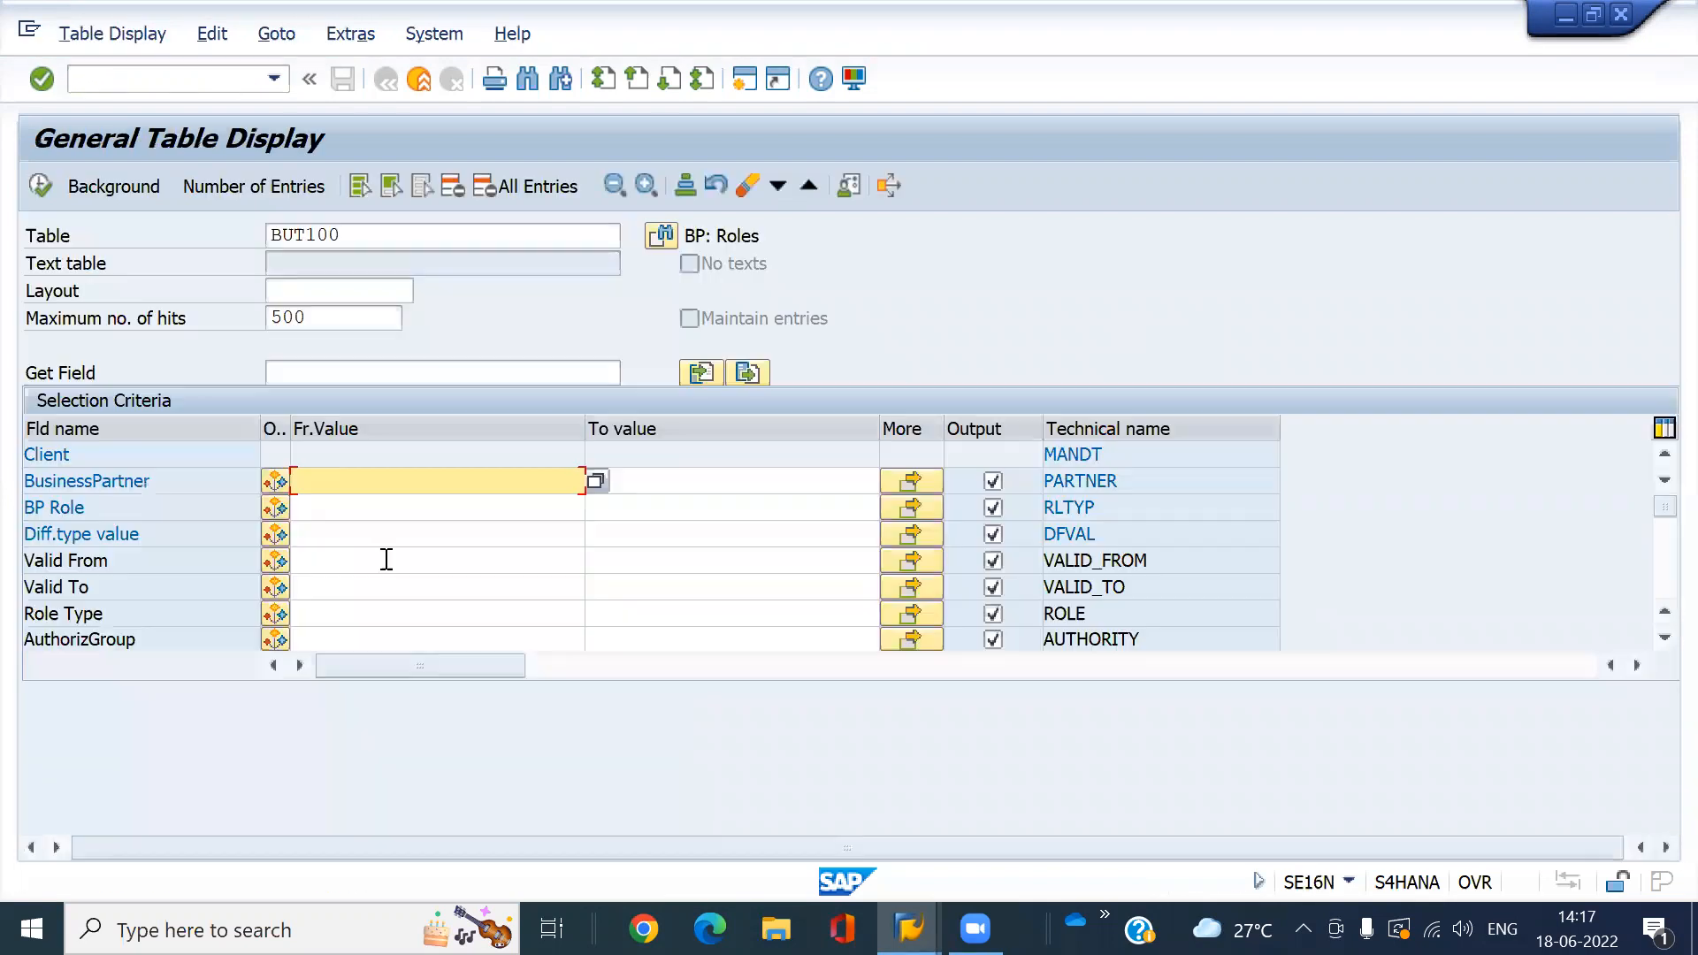
text(2000000000)
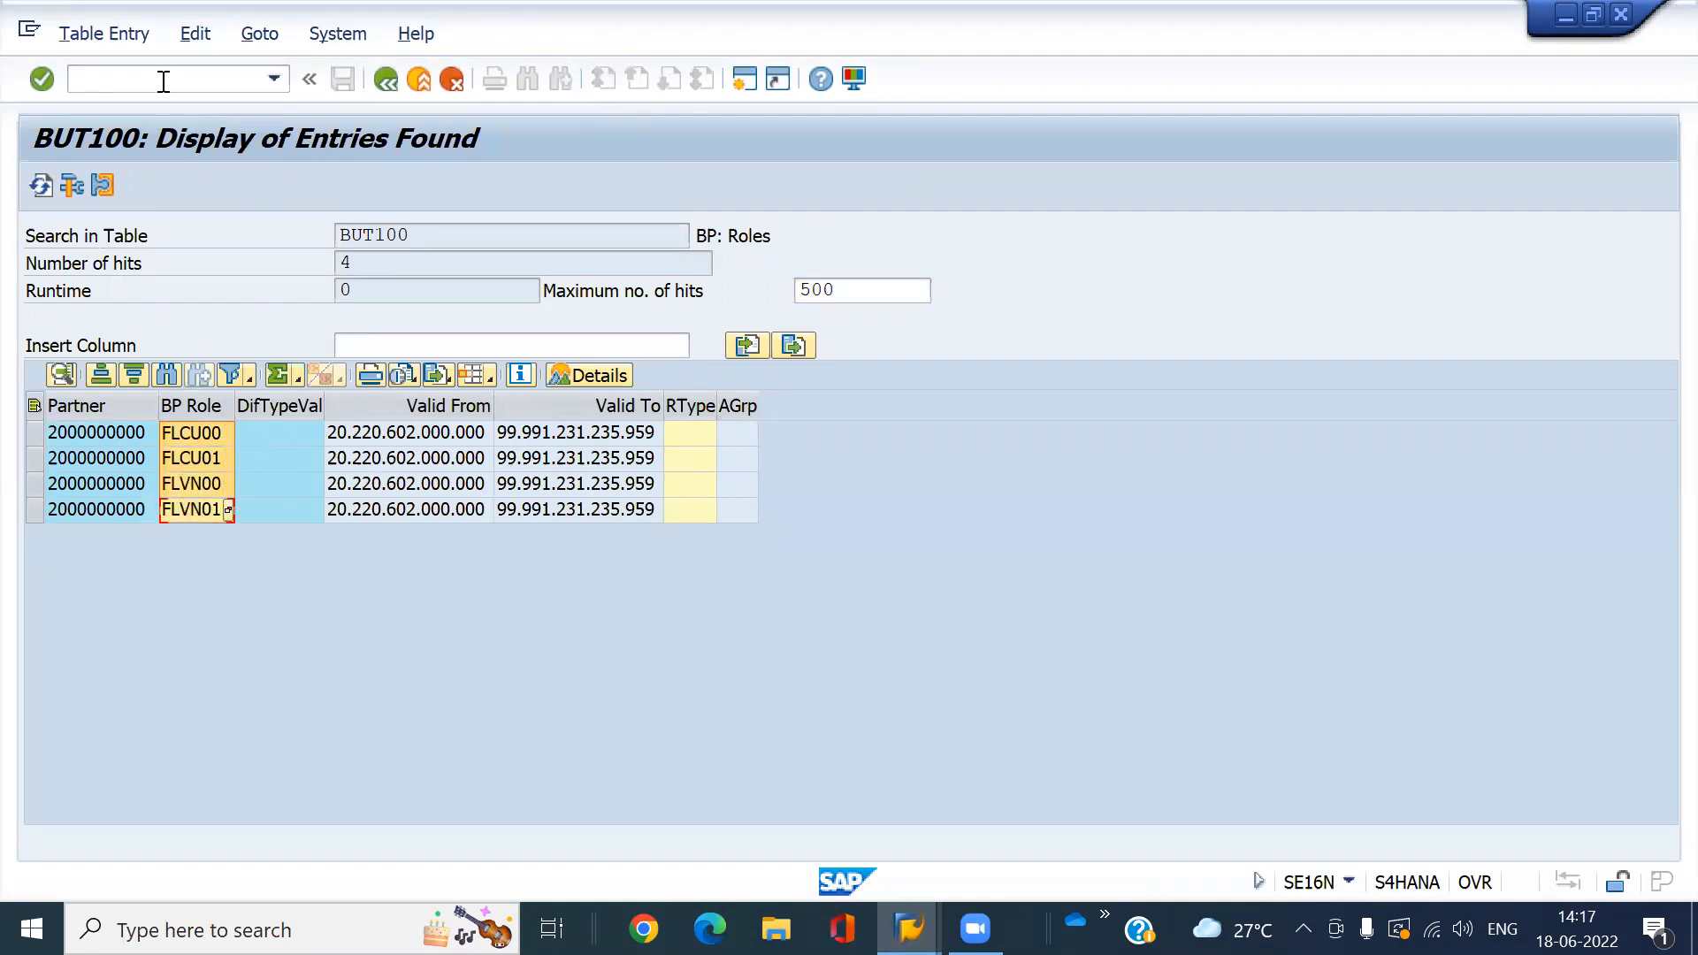
text(/n)
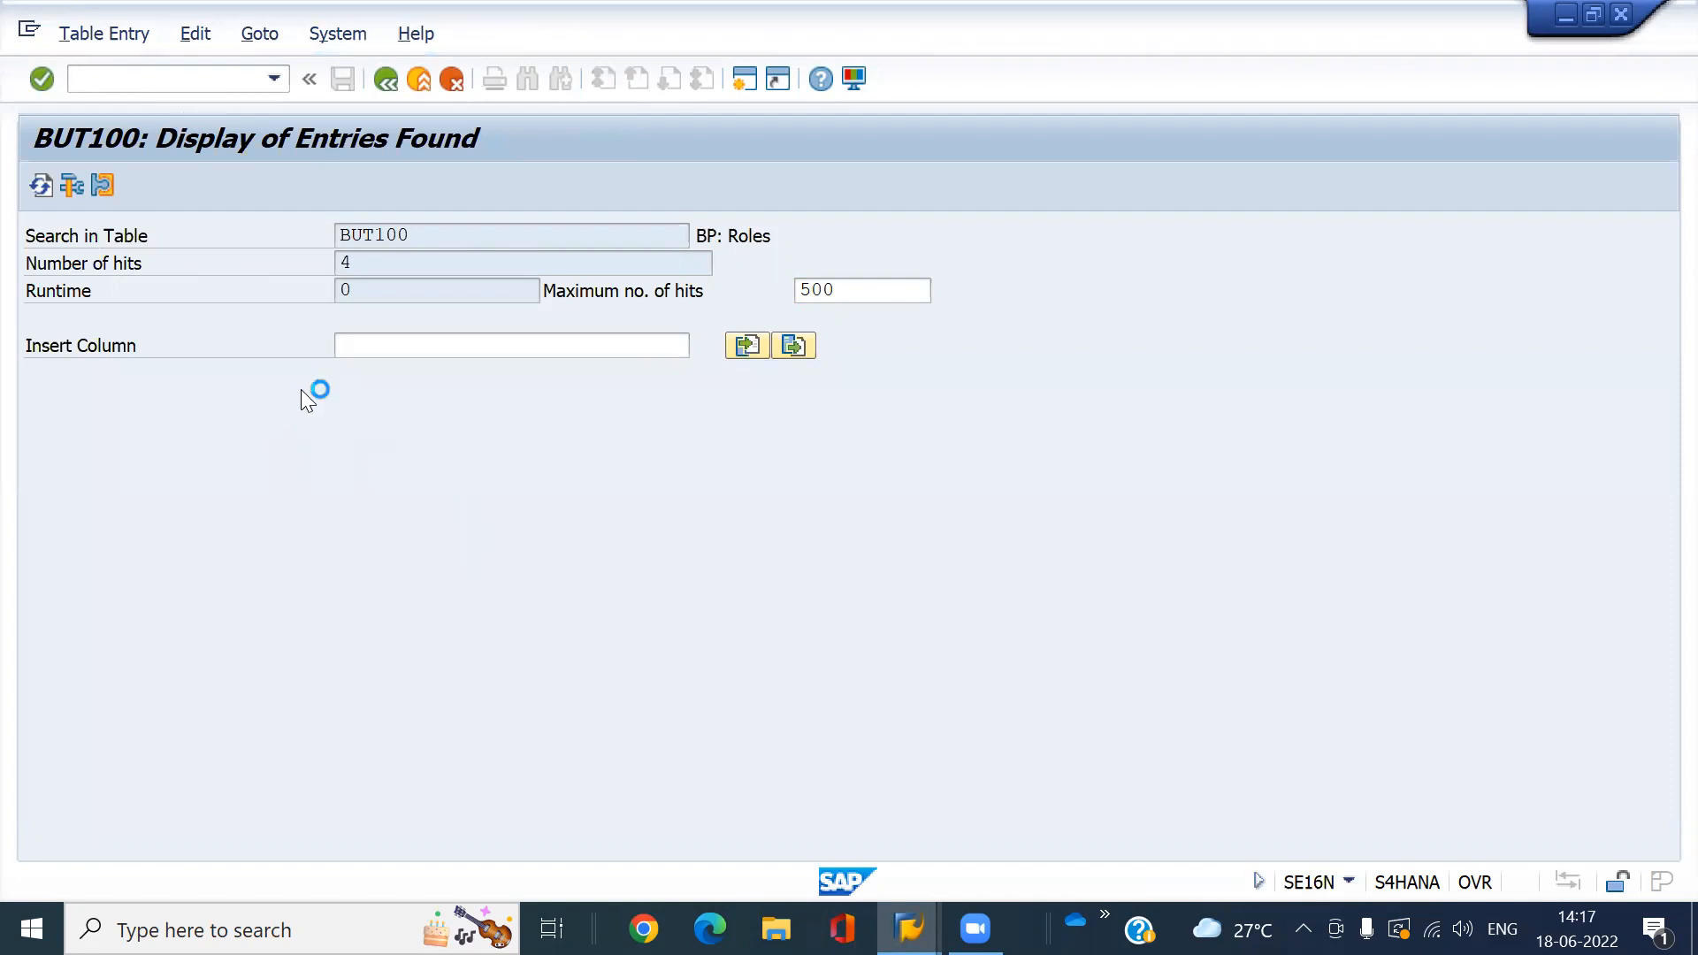
mouse_move(363, 544)
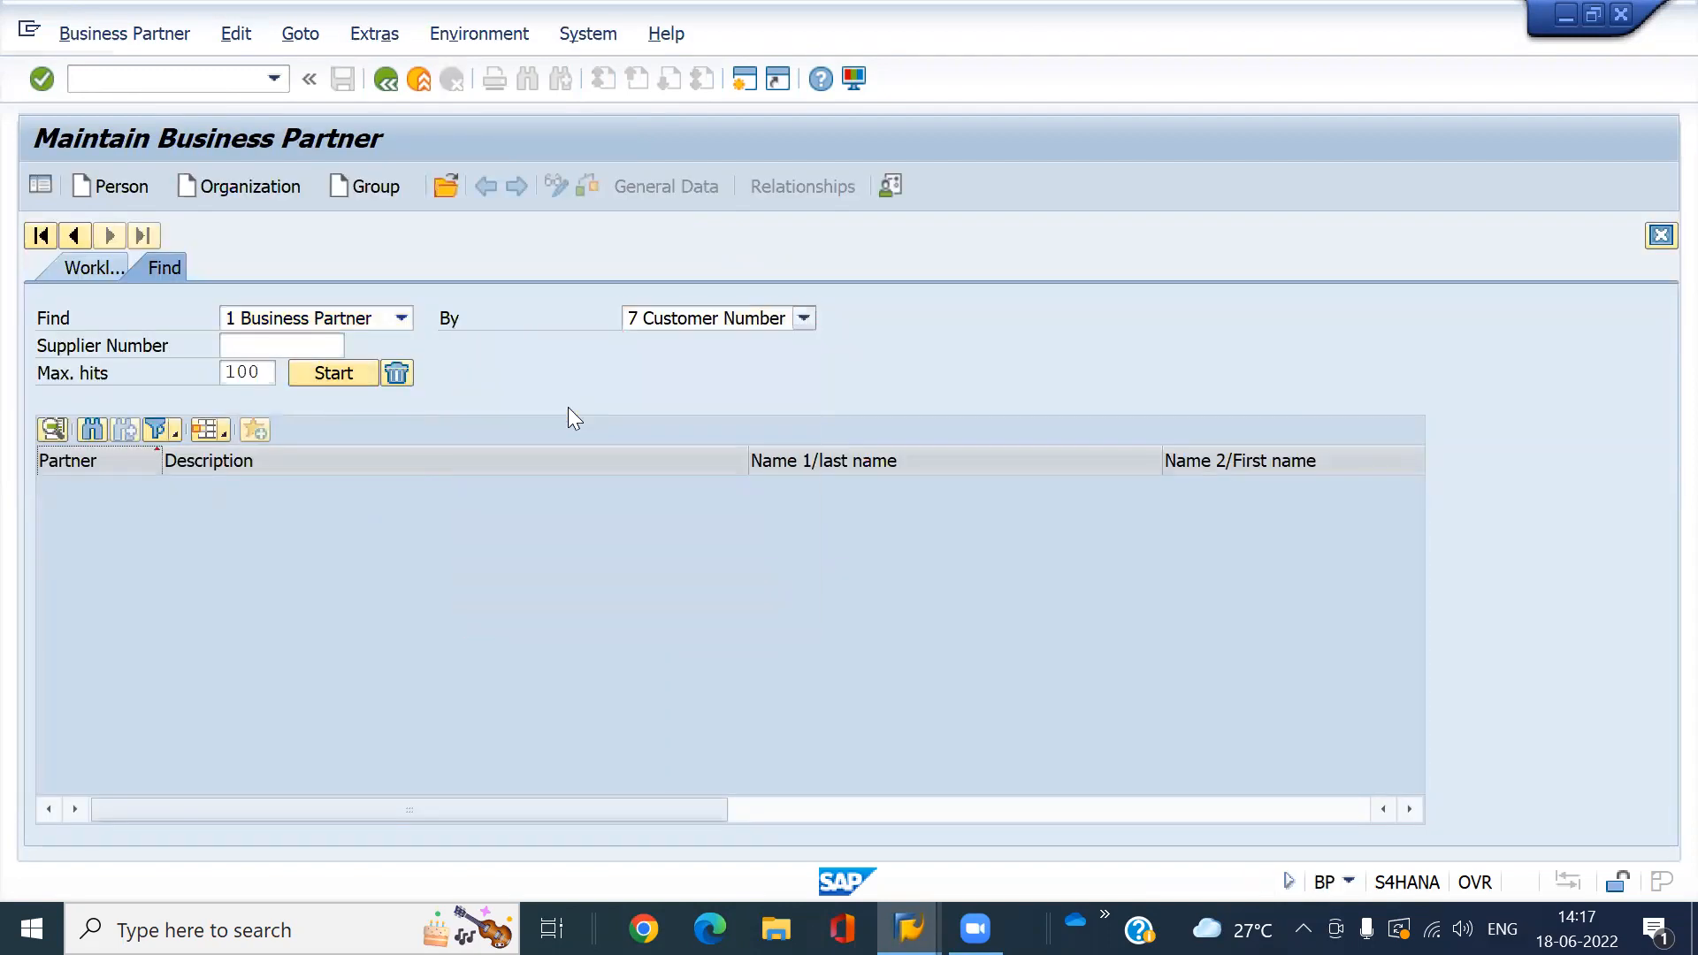
click(280, 344)
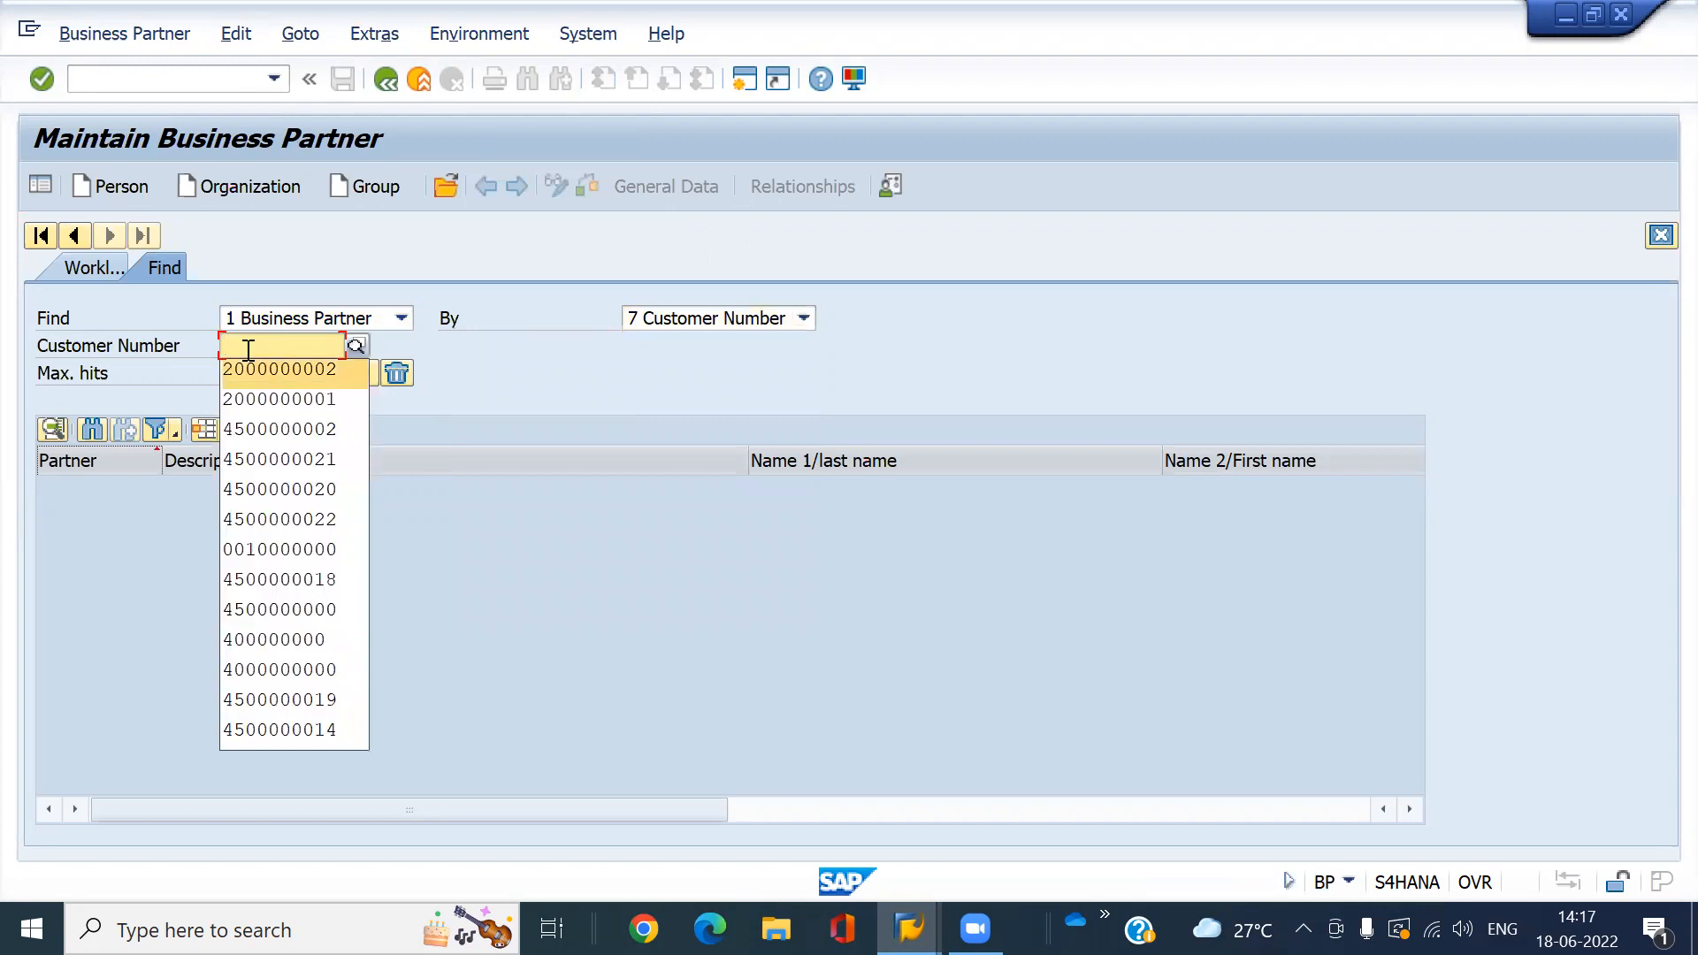
click(278, 370)
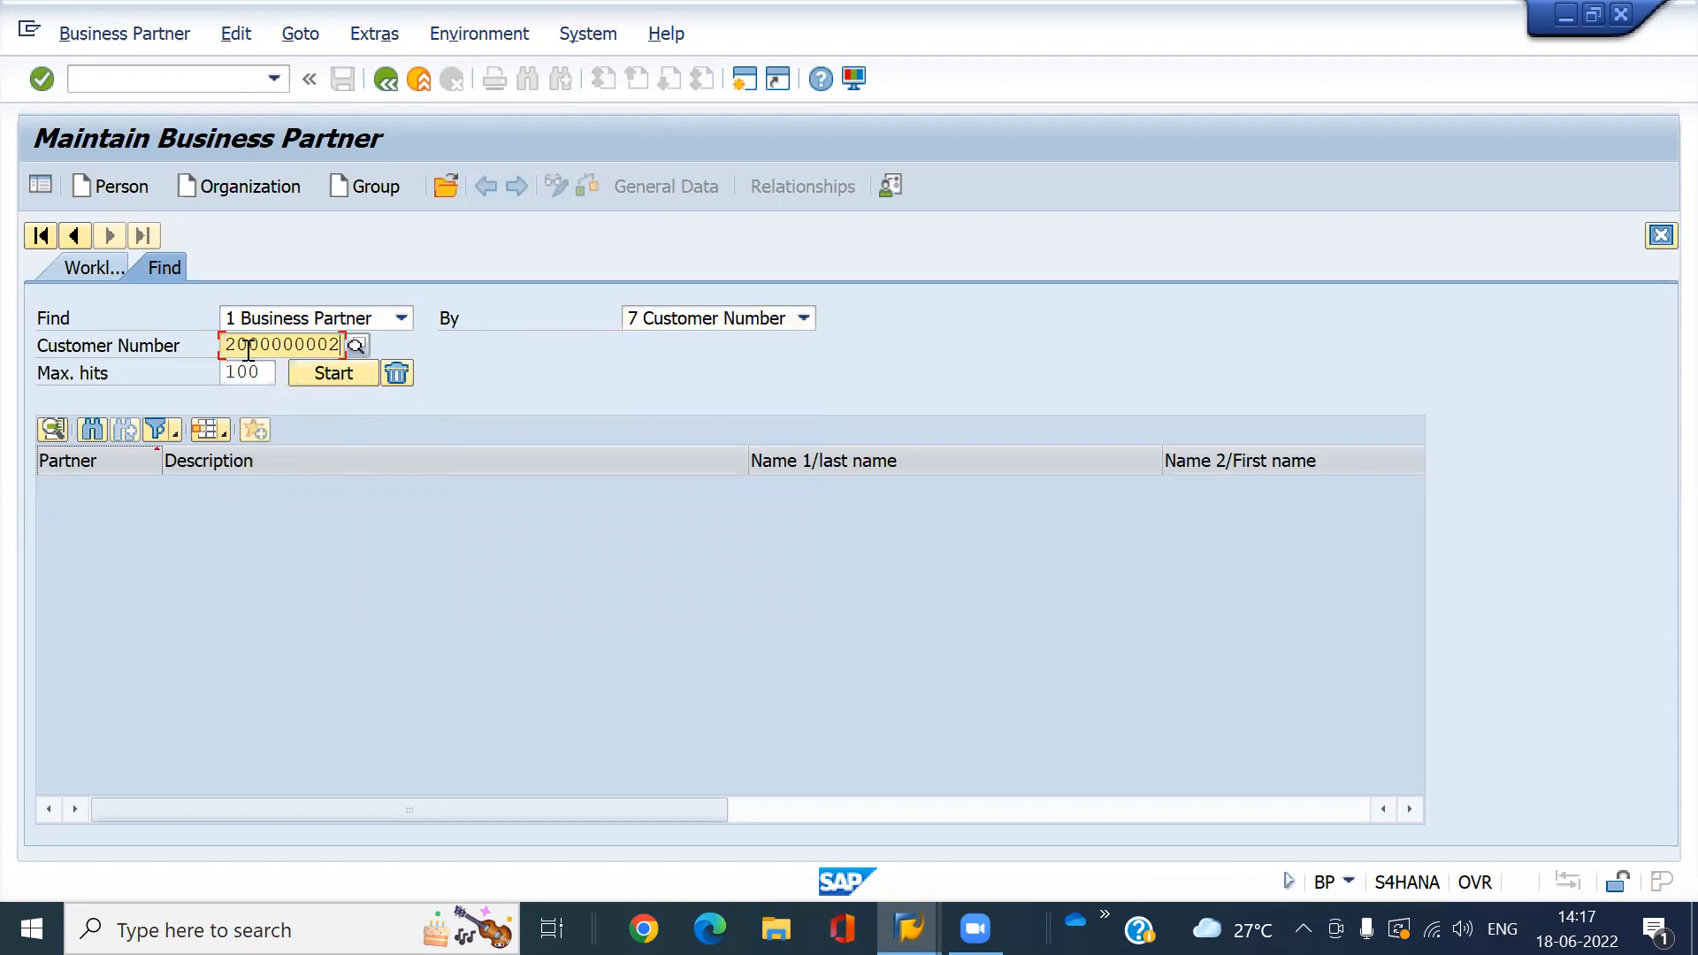
click(332, 372)
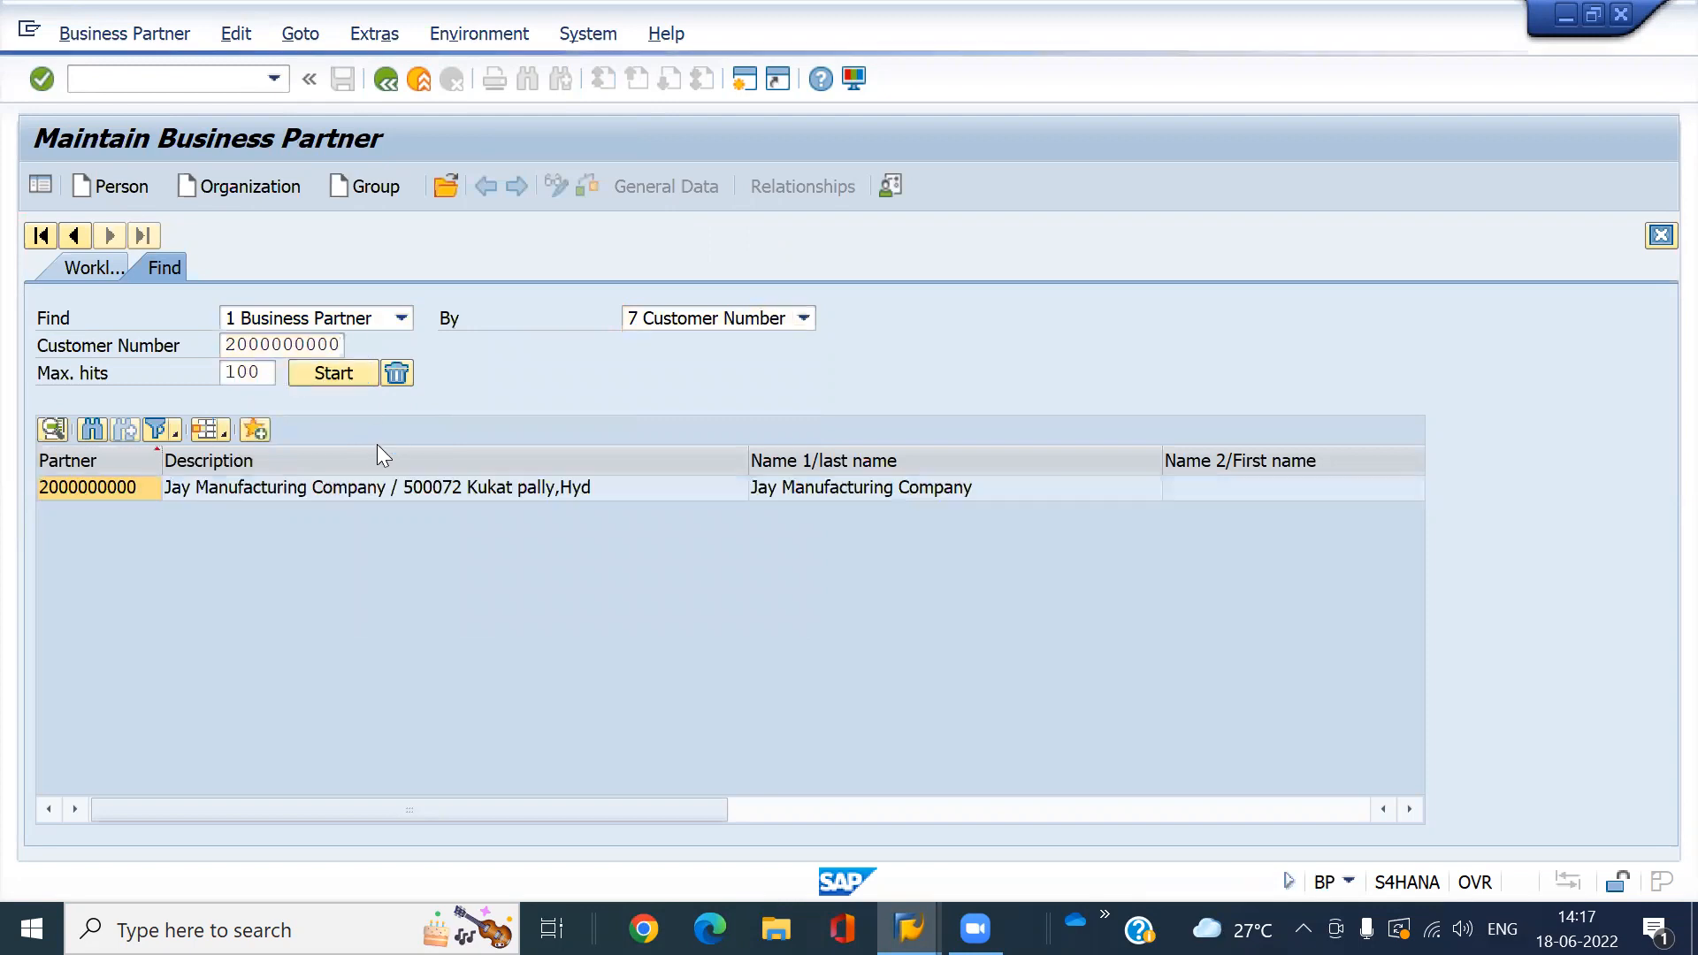
click(97, 487)
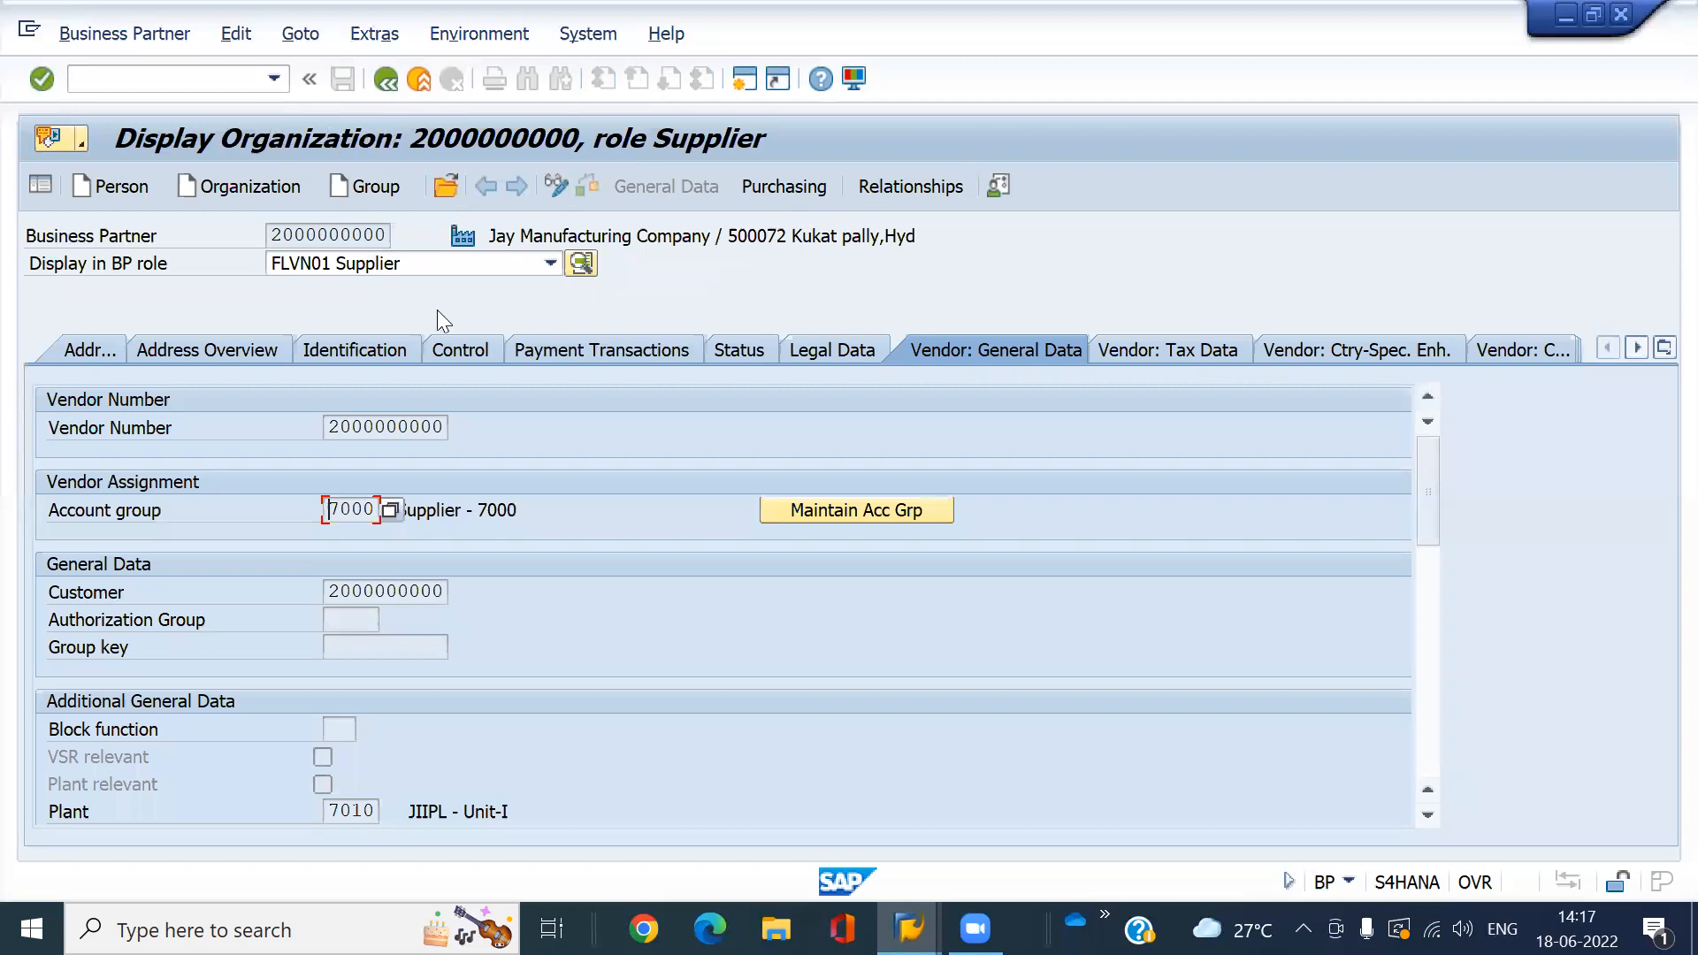
click(550, 264)
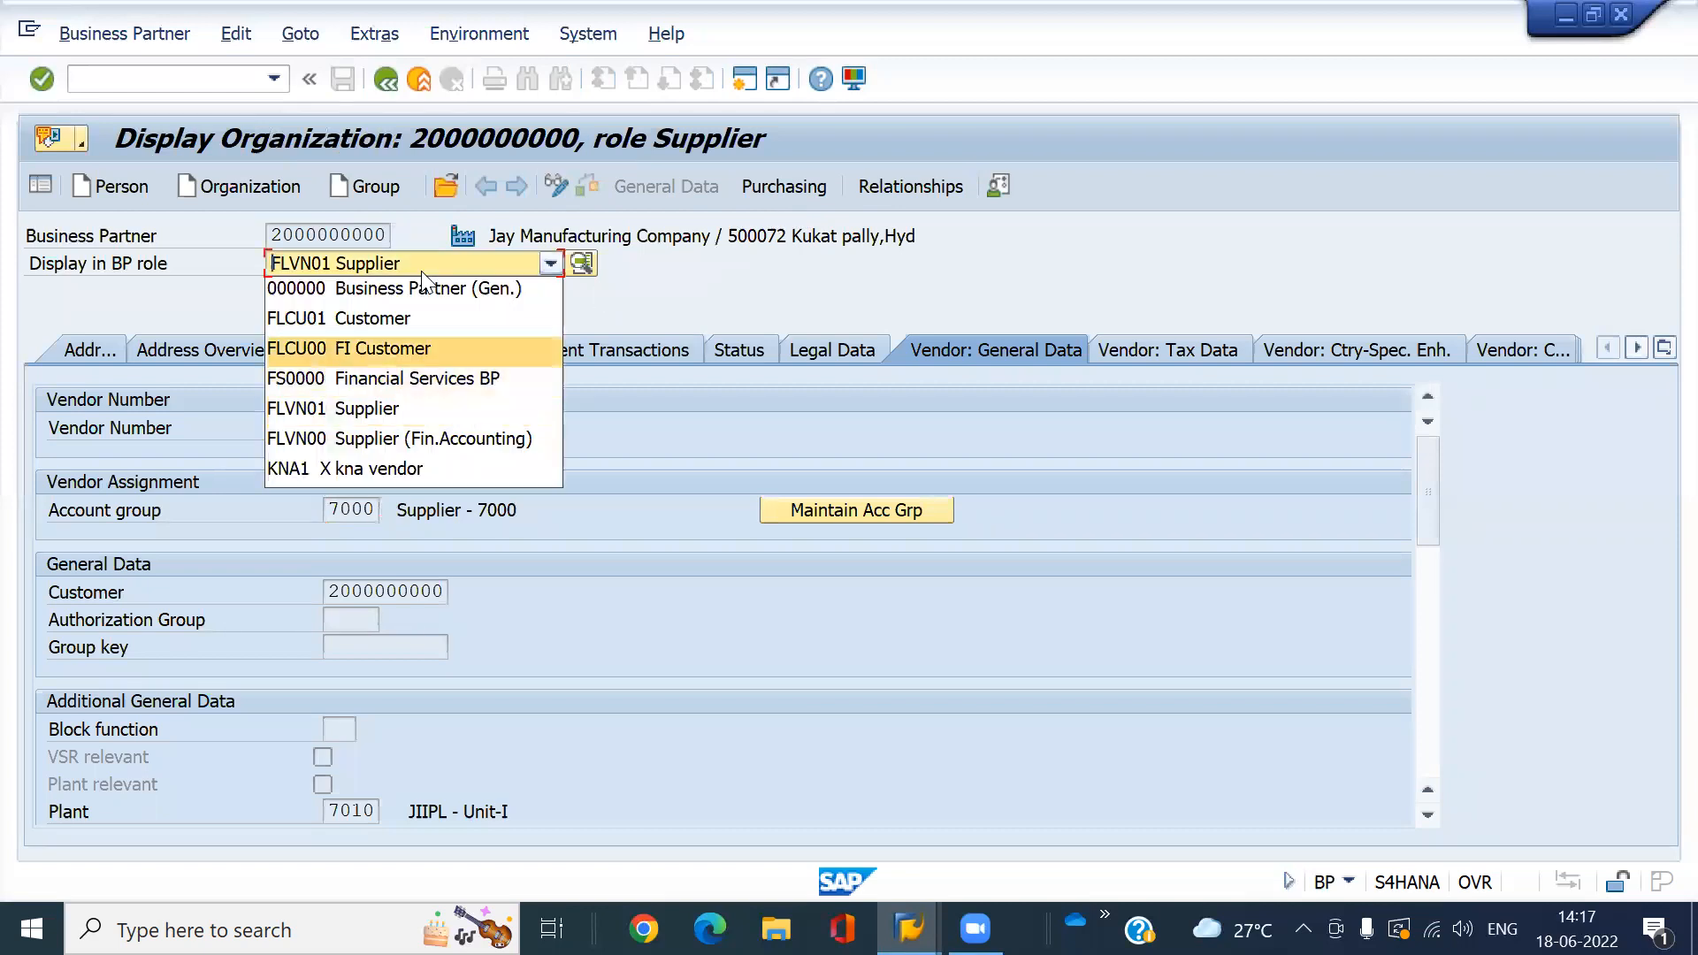
click(338, 318)
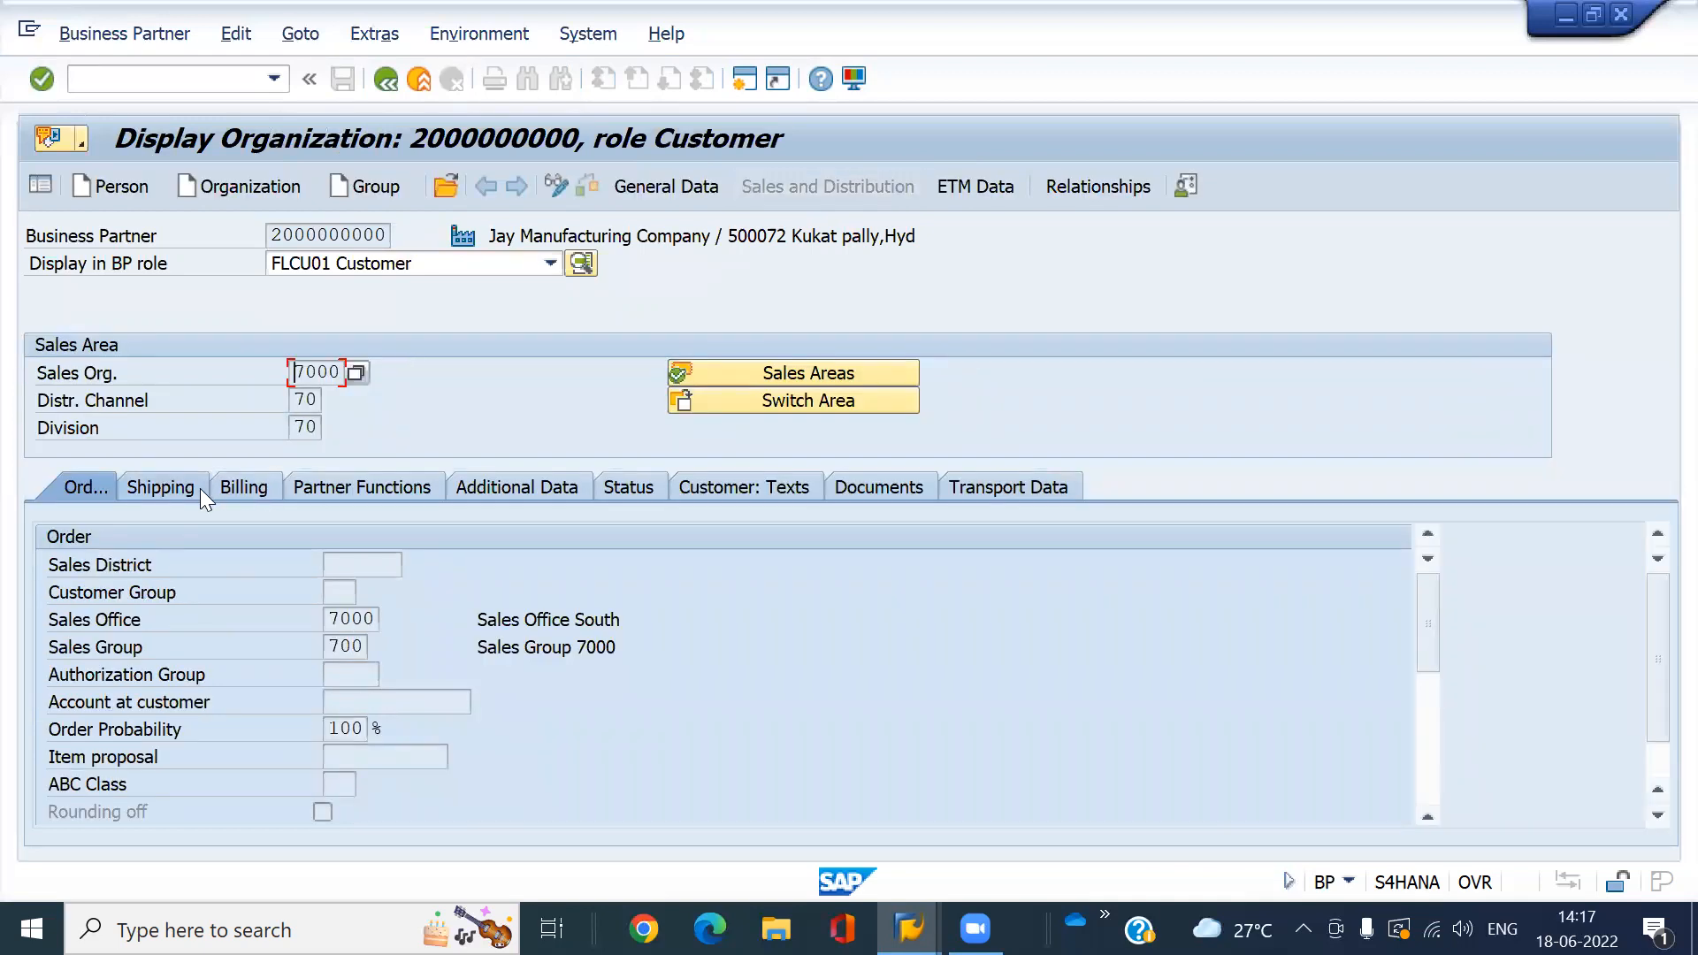
click(161, 486)
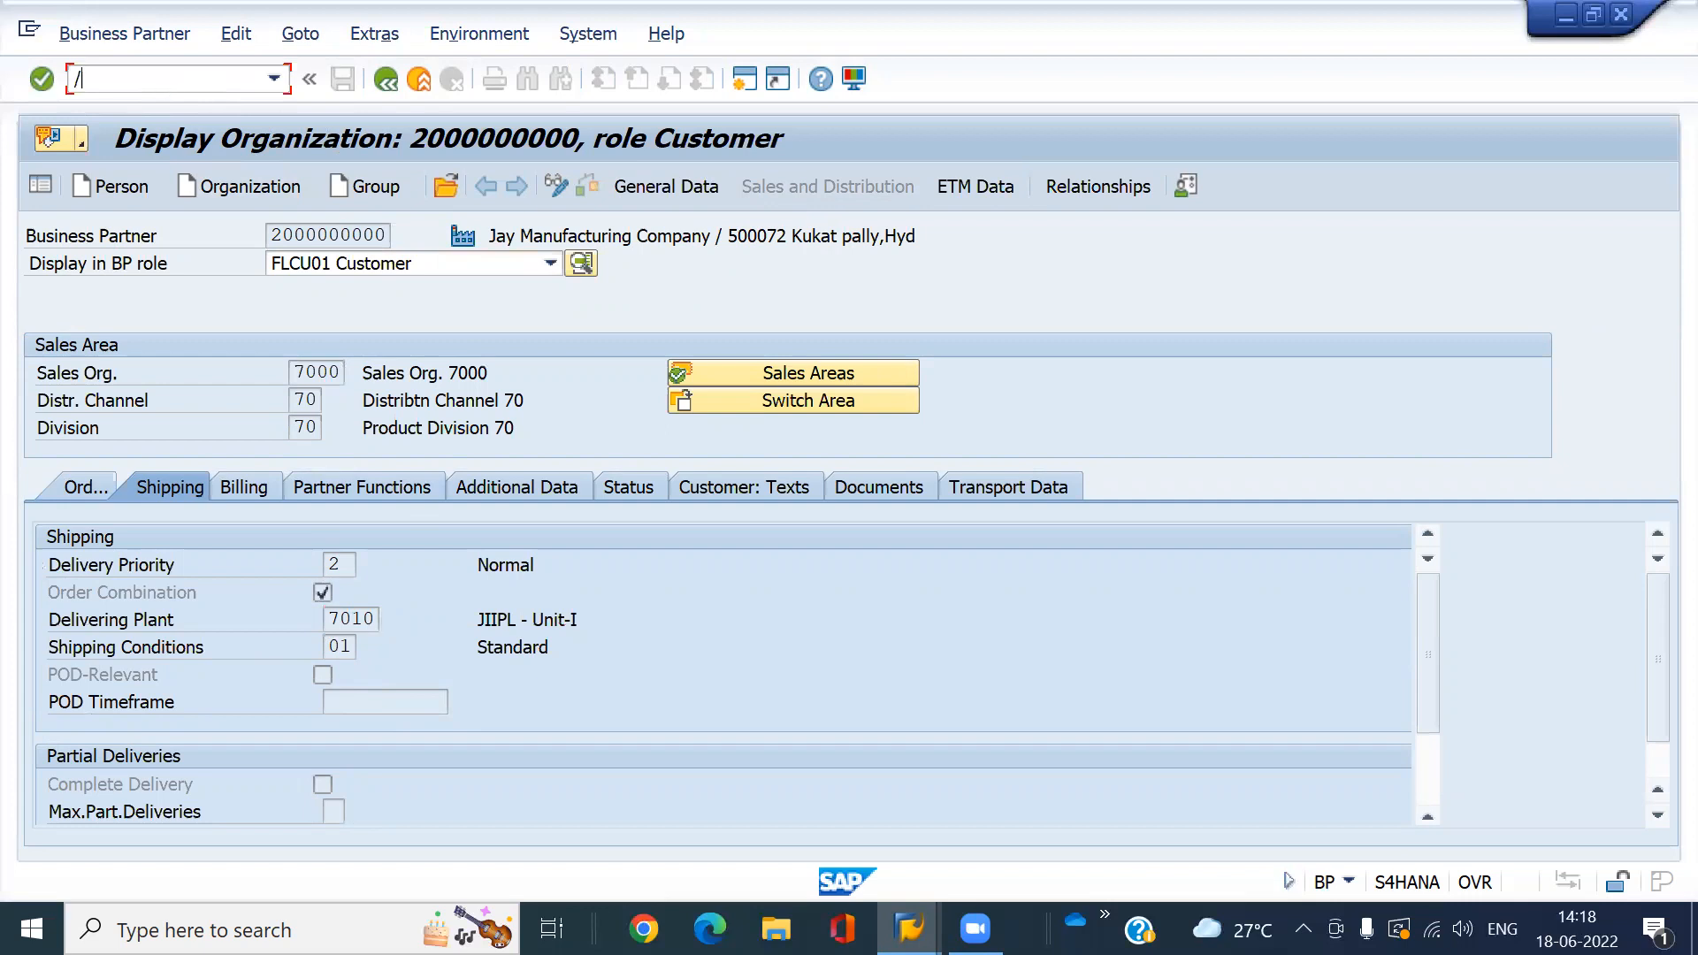
- Open the purchasing IMG with OLME and expand the Confirmations node
text(olm)
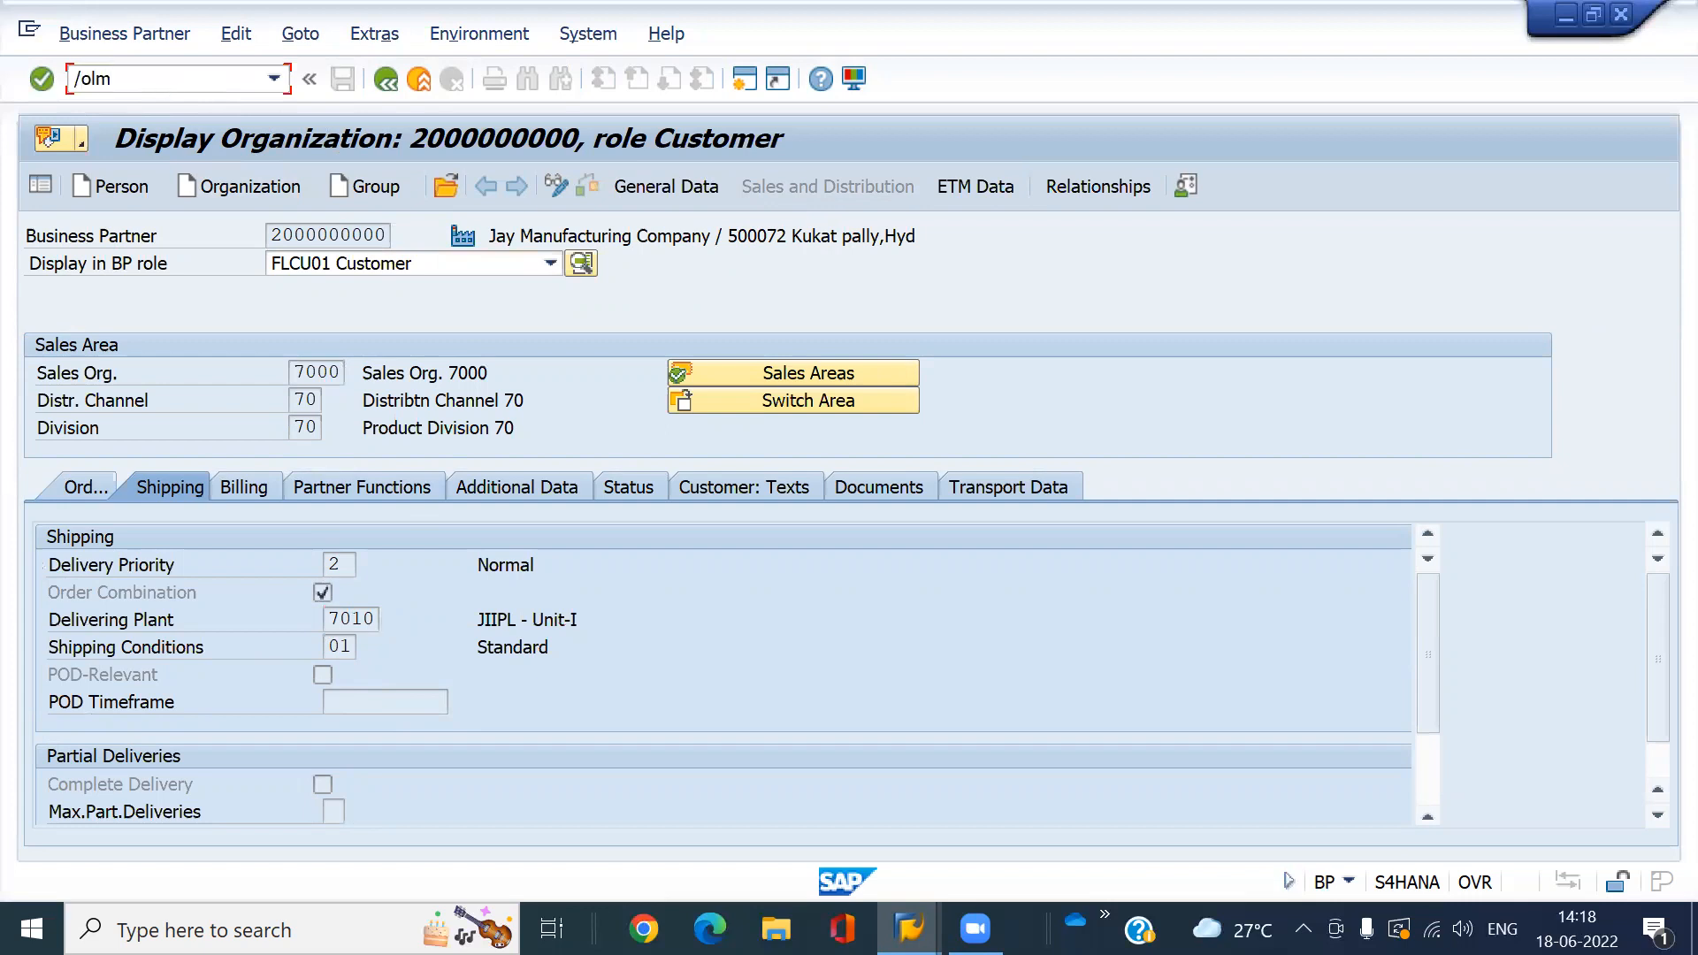
text(/oolme)
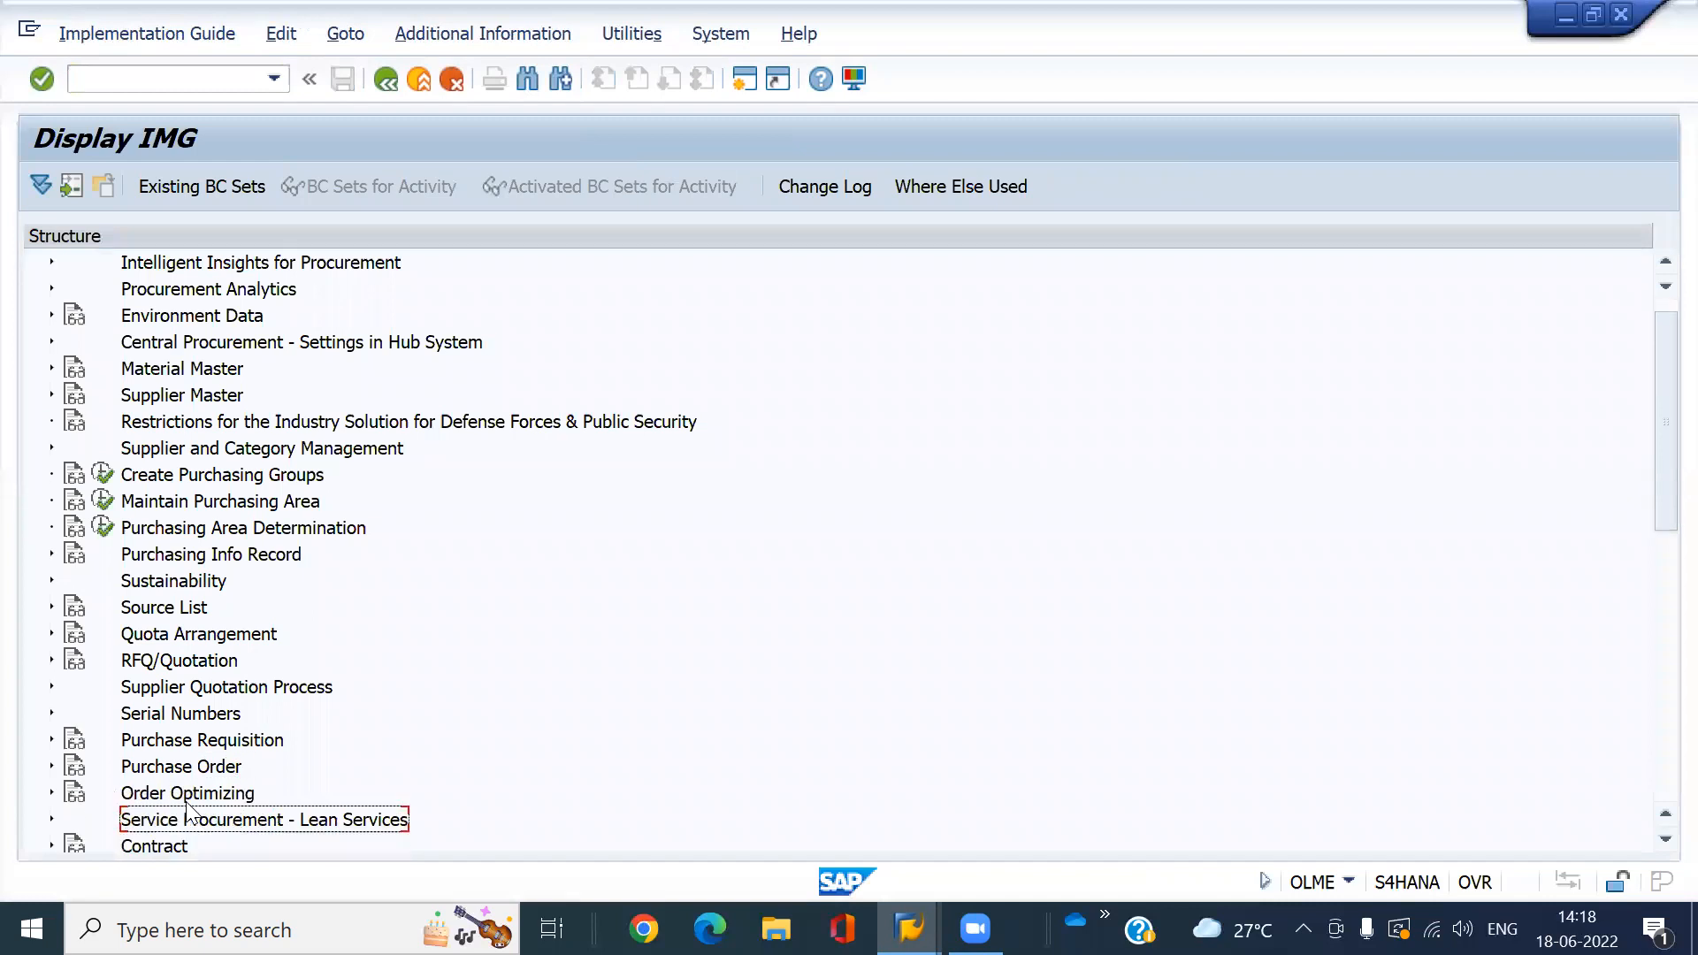
scroll(down, 3)
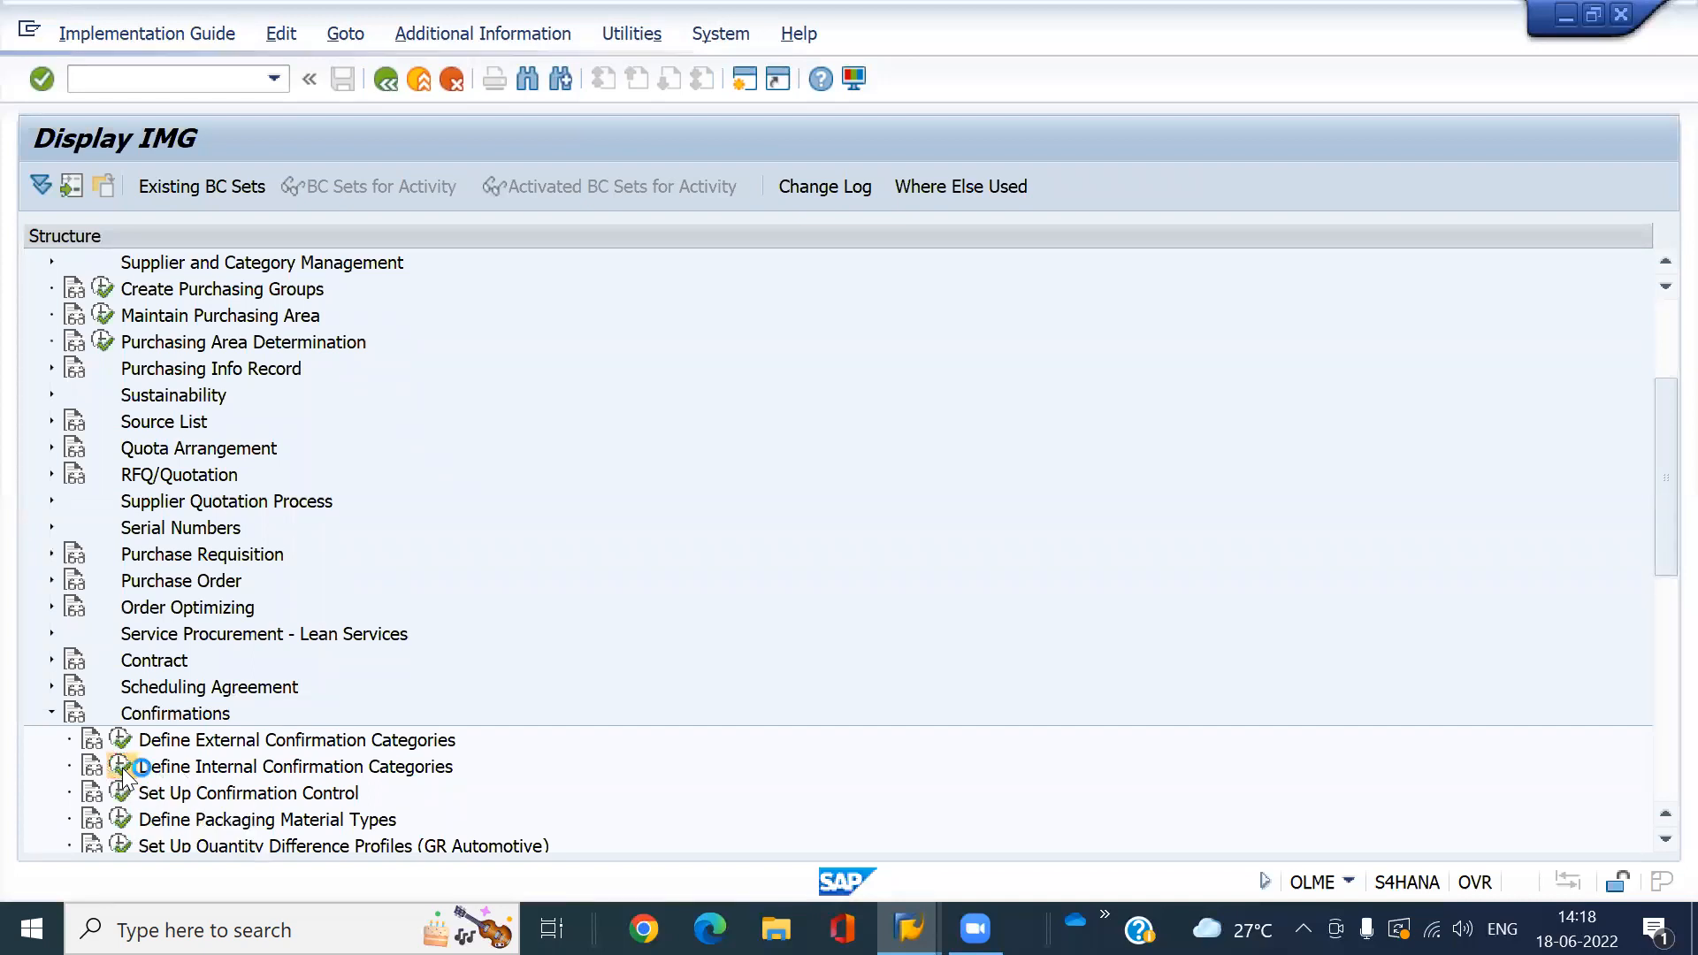
- Enter delivery type EL for the Shipping Notification confirmation category
double_click(294, 766)
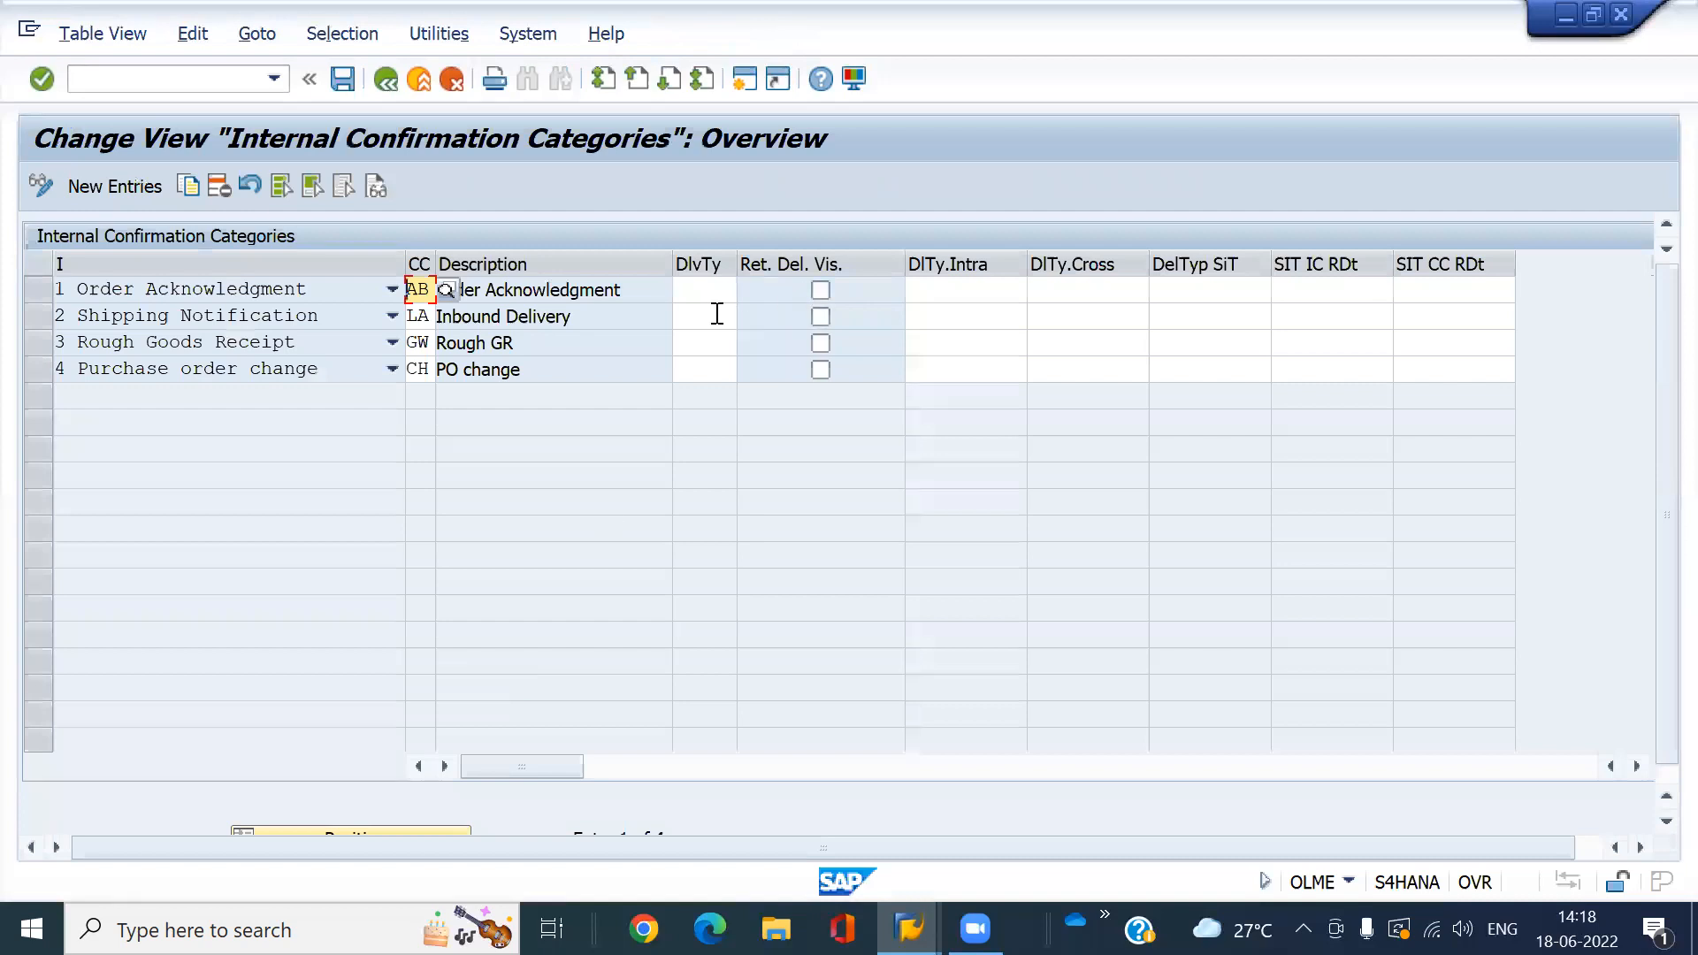
click(701, 315)
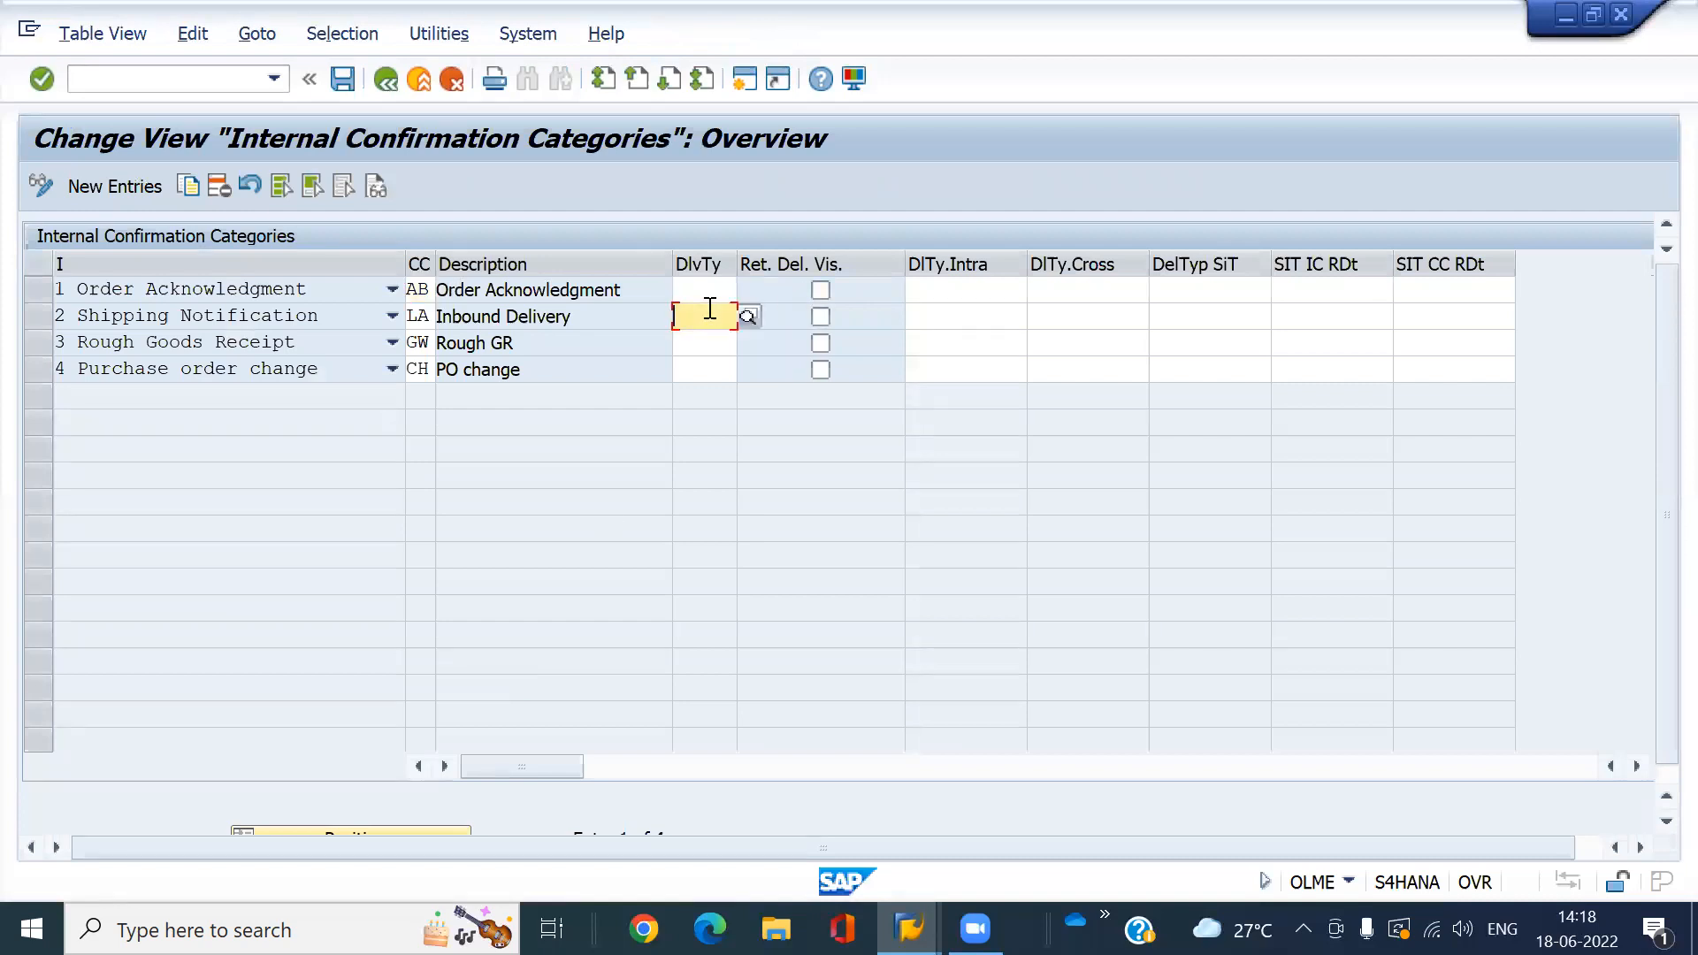
text(el)
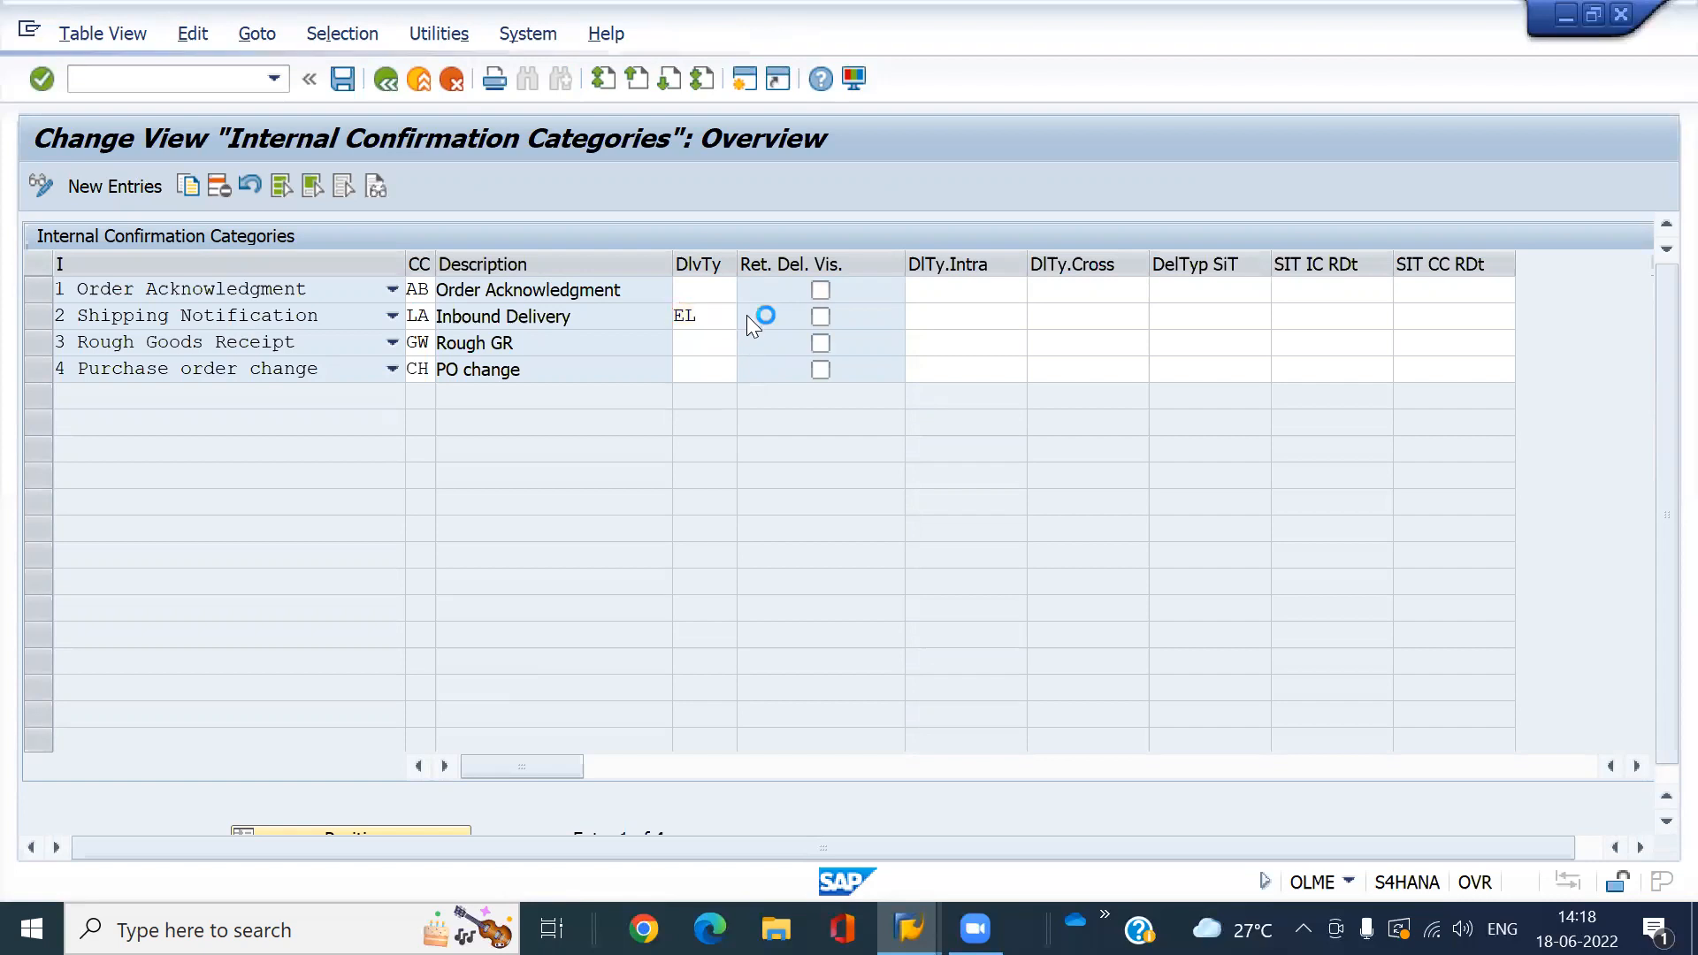
click(767, 315)
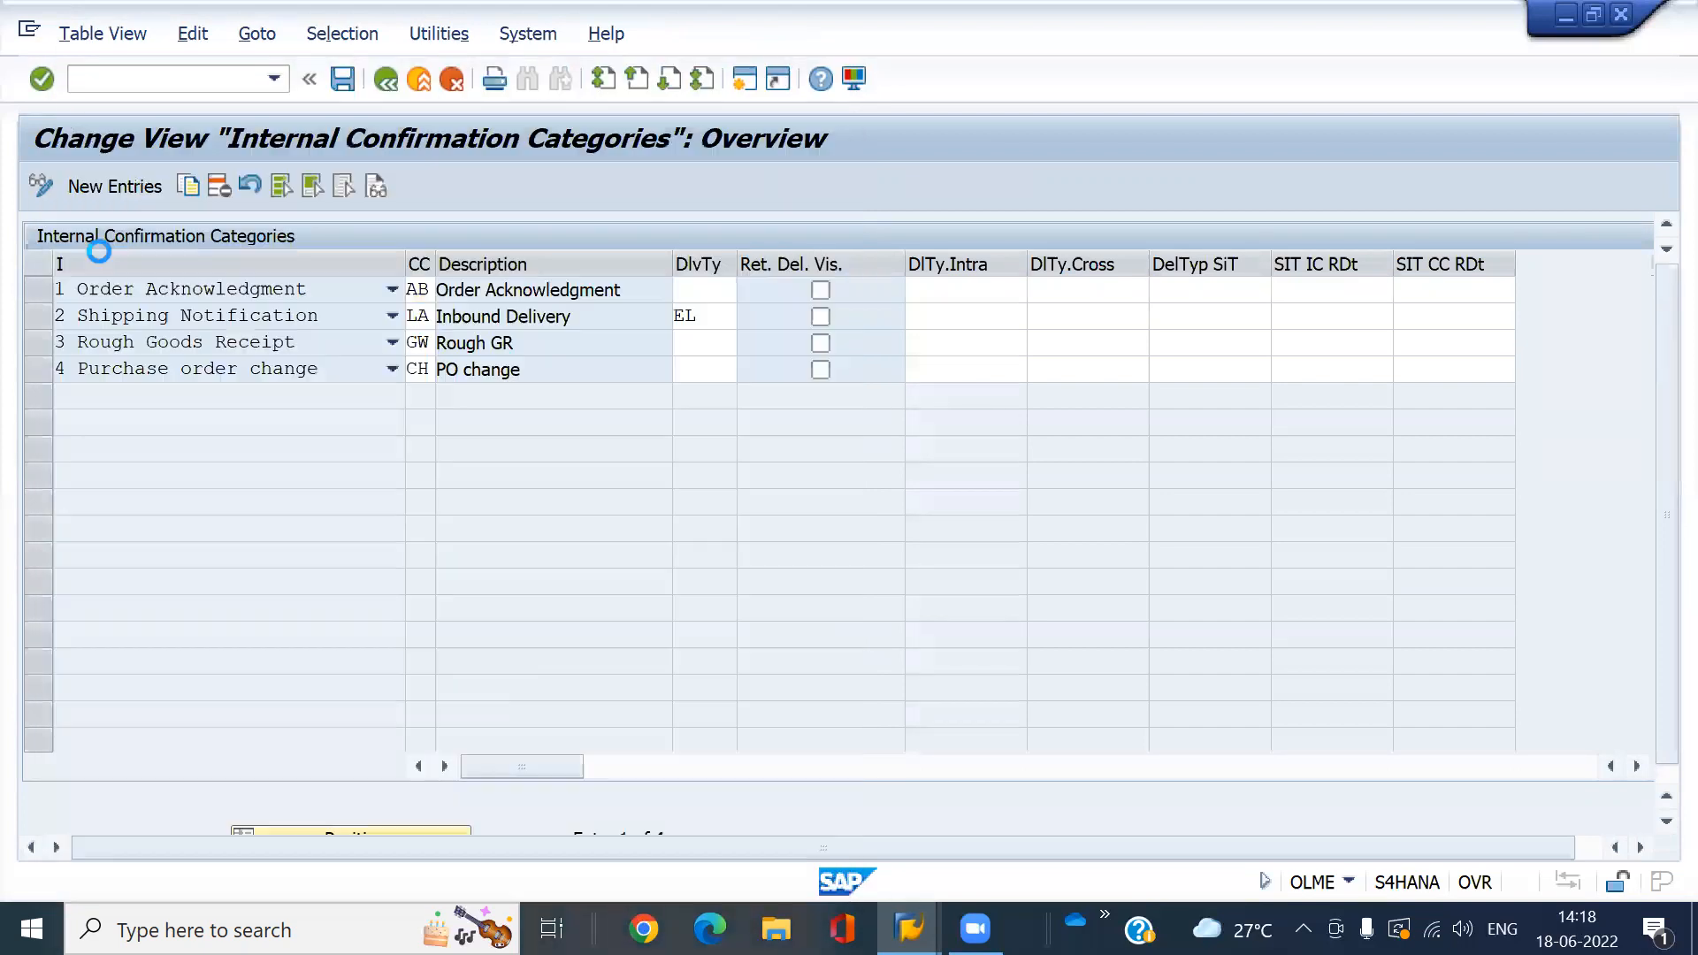
- Set intra-company delivery type ELR, tick returns visibility, save, and go back
click(963, 315)
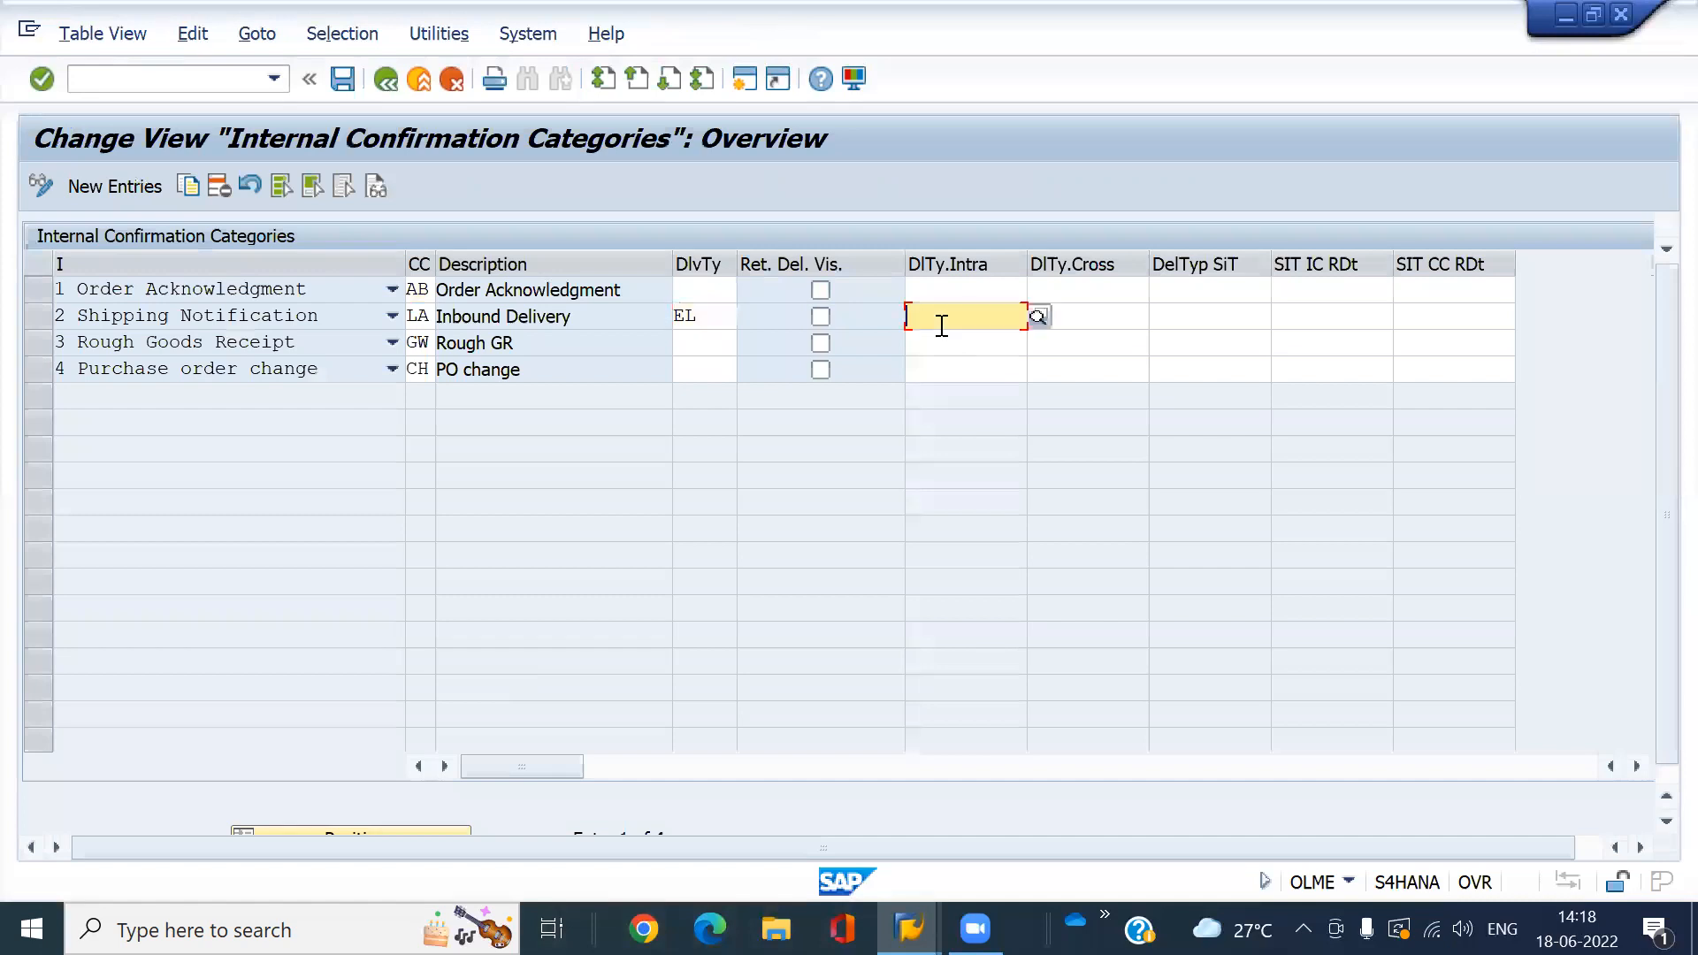
text(el)
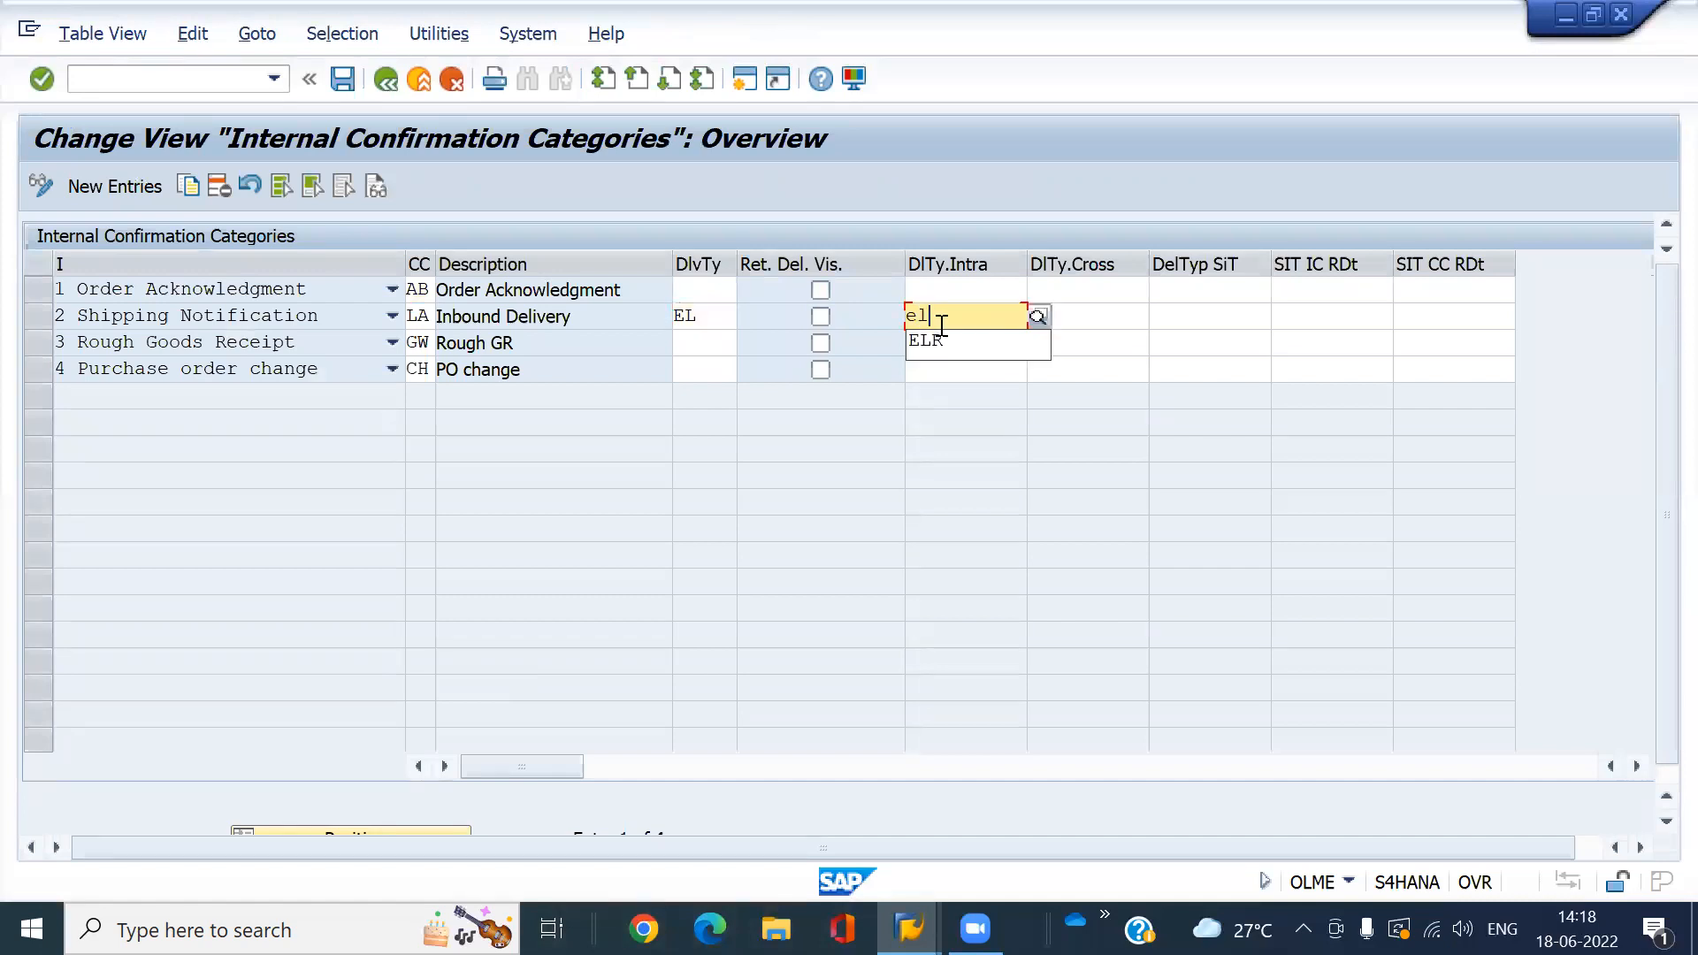
click(926, 339)
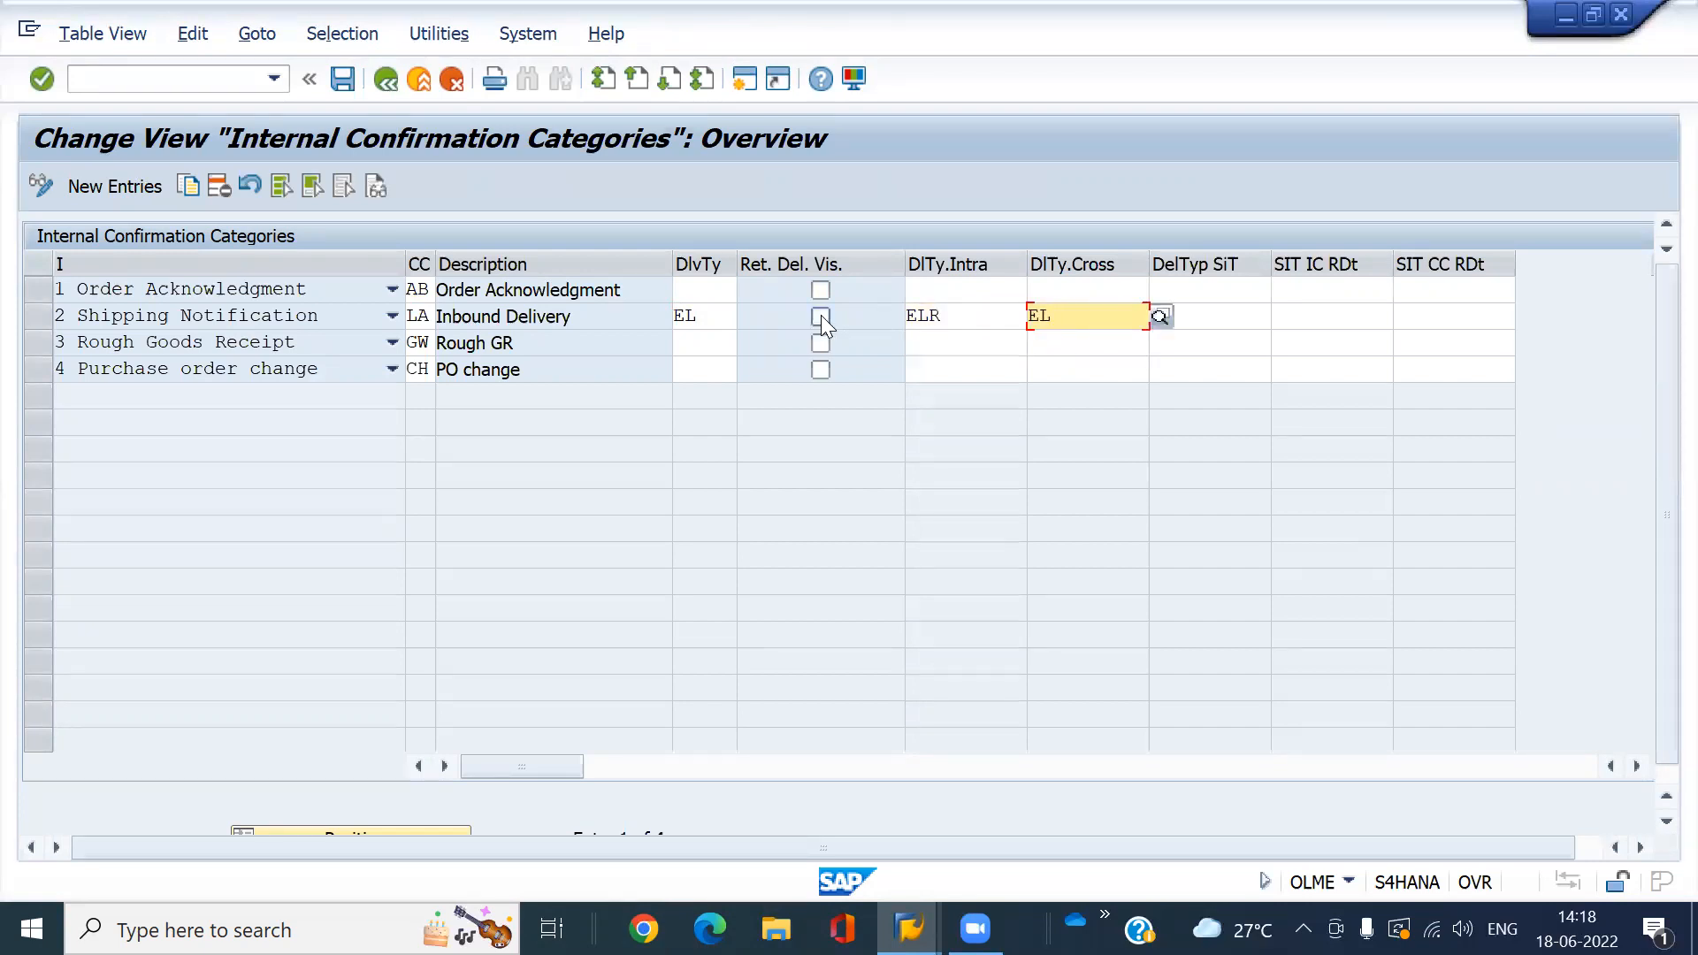
click(820, 317)
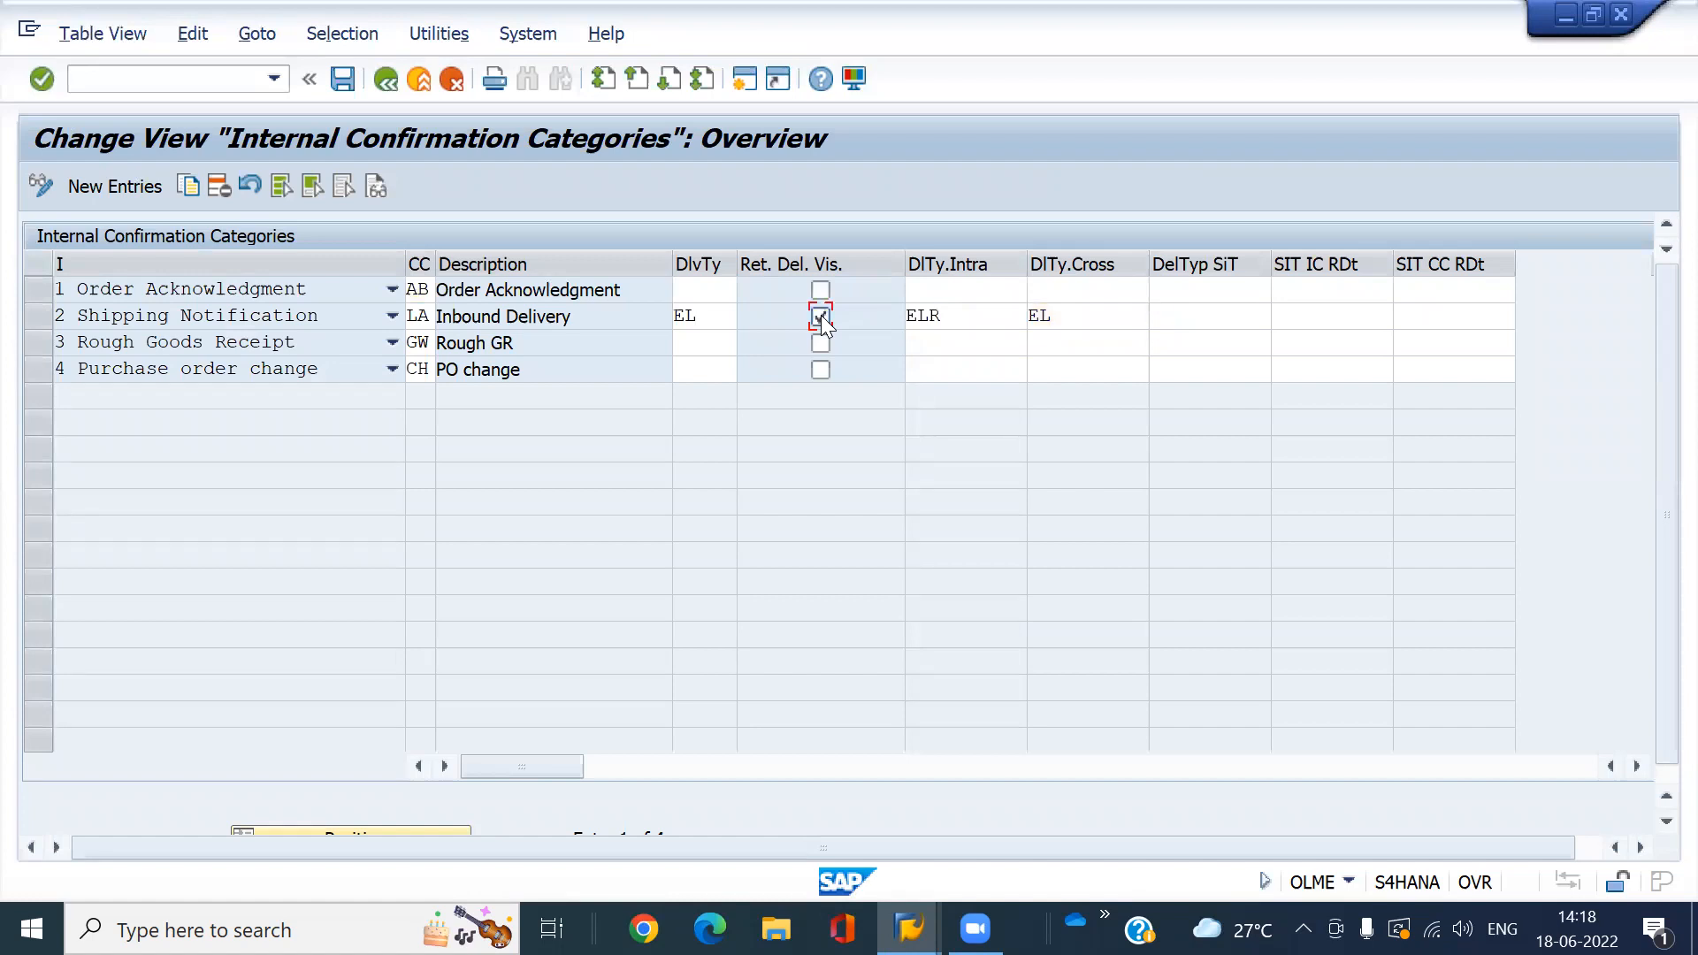
click(820, 315)
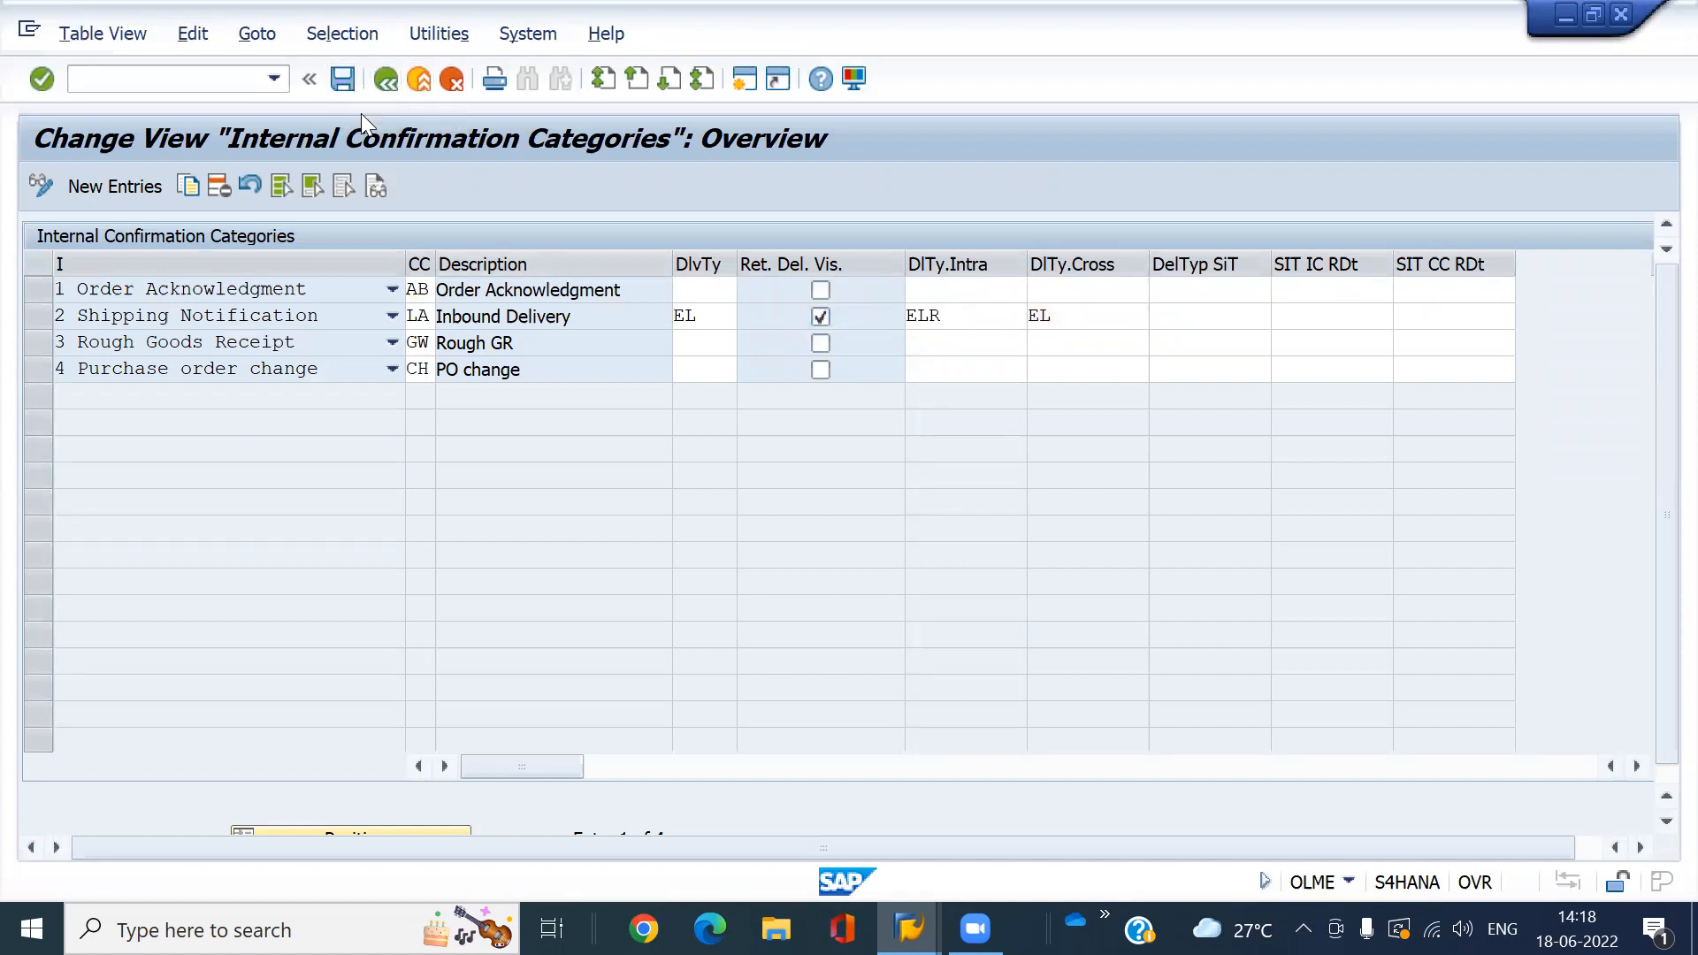
click(342, 77)
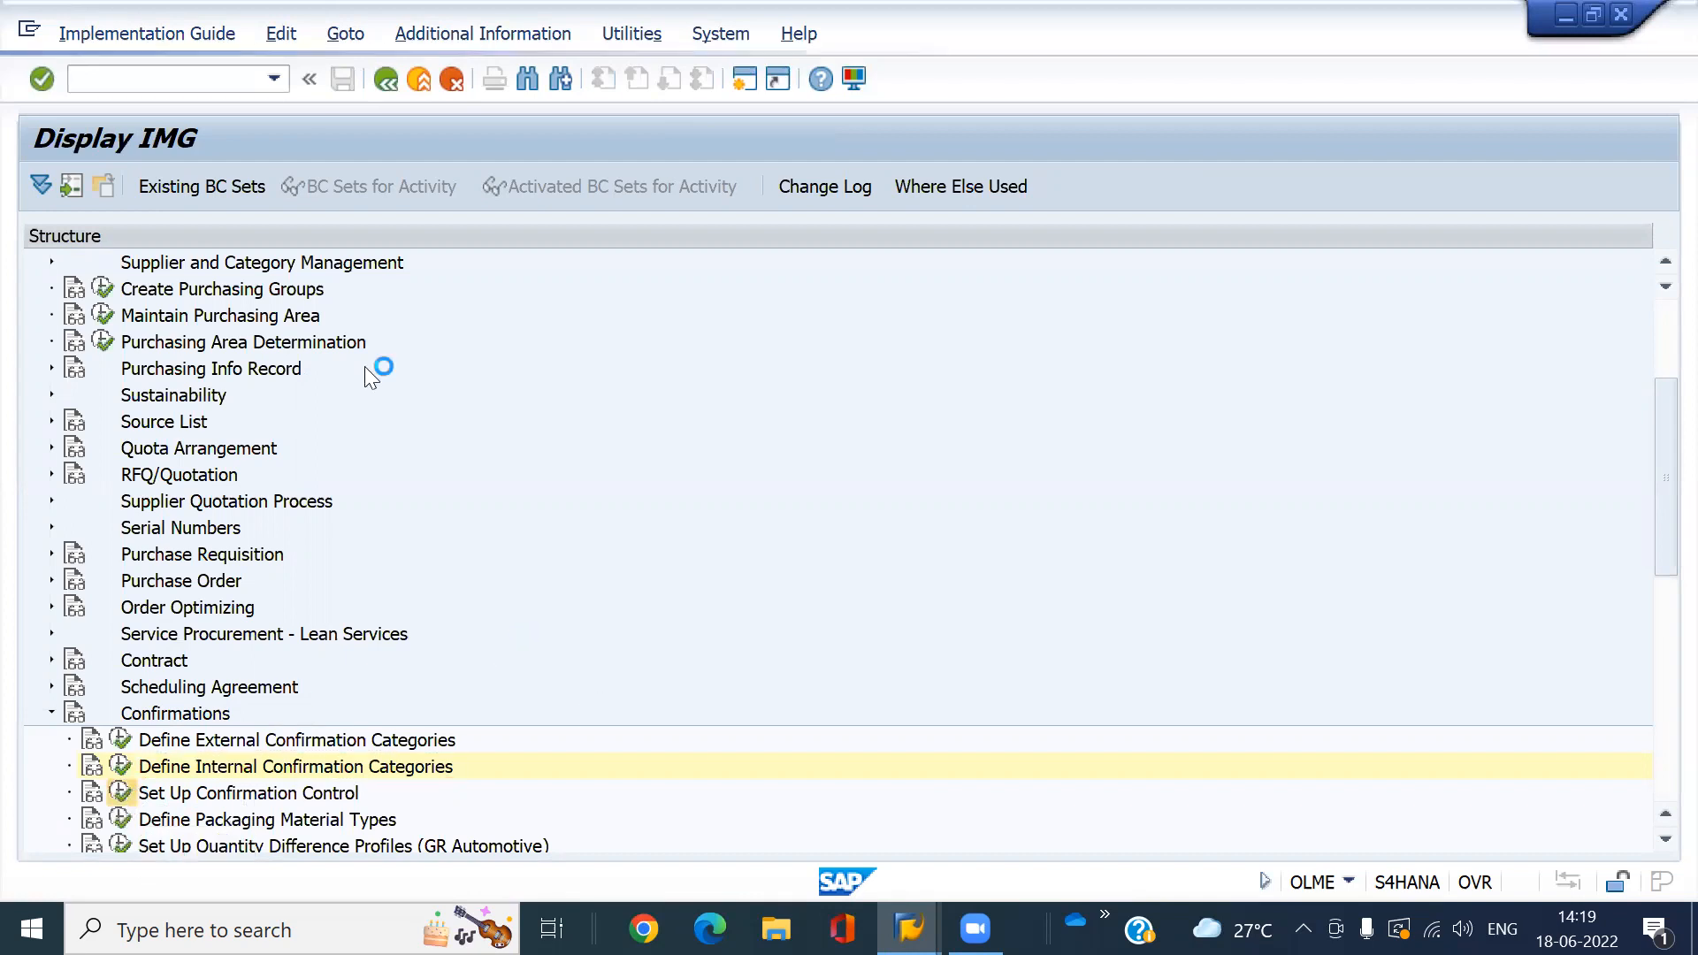
- Create confirmation control key 7000 'Inbound Delivery -IC' and open its confirmation sequence
double_click(249, 792)
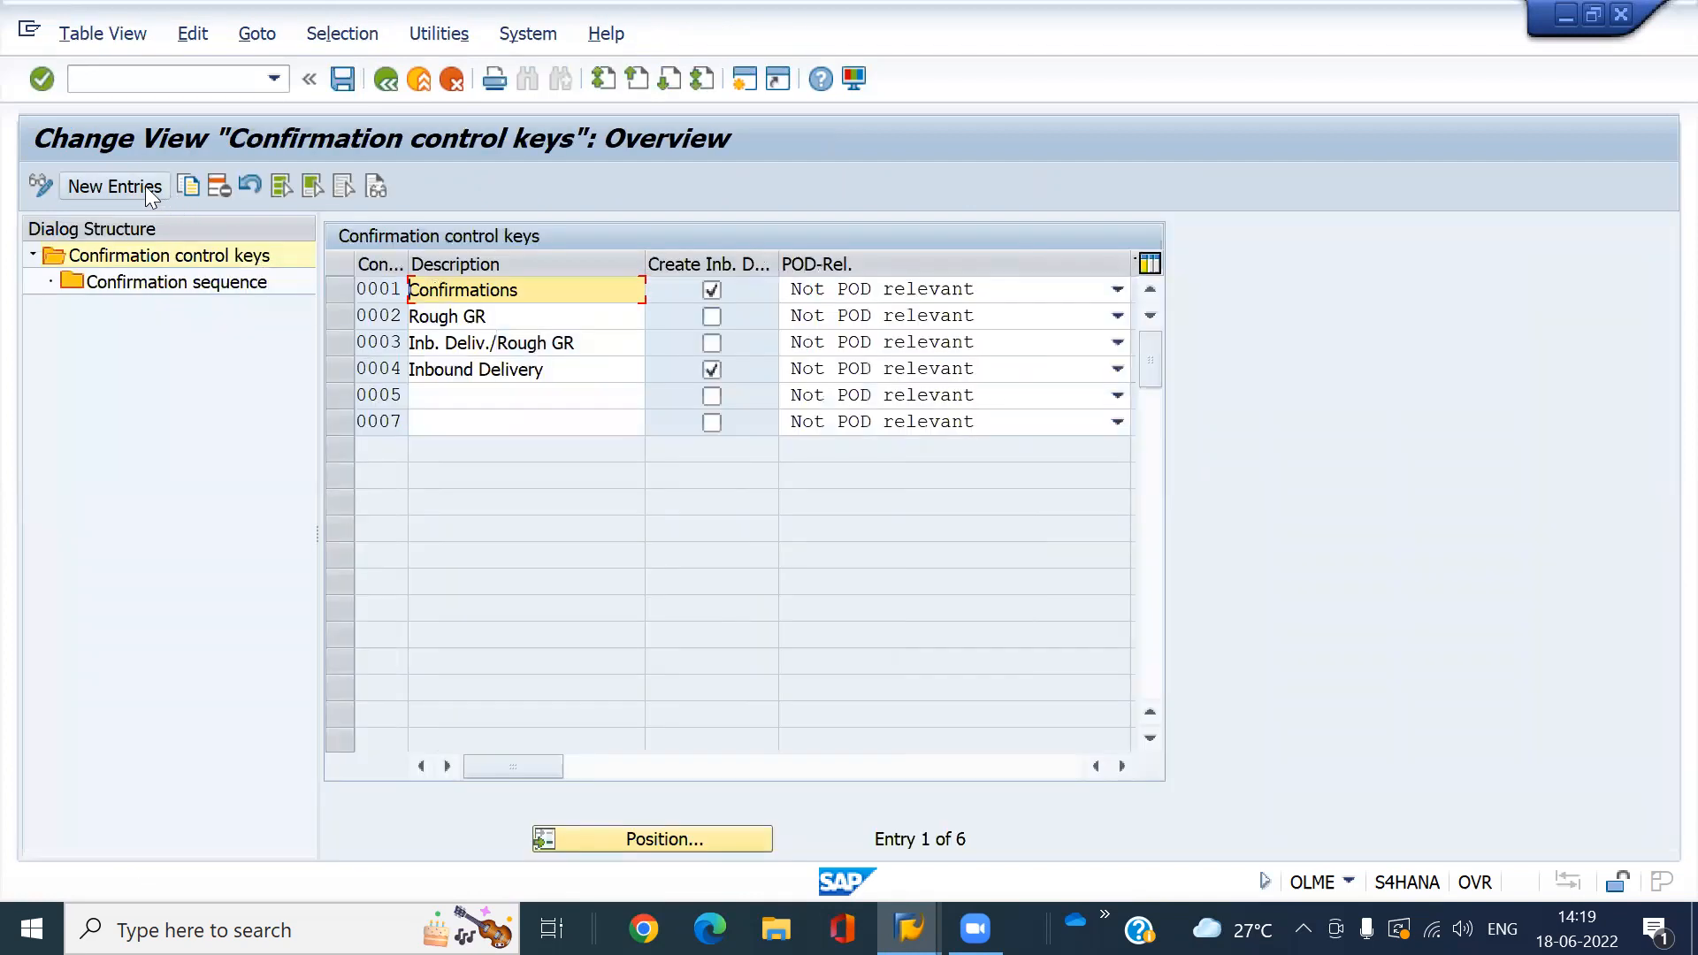
click(113, 185)
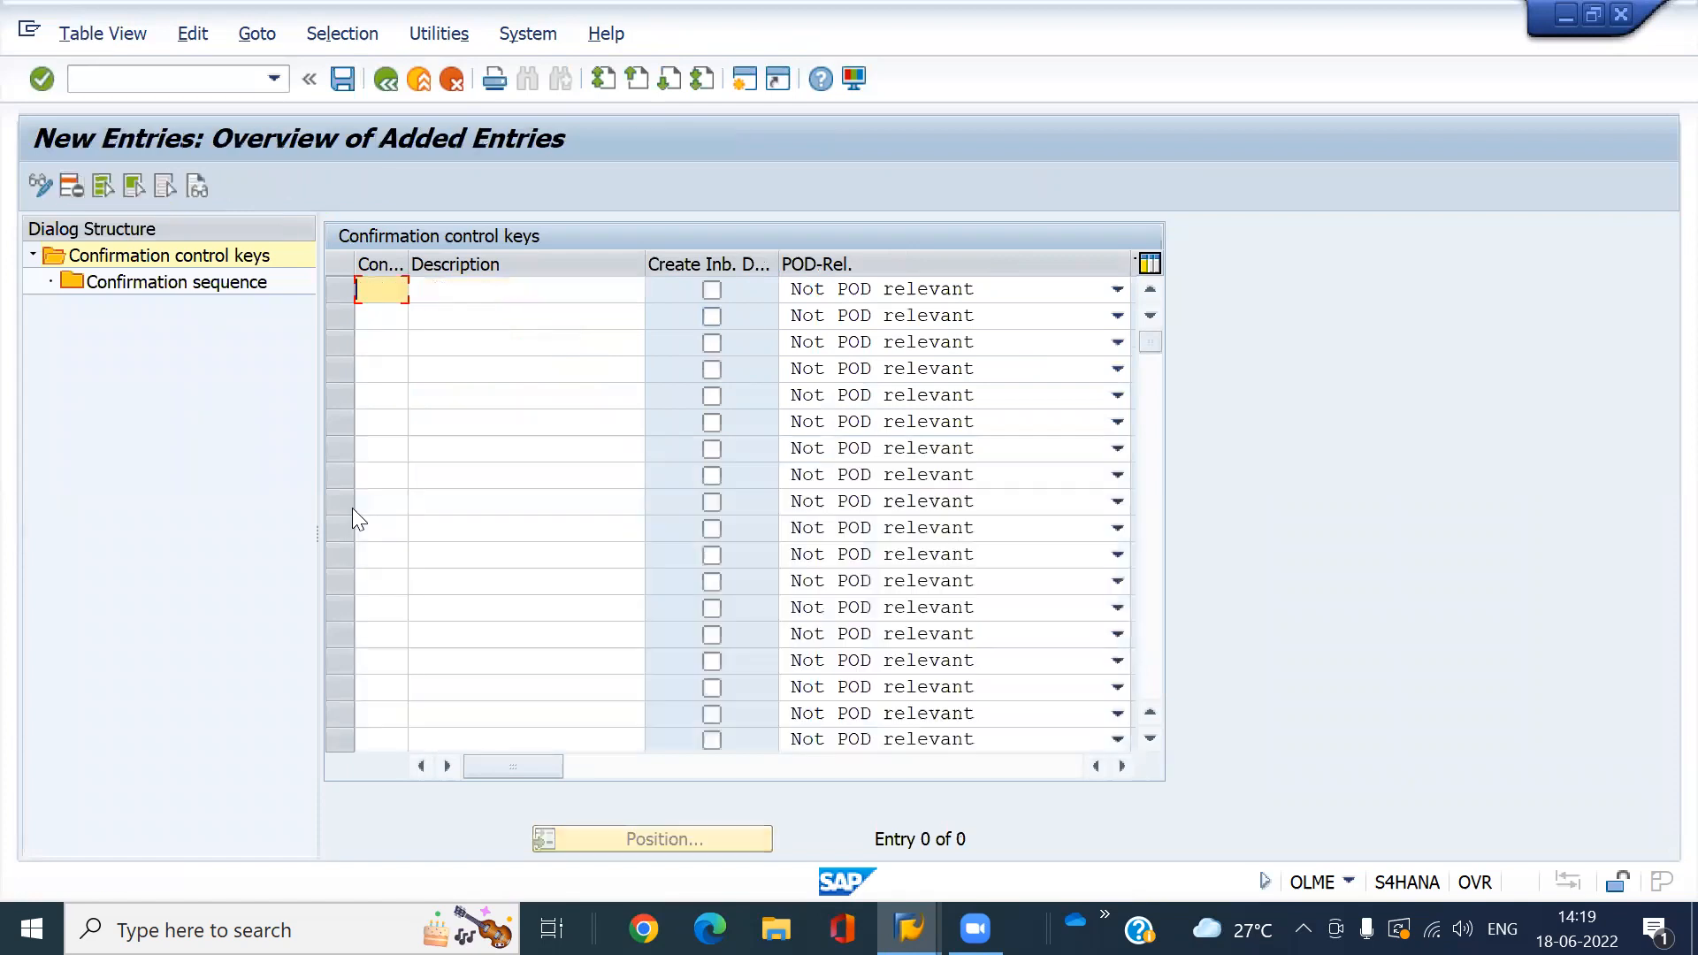
text(7000)
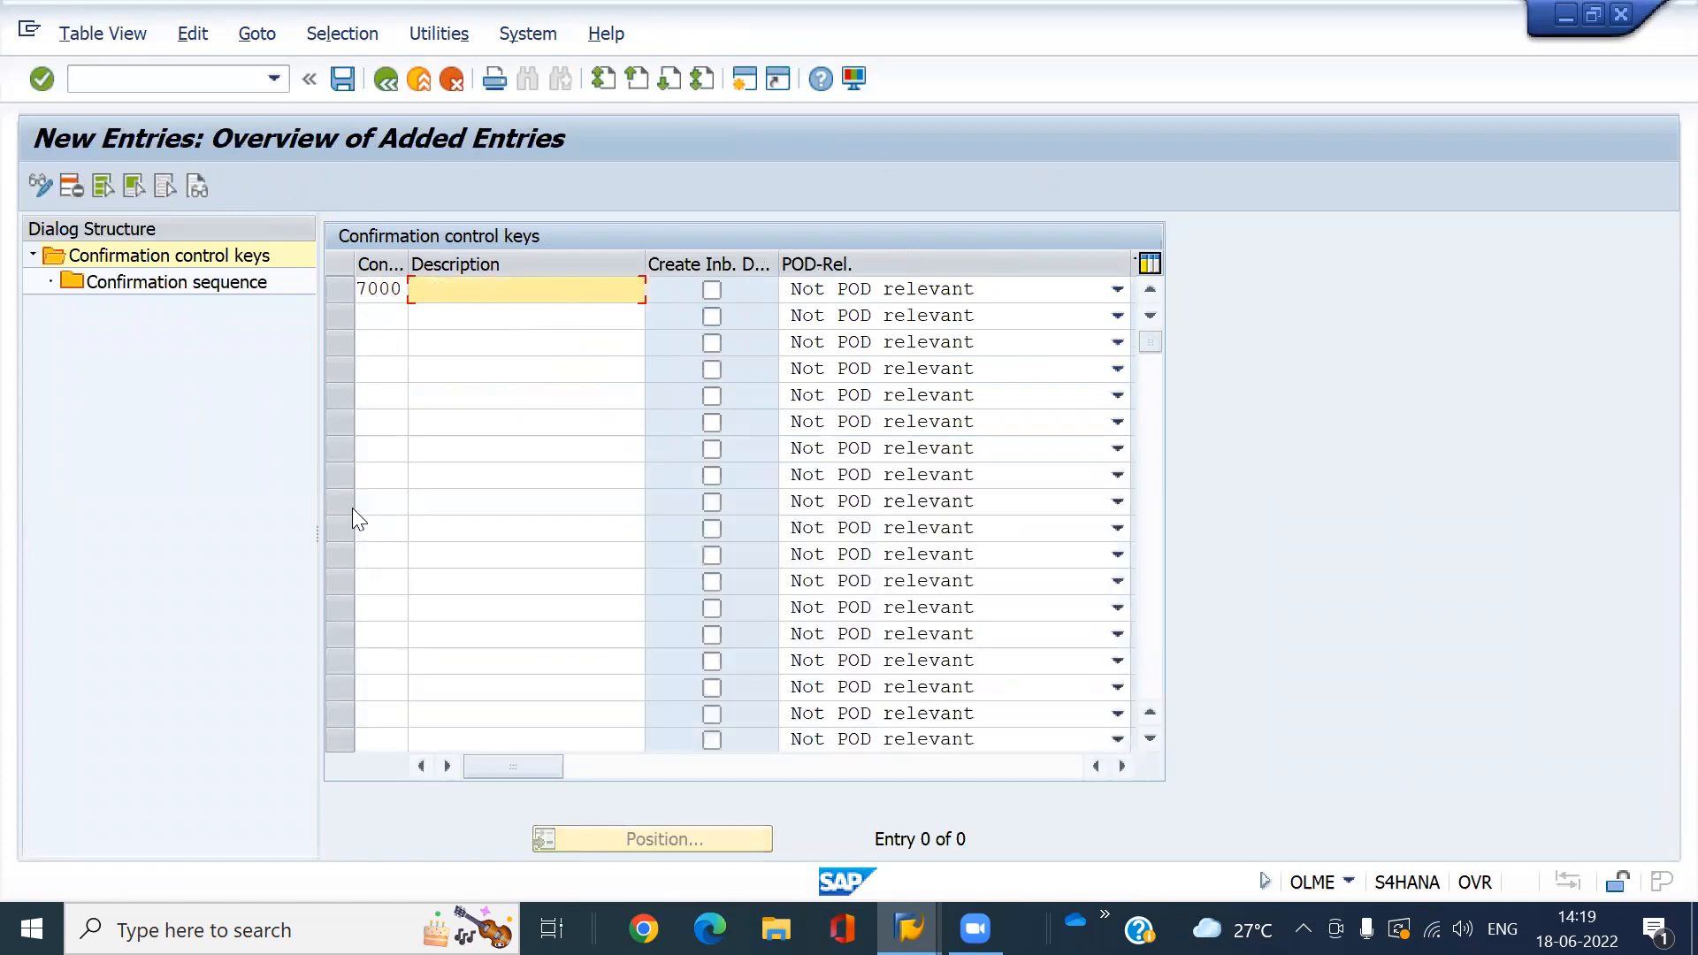
text(Inbound Delivery -IC)
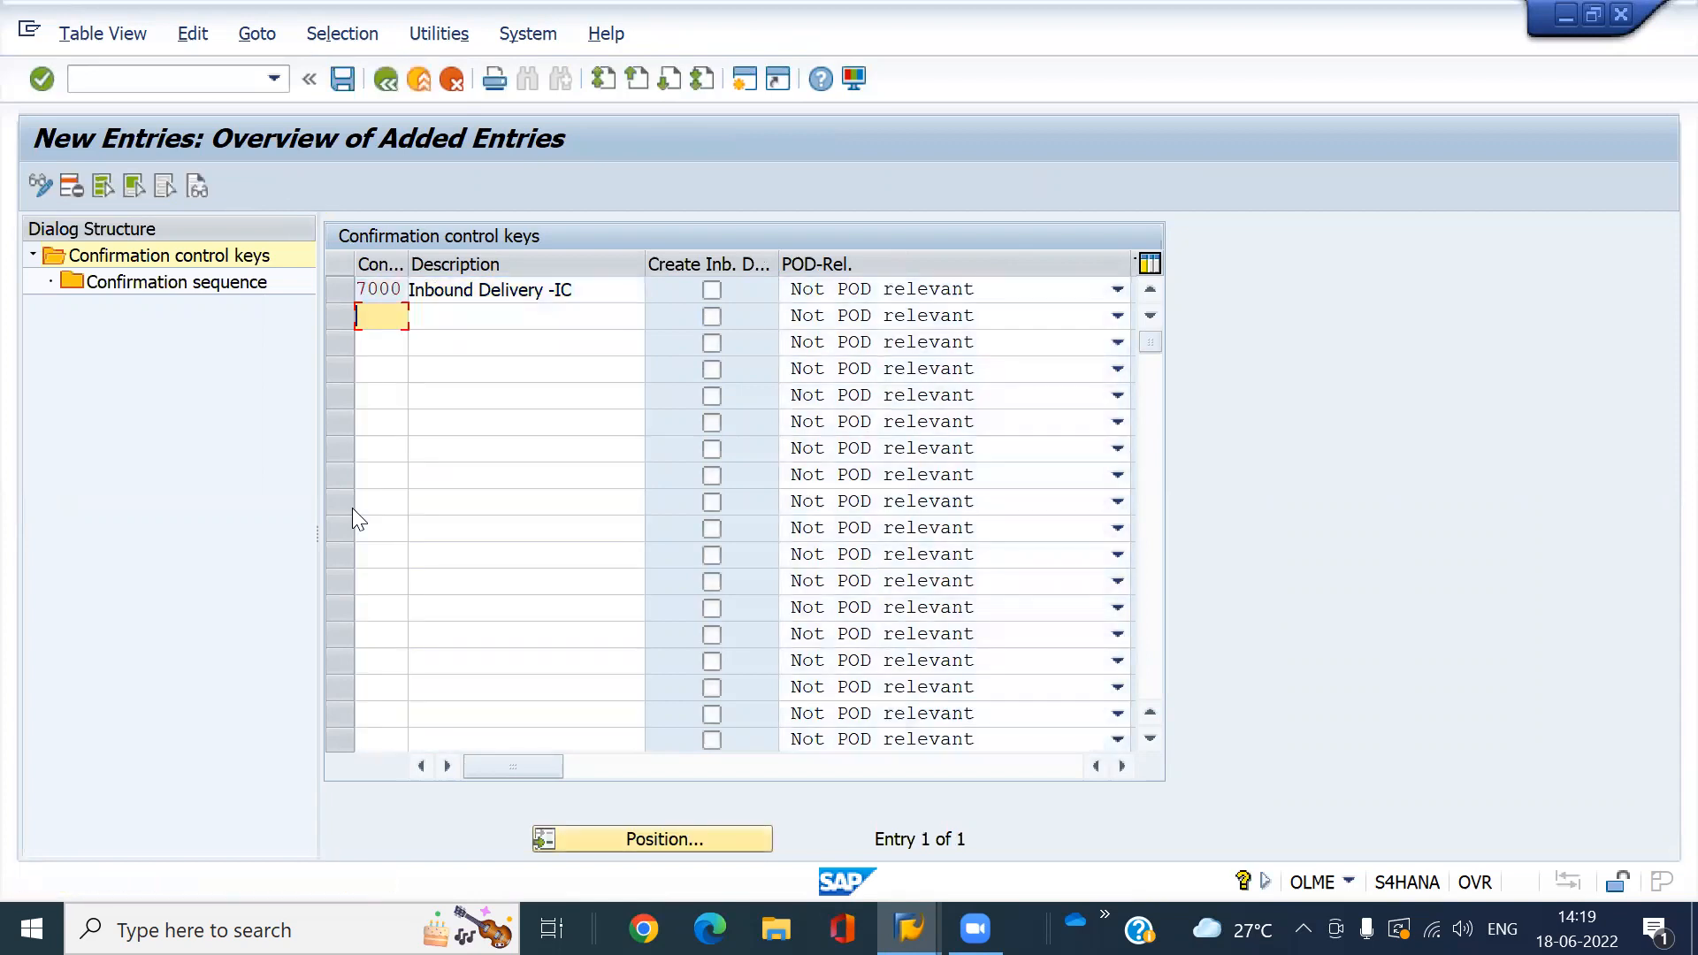
click(342, 78)
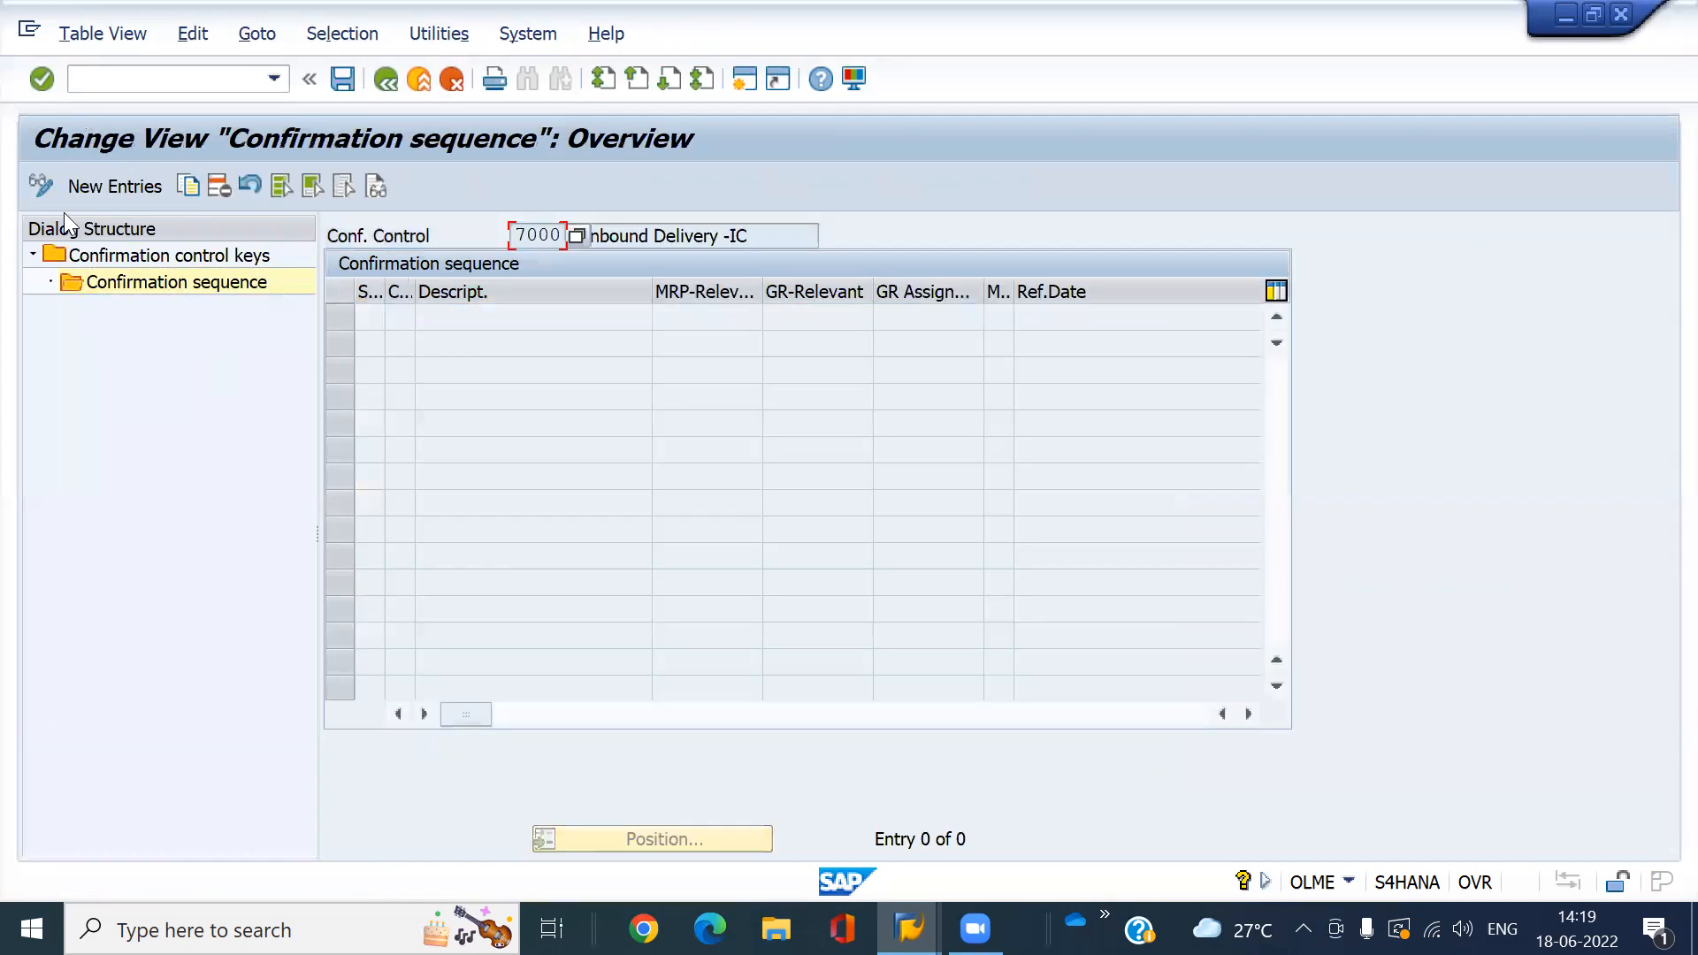
- Add sequence 1, category LA, marked MRP-, GR- and GR-assignment relevant
click(112, 185)
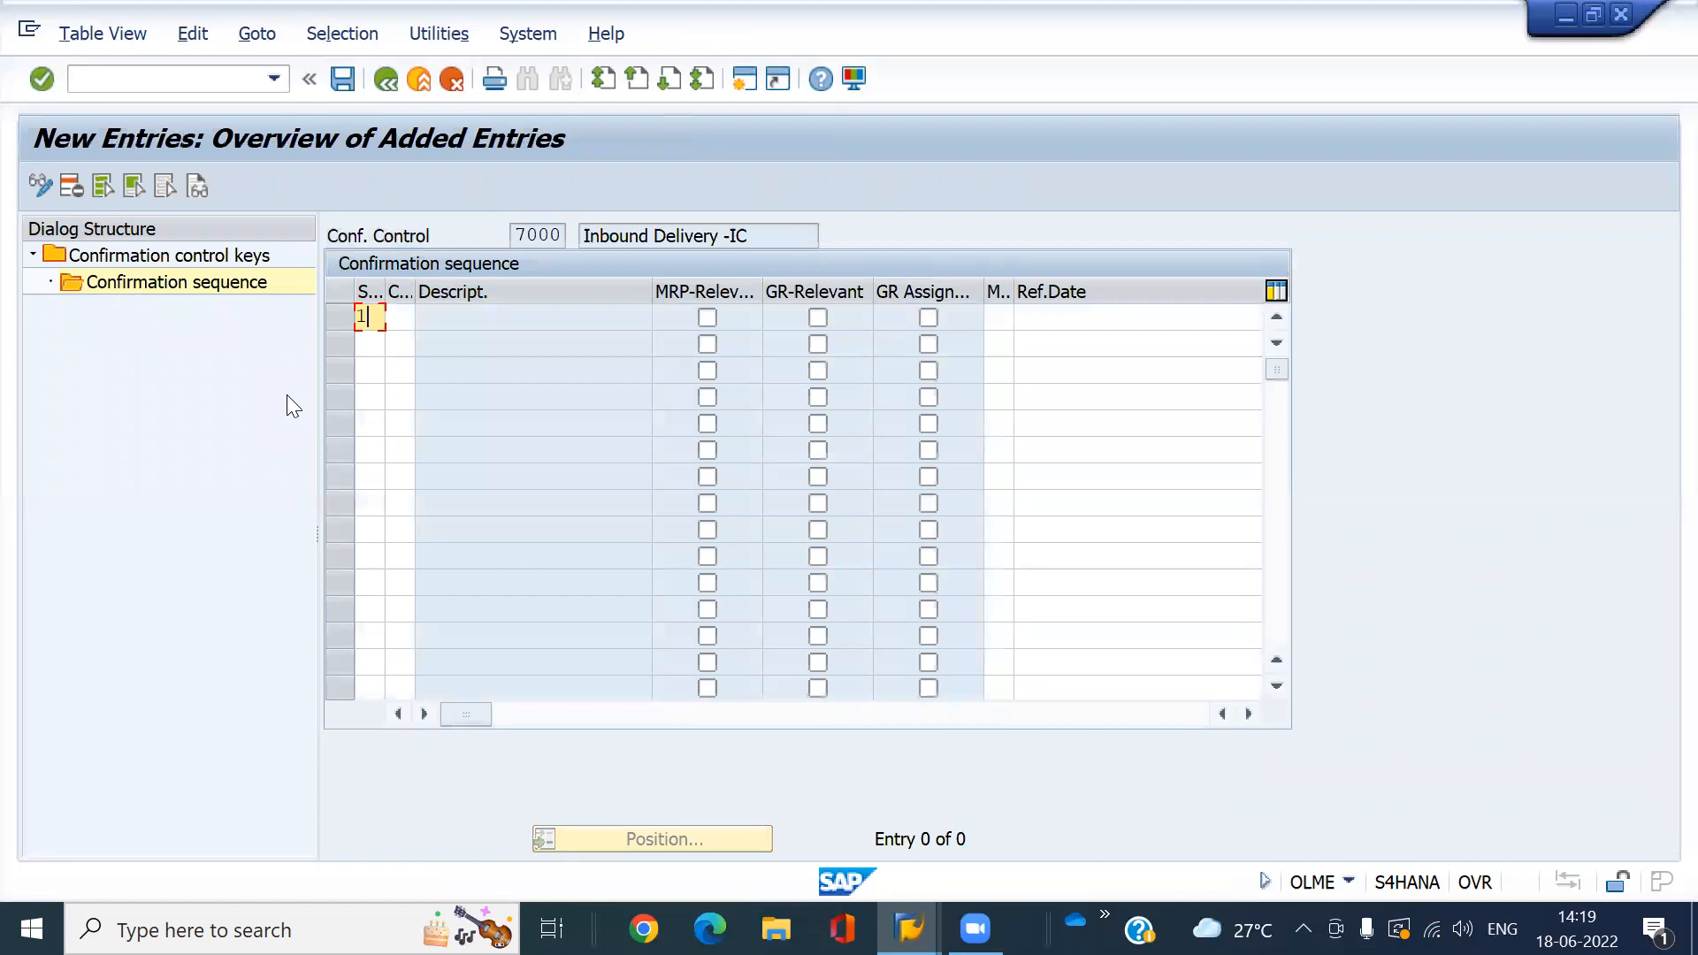
text(LA)
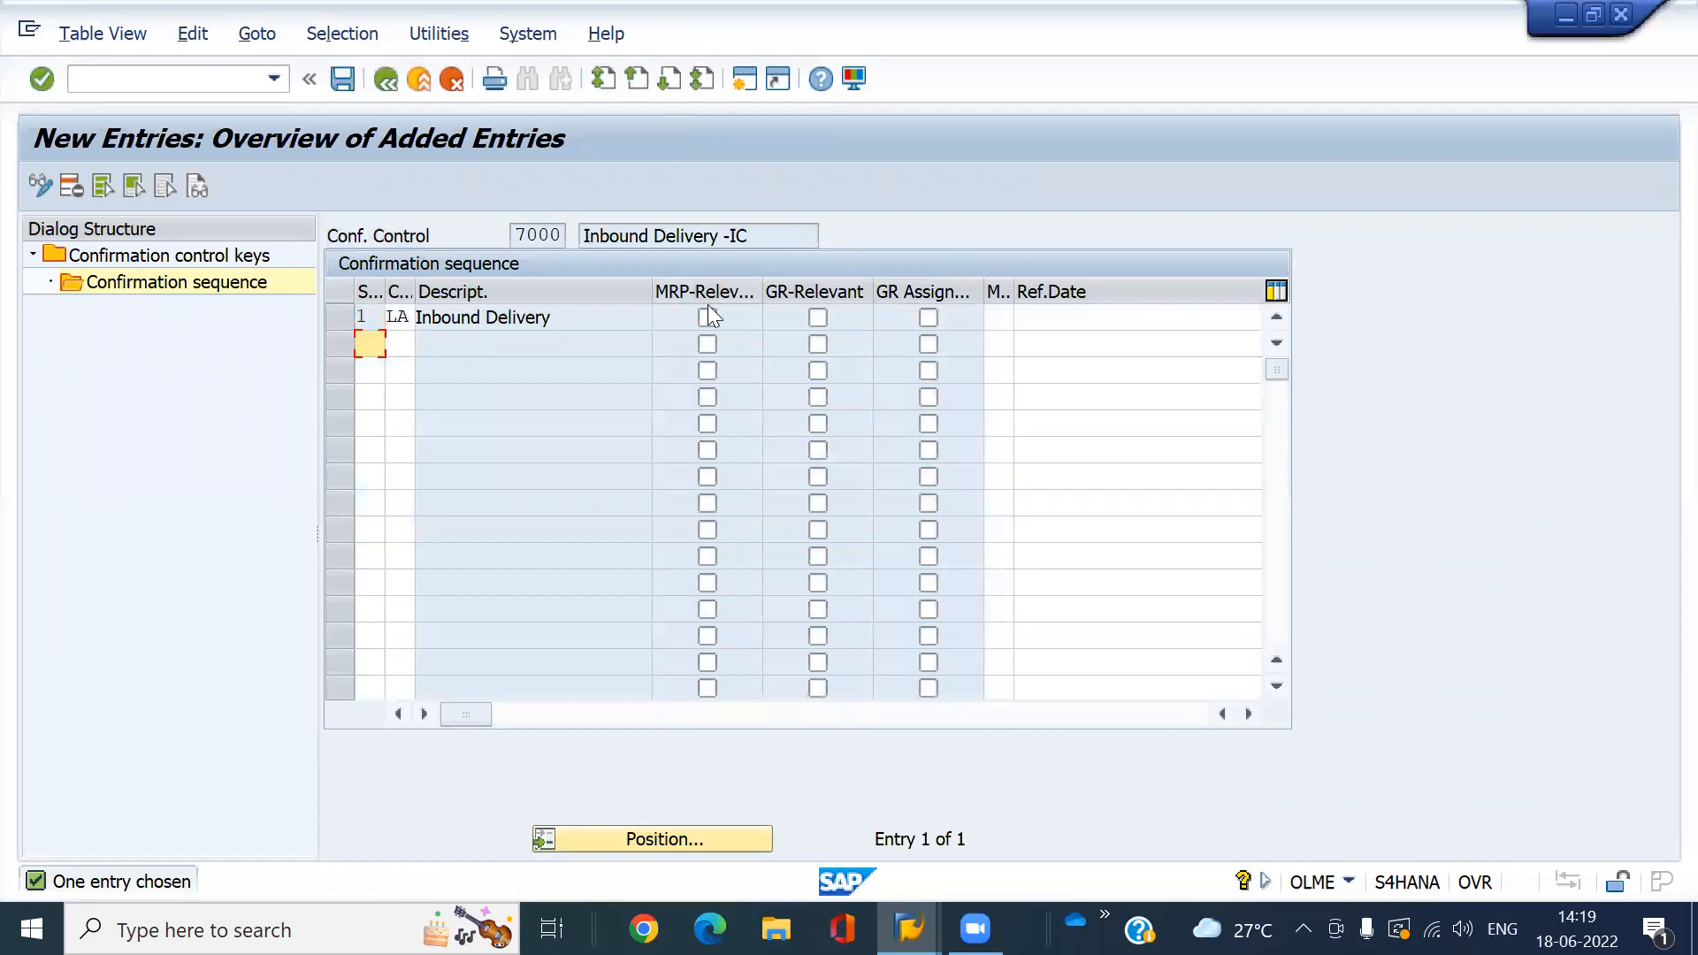
click(817, 318)
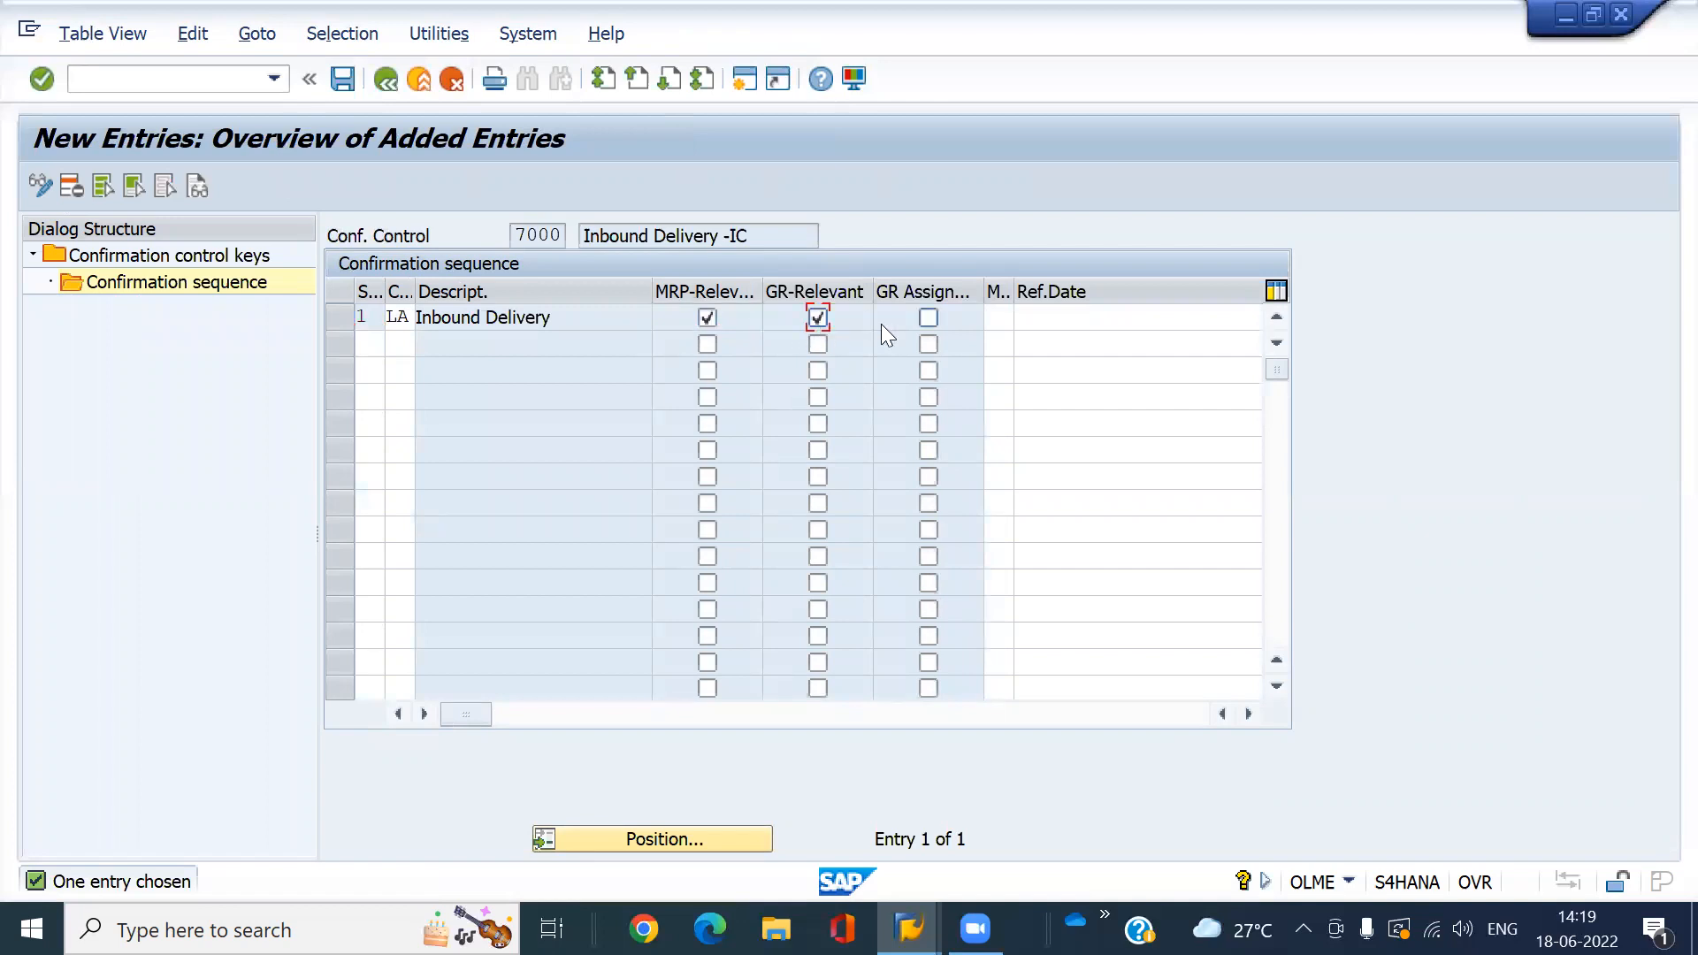
click(928, 318)
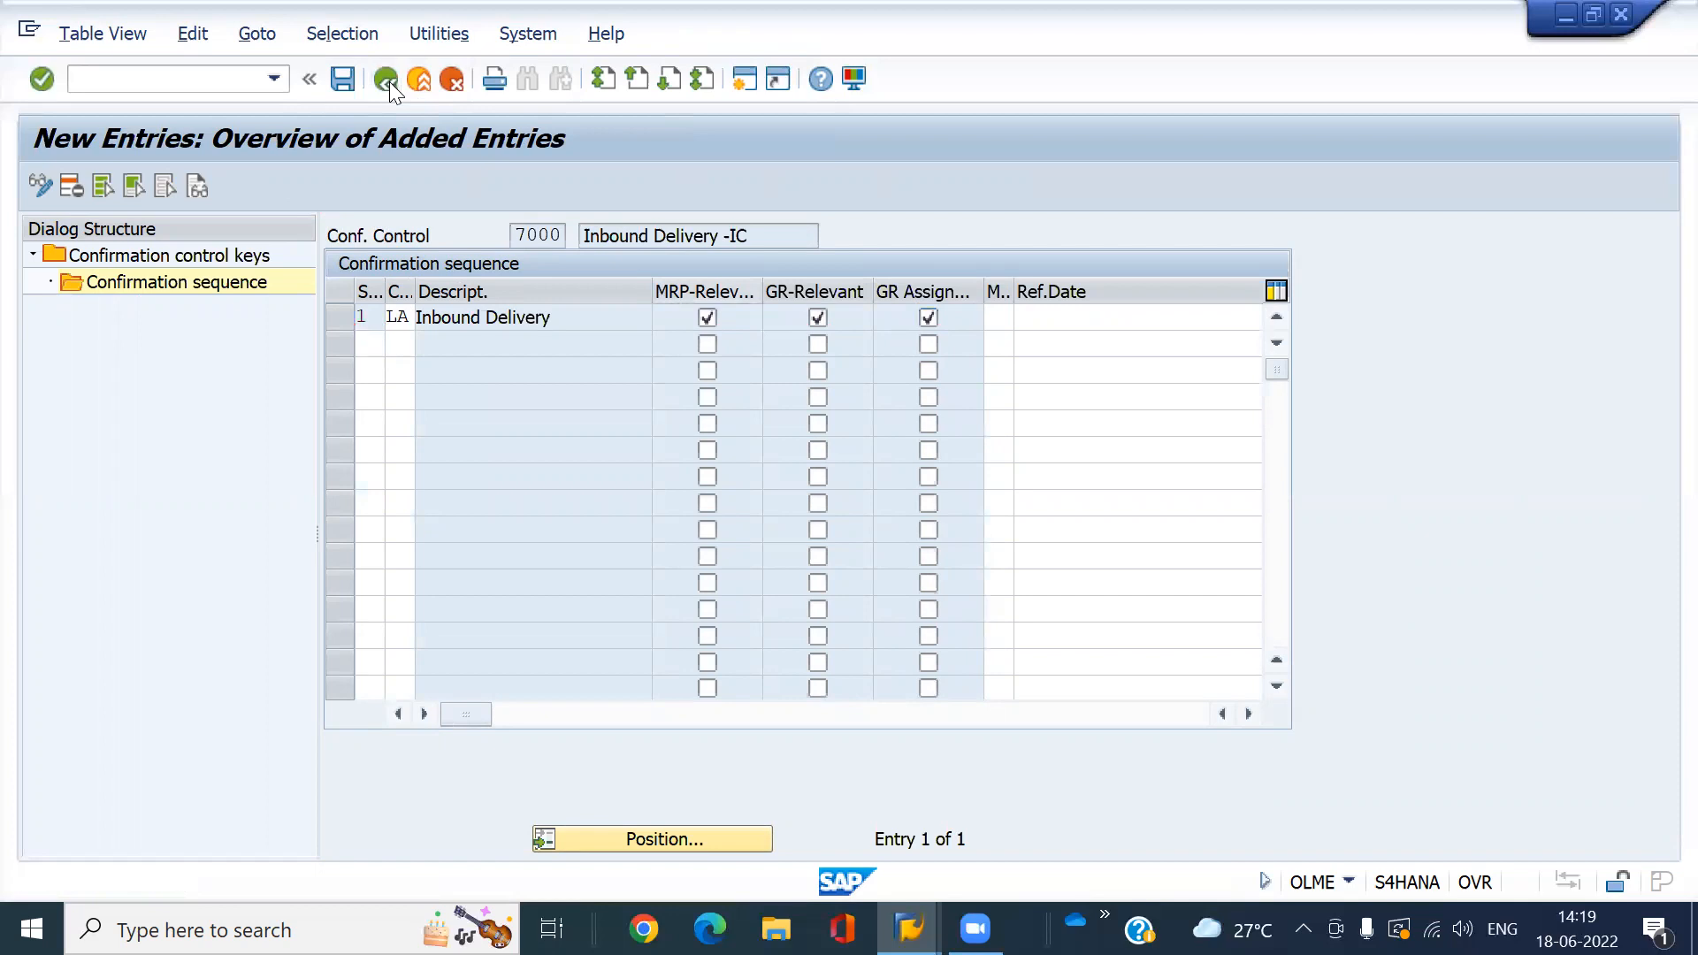
click(386, 78)
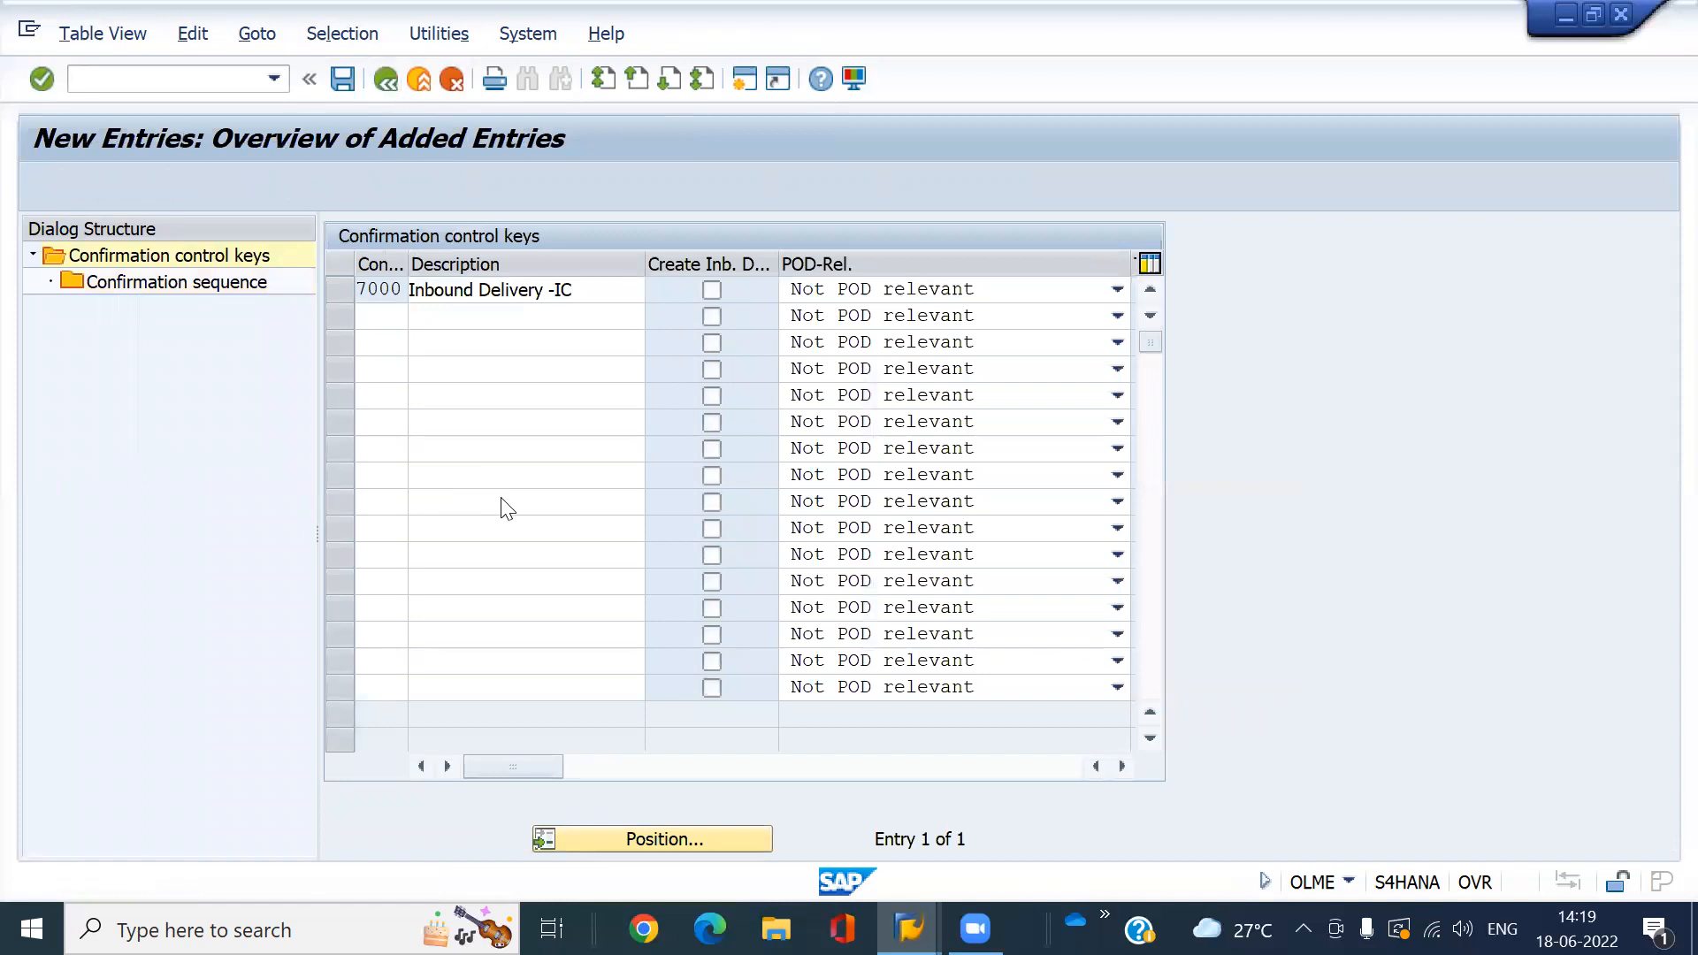
click(386, 78)
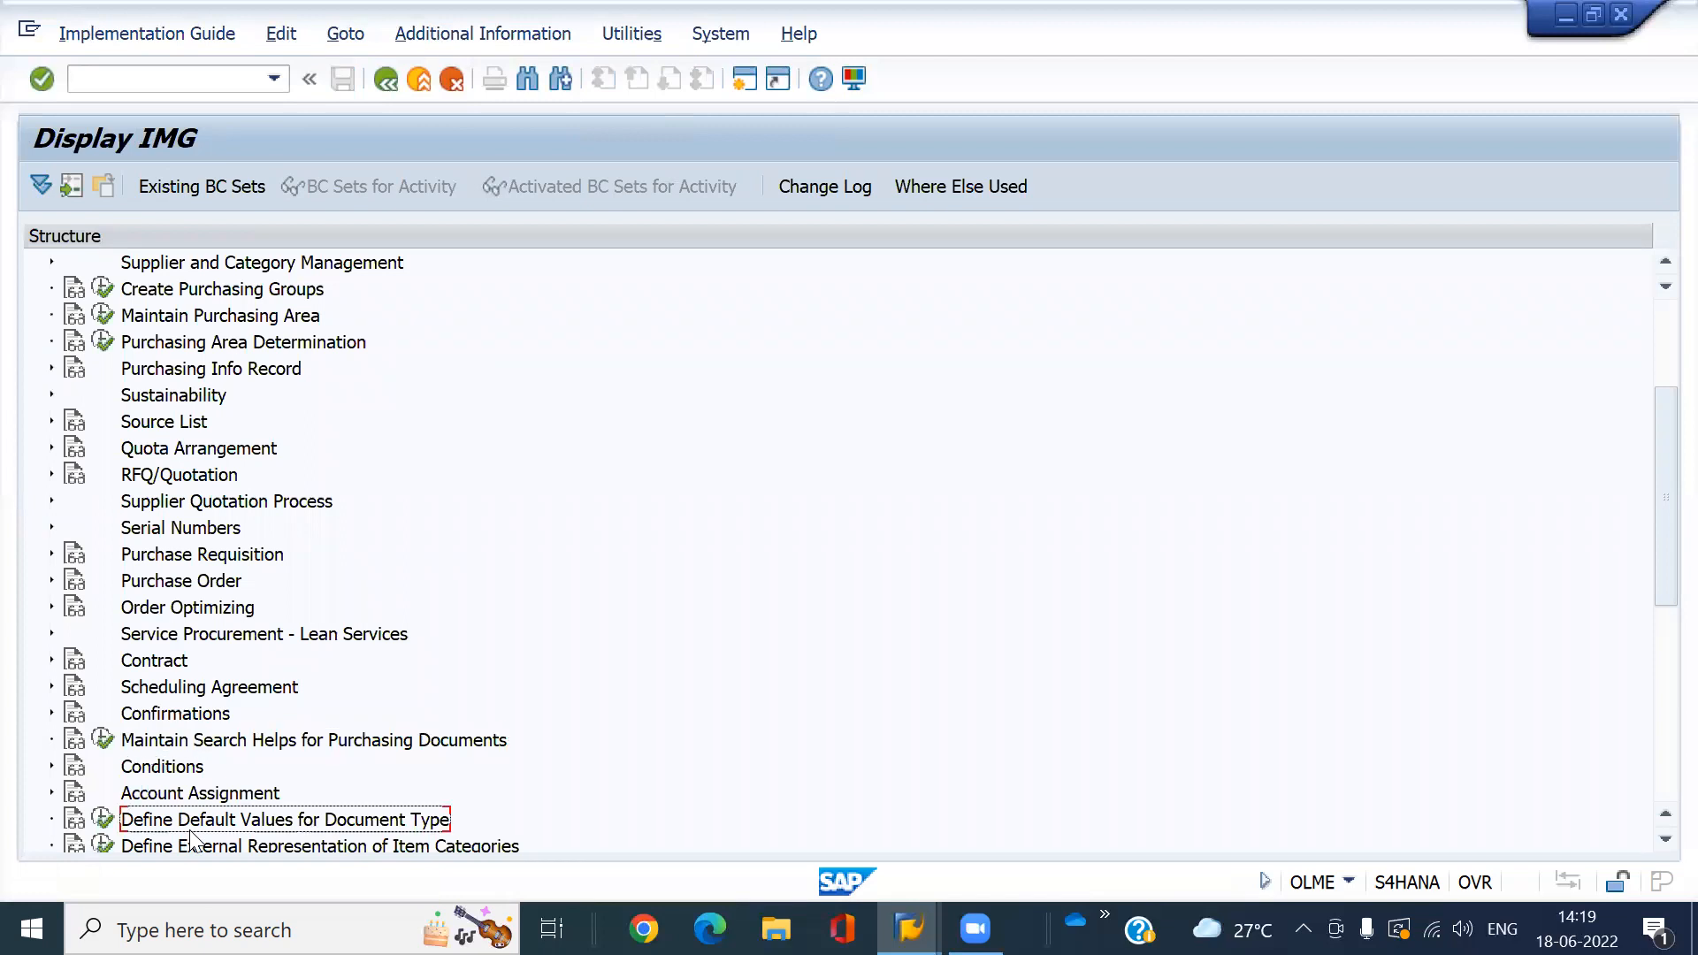
- Expand Purchase Order > Set up Stock Transport Order in the purchasing guide
scroll(down, 3)
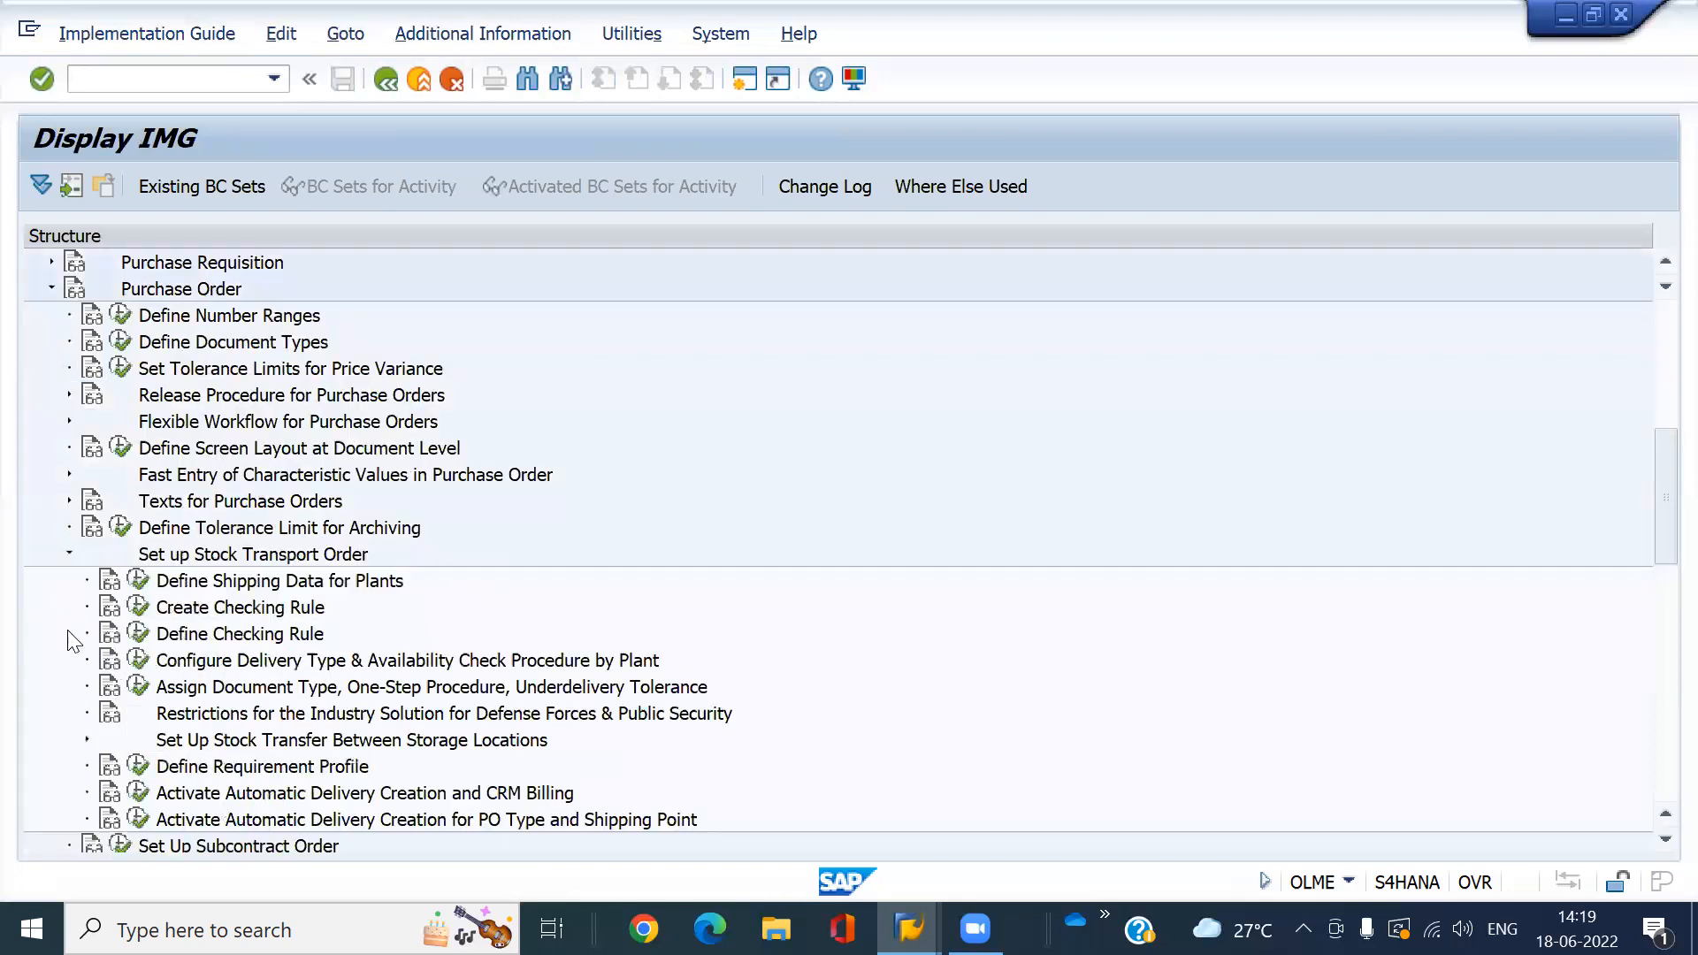
mouse_move(138, 584)
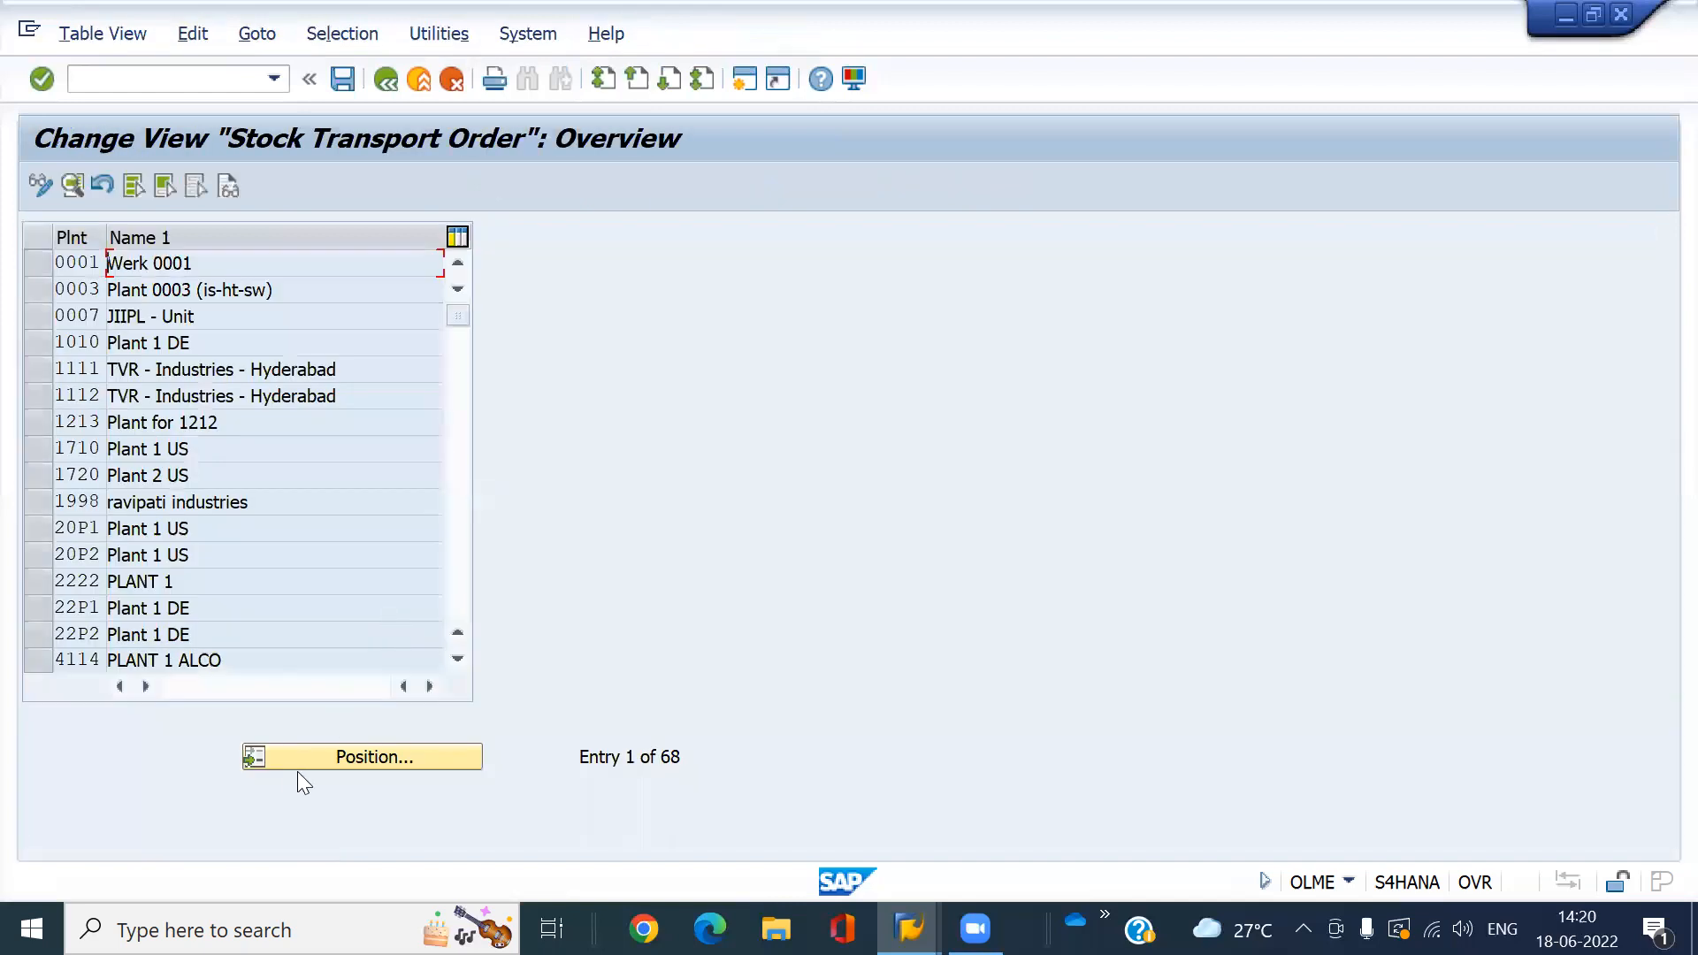
click(362, 756)
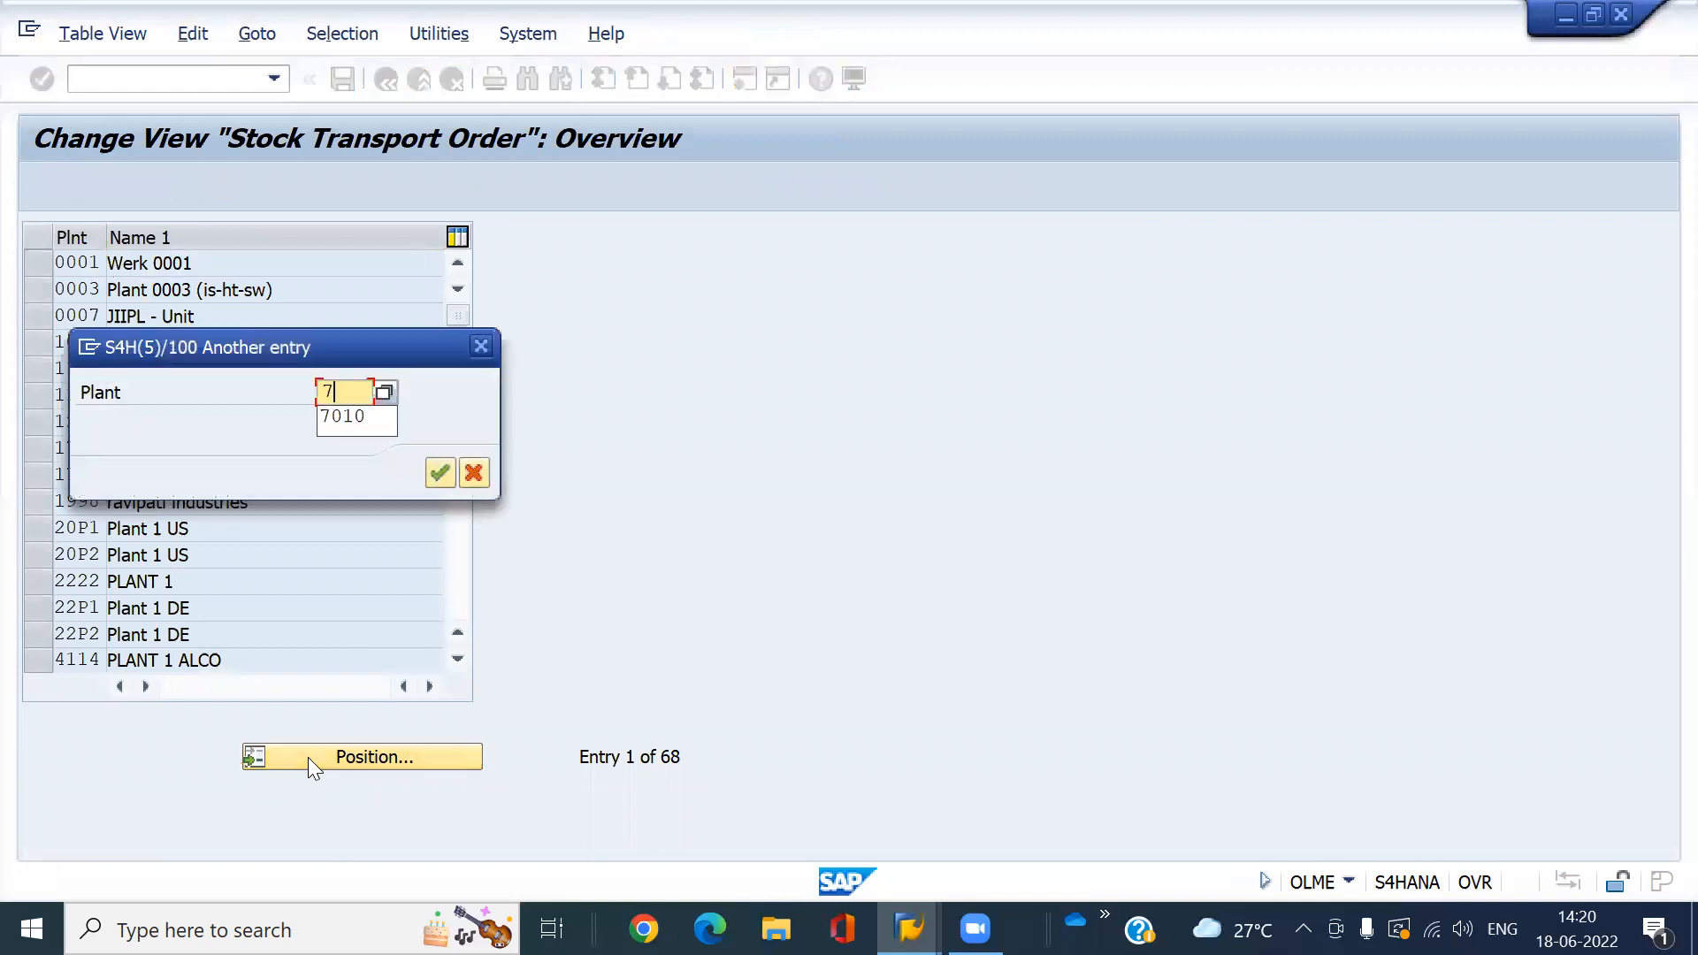
text(10)
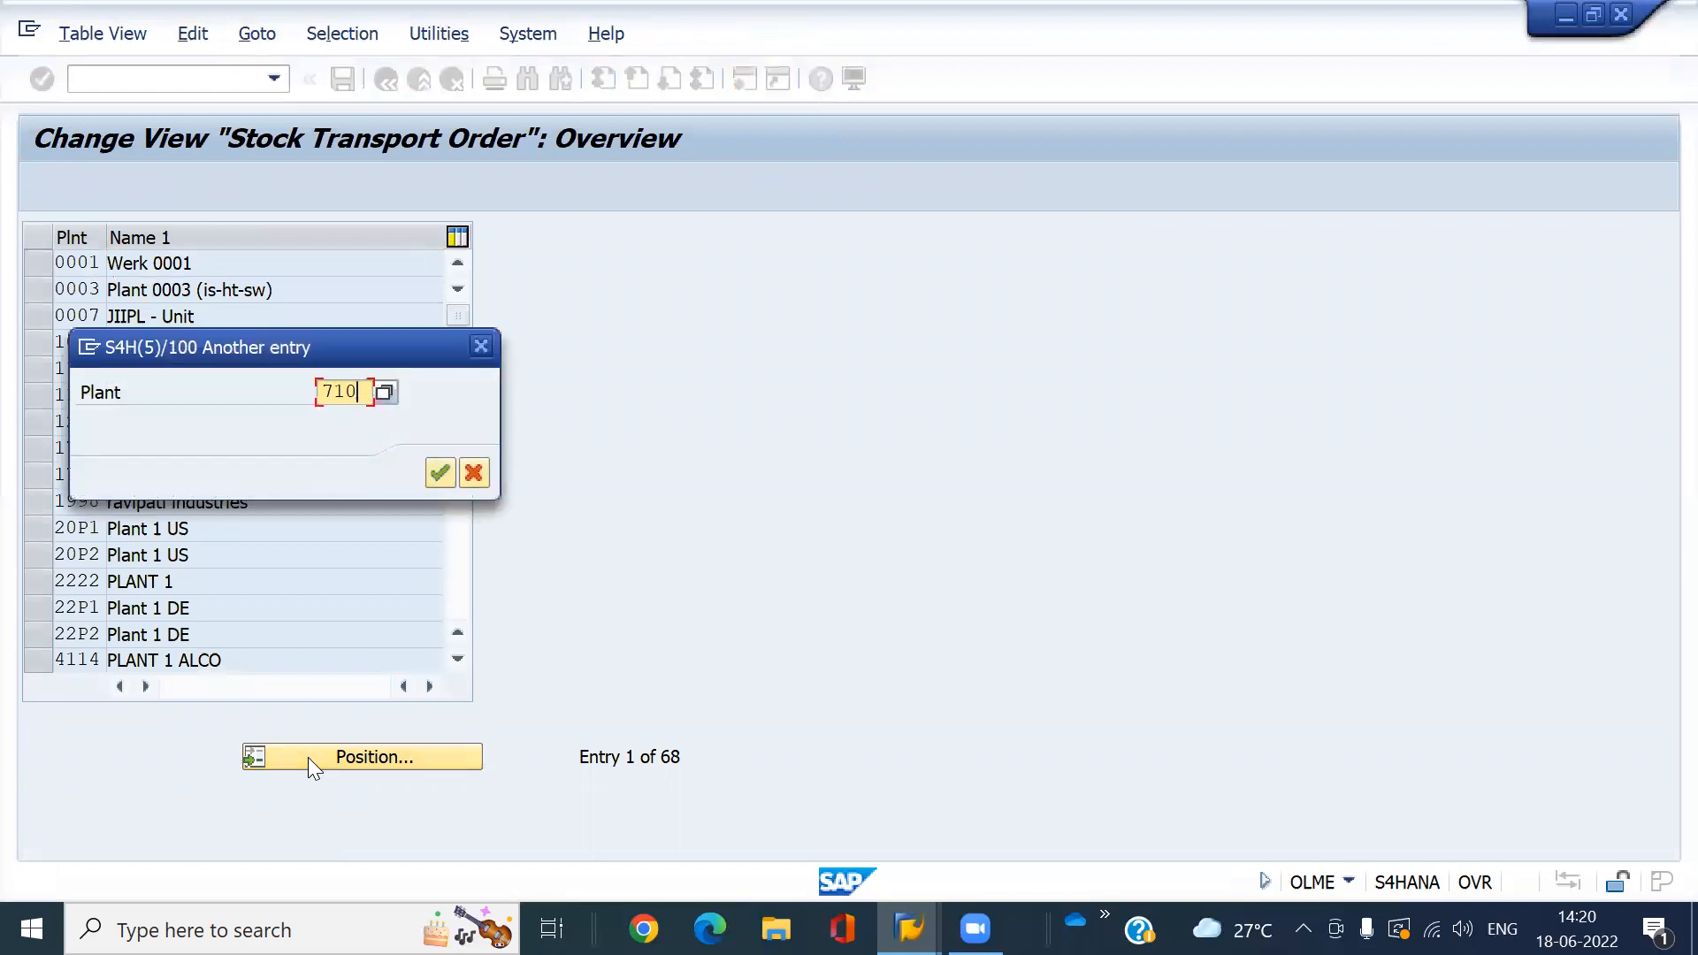
click(438, 472)
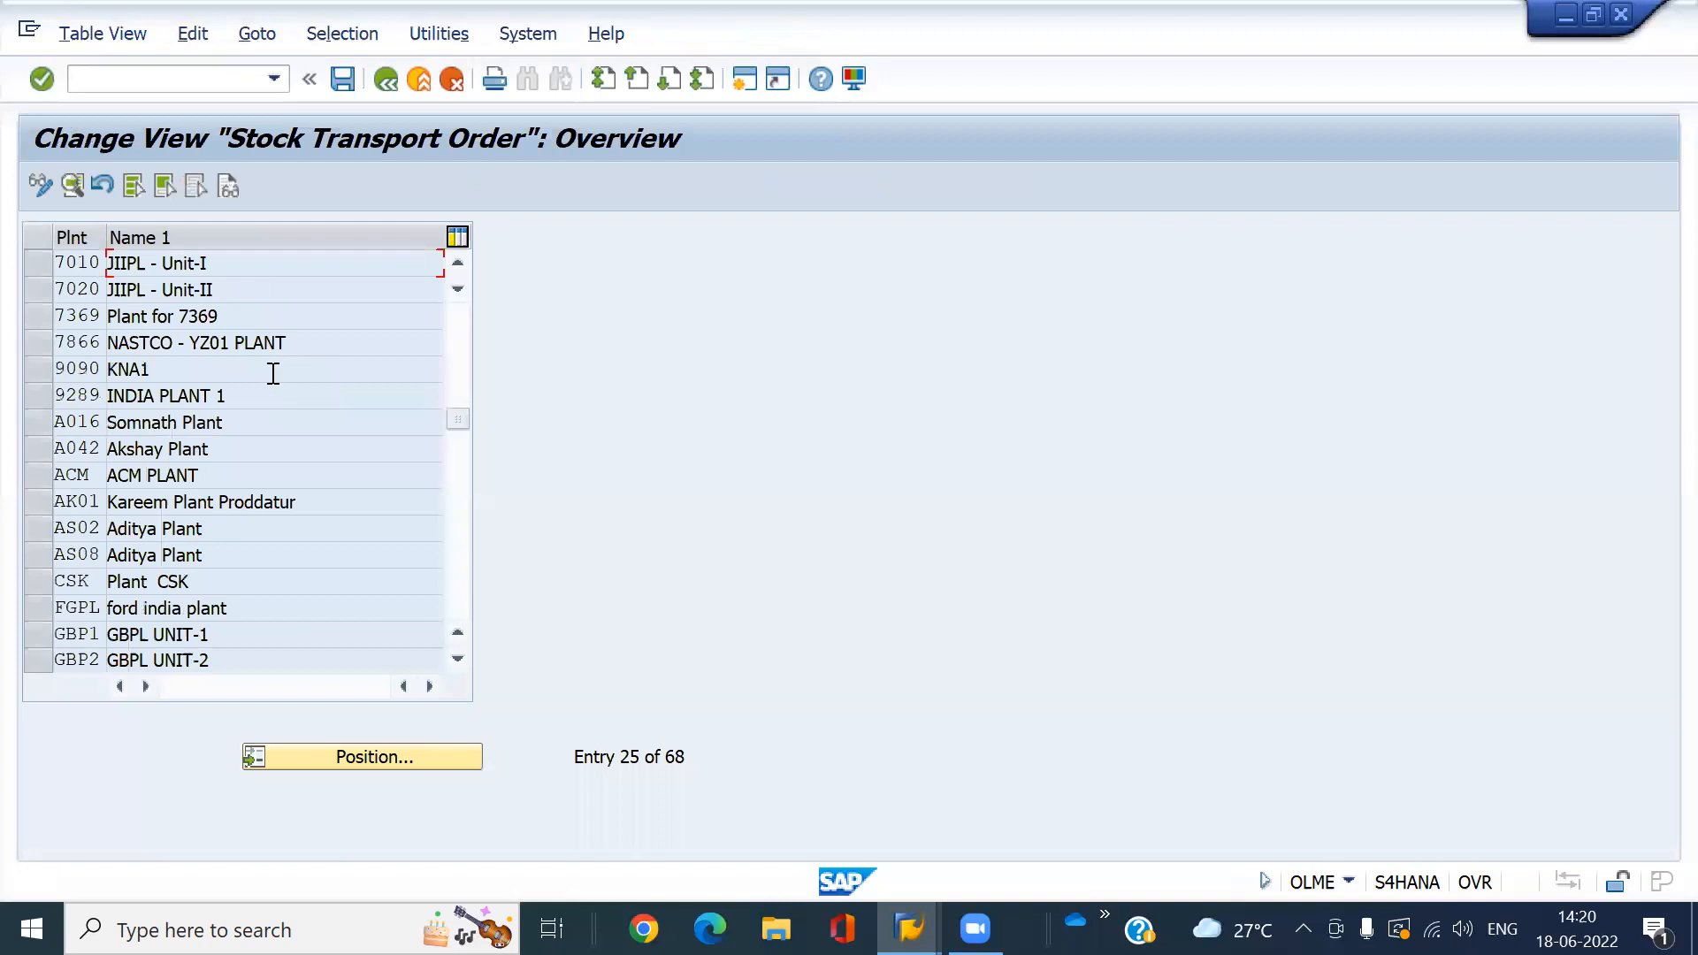
double_click(156, 289)
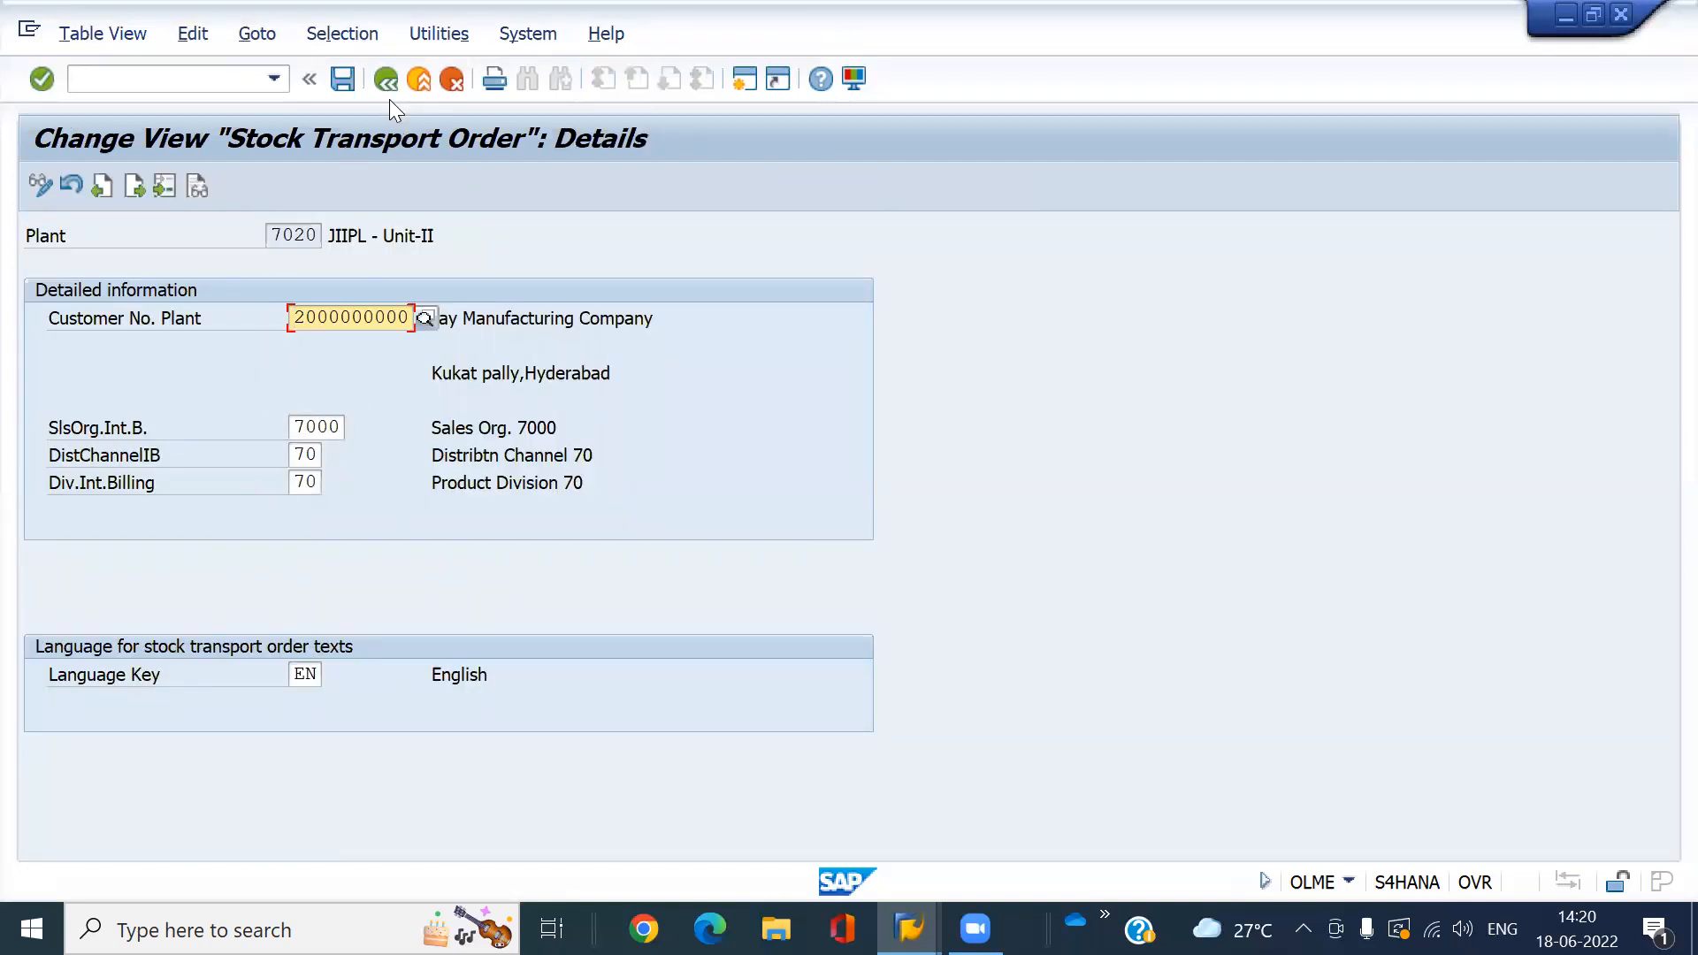
click(386, 78)
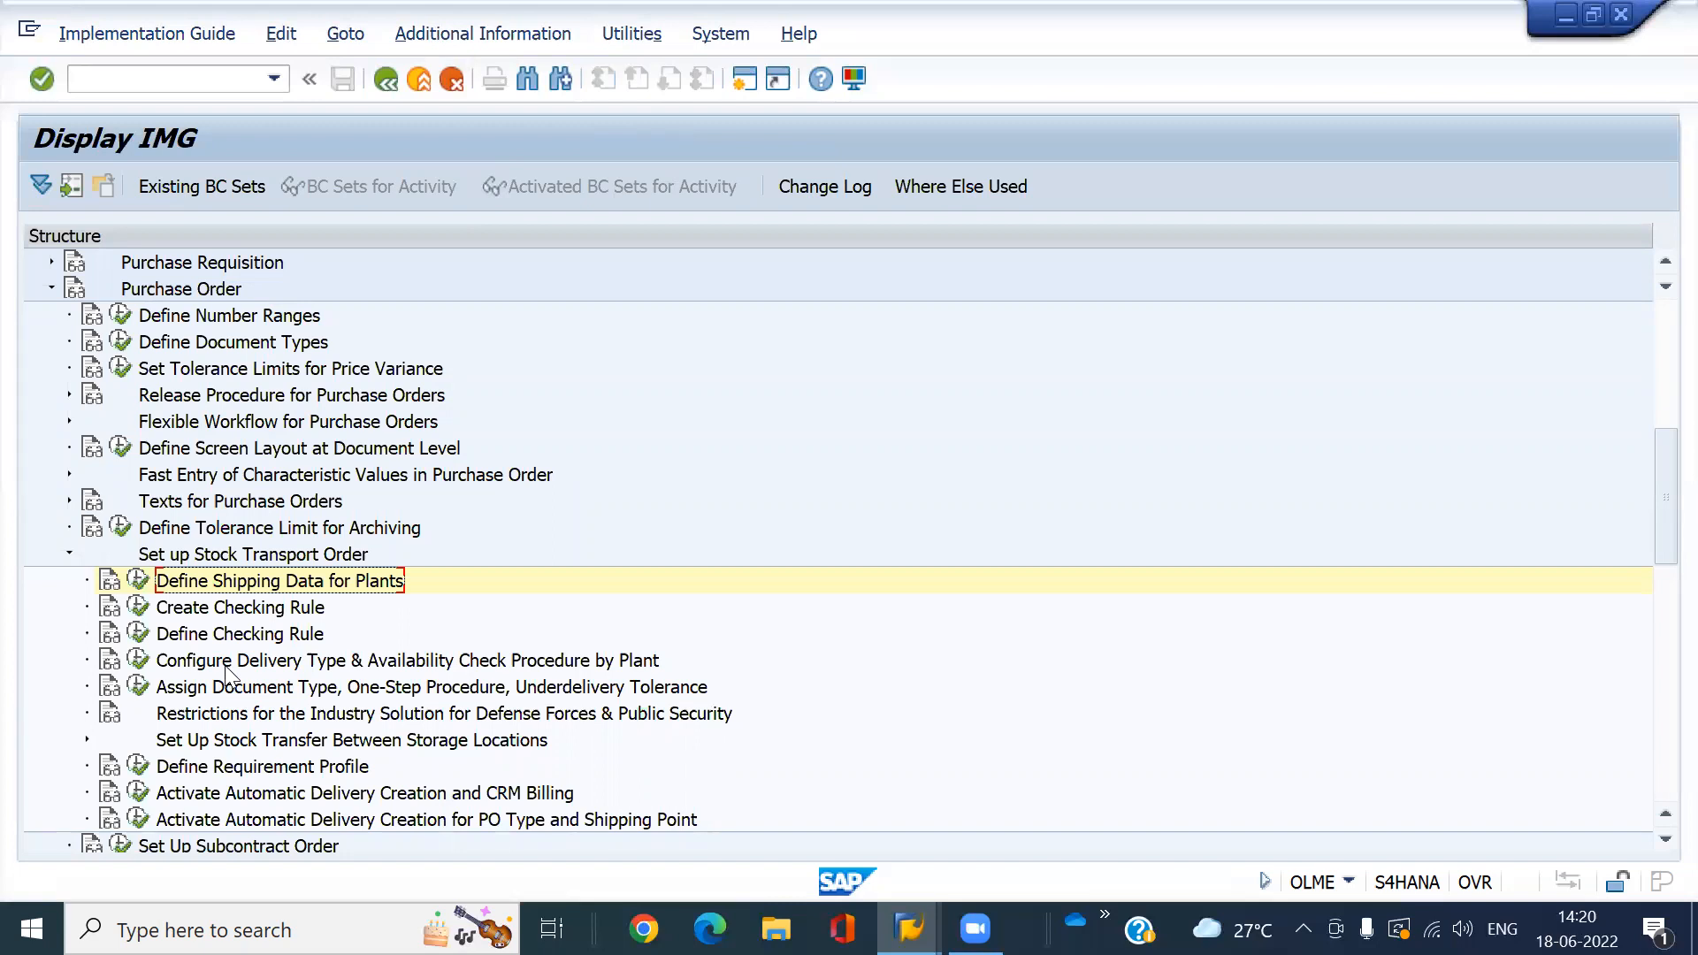
mouse_move(151, 676)
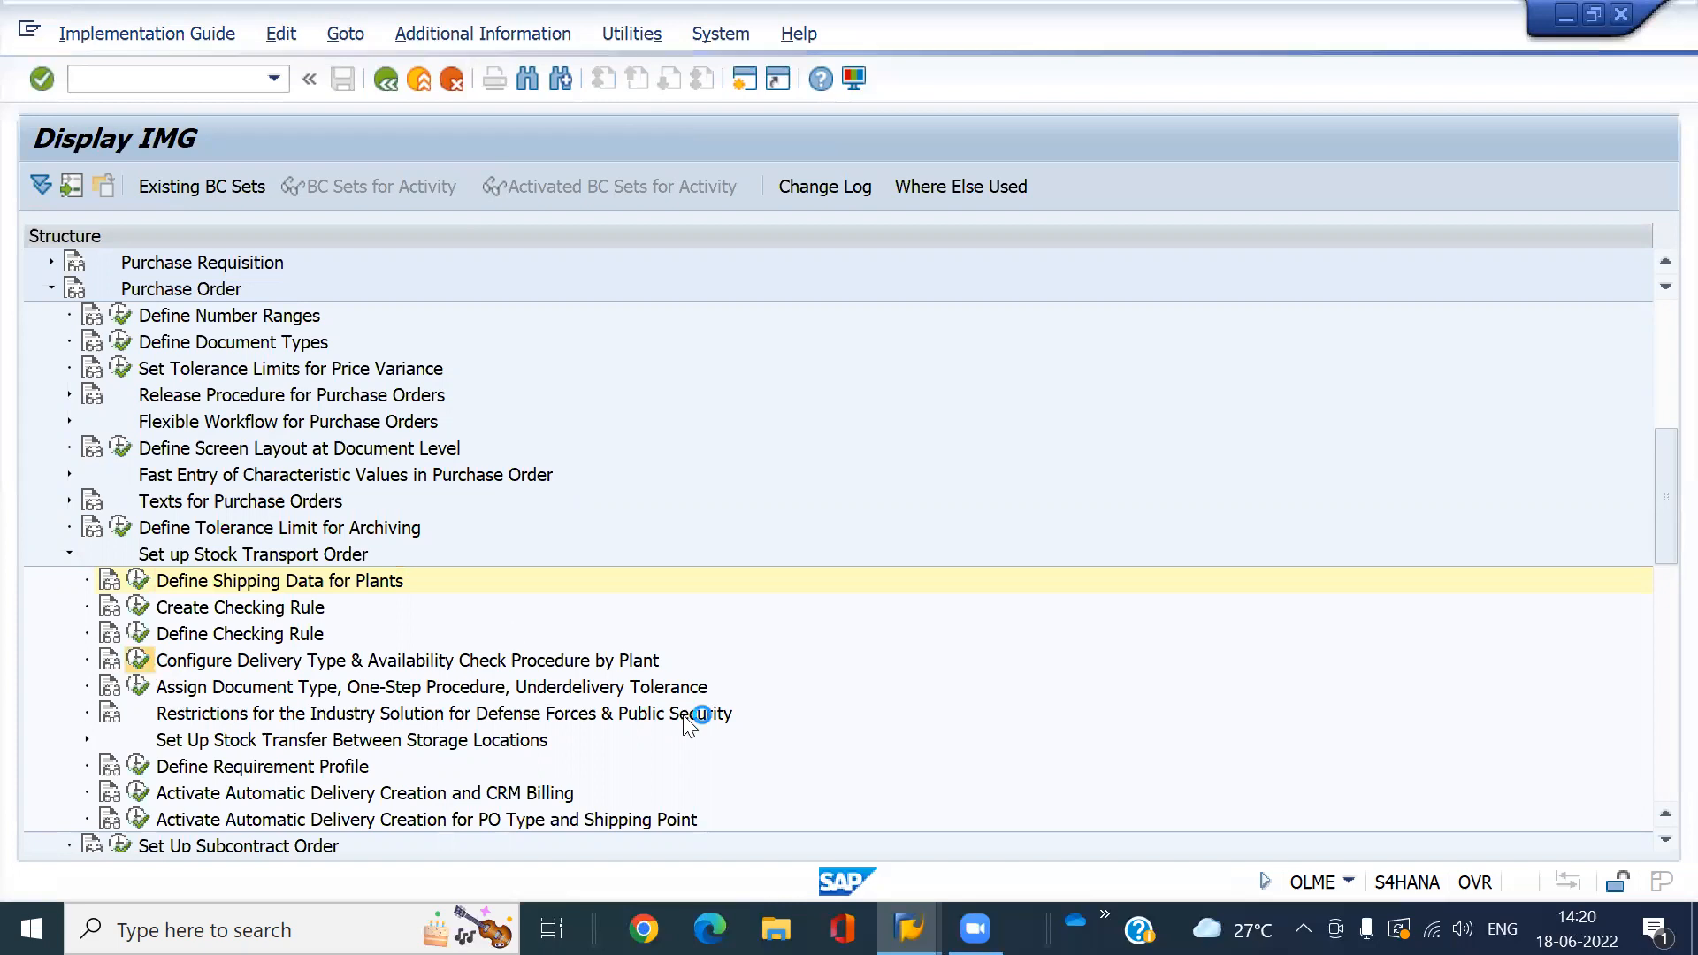
- Add a UB2 entry for supplying plant 7010 with delivery type LLR and the shipping flag ticked
double_click(279, 580)
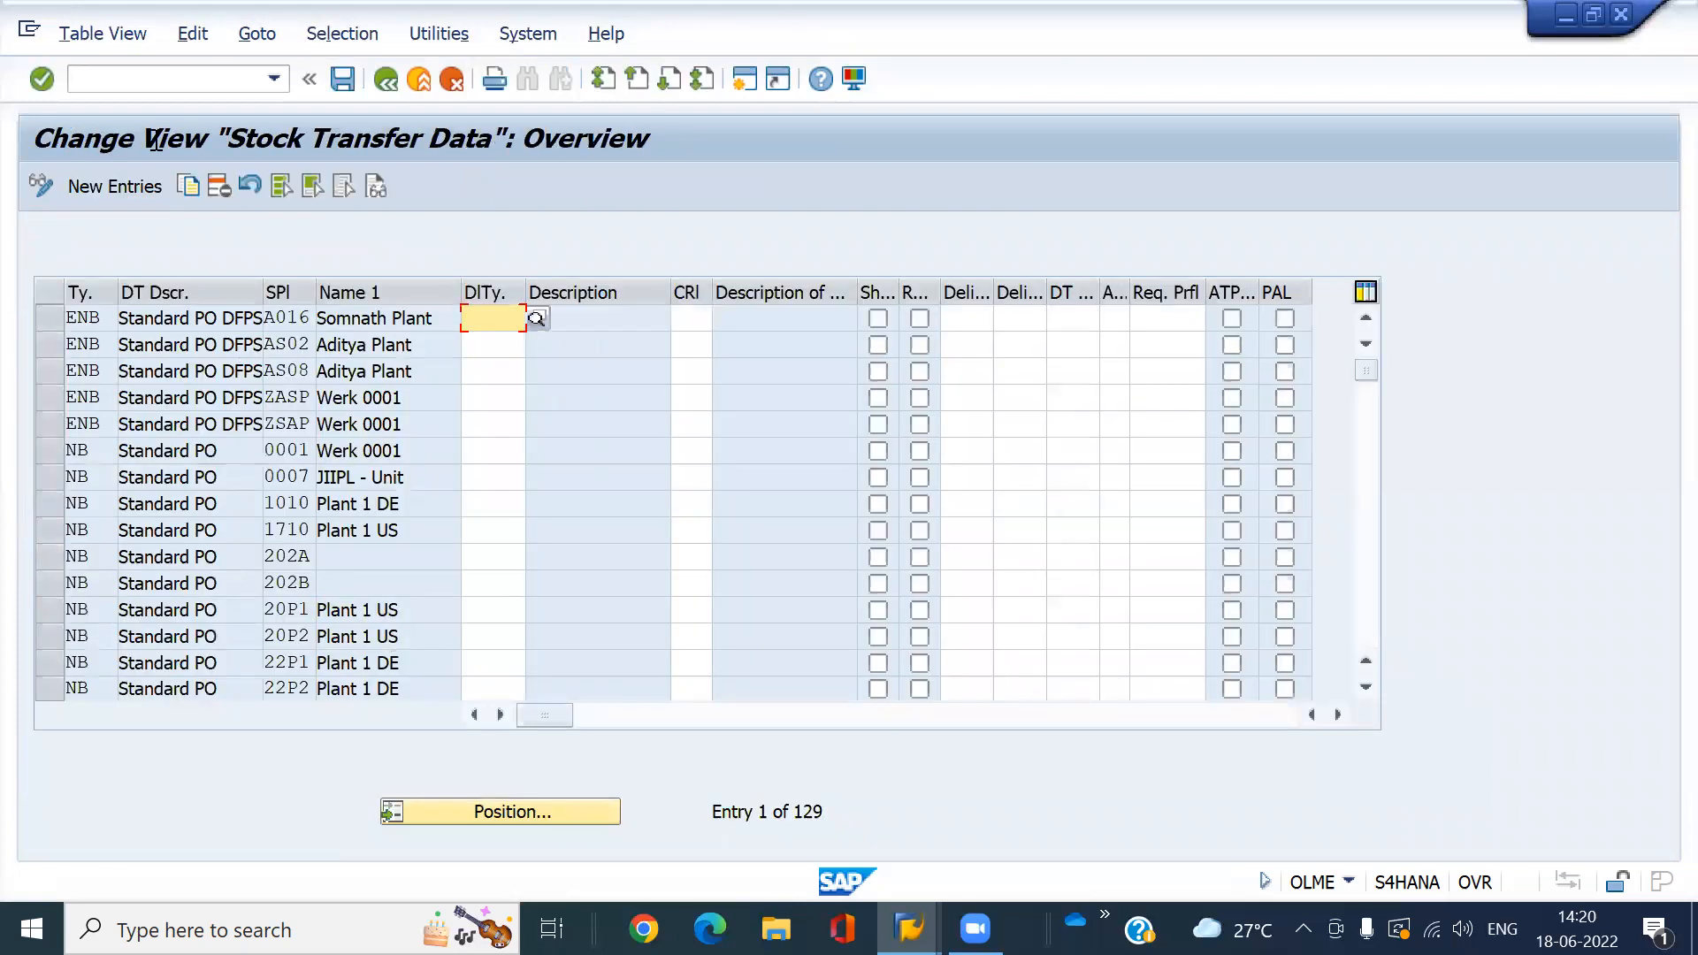
click(112, 186)
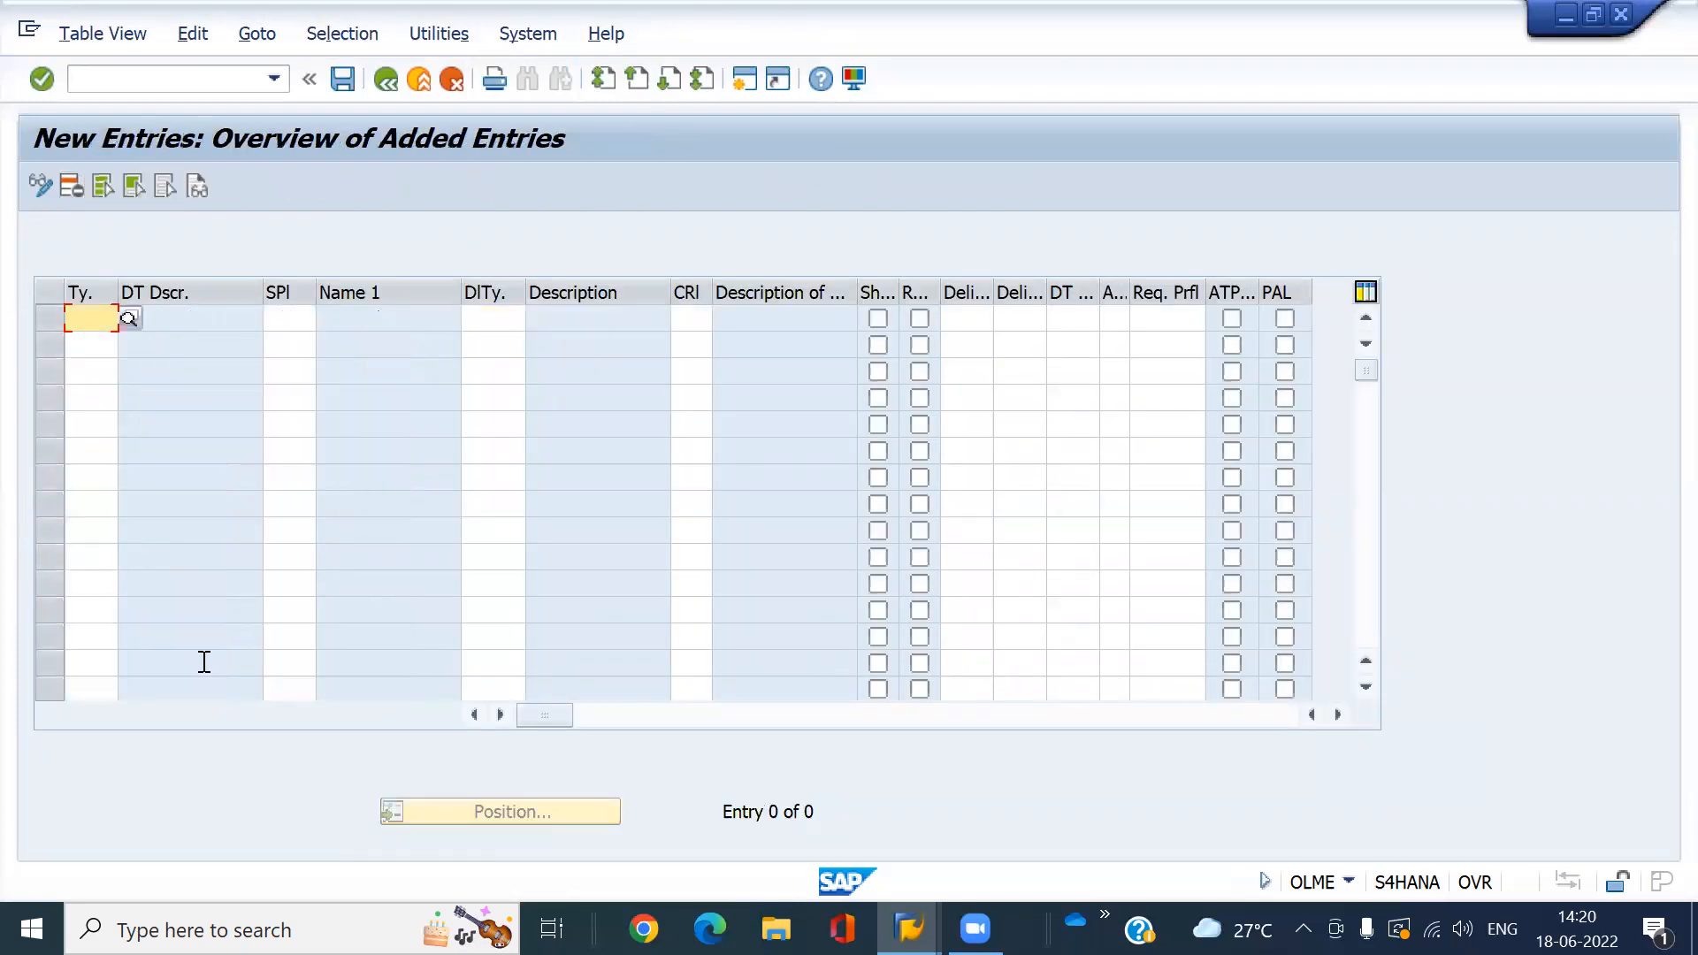
text(ub2)
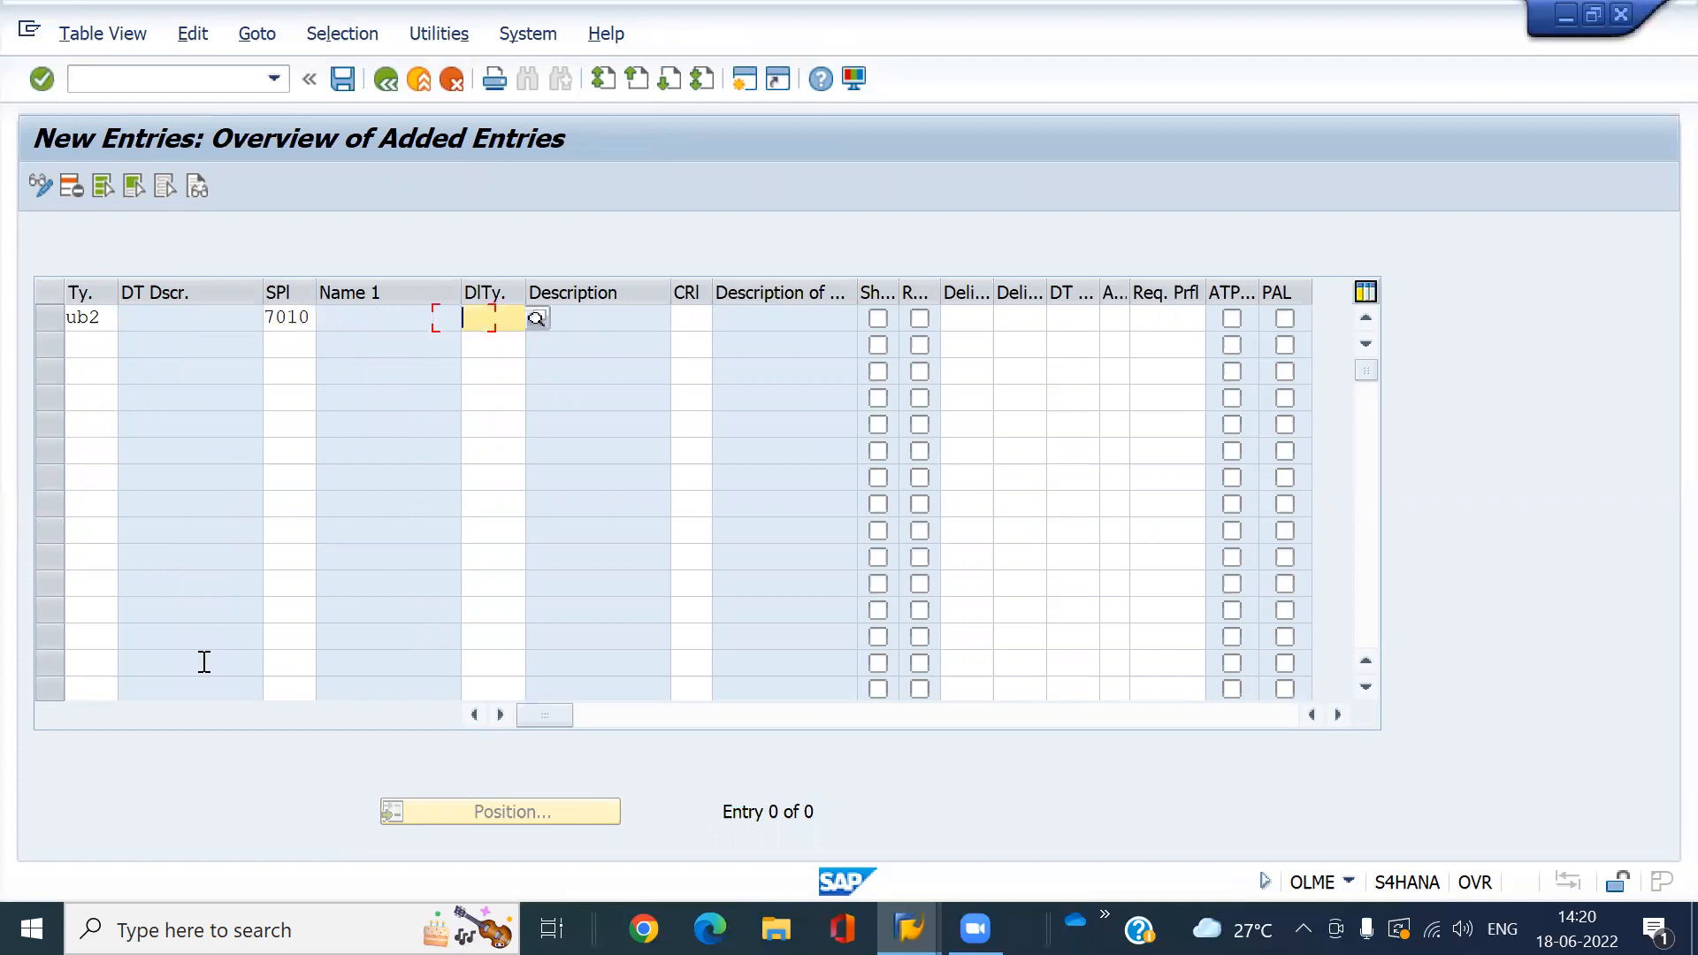
text(llr)
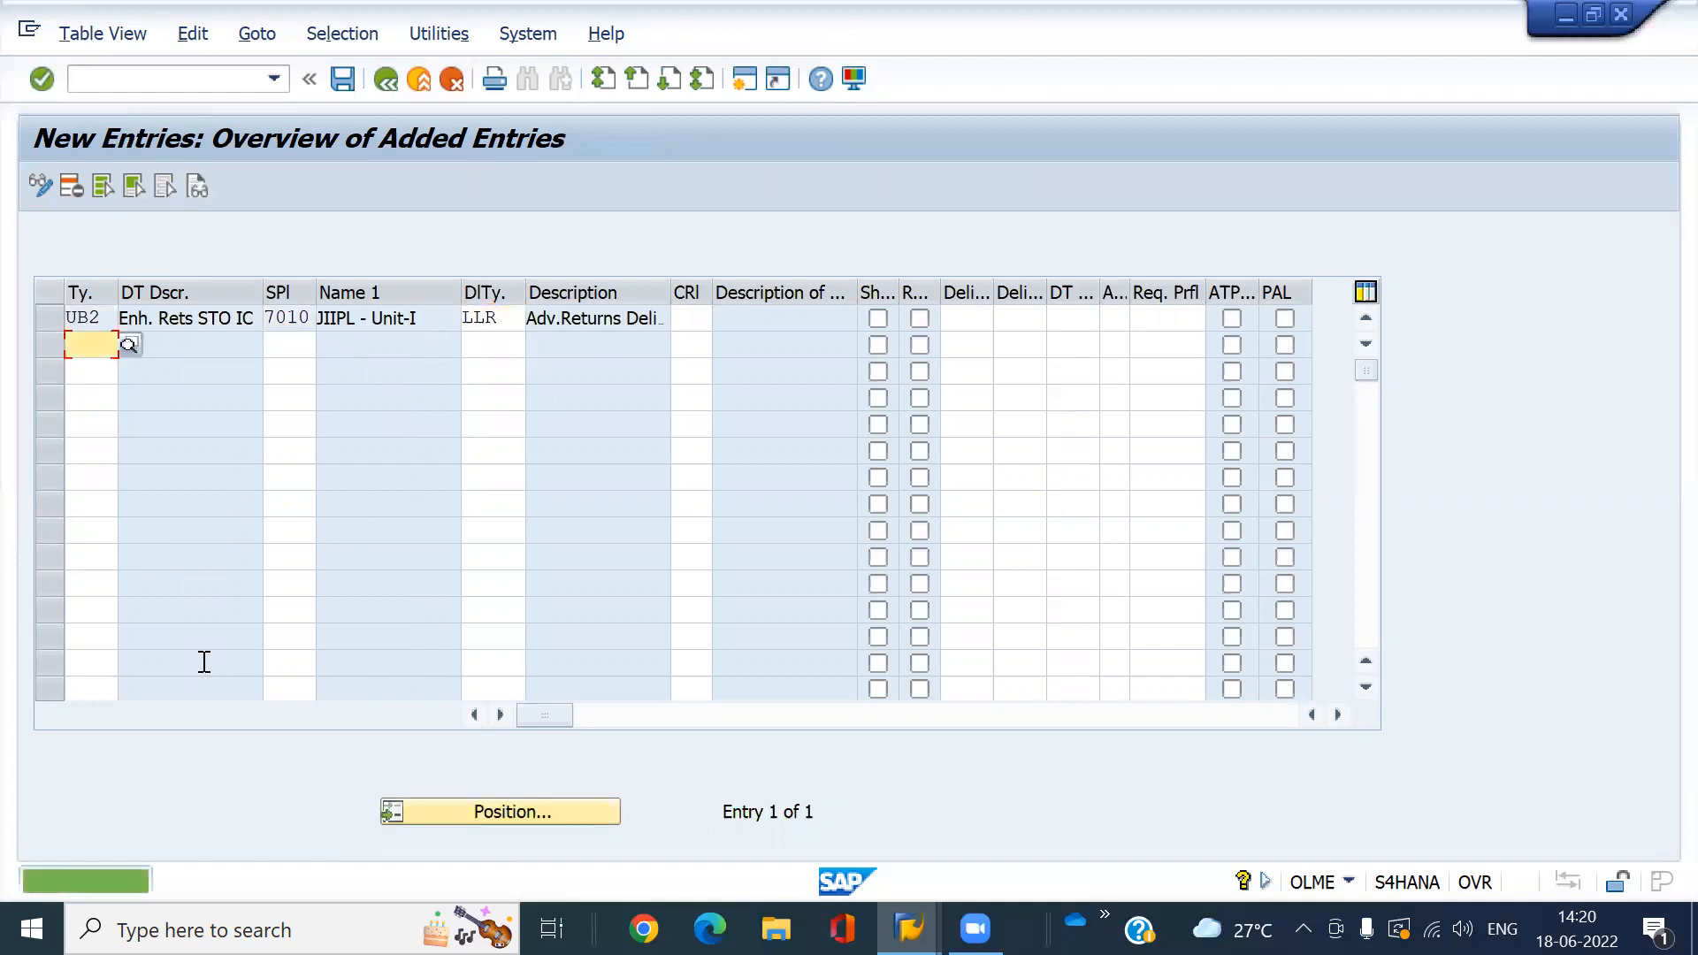
click(877, 318)
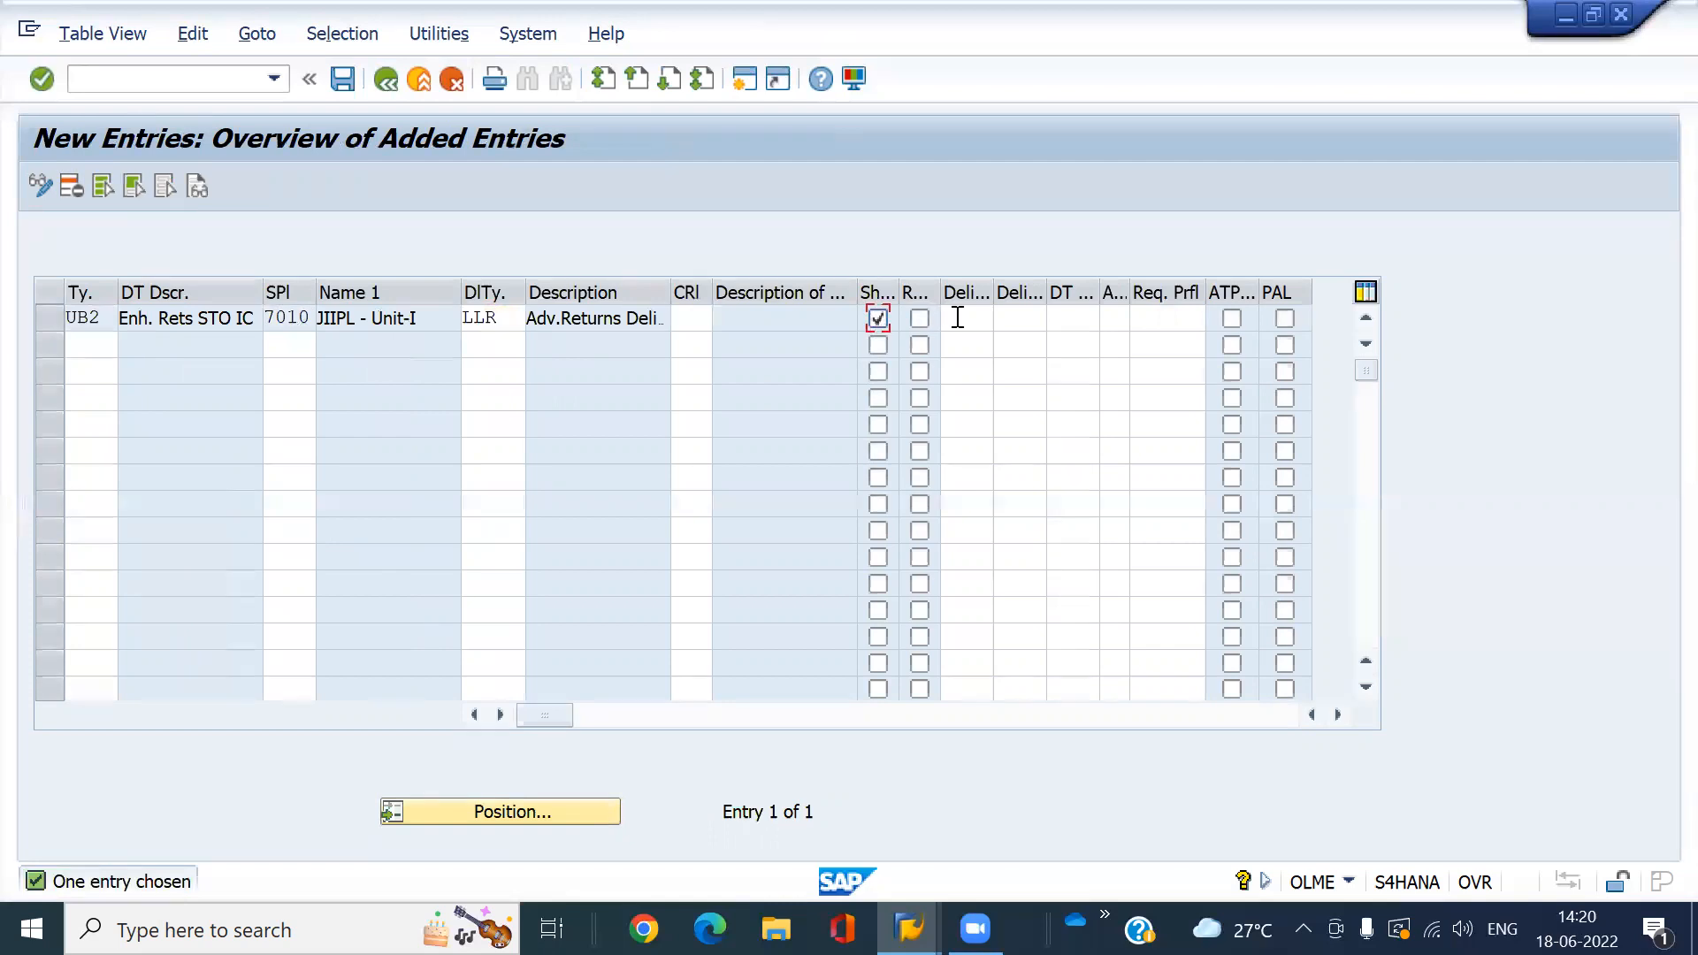
- Add the UB2 entry for plant 7020 with LLR and save both entries
text(llr)
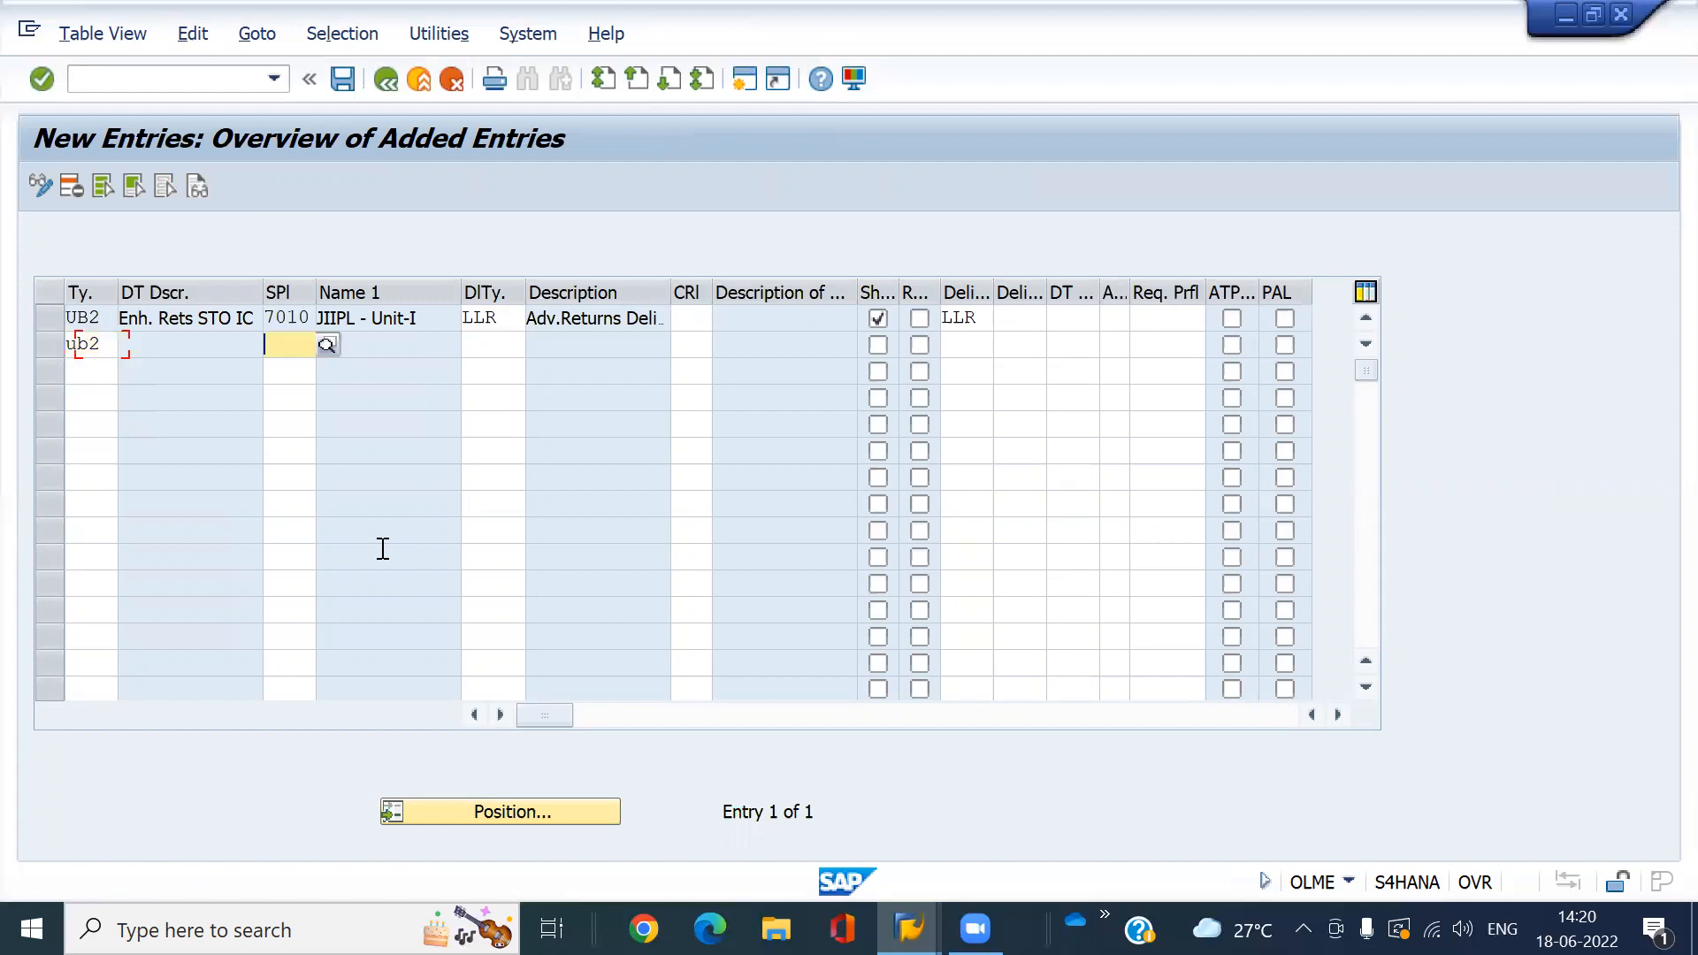
text(7020)
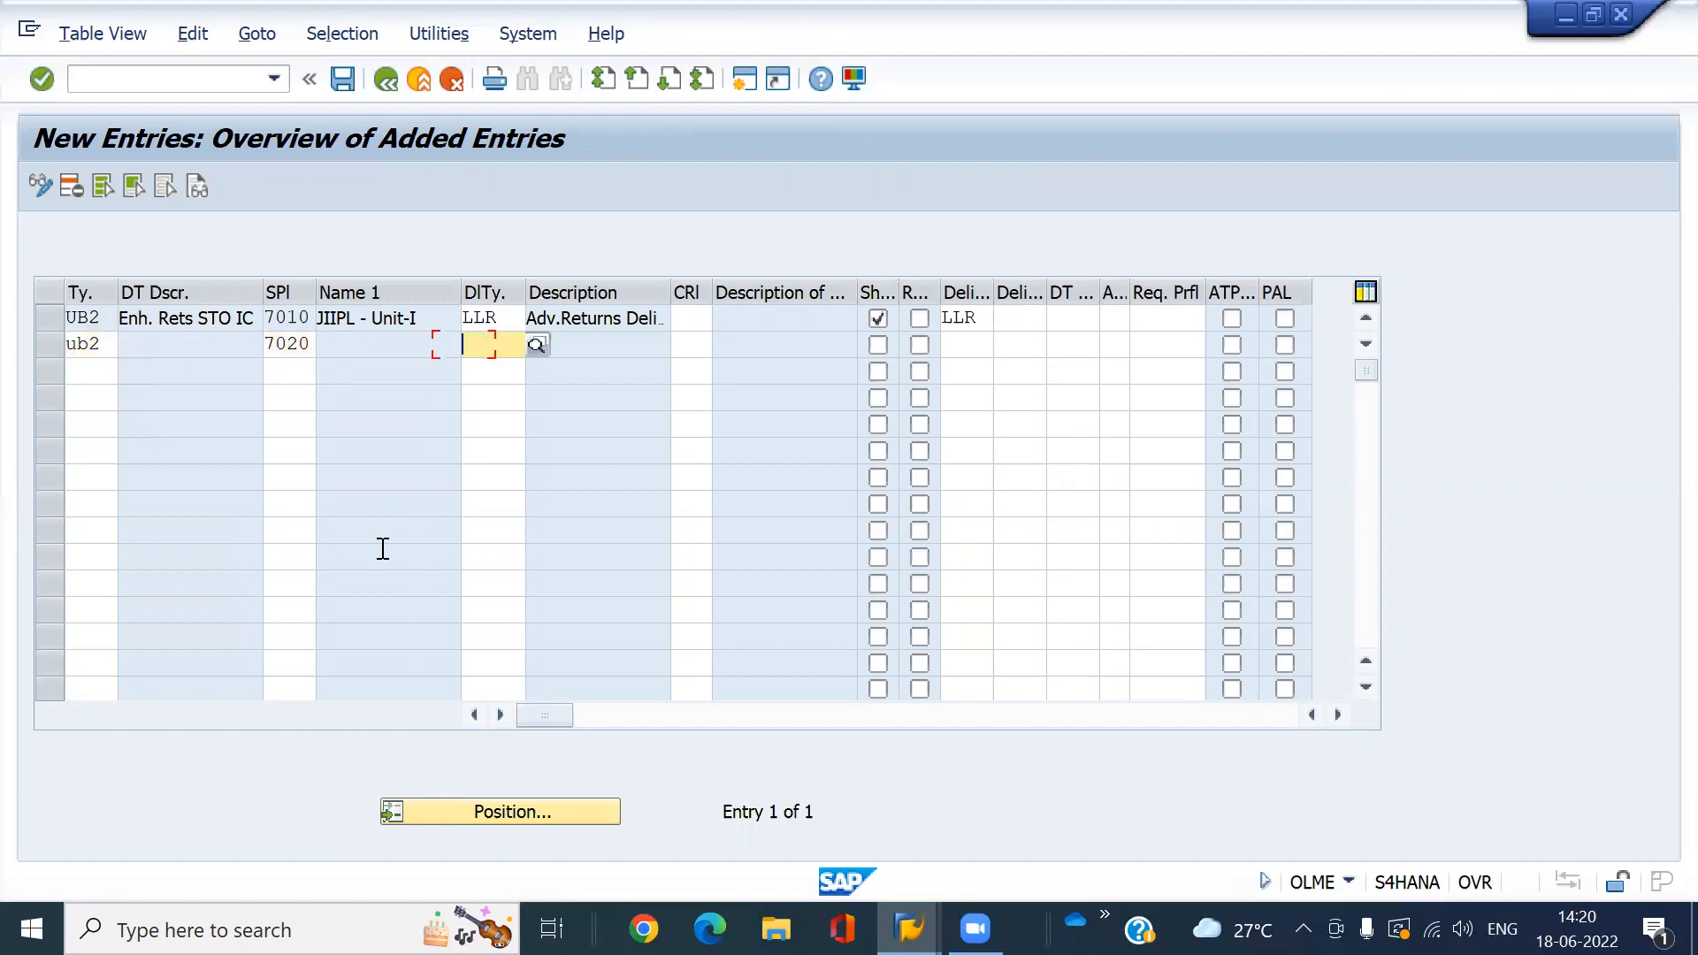
text(llr)
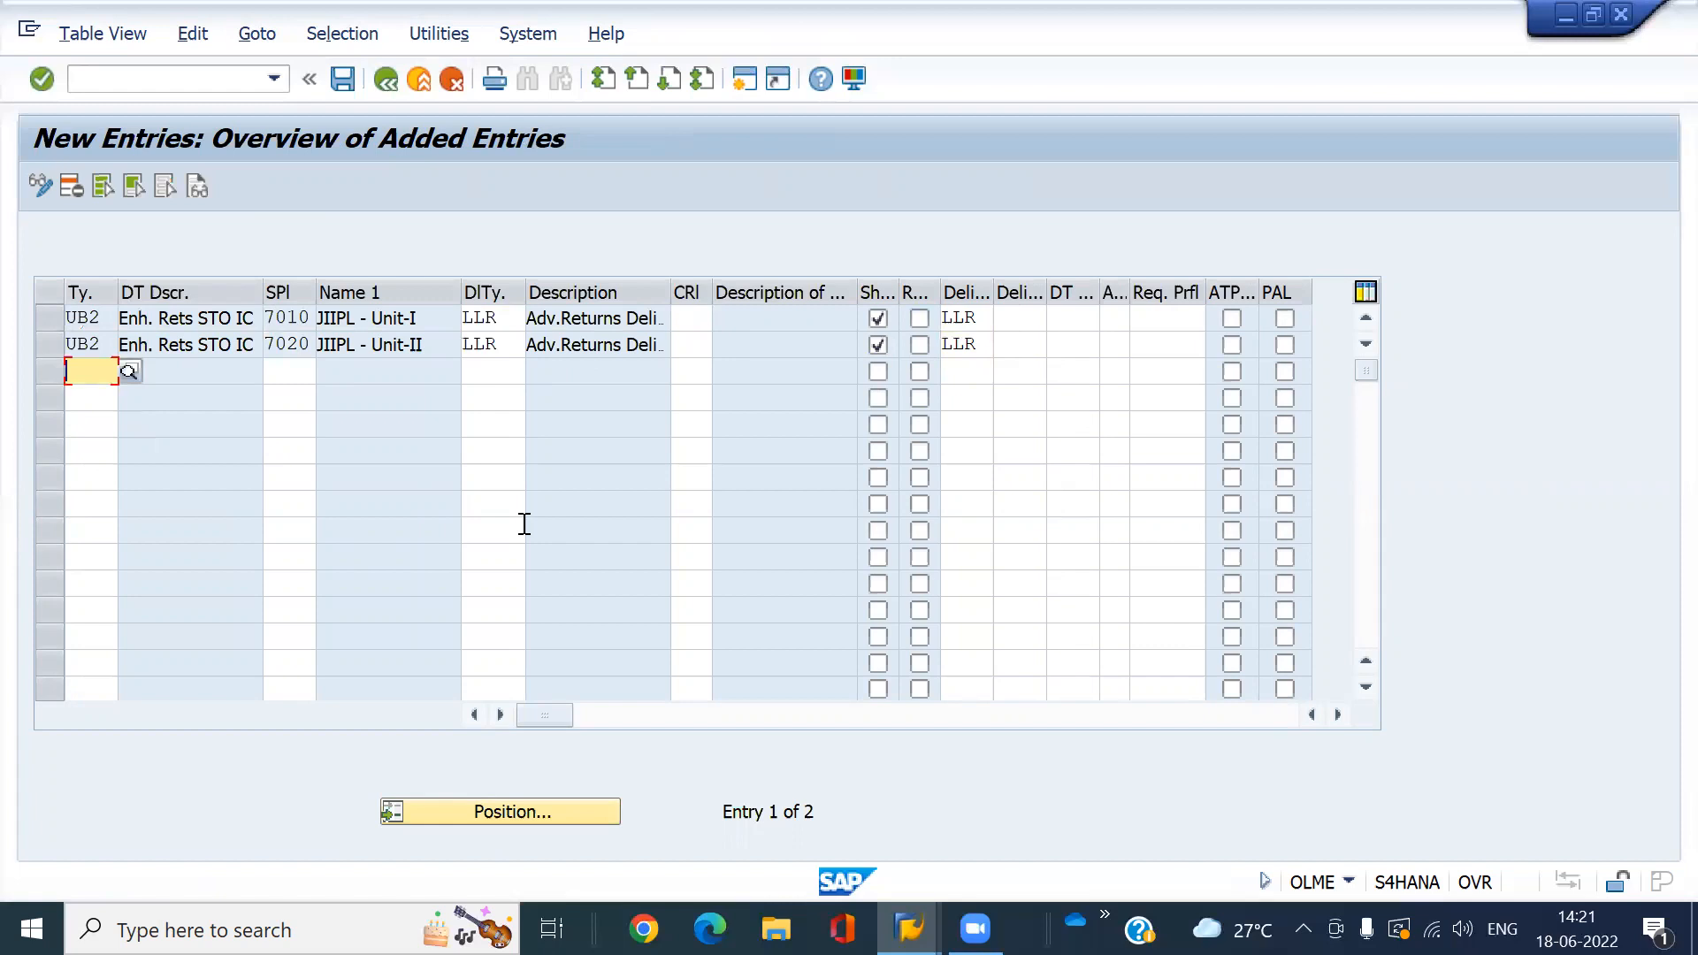
click(342, 77)
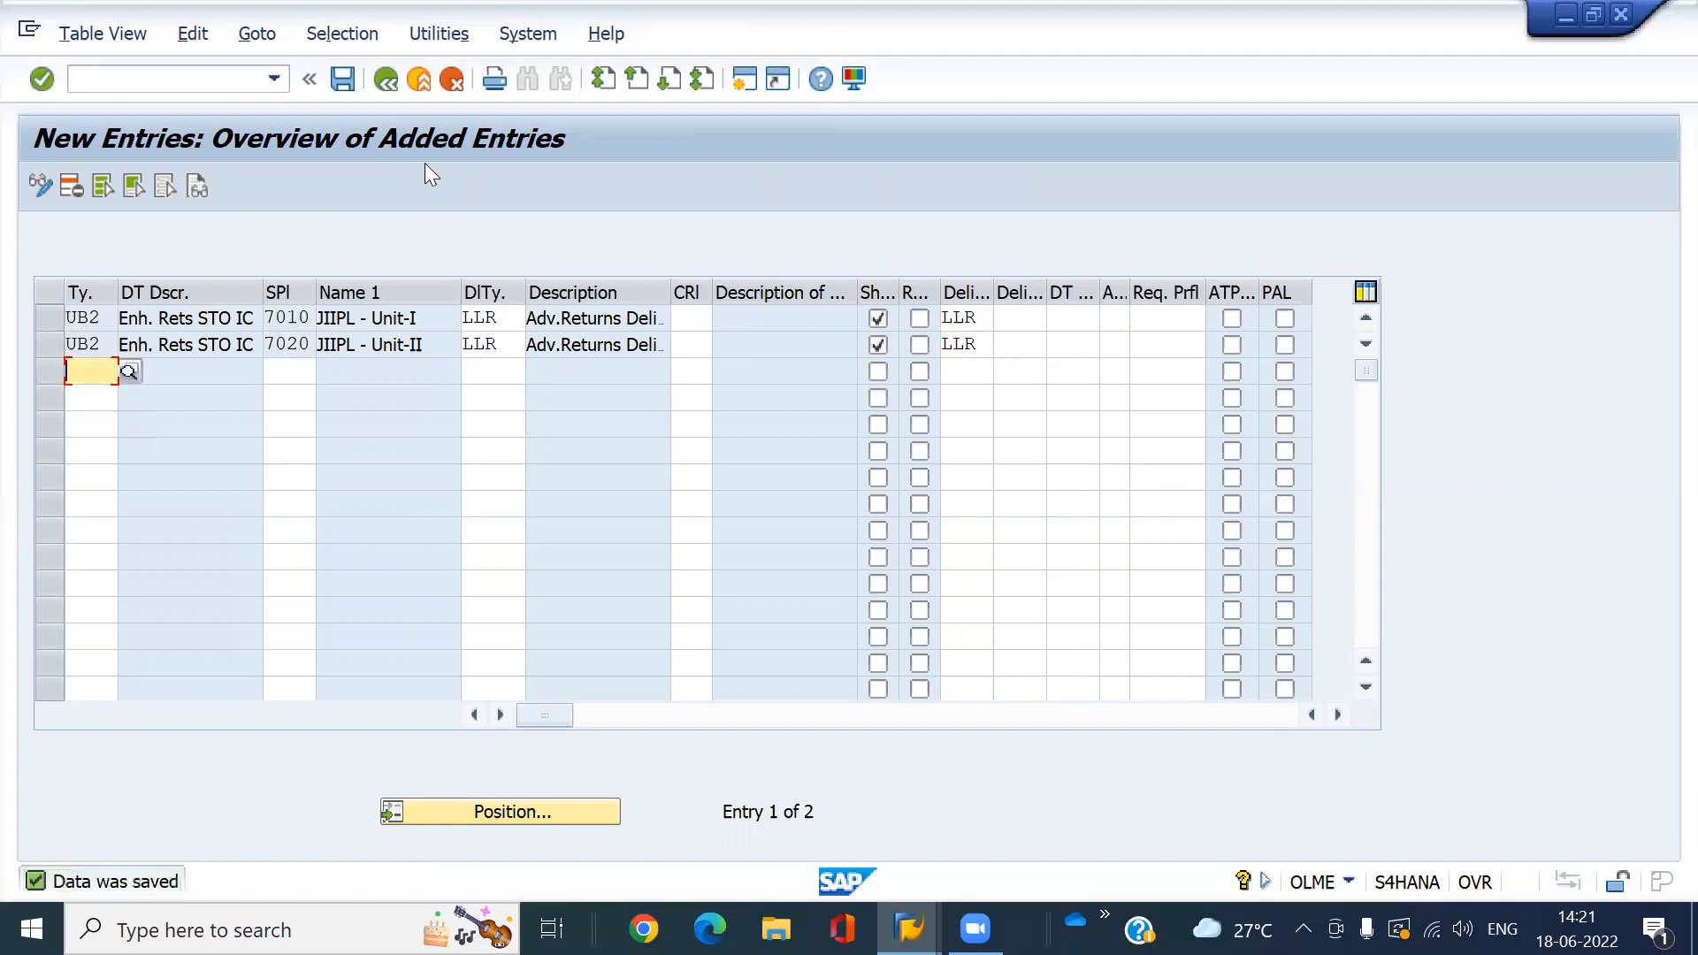
click(386, 78)
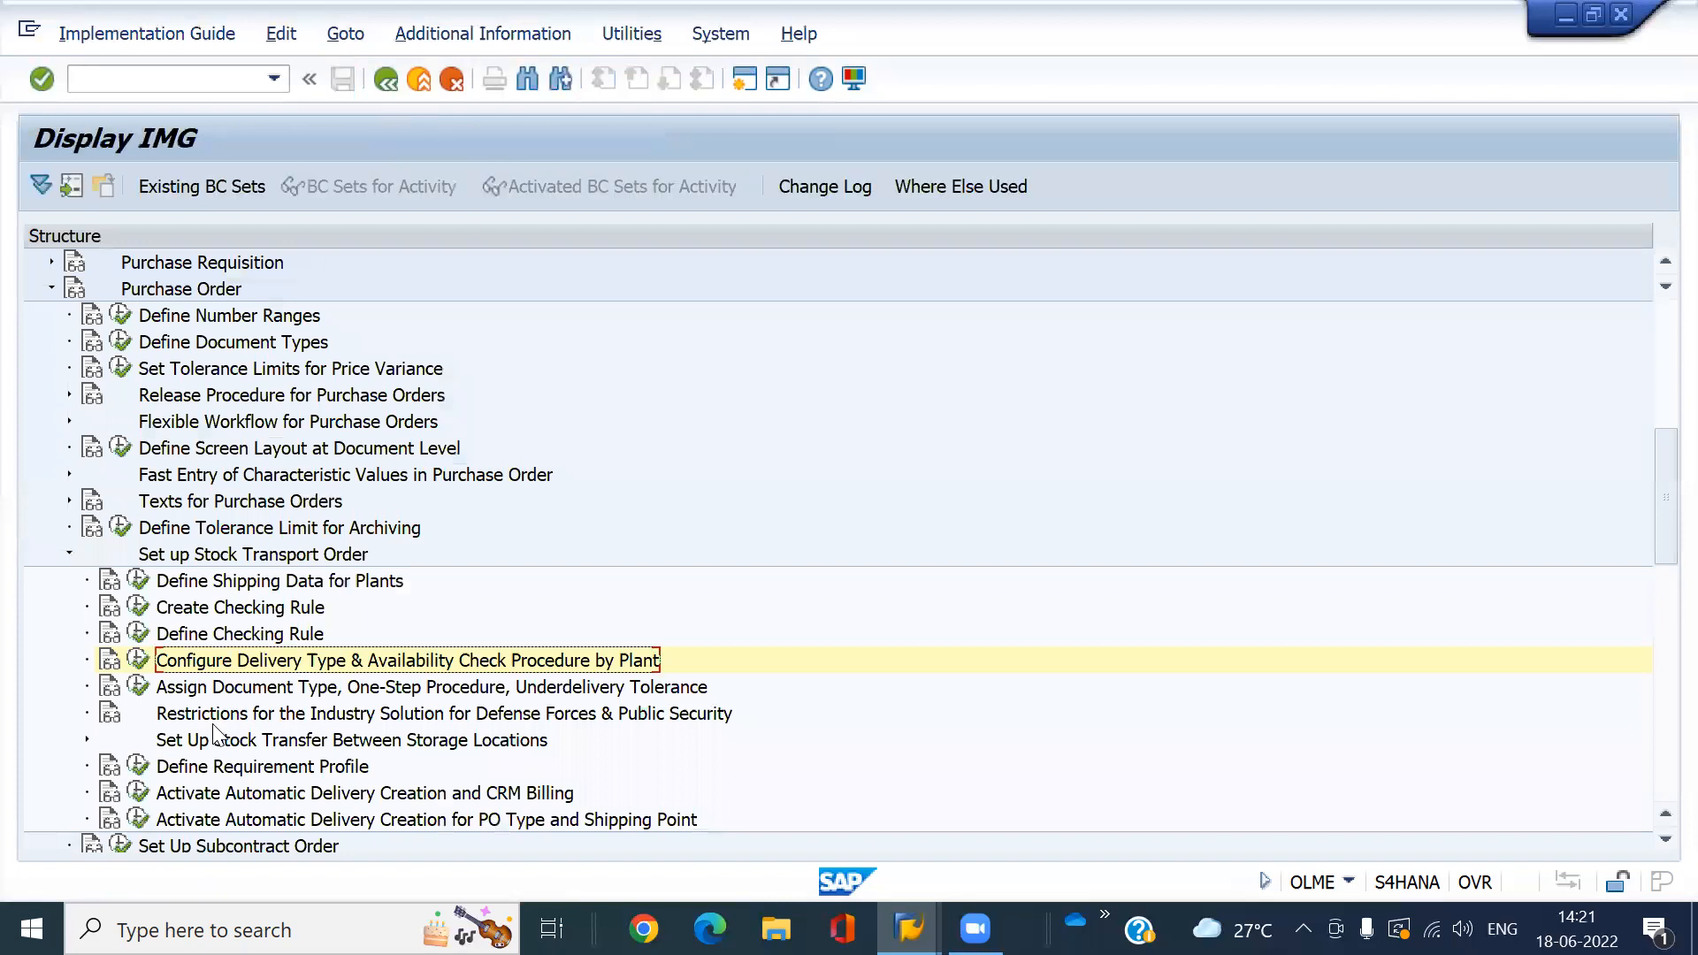
- Expand Returns Order and open the Store Return / Return Plant to Plant table
scroll(down, 3)
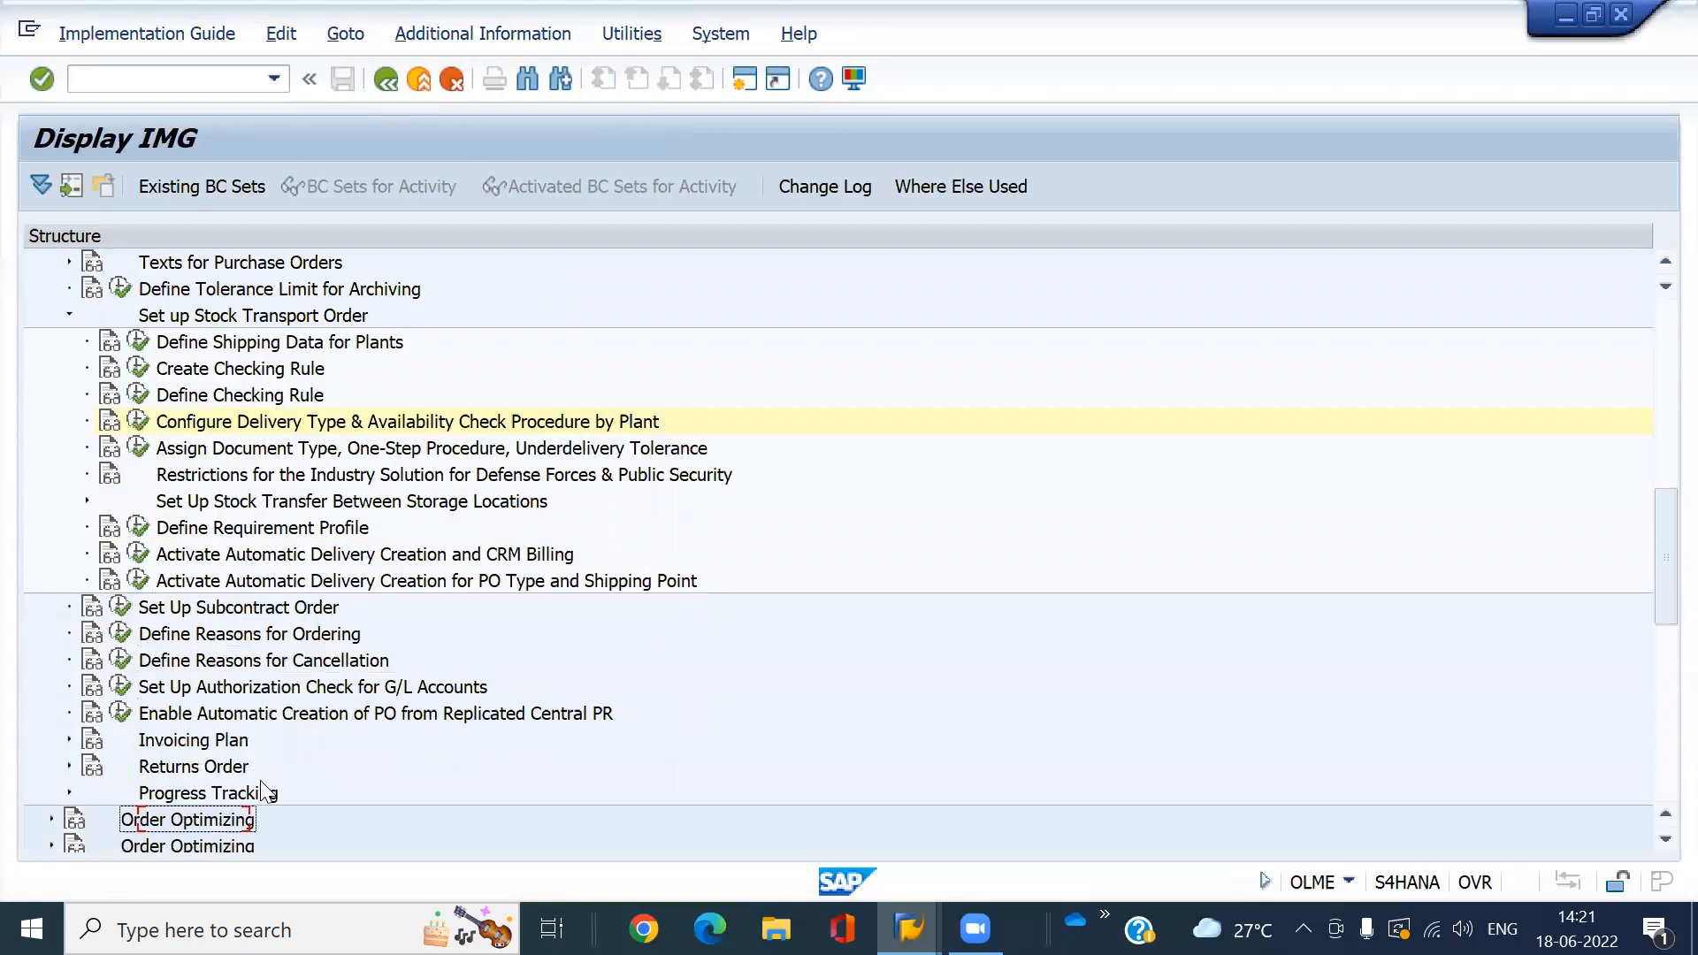
scroll(down, 3)
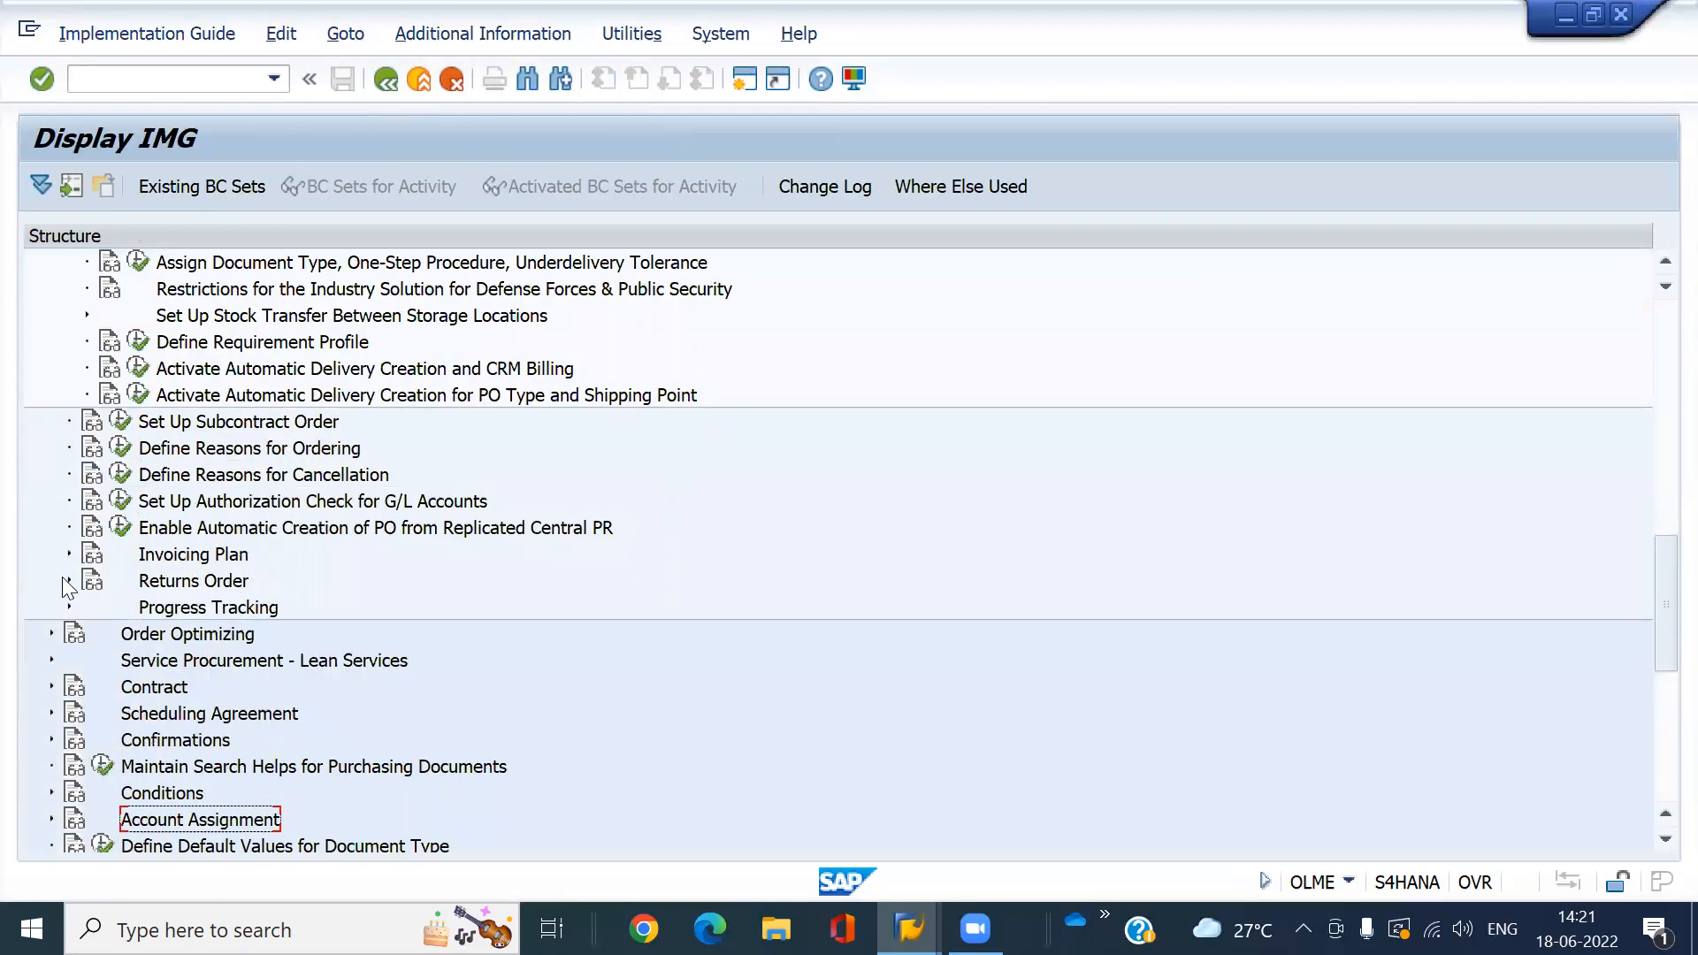
click(68, 580)
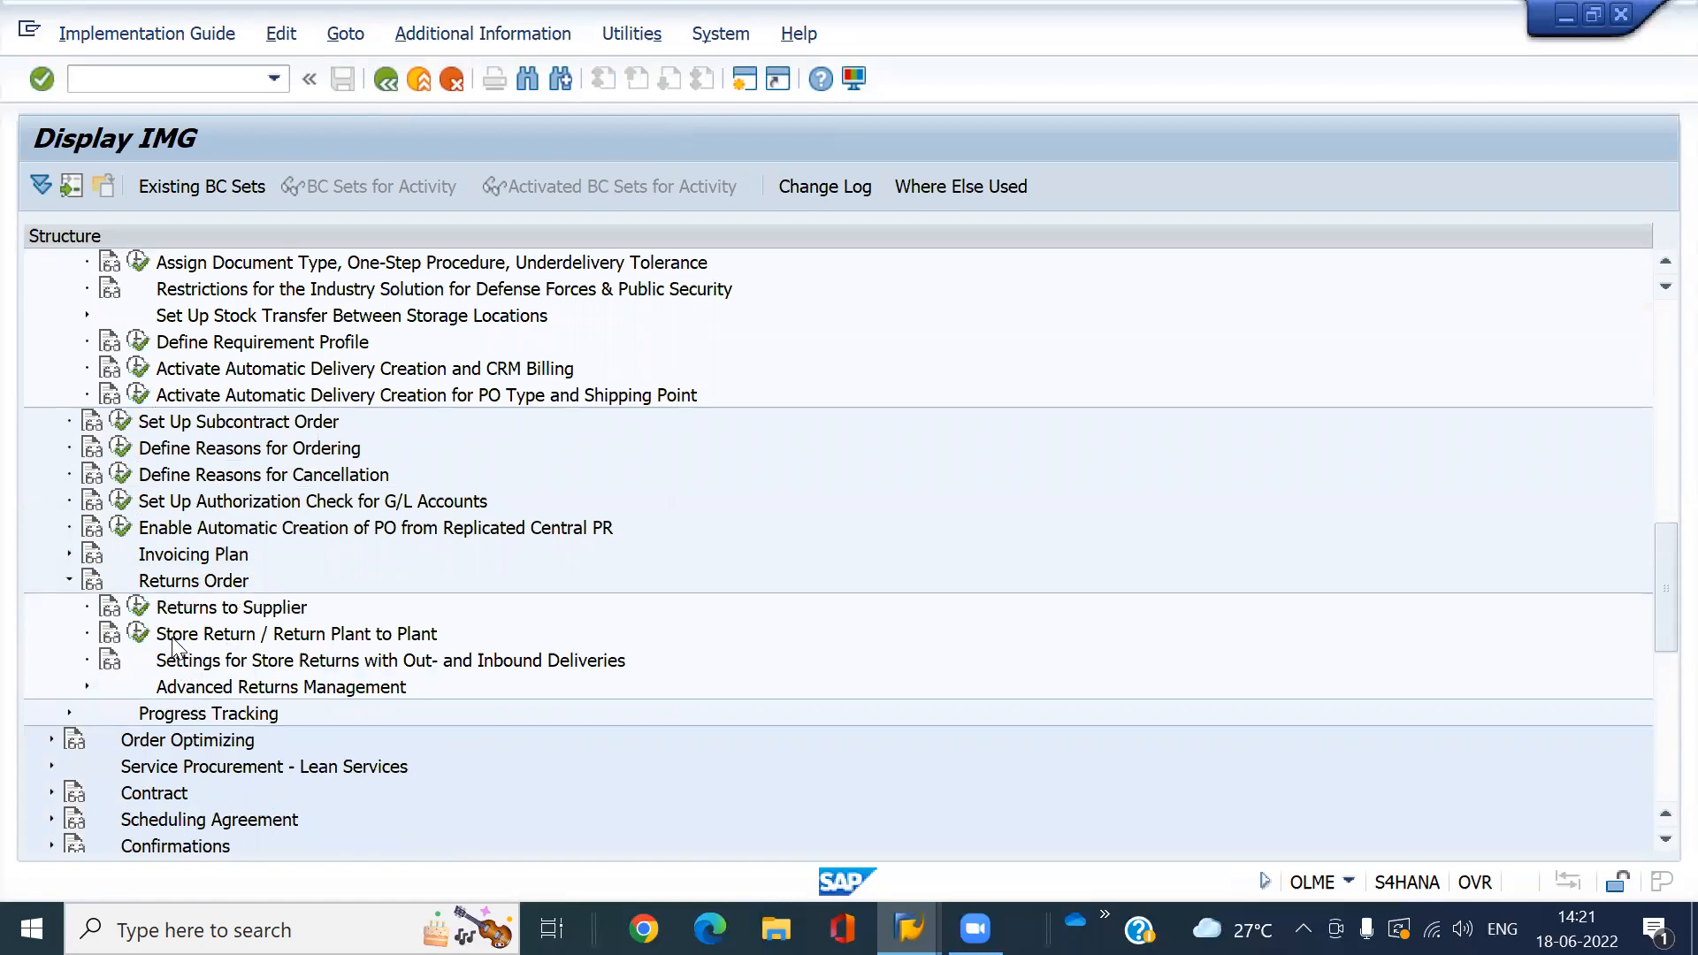
double_click(295, 633)
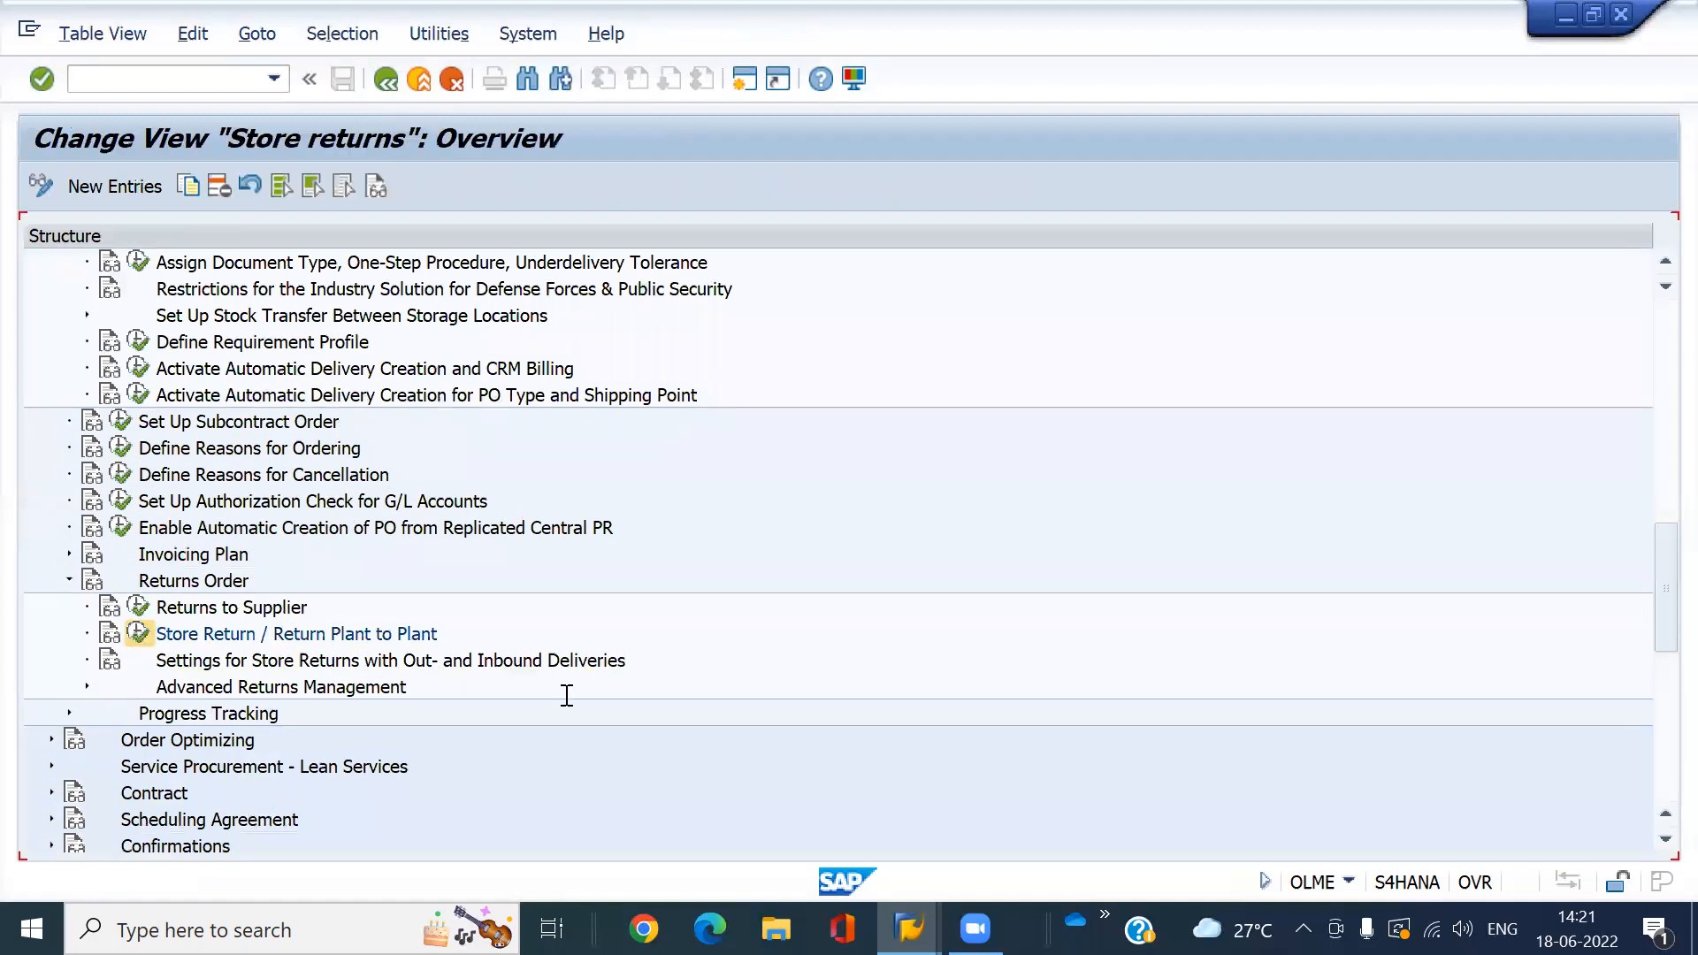
double_click(294, 633)
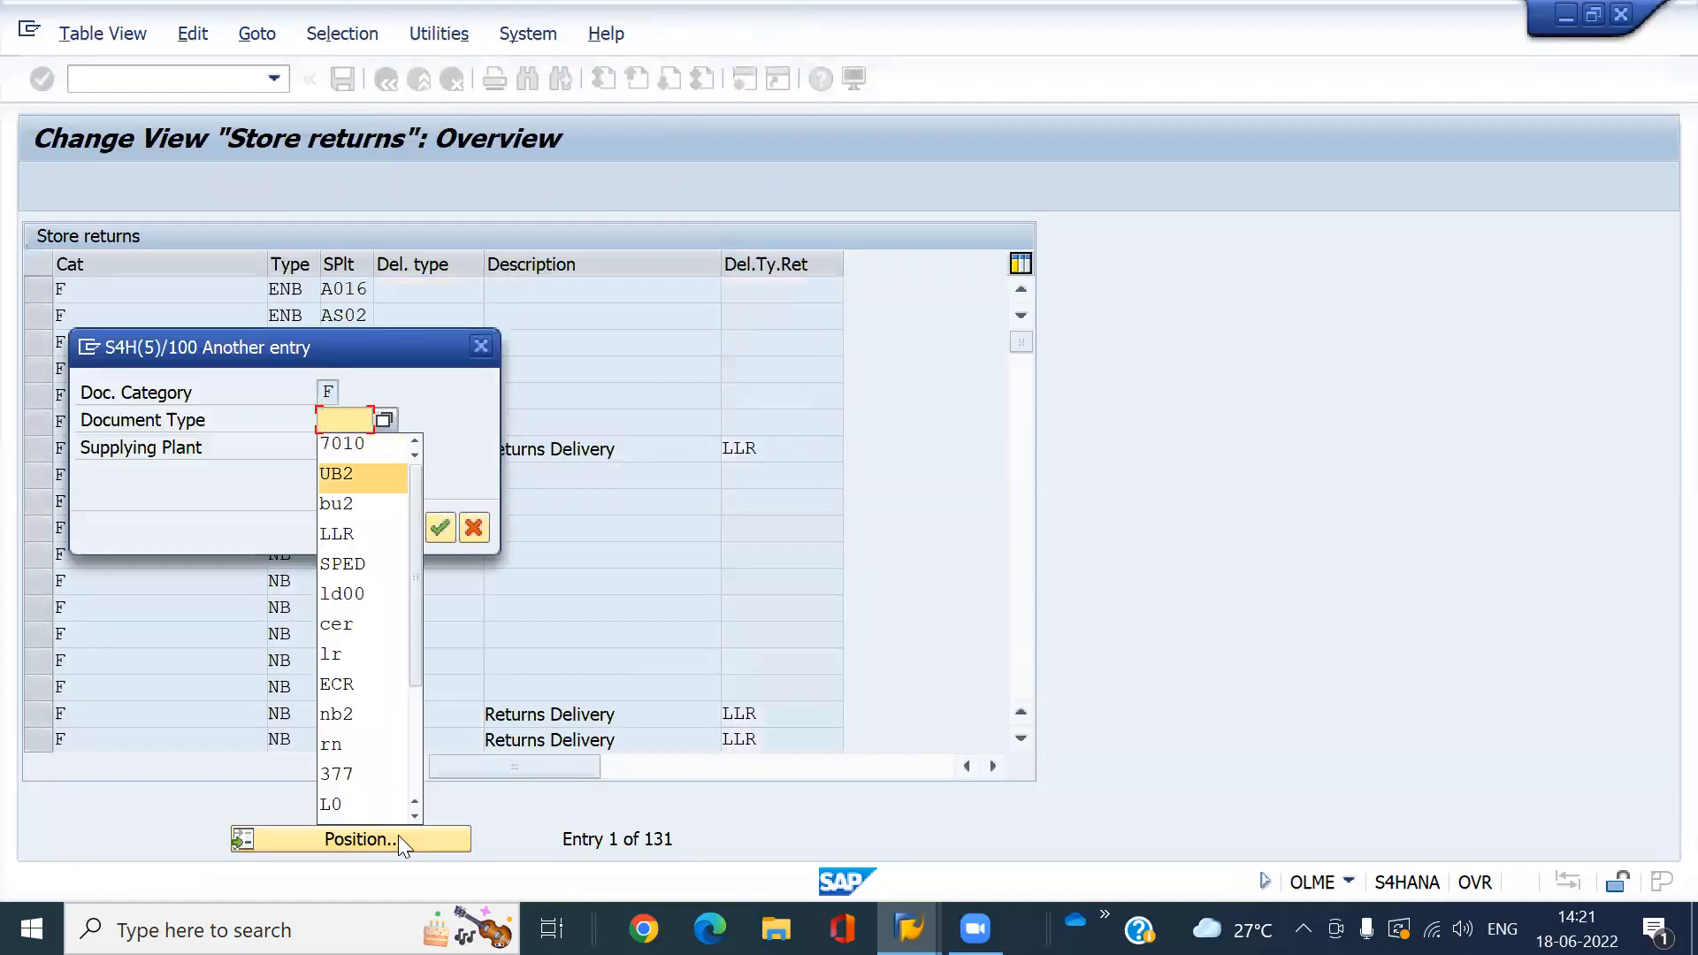
- Set return delivery type LLR on the UB2 rows for plants 7010 and 7020
click(344, 474)
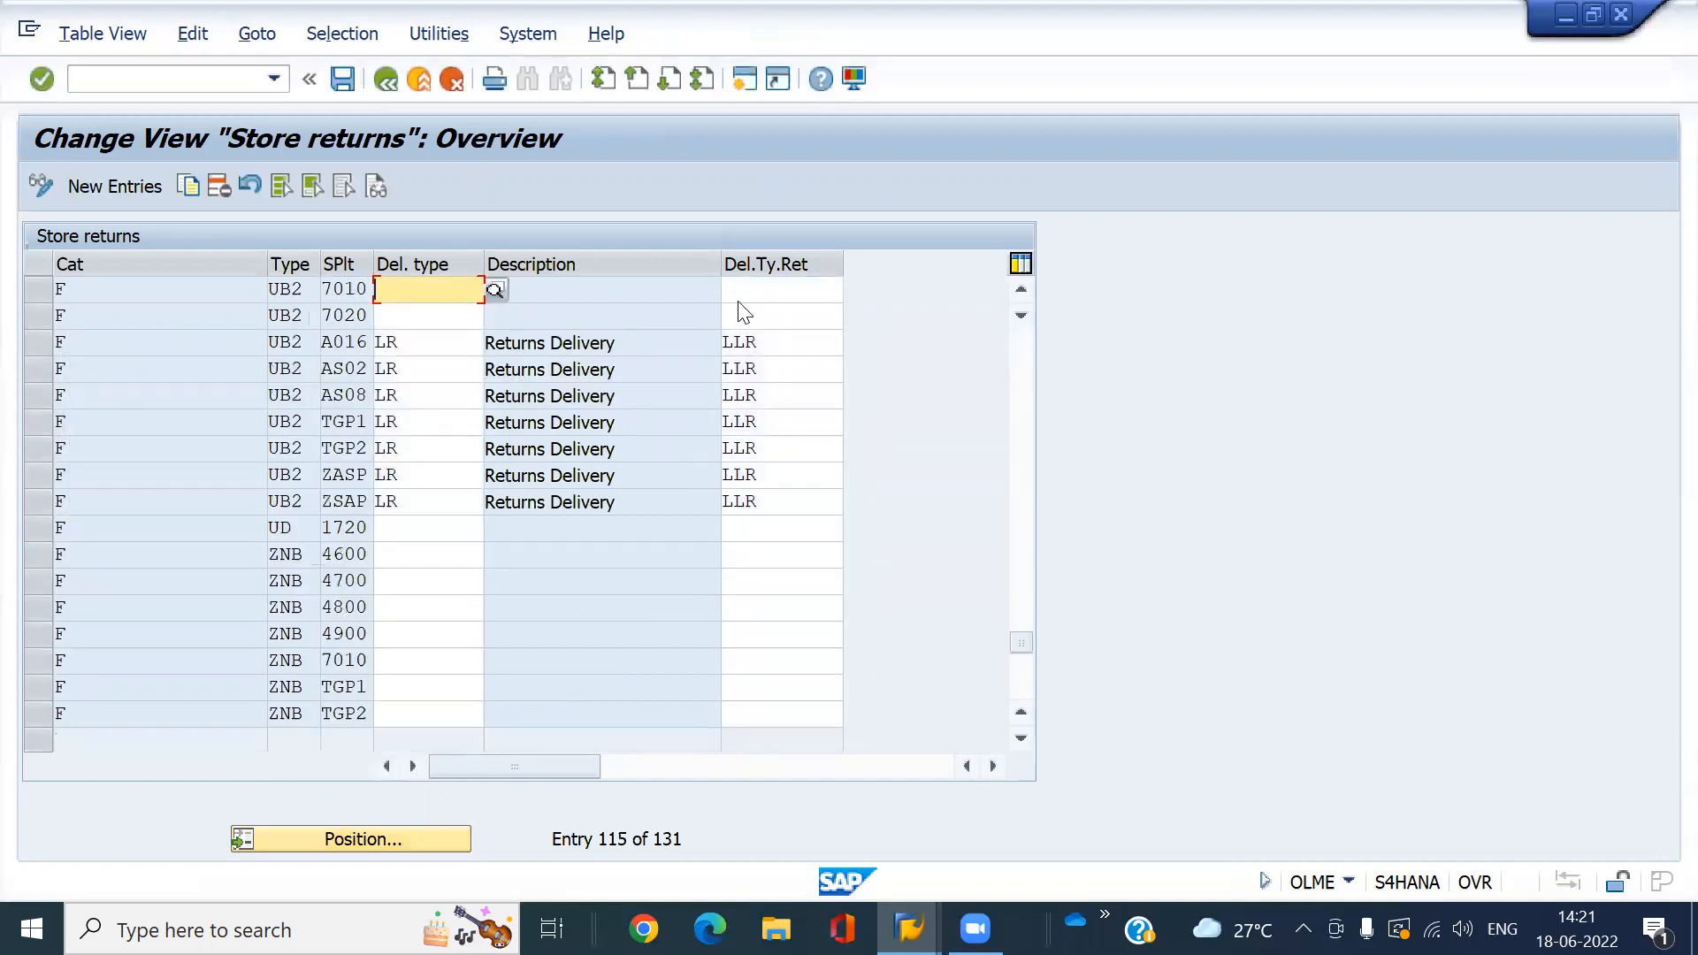
click(775, 289)
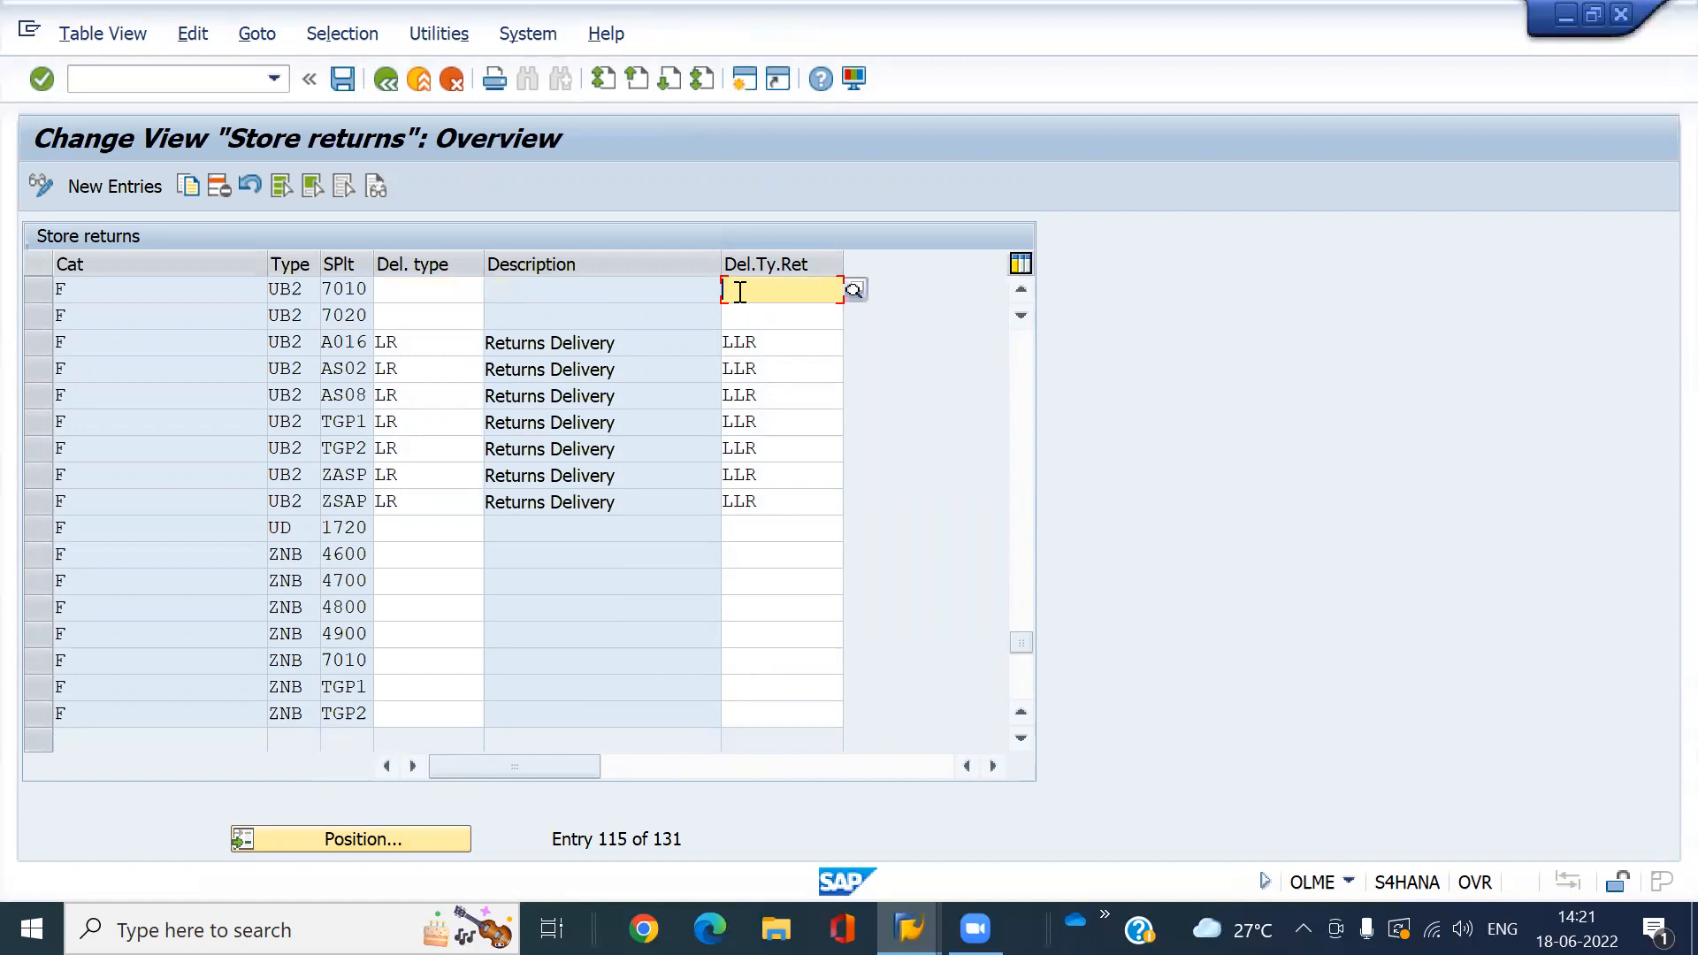
text(llr)
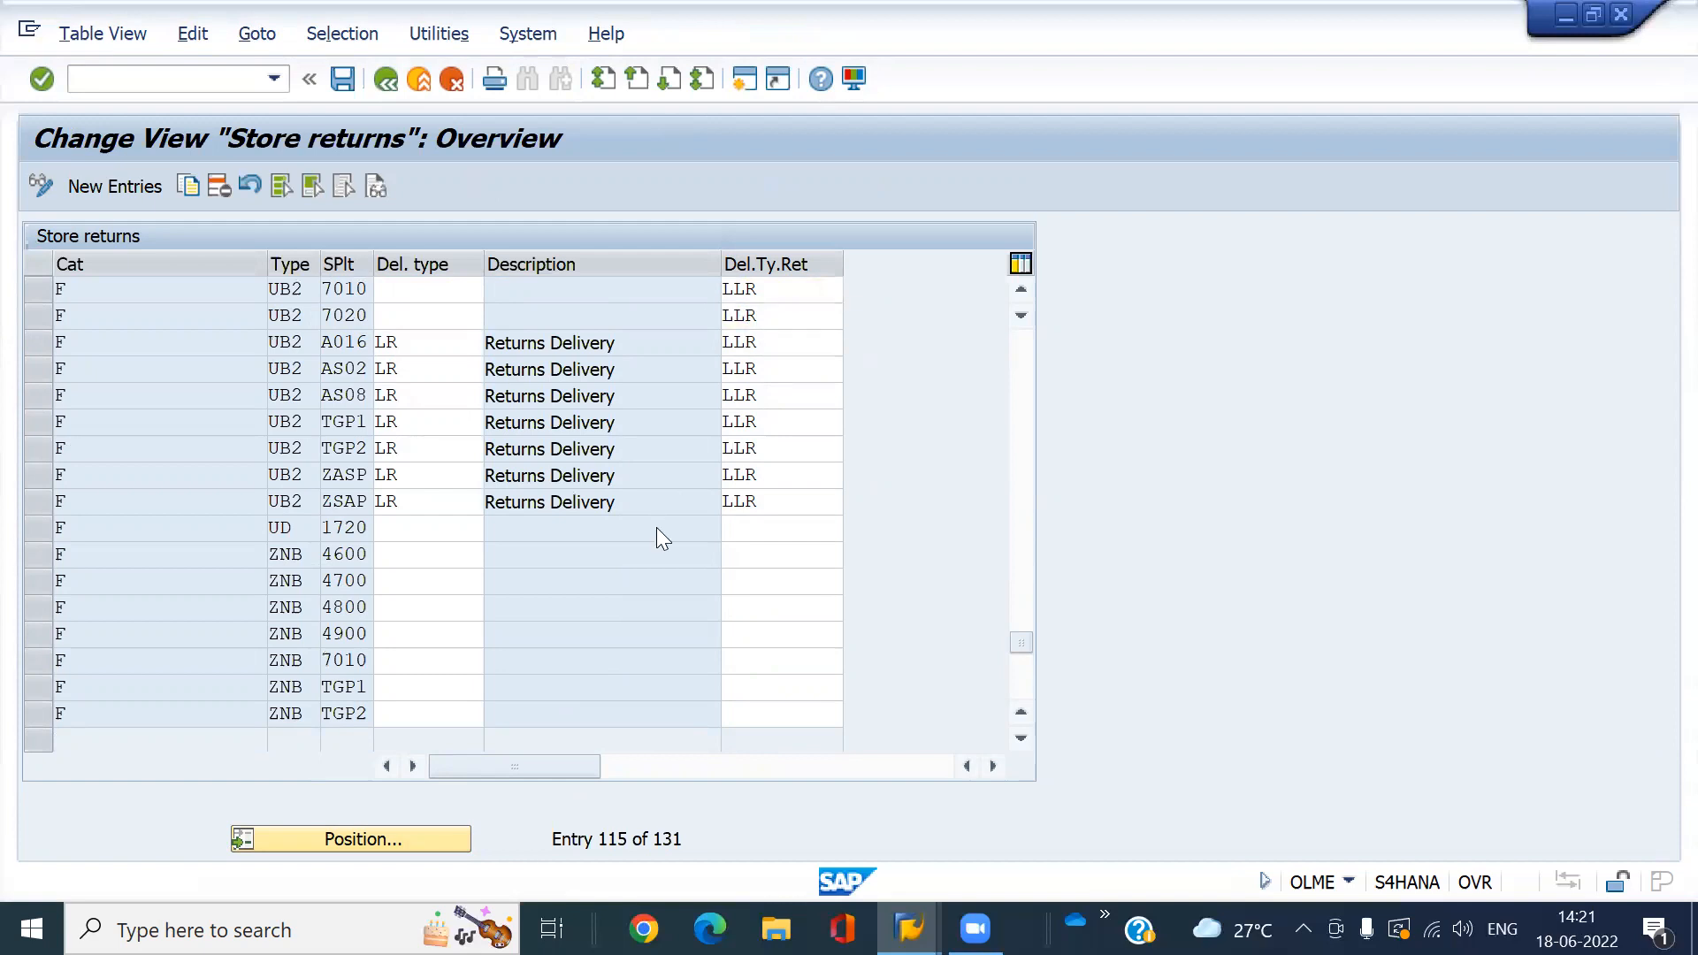
click(343, 78)
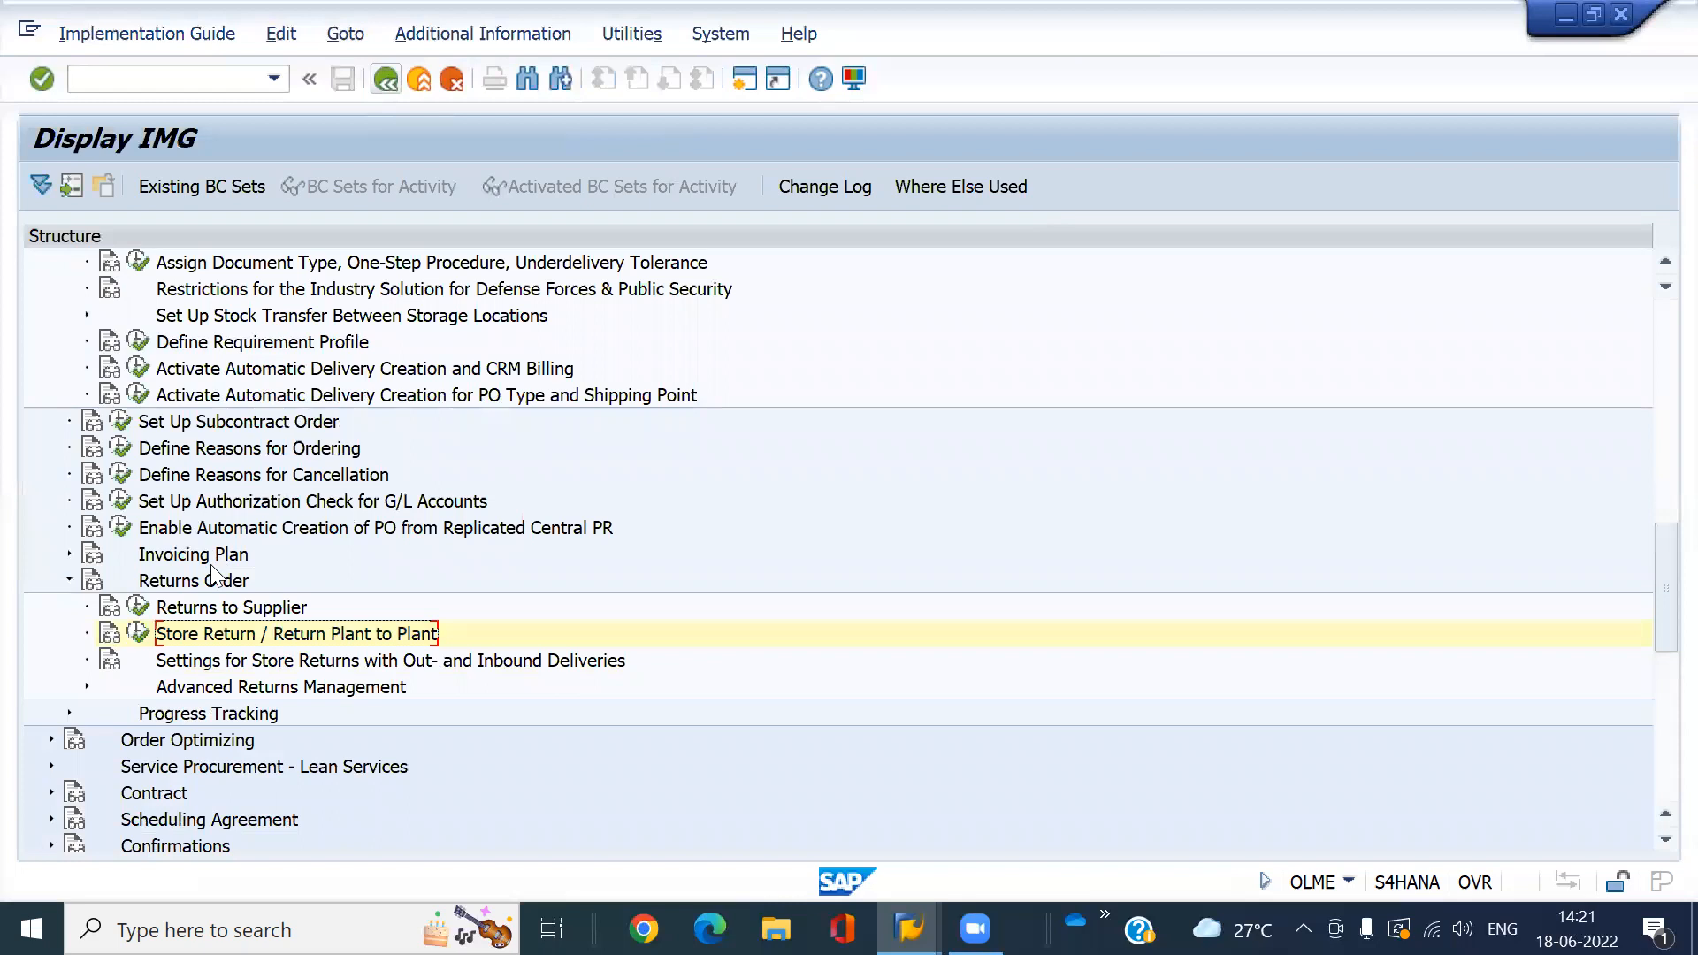
mouse_move(251, 668)
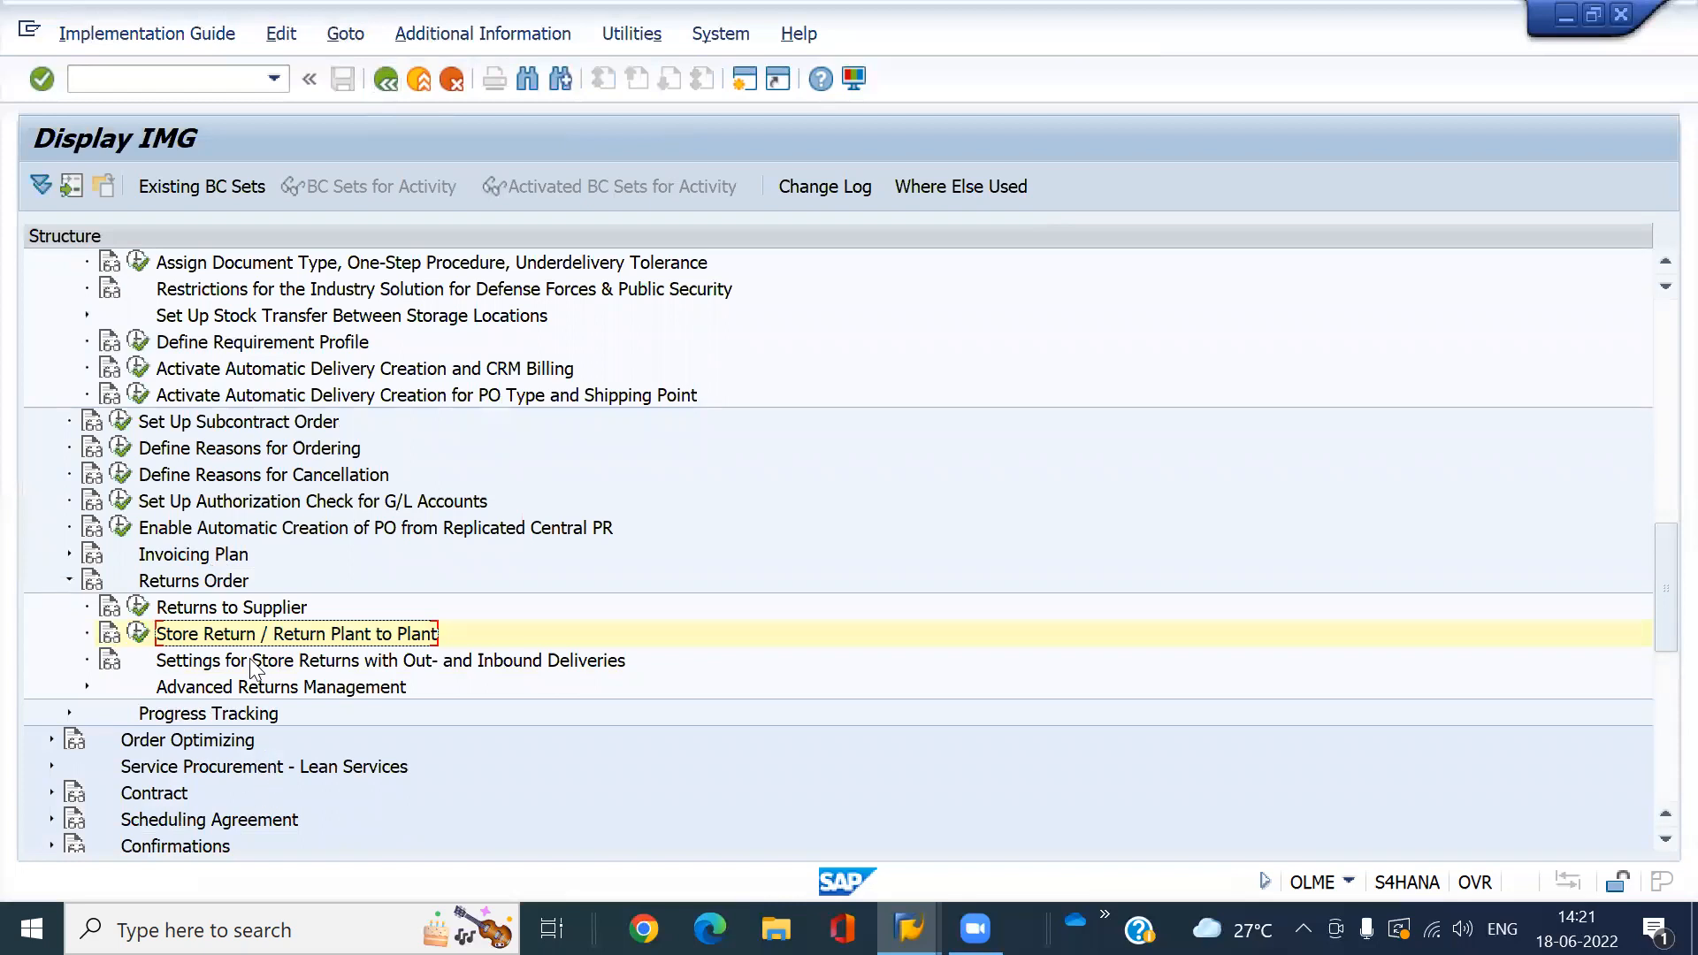
click(390, 660)
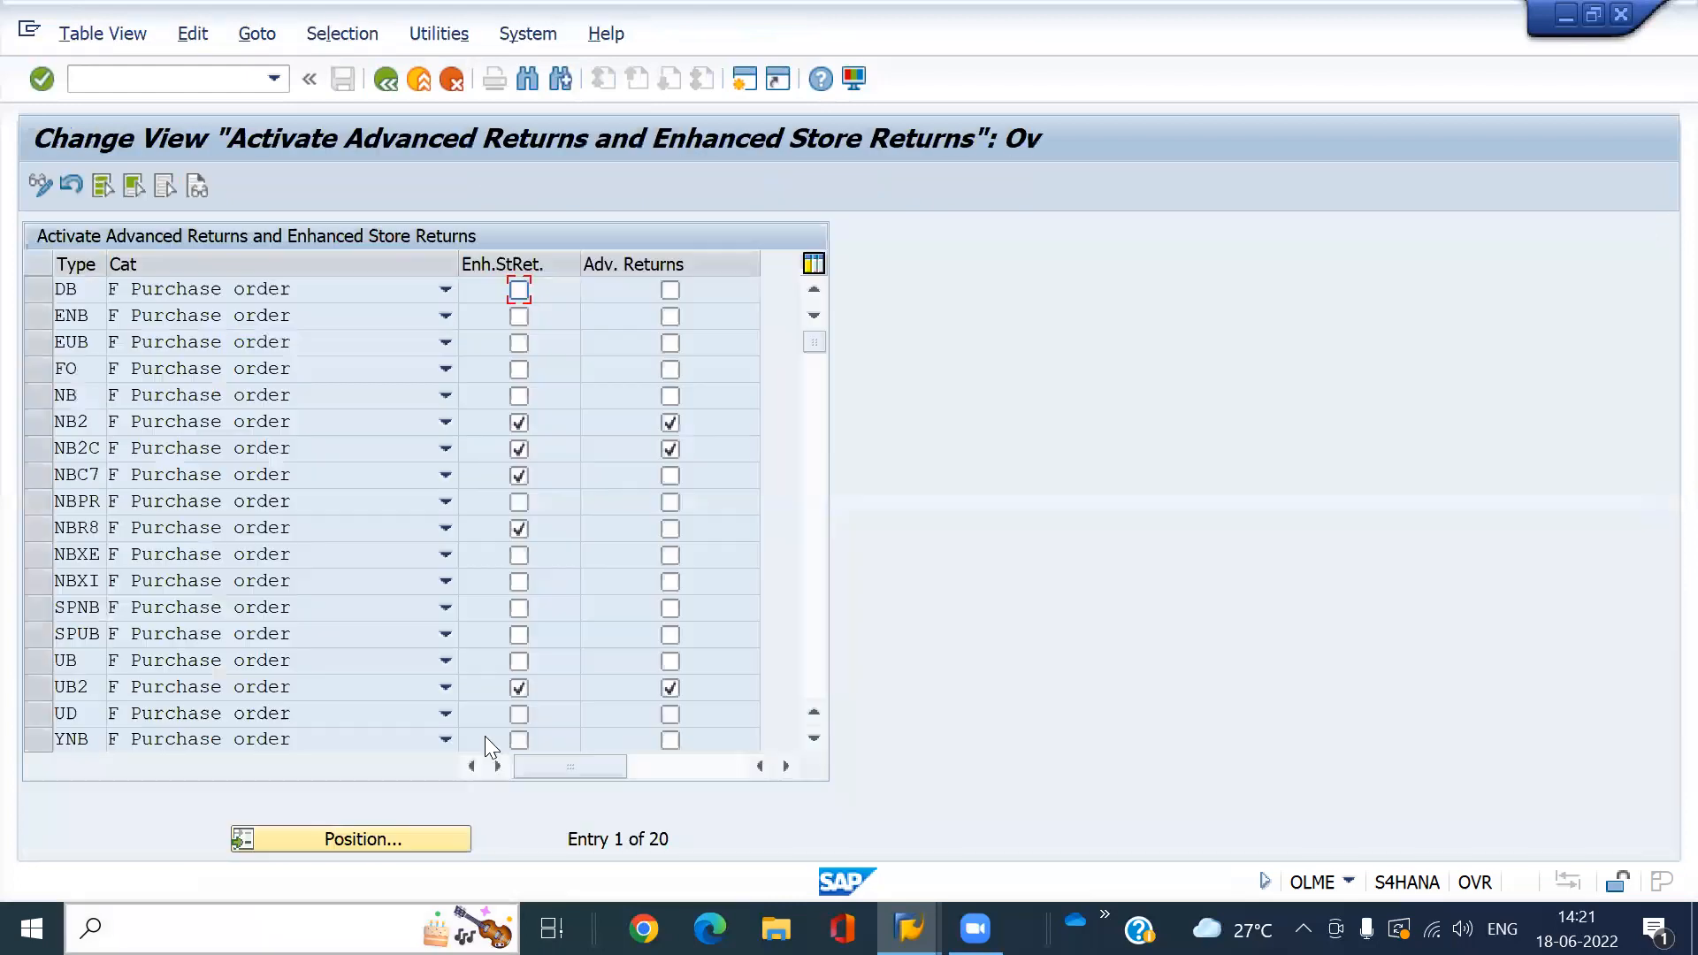
click(350, 840)
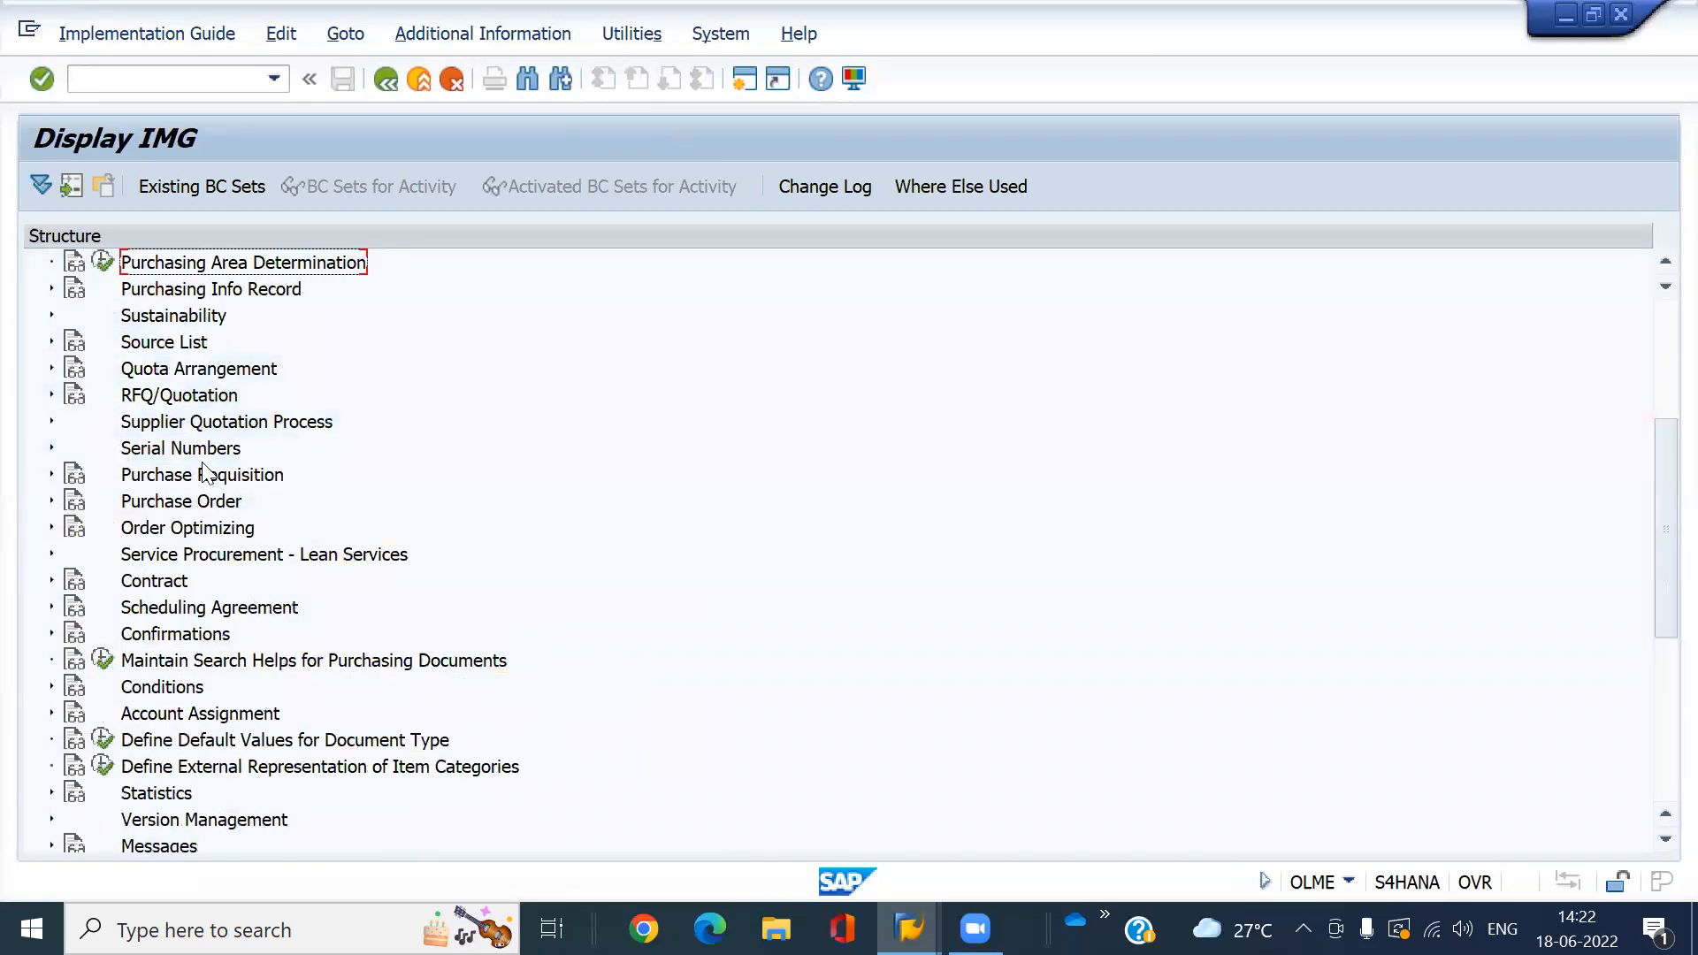
- Open the SAP Reference IMG and expand Logistics Execution > Shipping > Basic Shipping Functions
text(/n)
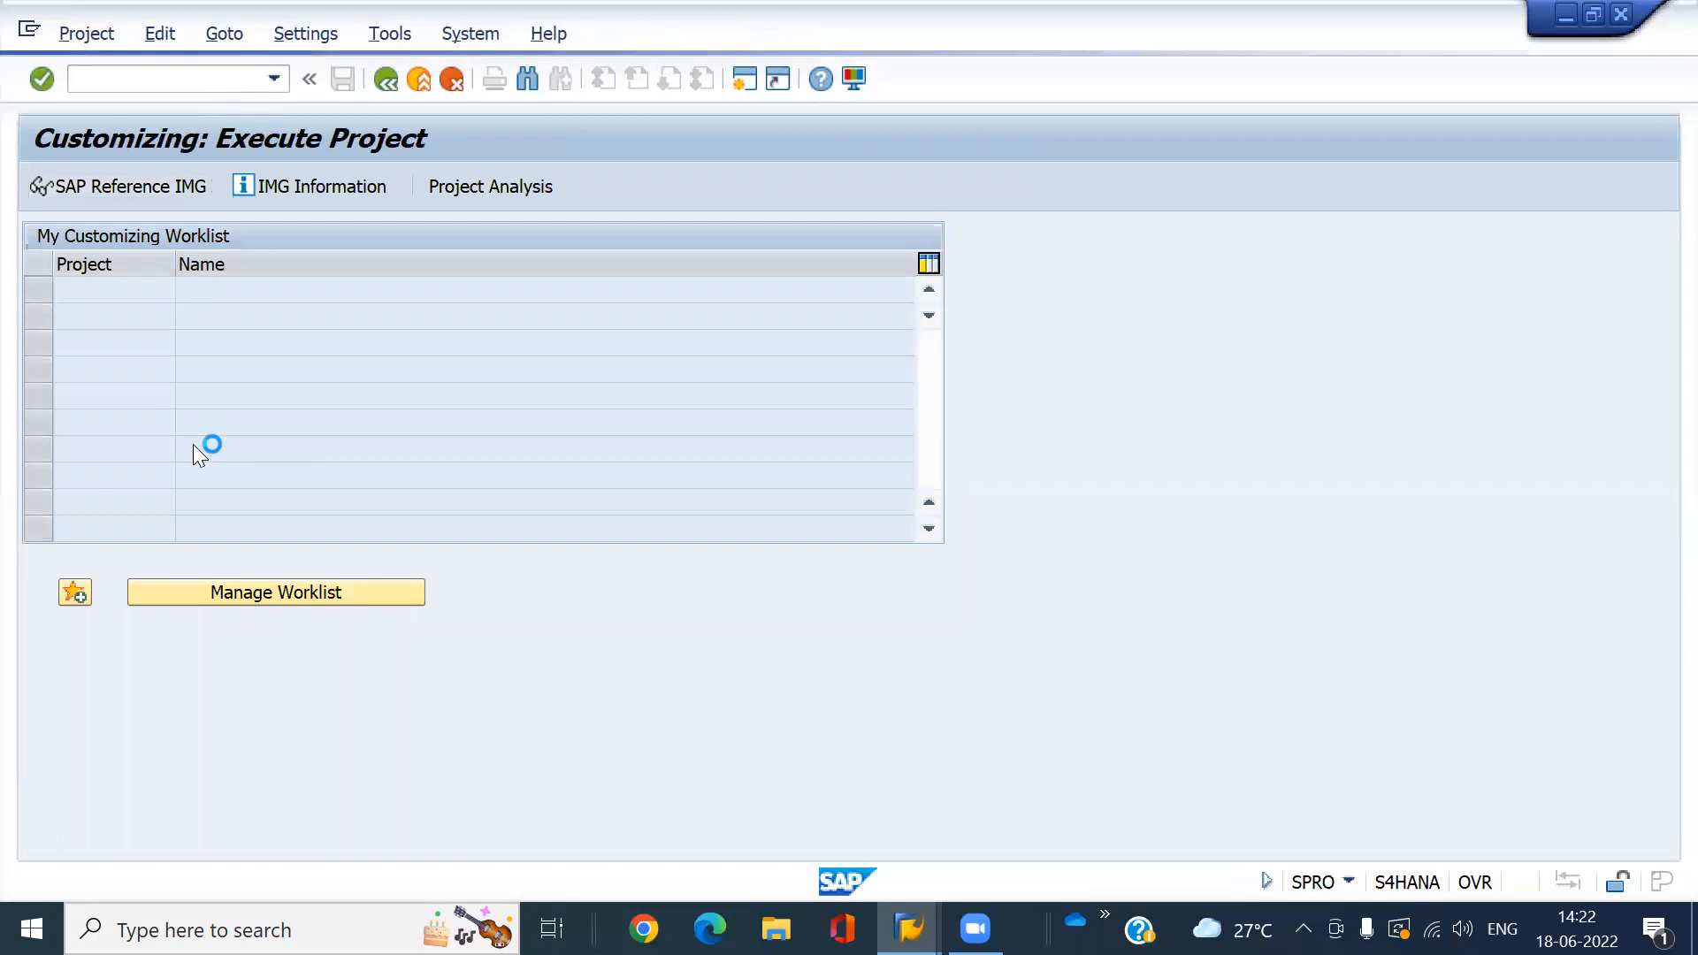
click(119, 184)
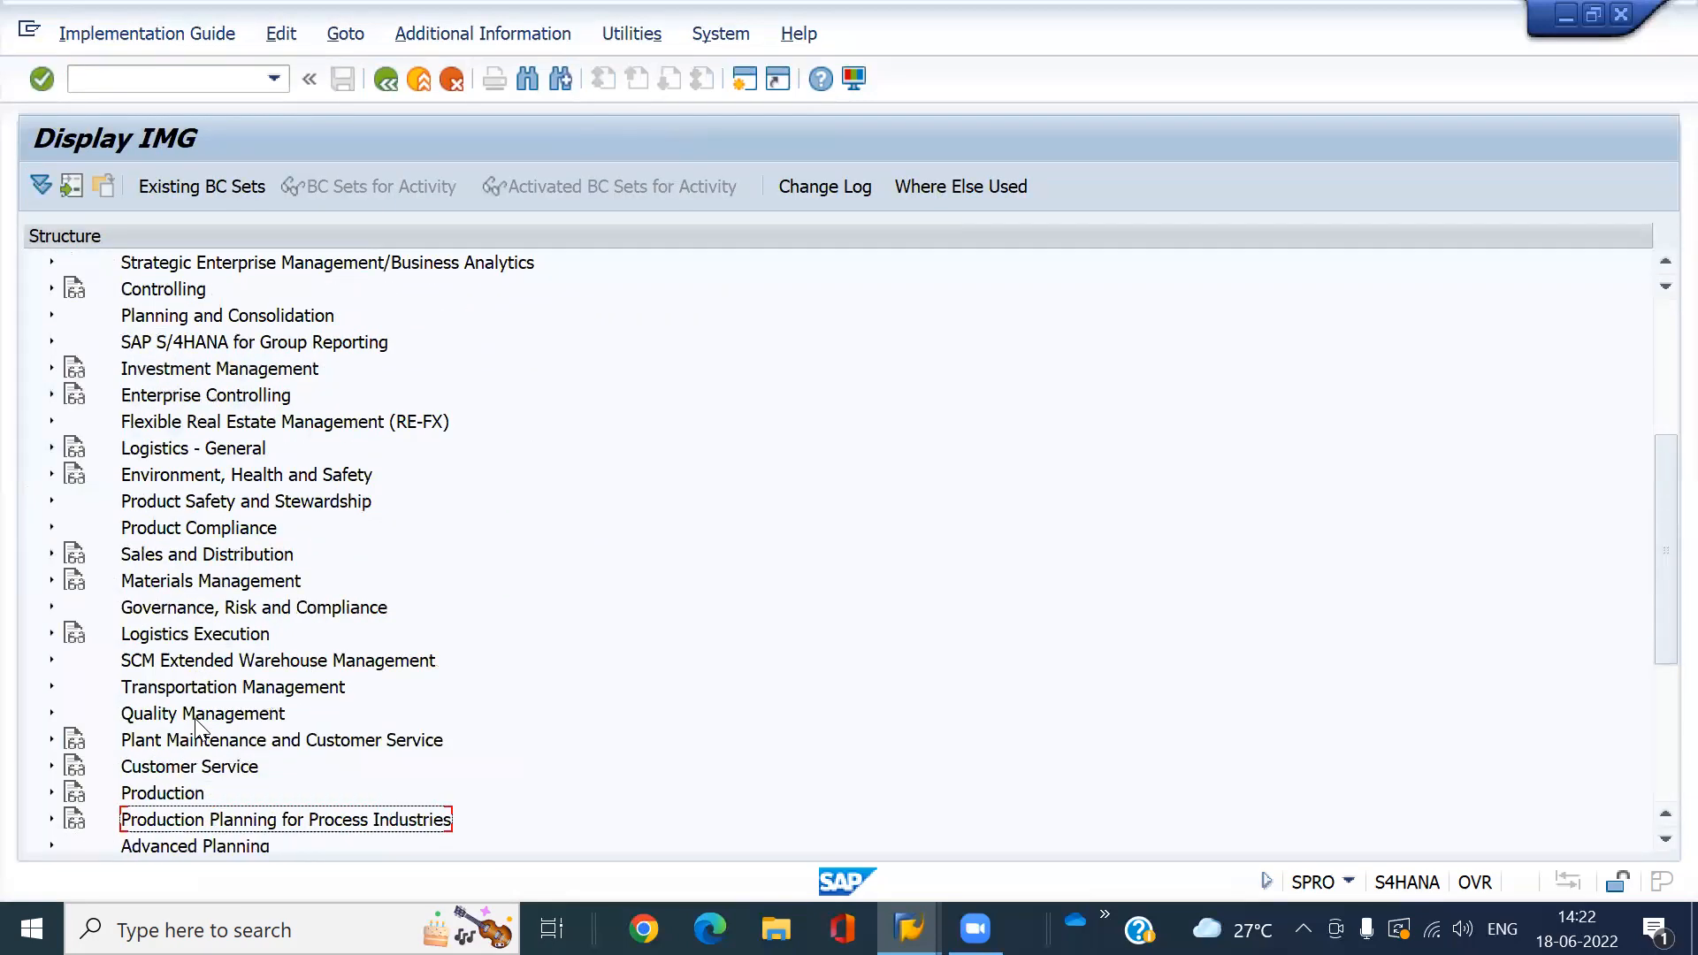
click(194, 633)
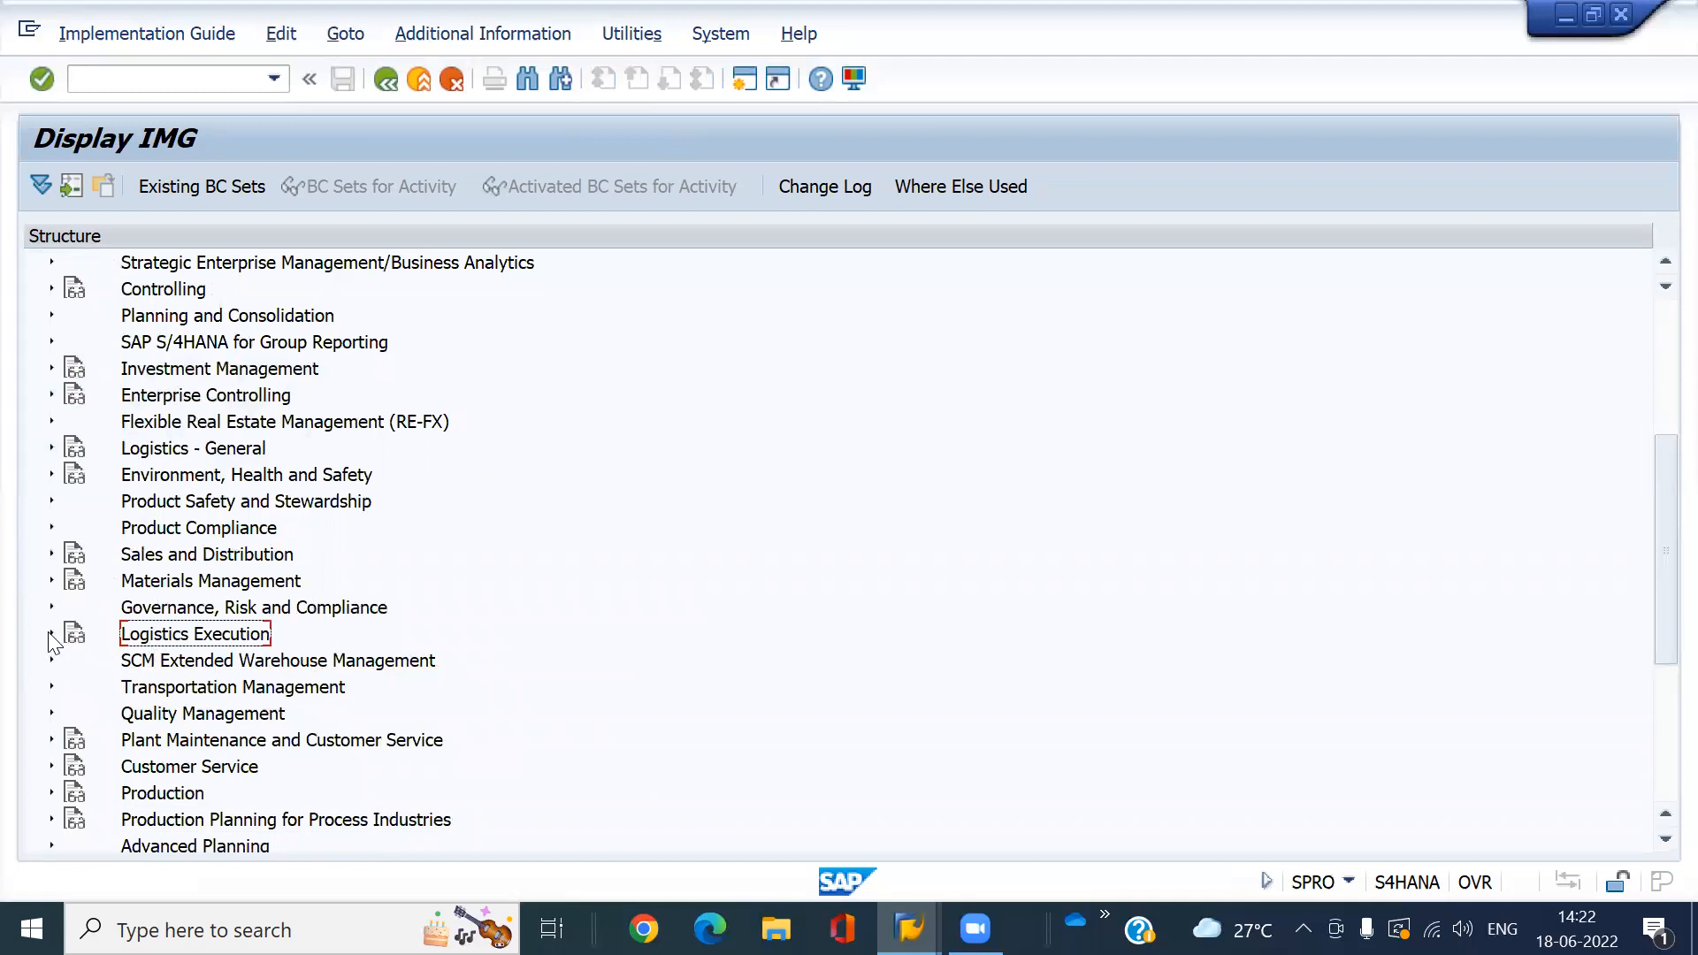
click(51, 634)
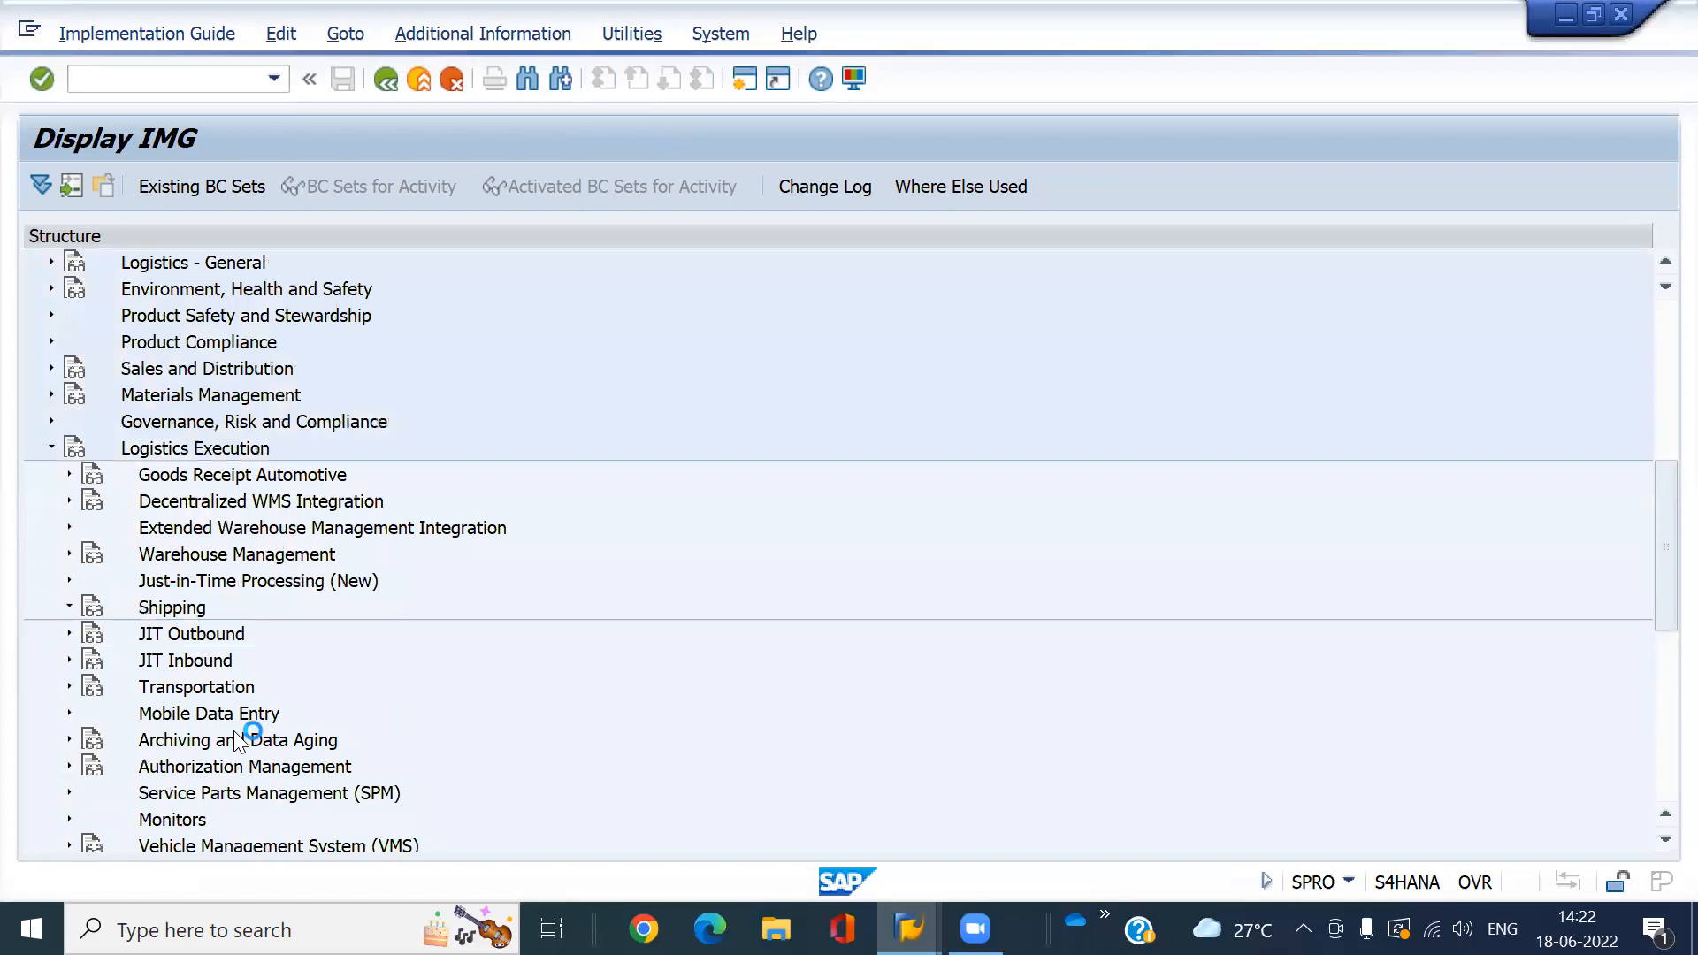
mouse_move(313, 769)
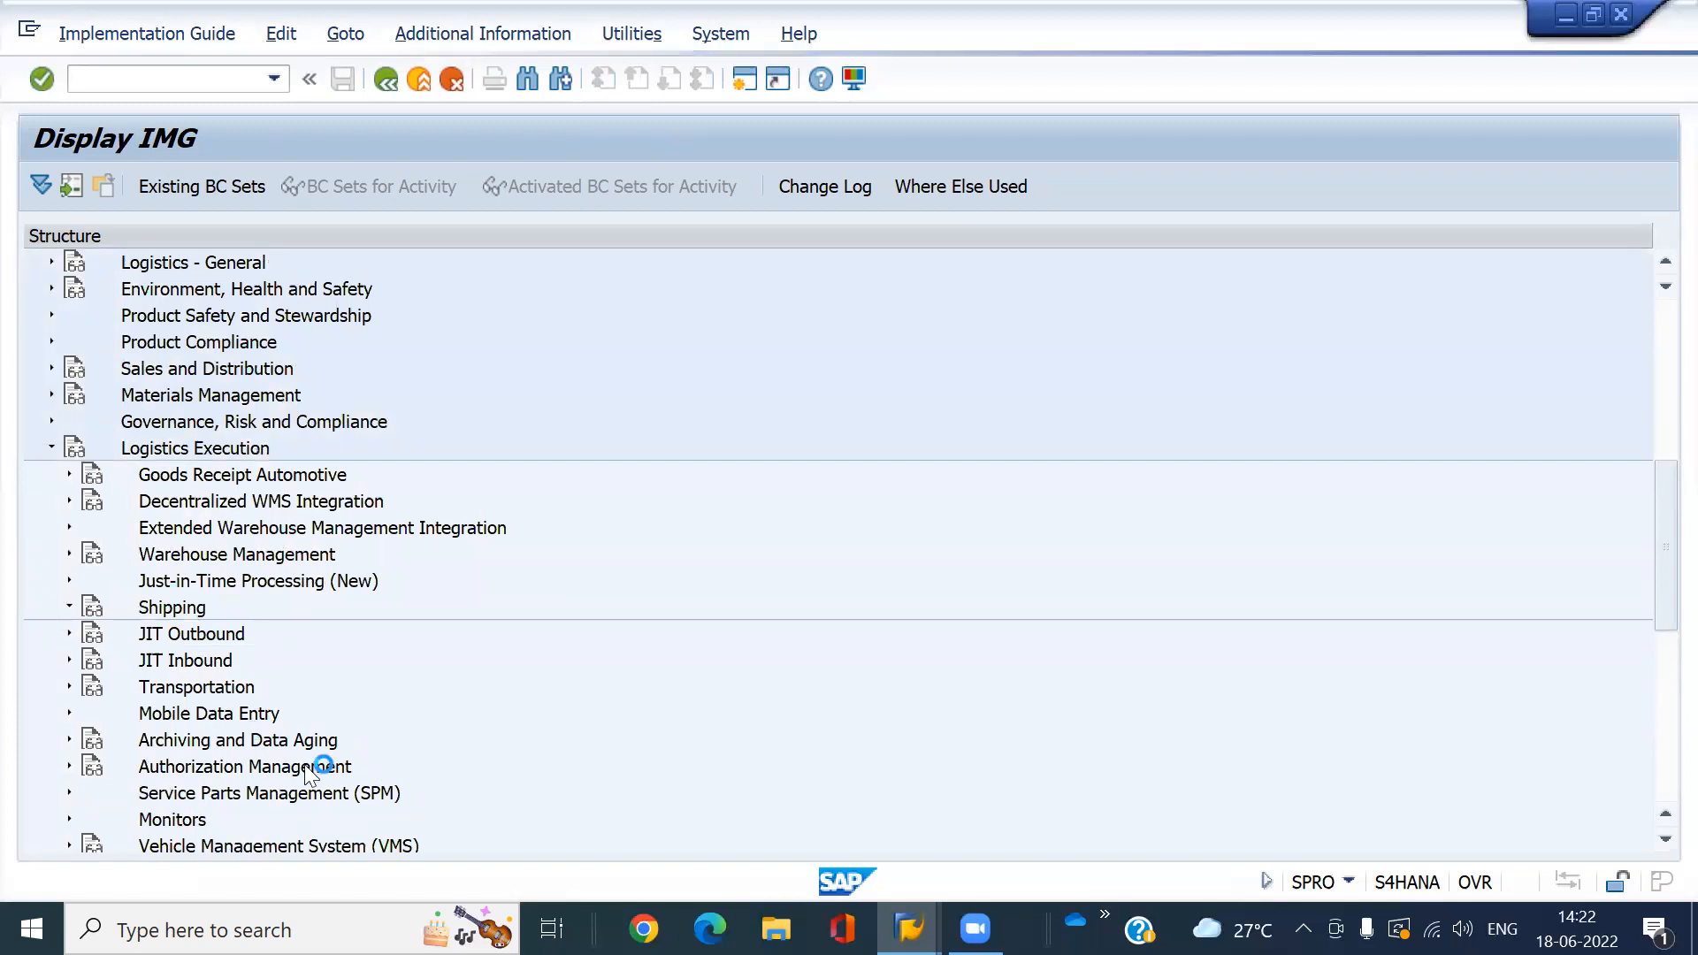
click(68, 608)
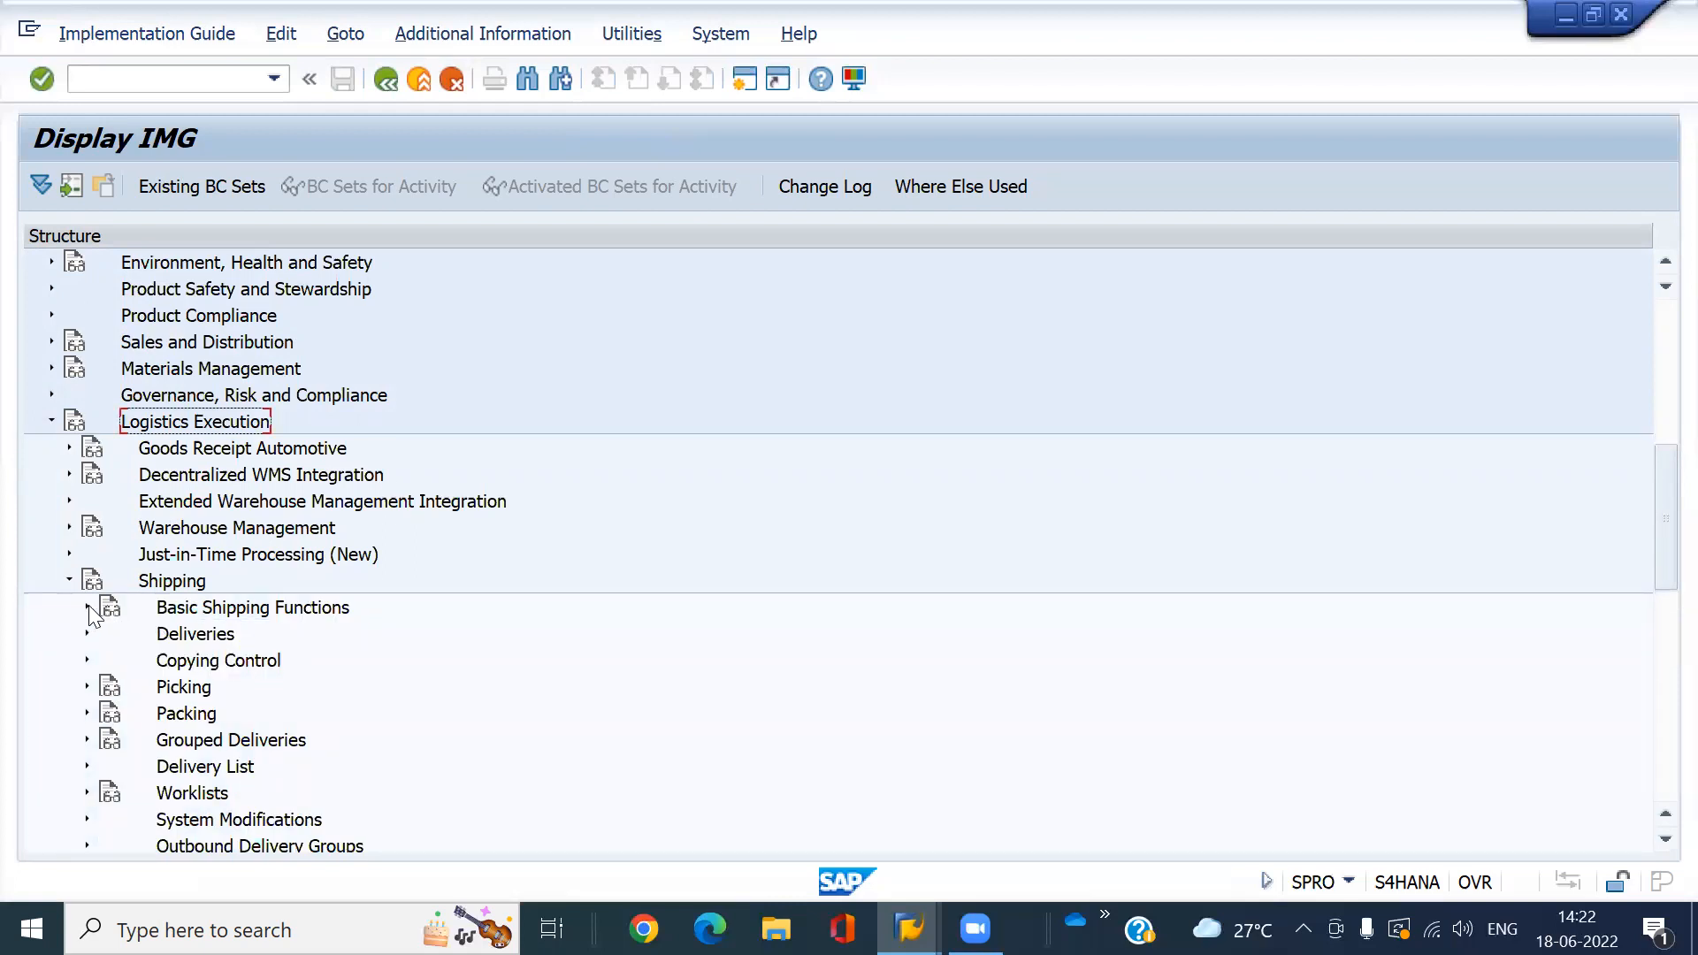
click(91, 607)
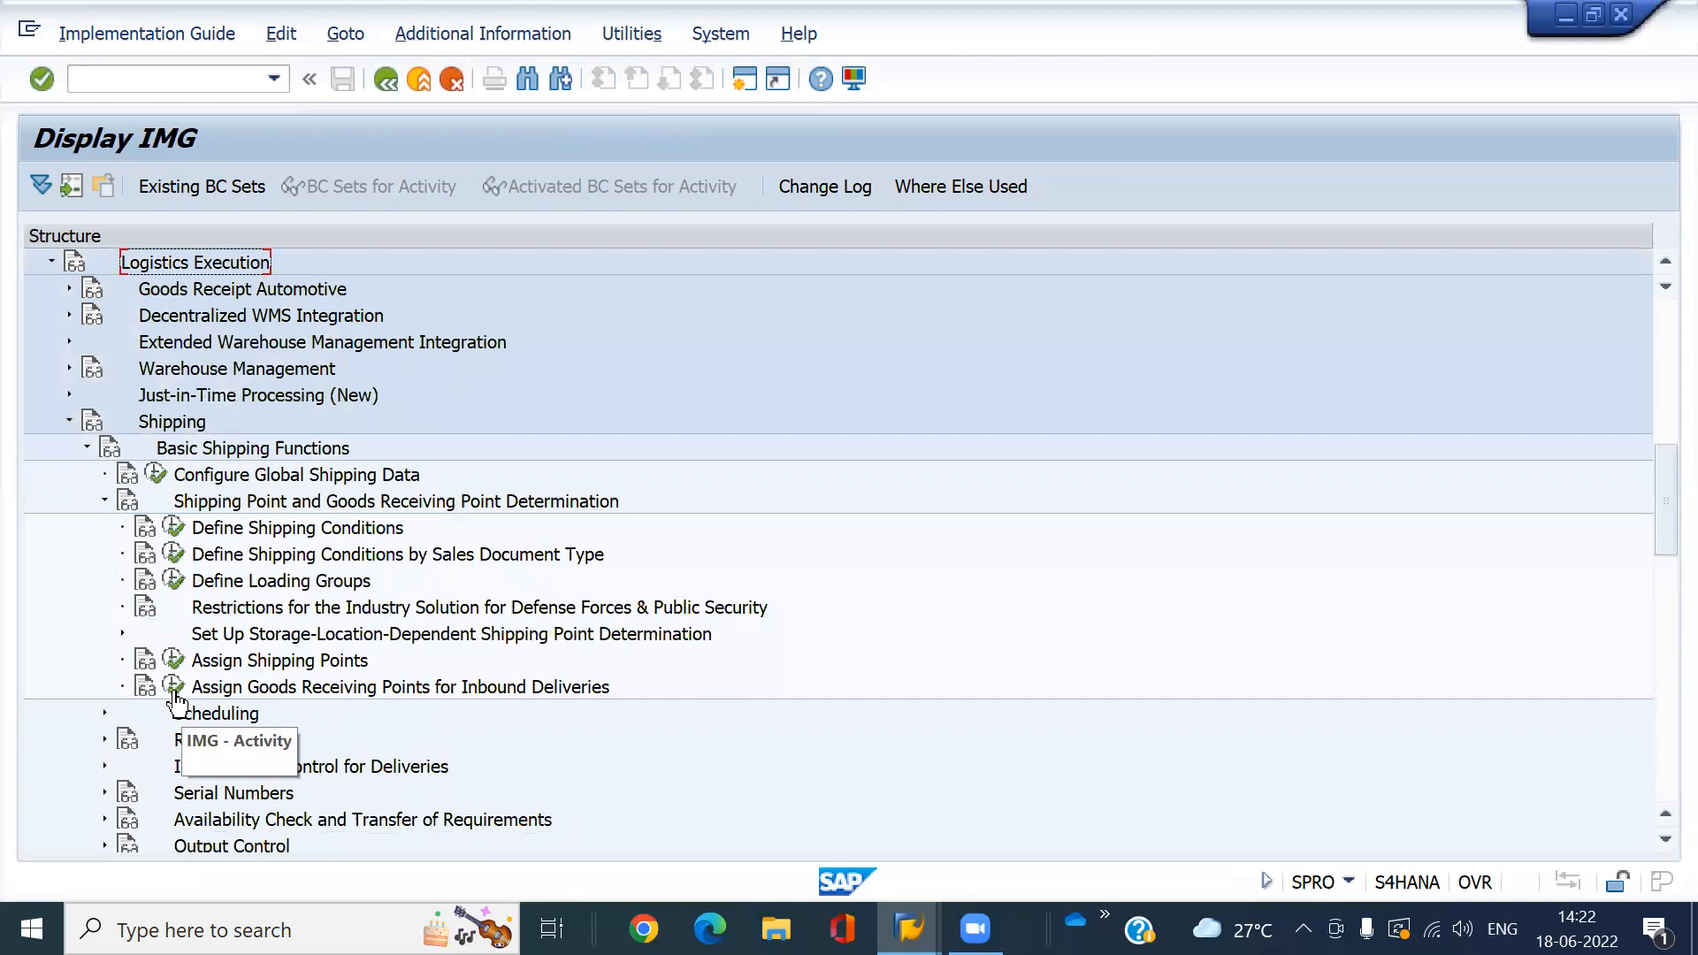
double_click(399, 686)
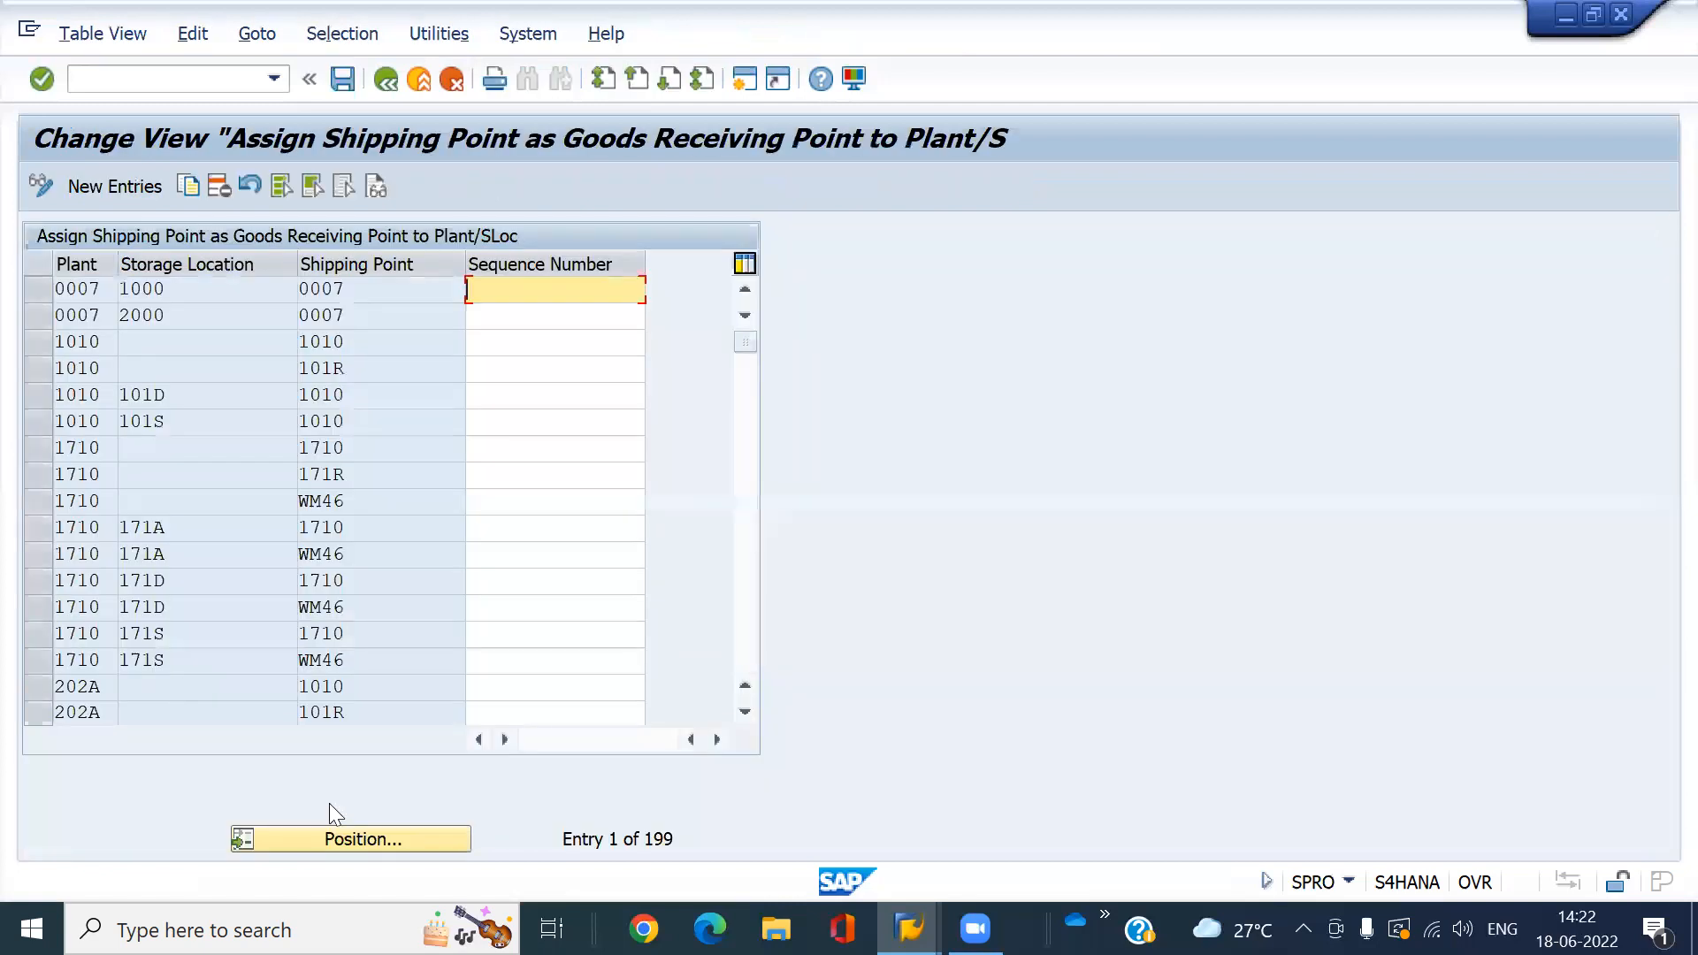
click(361, 838)
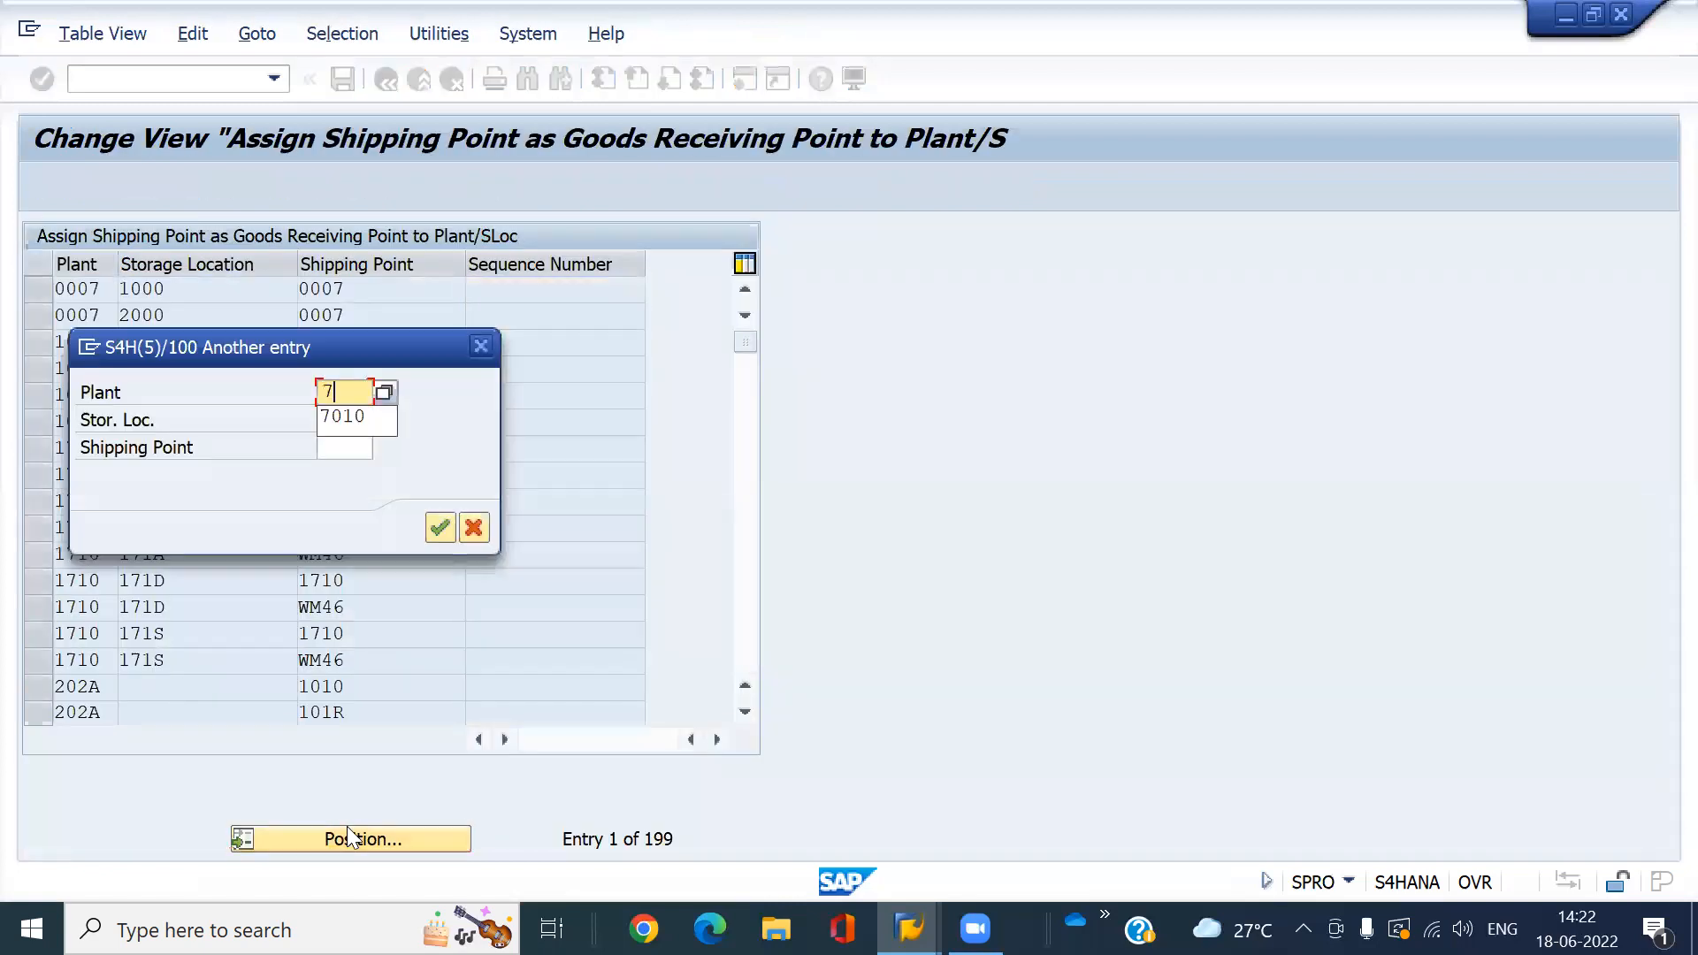
click(439, 527)
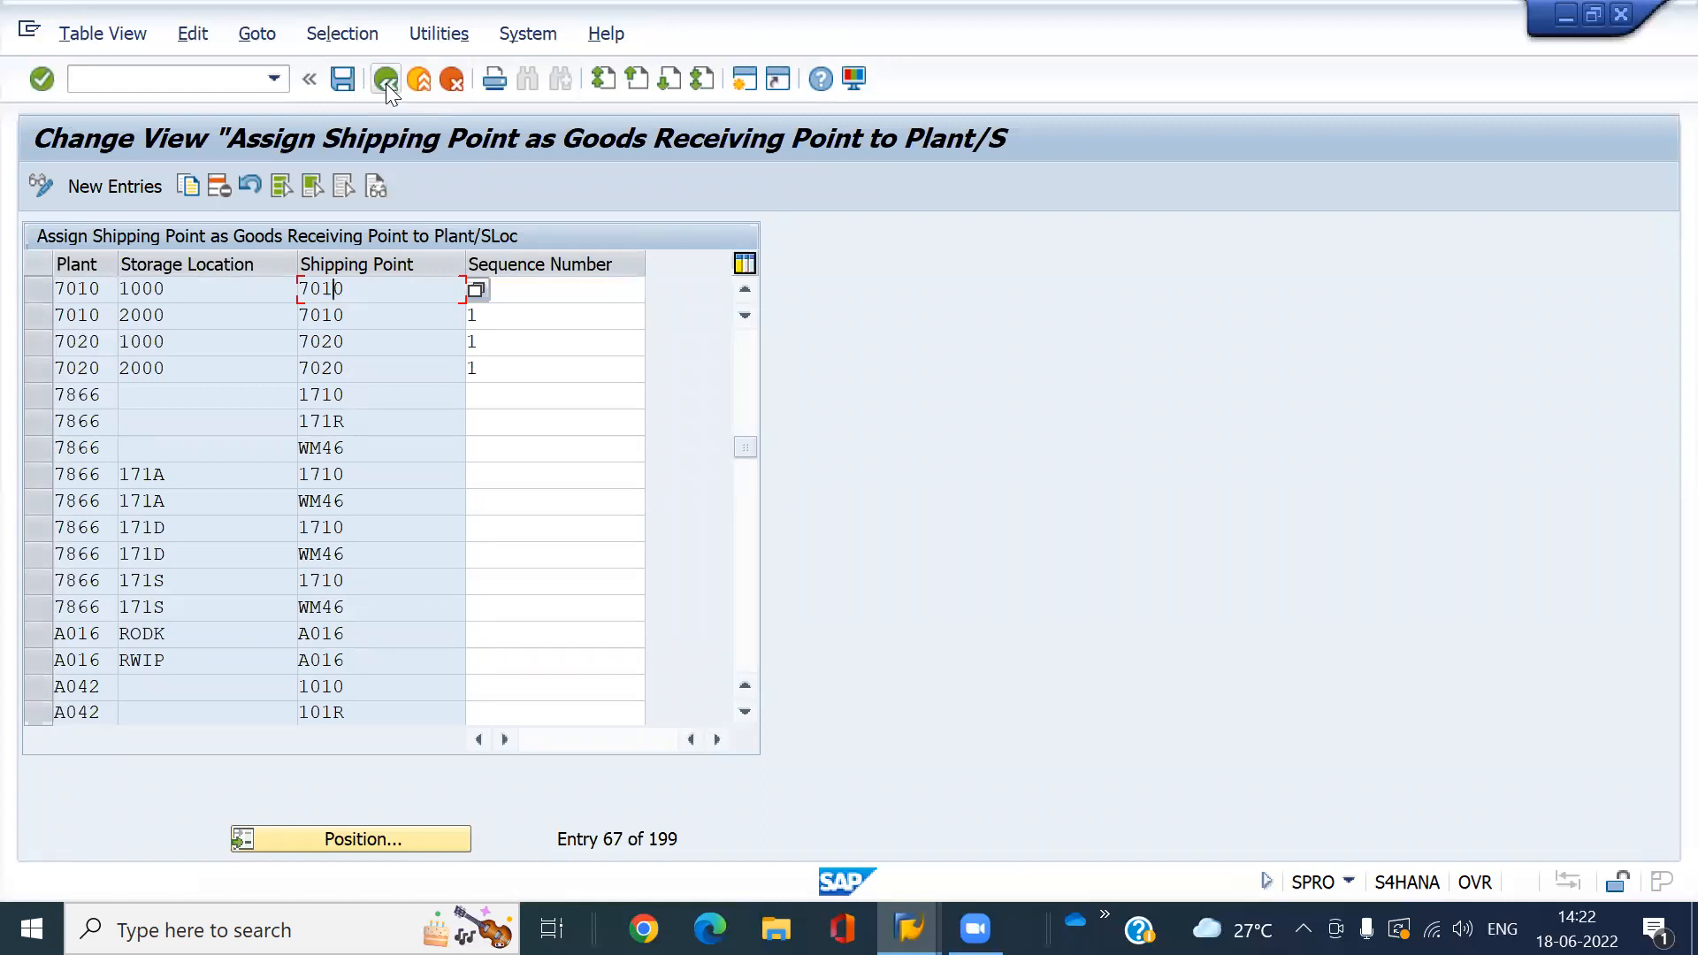
click(386, 78)
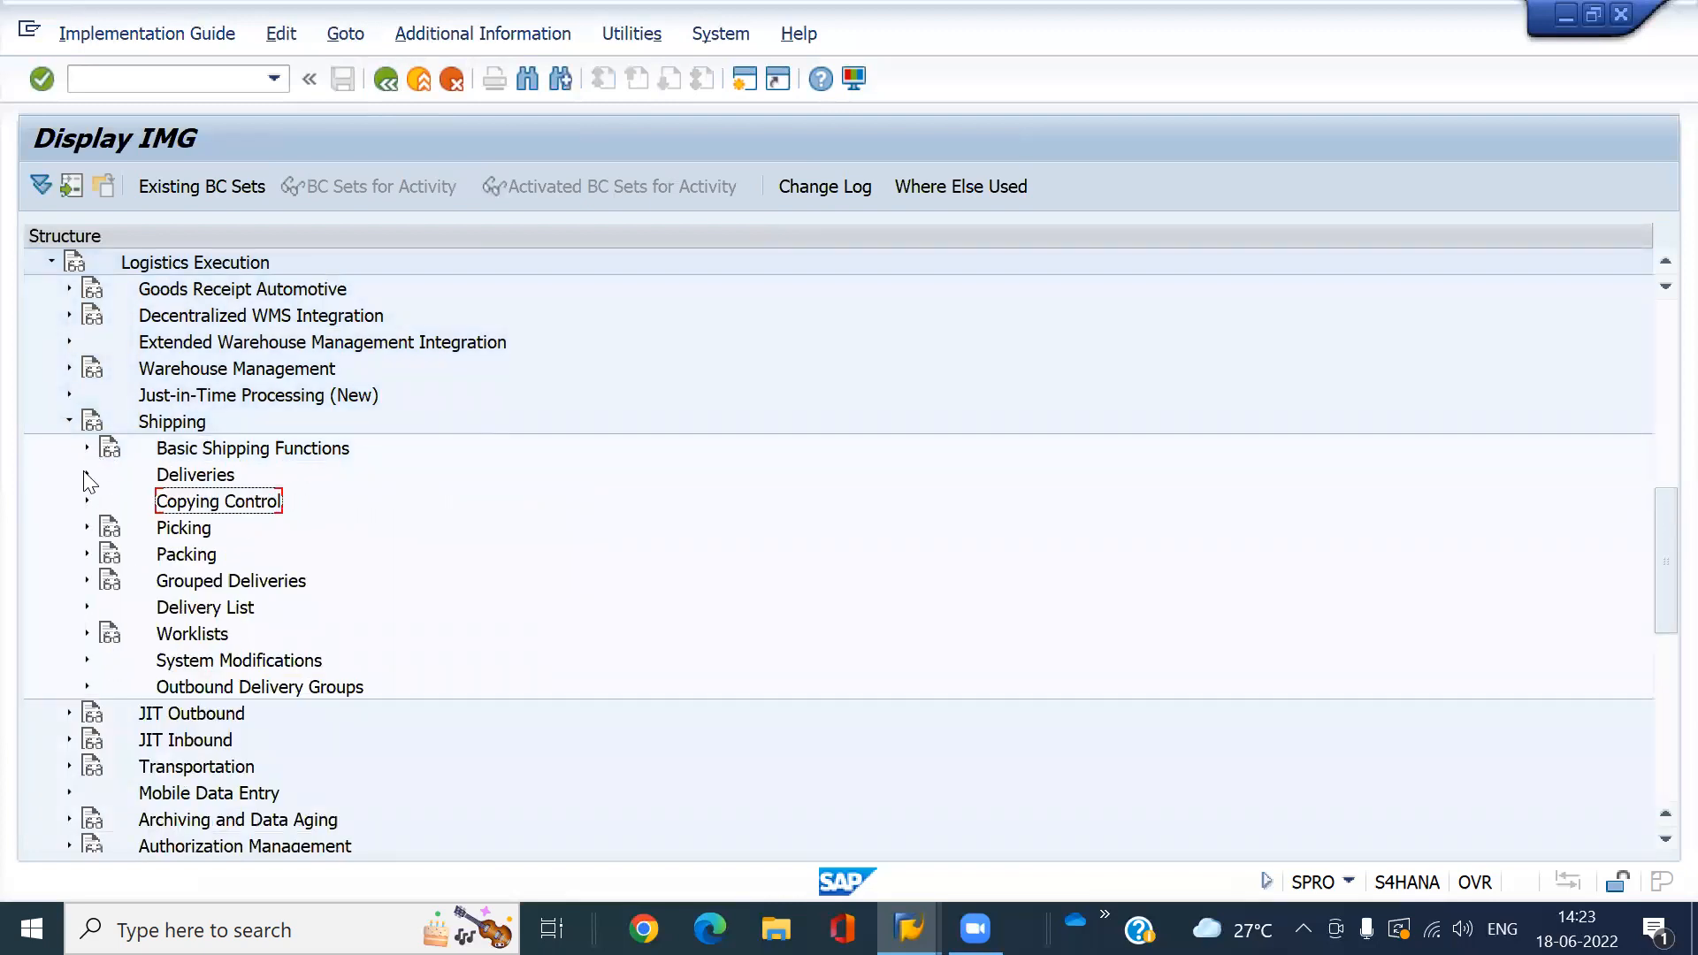
click(86, 474)
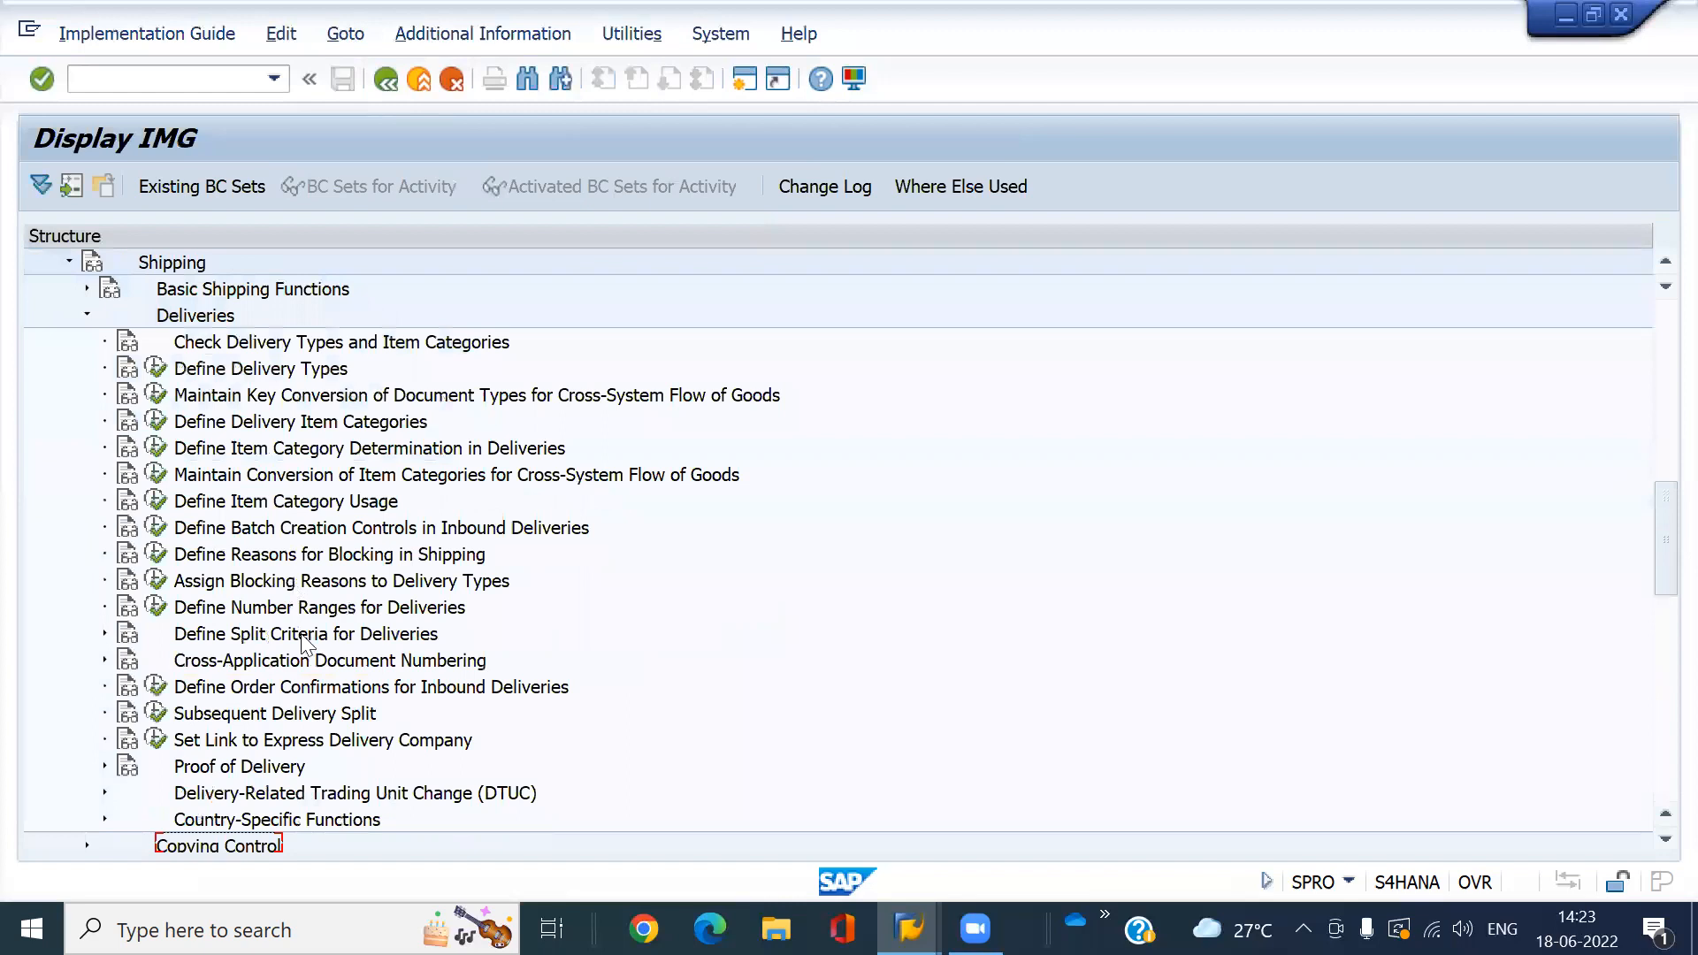
mouse_move(206, 563)
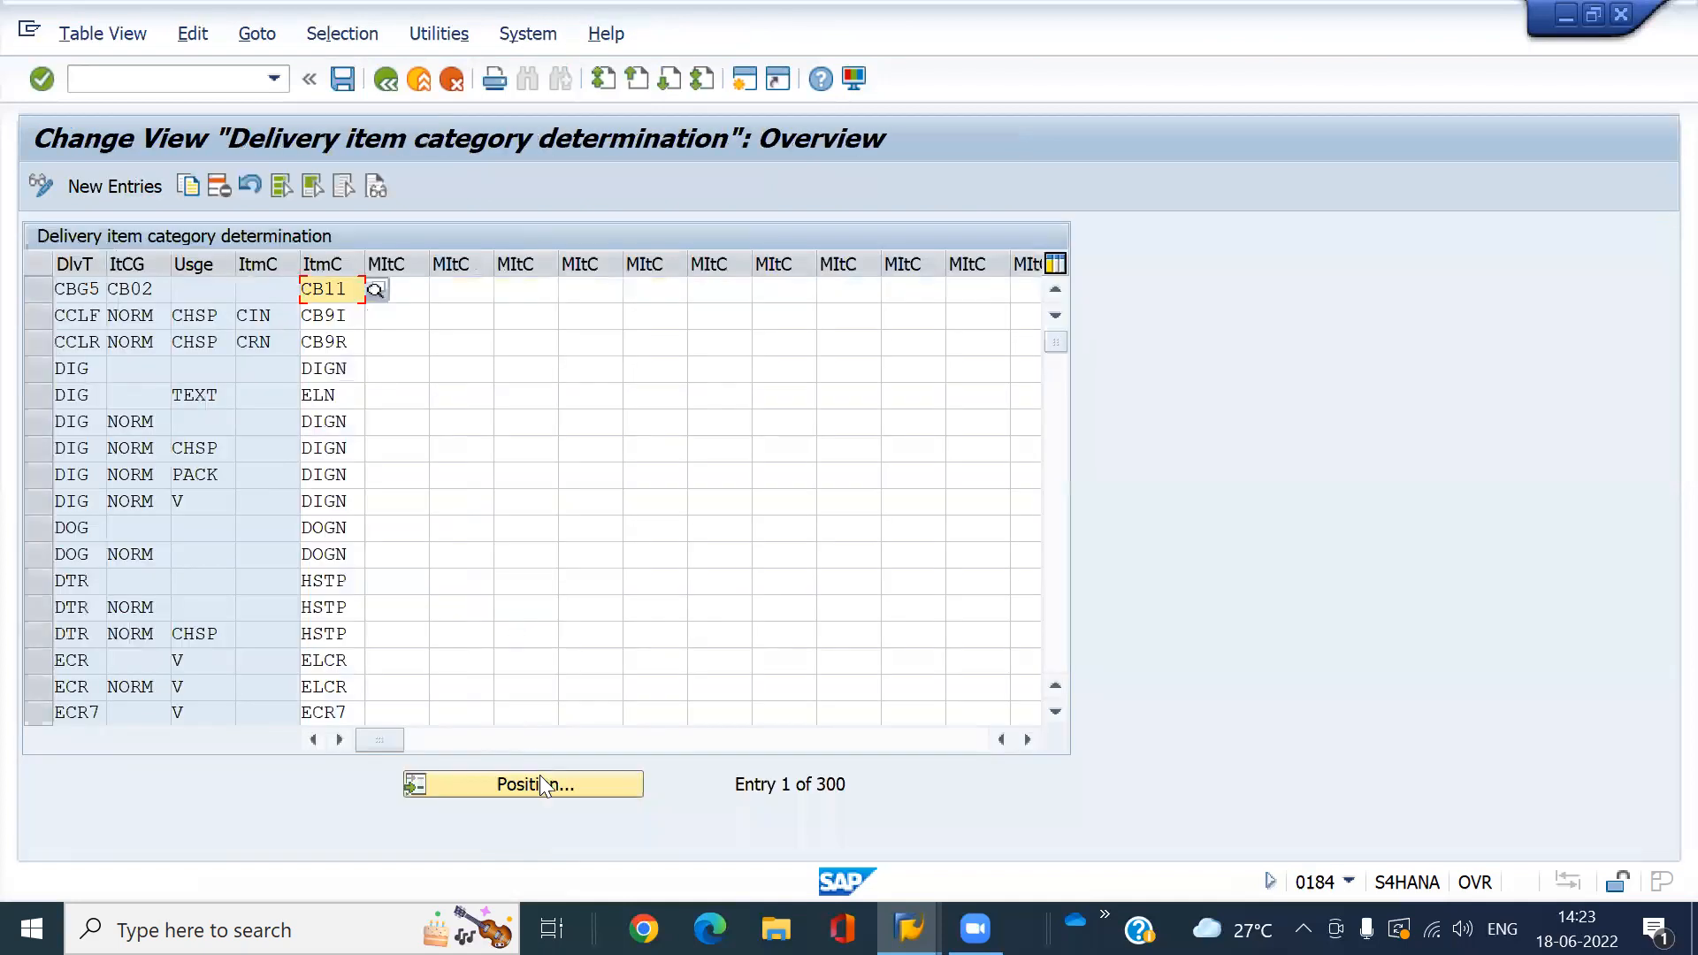
click(523, 784)
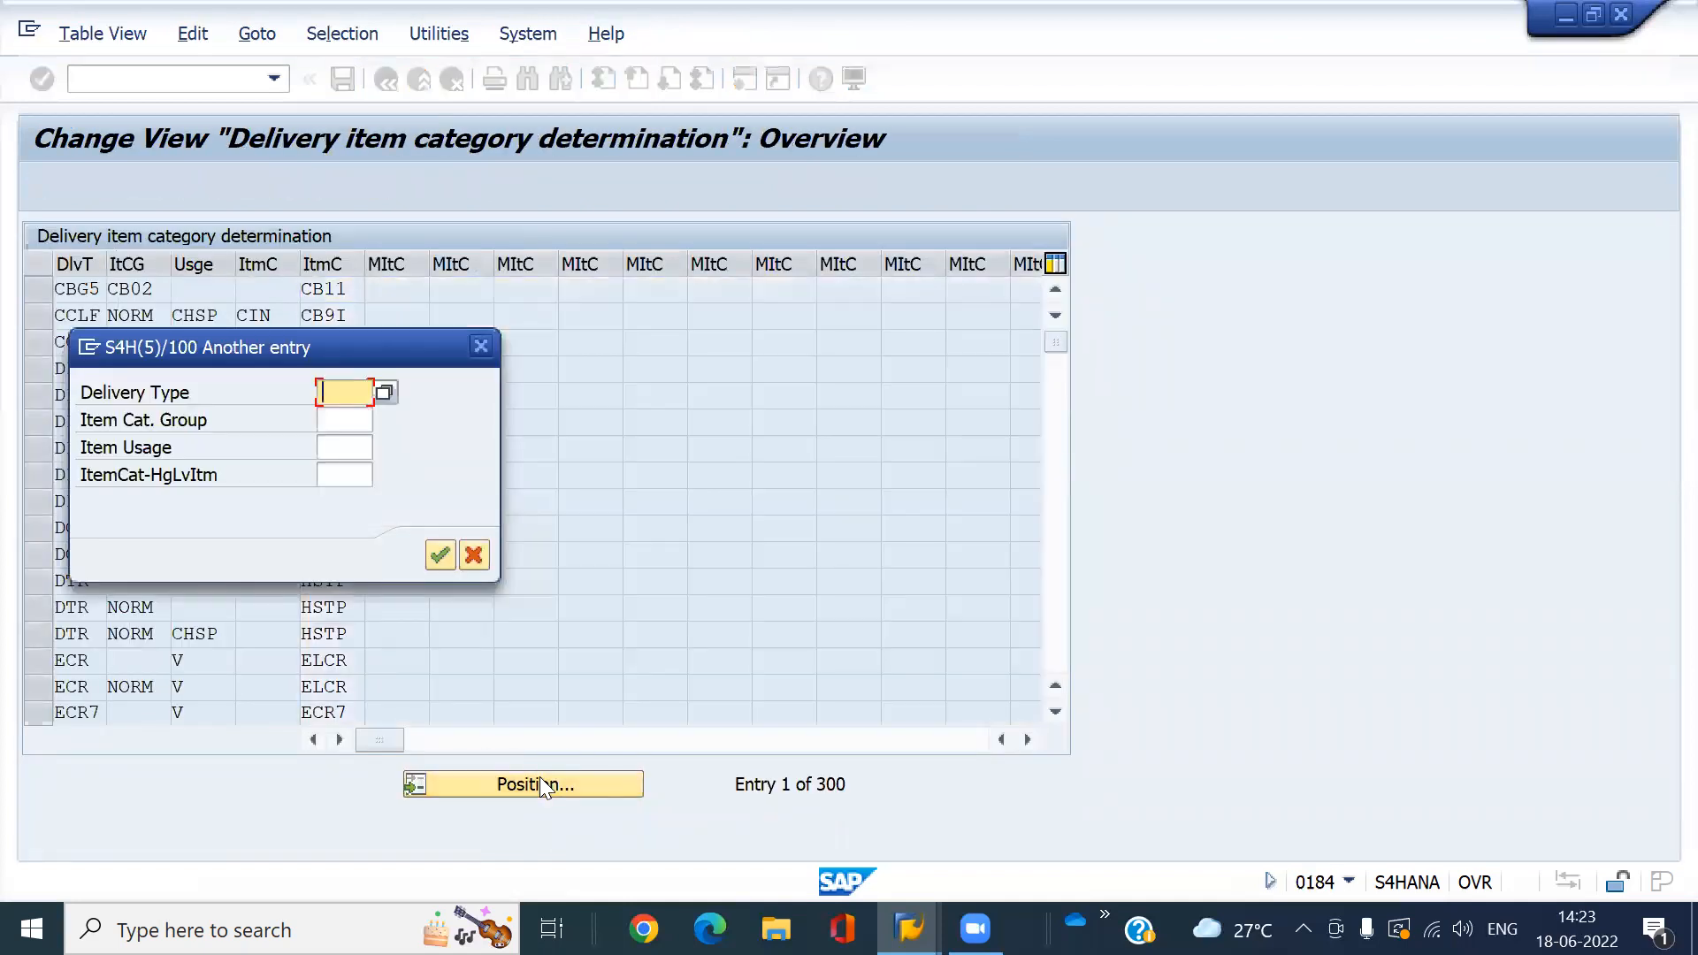
text(ll)
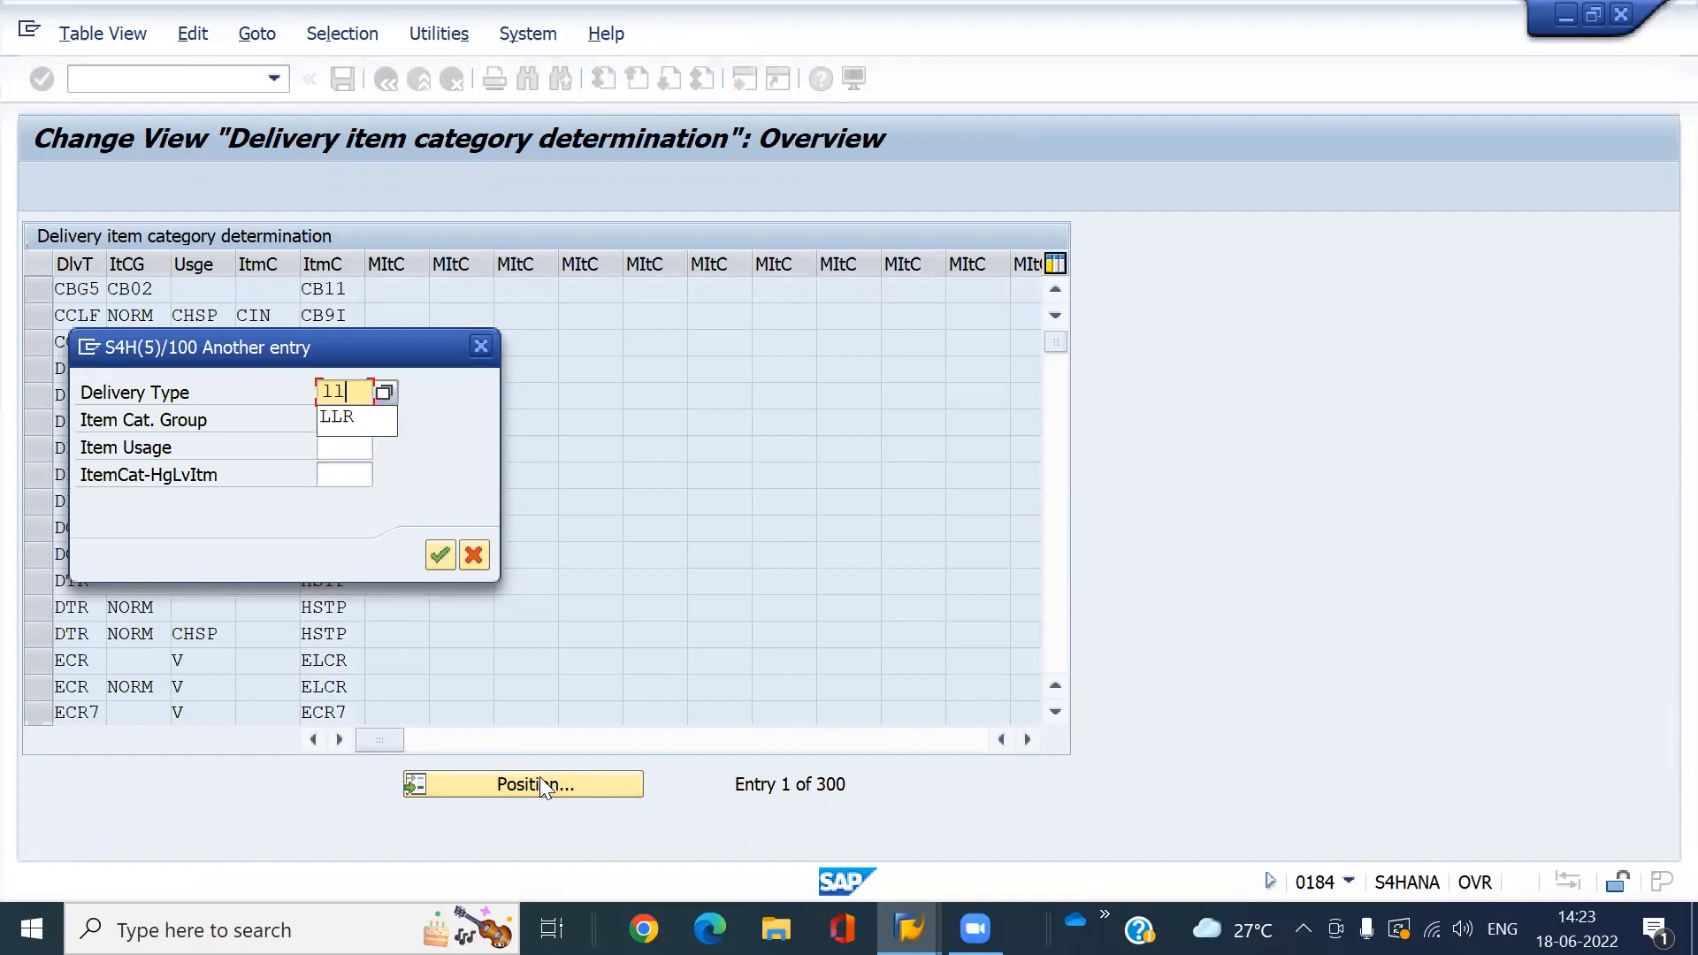
click(439, 553)
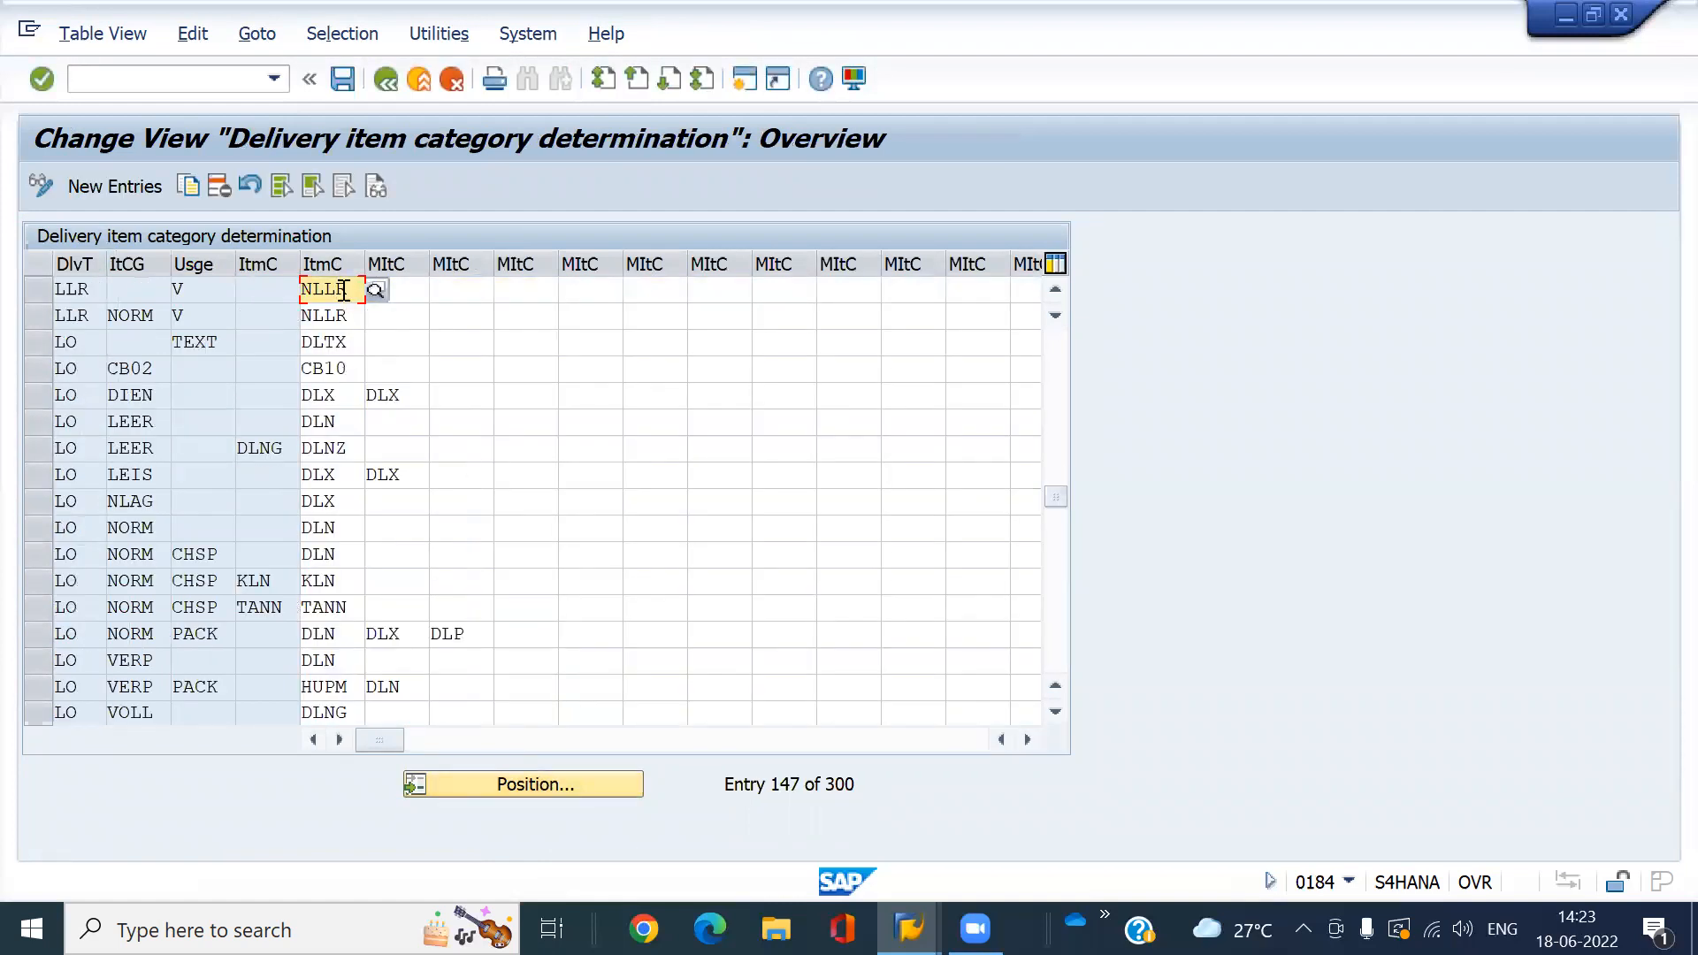
click(385, 78)
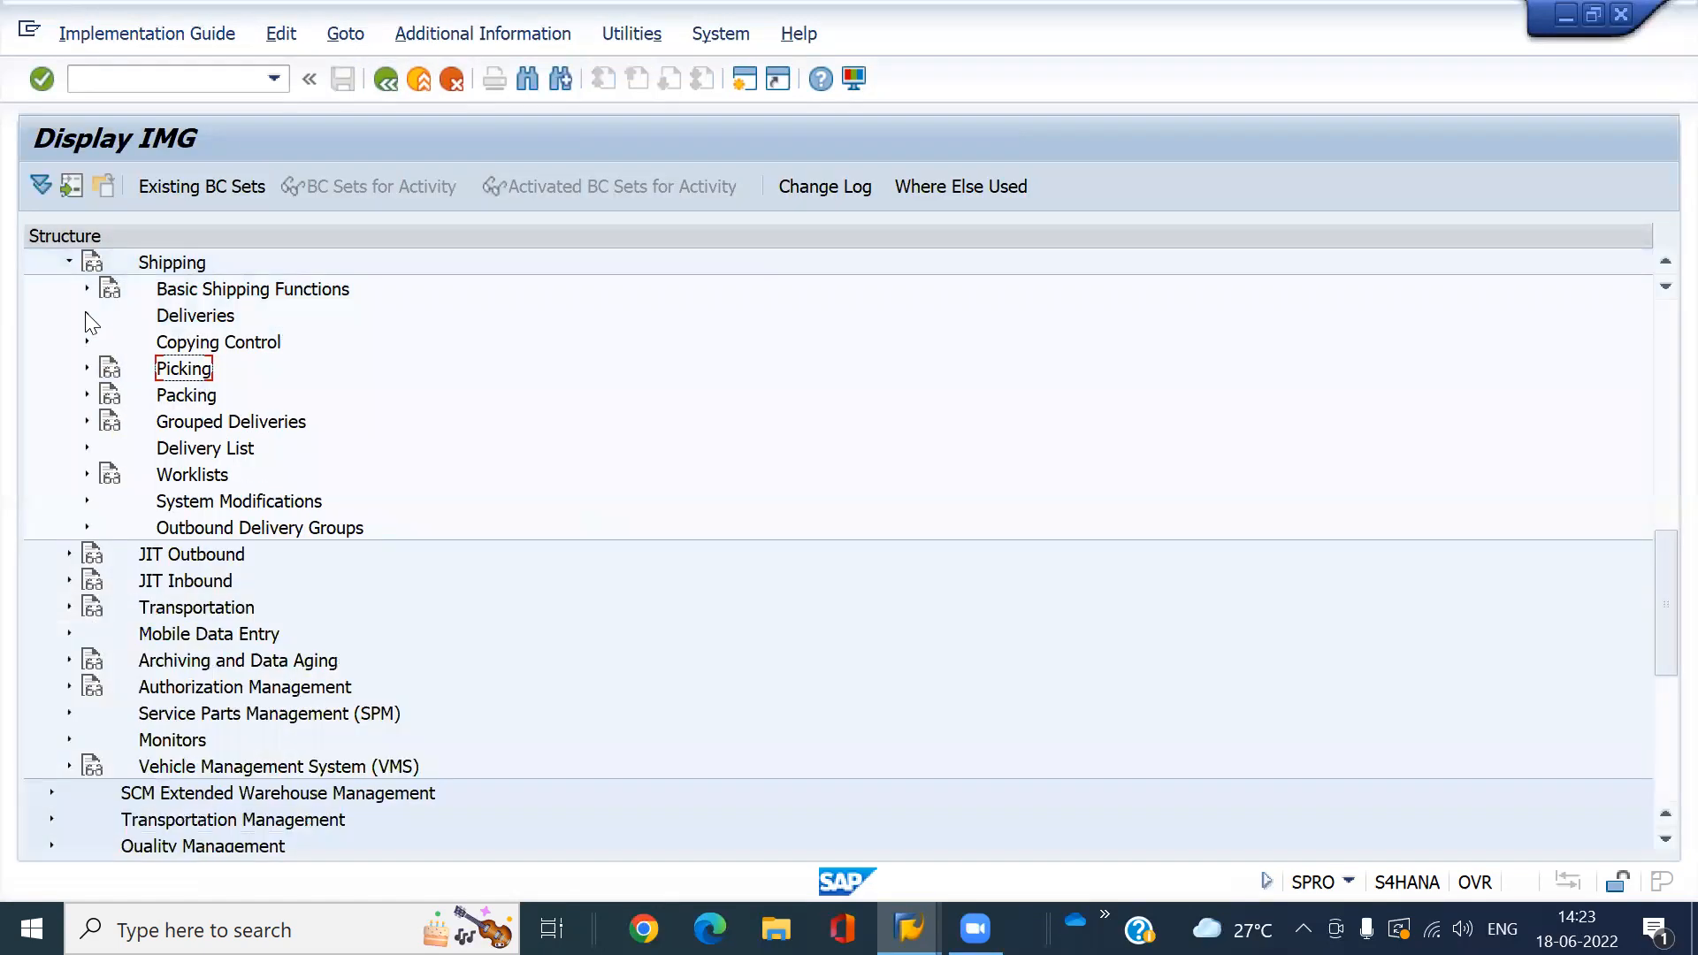
- Review SPED output records for LLR Adv.Returns Delivery without changes, then exit
click(162, 77)
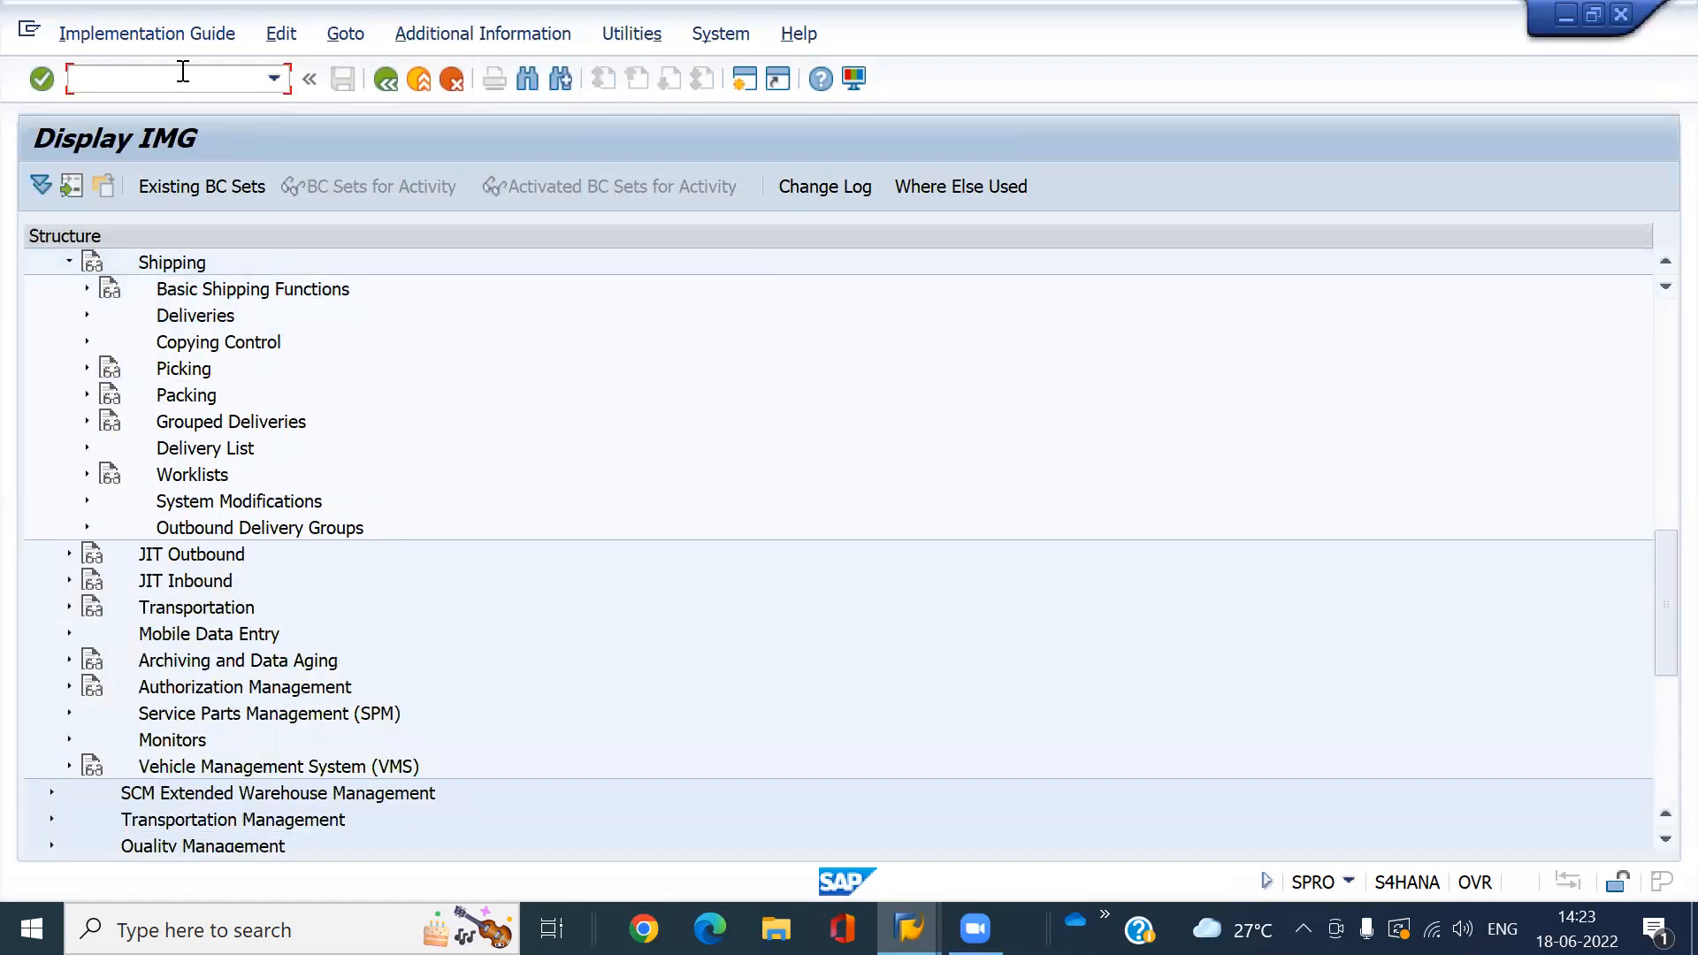
text(/nnacr)
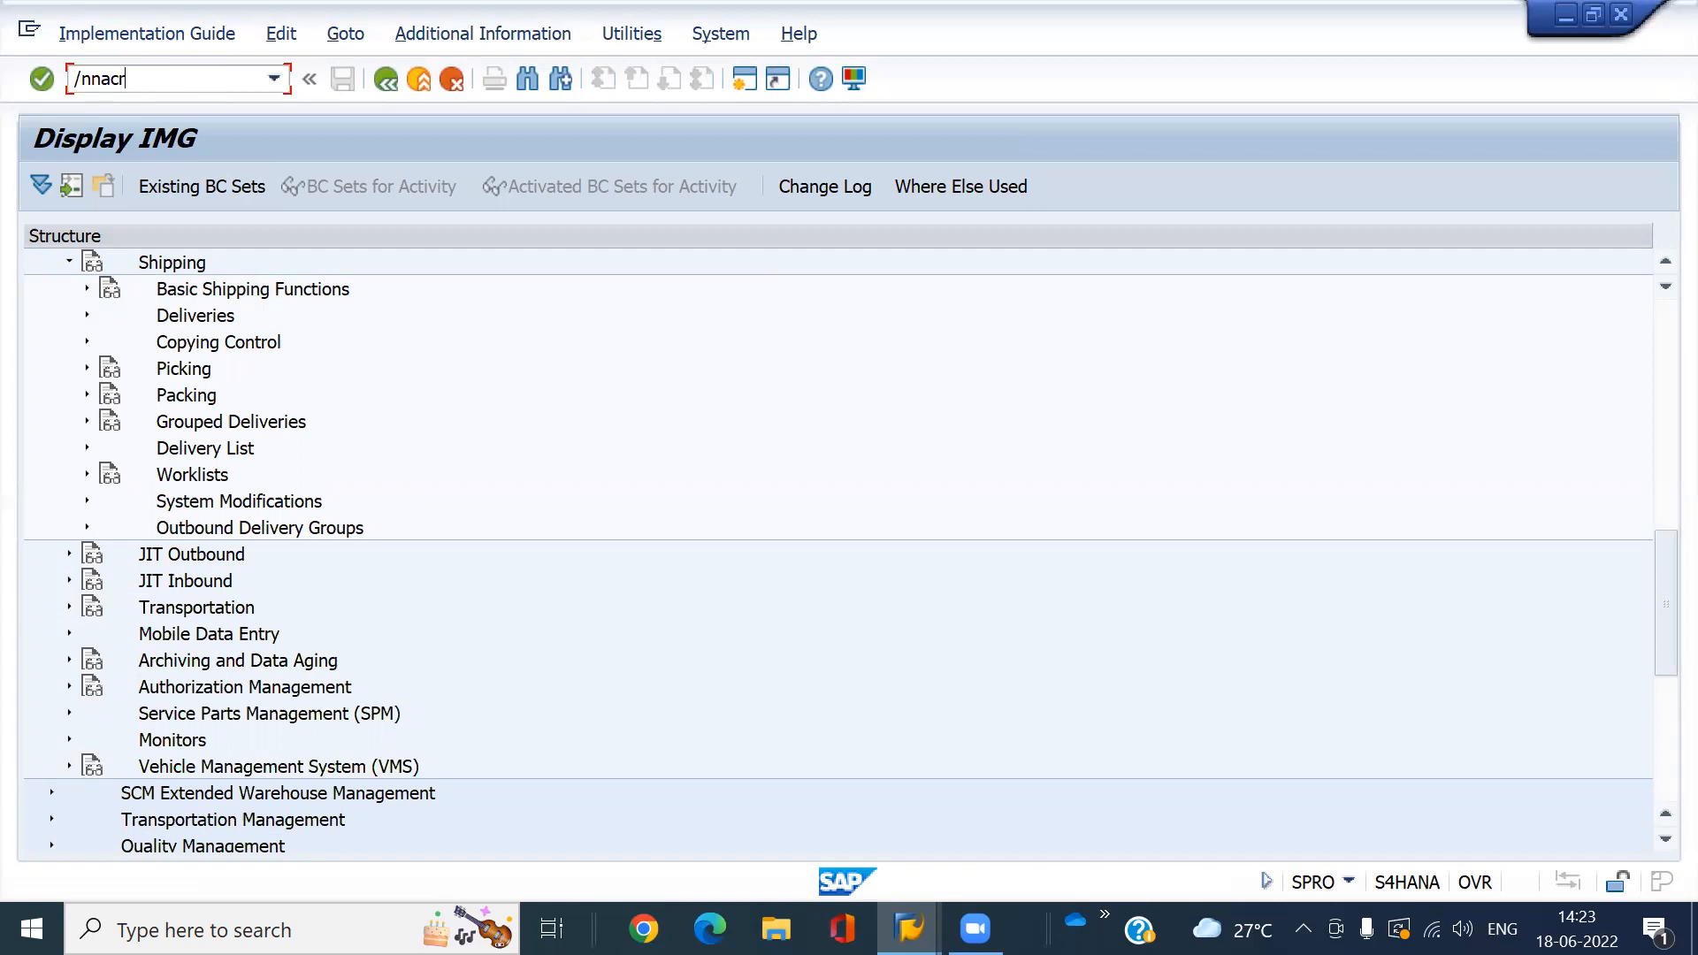
key(Enter)
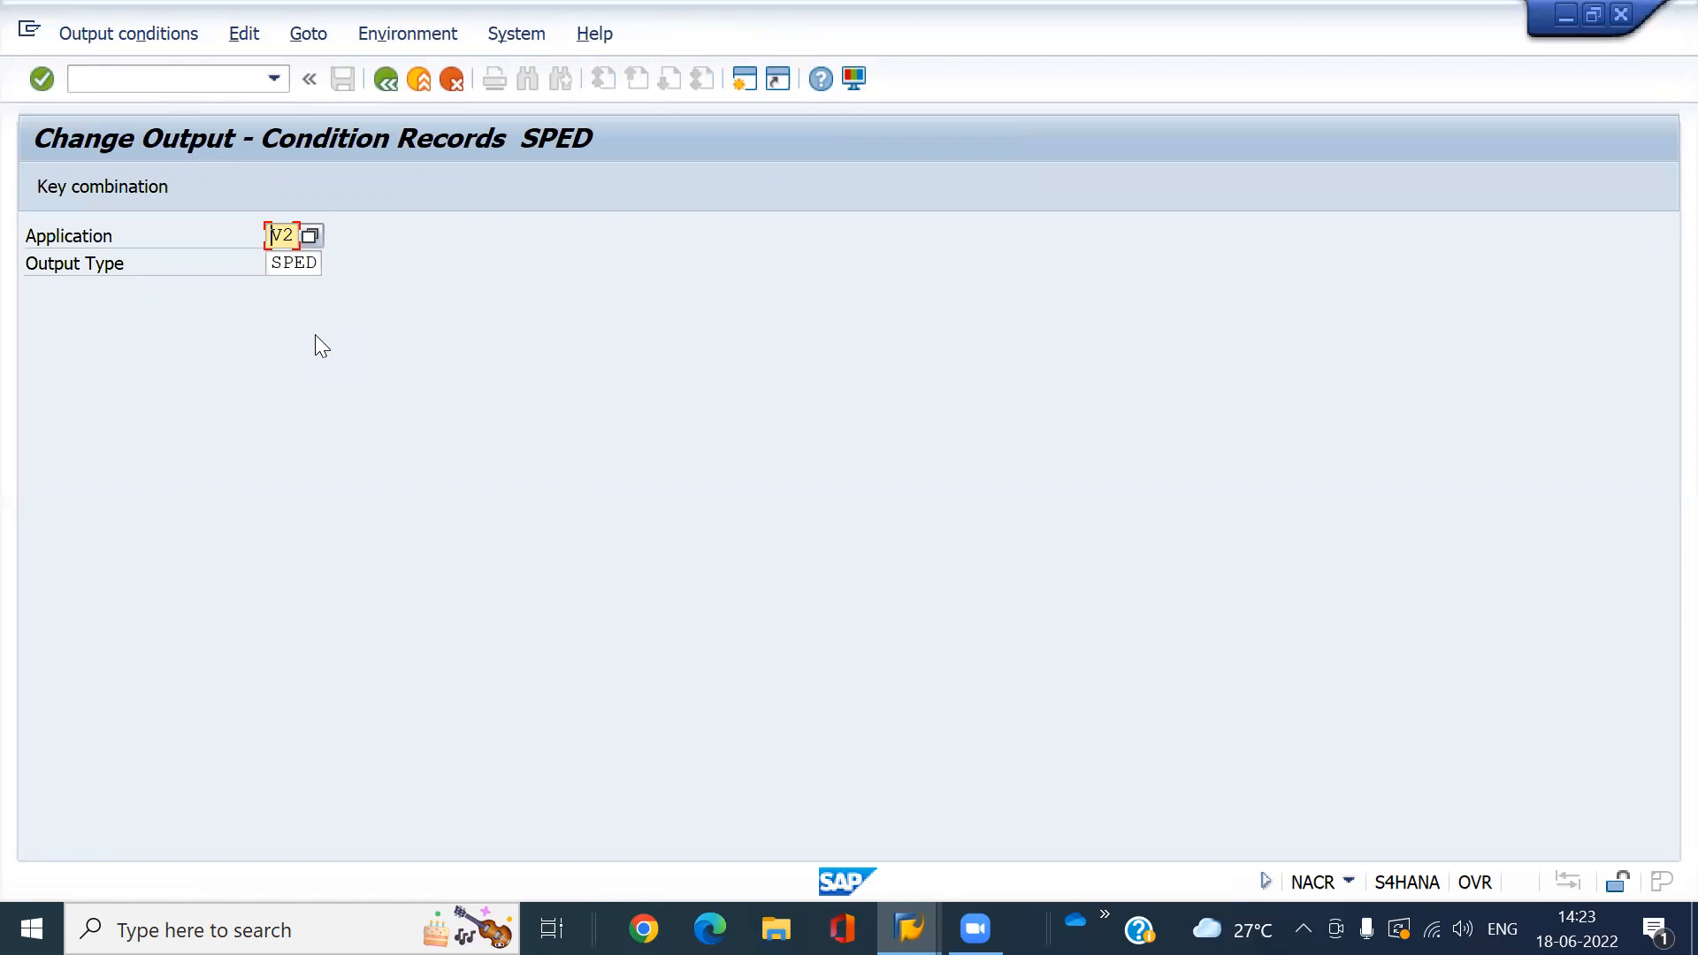
key(Enter)
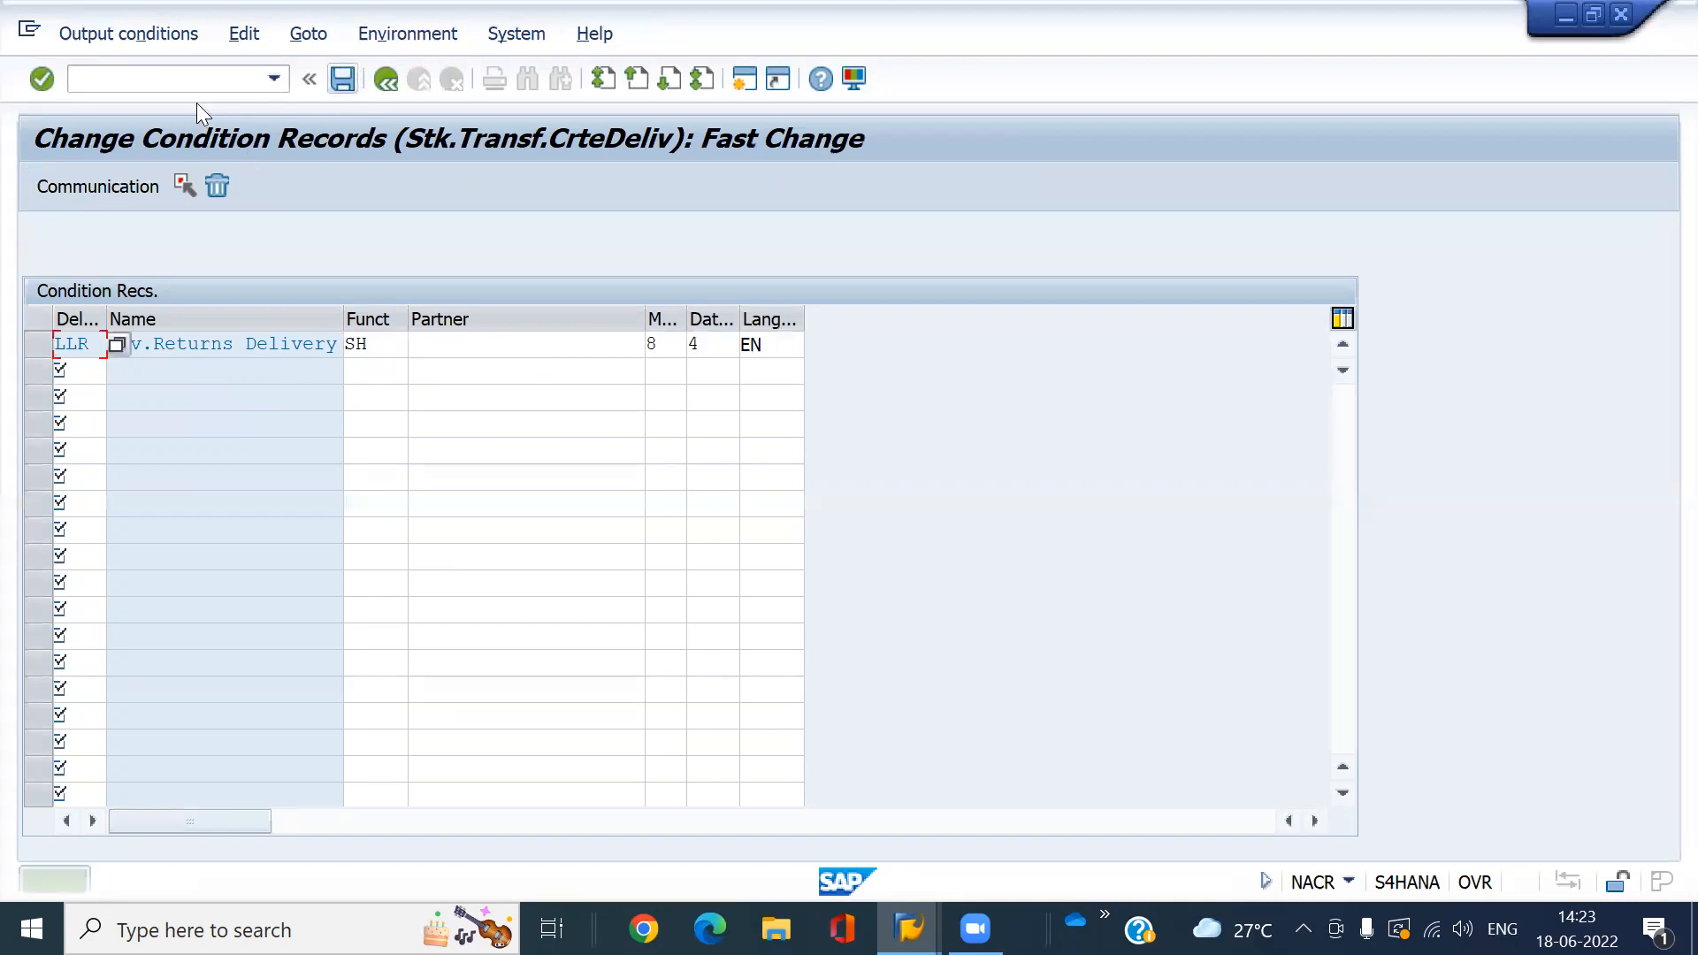
text(/n)
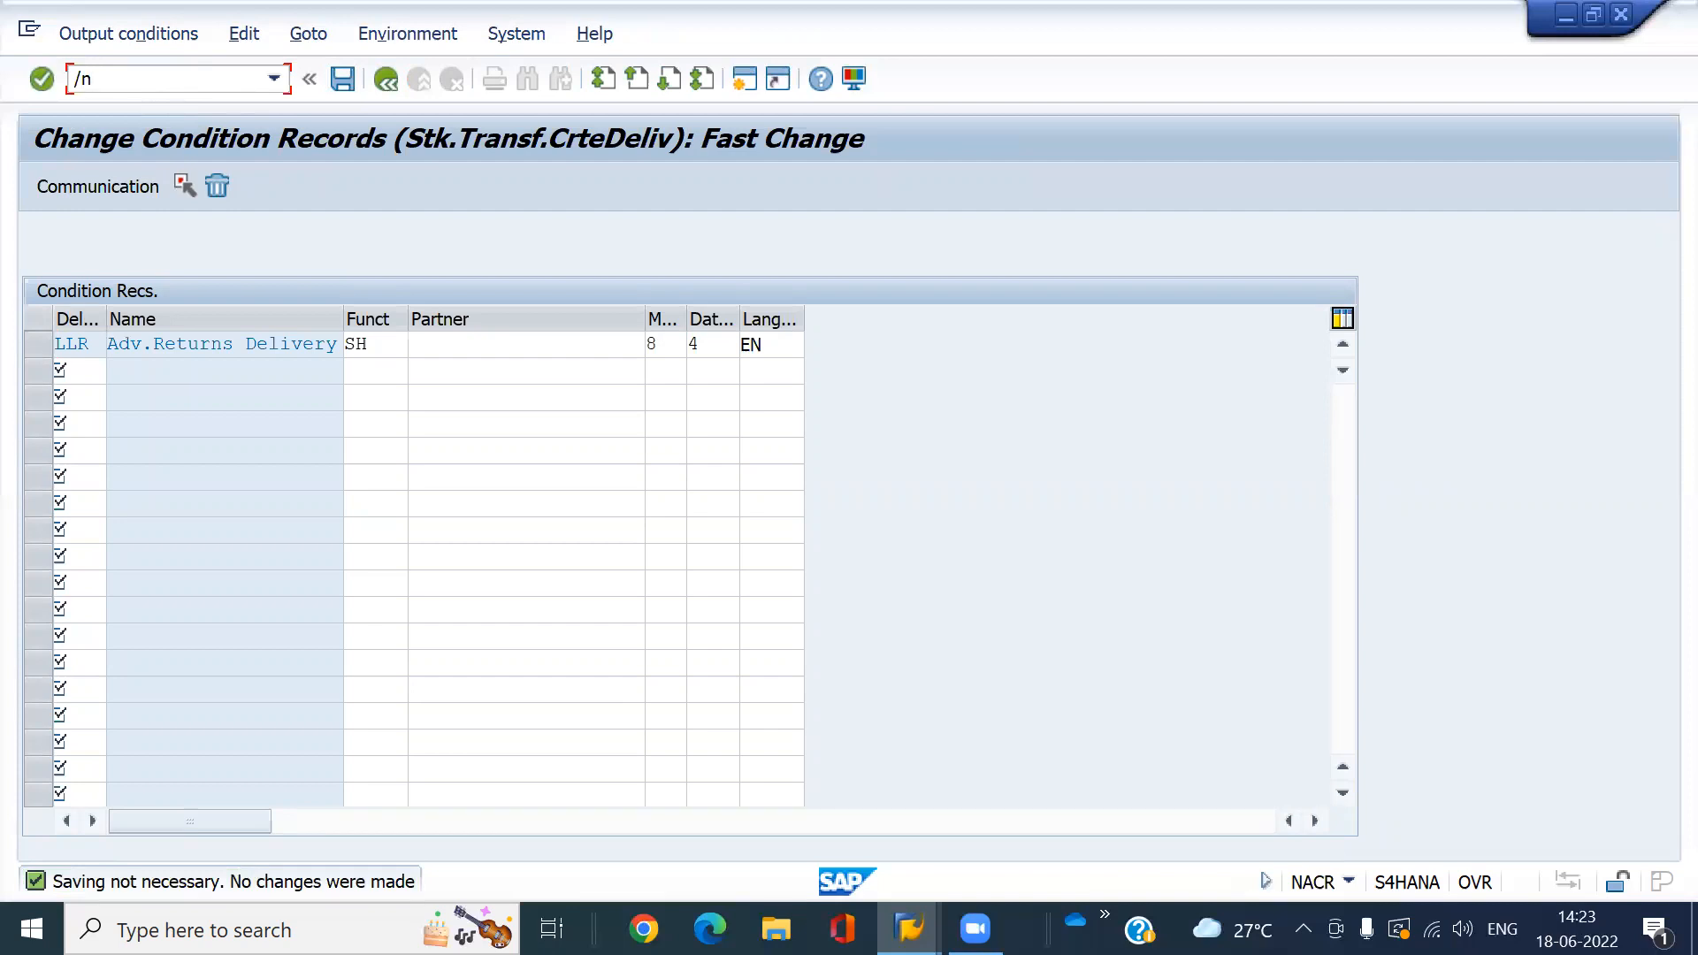
click(163, 77)
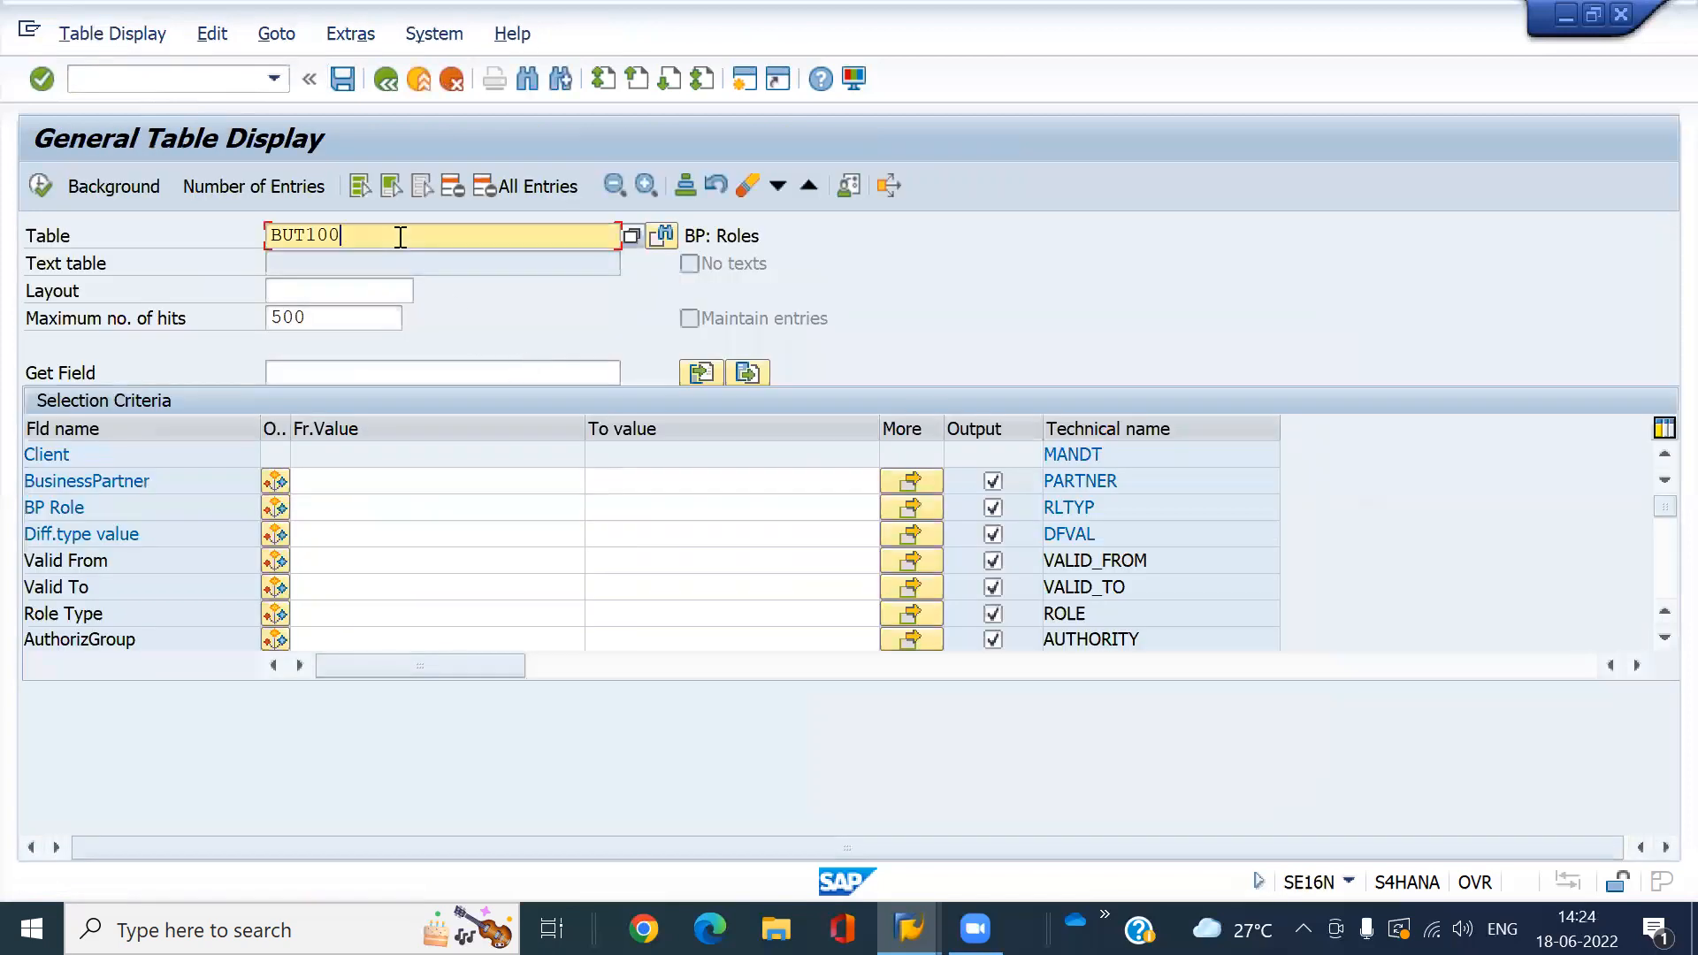
- Query table MARC for material RM80A105, showing plants 0007, 7010 and 7020
text(mar)
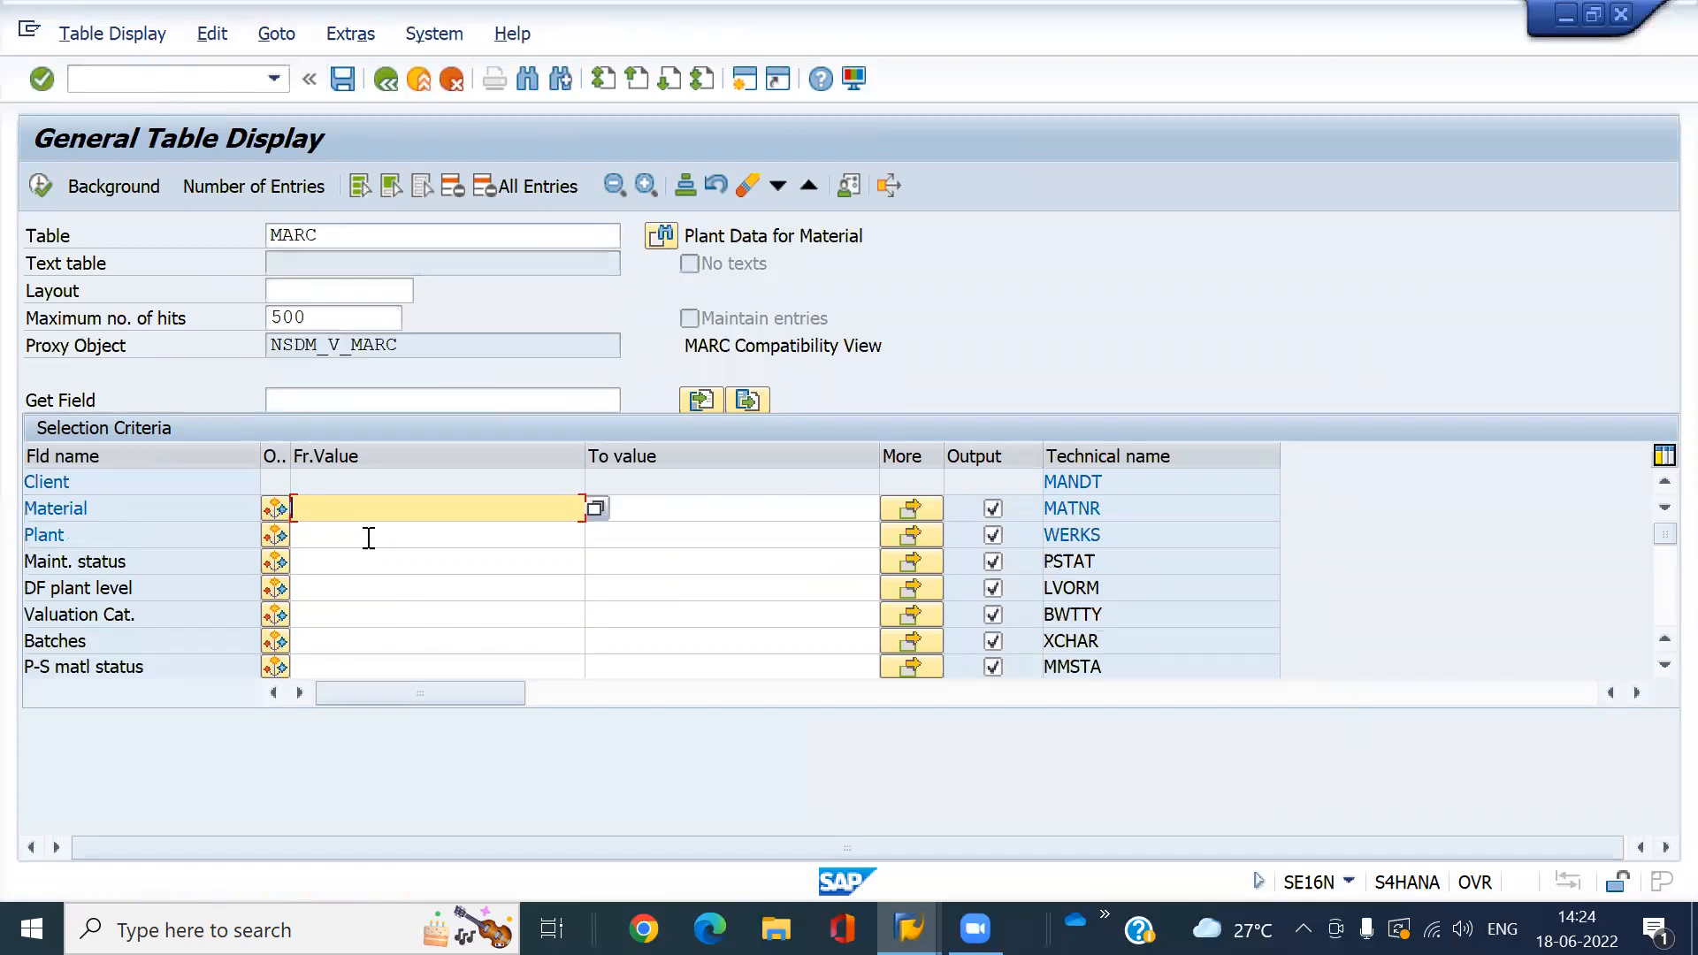
text(rm80a105)
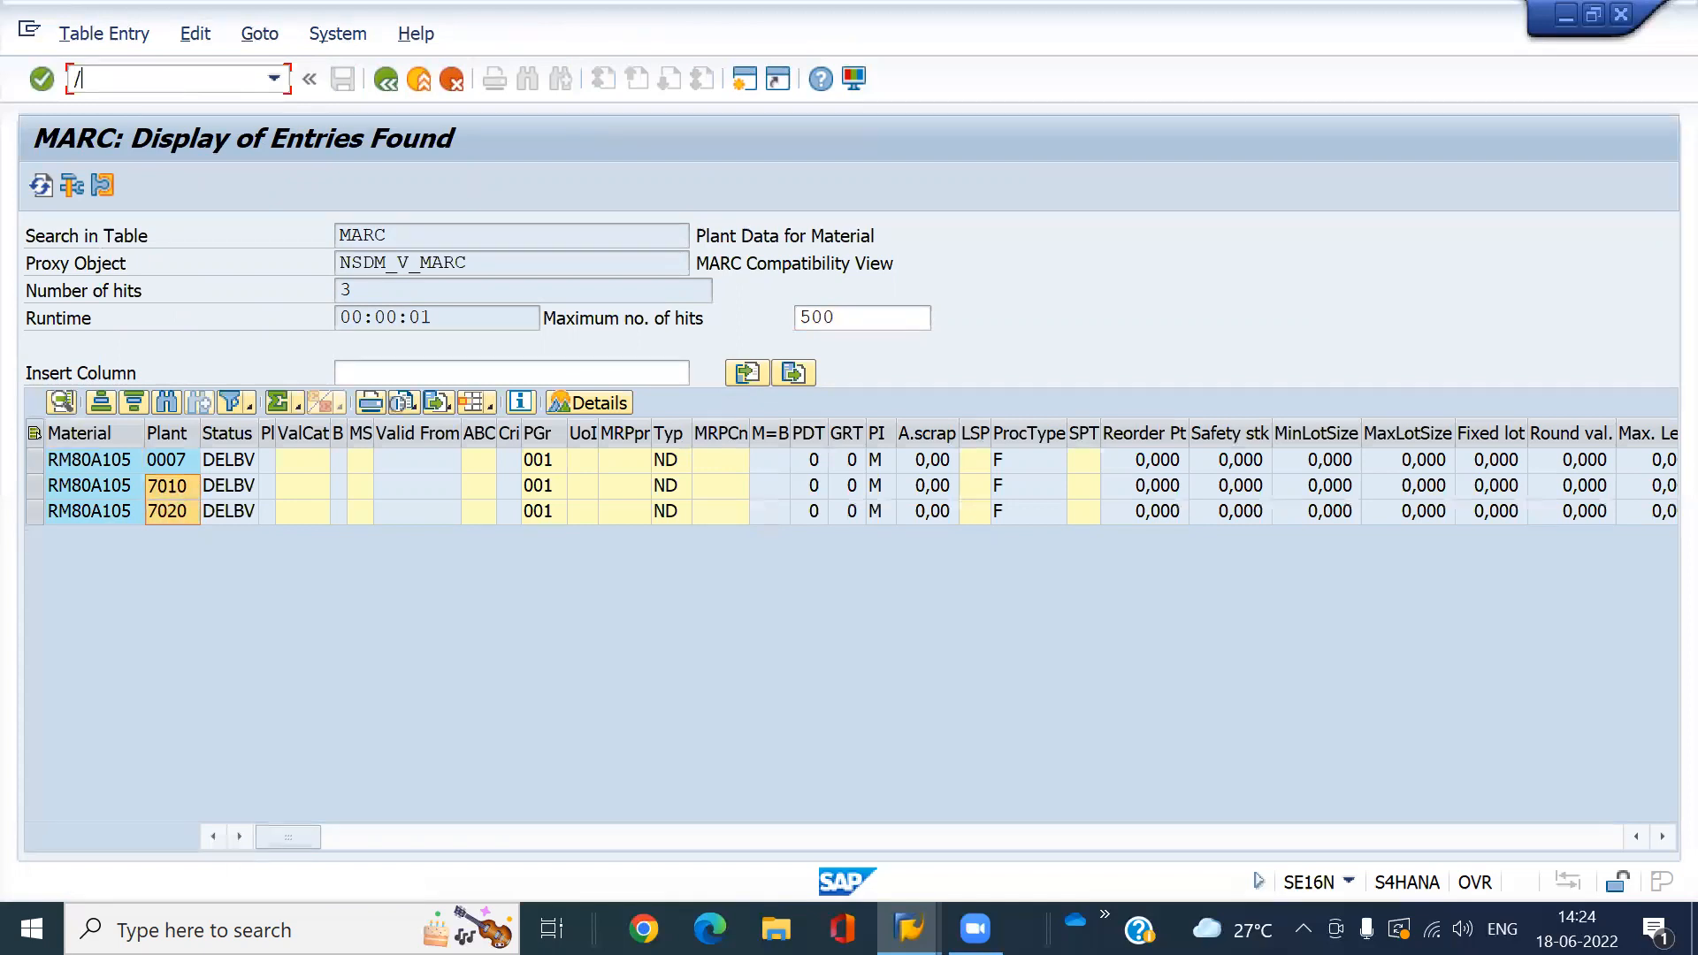
text(nme21nm)
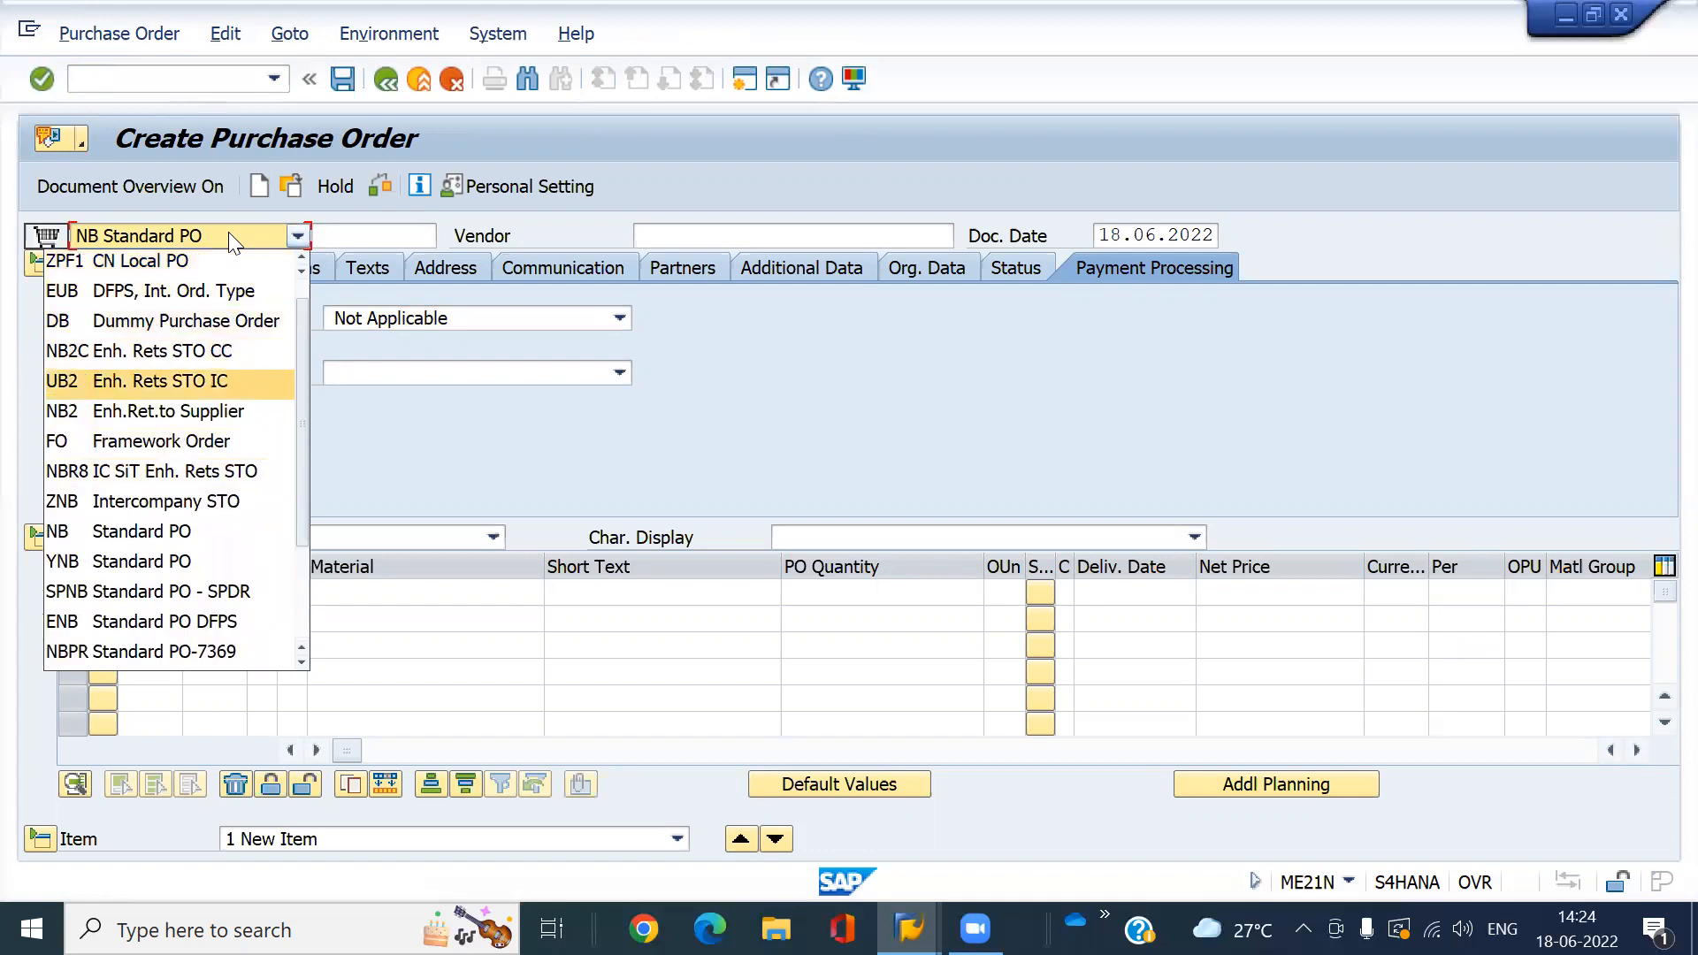
- Set the PO header to Enh. Rets STO IC, purchasing org 7000, group 001
click(159, 381)
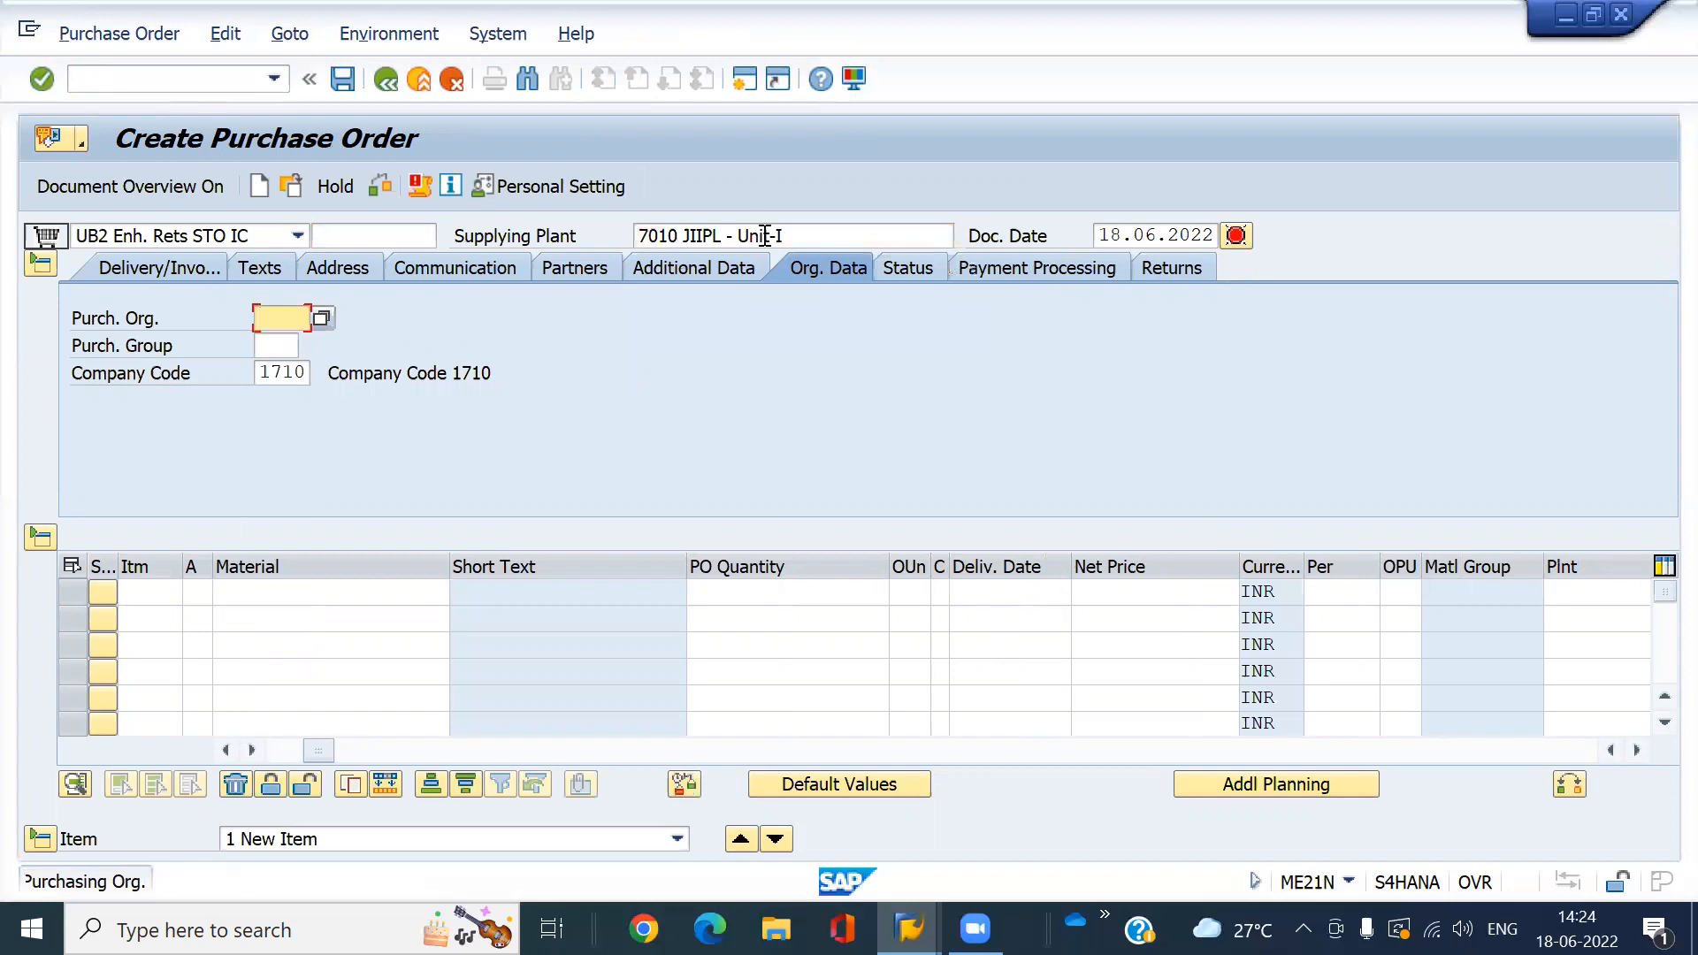
click(284, 318)
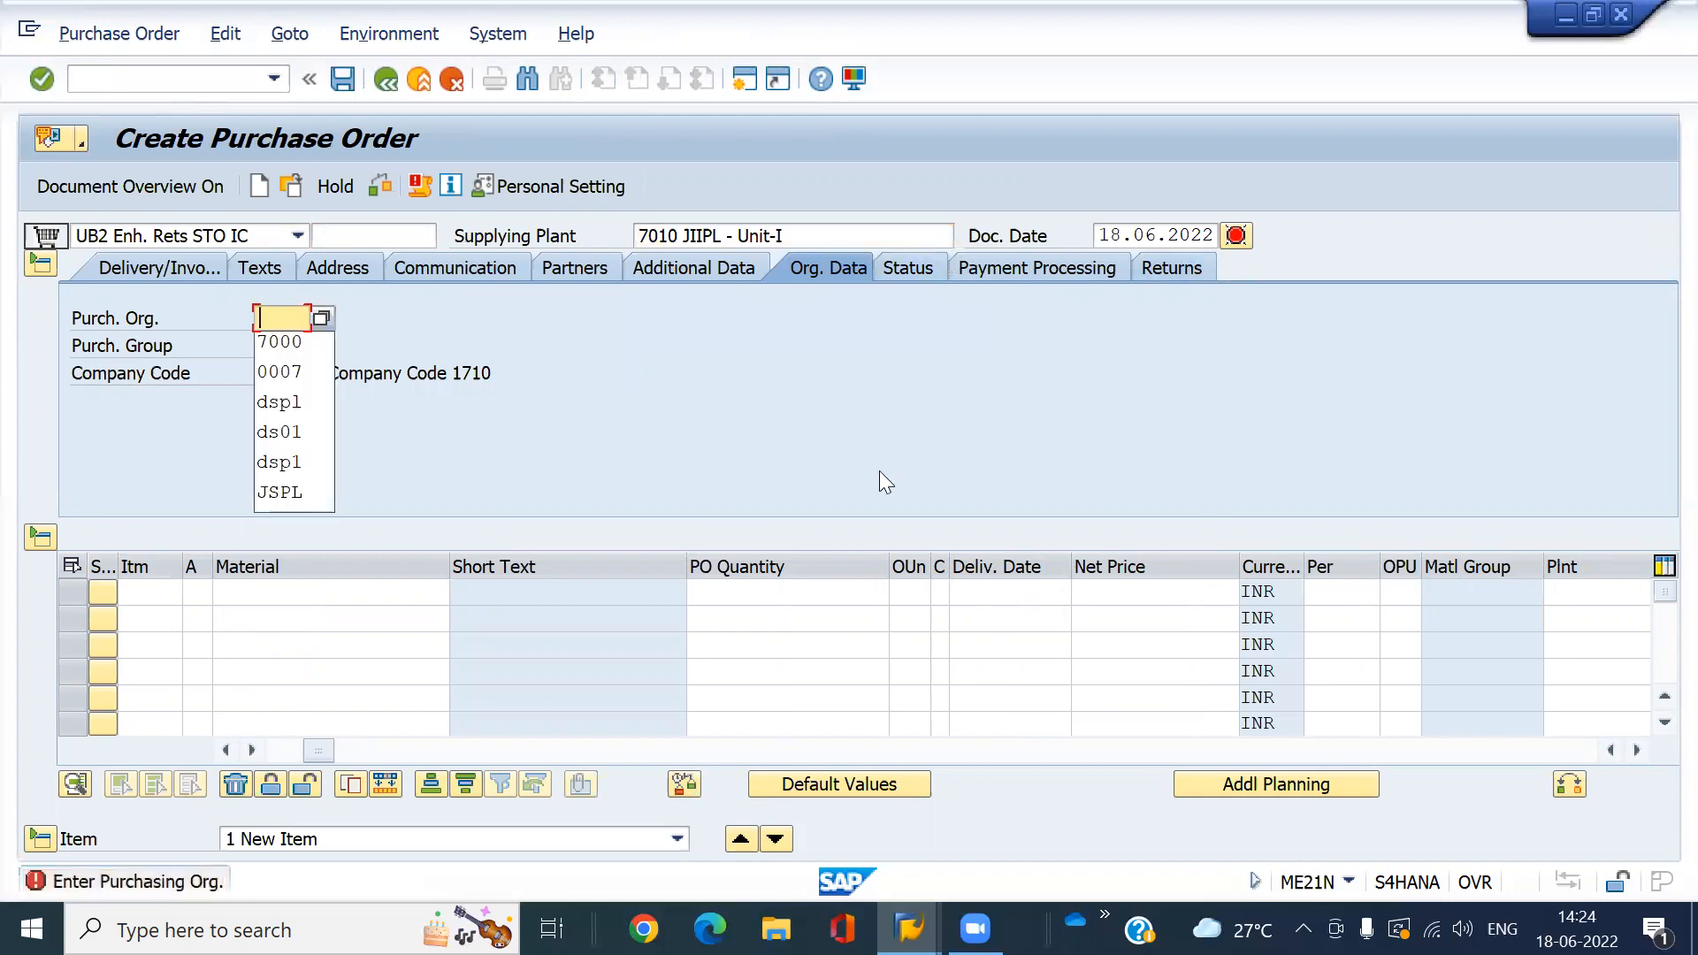
click(279, 341)
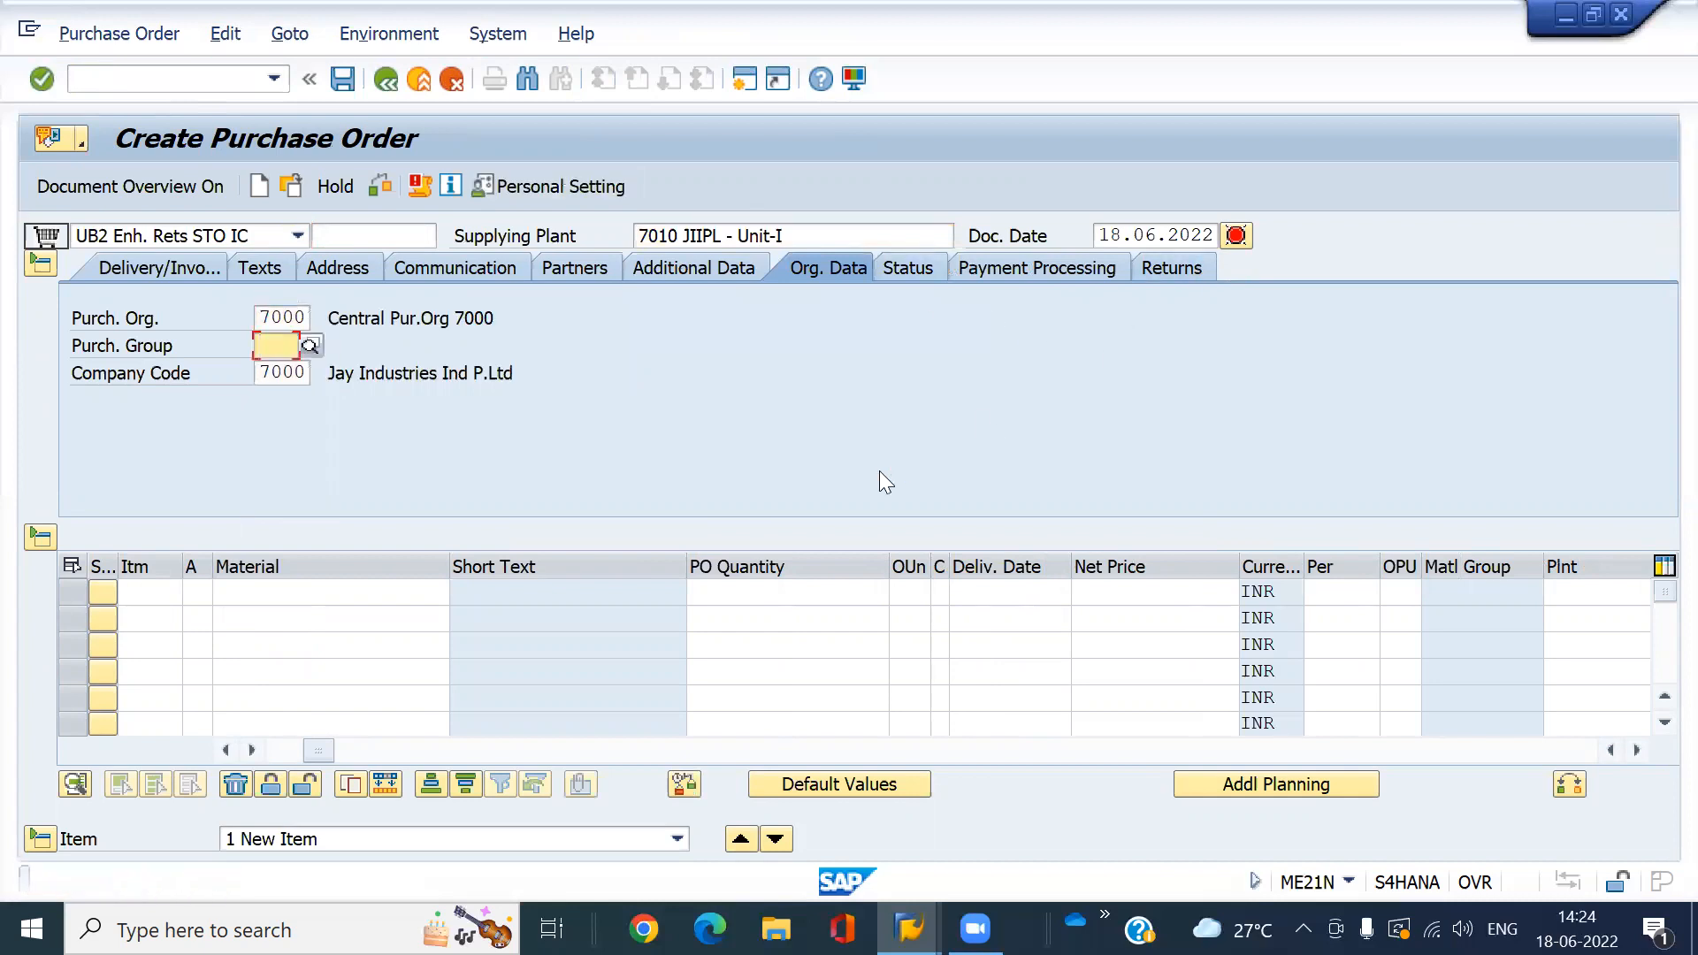
text(001)
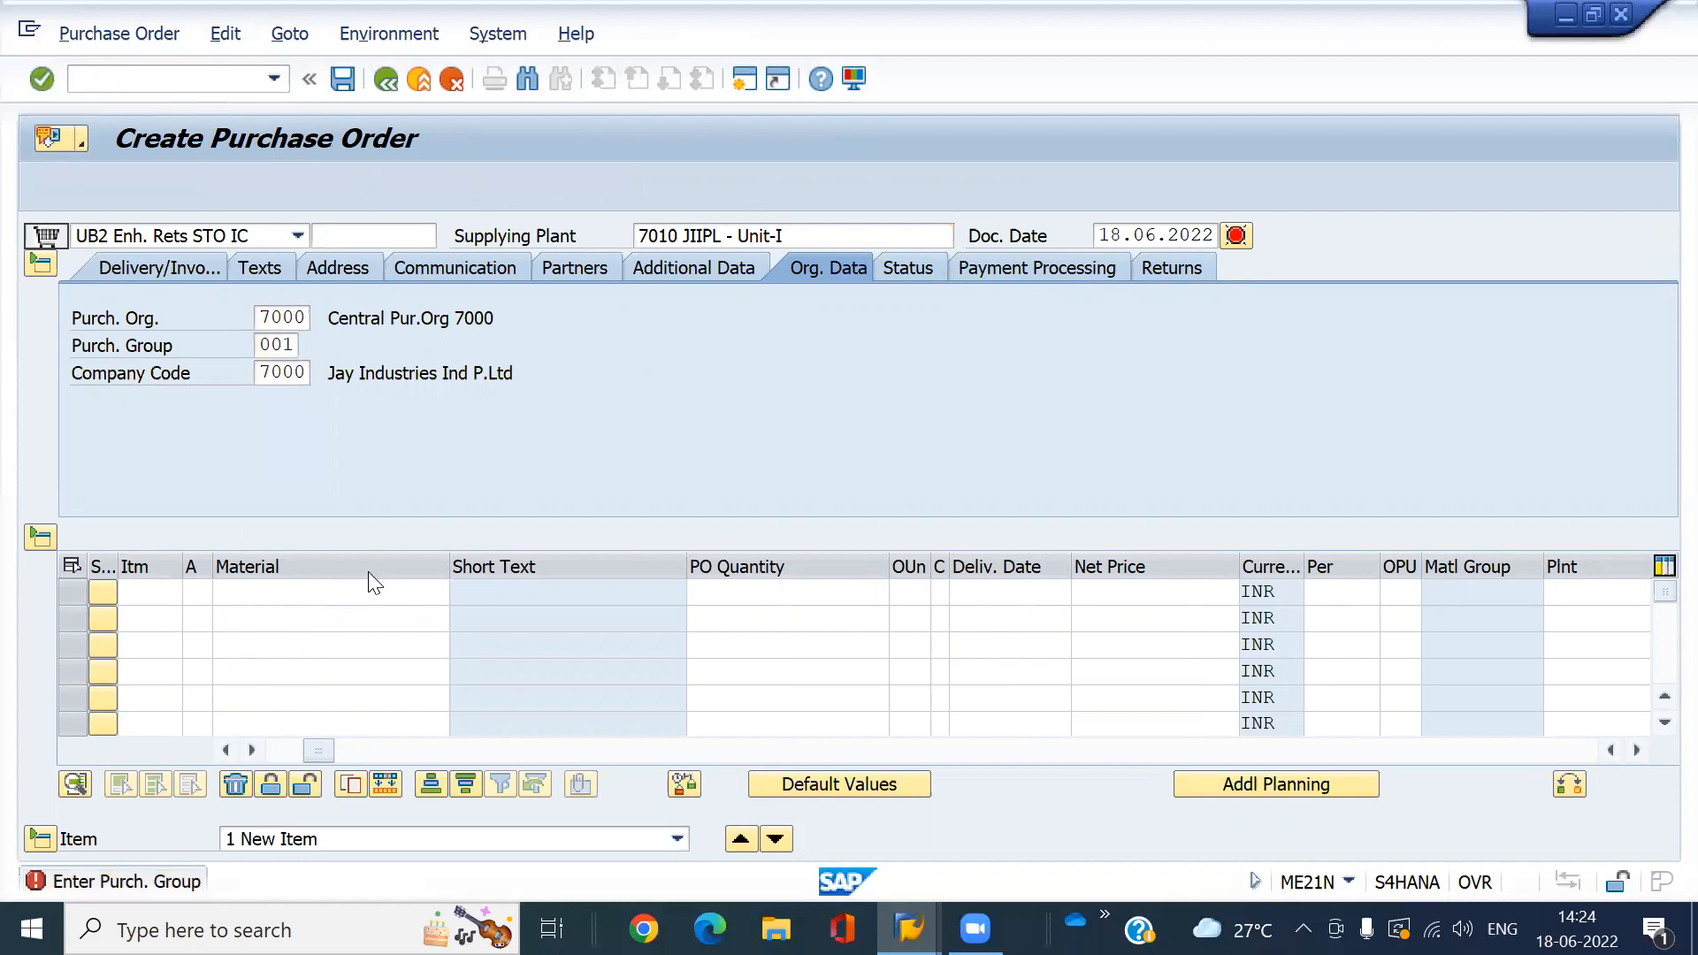
- Add item RM80A105 at plant 7020 with inbound delivery confirmation control, and save
click(330, 592)
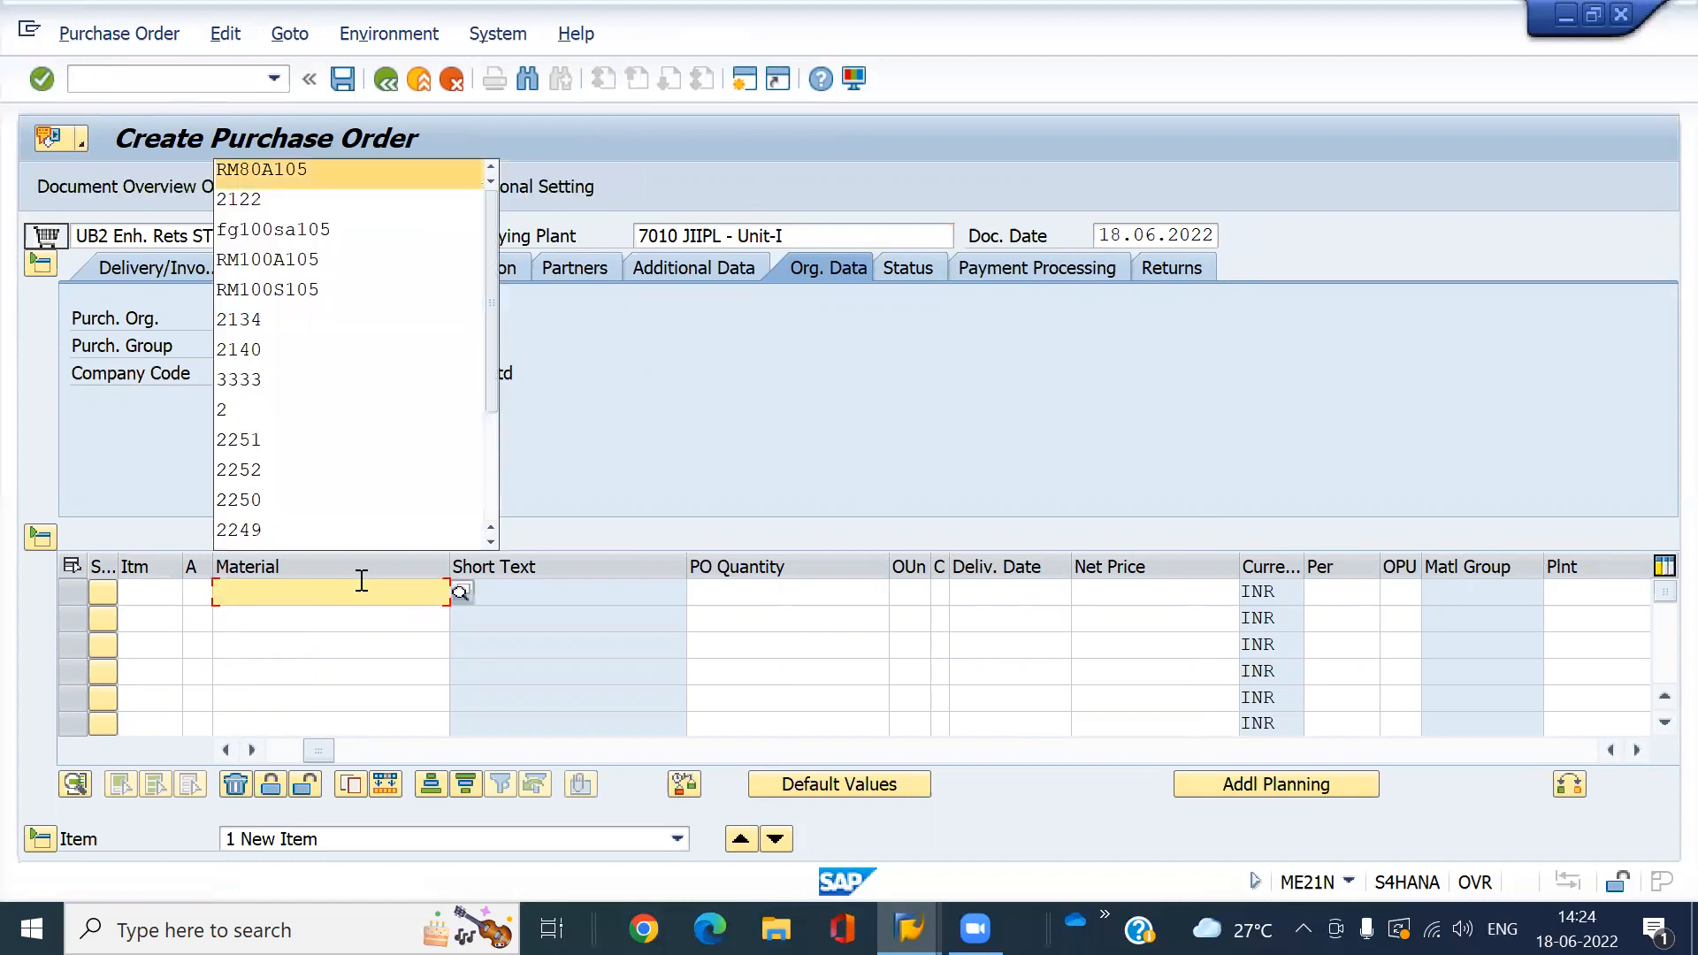
click(260, 169)
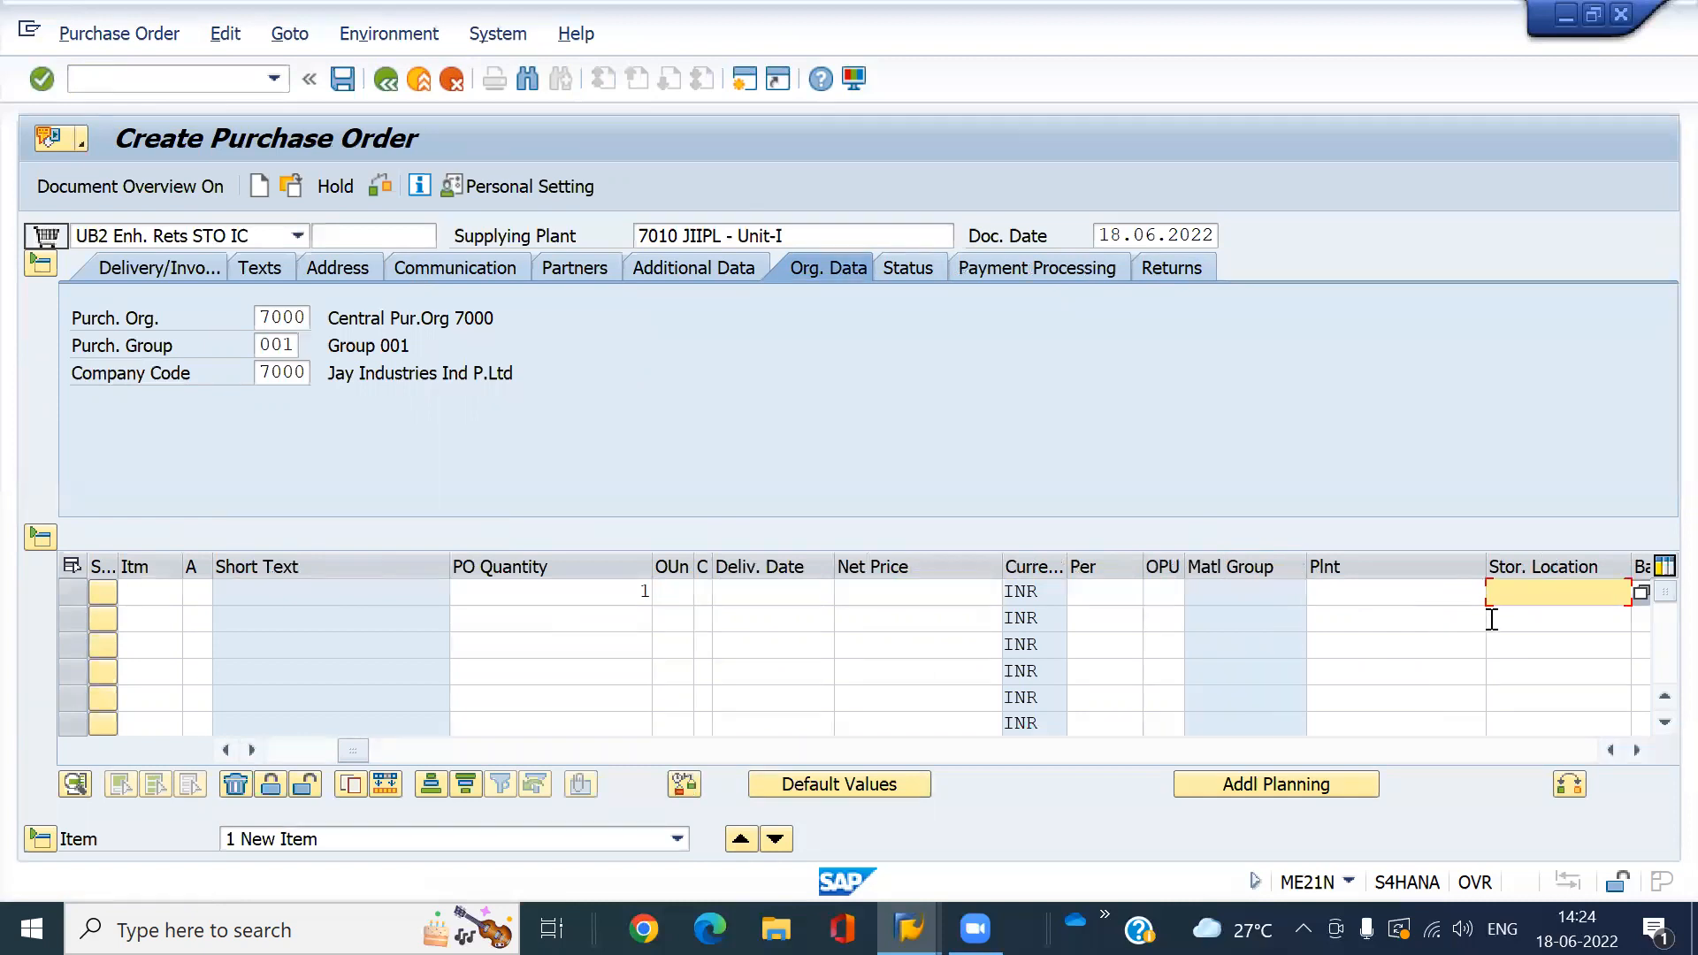
click(1499, 593)
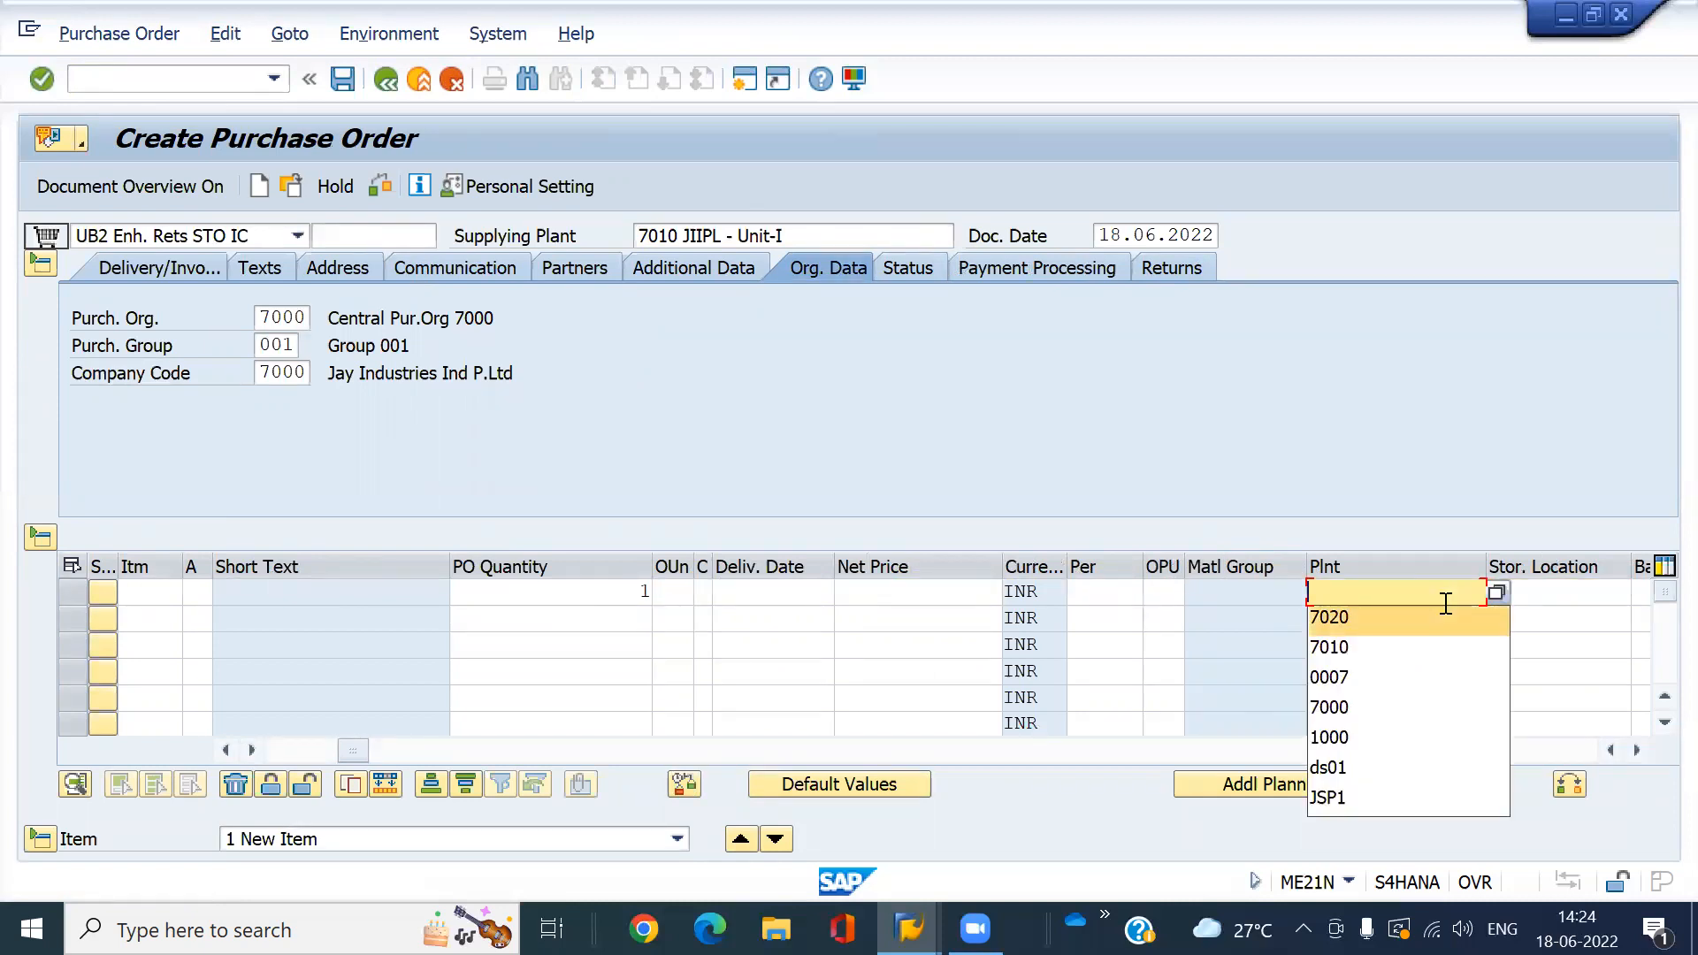
click(1328, 617)
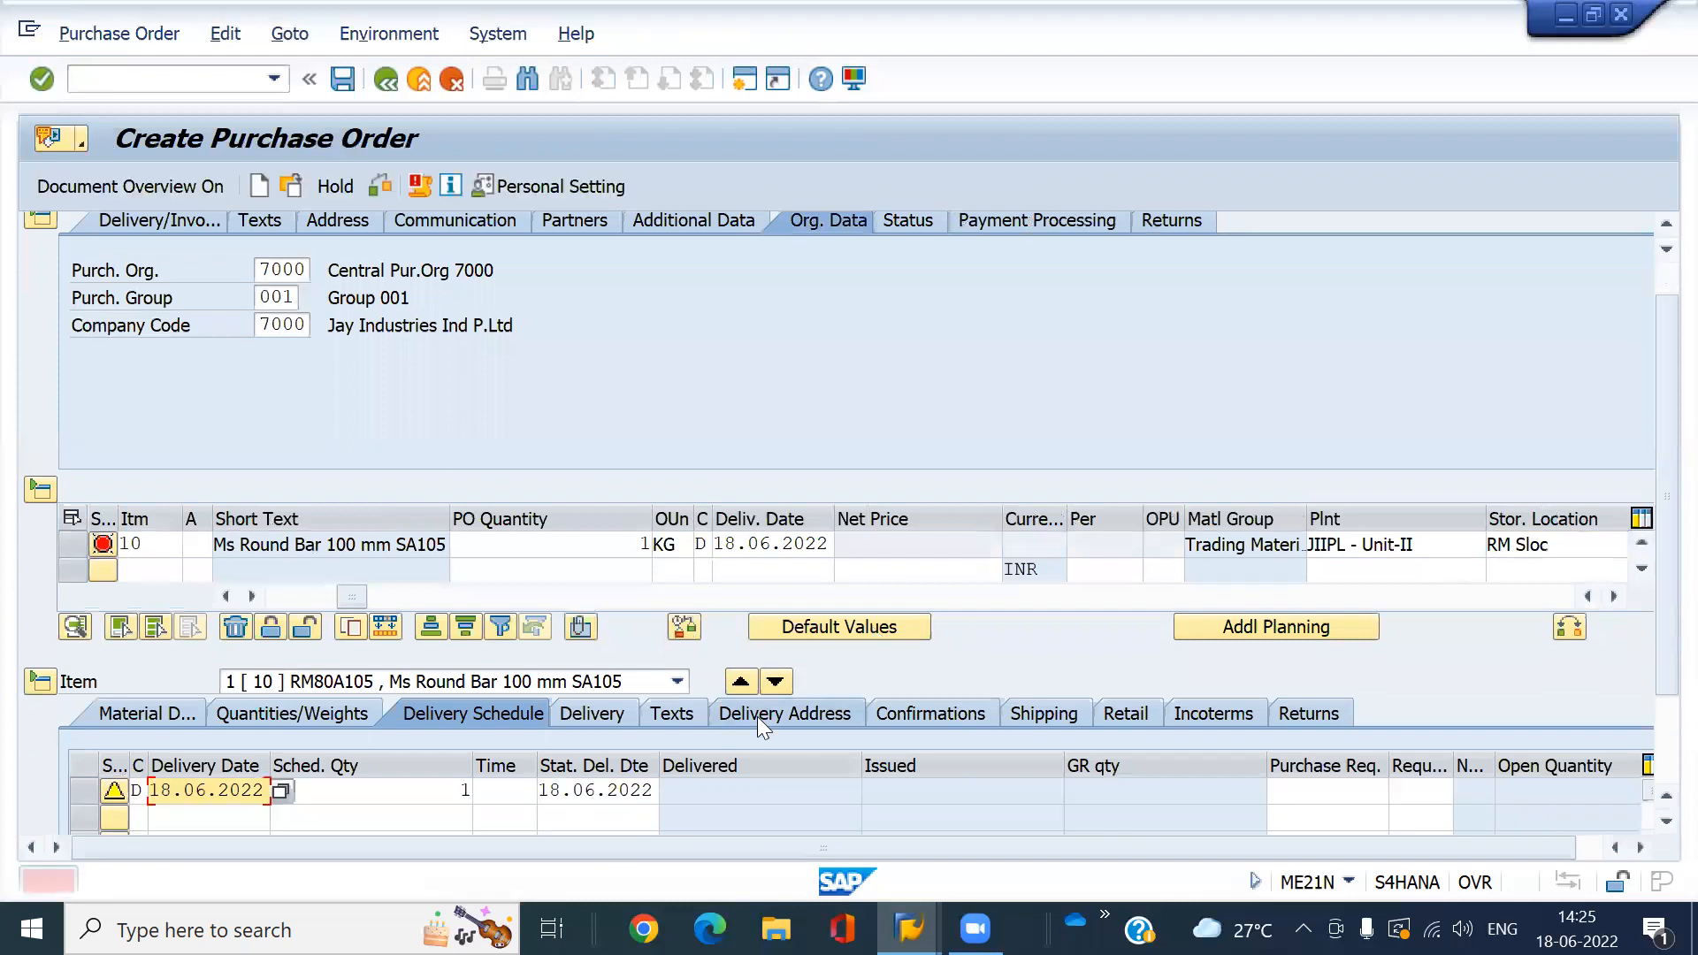
click(929, 714)
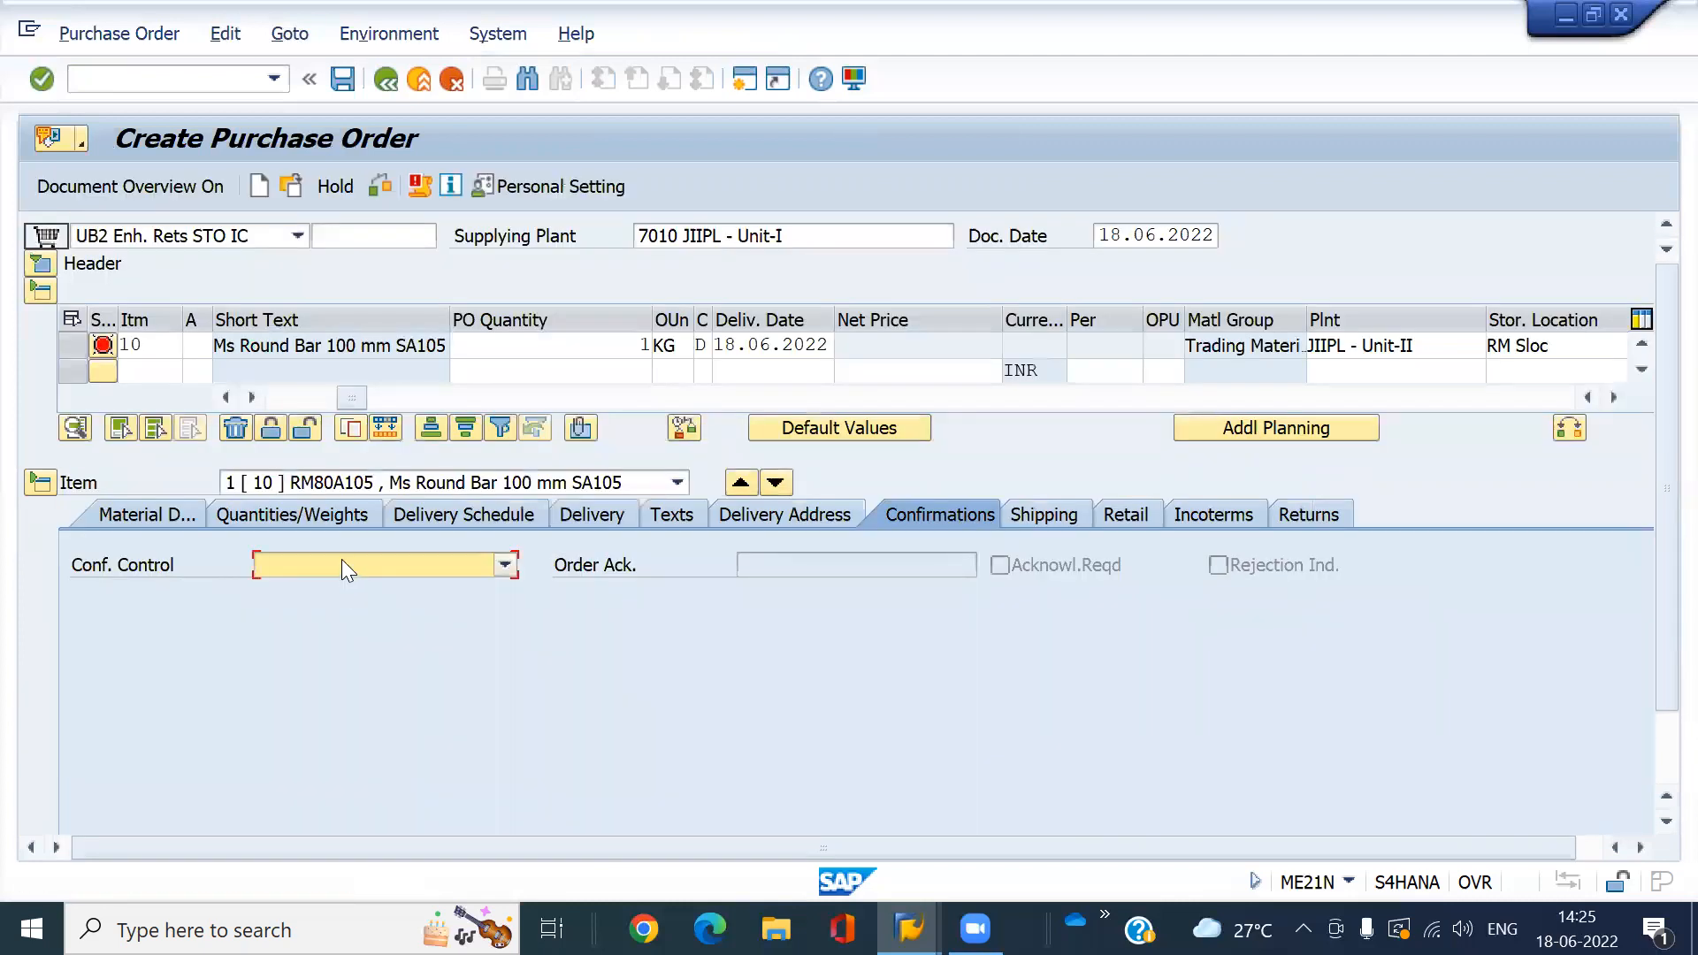
click(502, 564)
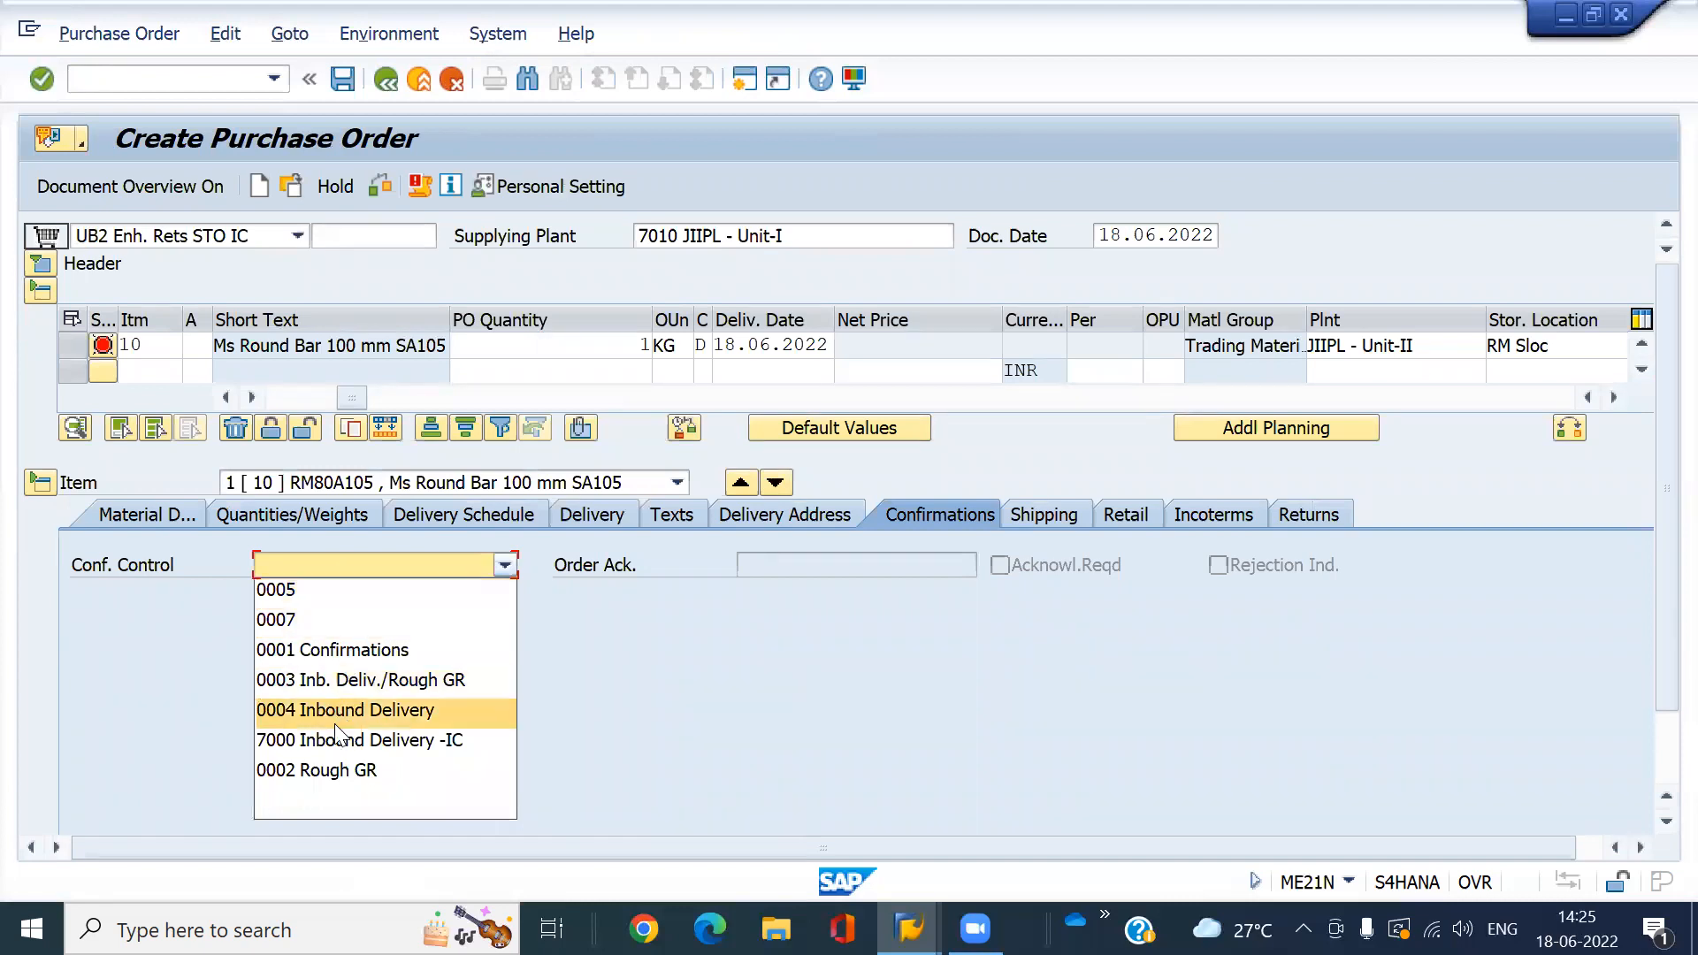
click(360, 739)
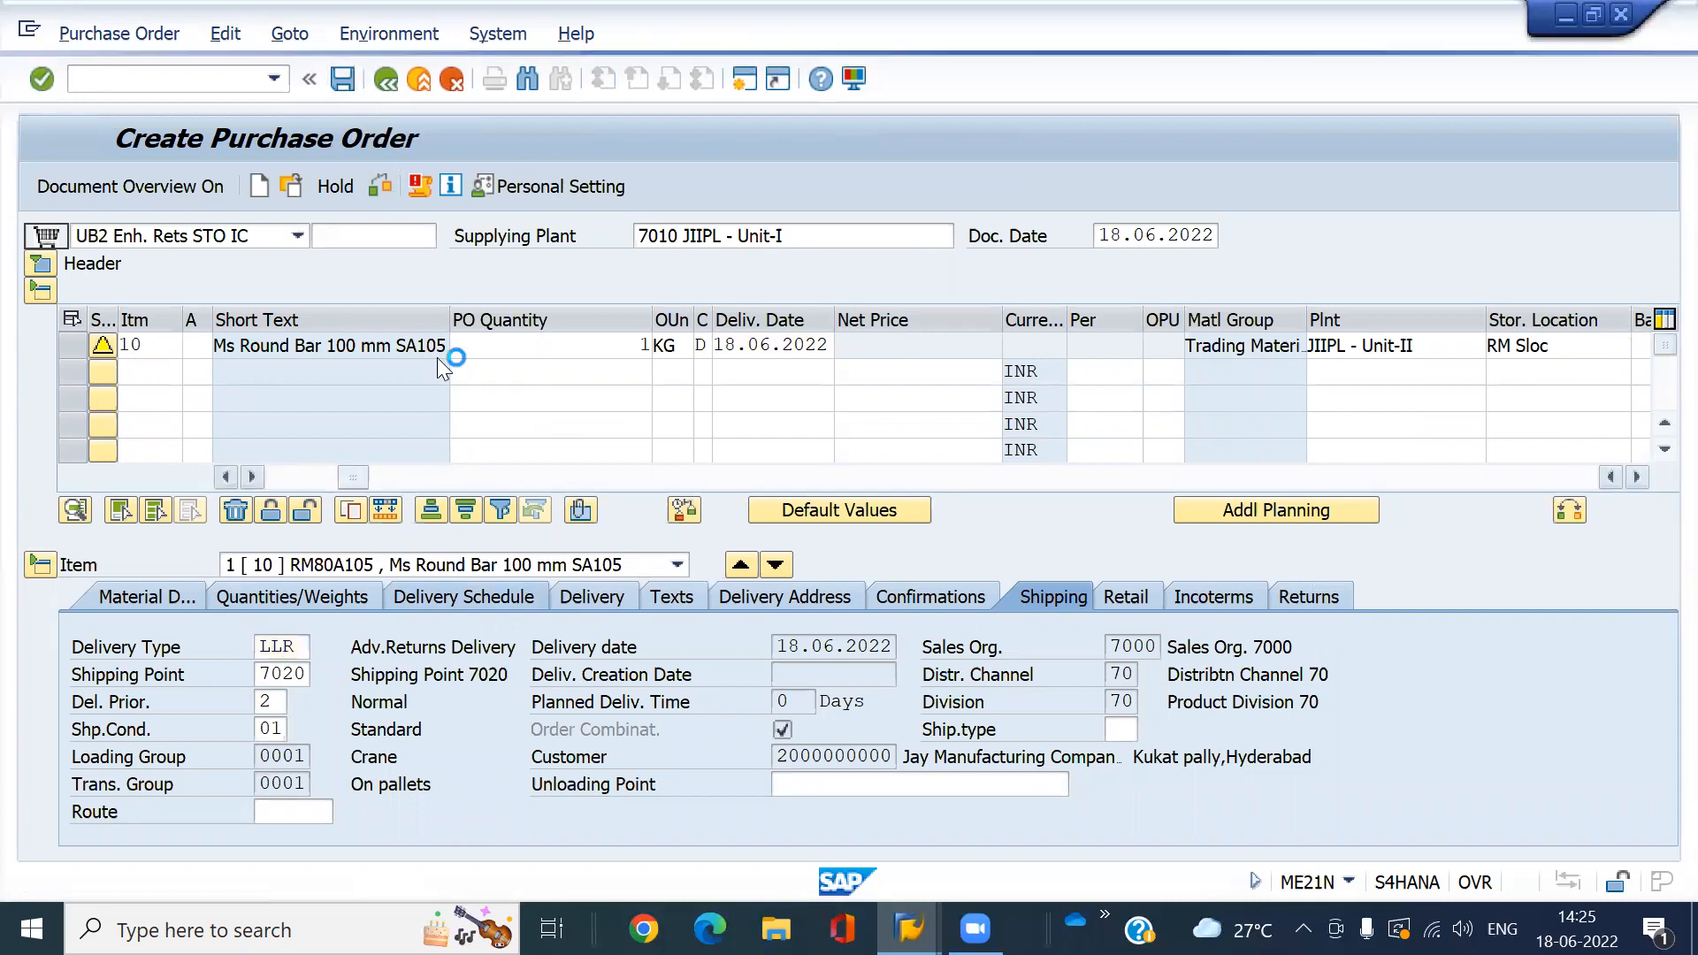
click(342, 78)
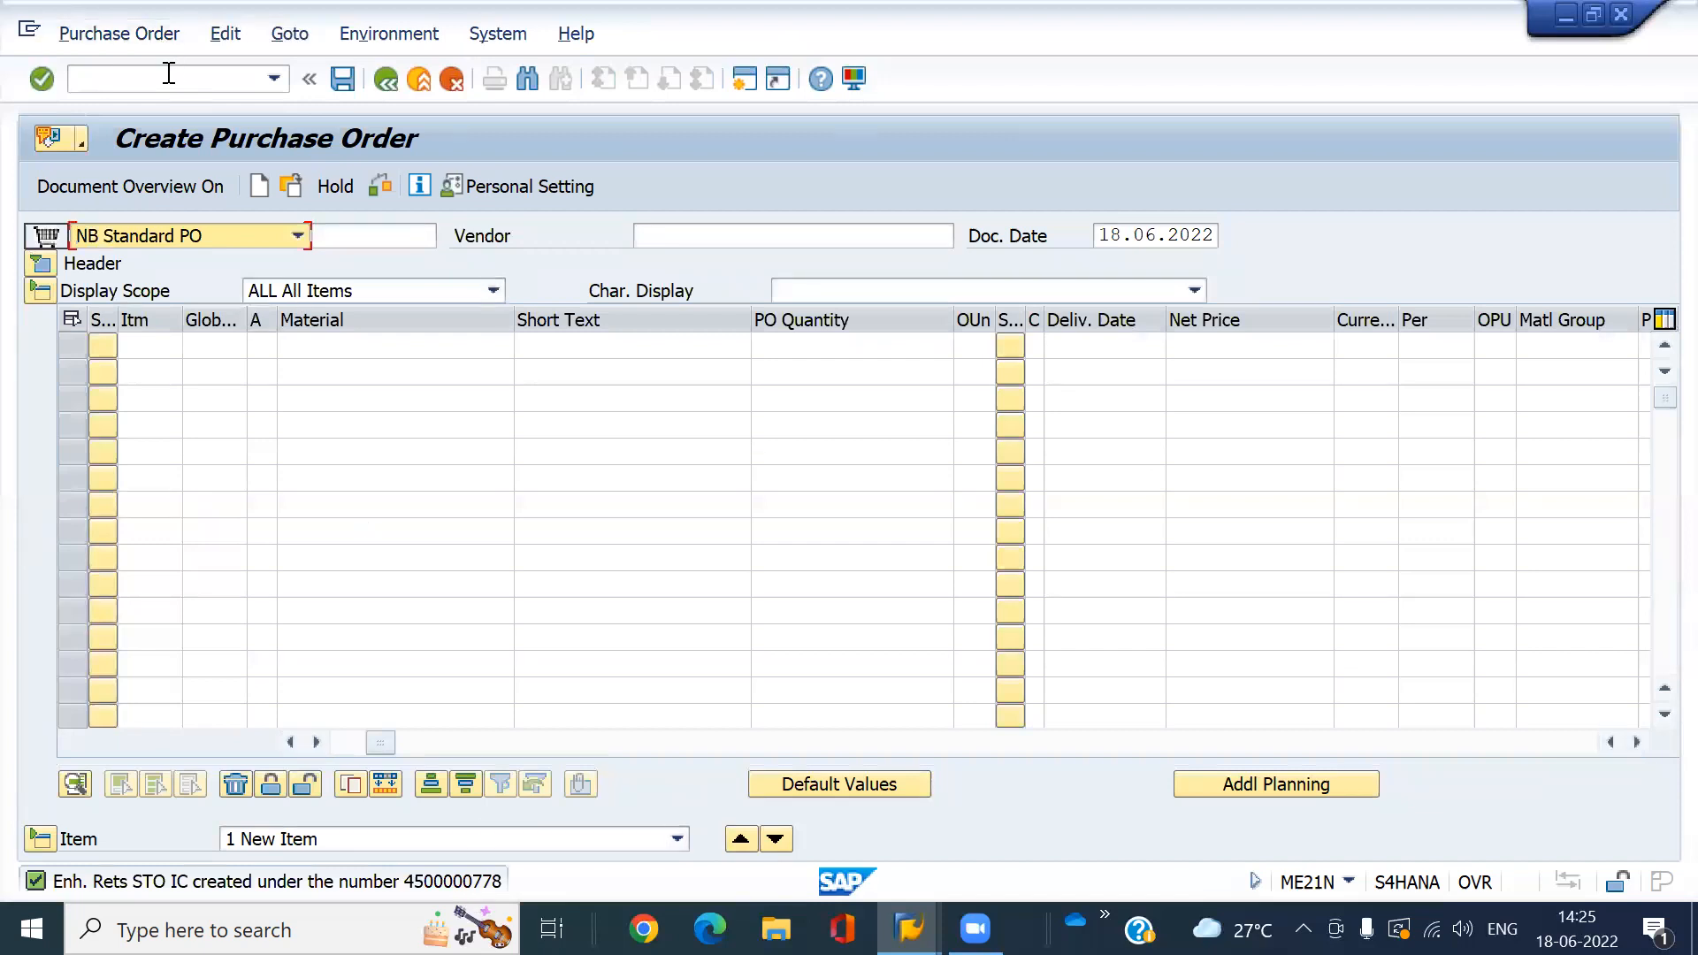
text(/nm)
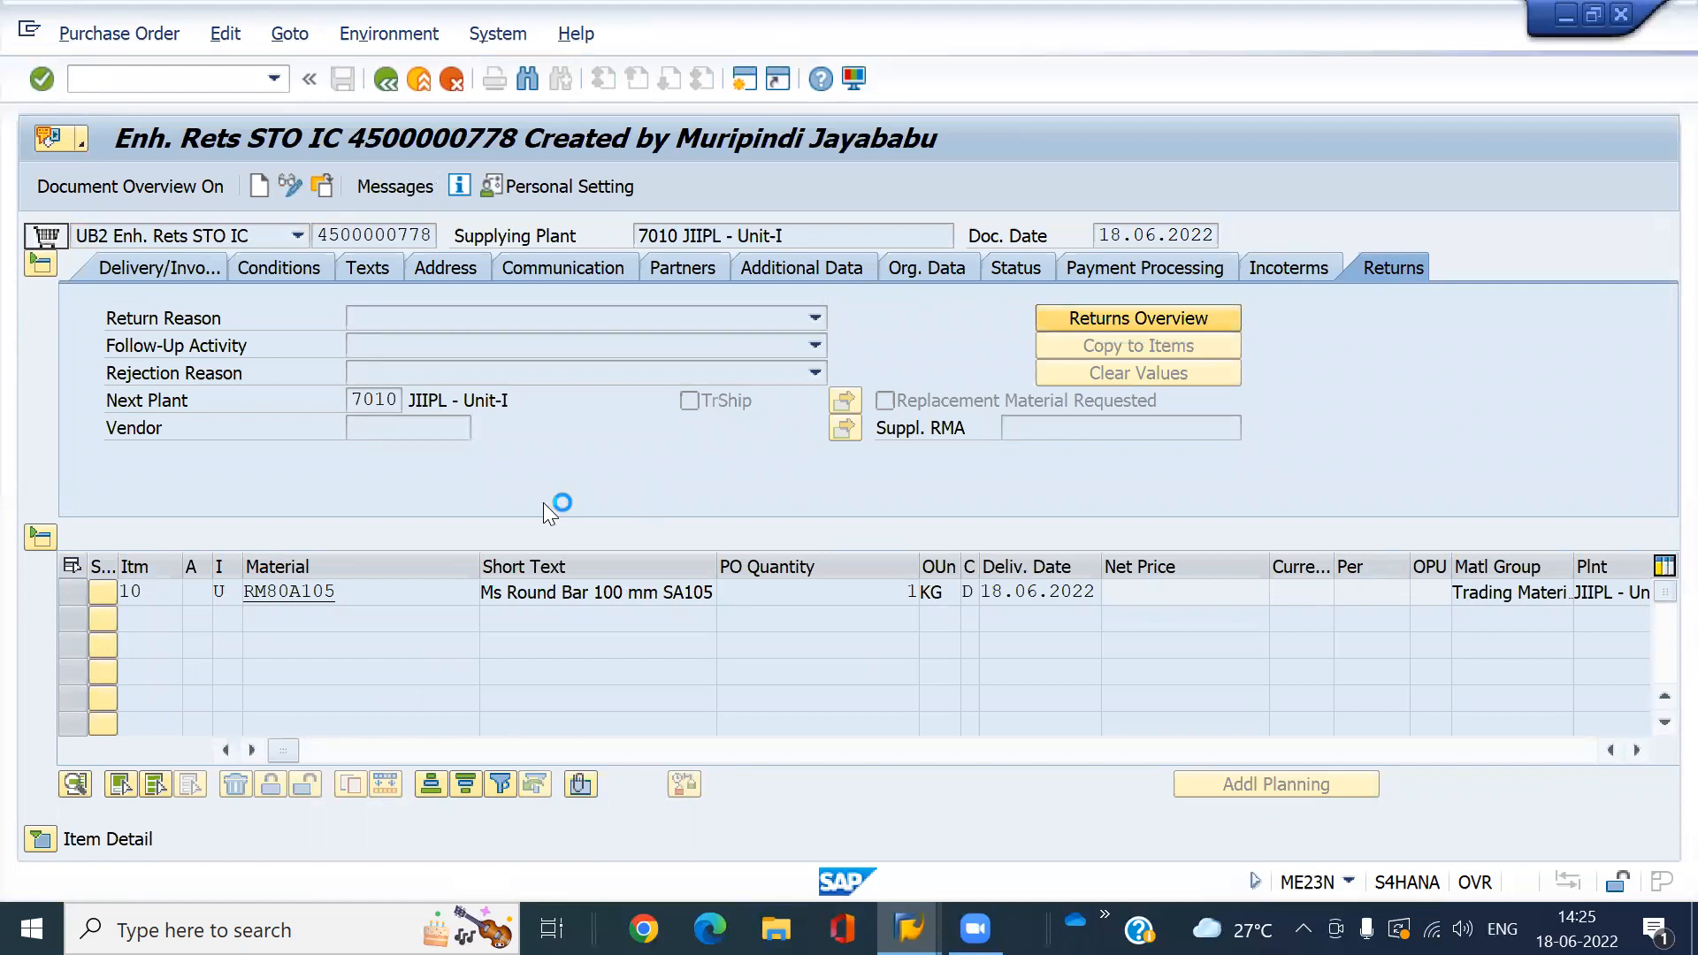
click(1135, 317)
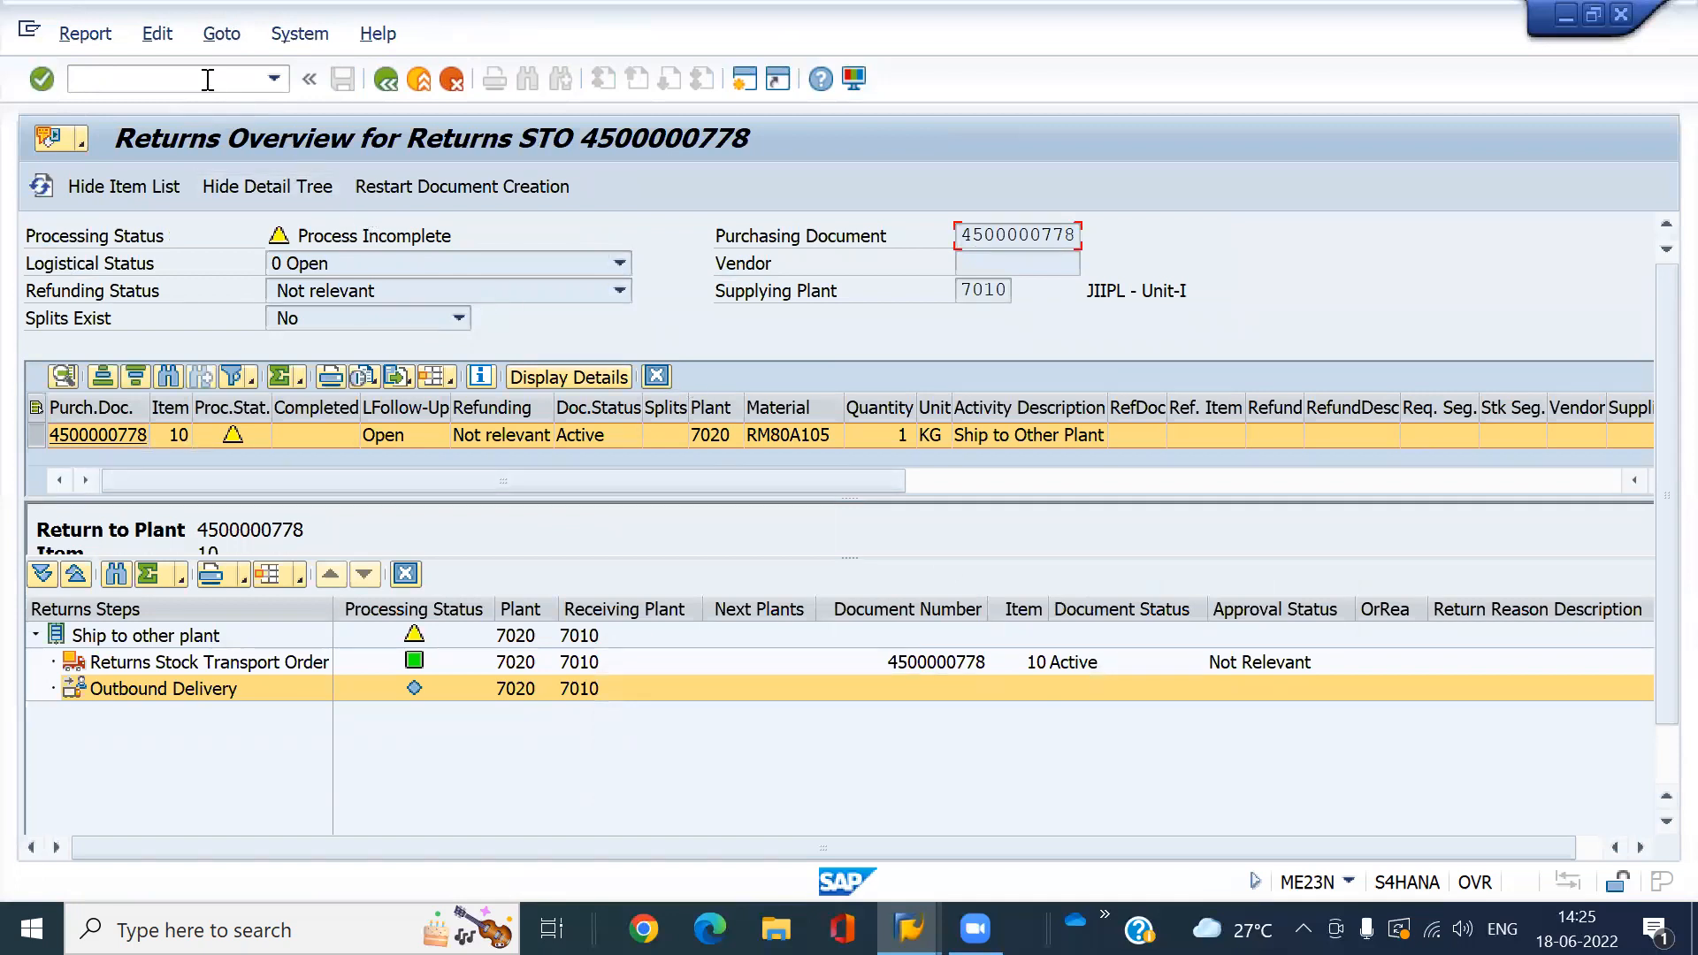
text(/)
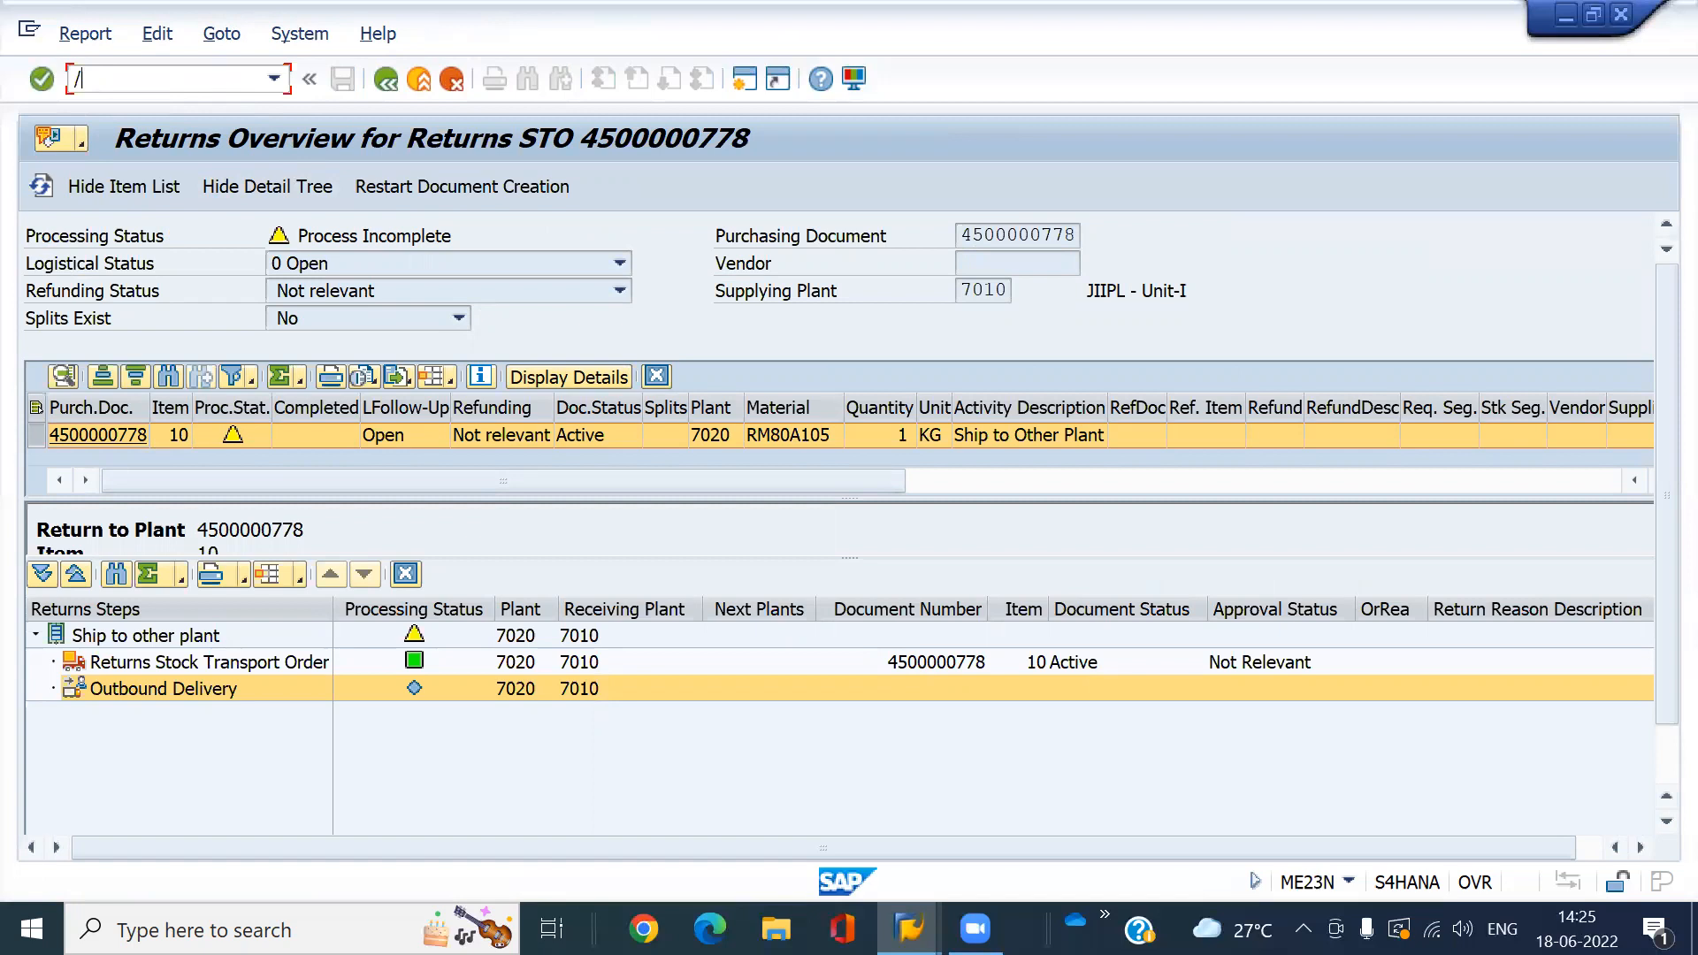
text(oov)
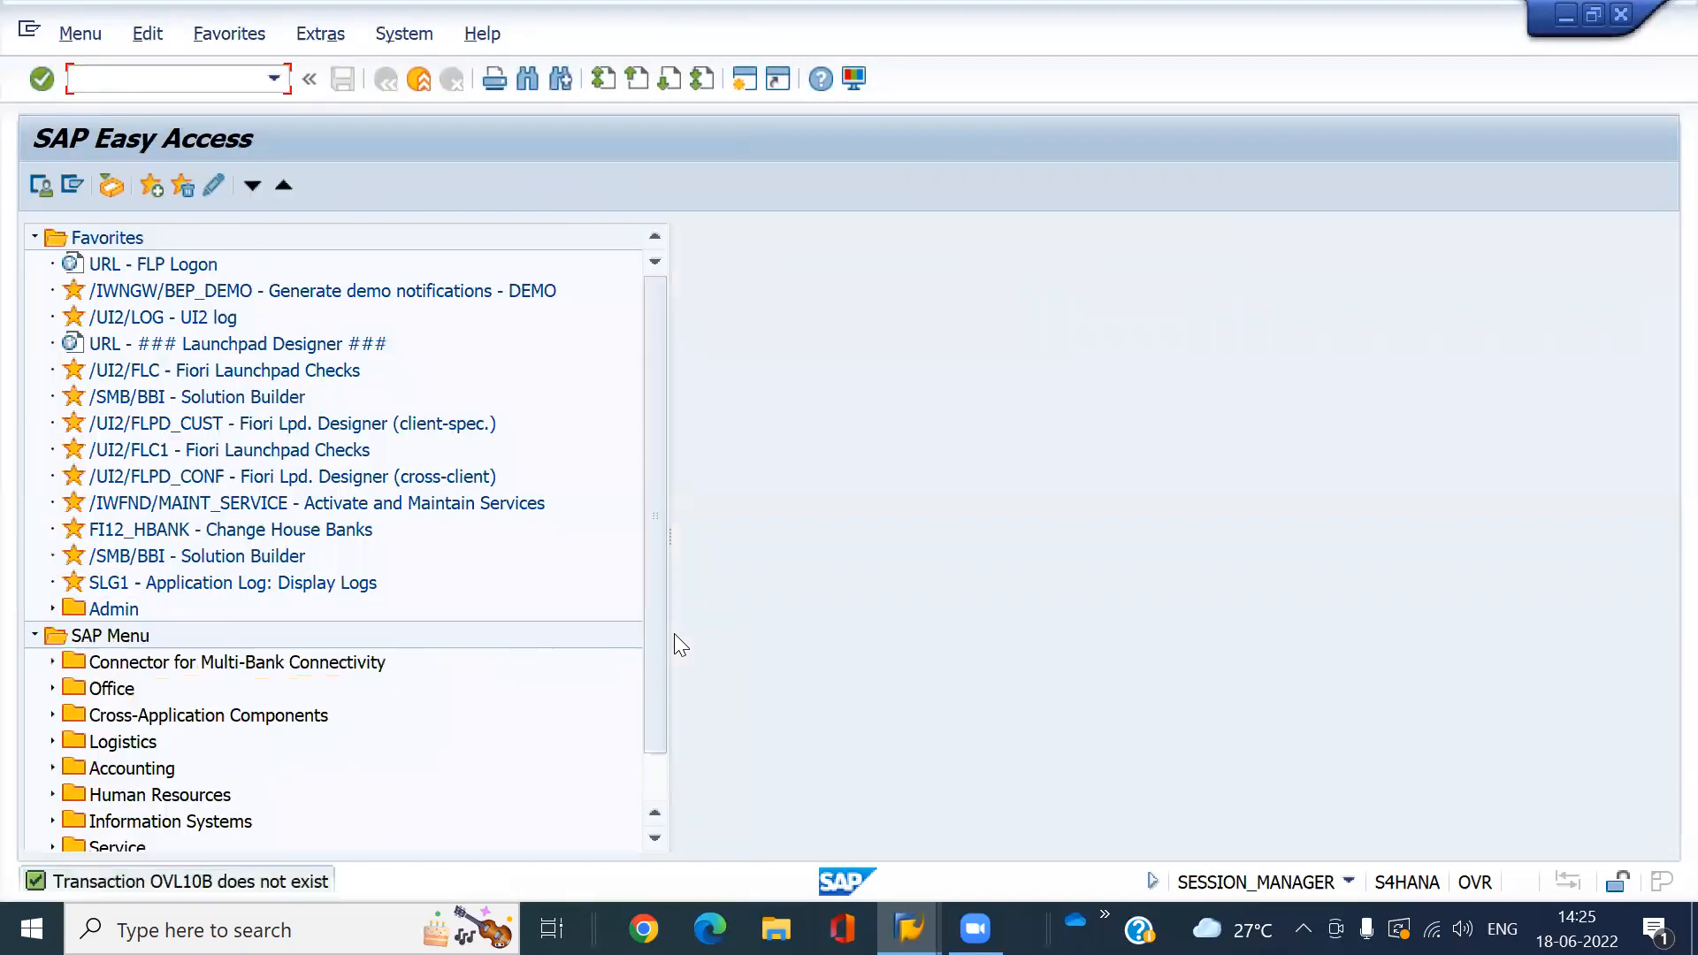
text(ov)
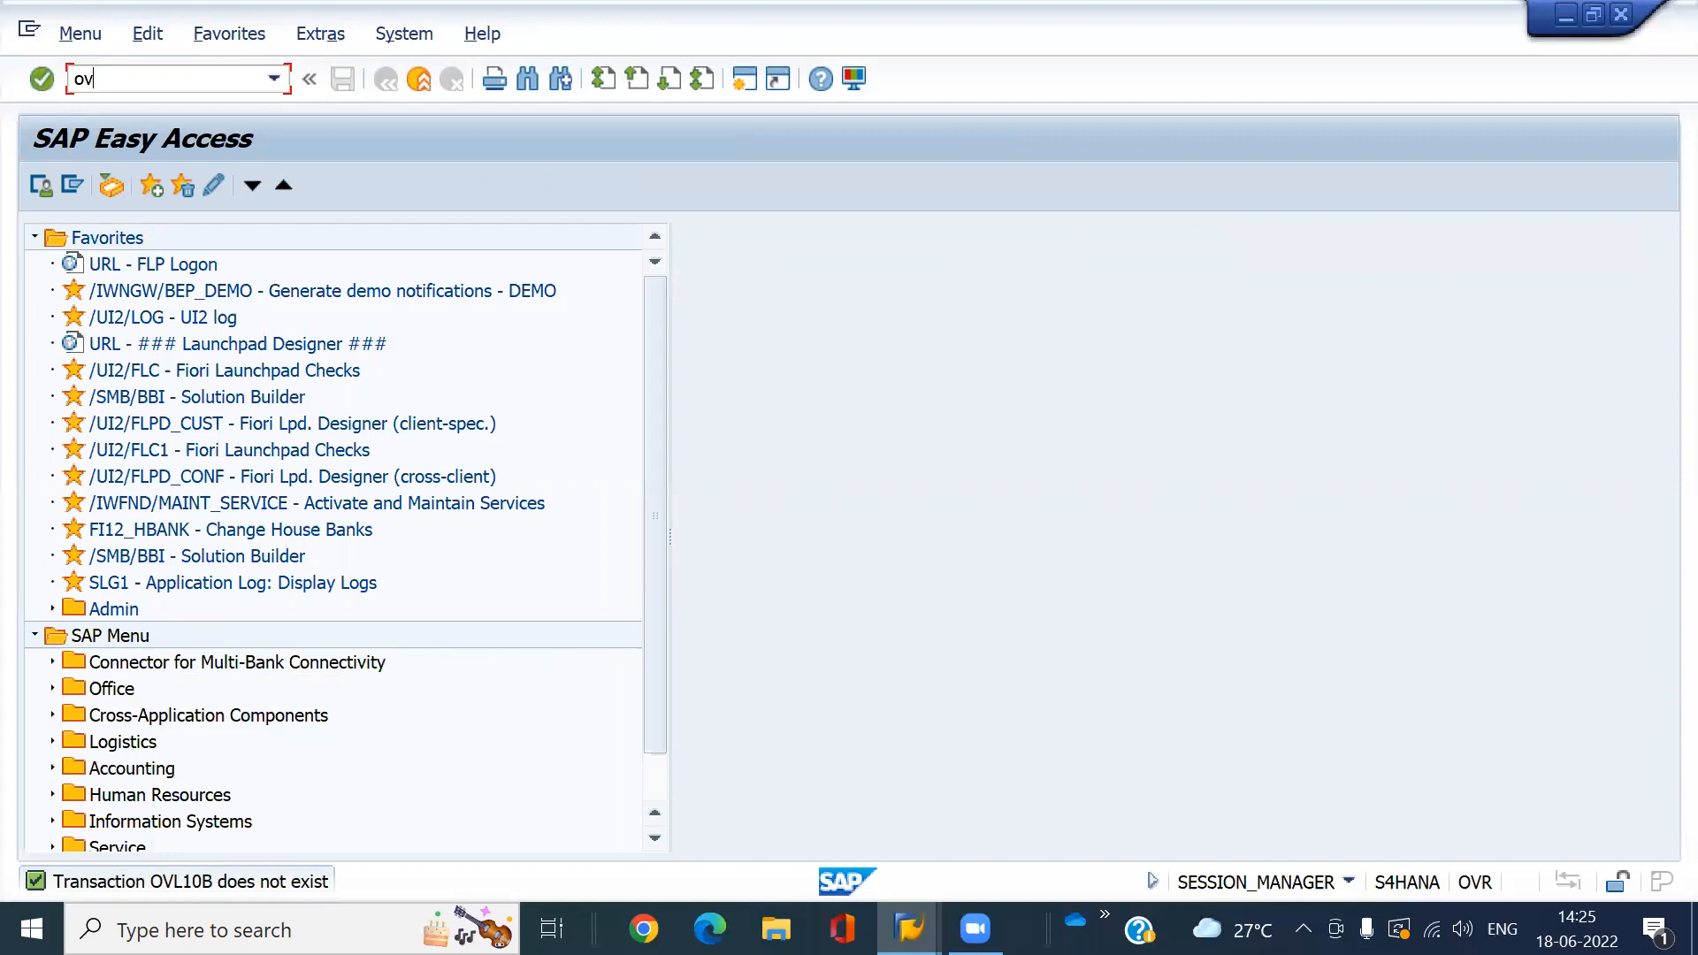
text(vl10b)
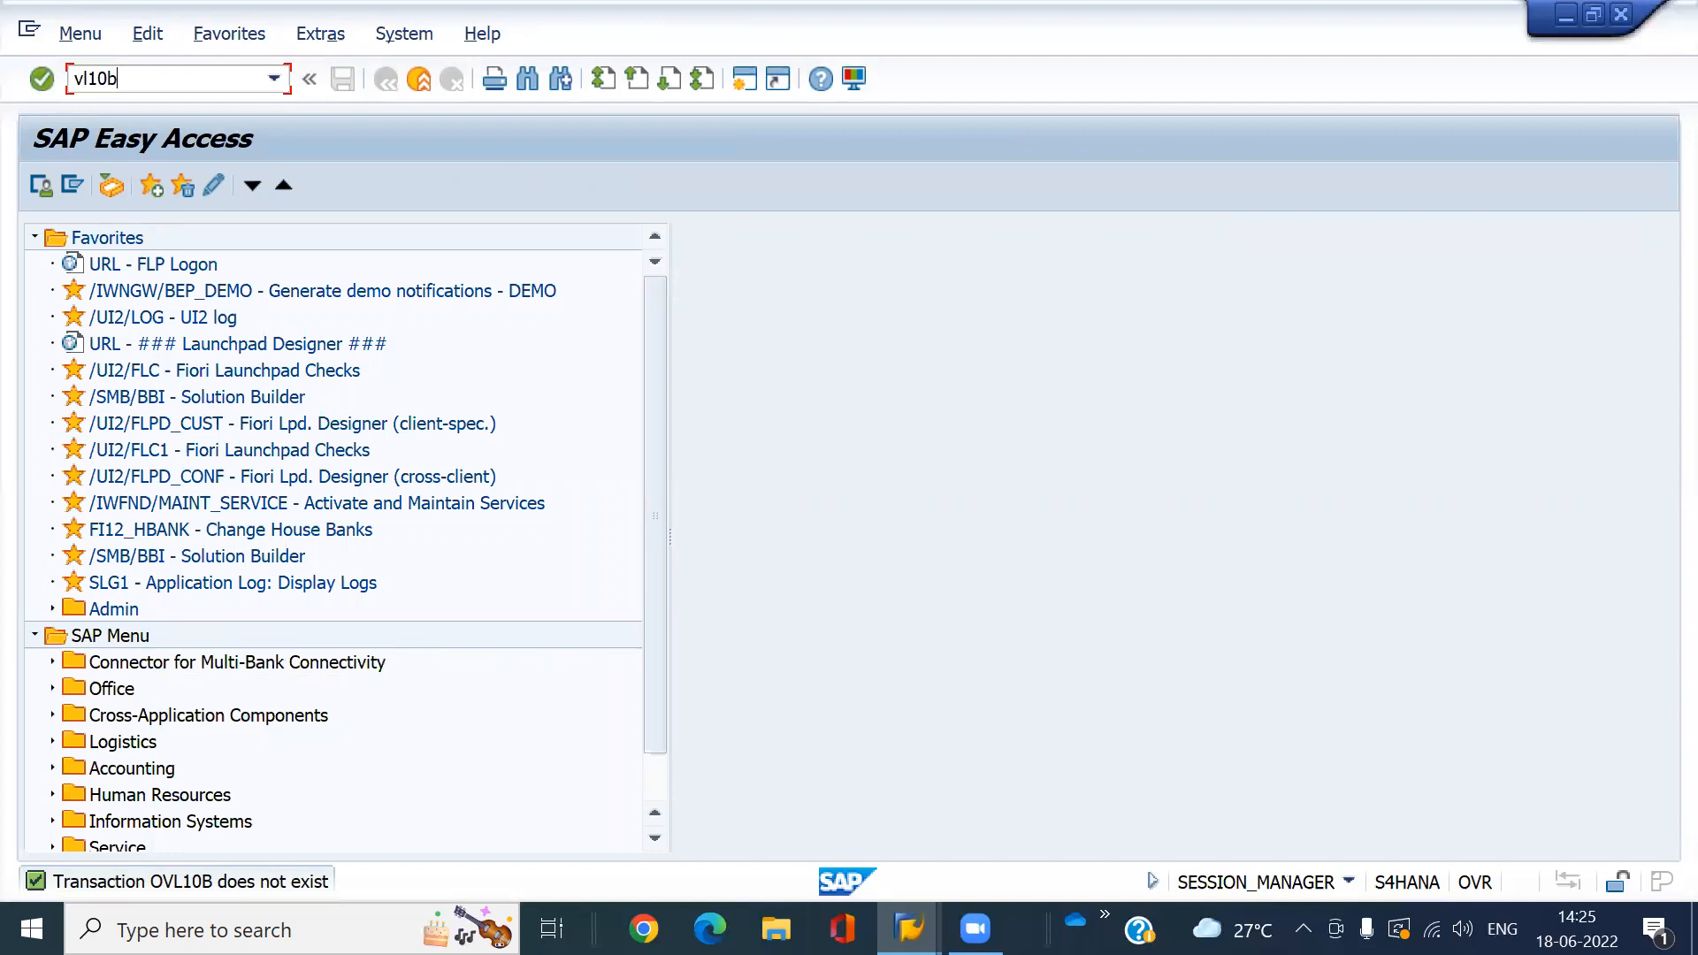
key(Enter)
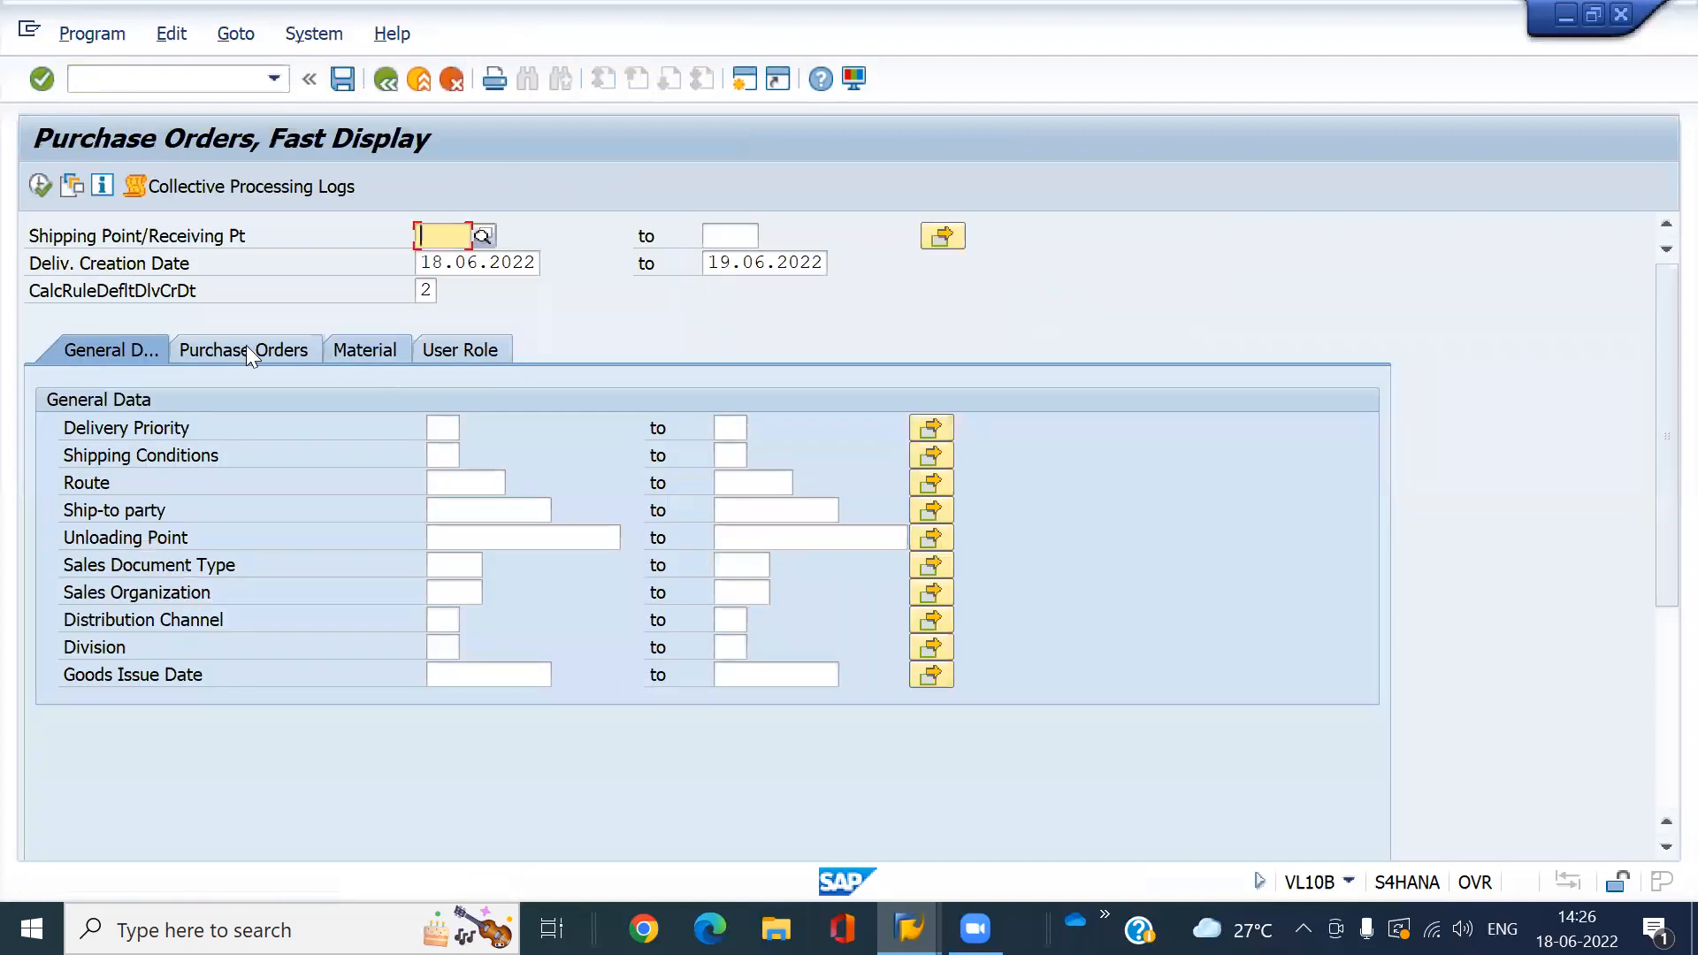
click(245, 349)
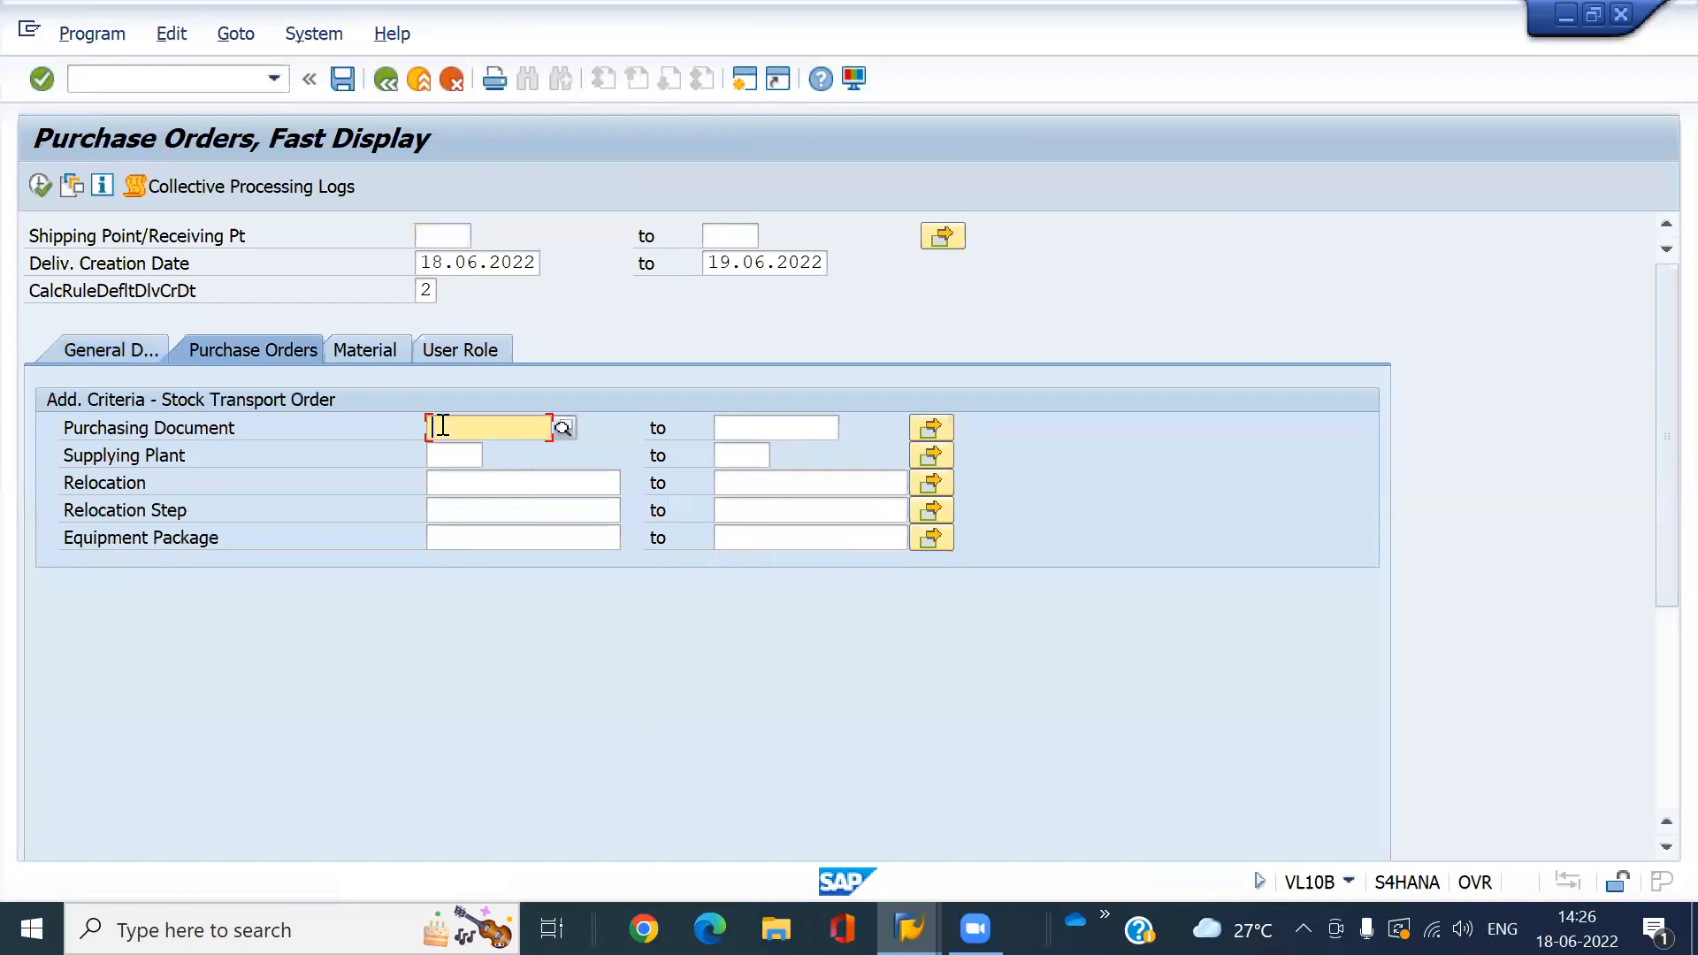
text(4500000778)
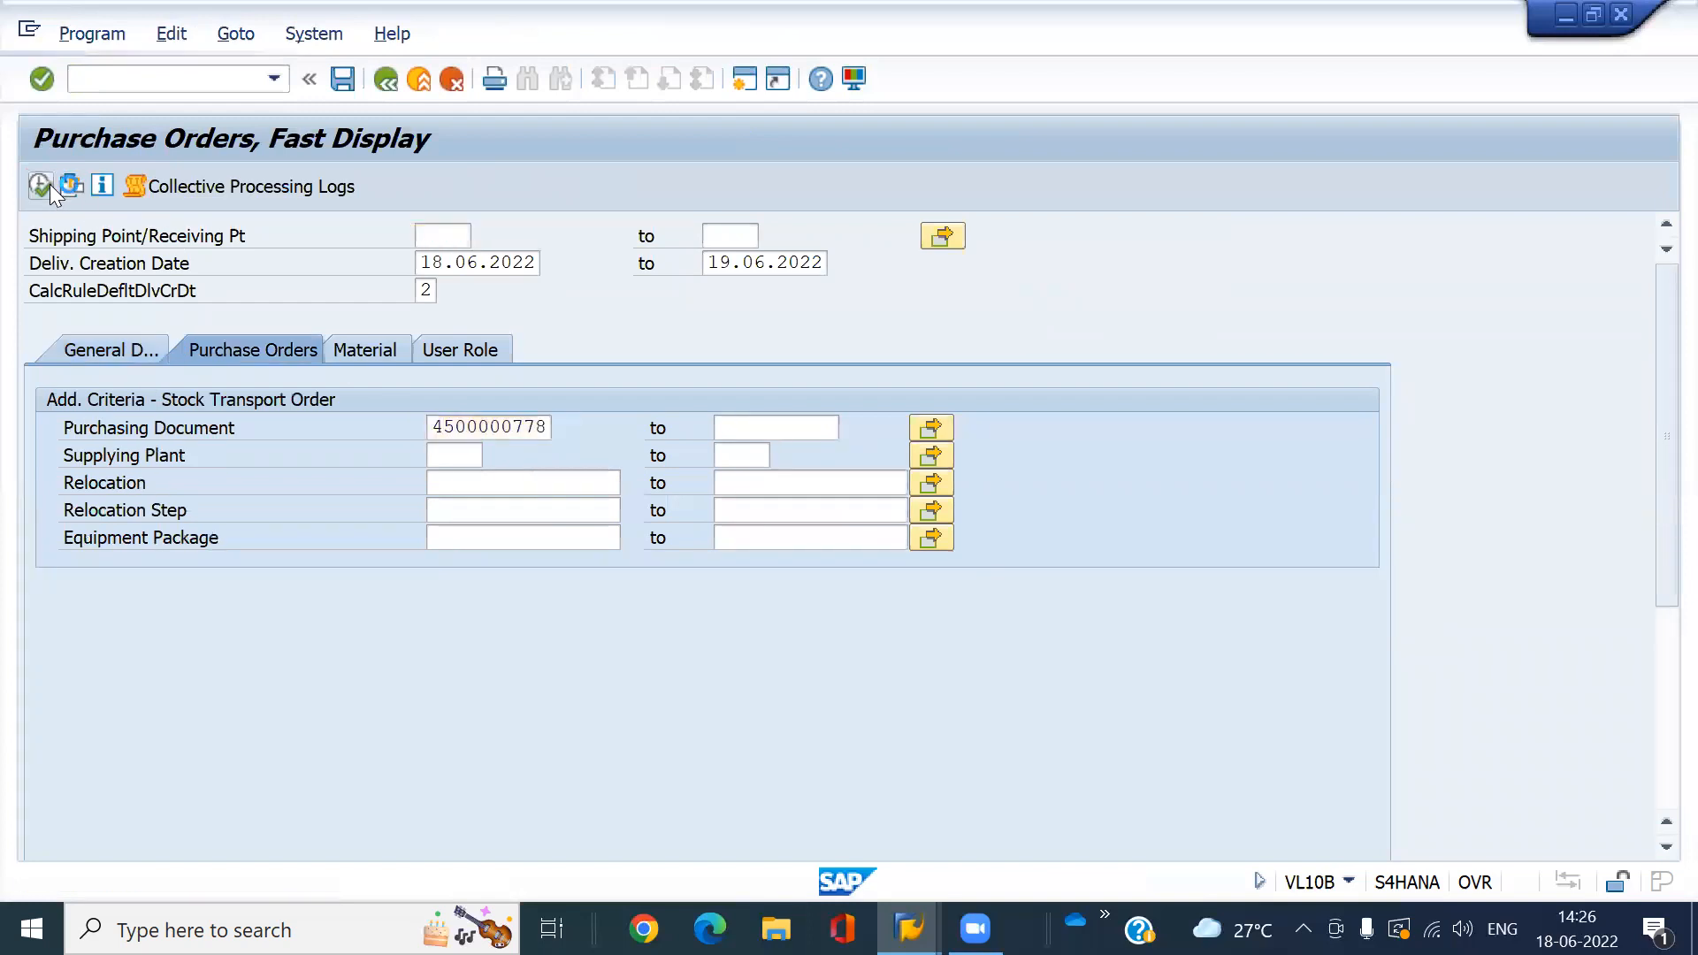
click(39, 185)
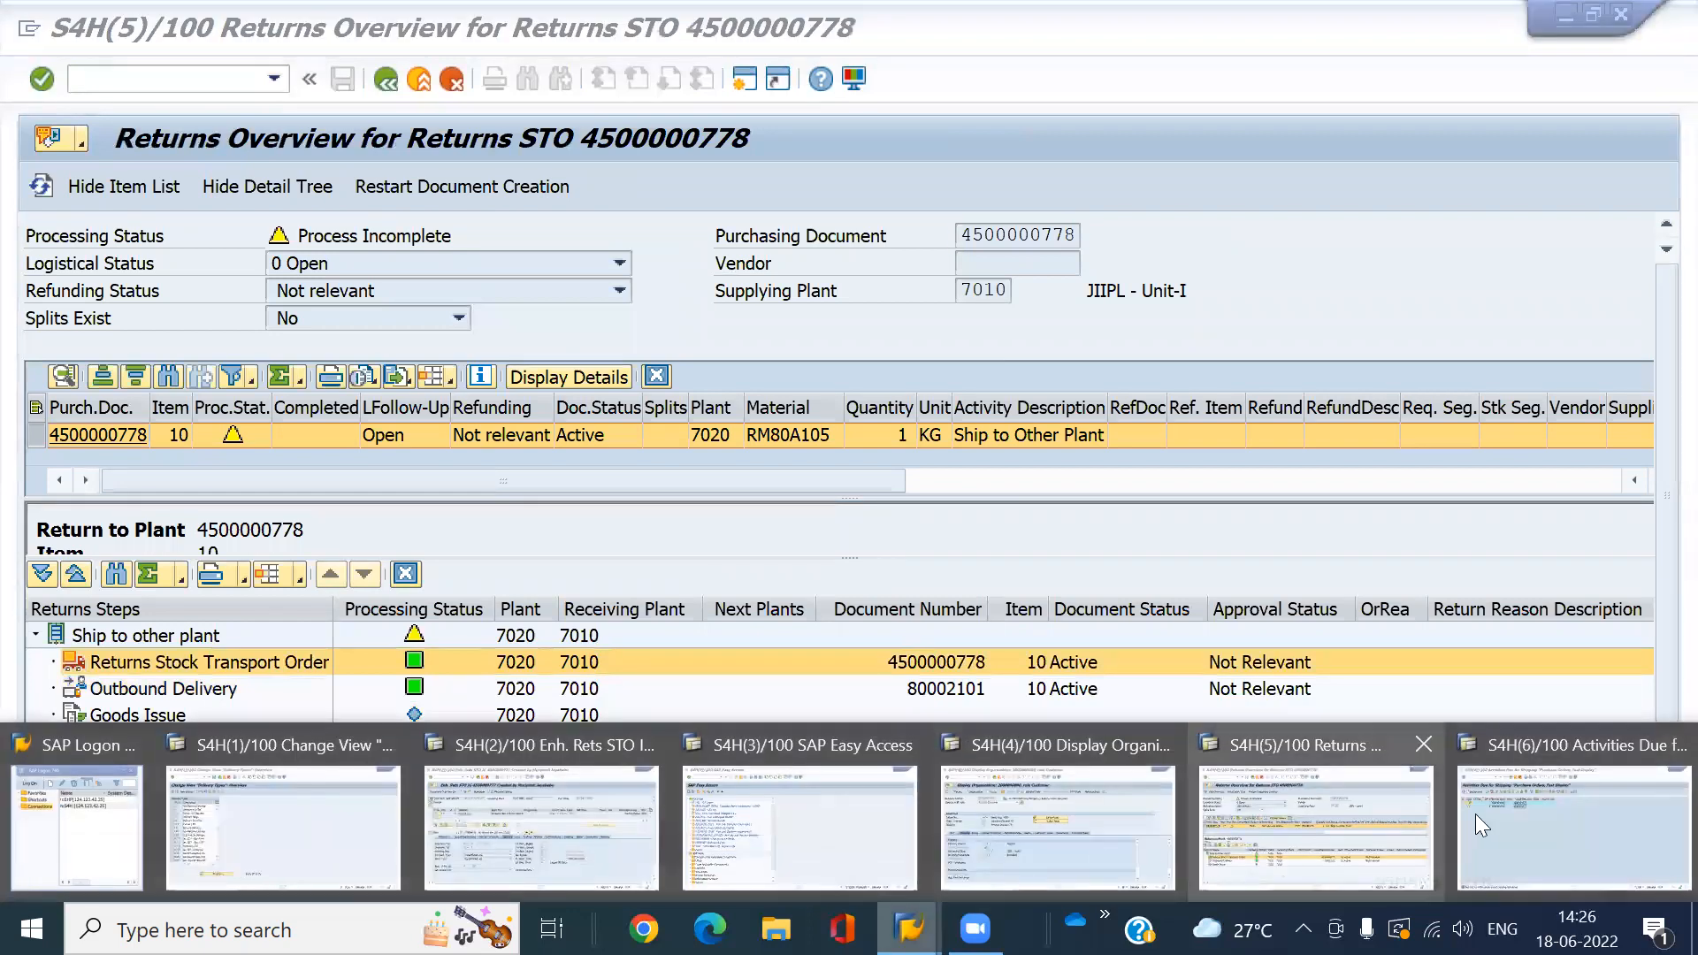
click(1573, 743)
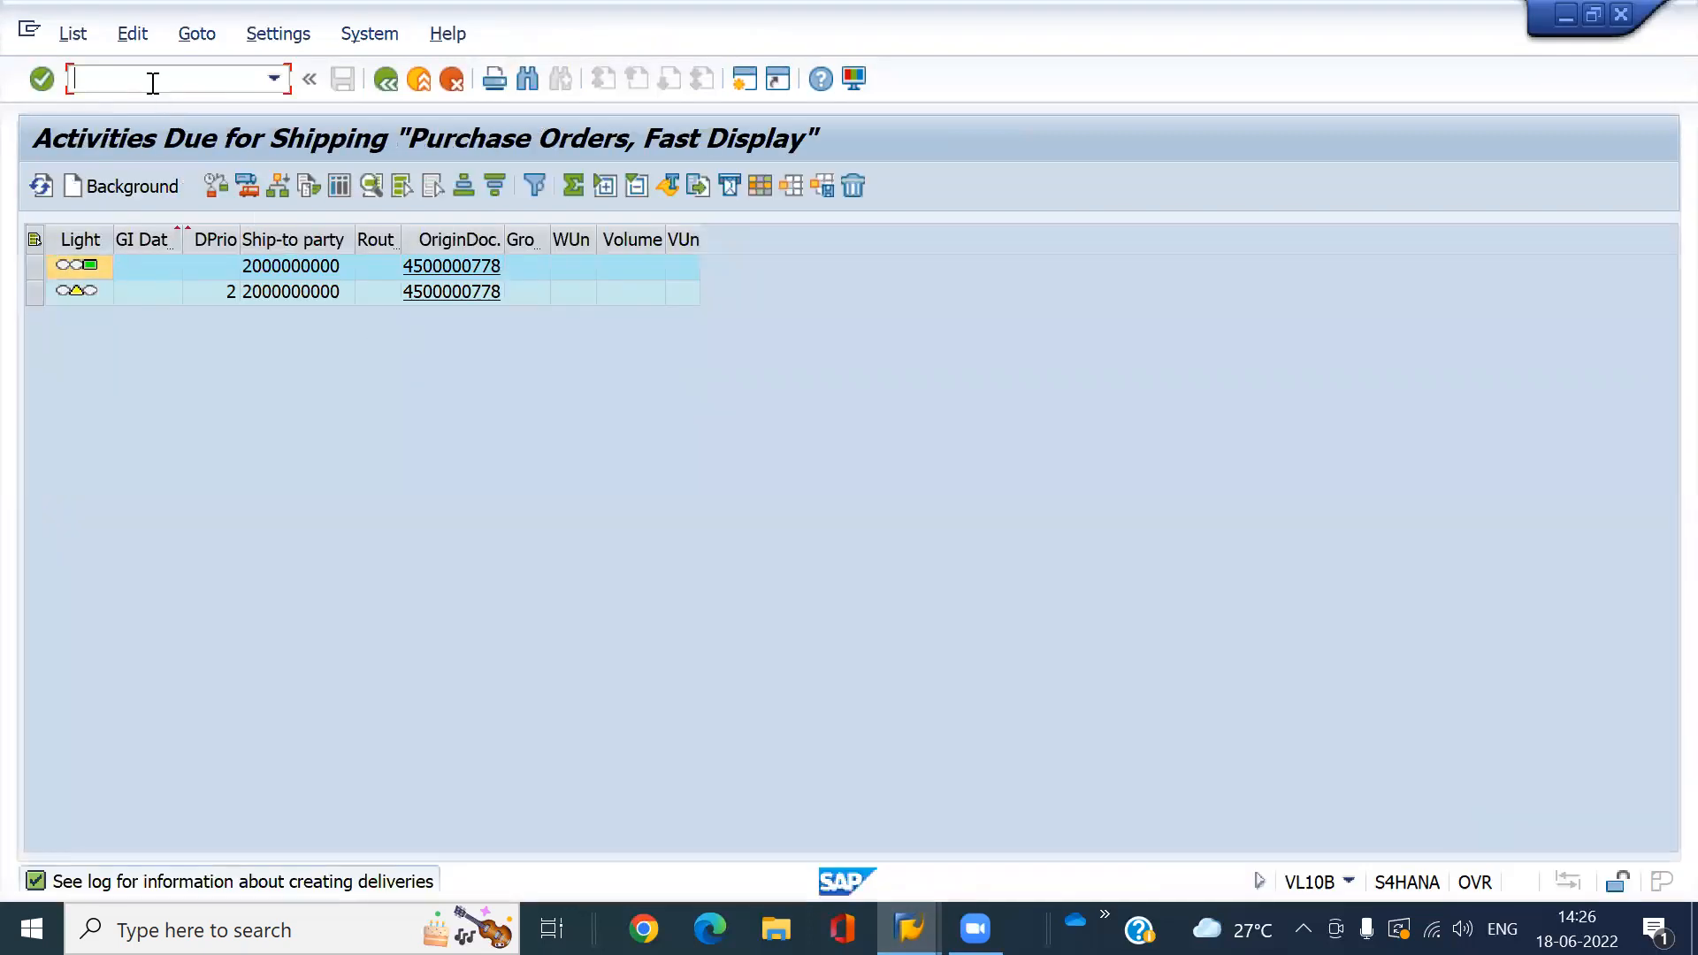
text(/nvl0)
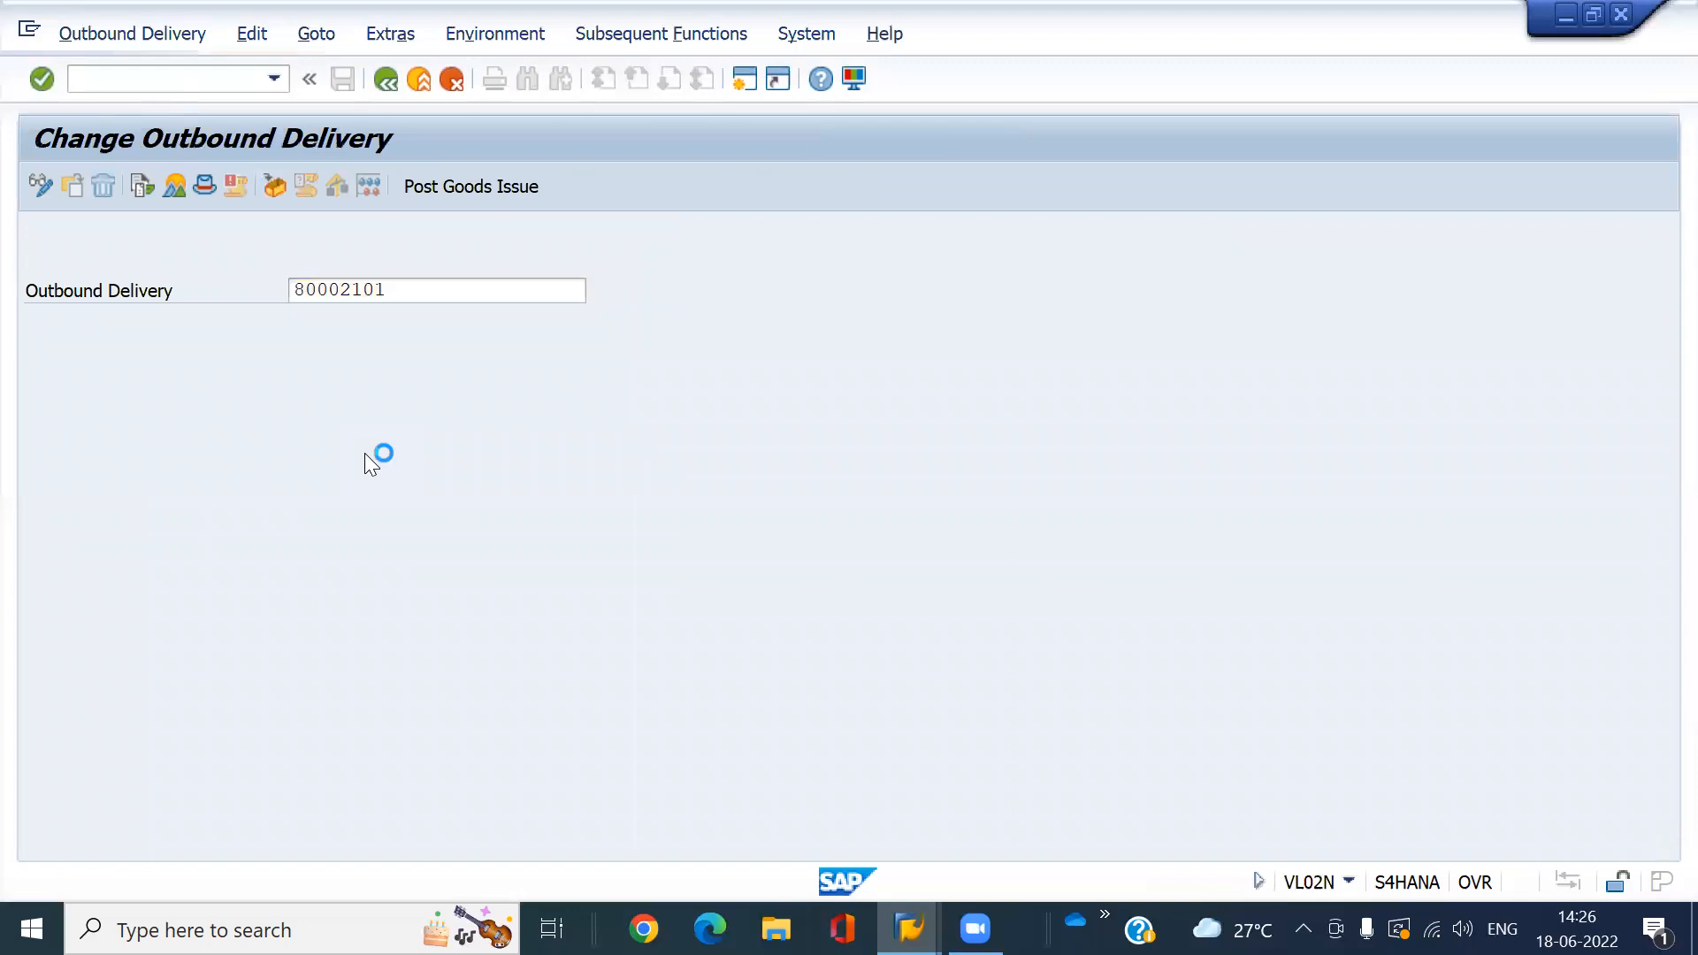
- Save delivery 80002101 with picked quantity 1 and switch it to display mode
key(Enter)
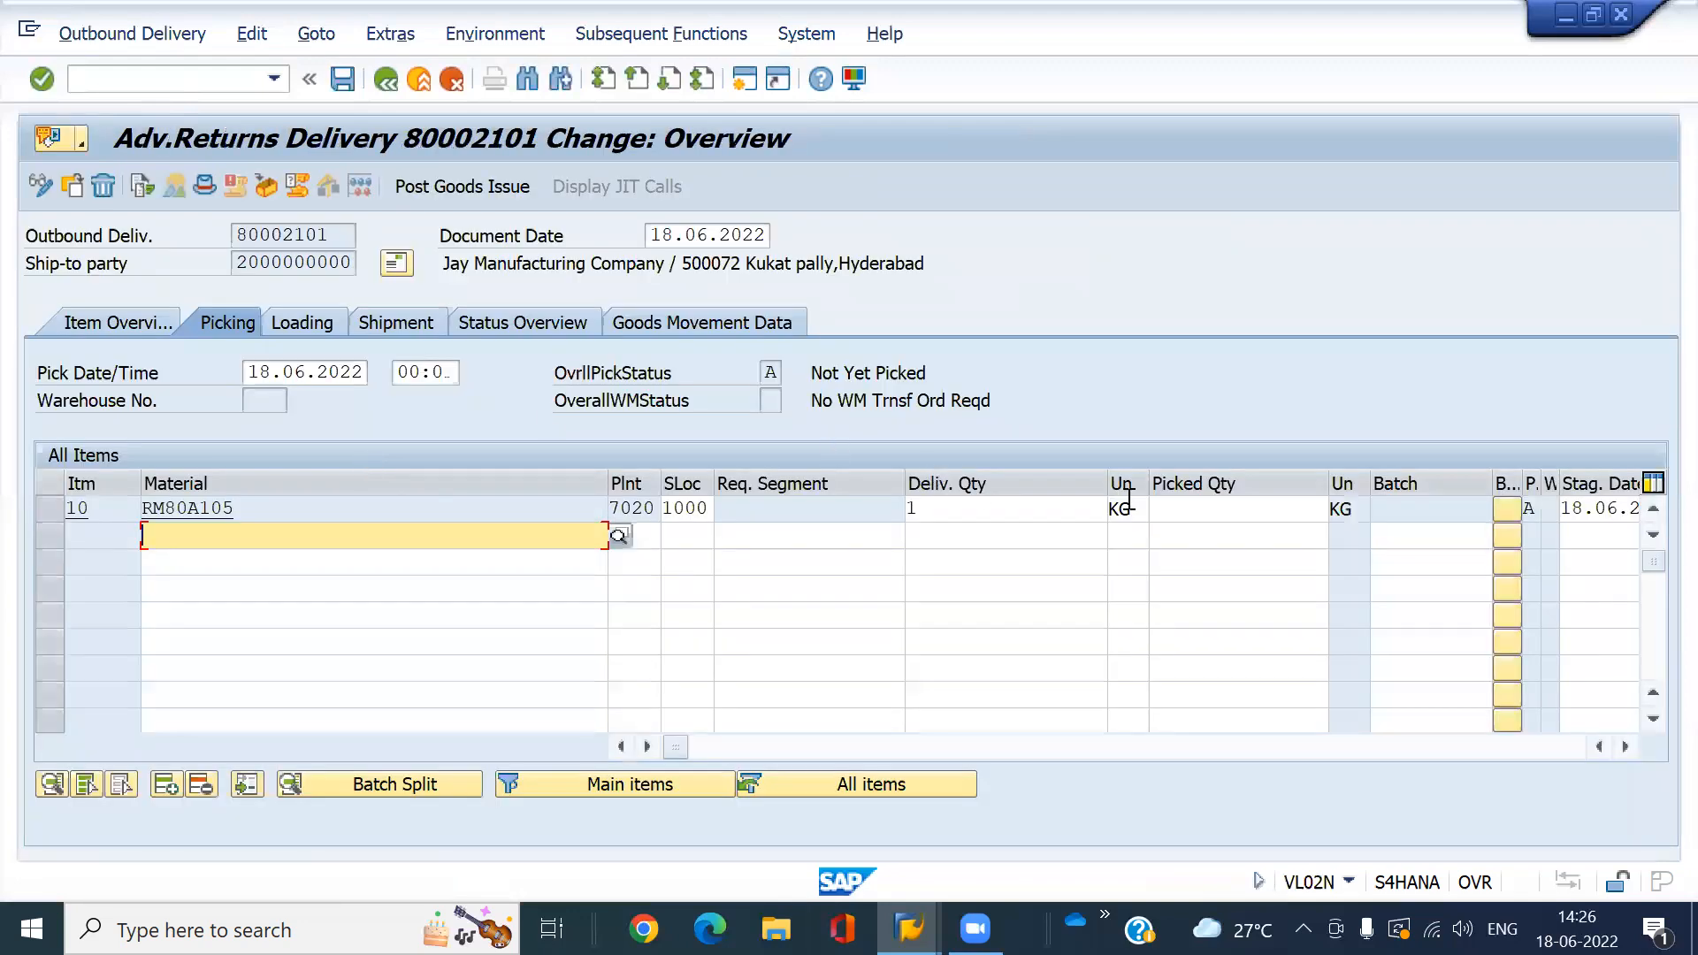
text(1)
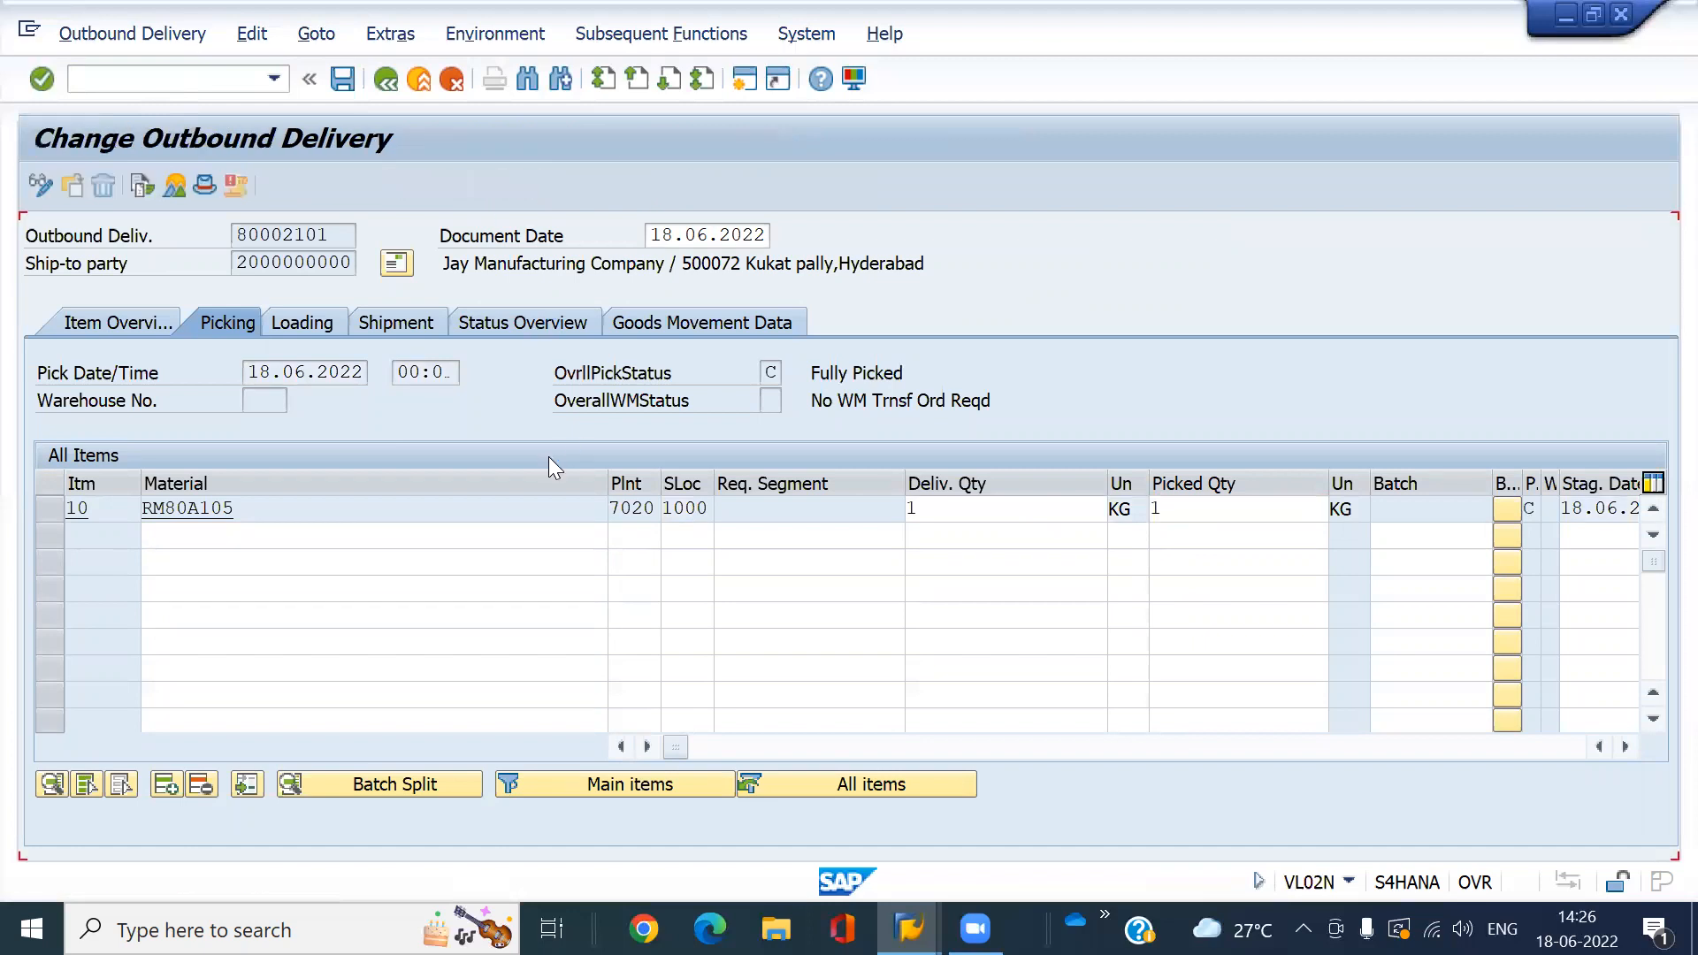
click(343, 78)
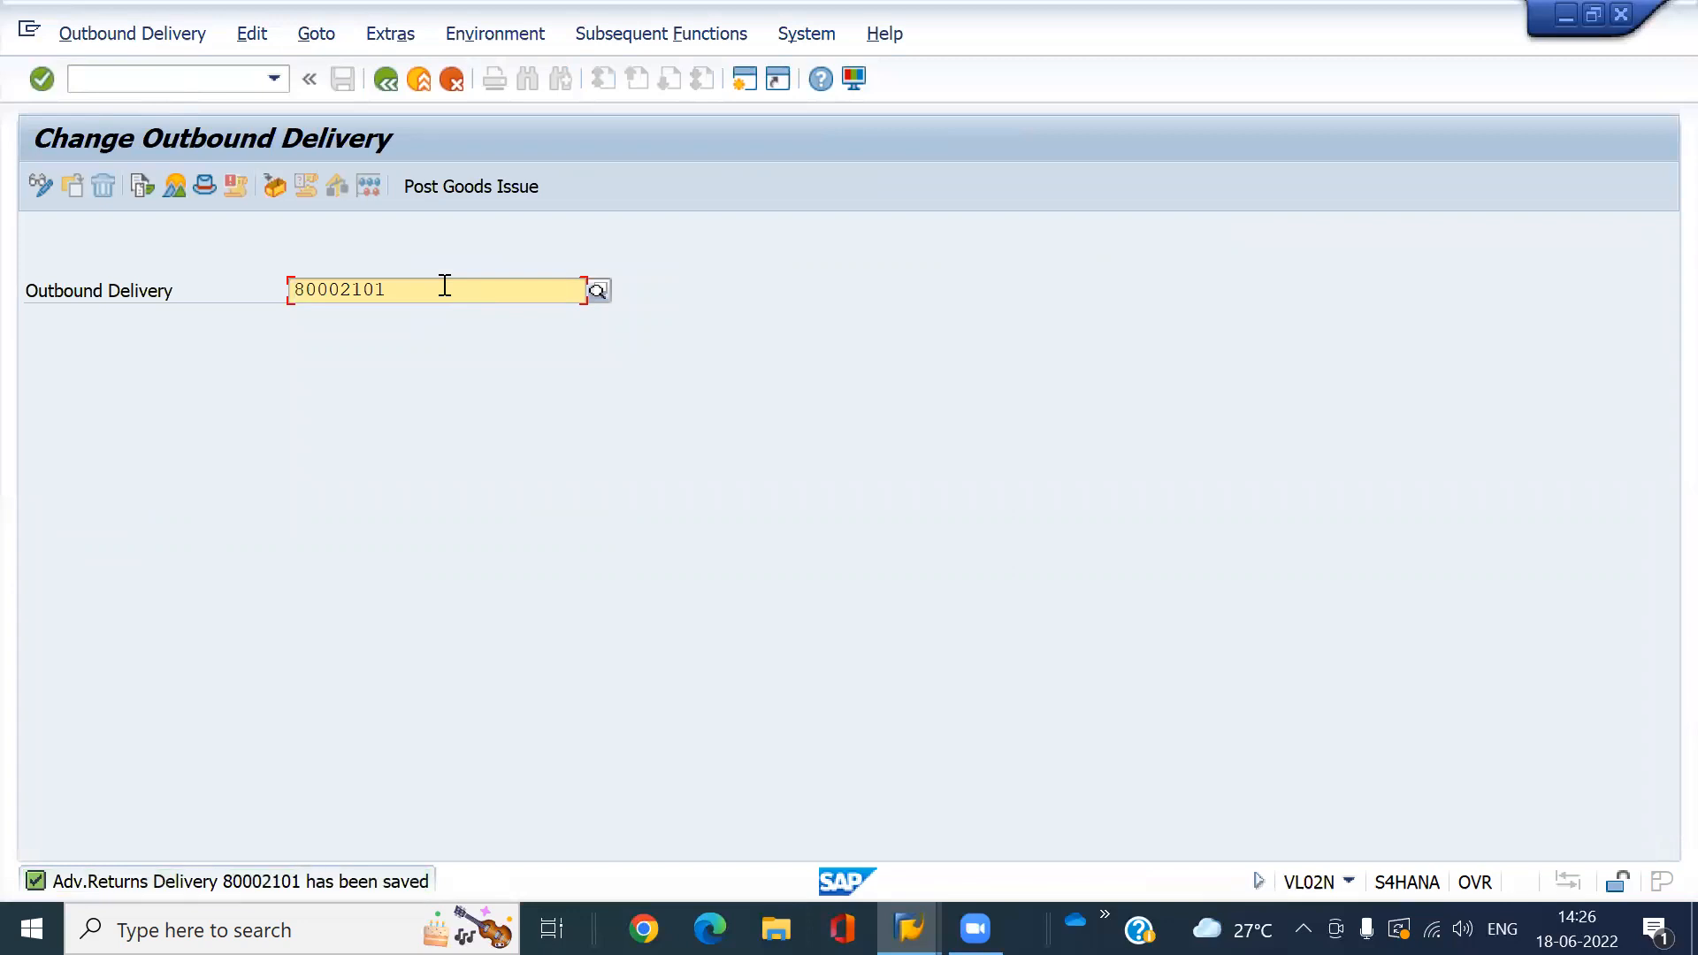
mouse_move(489, 346)
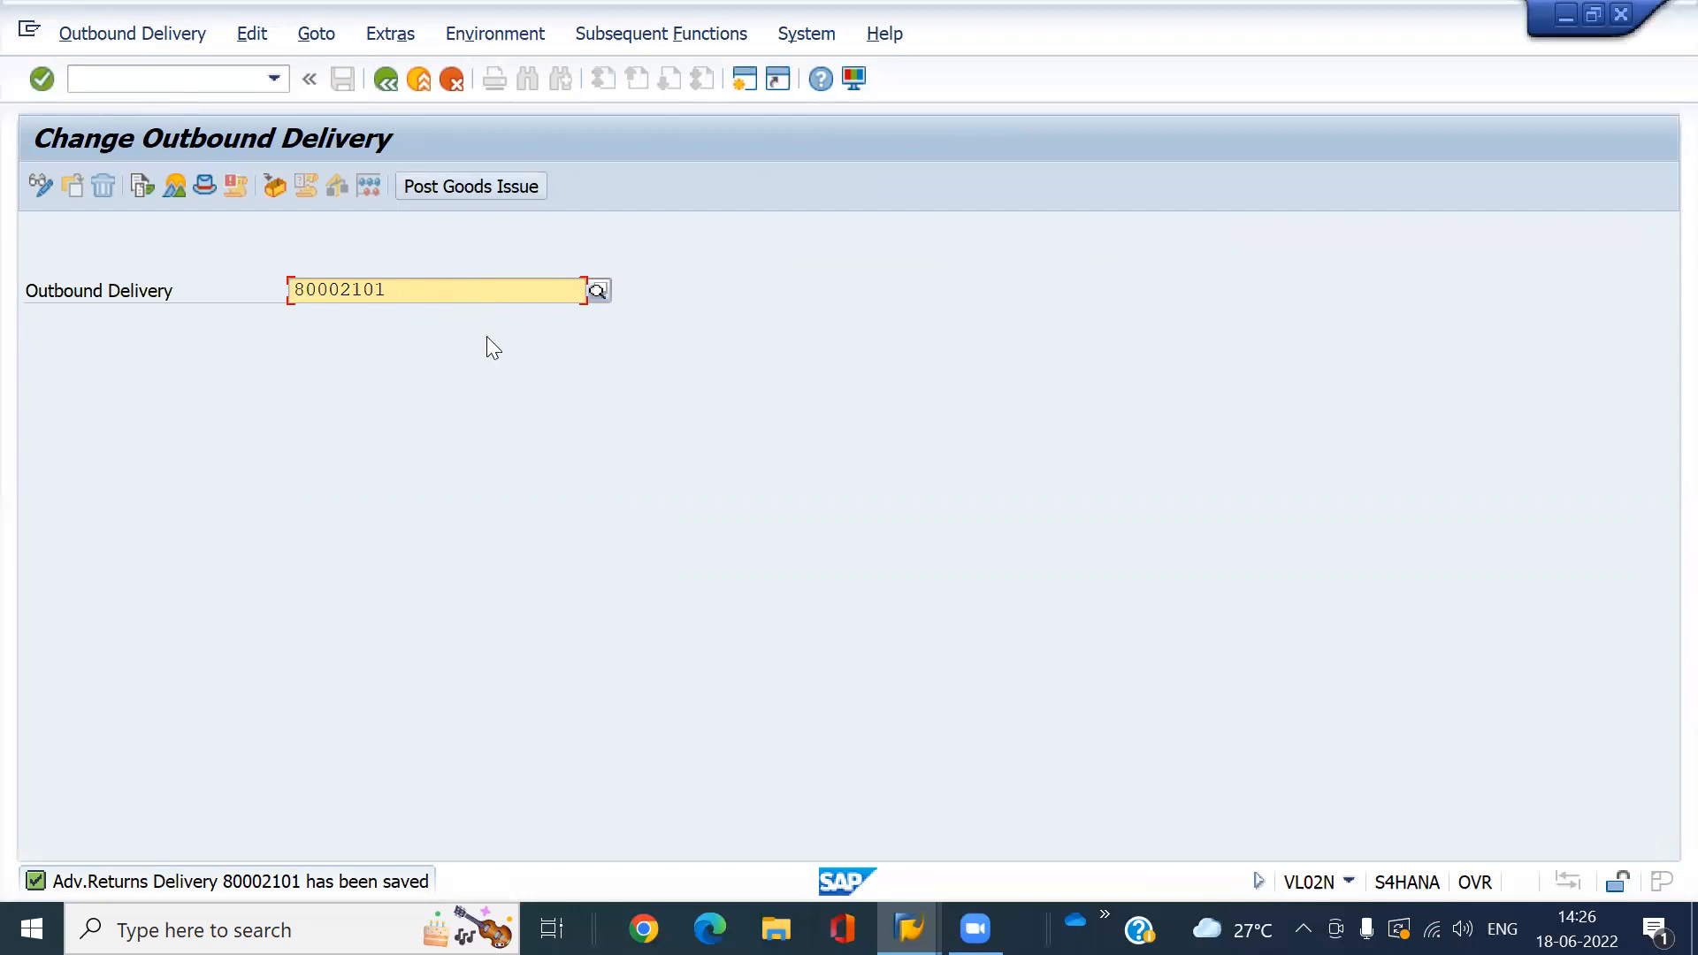
click(131, 32)
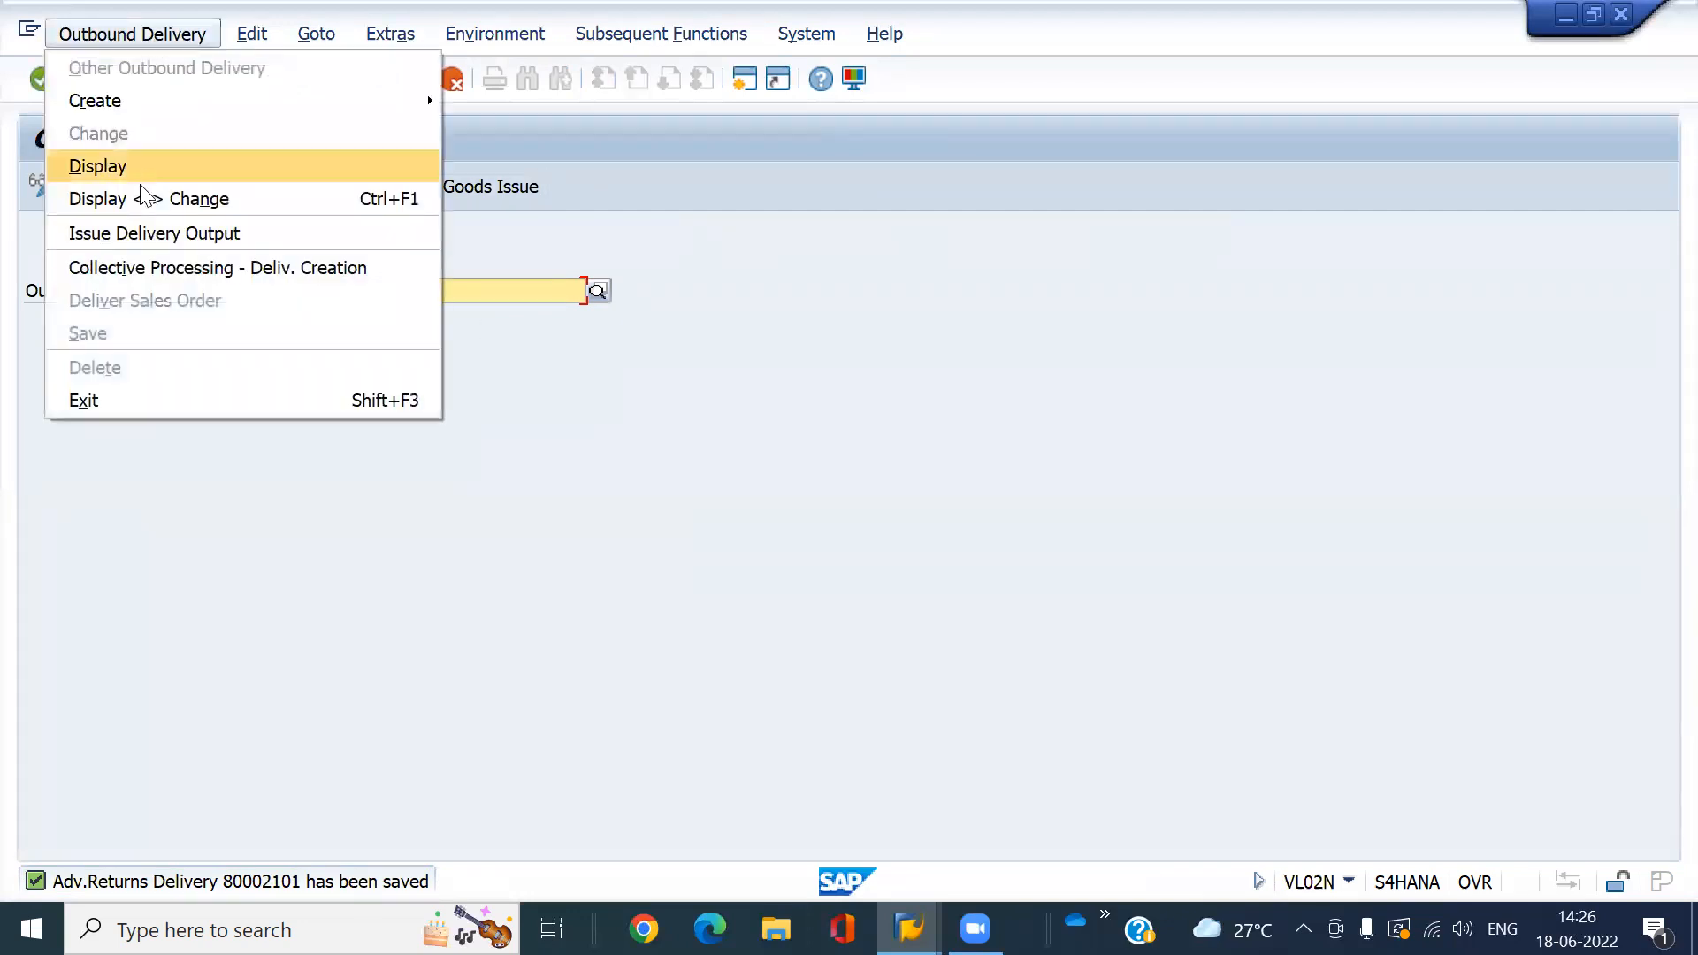
click(97, 165)
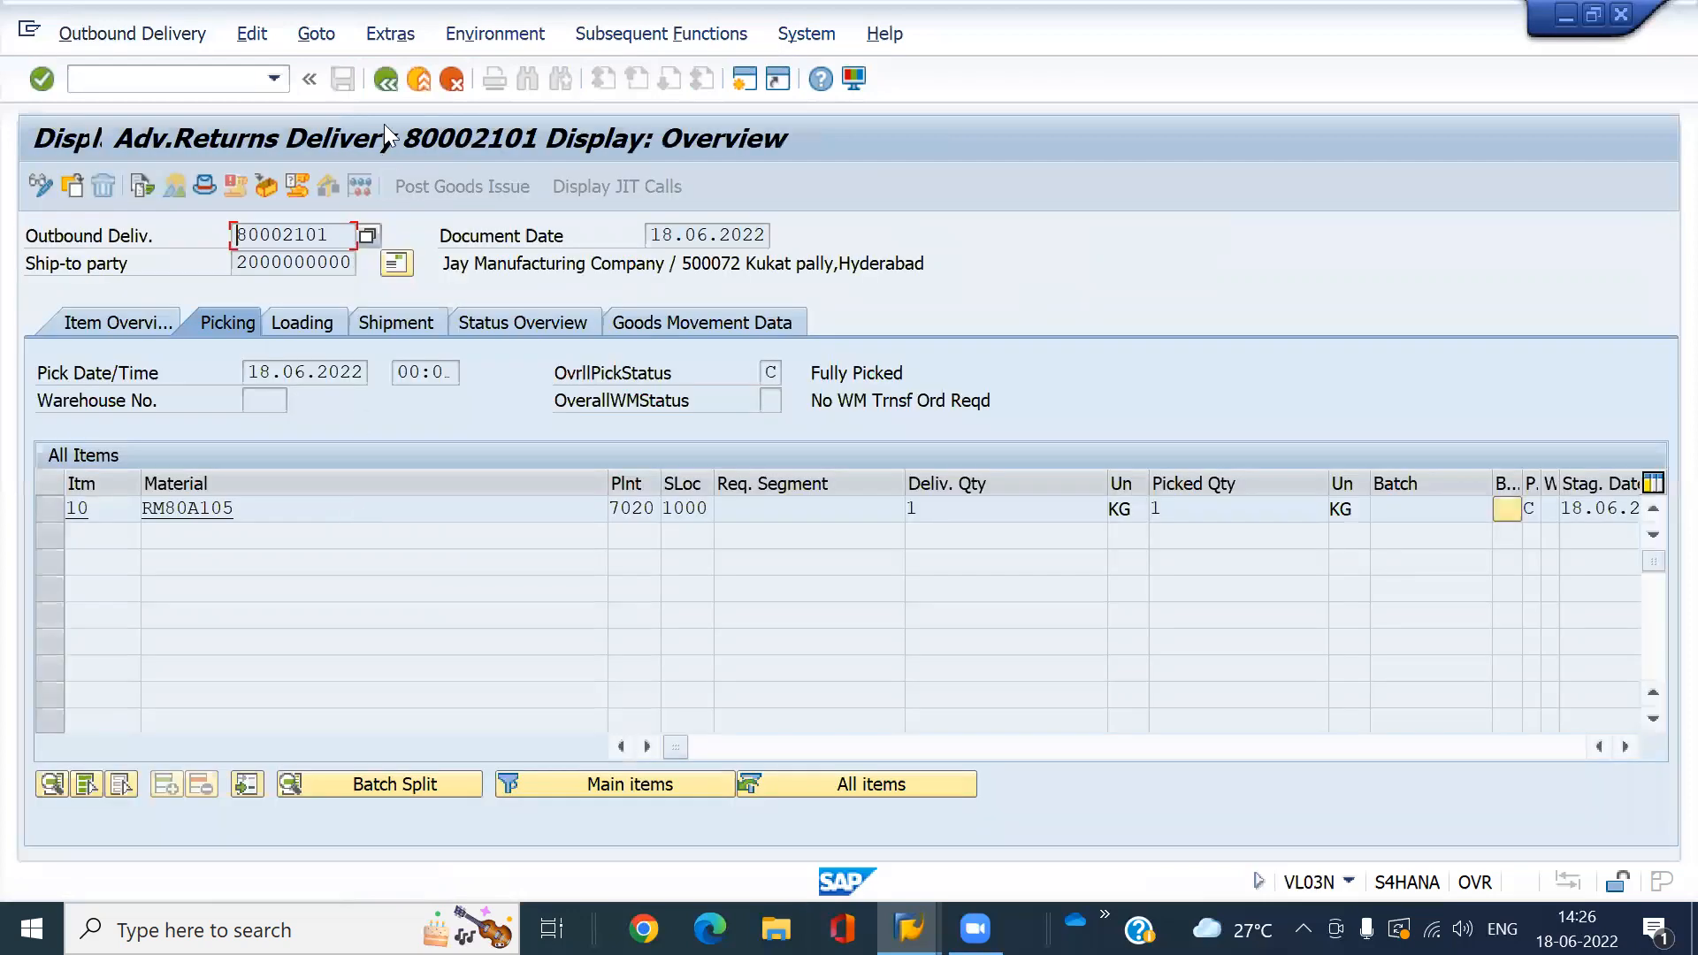
- View the header output processing log showing no inbound delivery due to partner role VN error
click(390, 33)
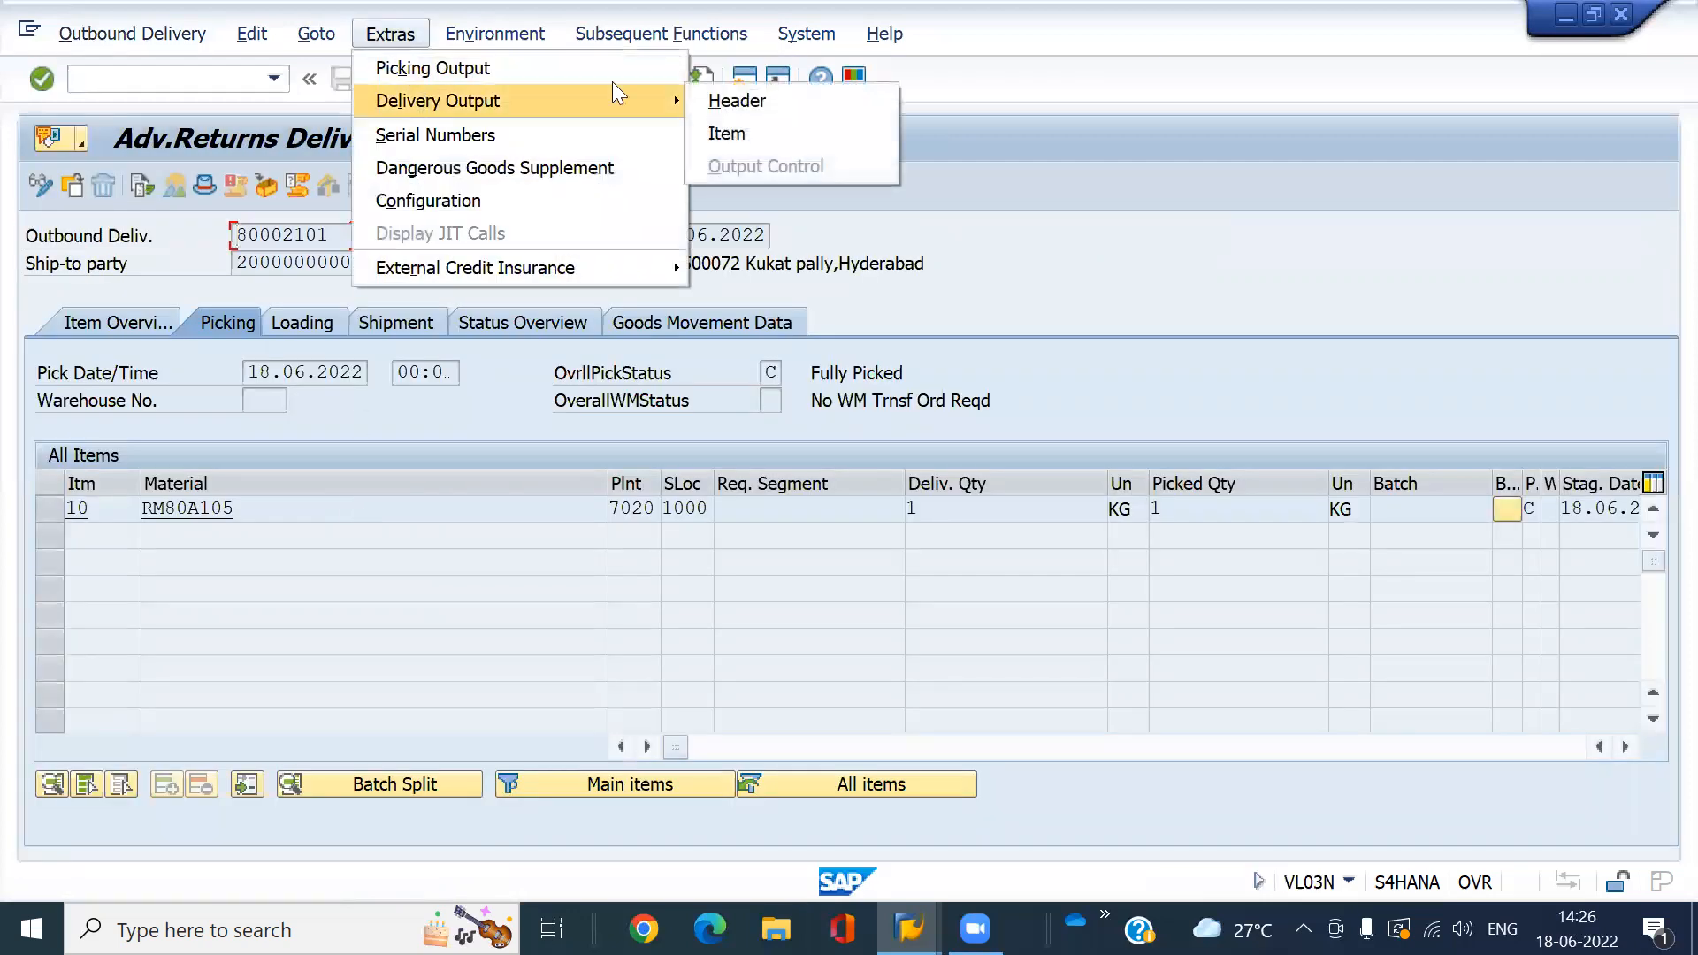
click(735, 100)
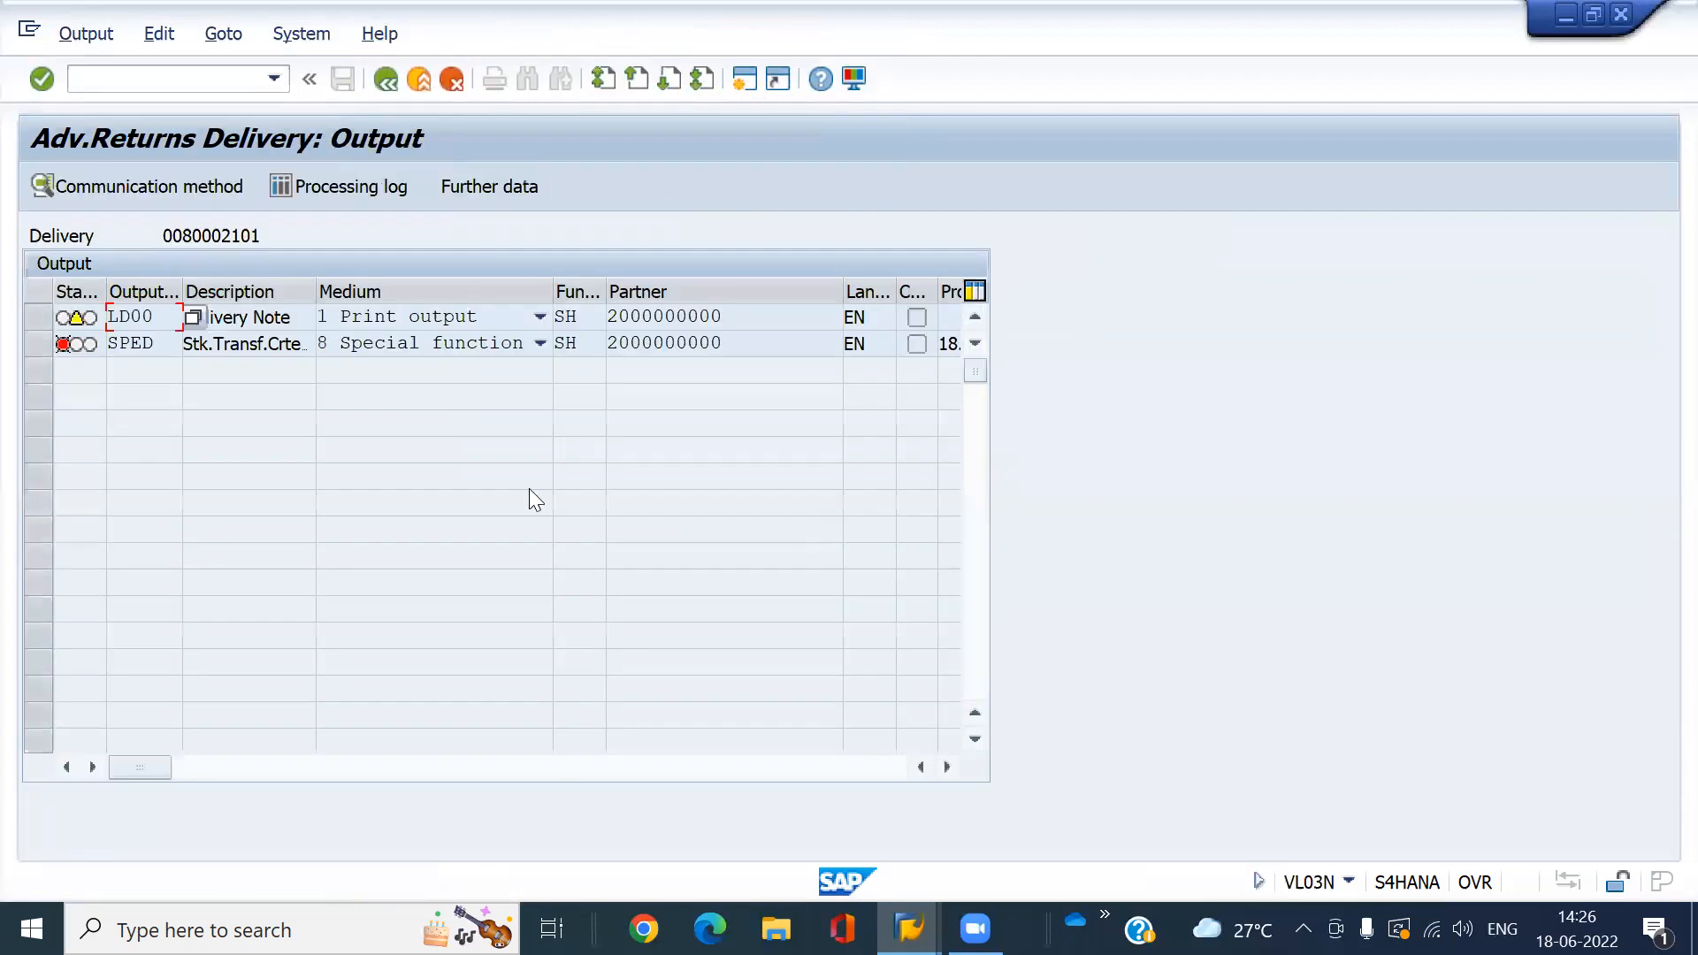
click(43, 343)
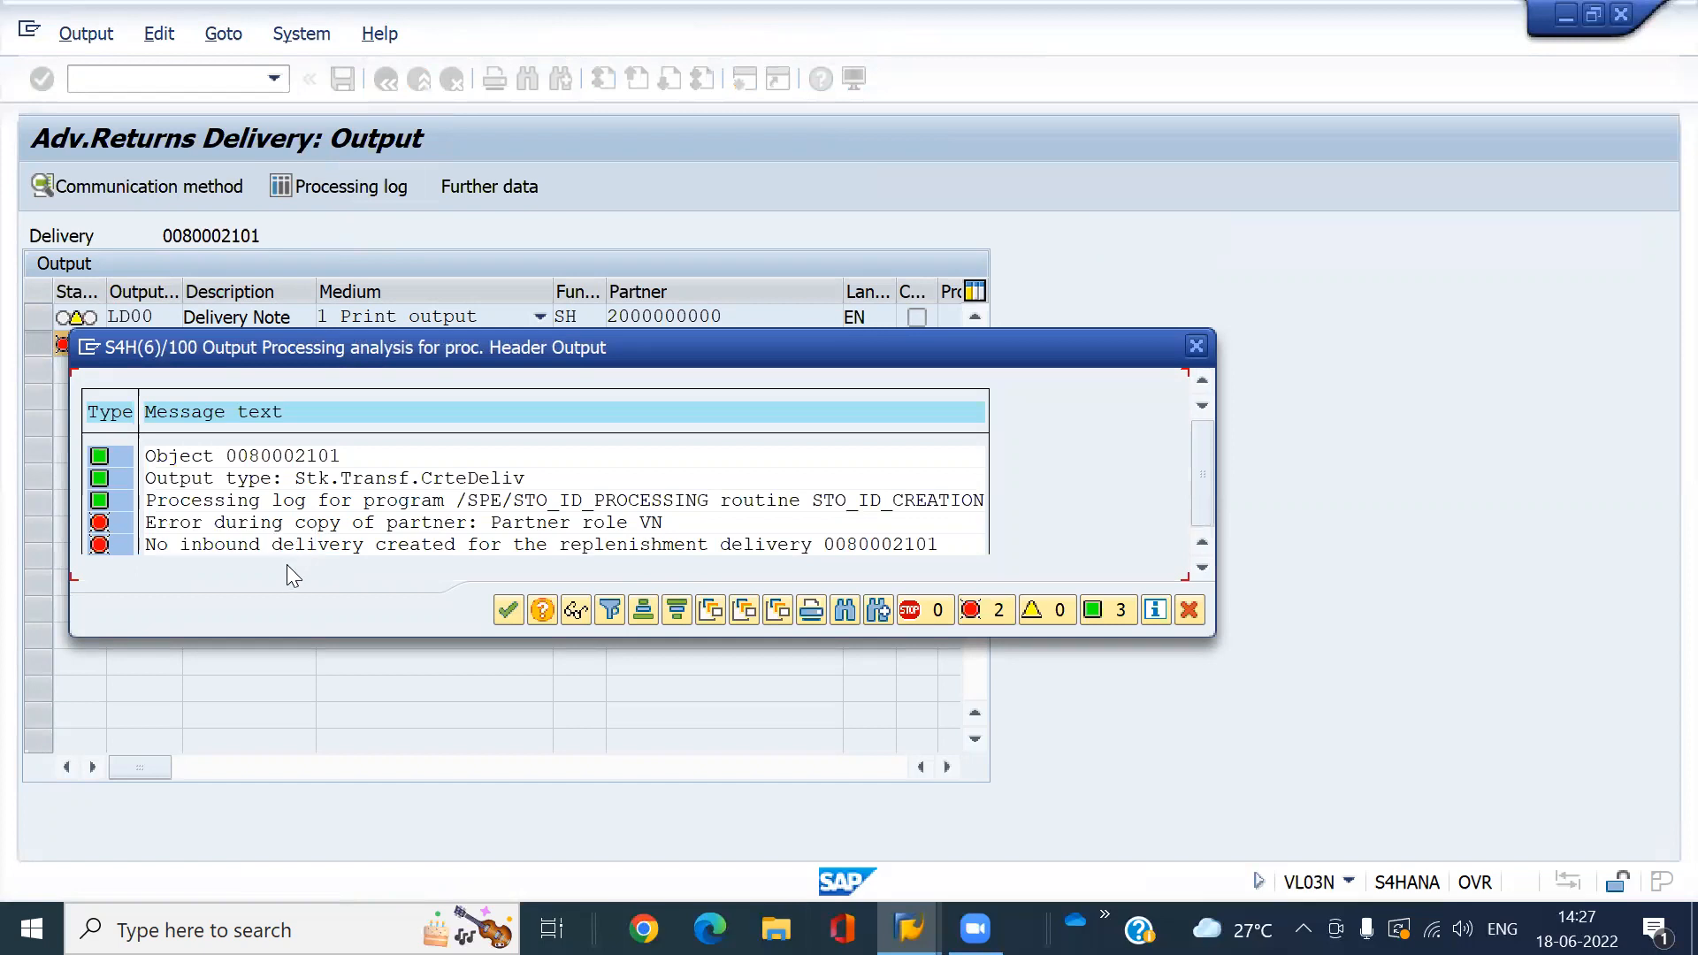
mouse_move(307, 583)
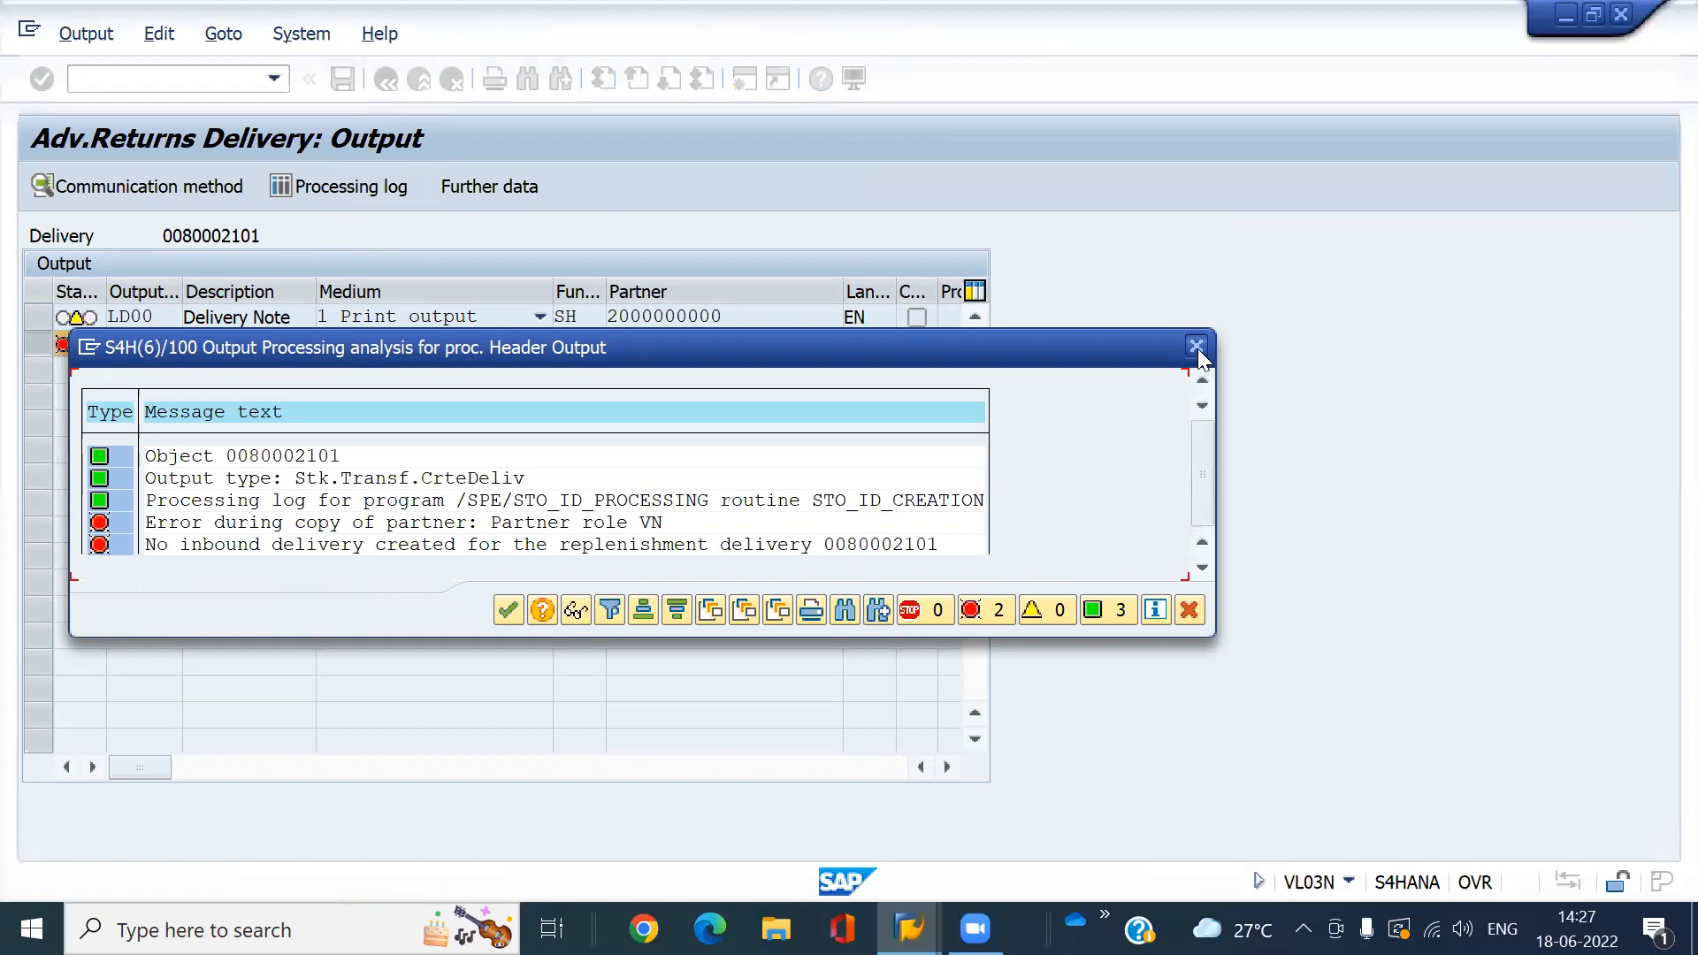
- Close the log and expand Logistics Execution > Service Parts Management > Complaints and Returns (SPM)
click(1196, 346)
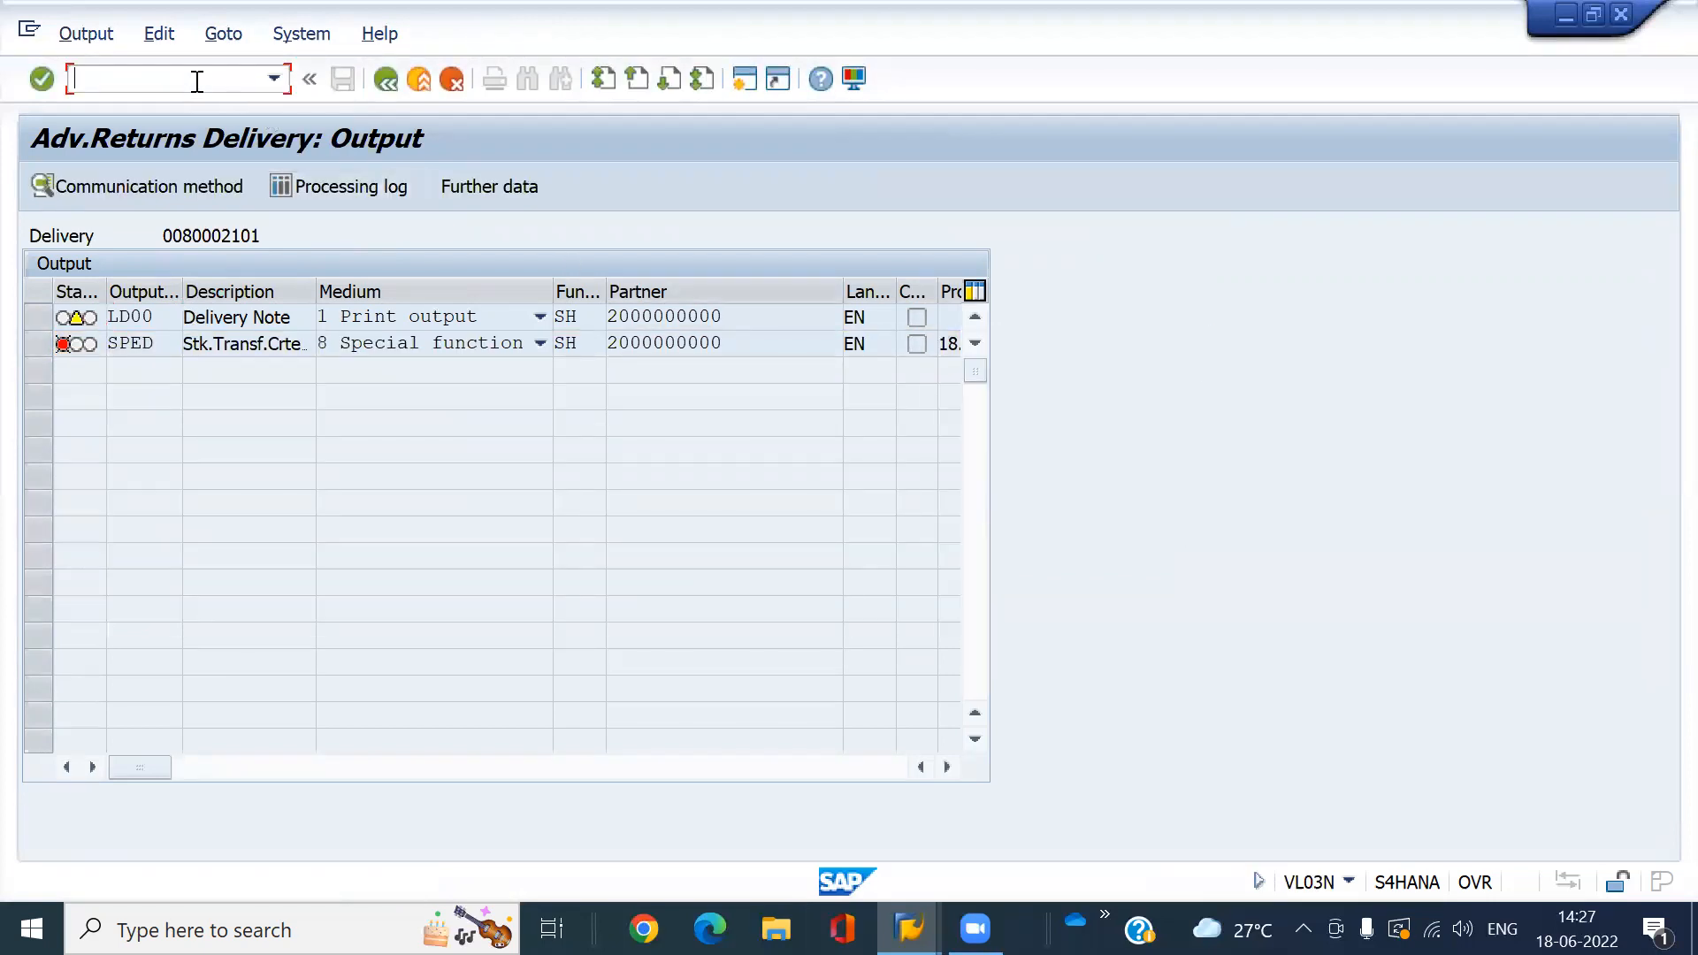
text(/nsp)
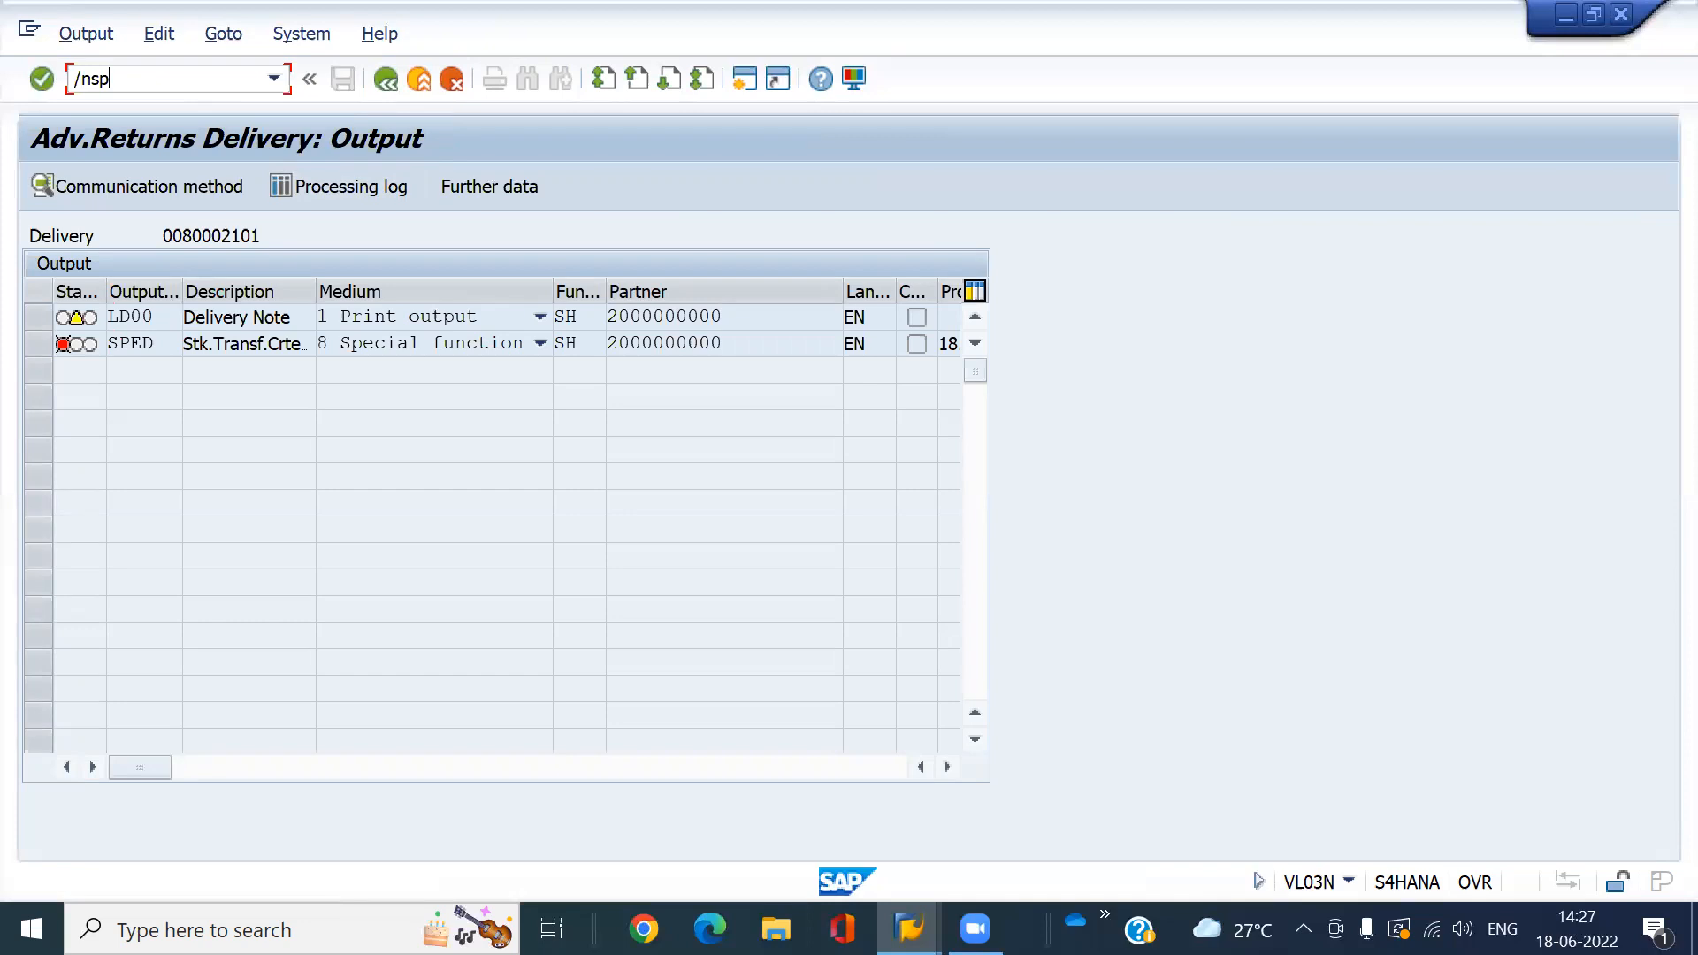
key(Enter)
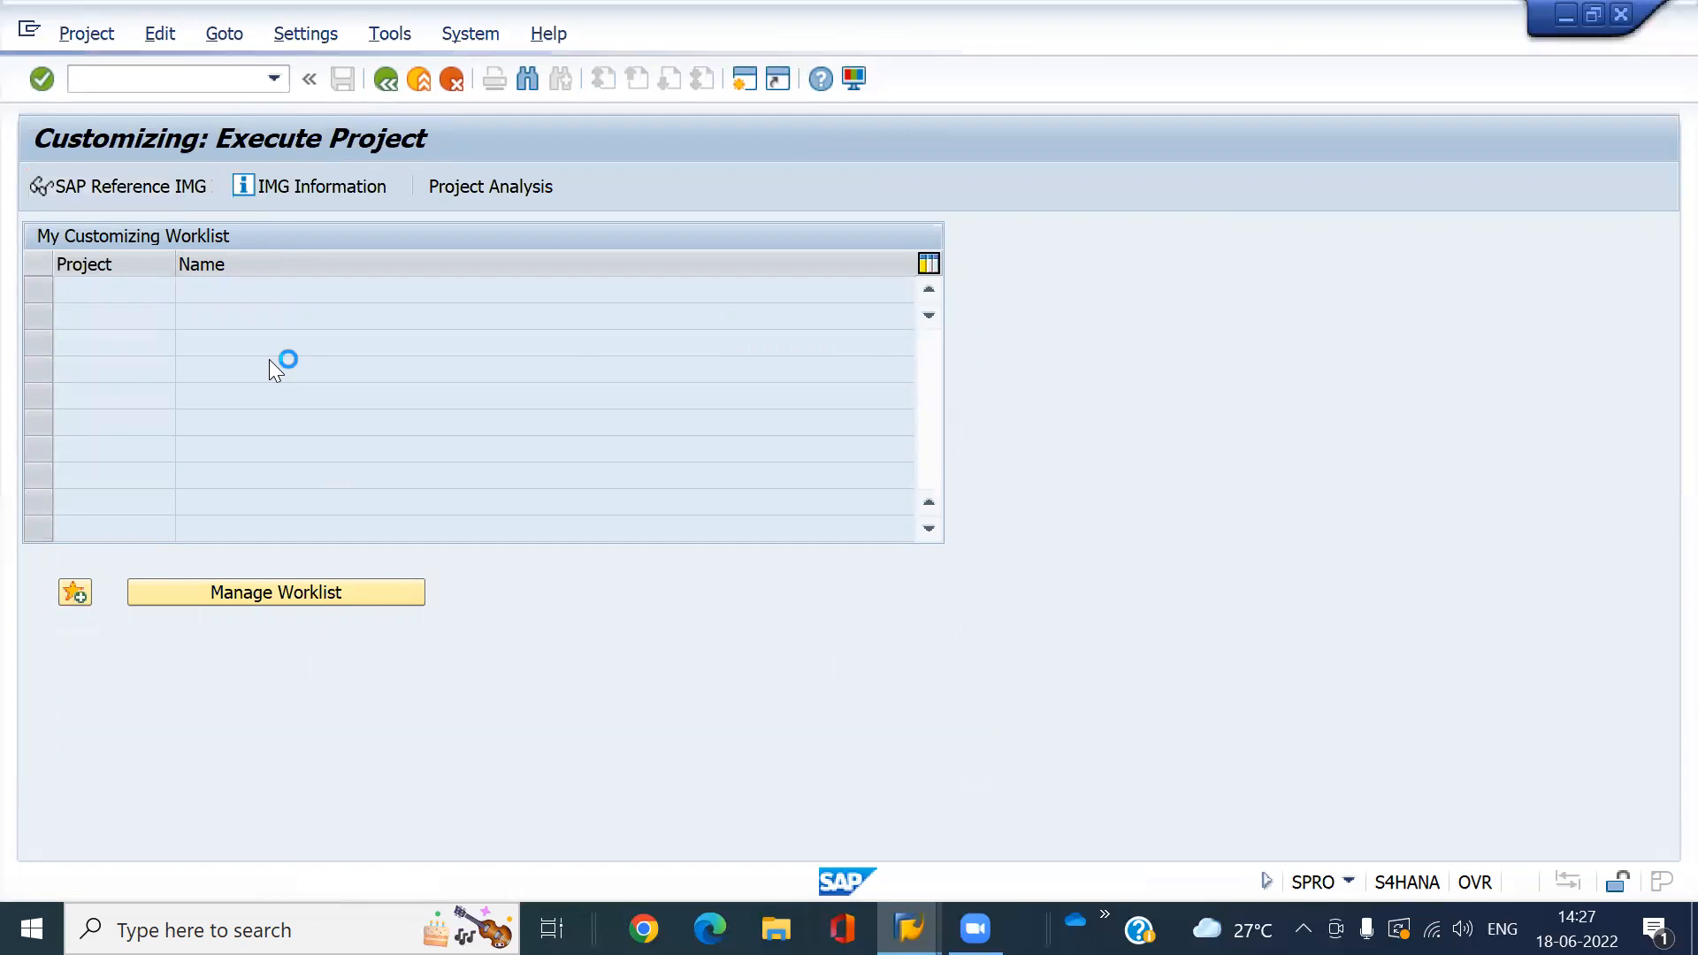
click(126, 187)
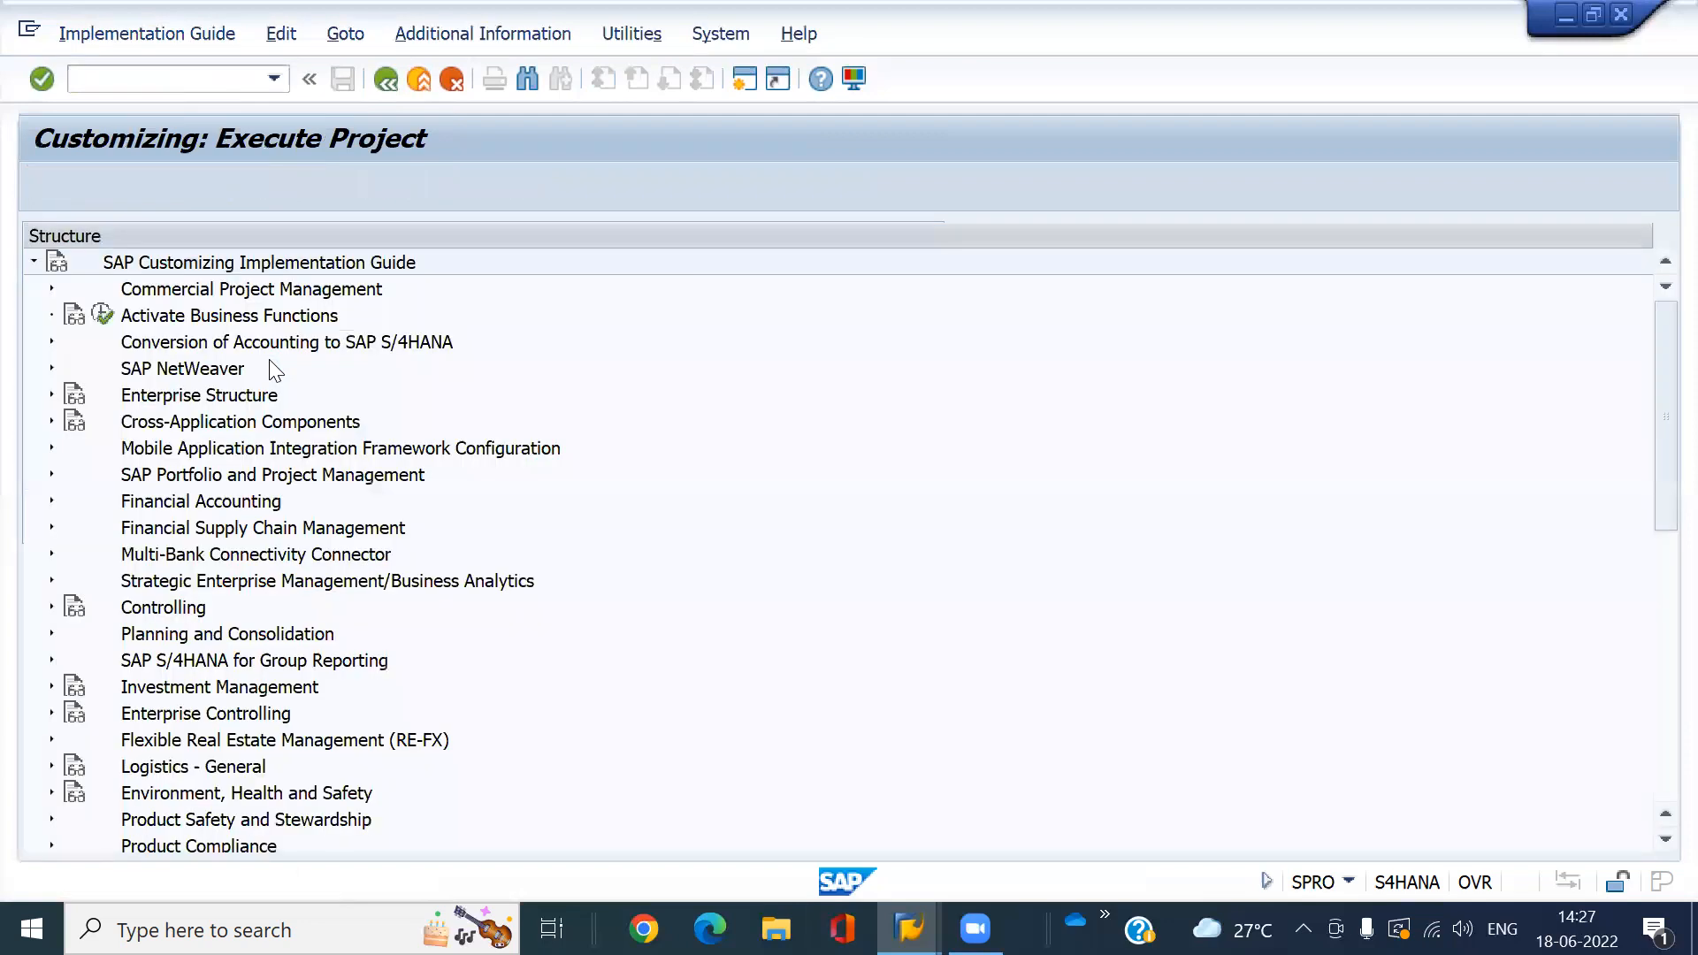
click(246, 793)
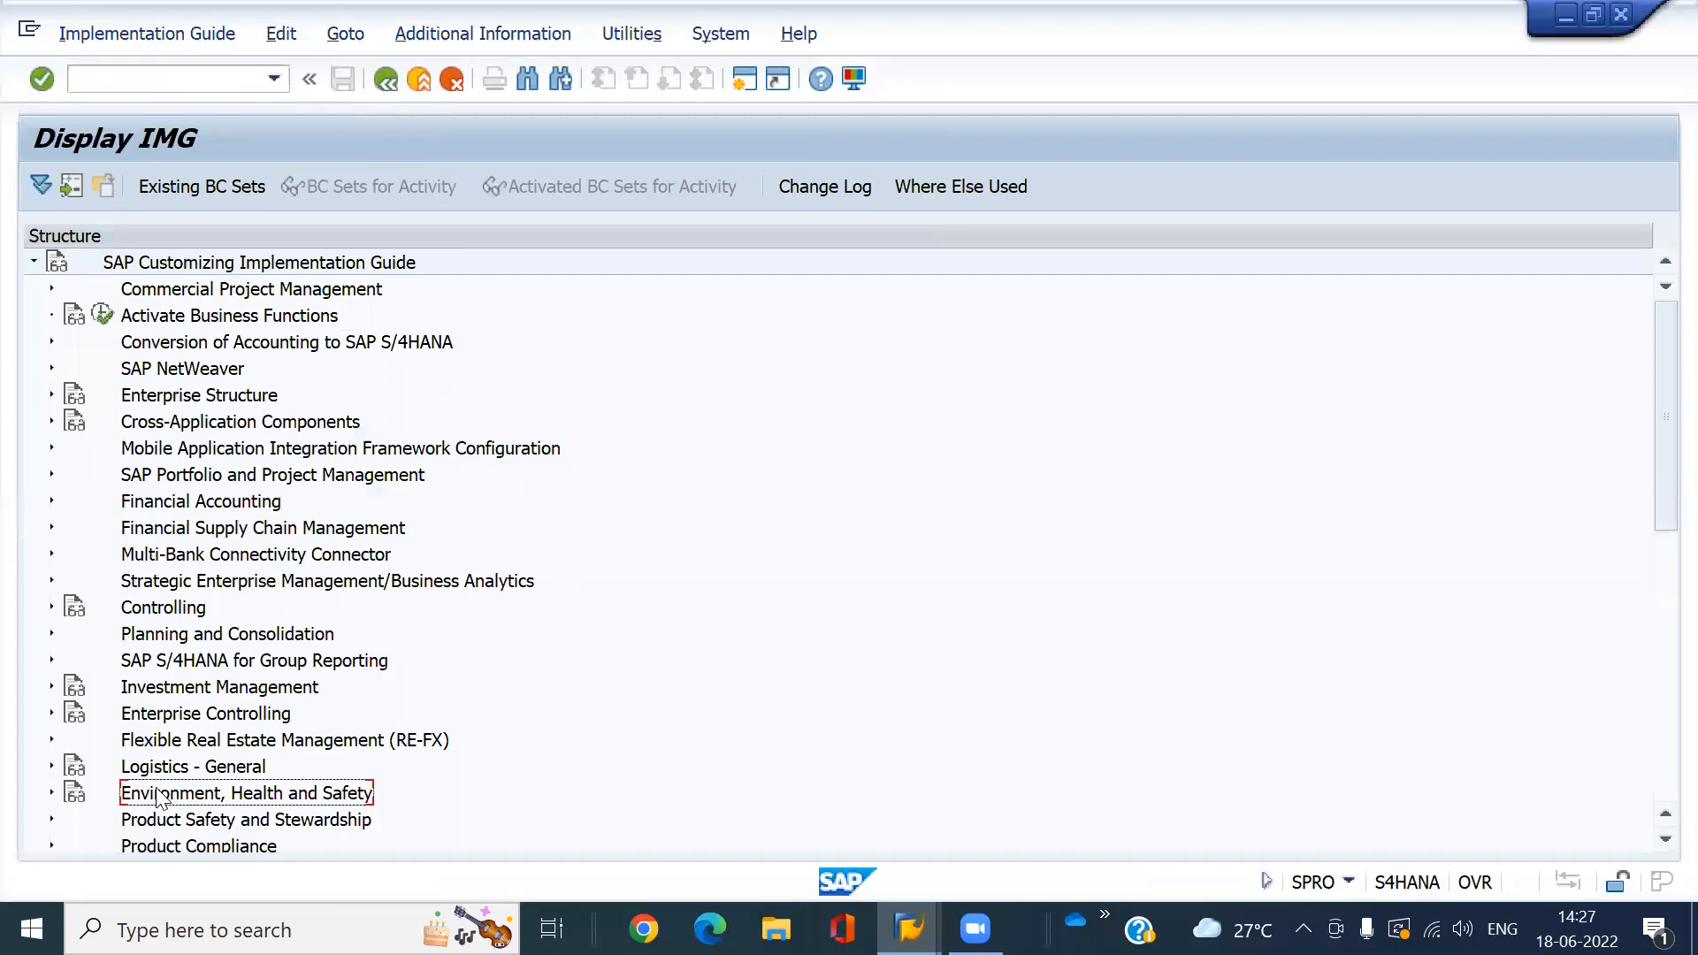
click(246, 820)
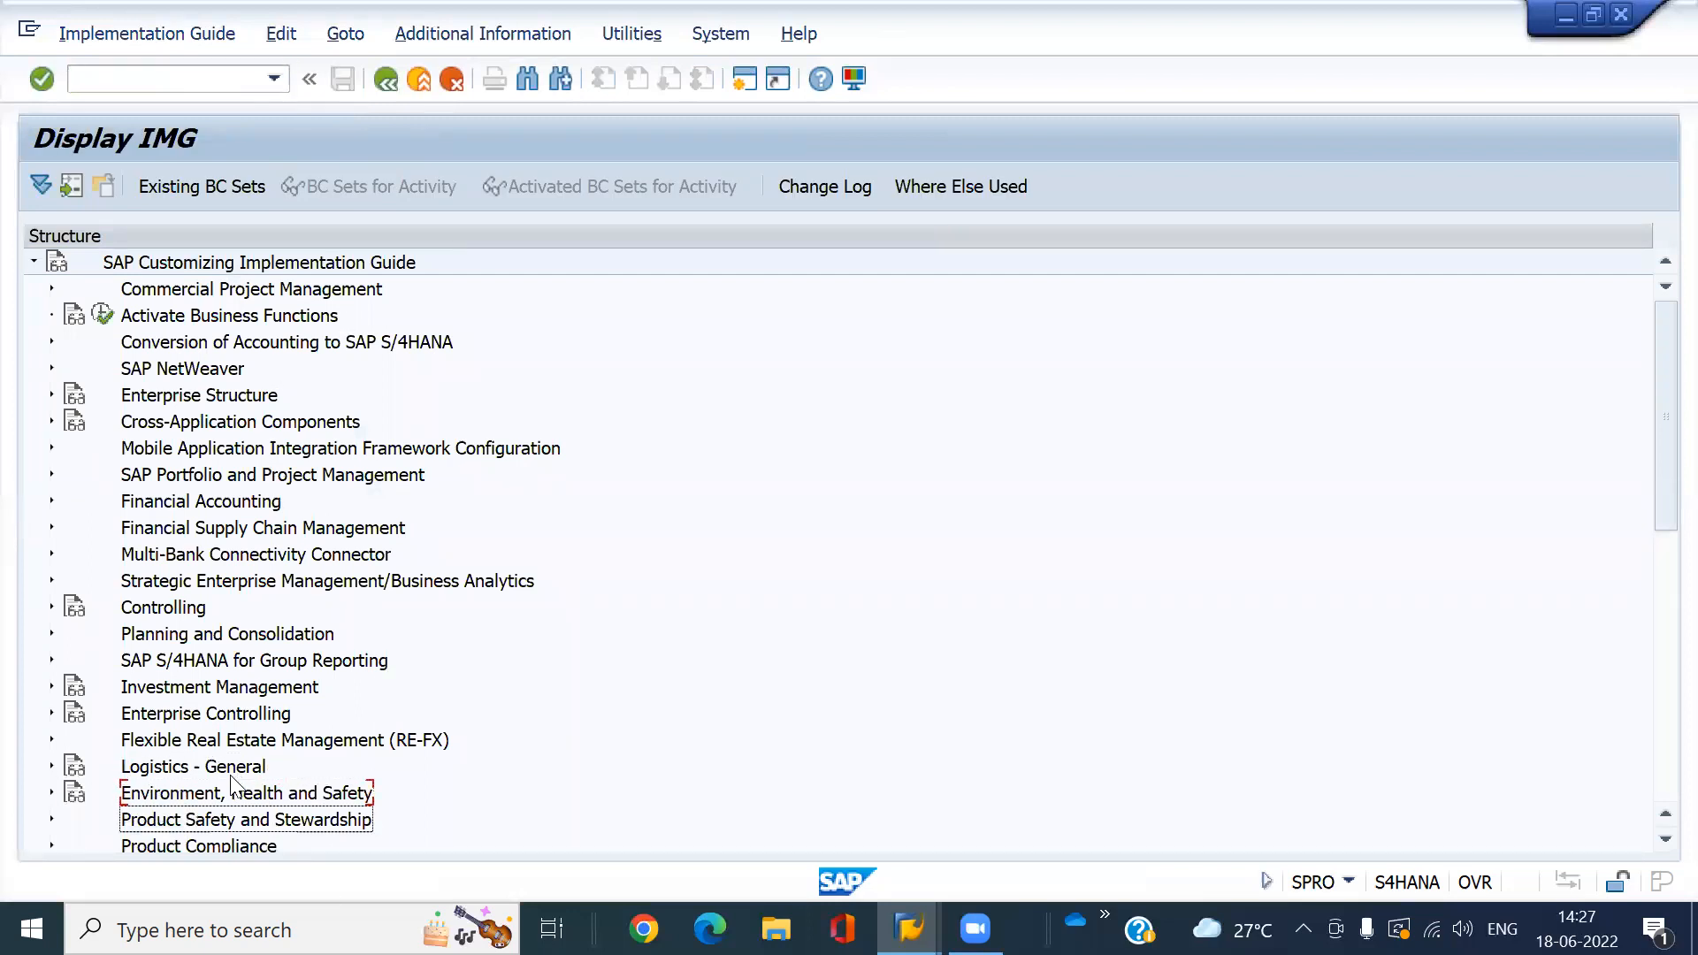
scroll(down, 3)
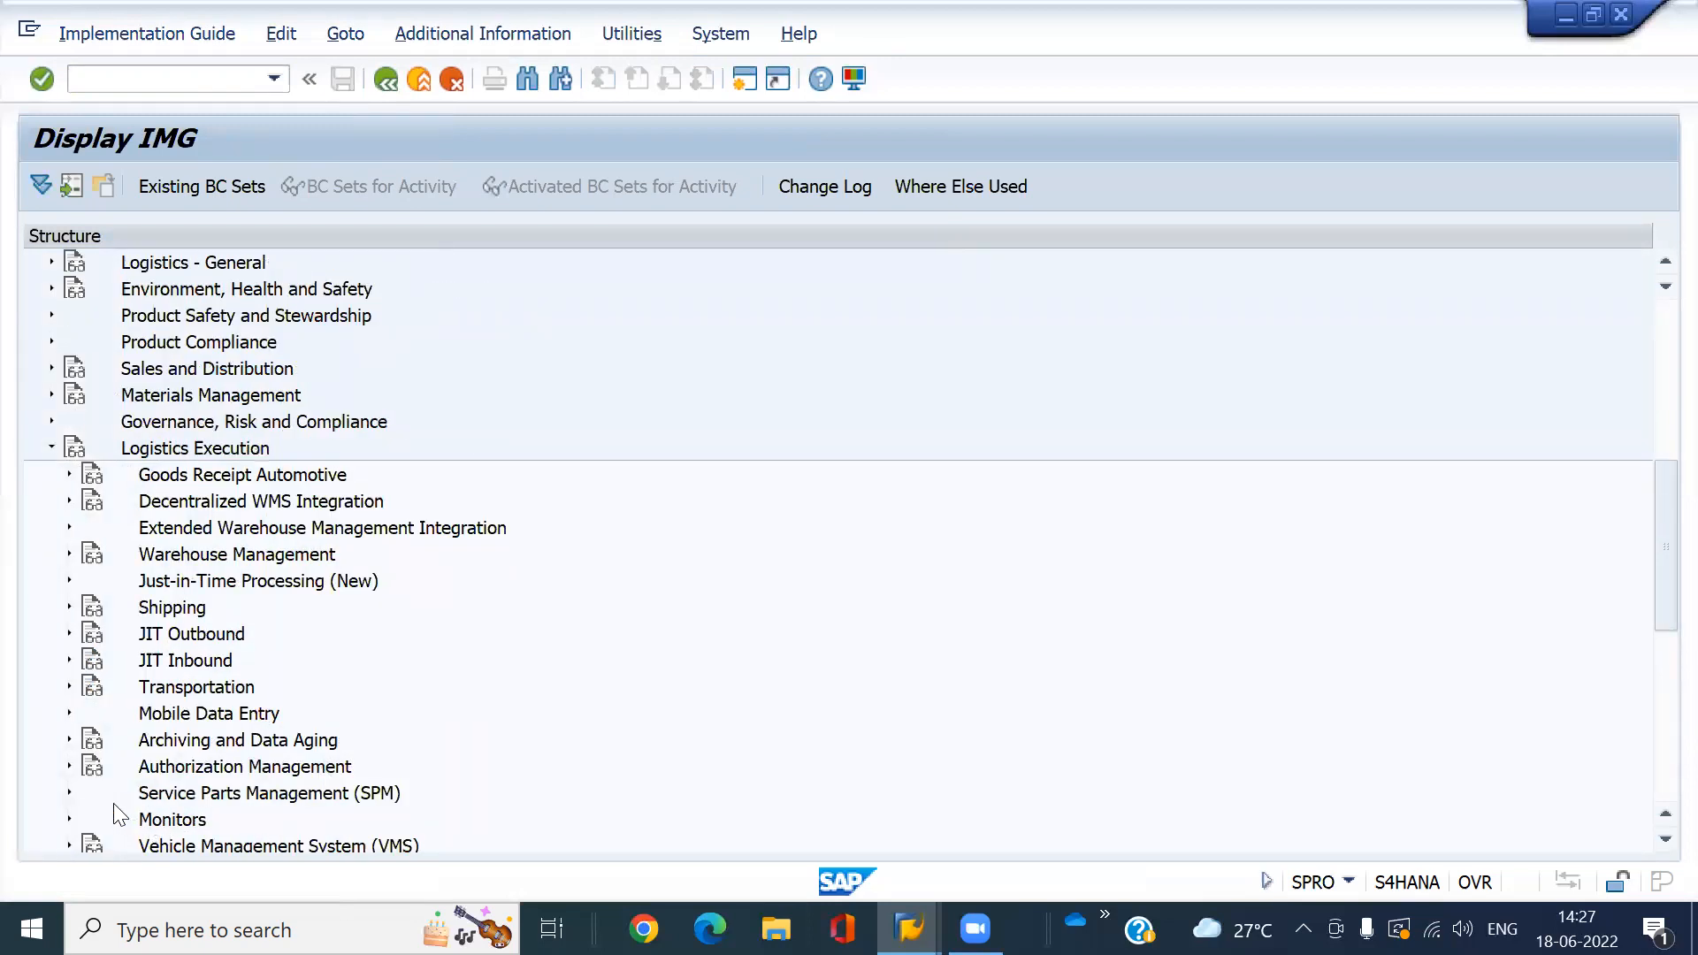
click(68, 793)
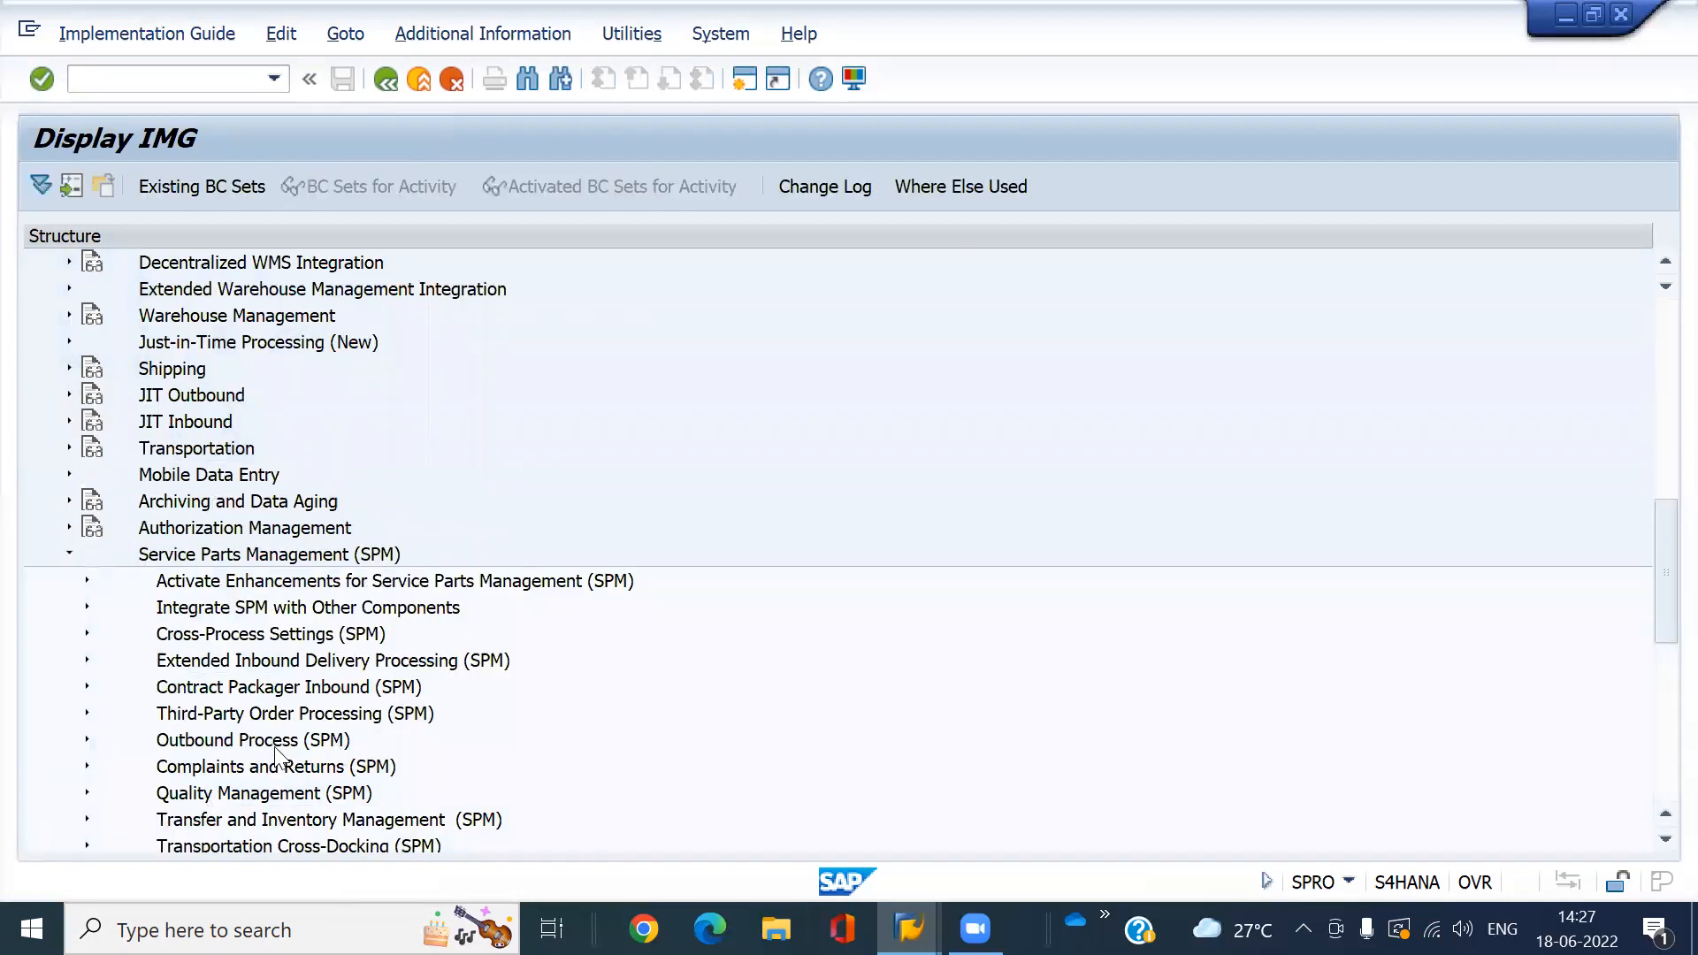
mouse_move(207, 780)
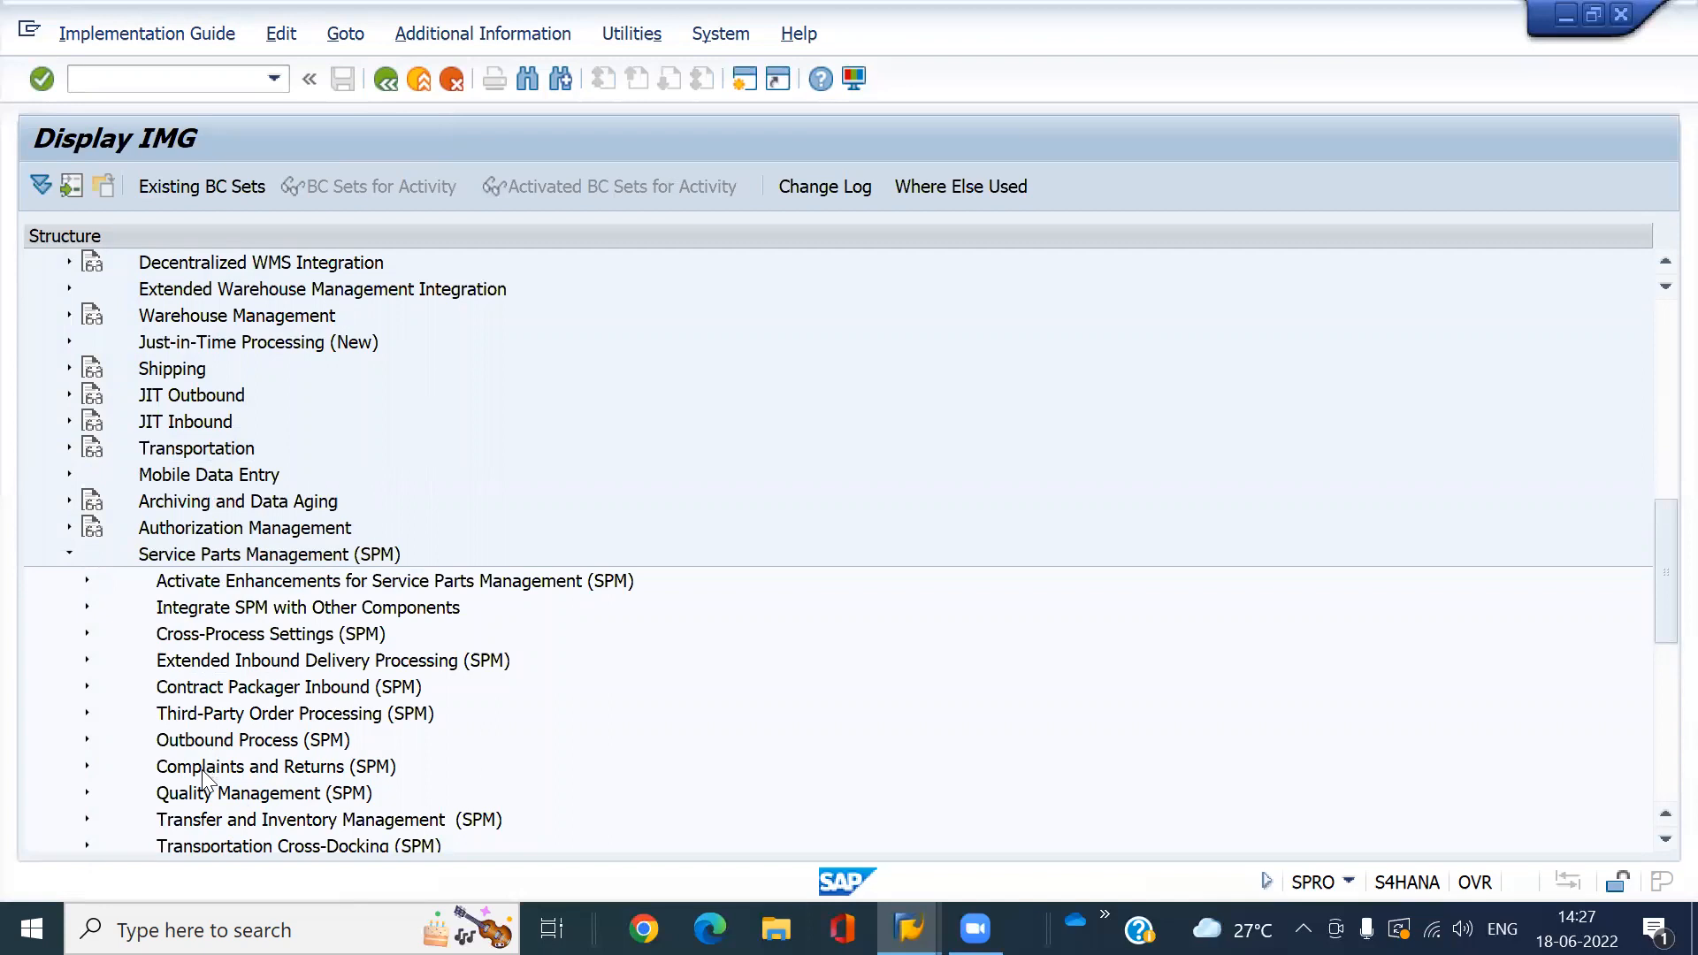
click(86, 765)
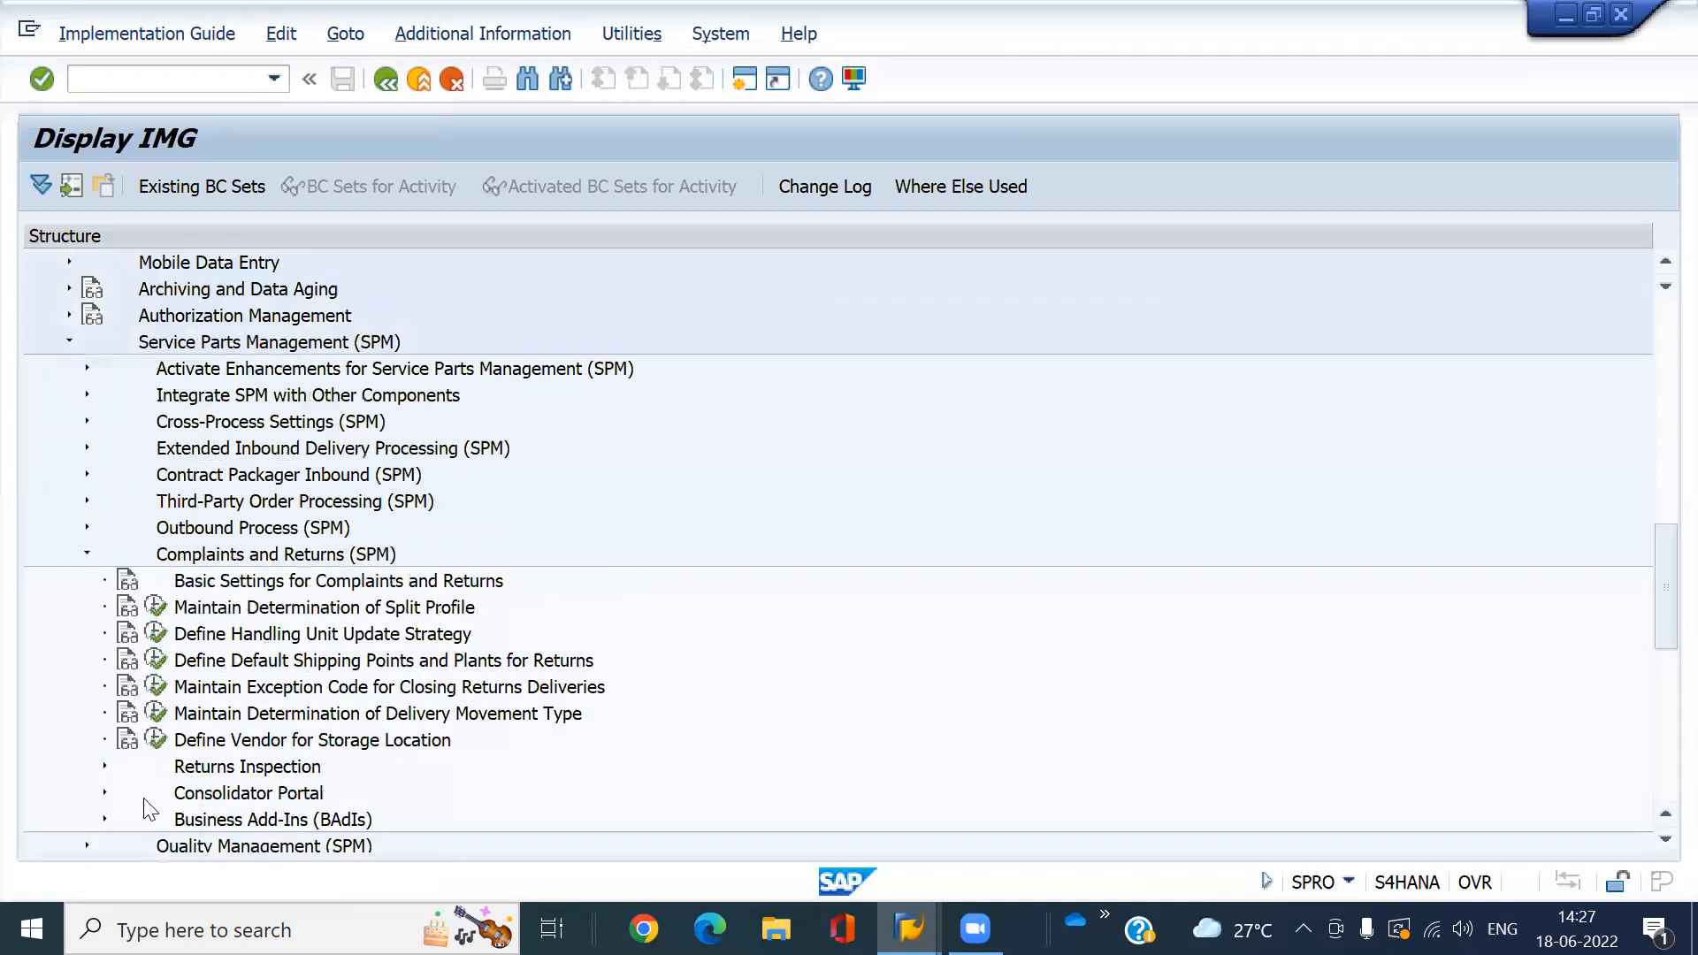
mouse_move(203, 757)
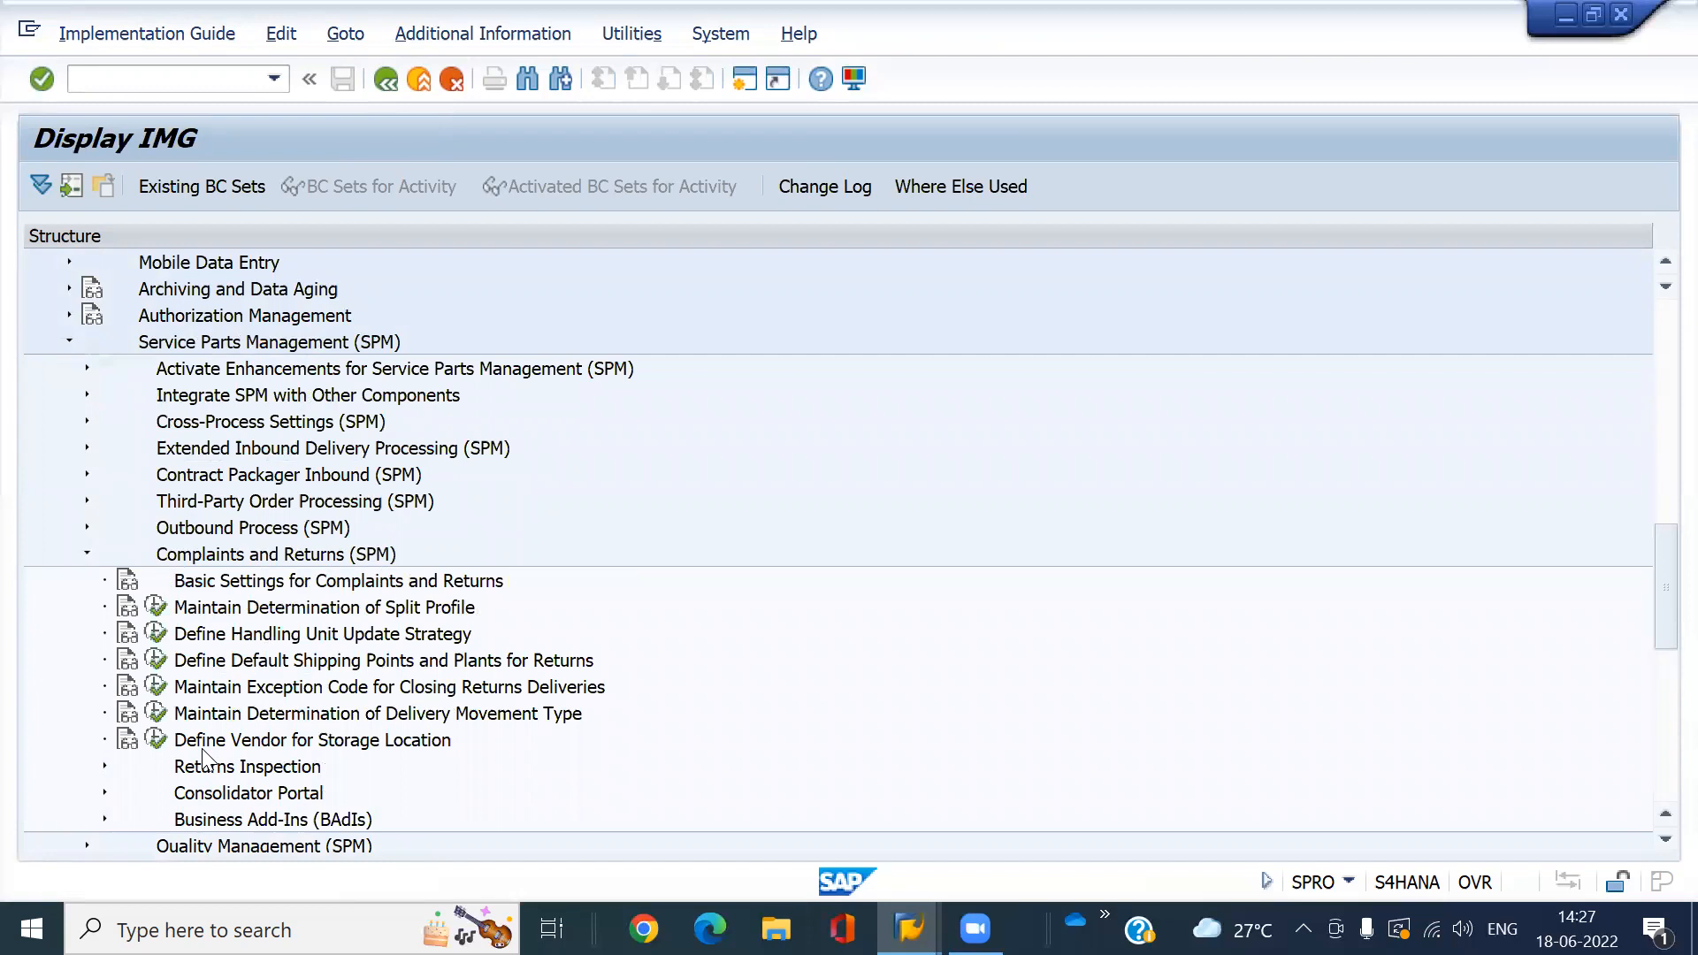
mouse_move(155, 753)
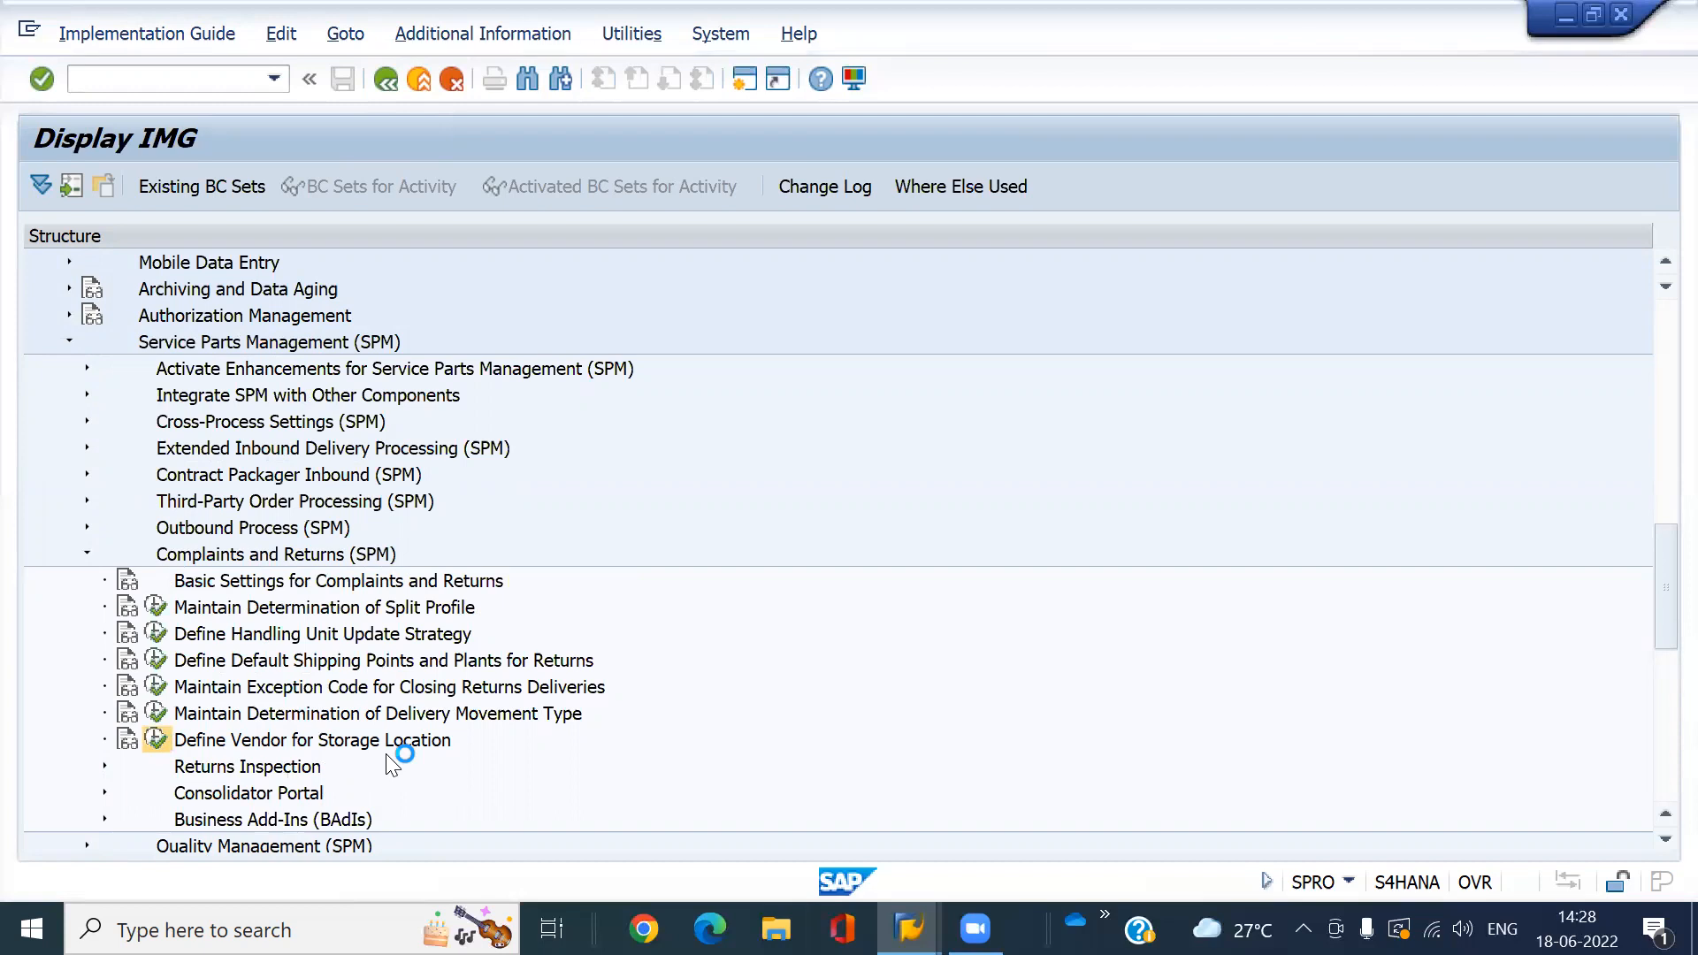
- Save storage-location delivery defaults for plants 7010 and 7020 with sales org 7000 and shipping points
double_click(312, 739)
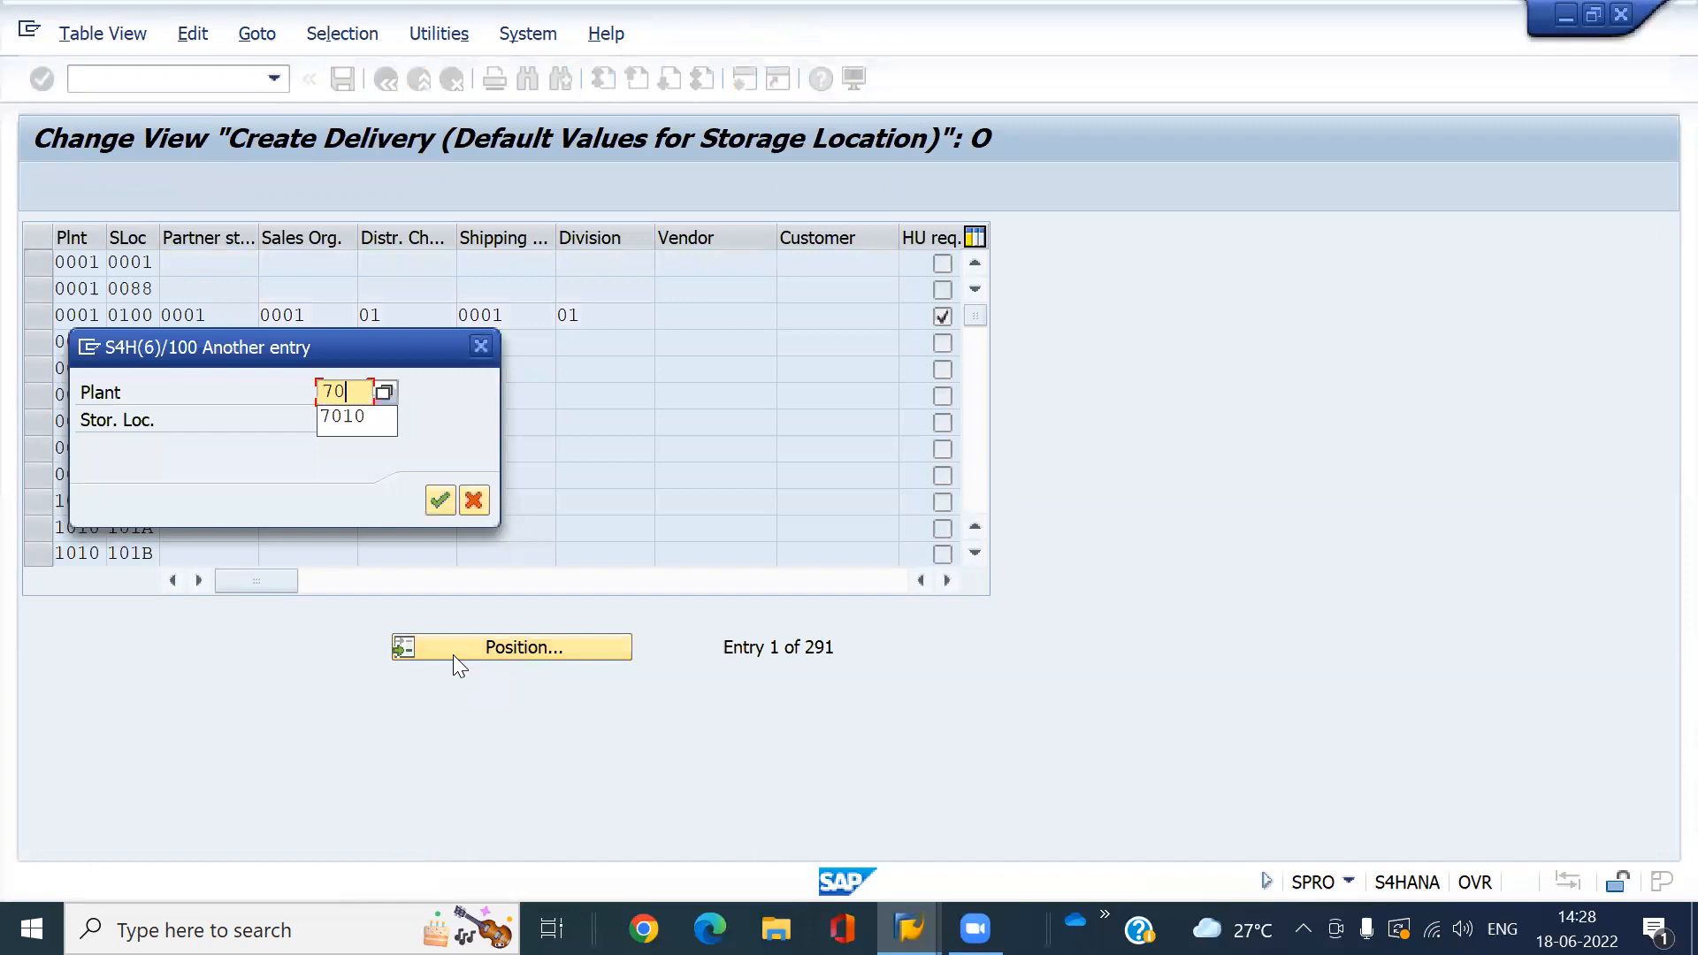
click(439, 499)
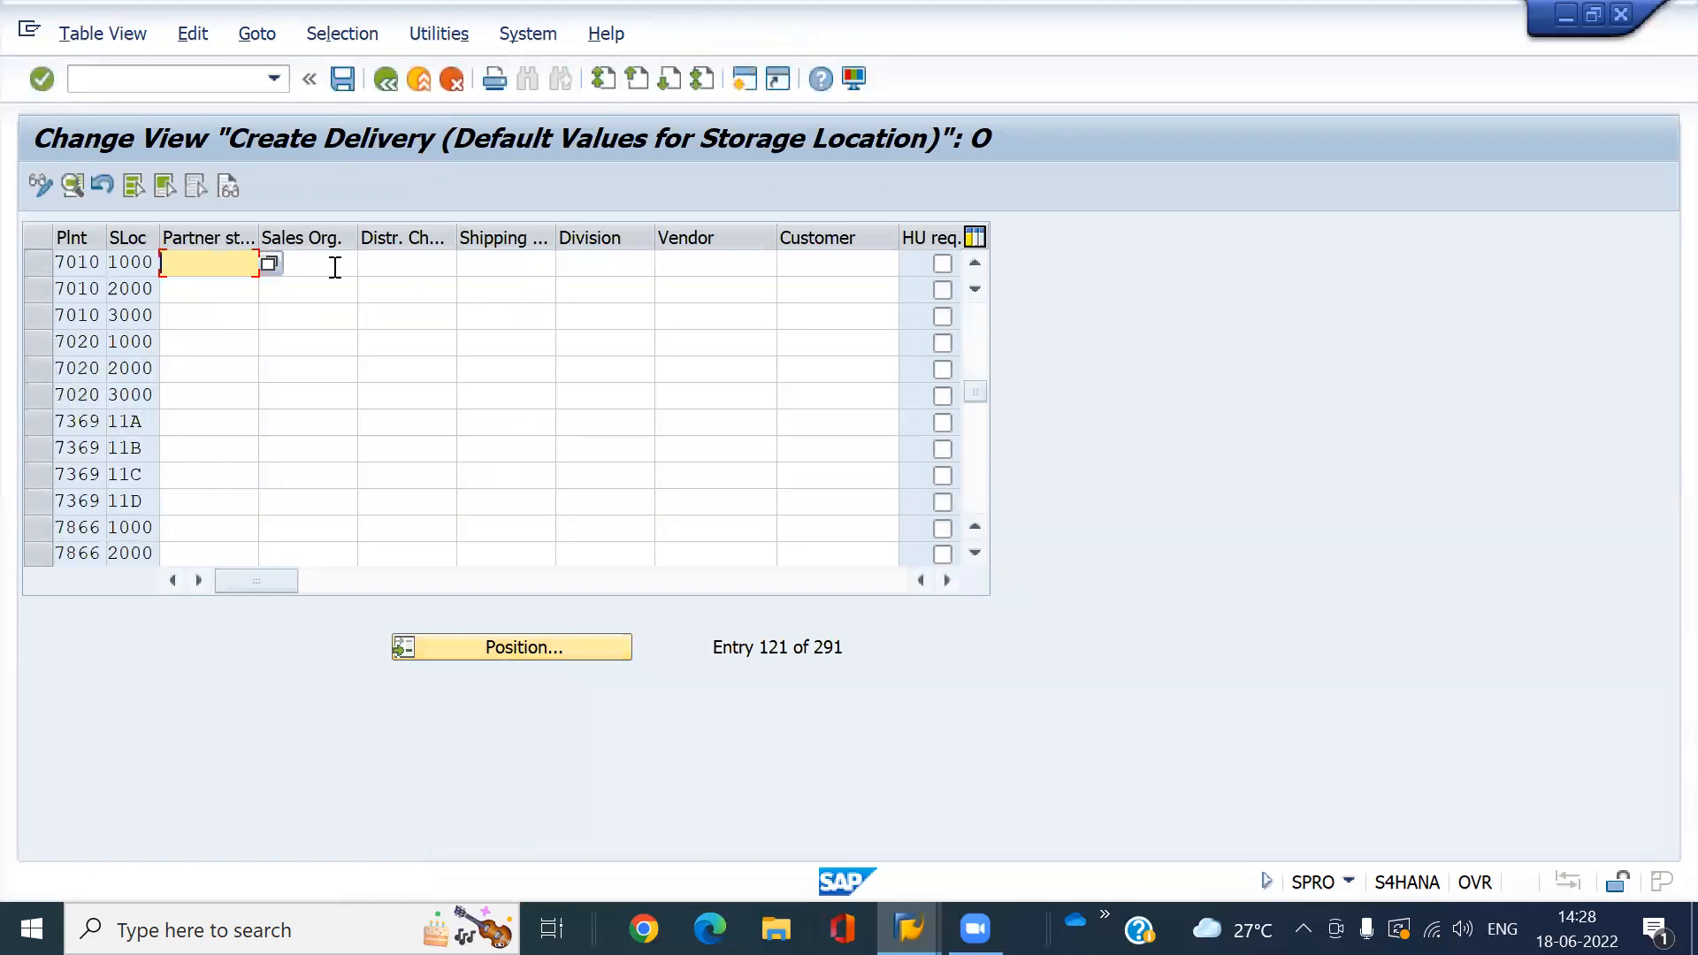
click(309, 263)
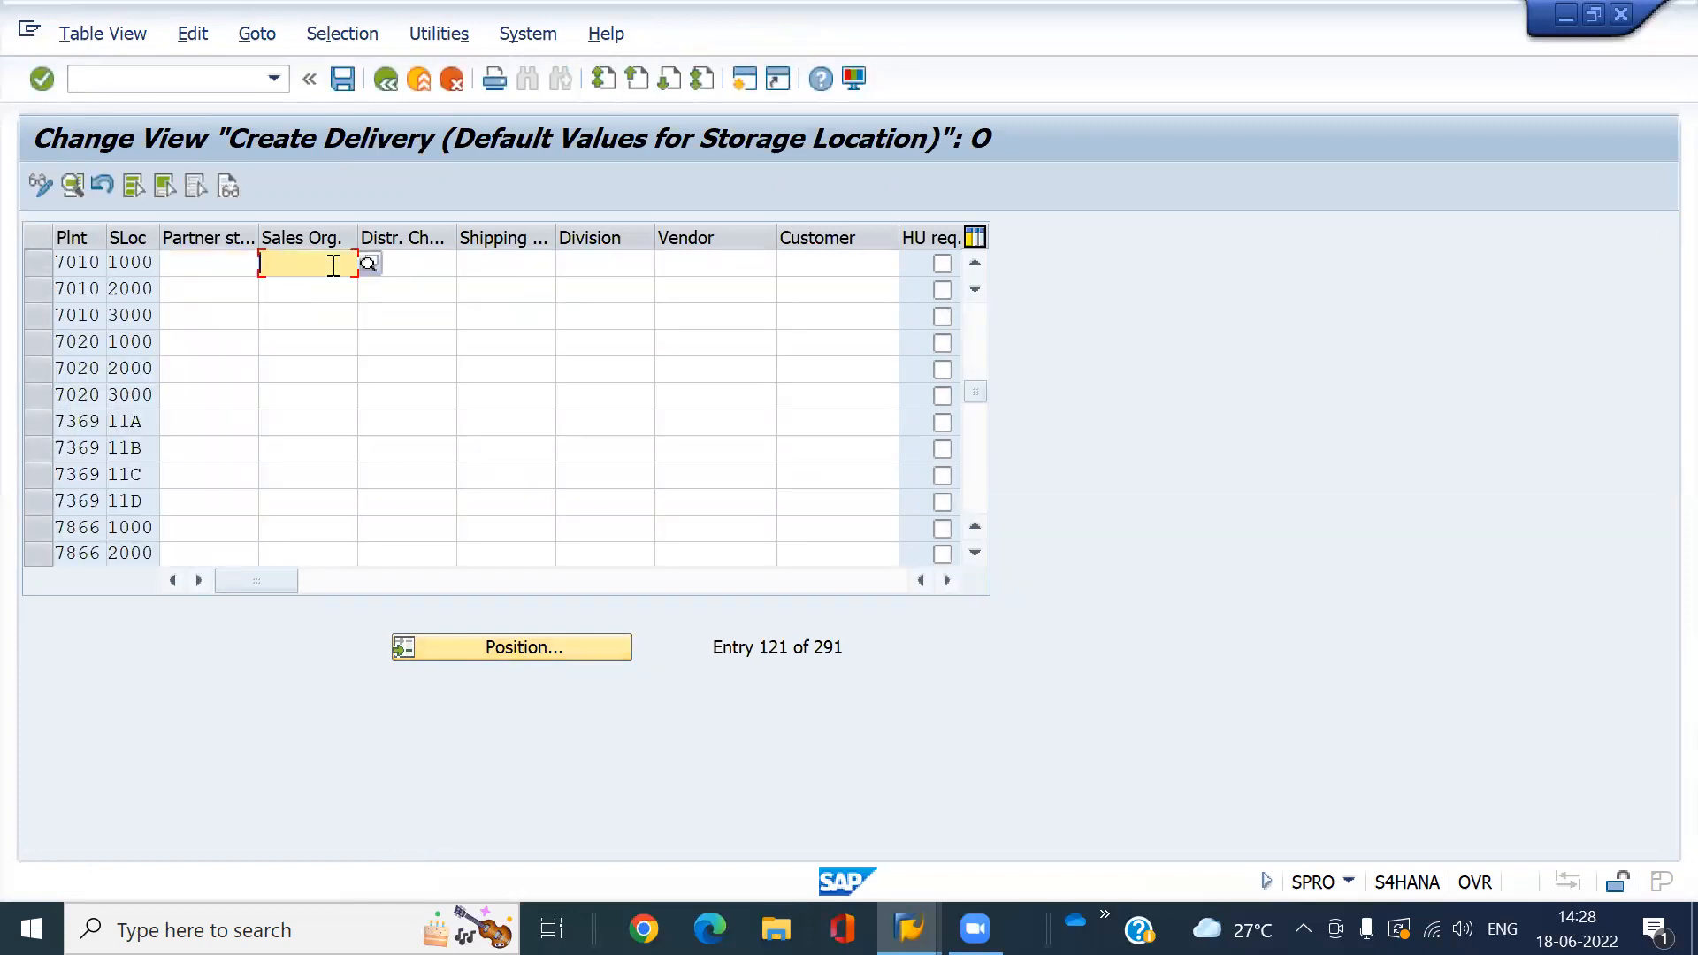
text(7000)
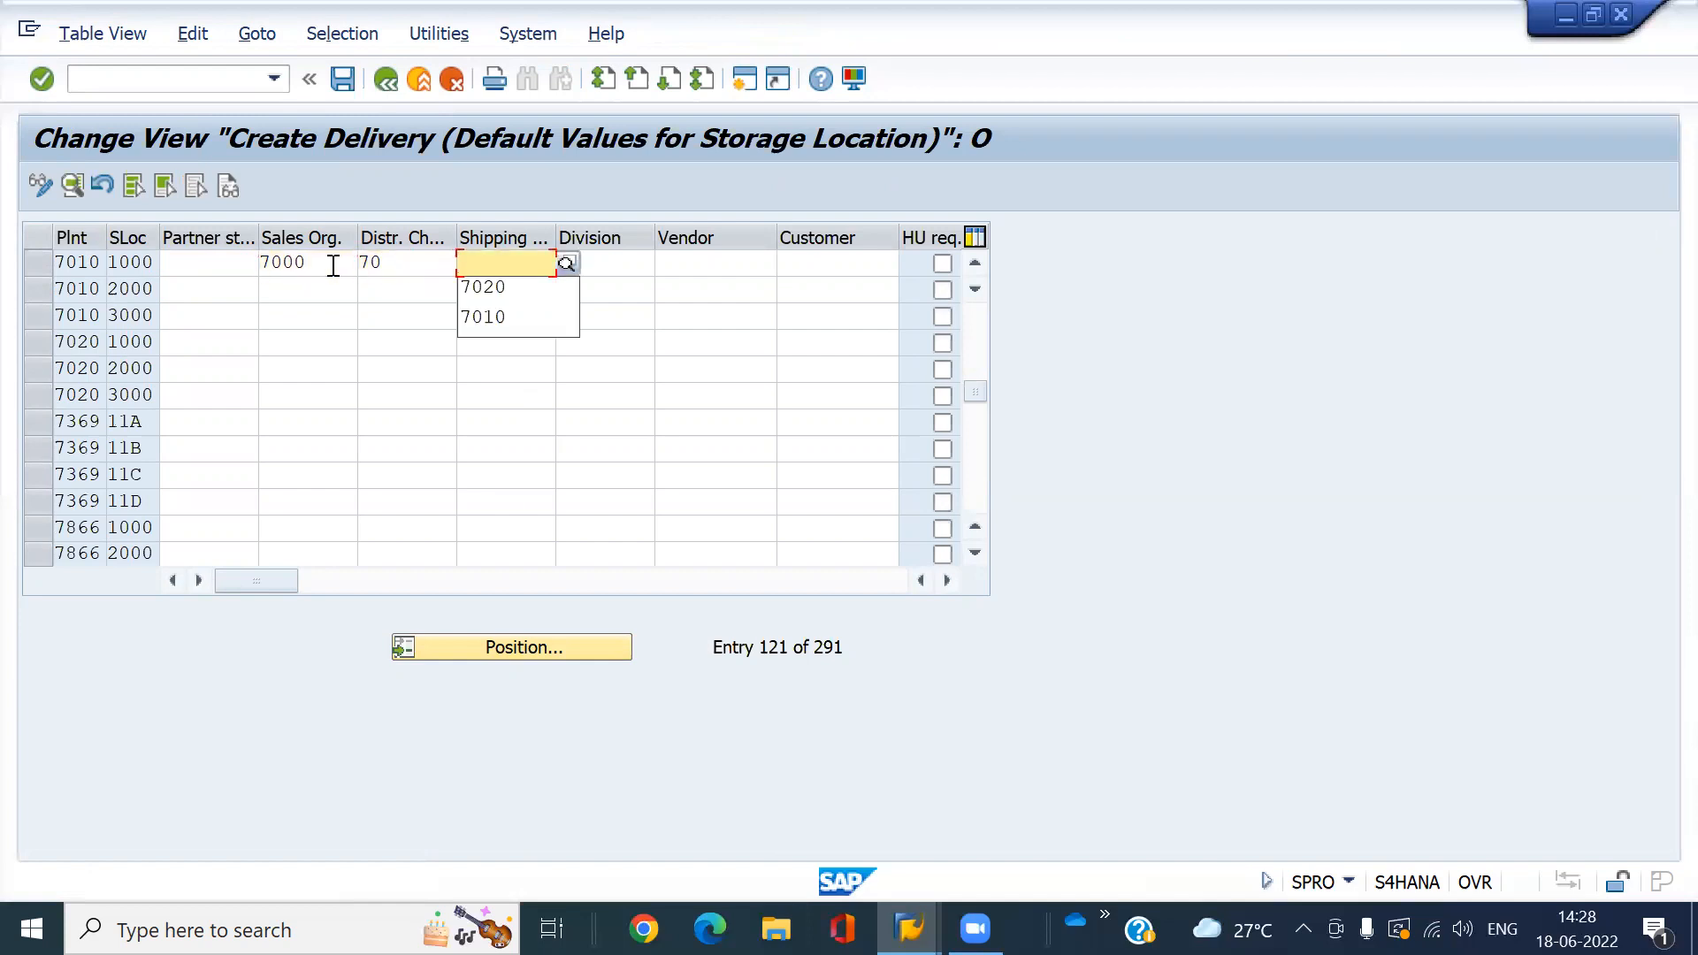
text(7)
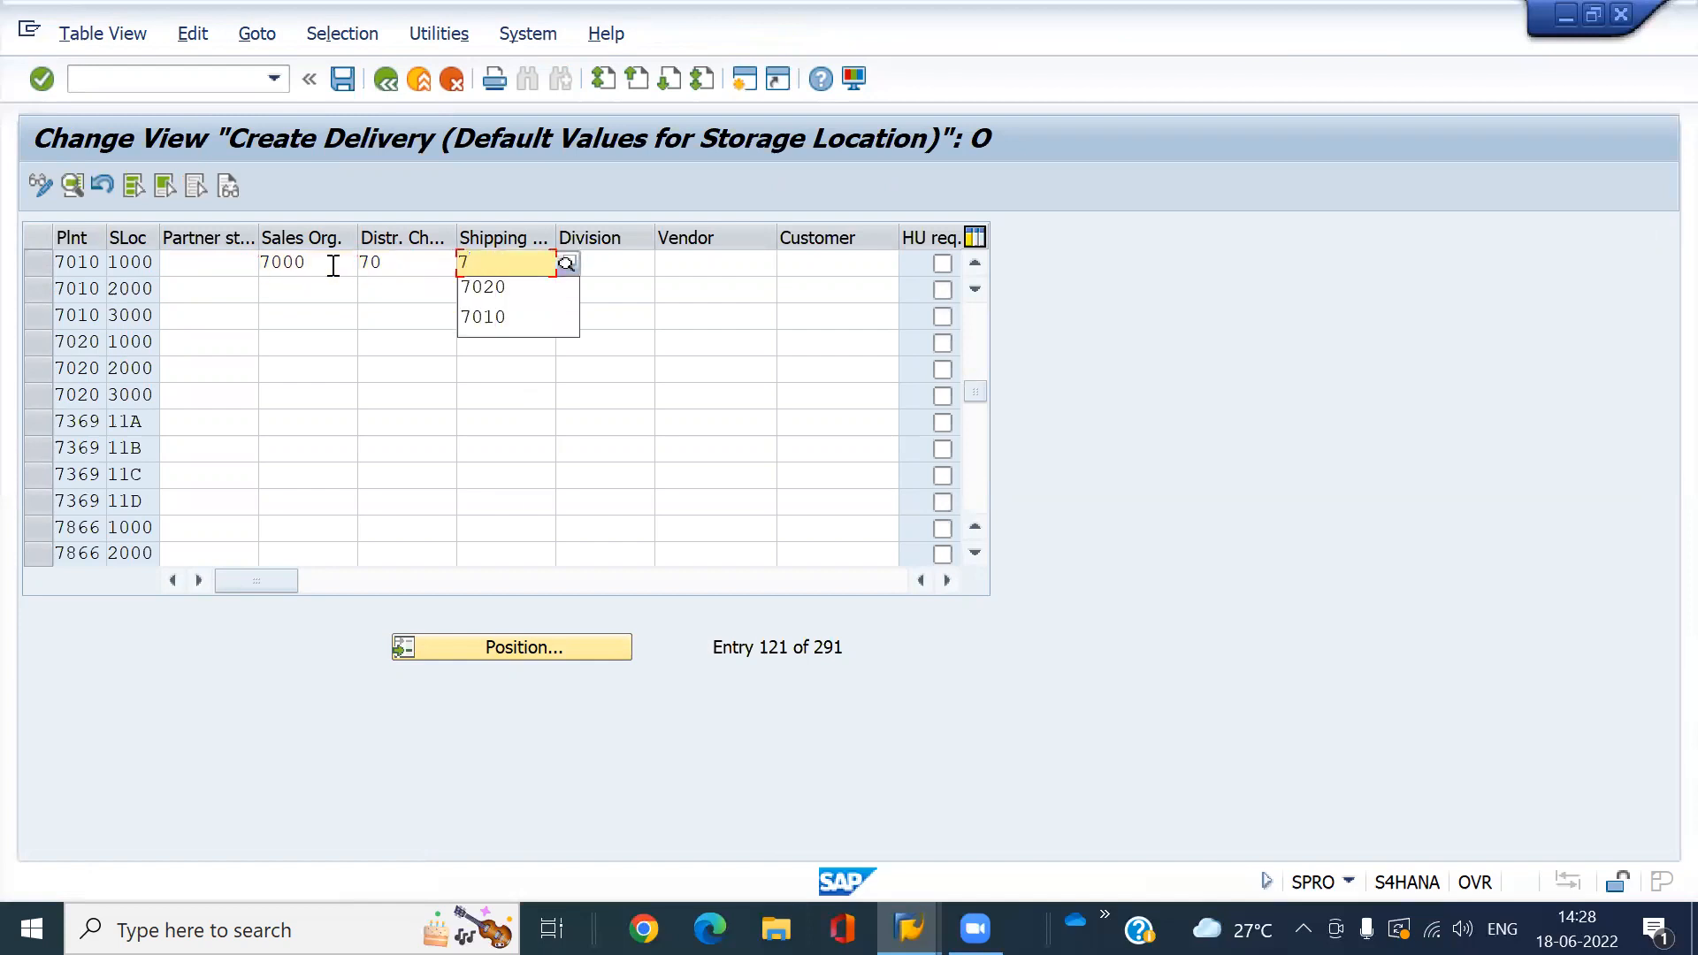
click(483, 317)
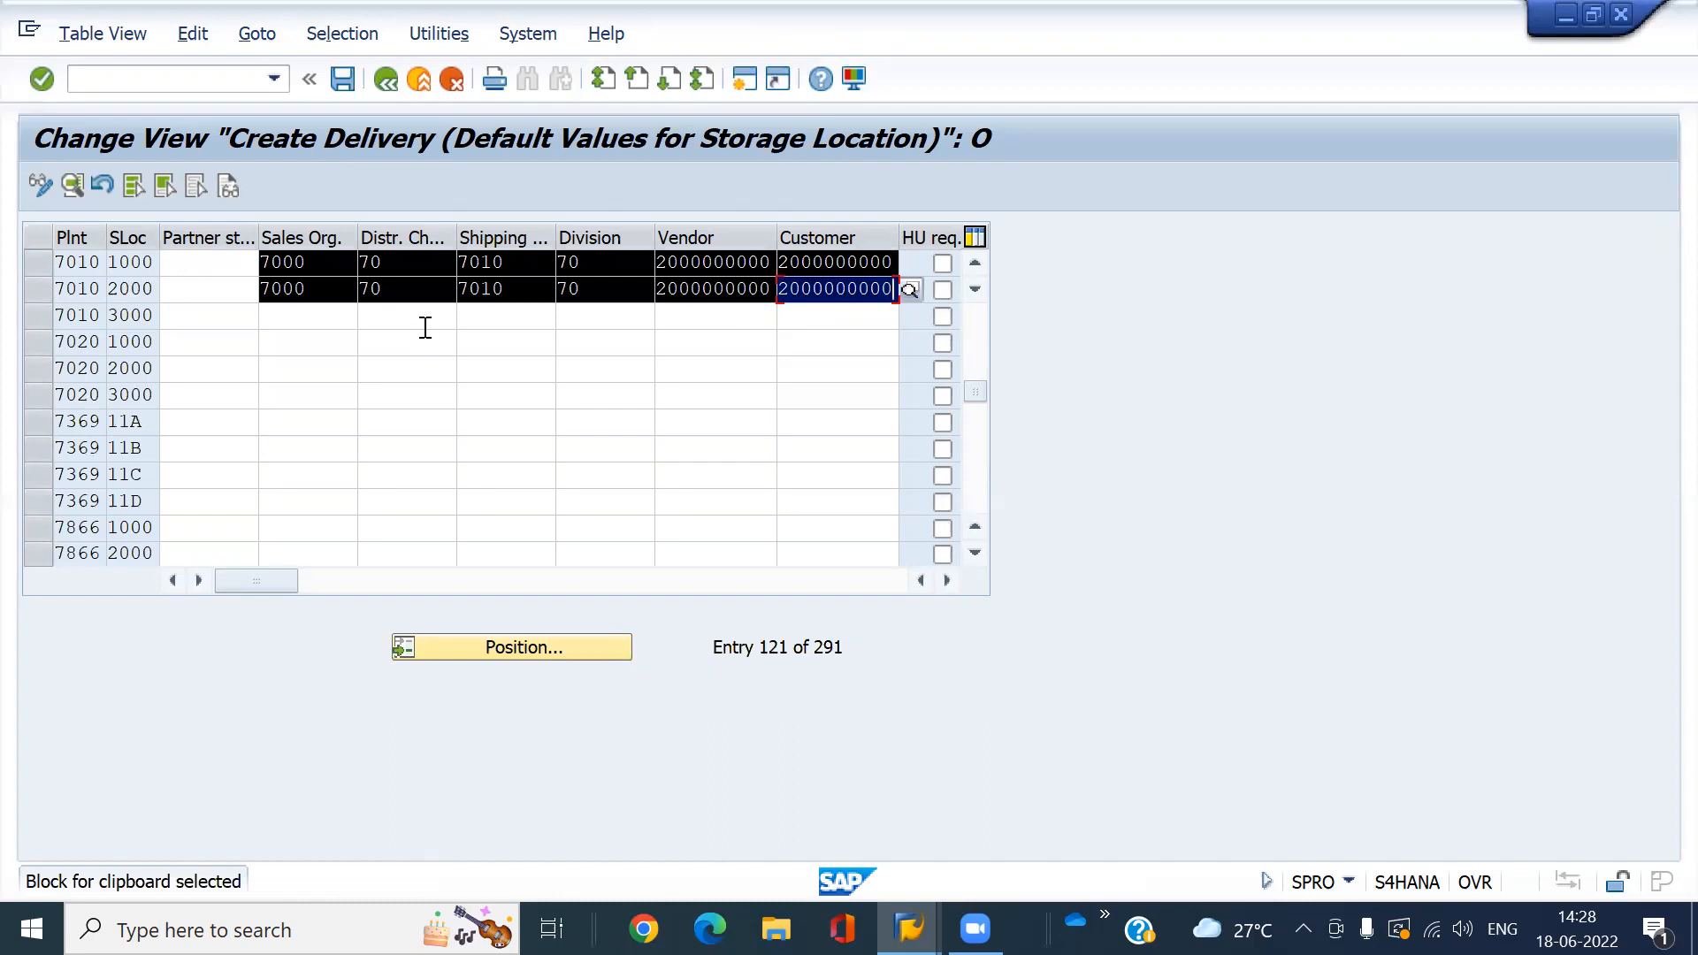
click(309, 315)
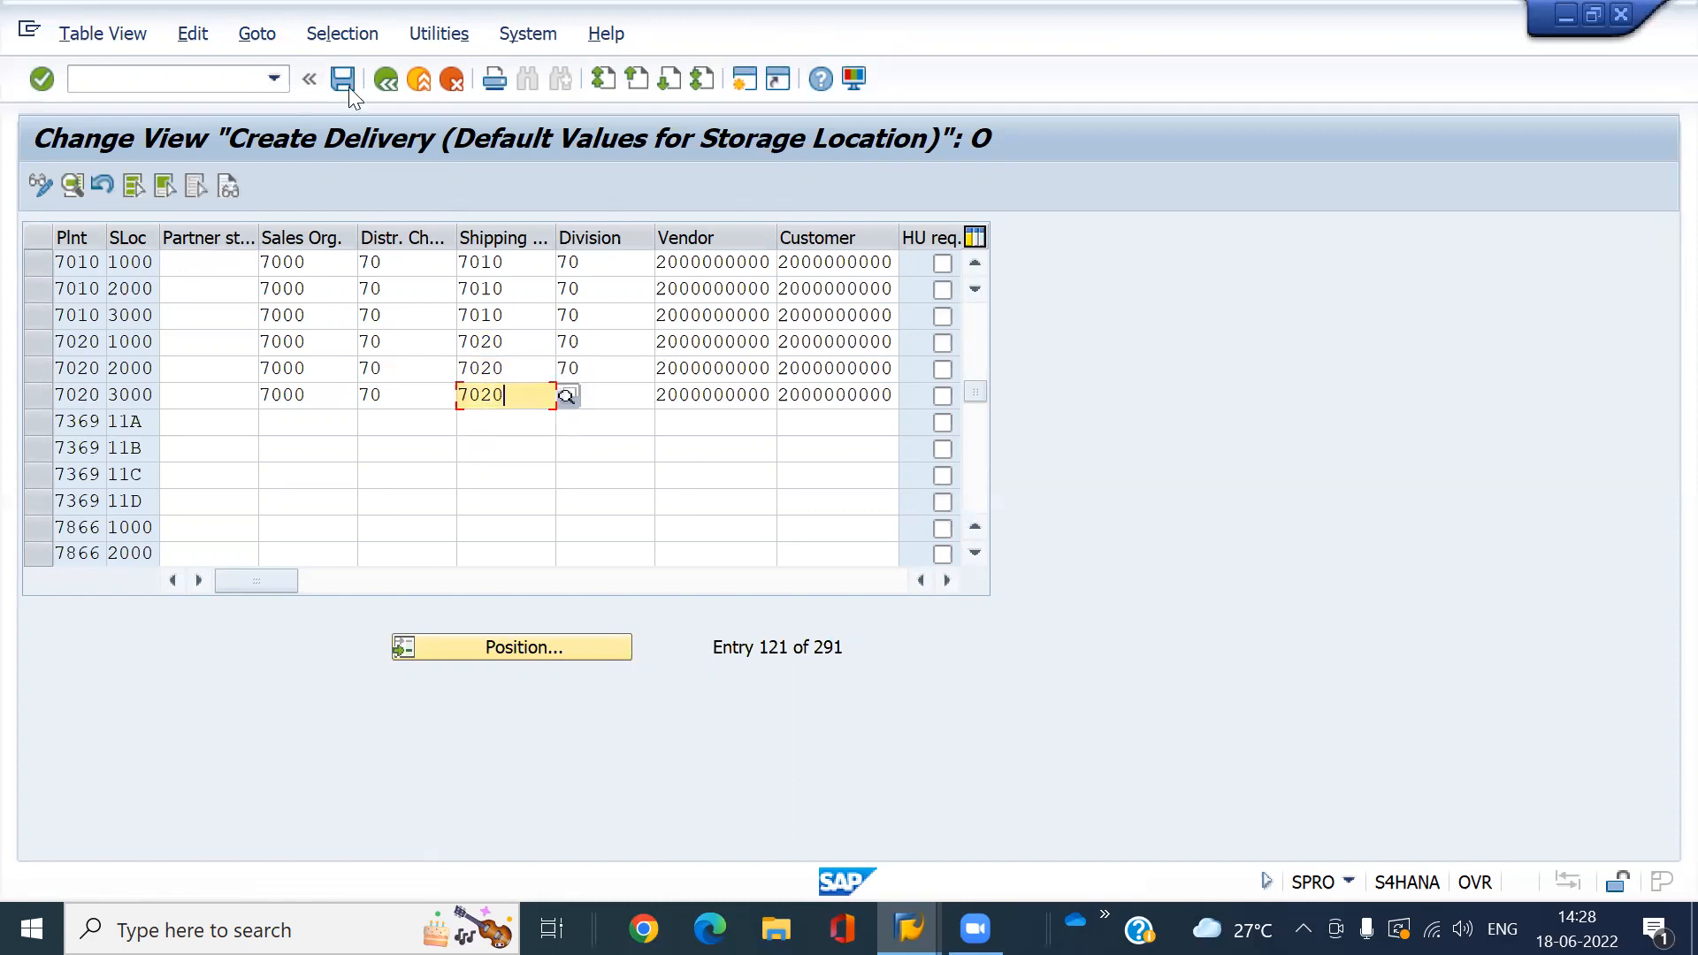
click(342, 78)
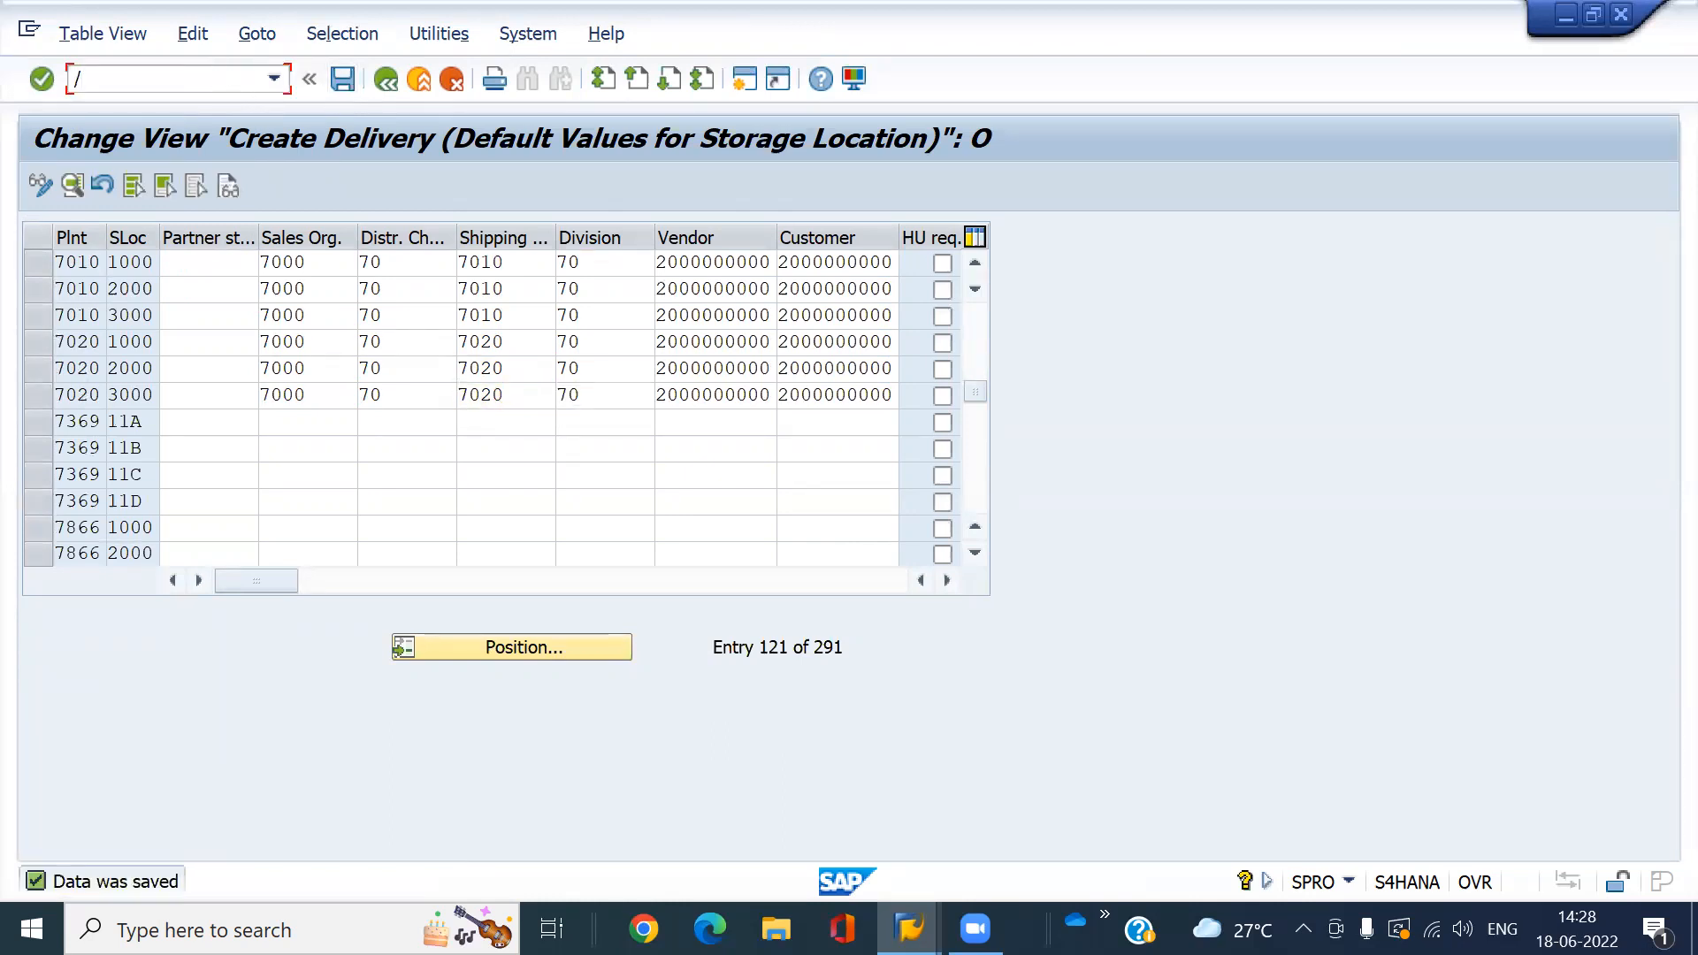
click(174, 78)
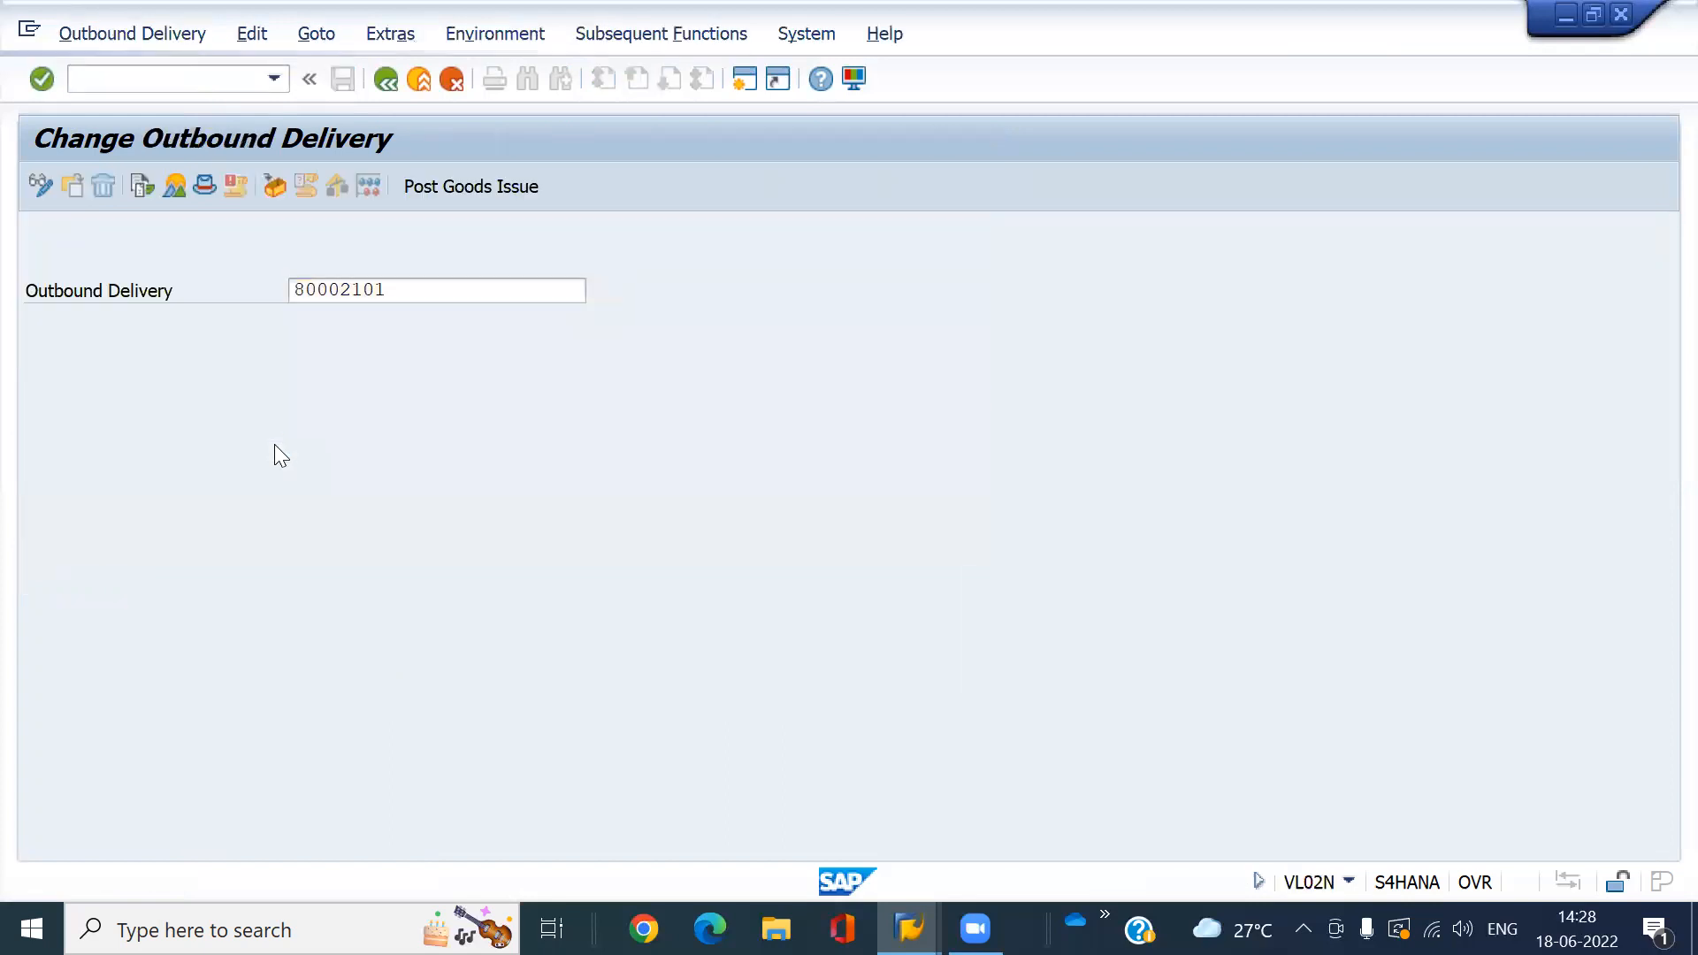
- Open delivery 80002101 in VL02N and try to view its delivery output
key(Enter)
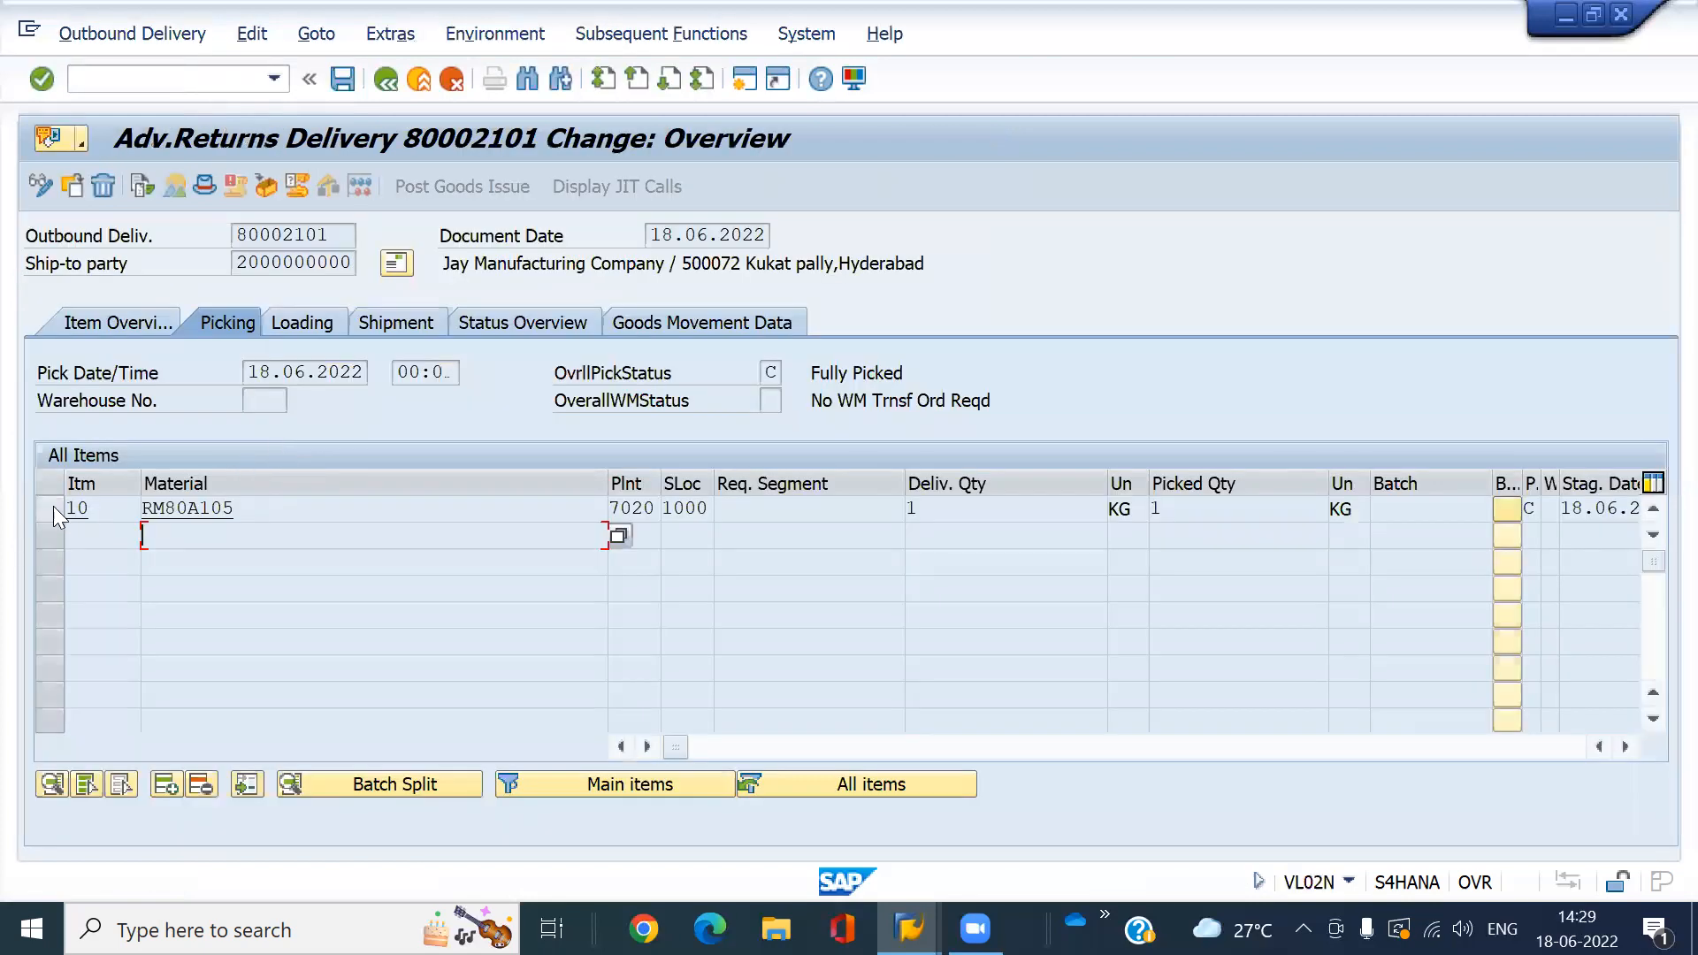
click(390, 32)
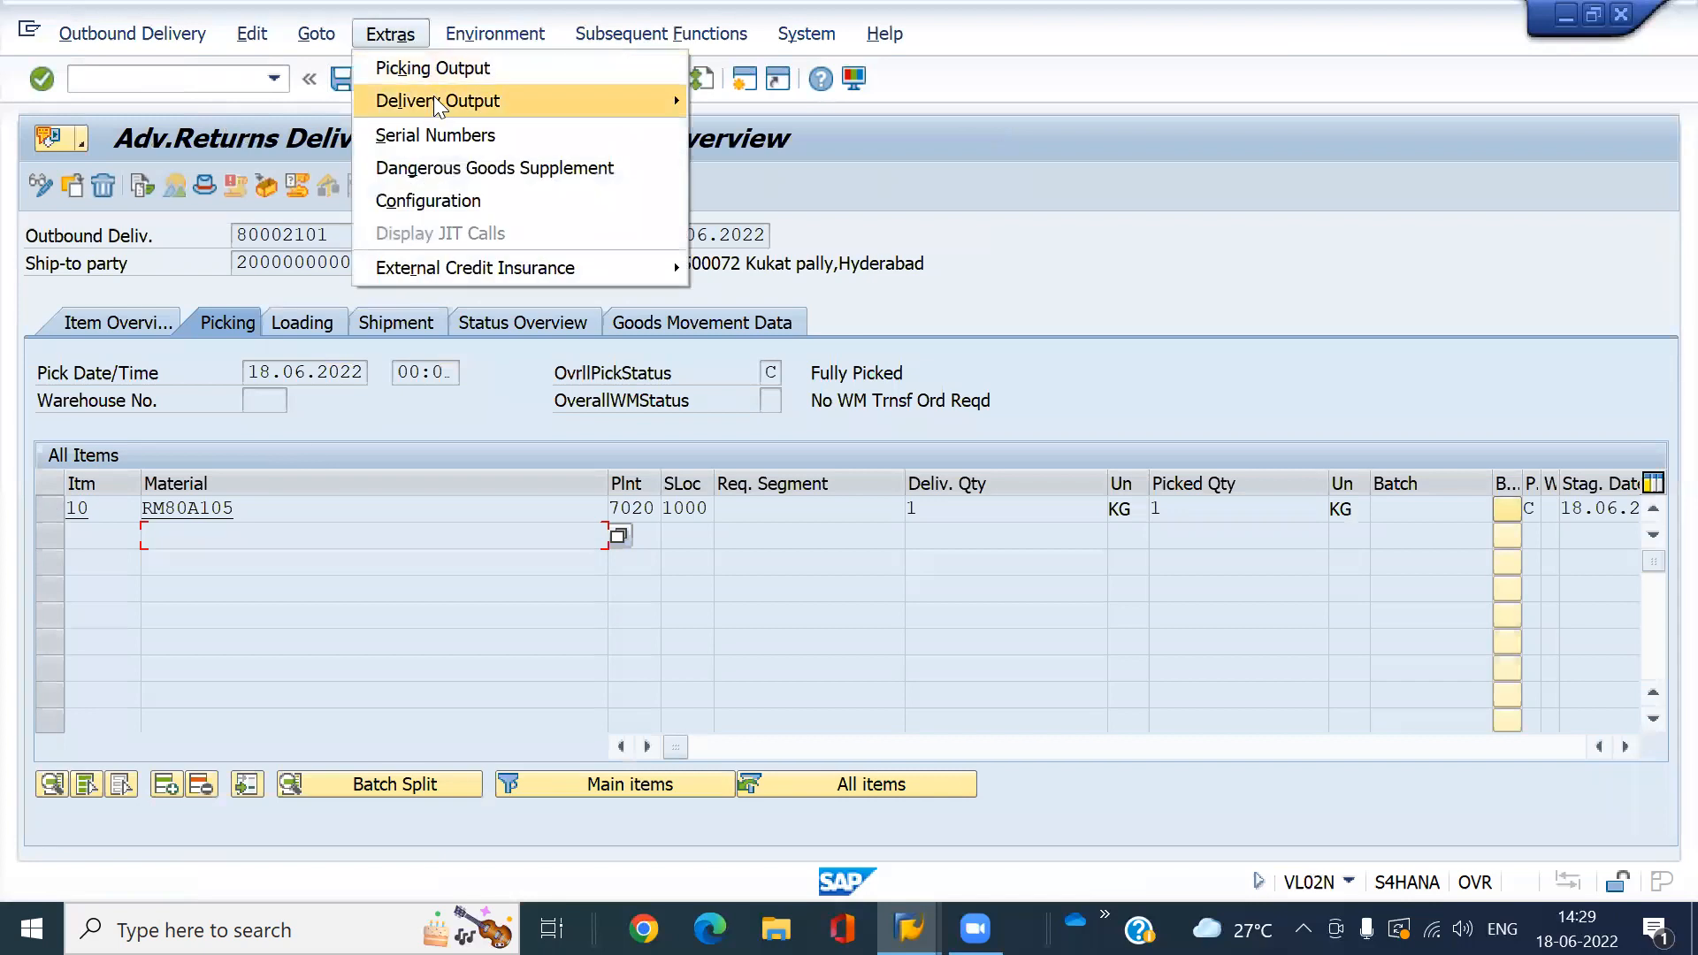
click(389, 33)
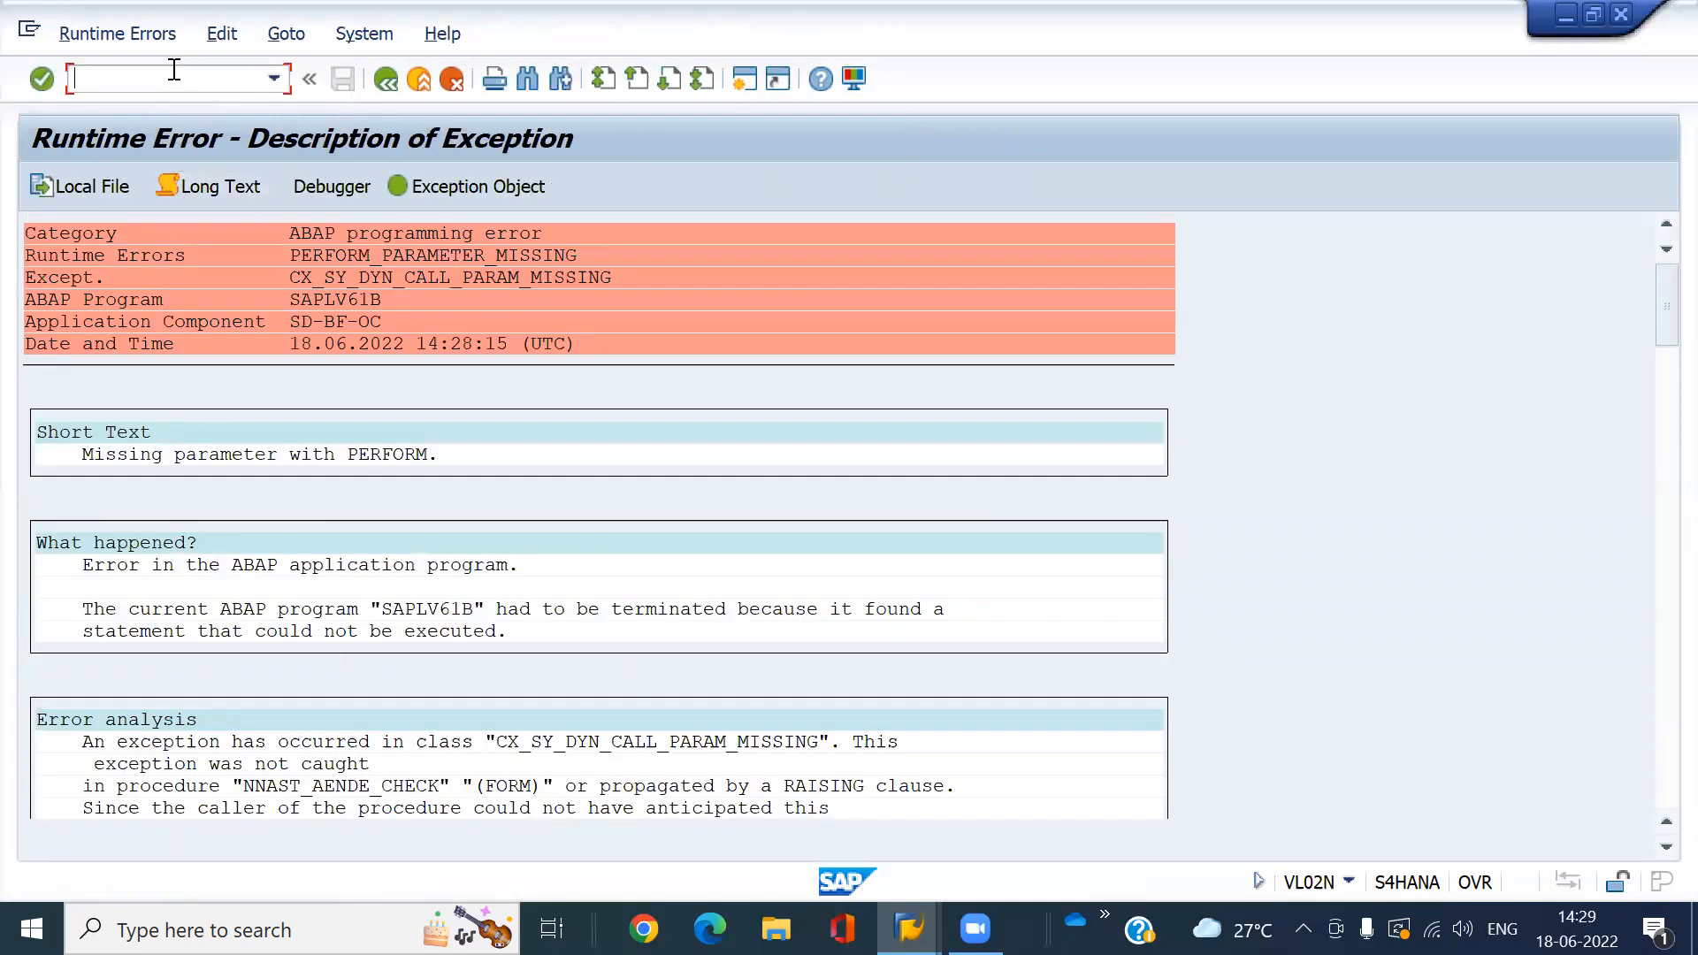
- Display delivery 80002101 in VL03N and retry its output functions
text(/nv)
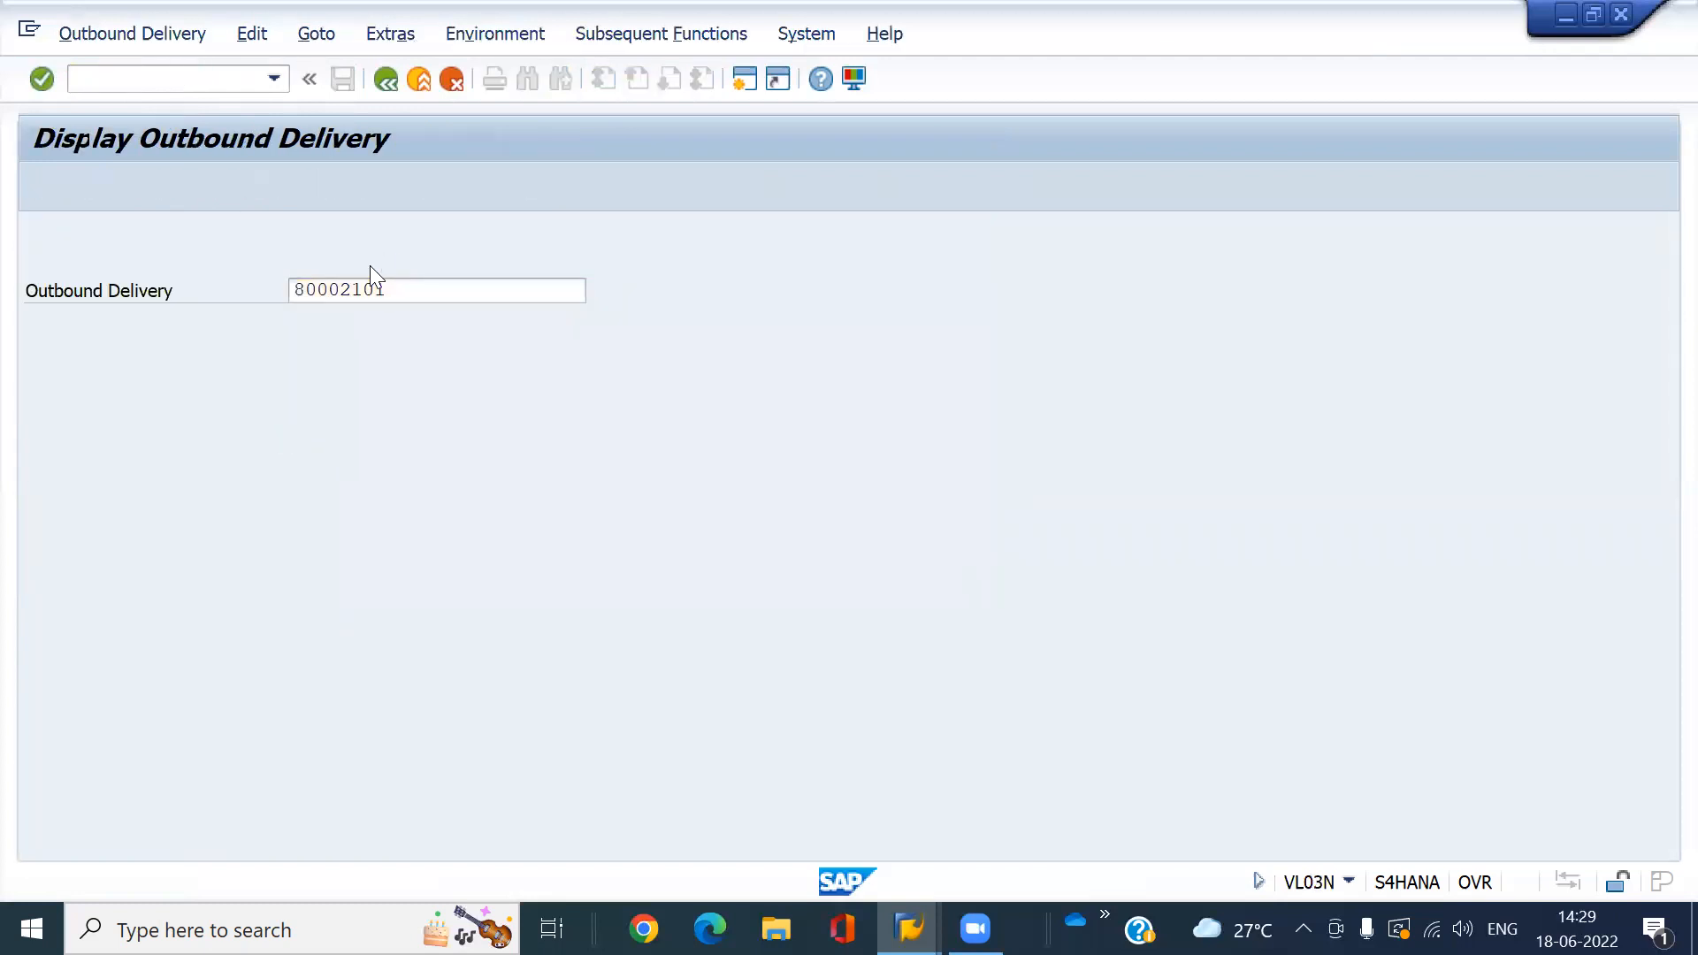
click(390, 34)
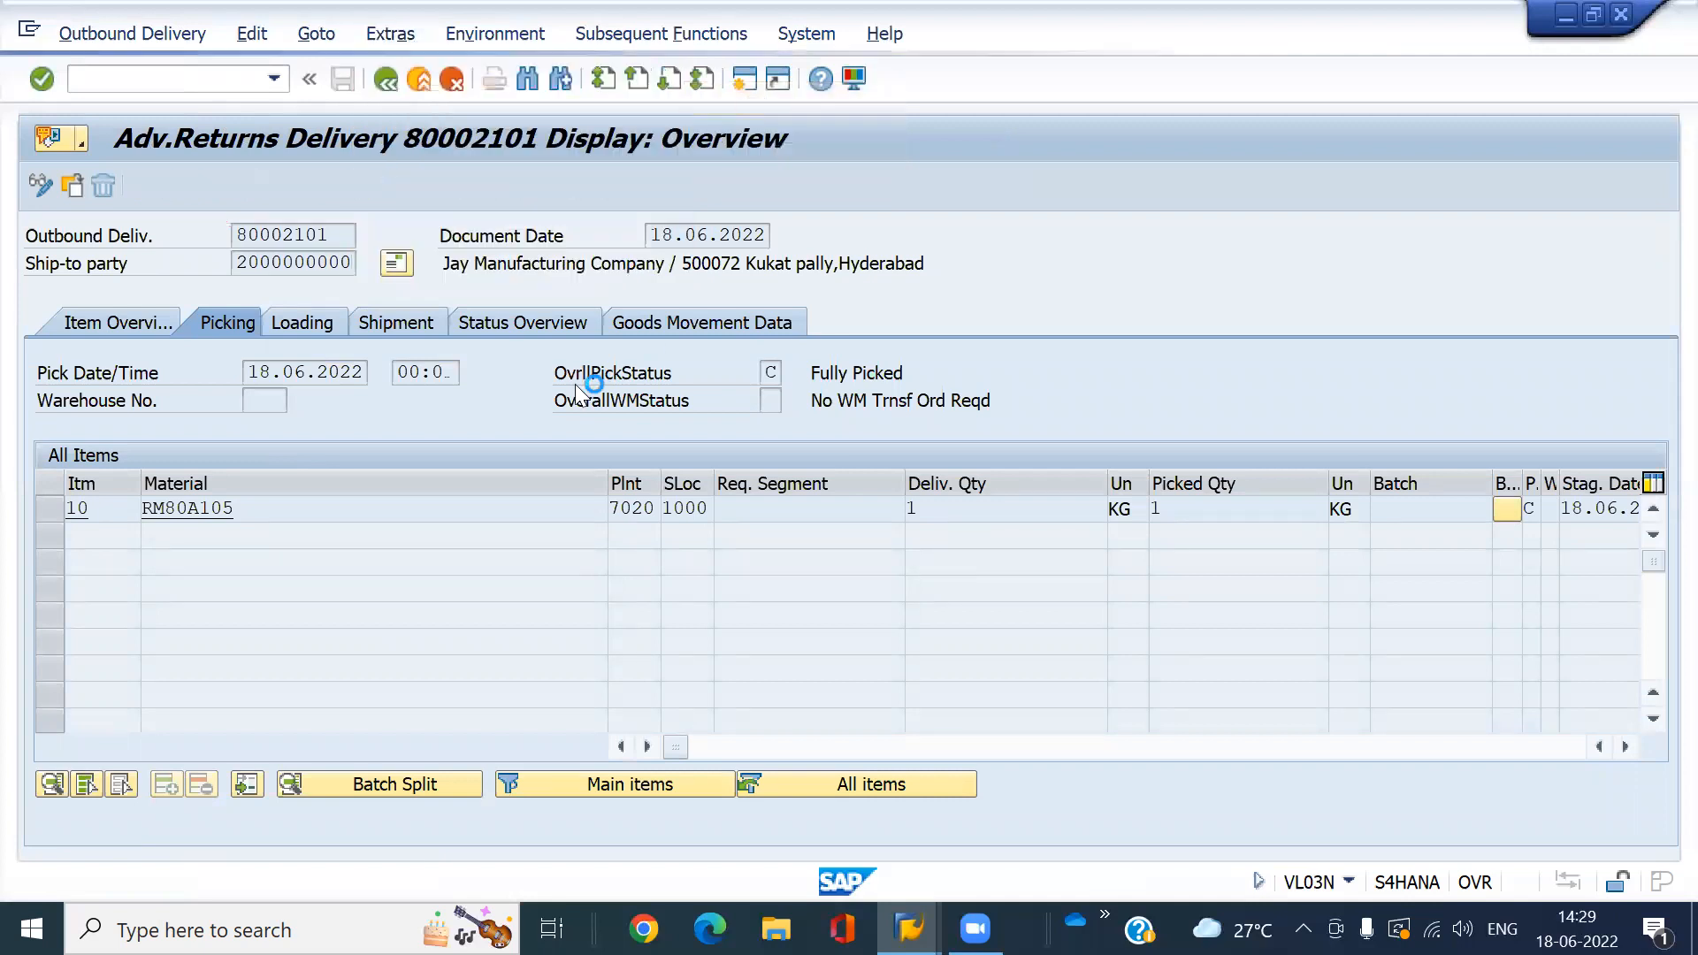
click(385, 78)
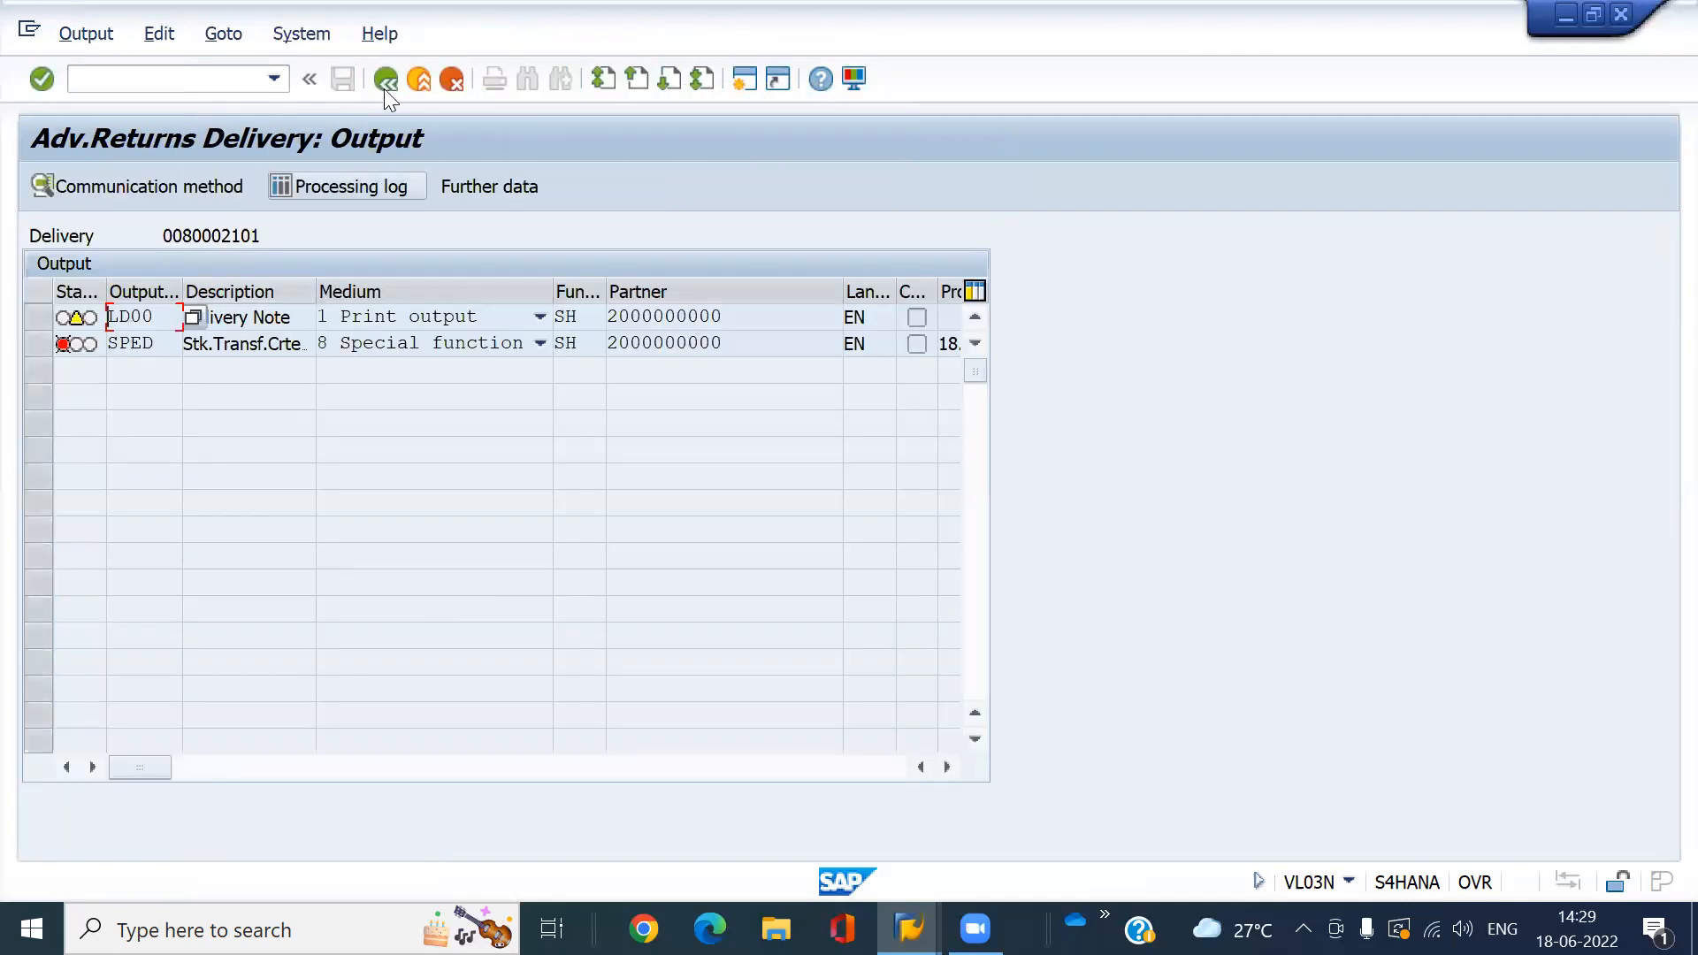
click(386, 78)
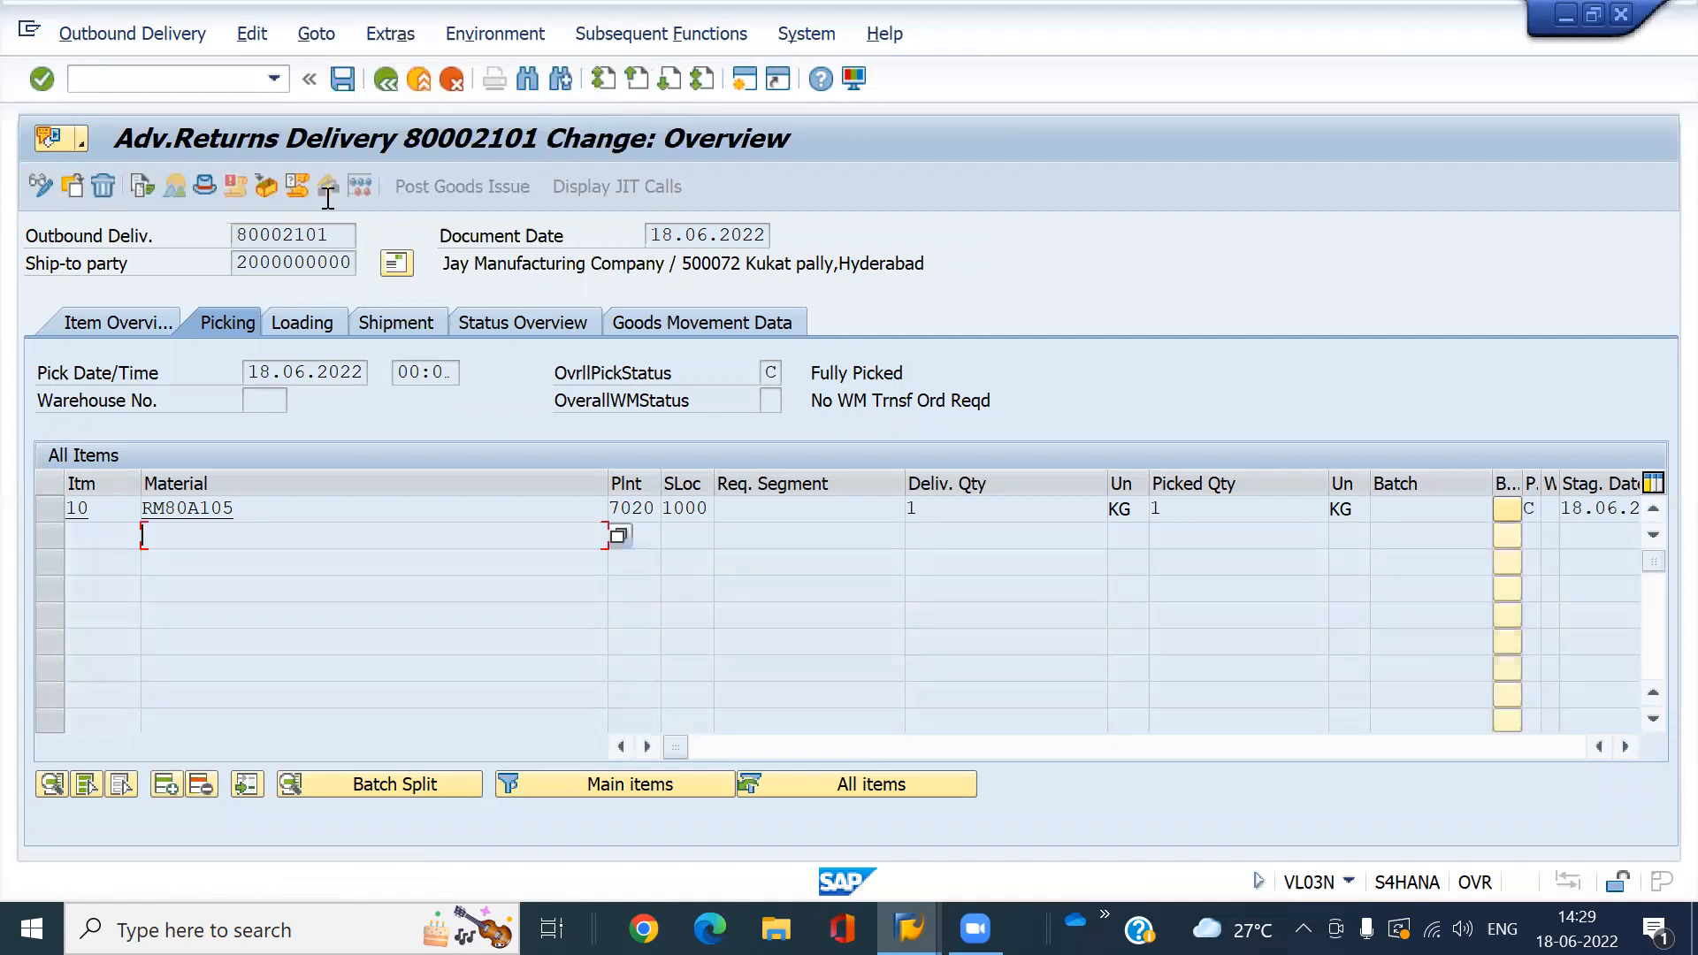
click(389, 34)
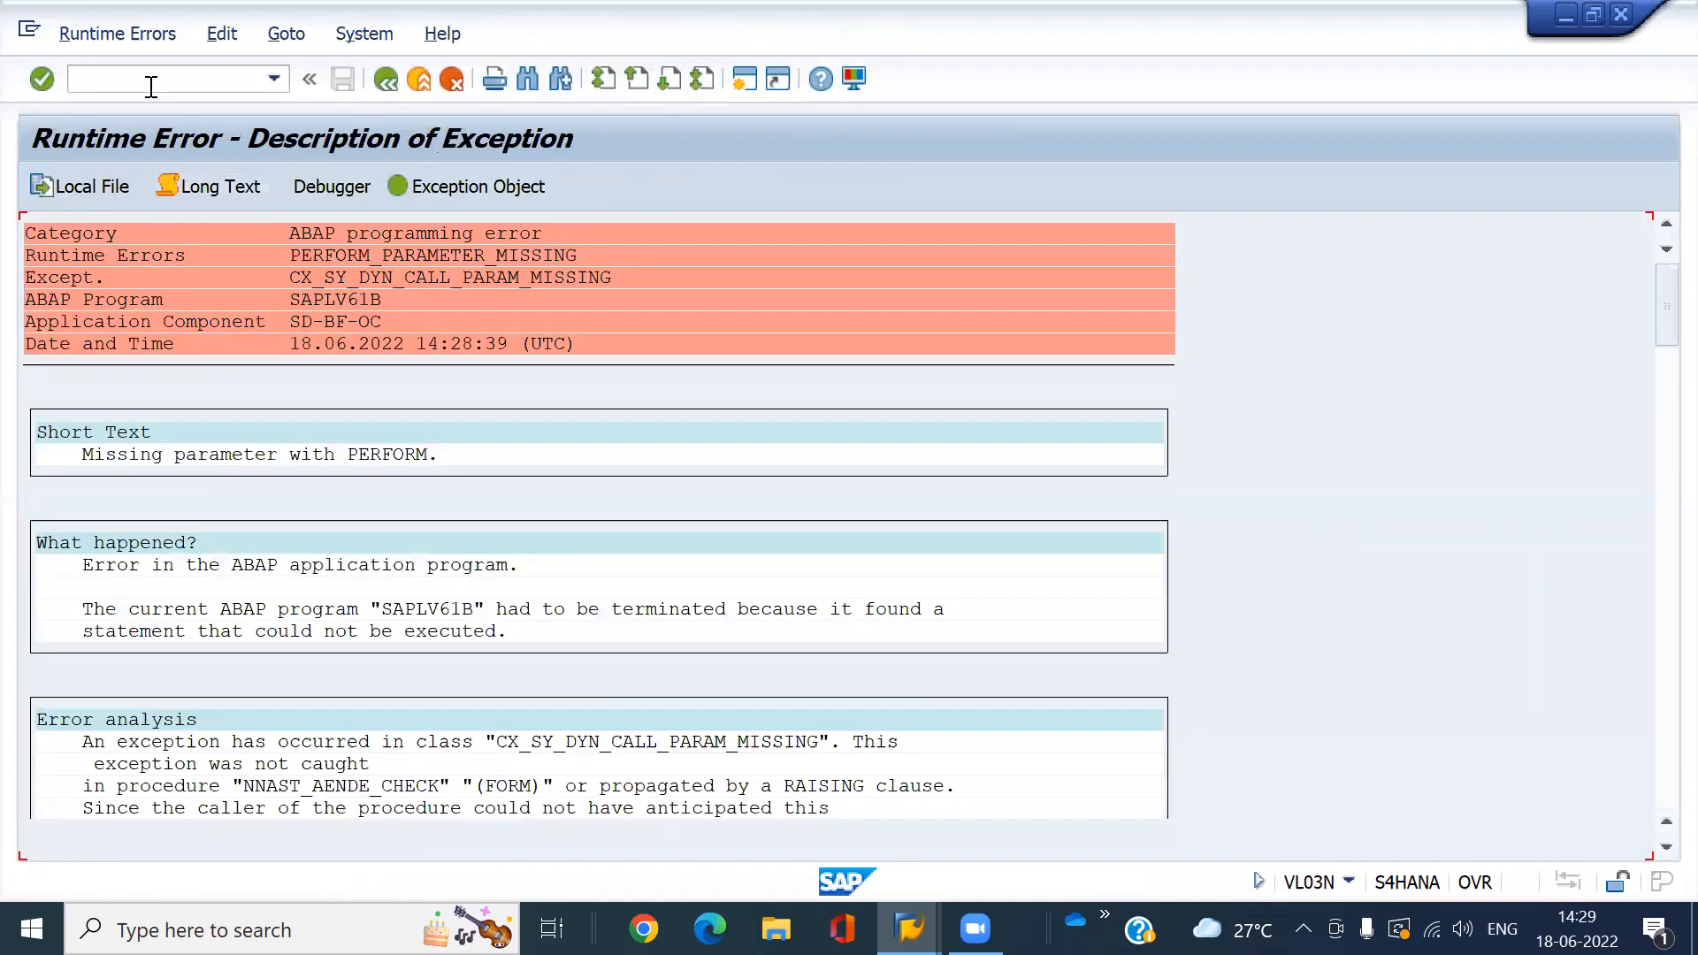
text(/nm)
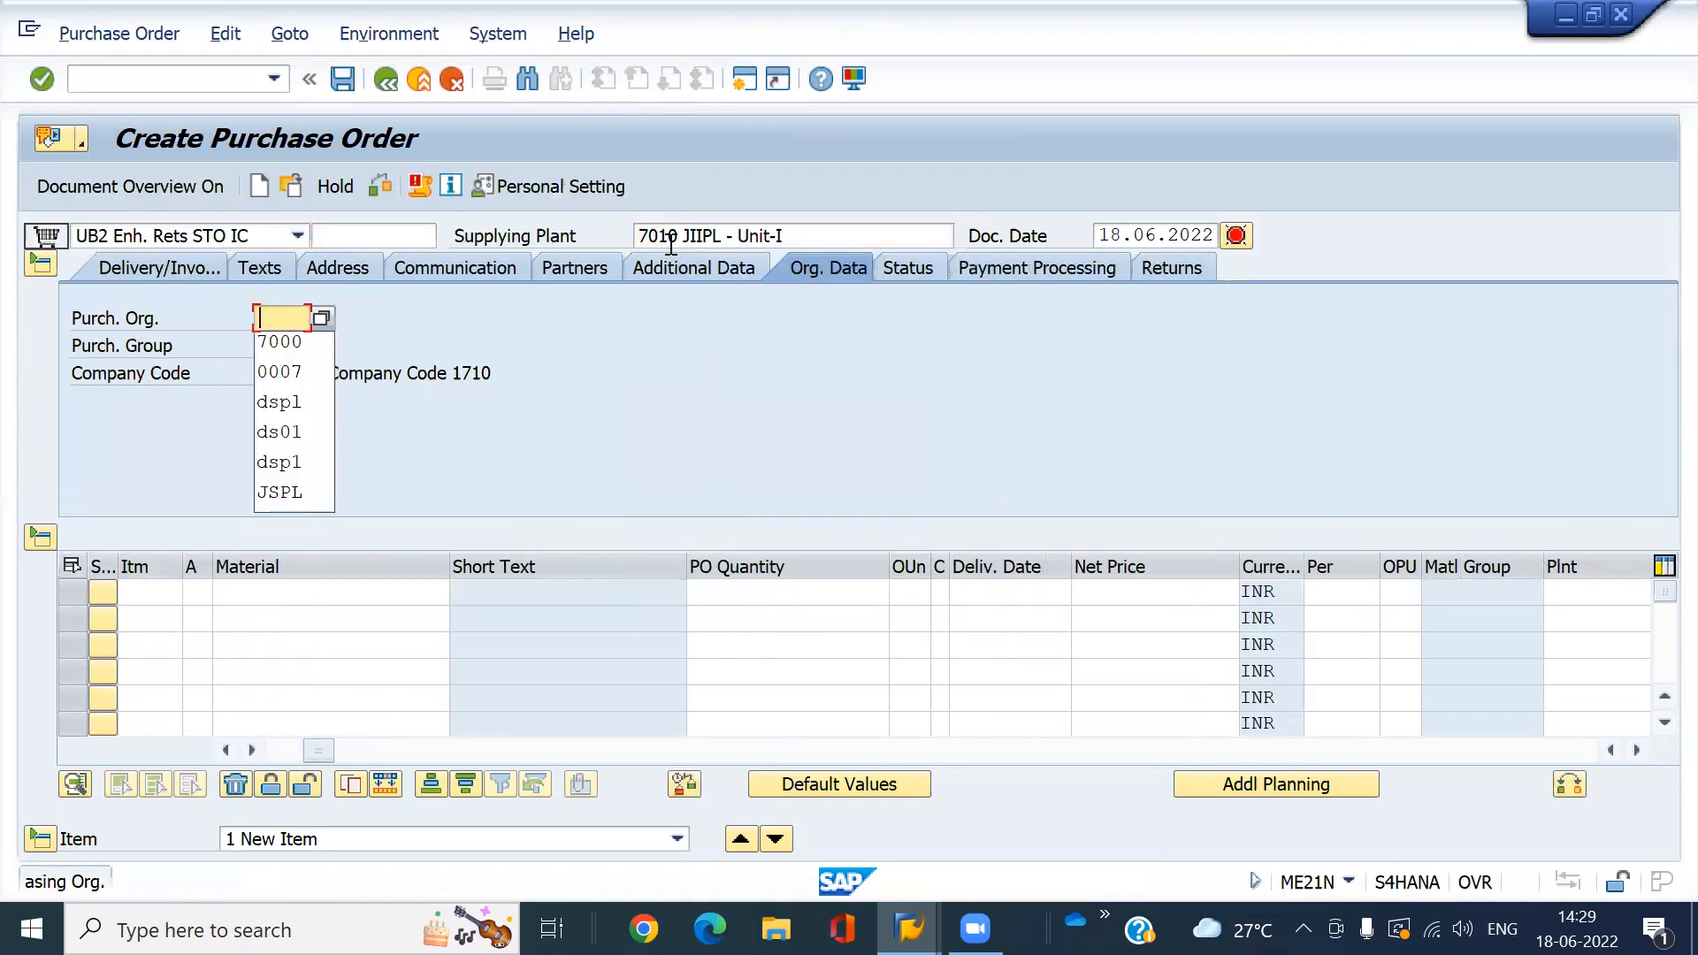
- Save a UB2 STO for 1 KG RM80A105, Purch. Org 7000, plant 7020, confirmation control 7000
click(280, 341)
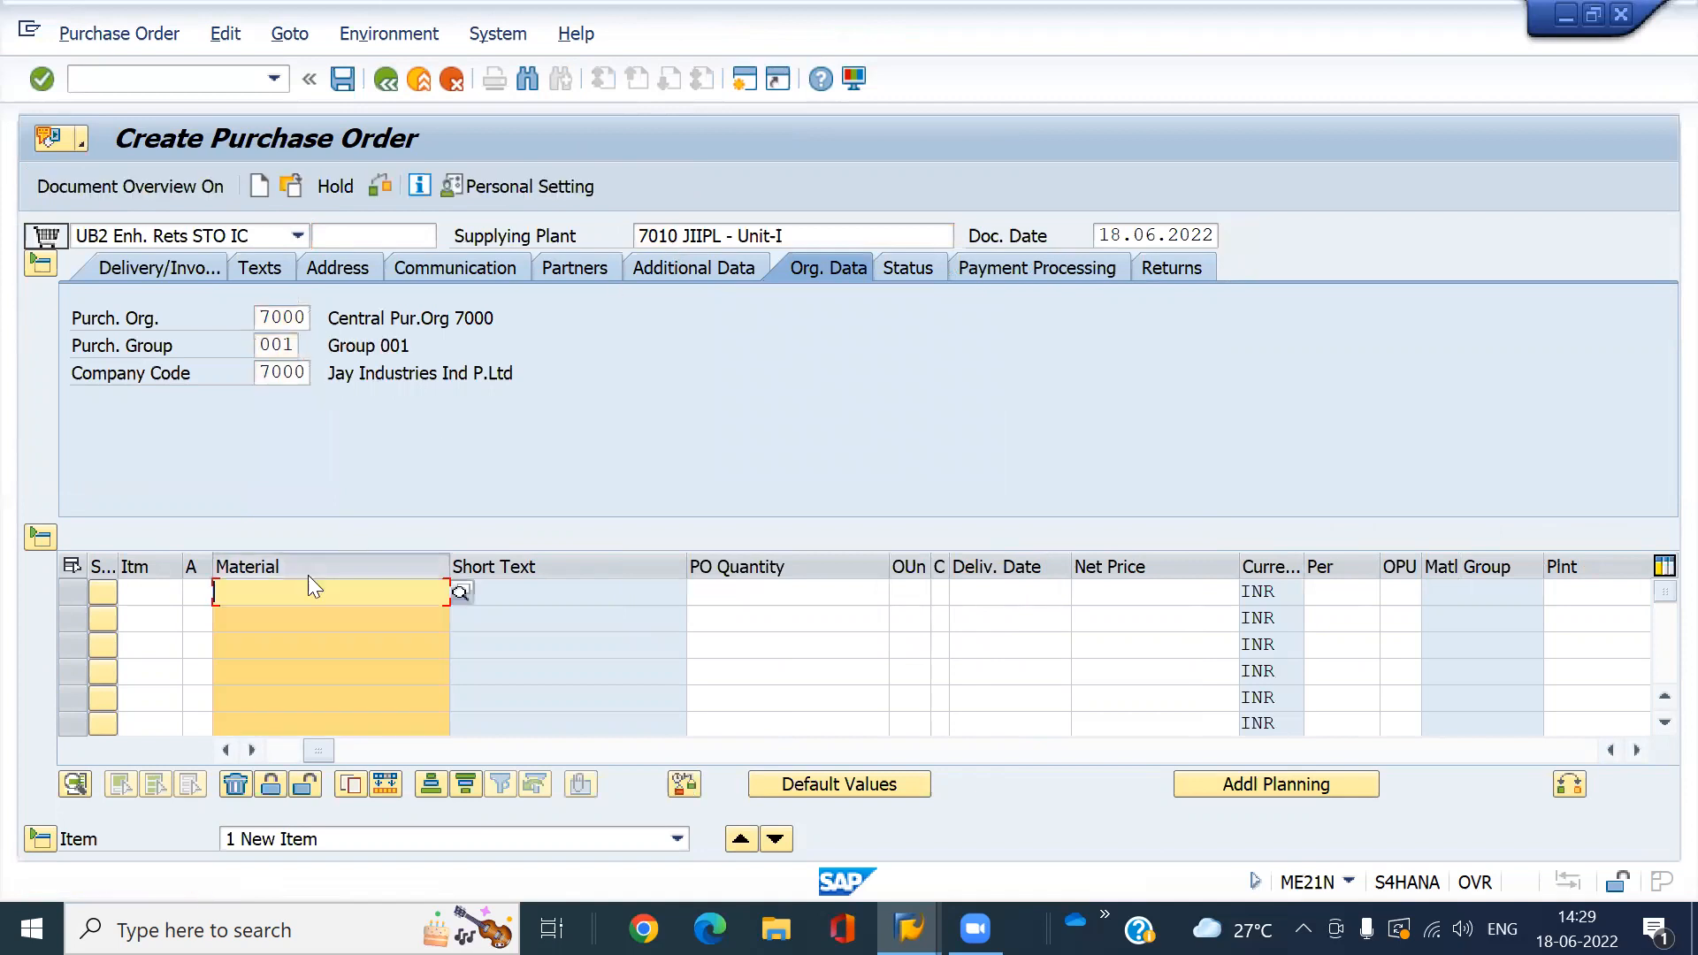
text(RM80A105)
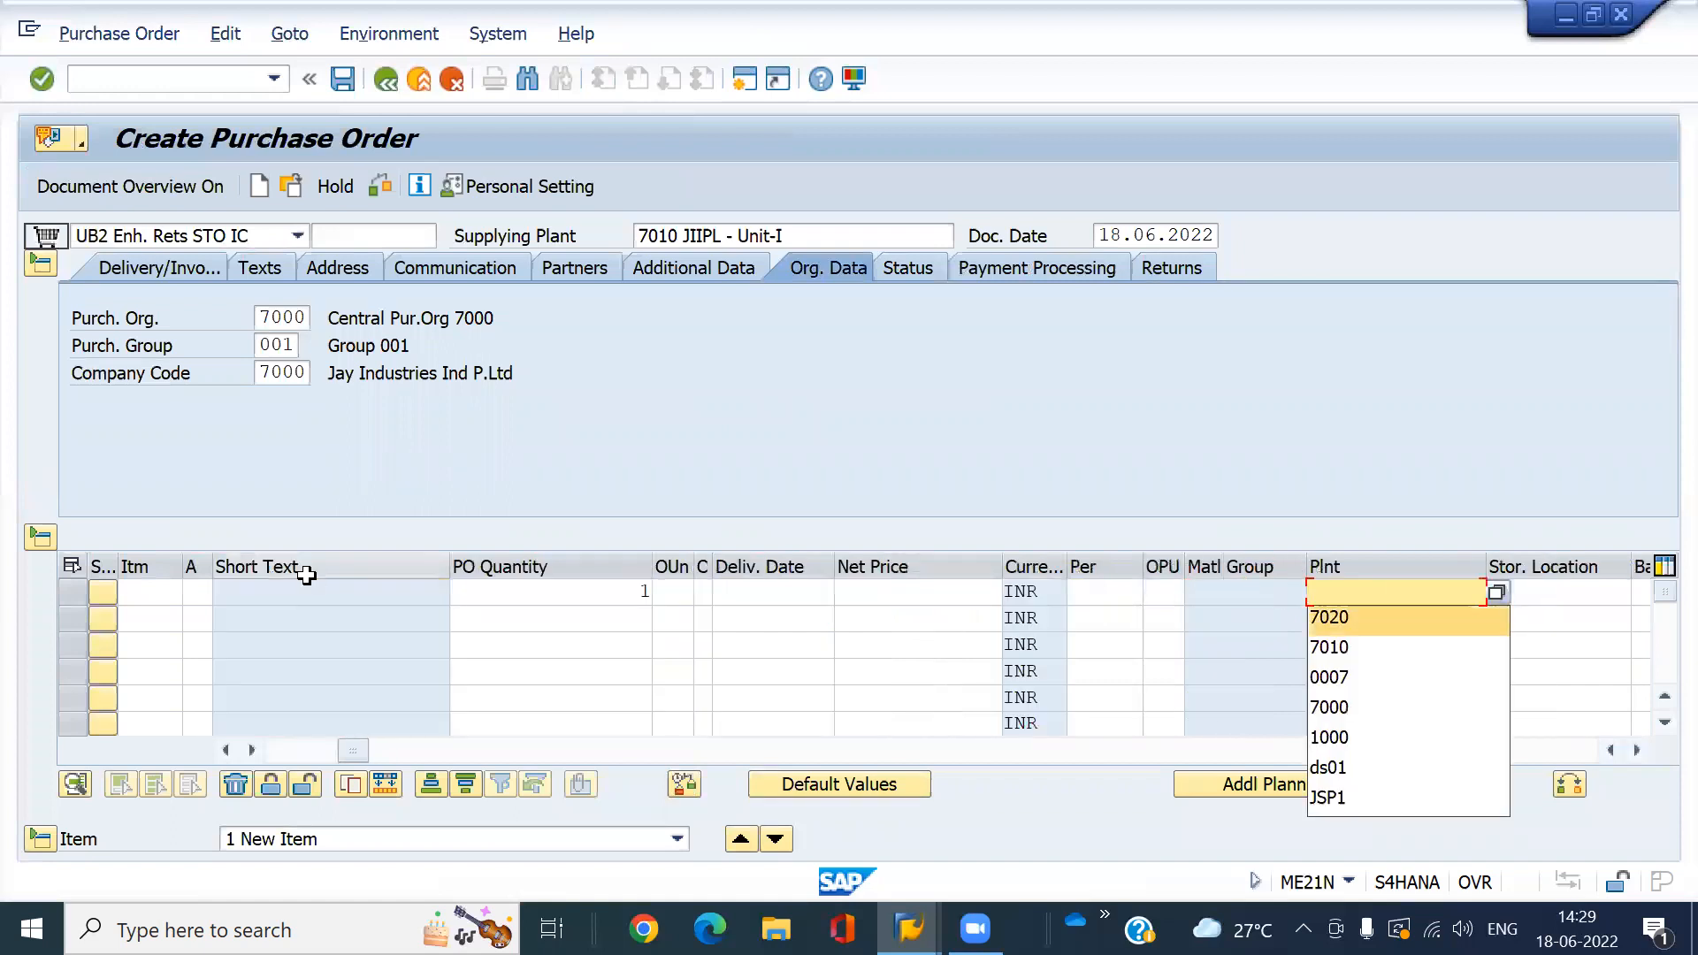
click(1330, 617)
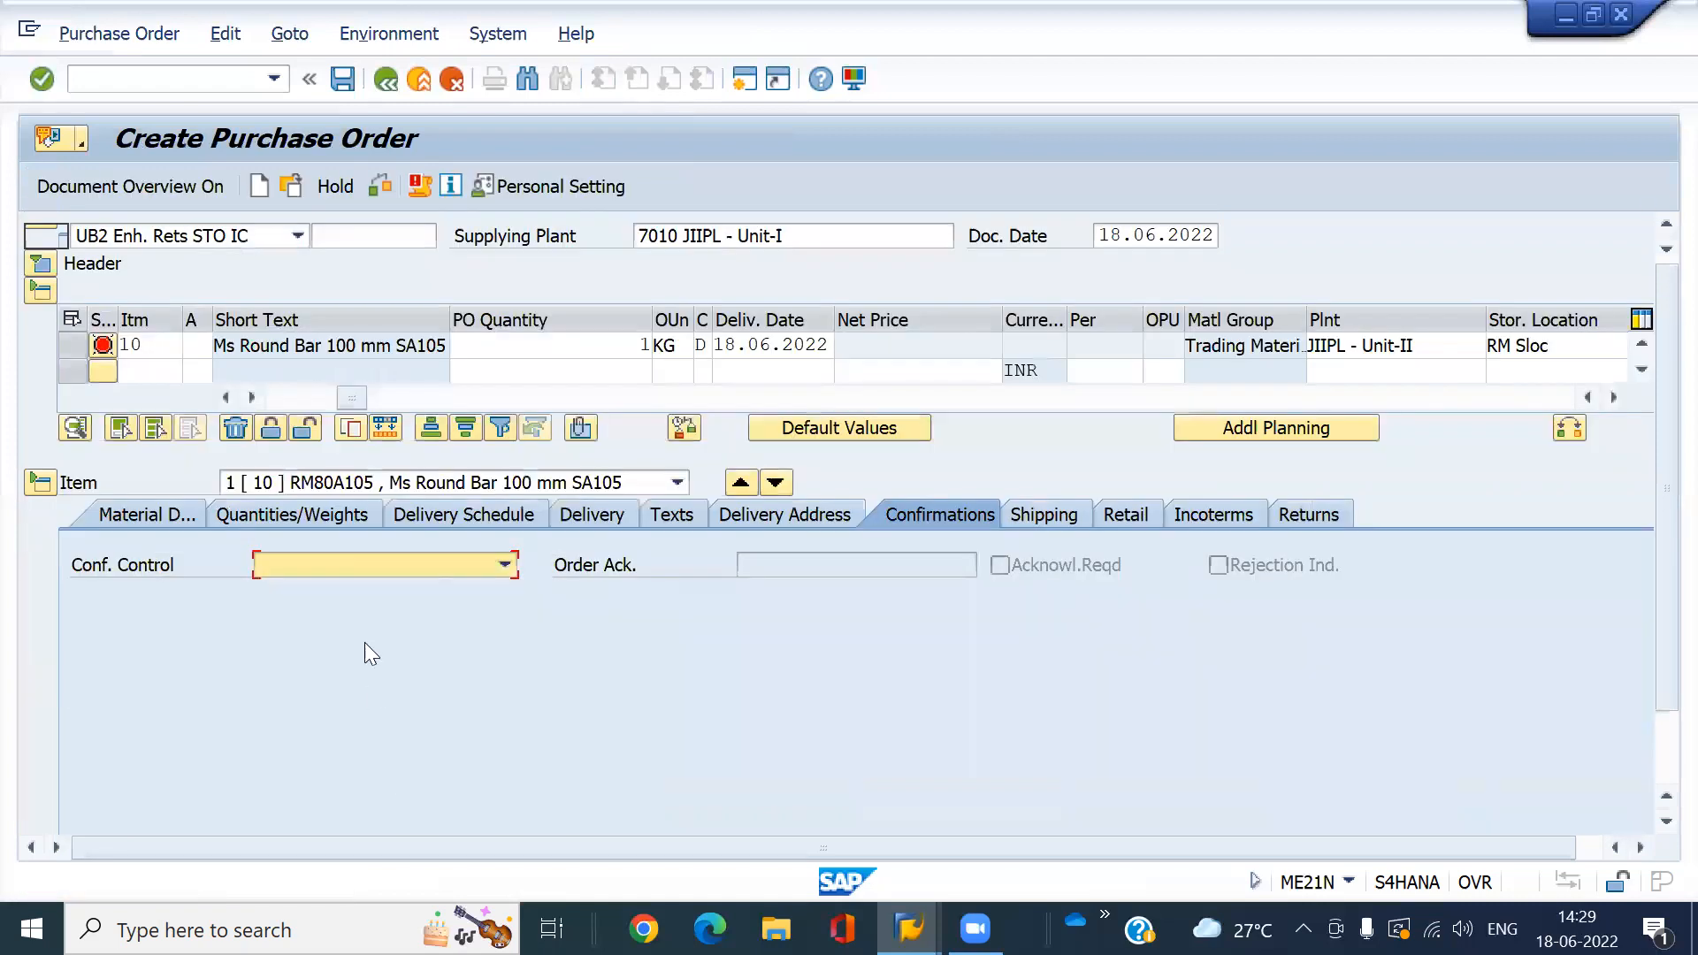
click(503, 564)
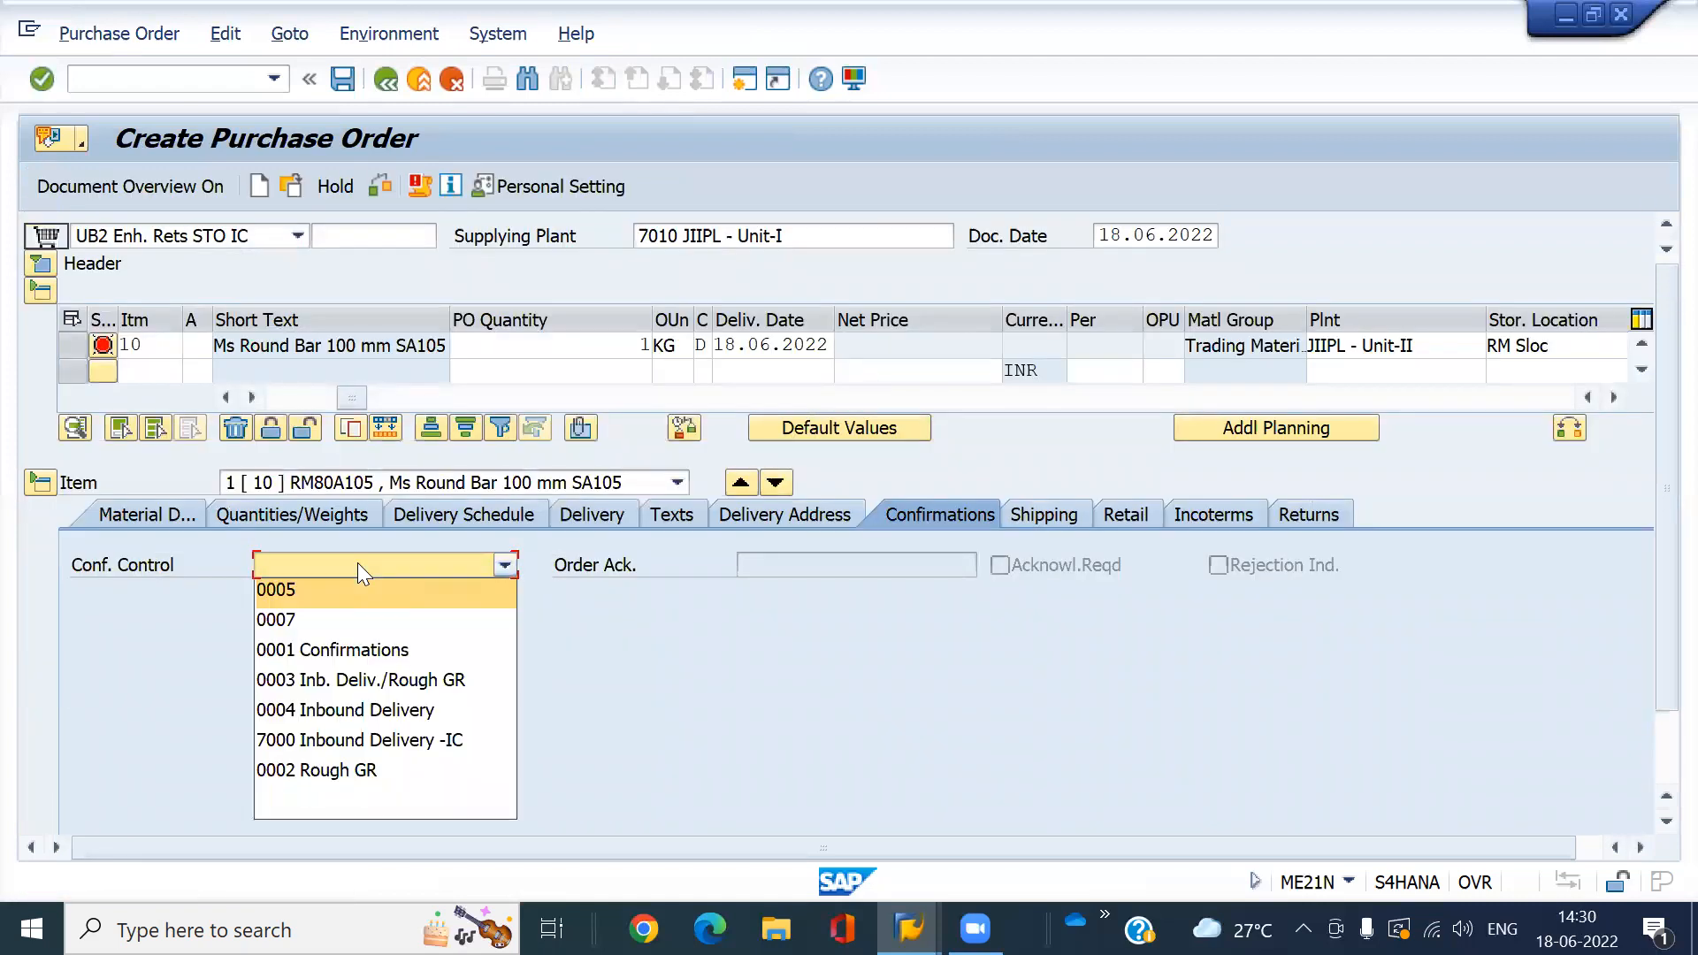
click(358, 740)
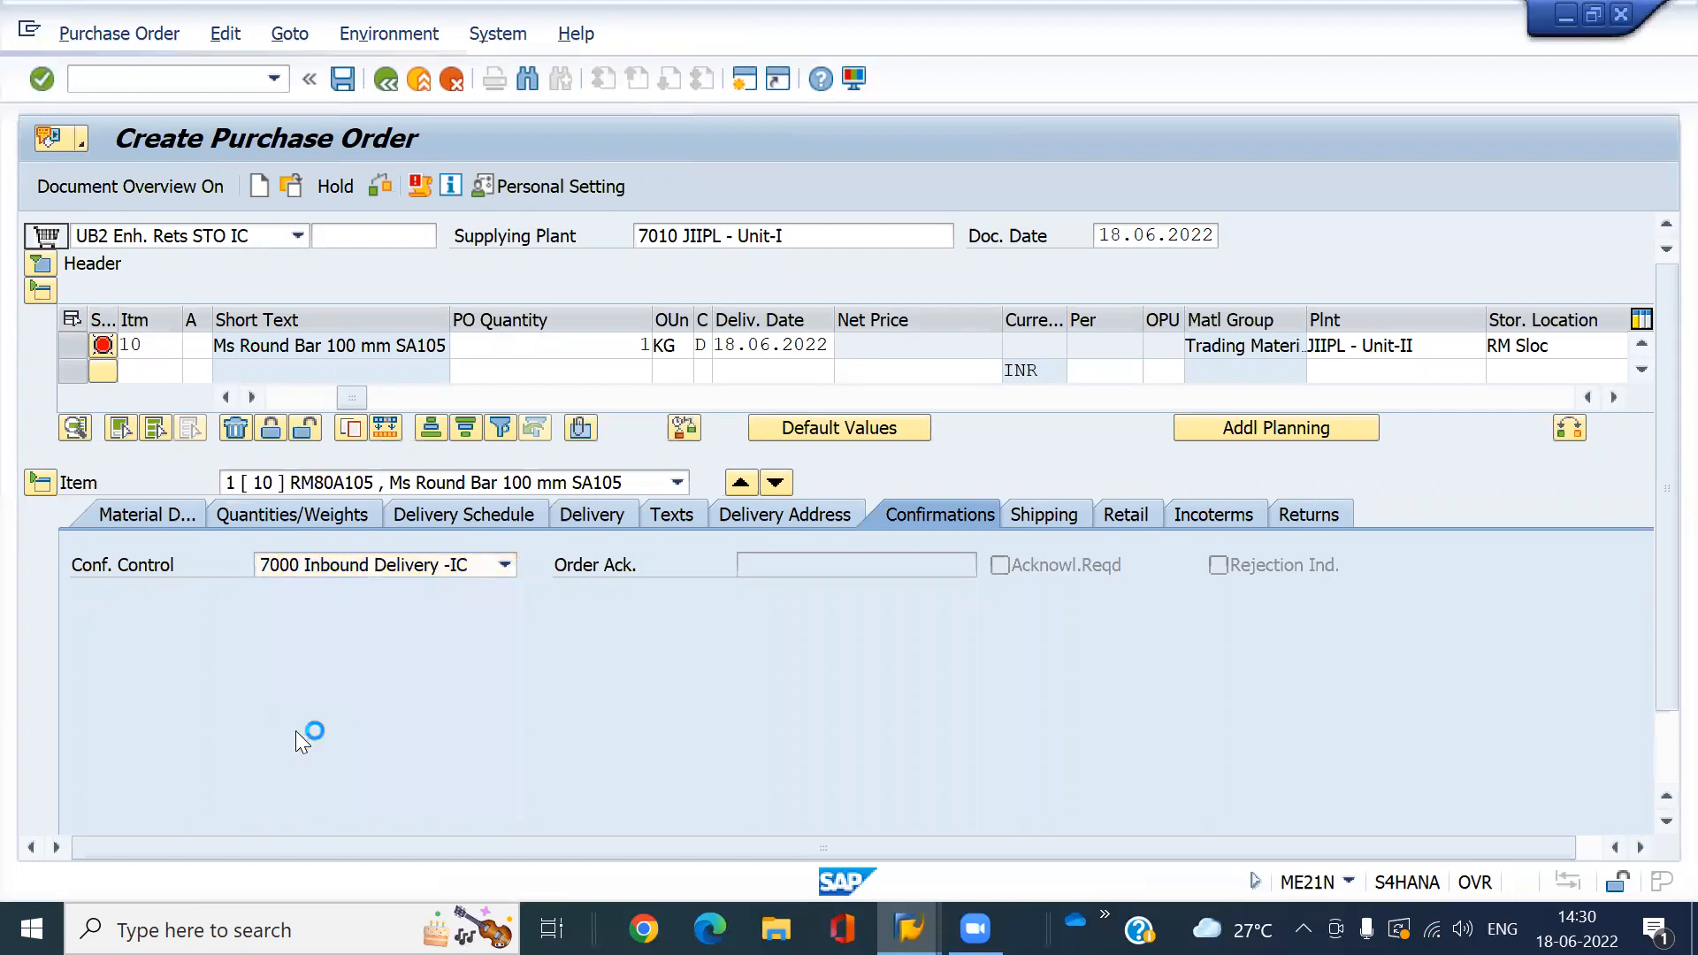
click(771, 344)
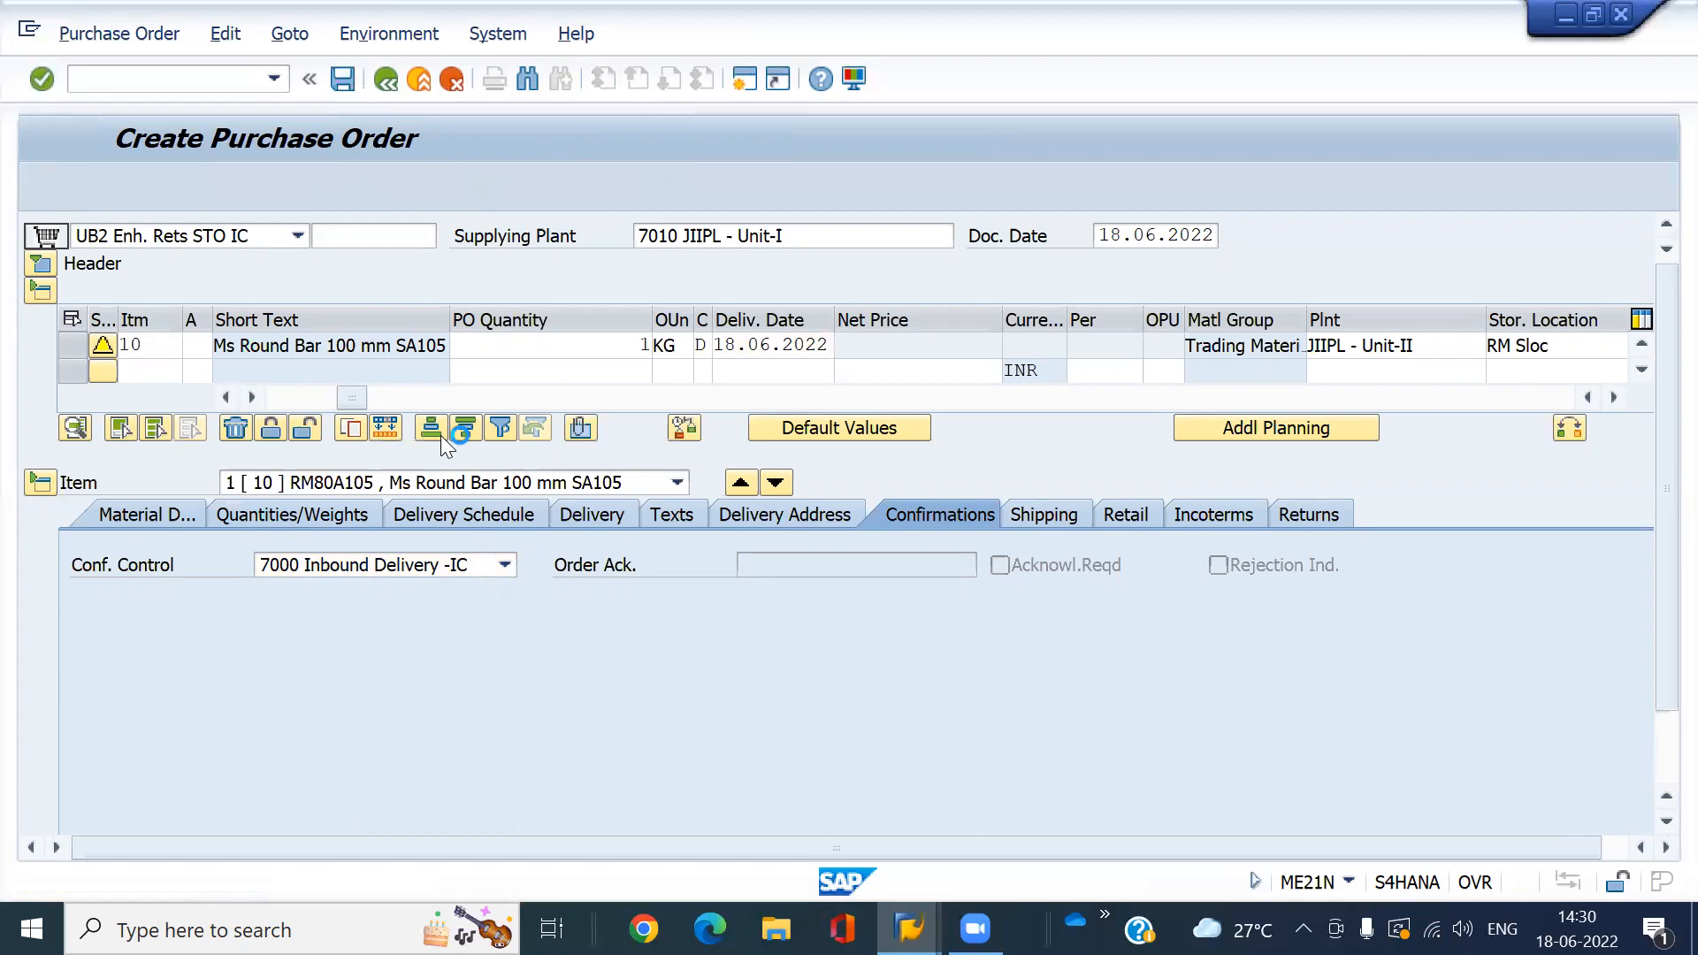
click(342, 78)
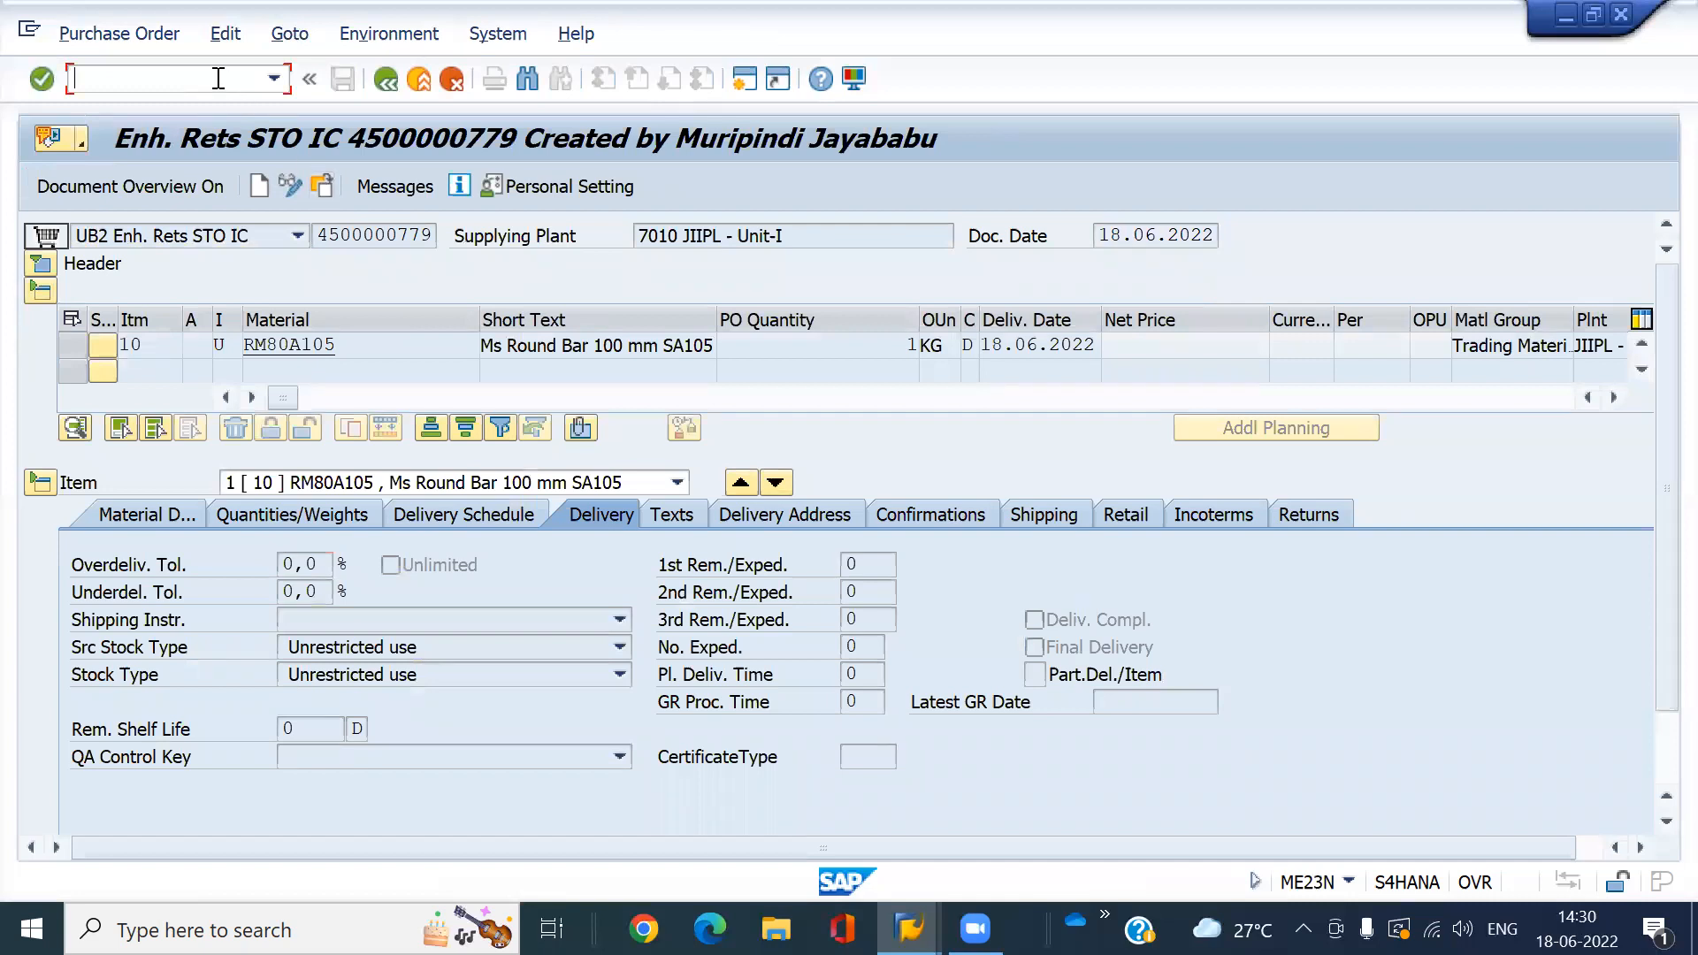
text(/o)
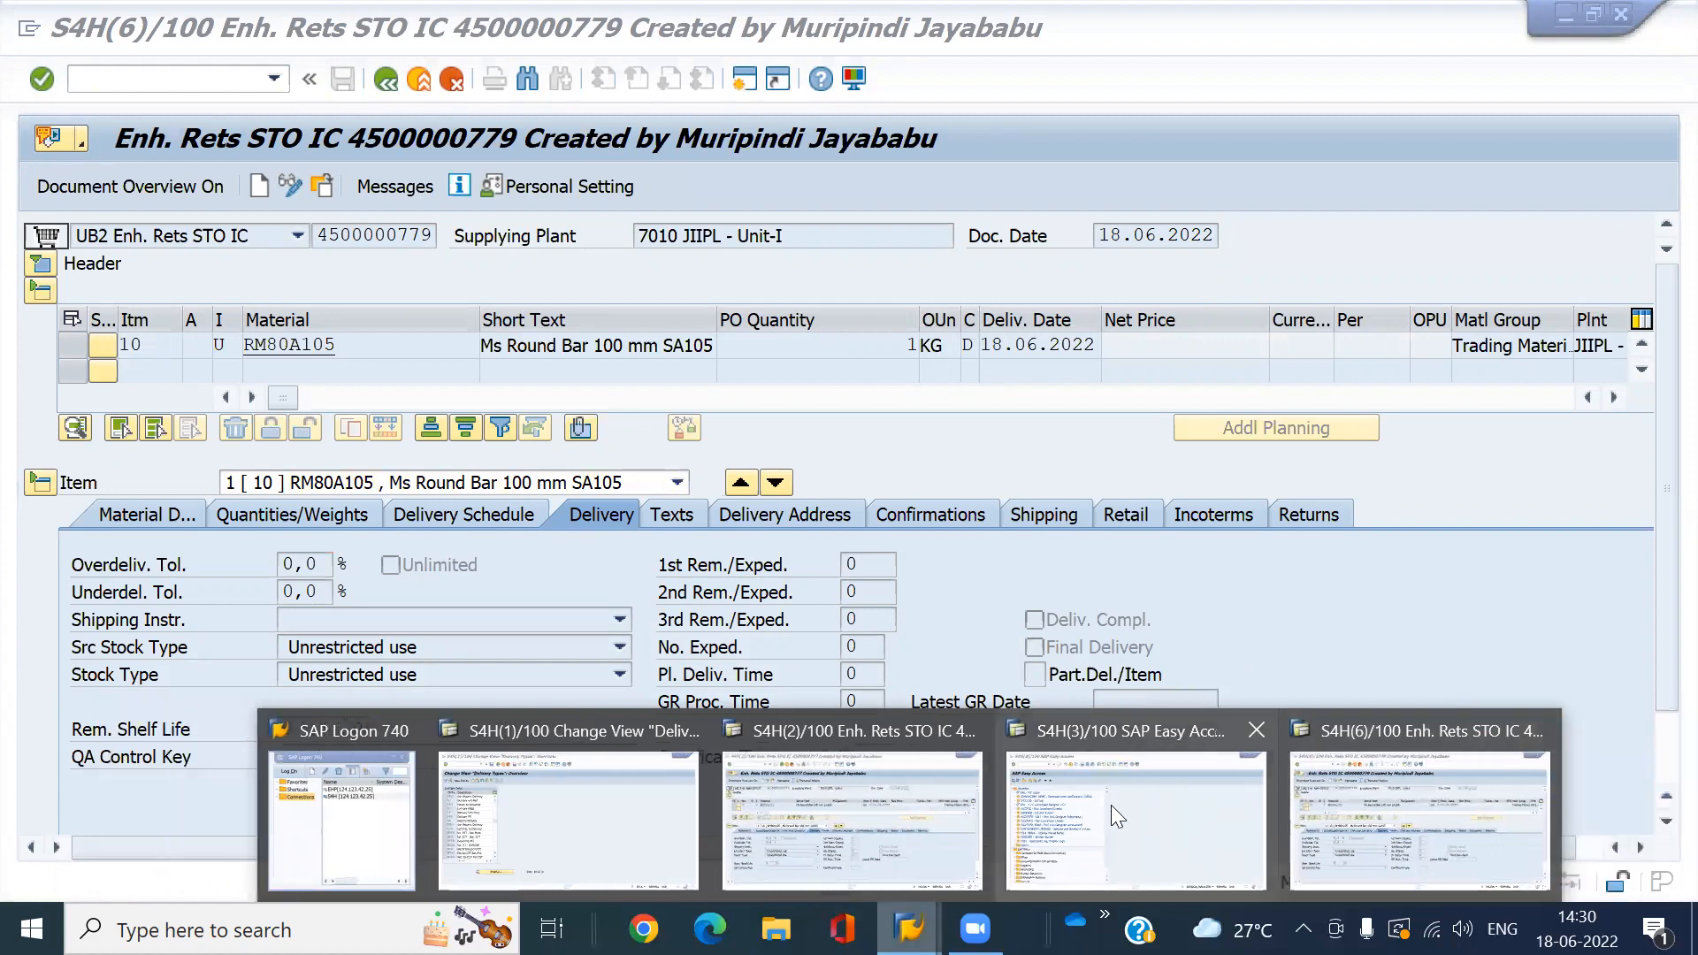
click(1134, 807)
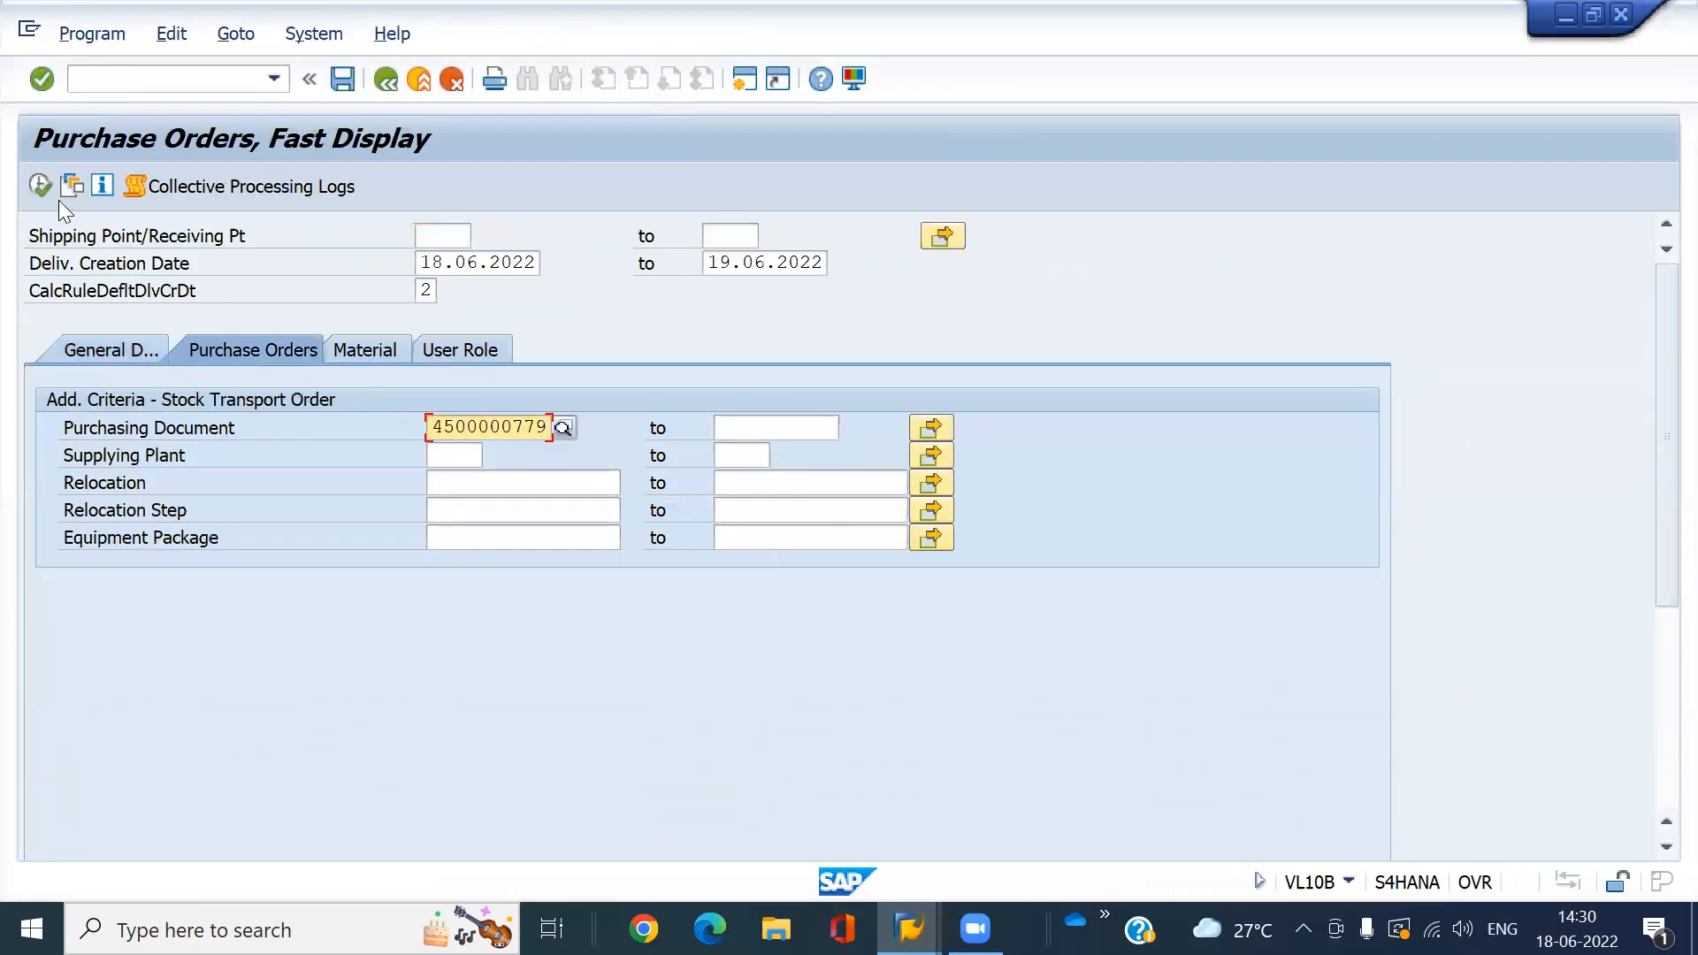
click(40, 185)
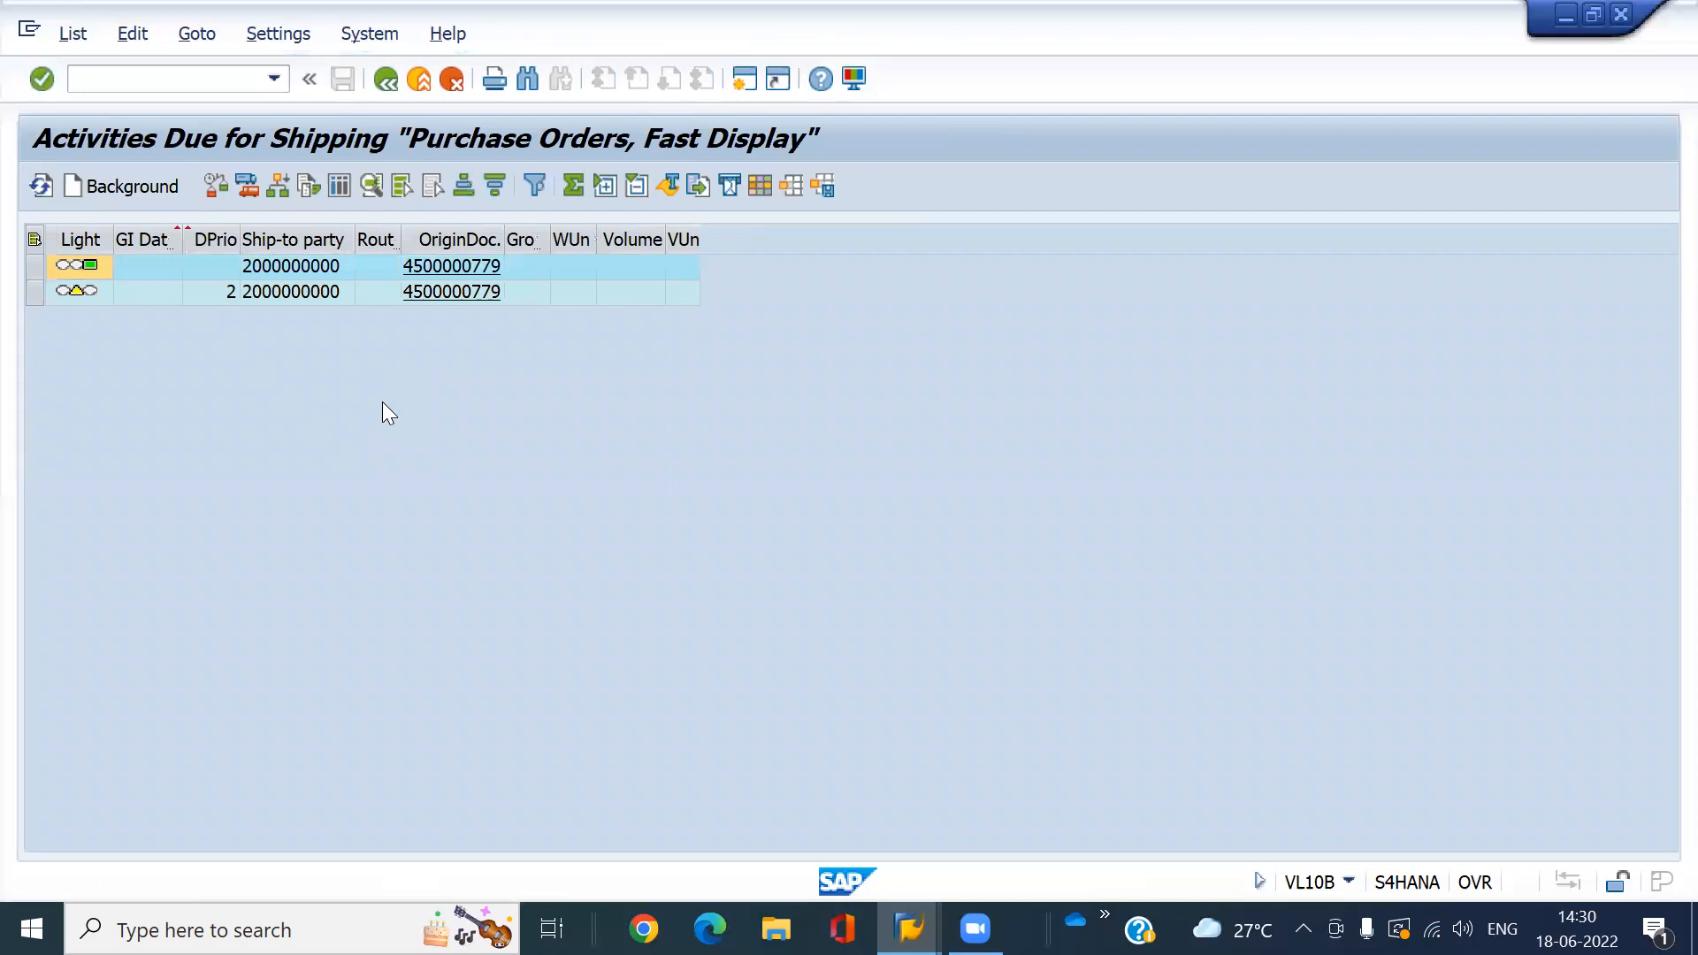
click(385, 78)
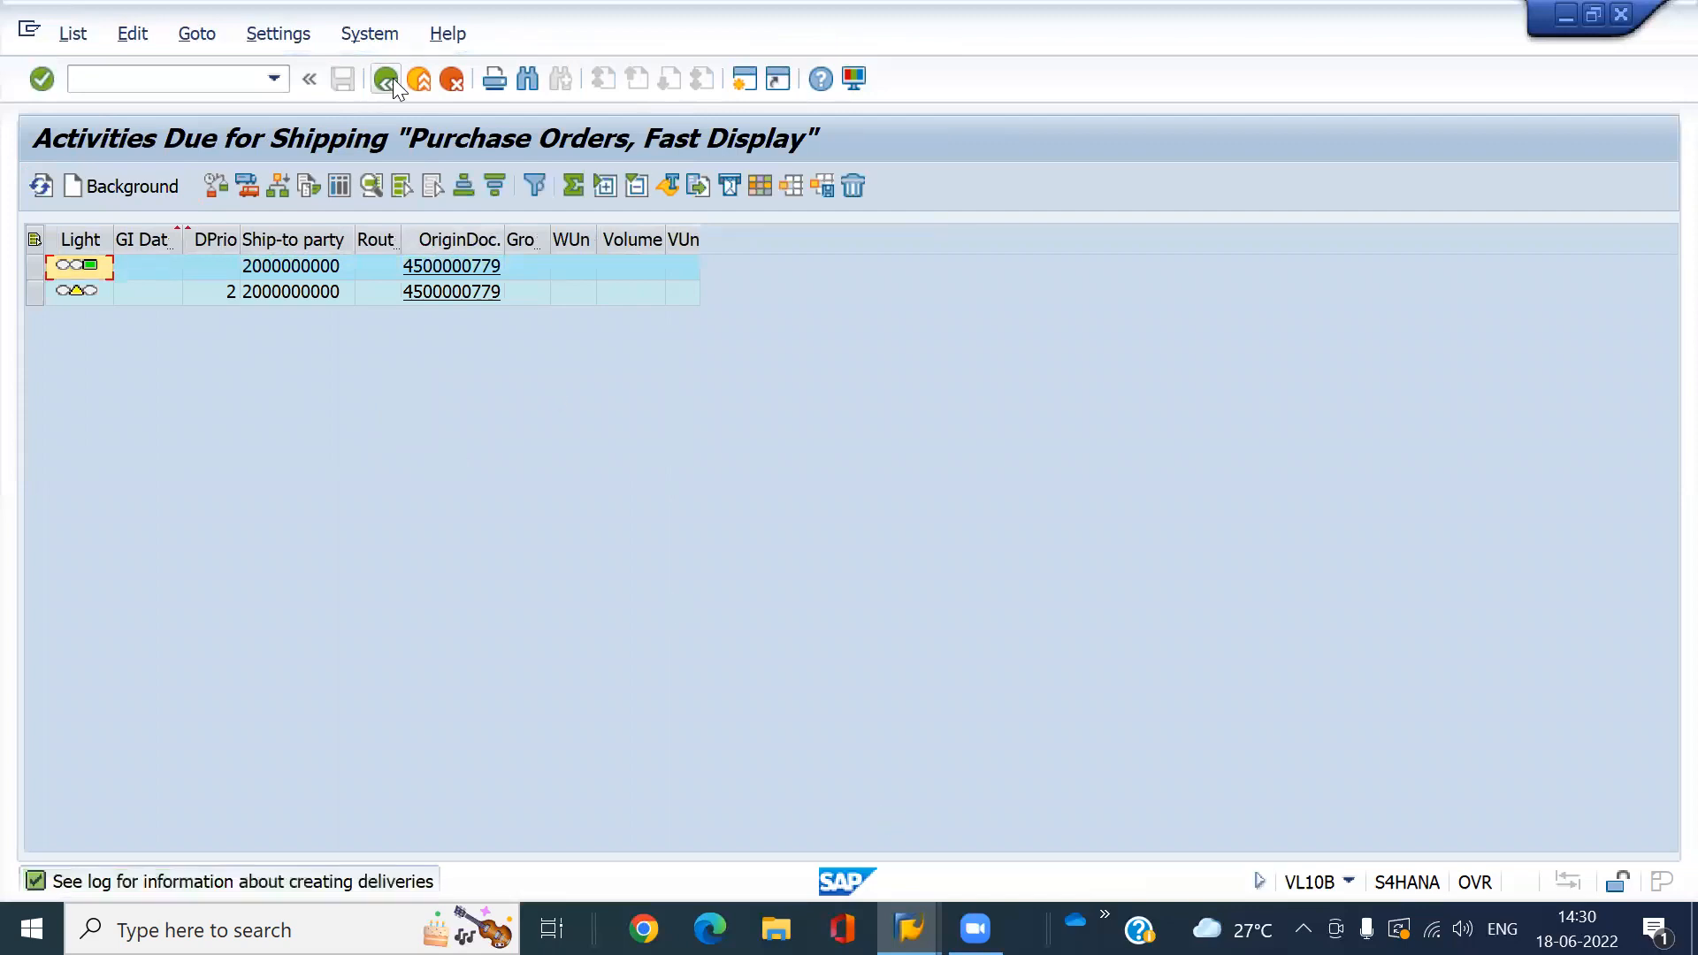
click(385, 78)
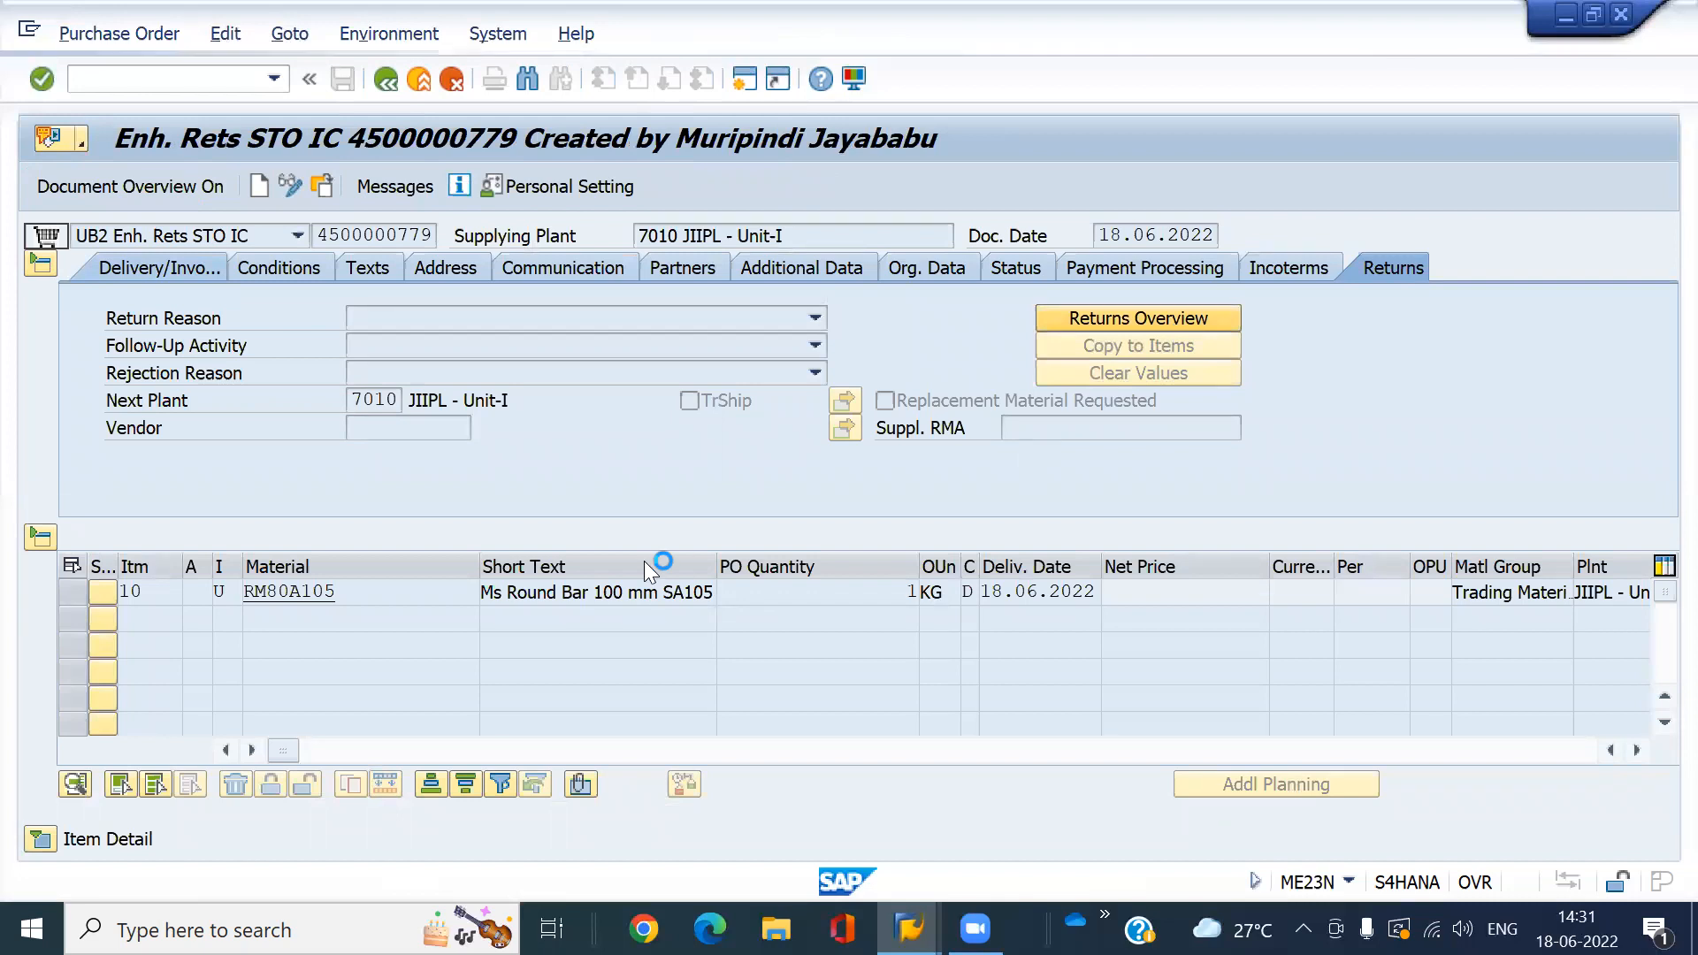
- View the Returns Overview showing delivery 80002102 complete and goods issue pending
click(1136, 318)
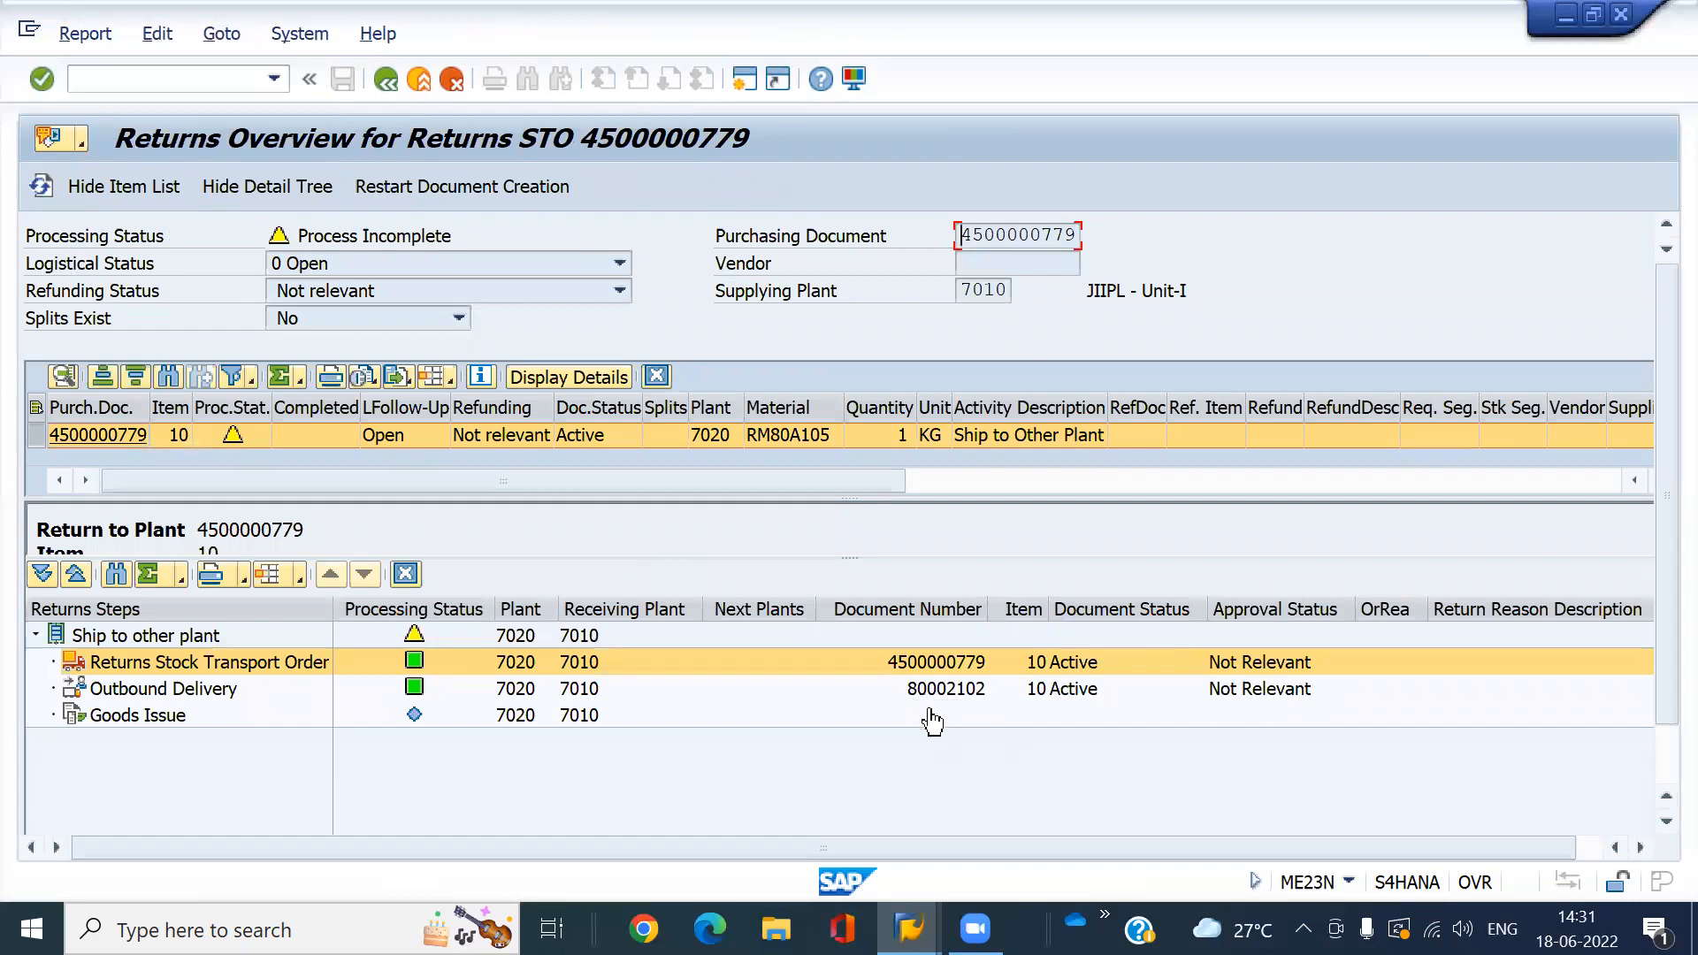
mouse_move(698, 805)
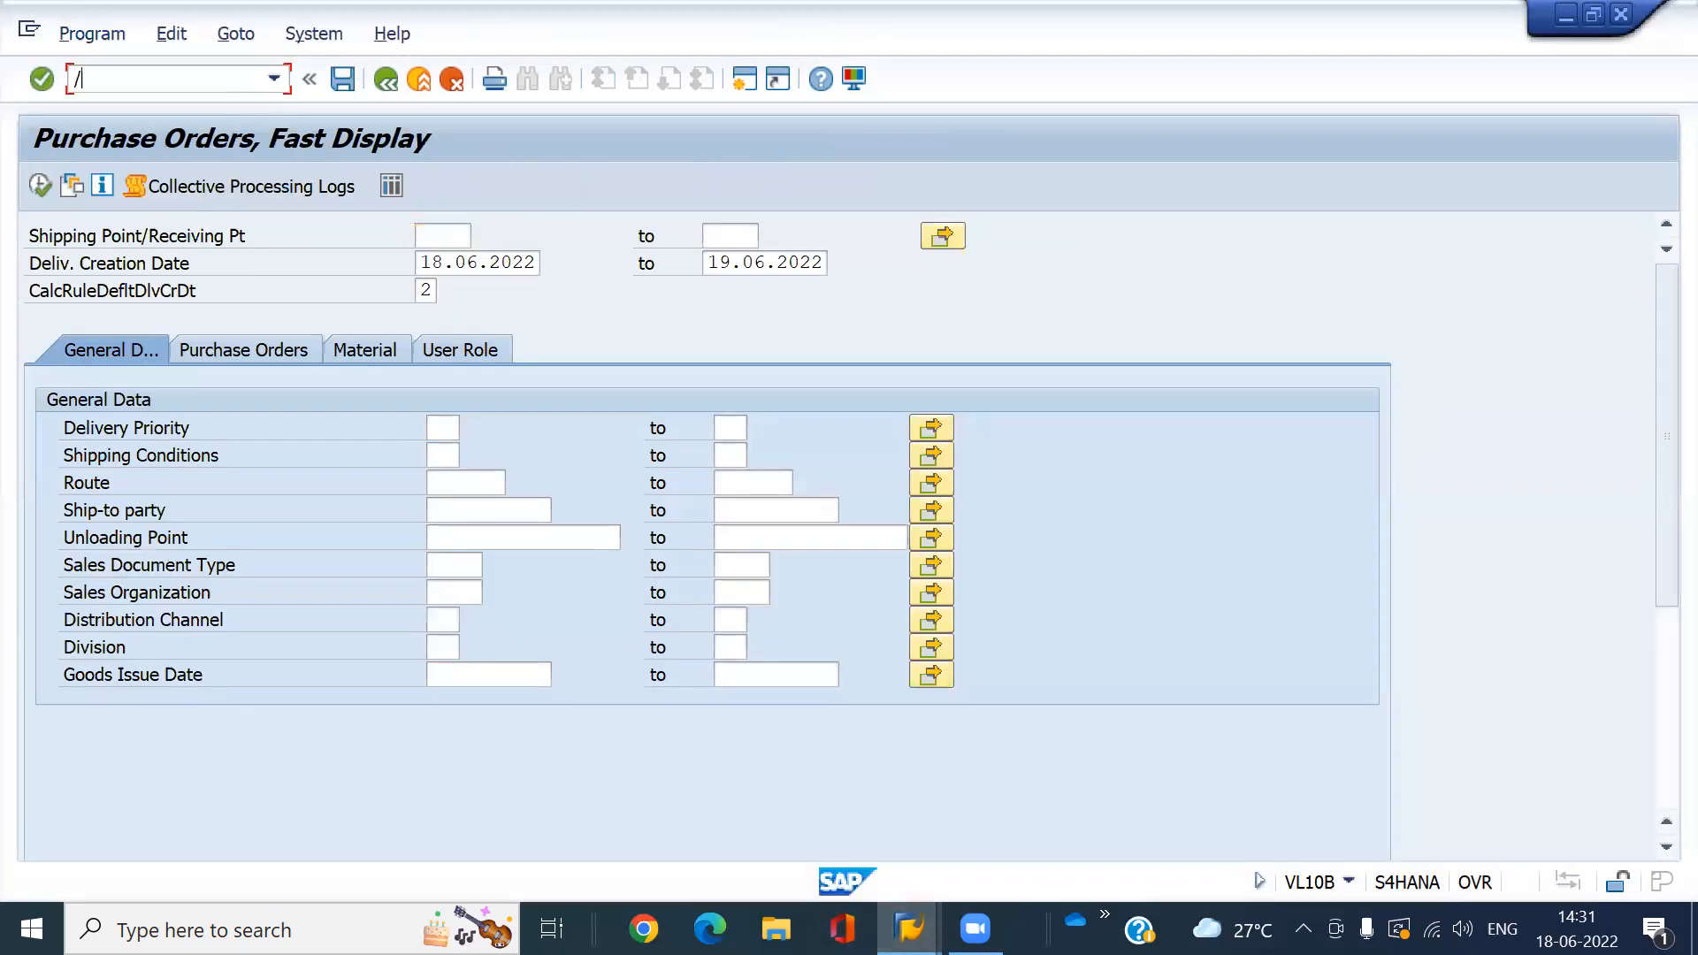
- Enter quantity 1 on delivery 80002102 in VL02N and save it as fully picked
click(151, 78)
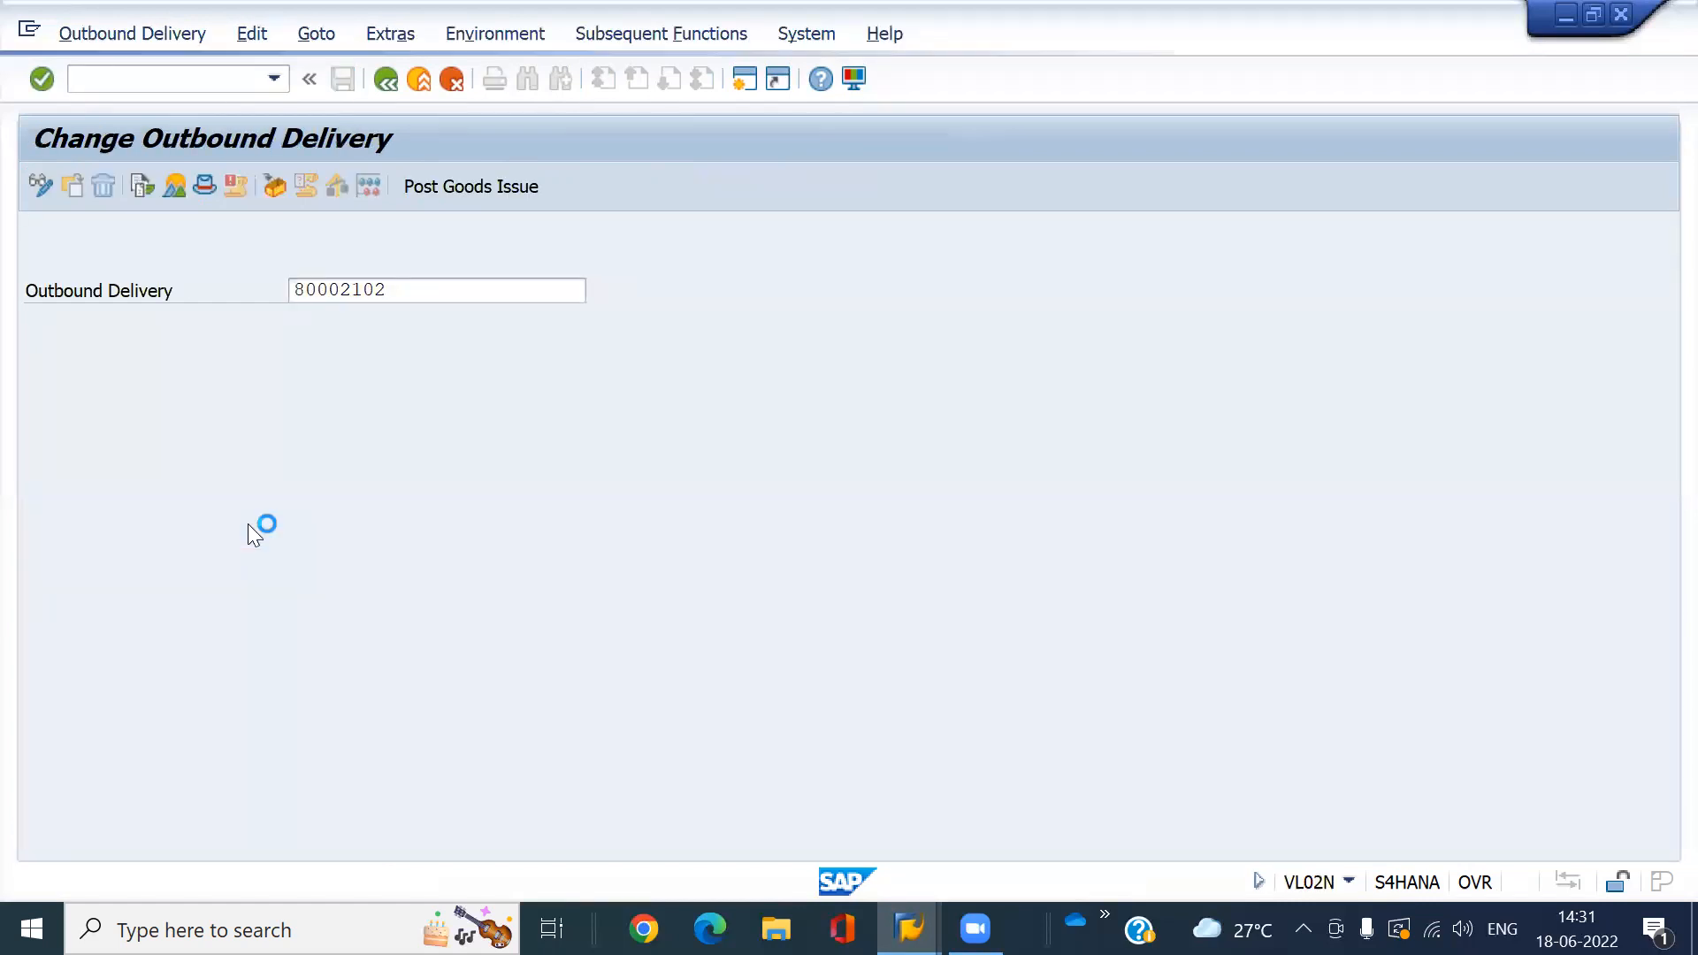
key(Enter)
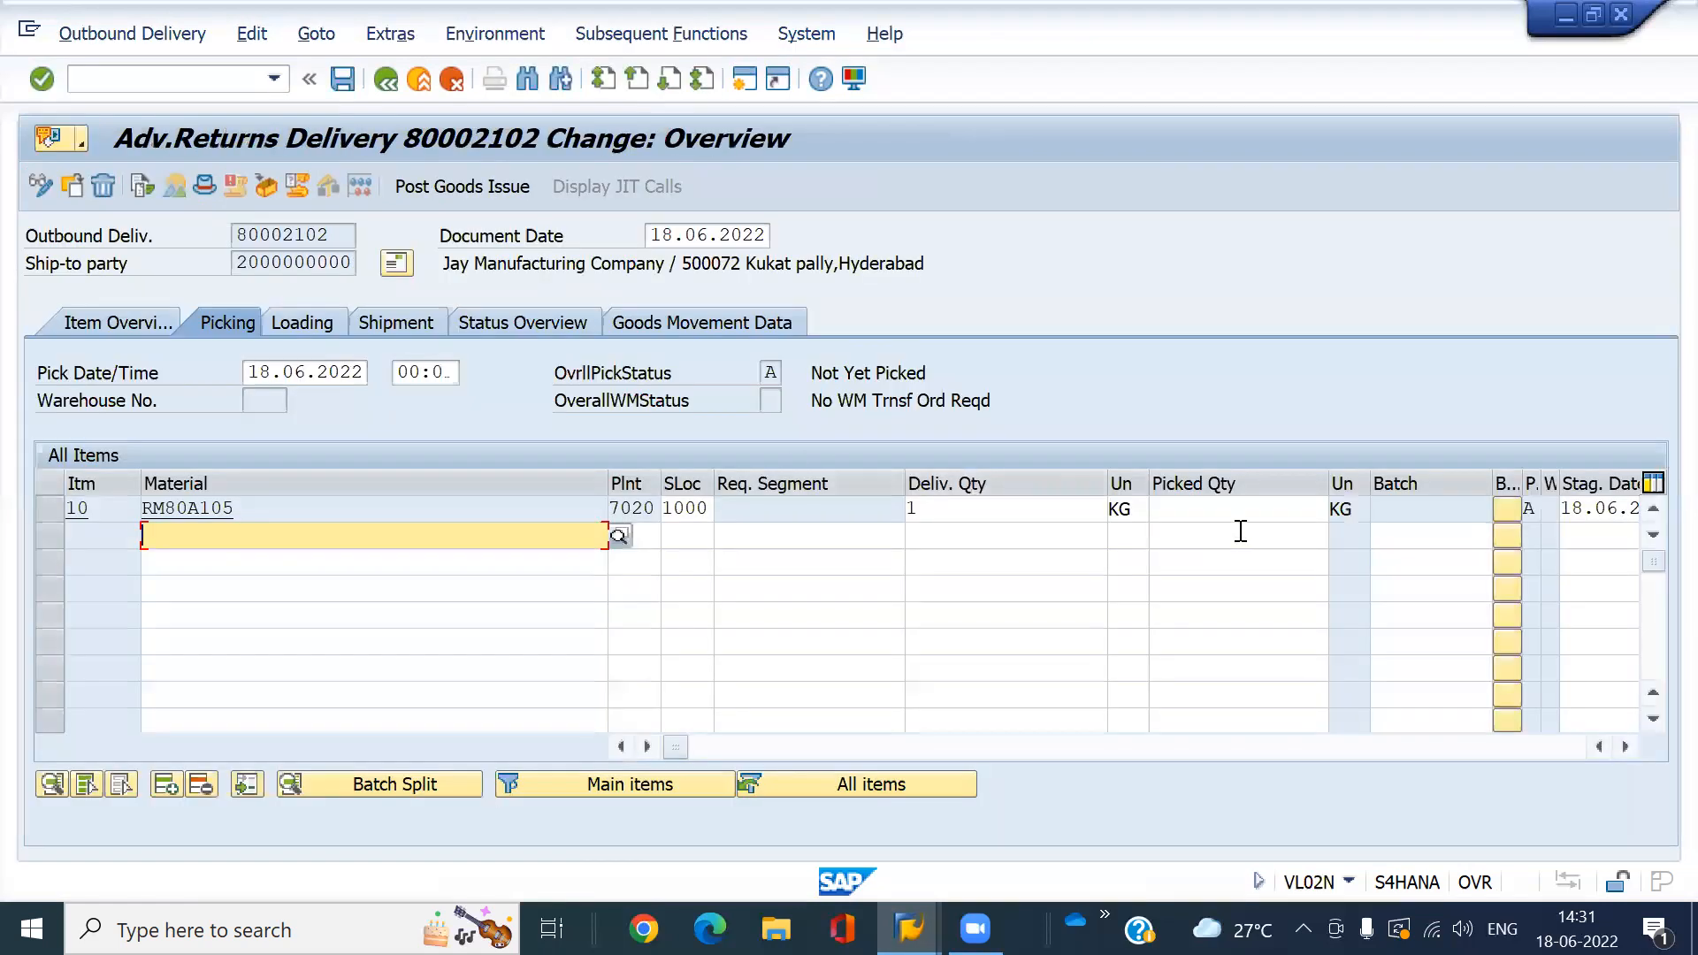
text(1)
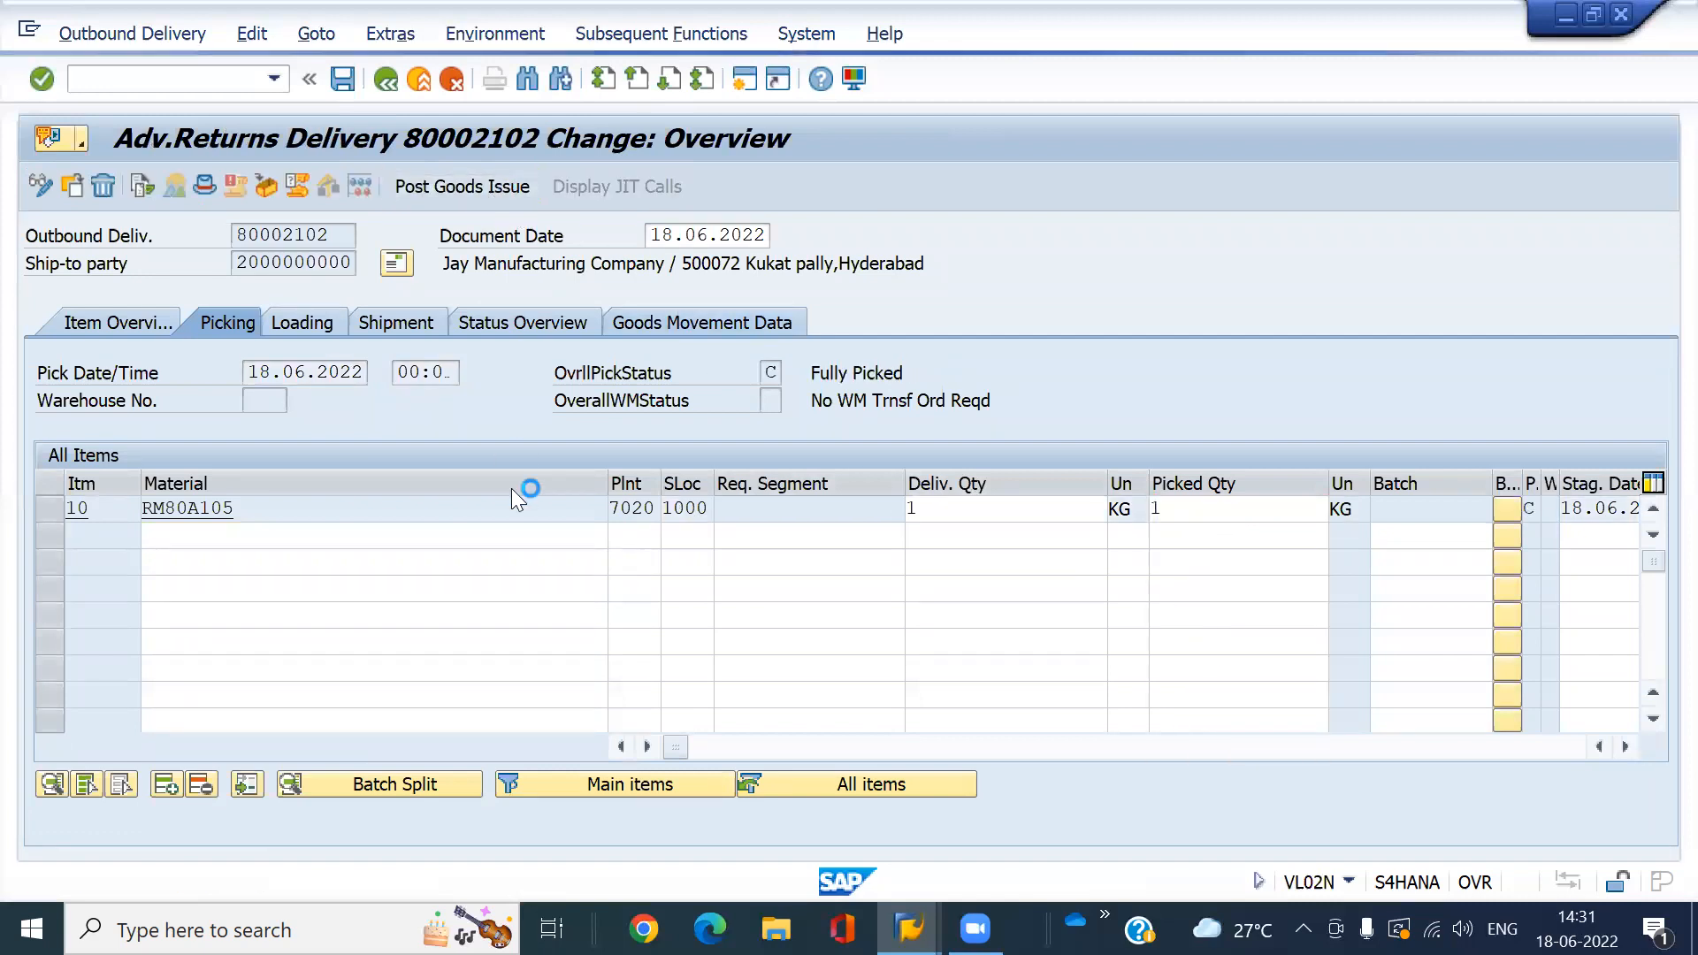
click(342, 77)
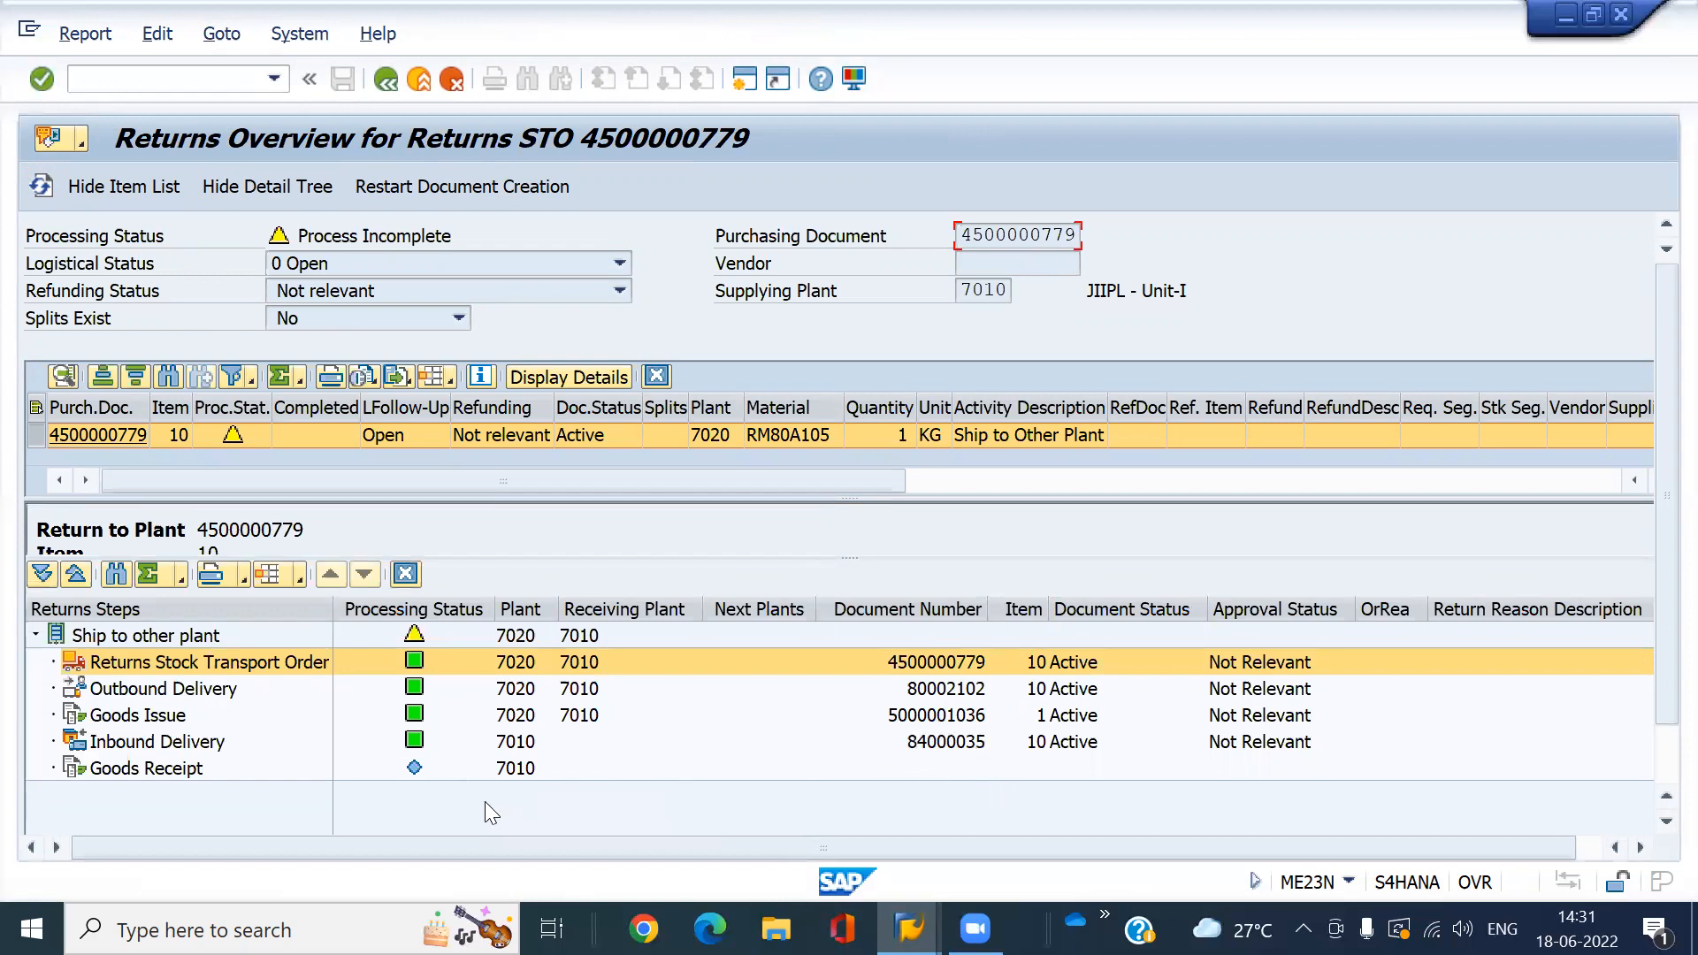
mouse_move(218, 760)
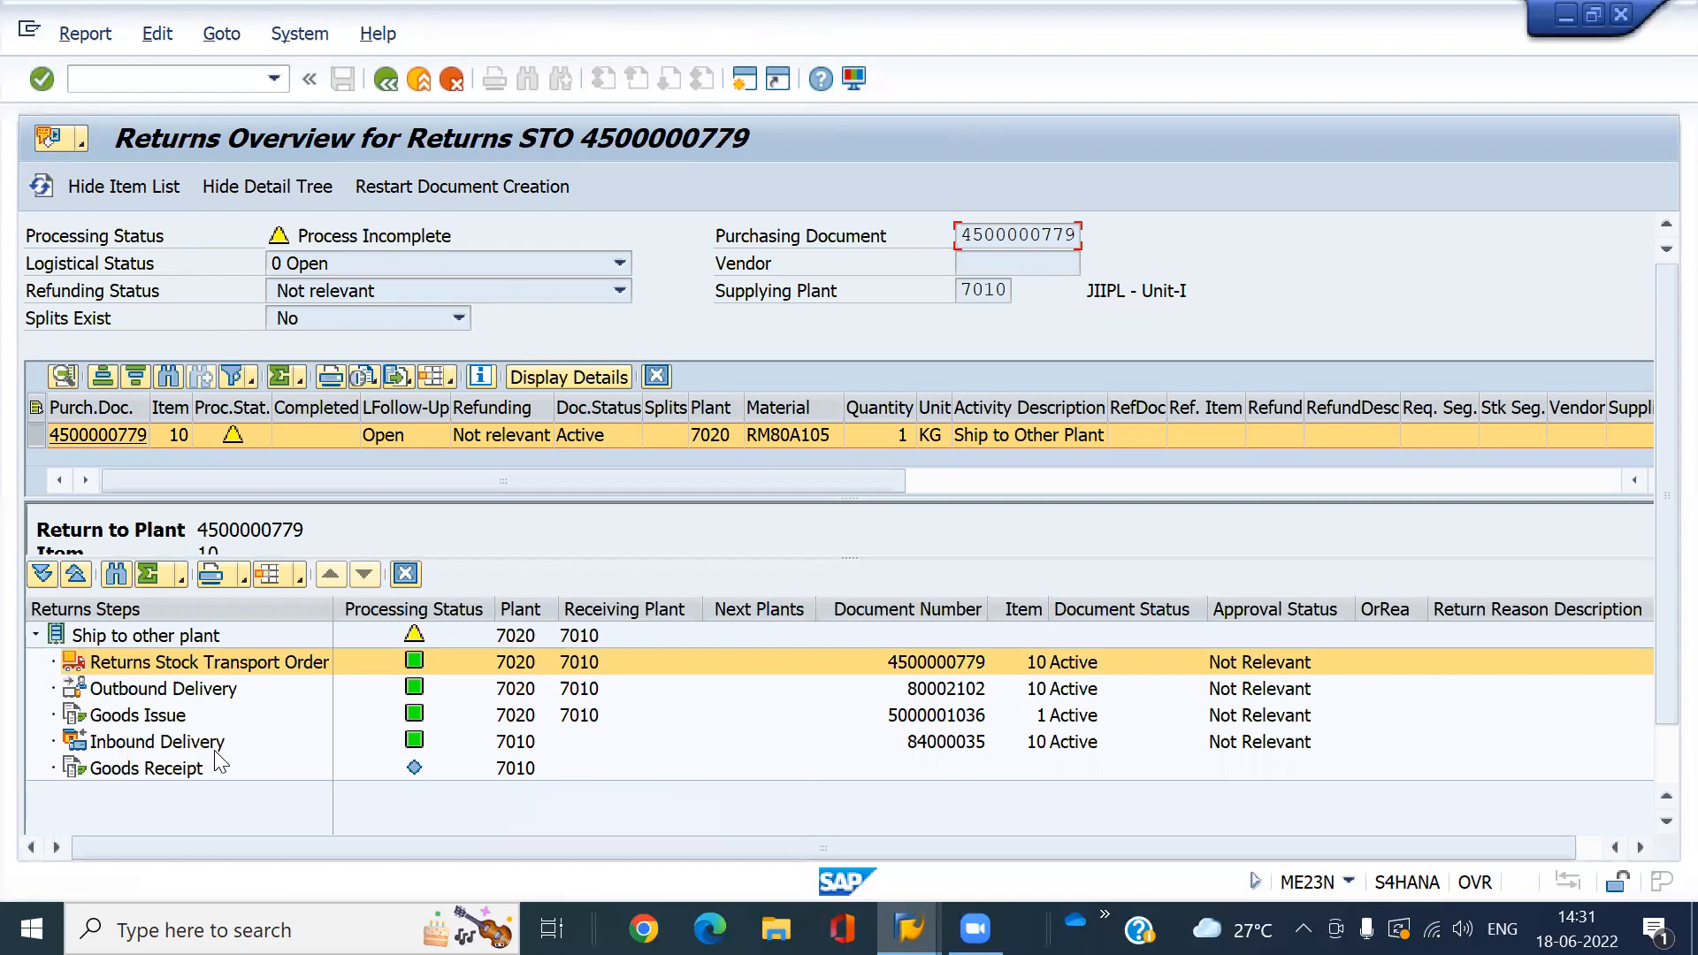
mouse_move(482, 768)
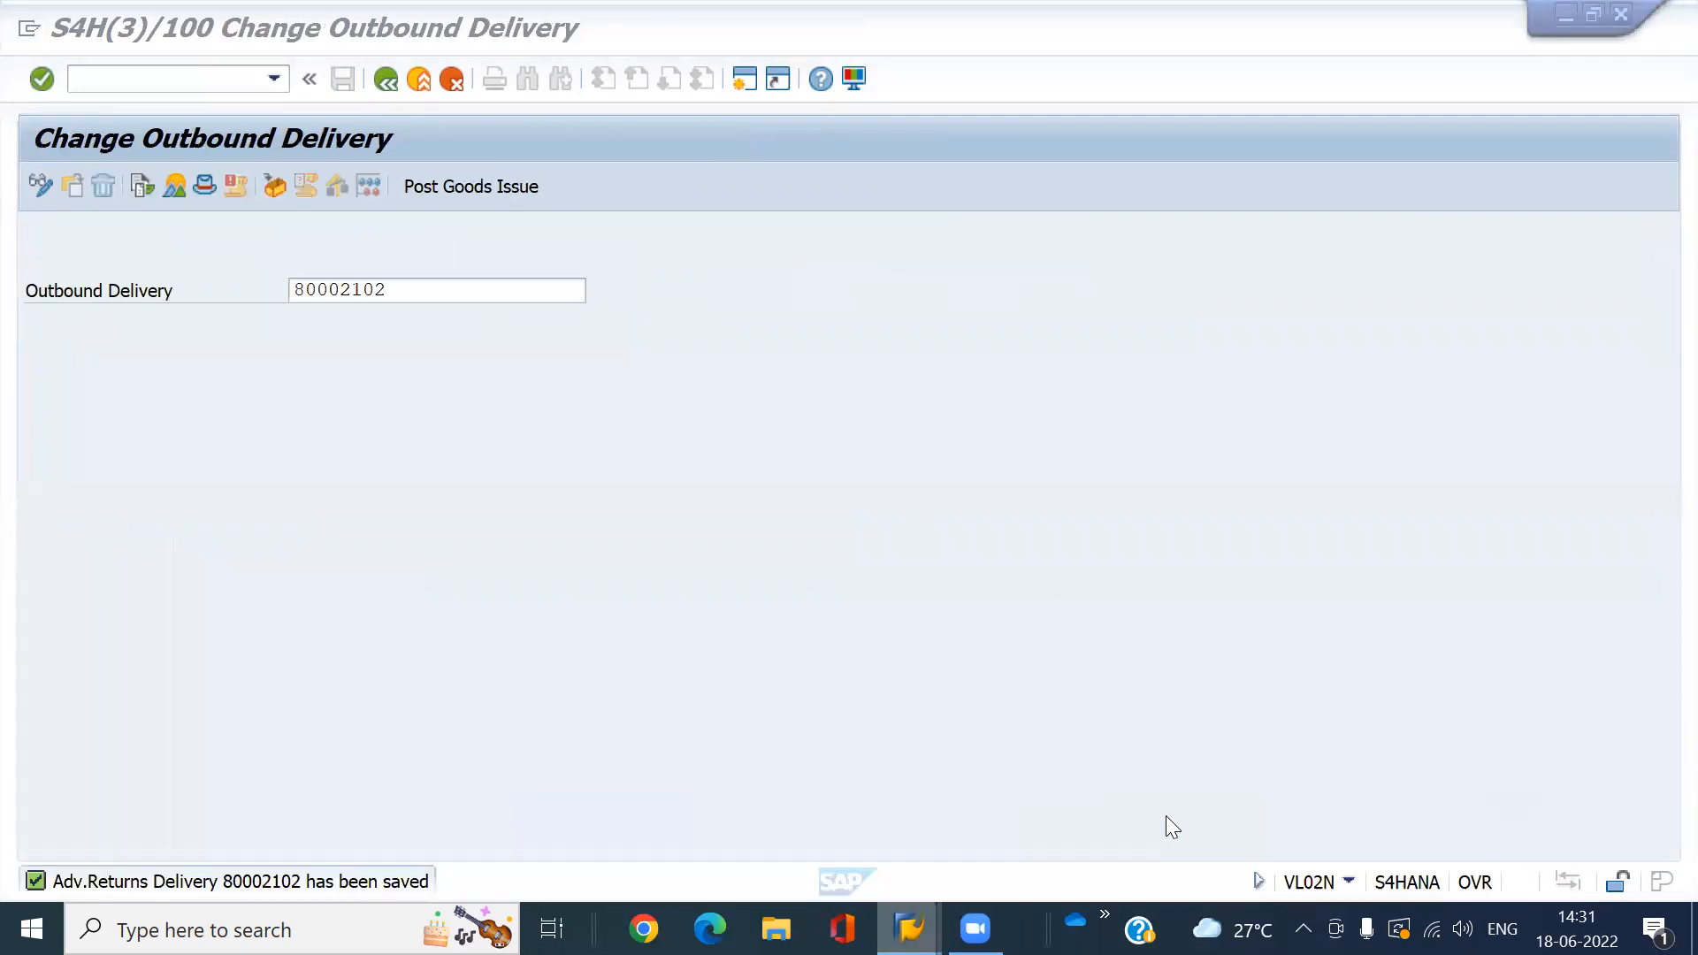
click(433, 290)
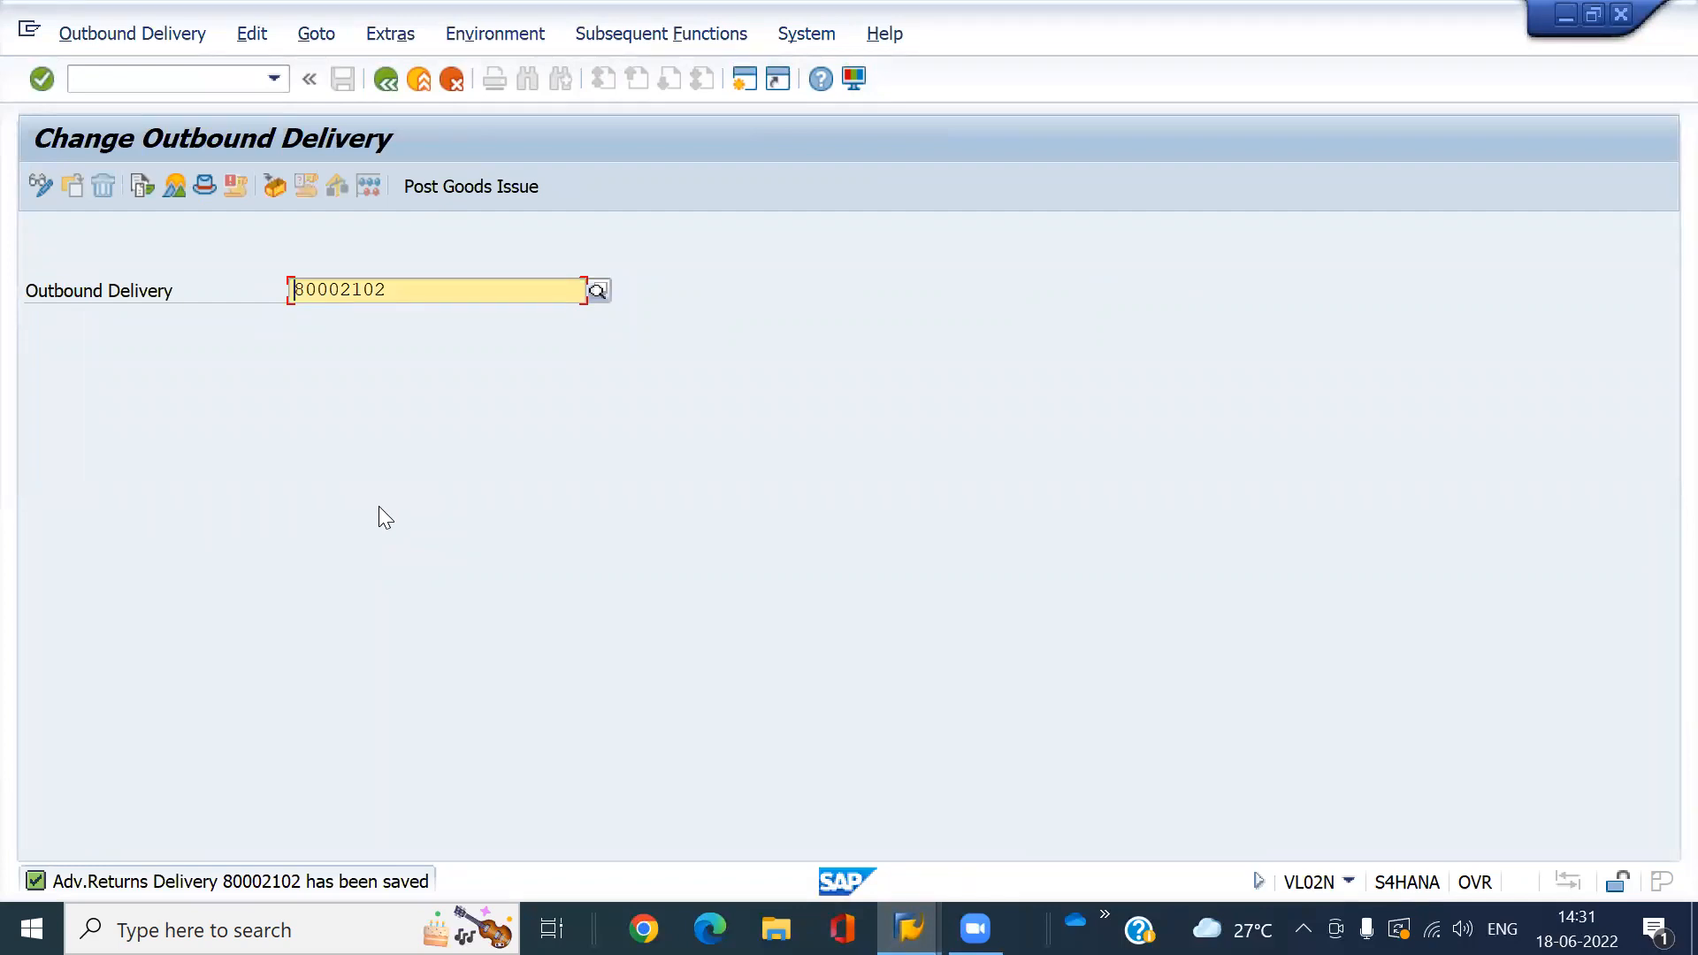
mouse_move(213, 120)
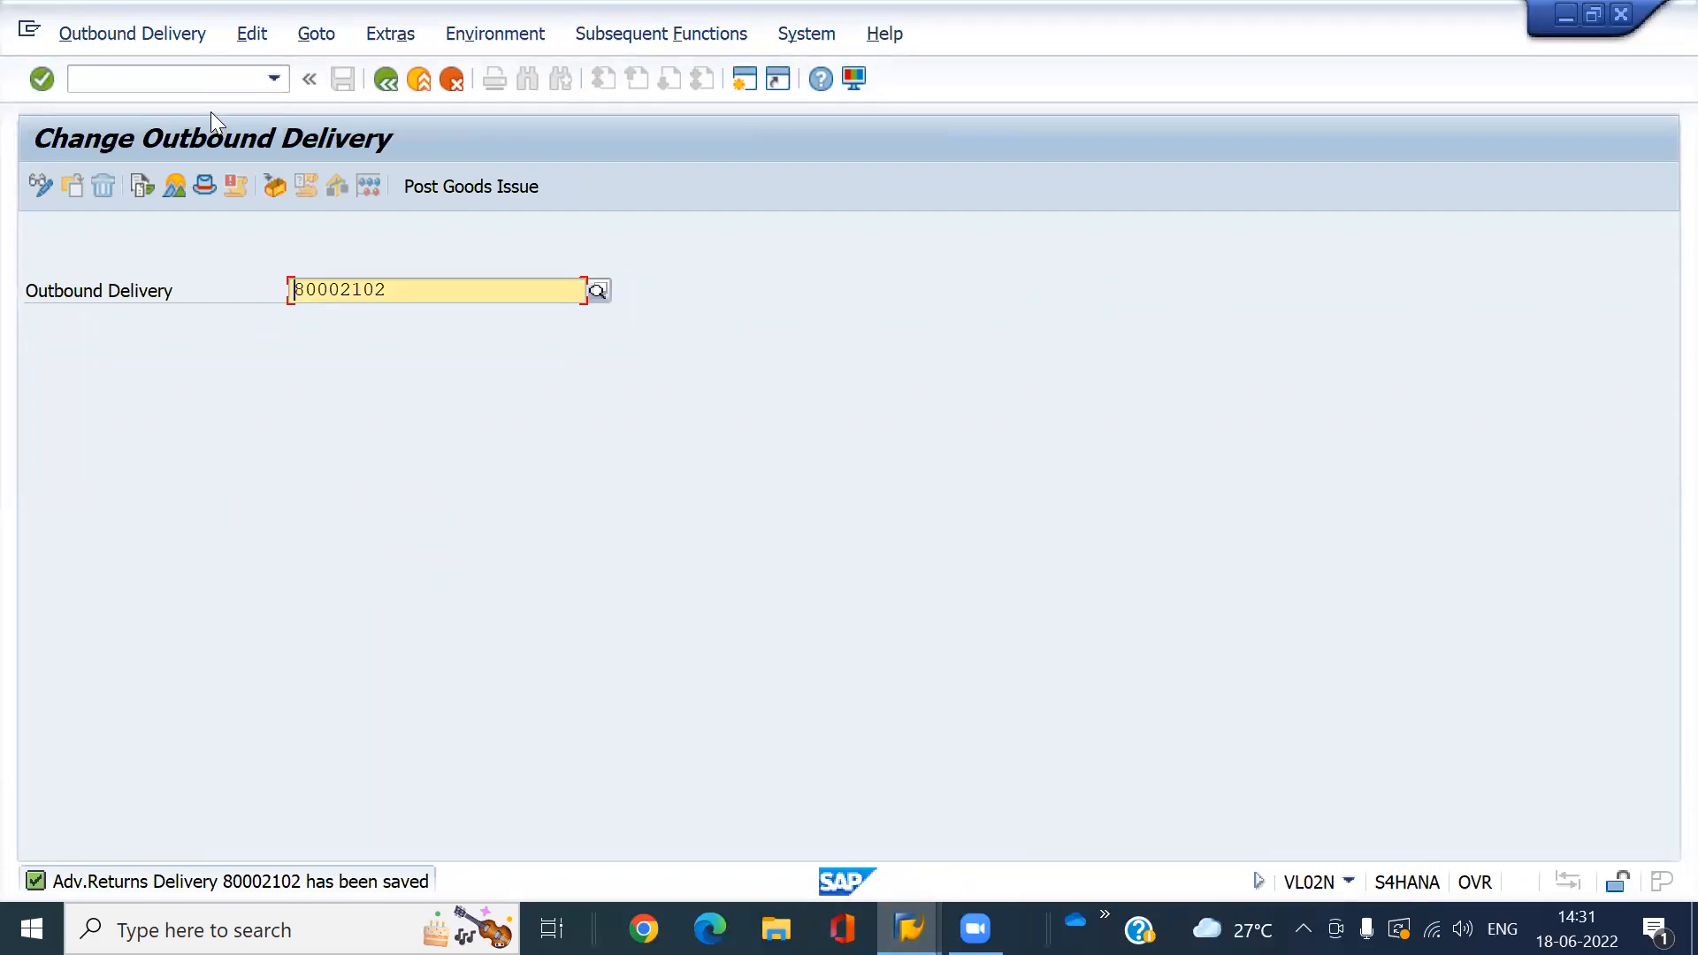
click(132, 33)
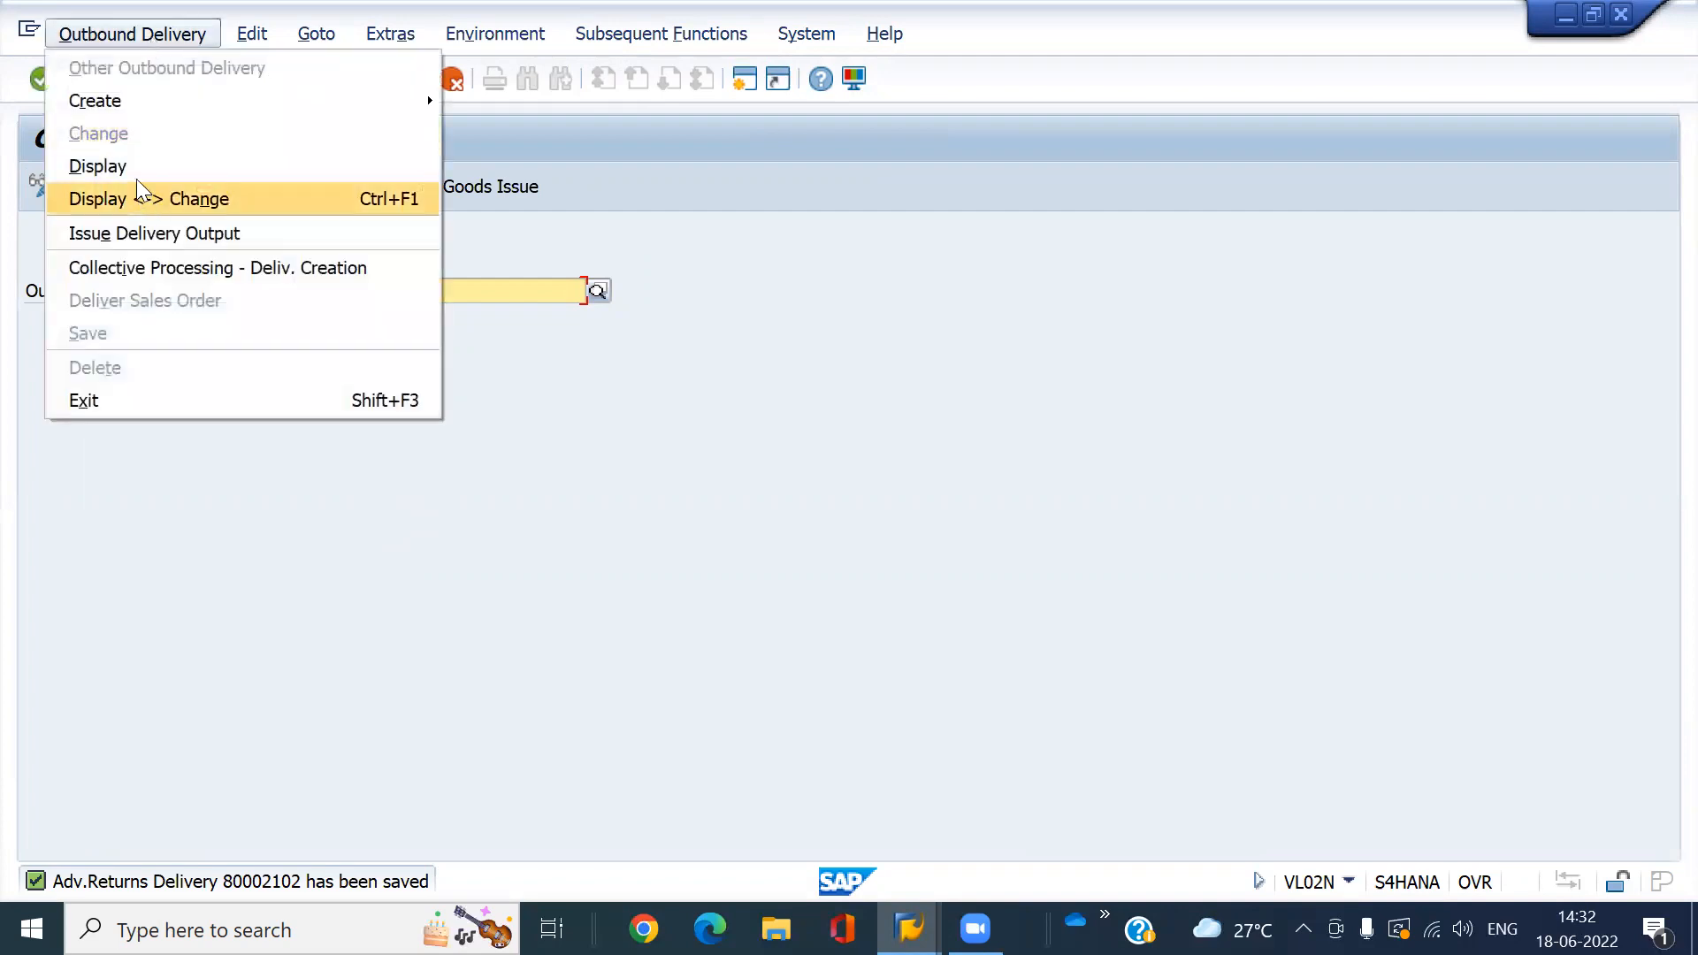
click(98, 166)
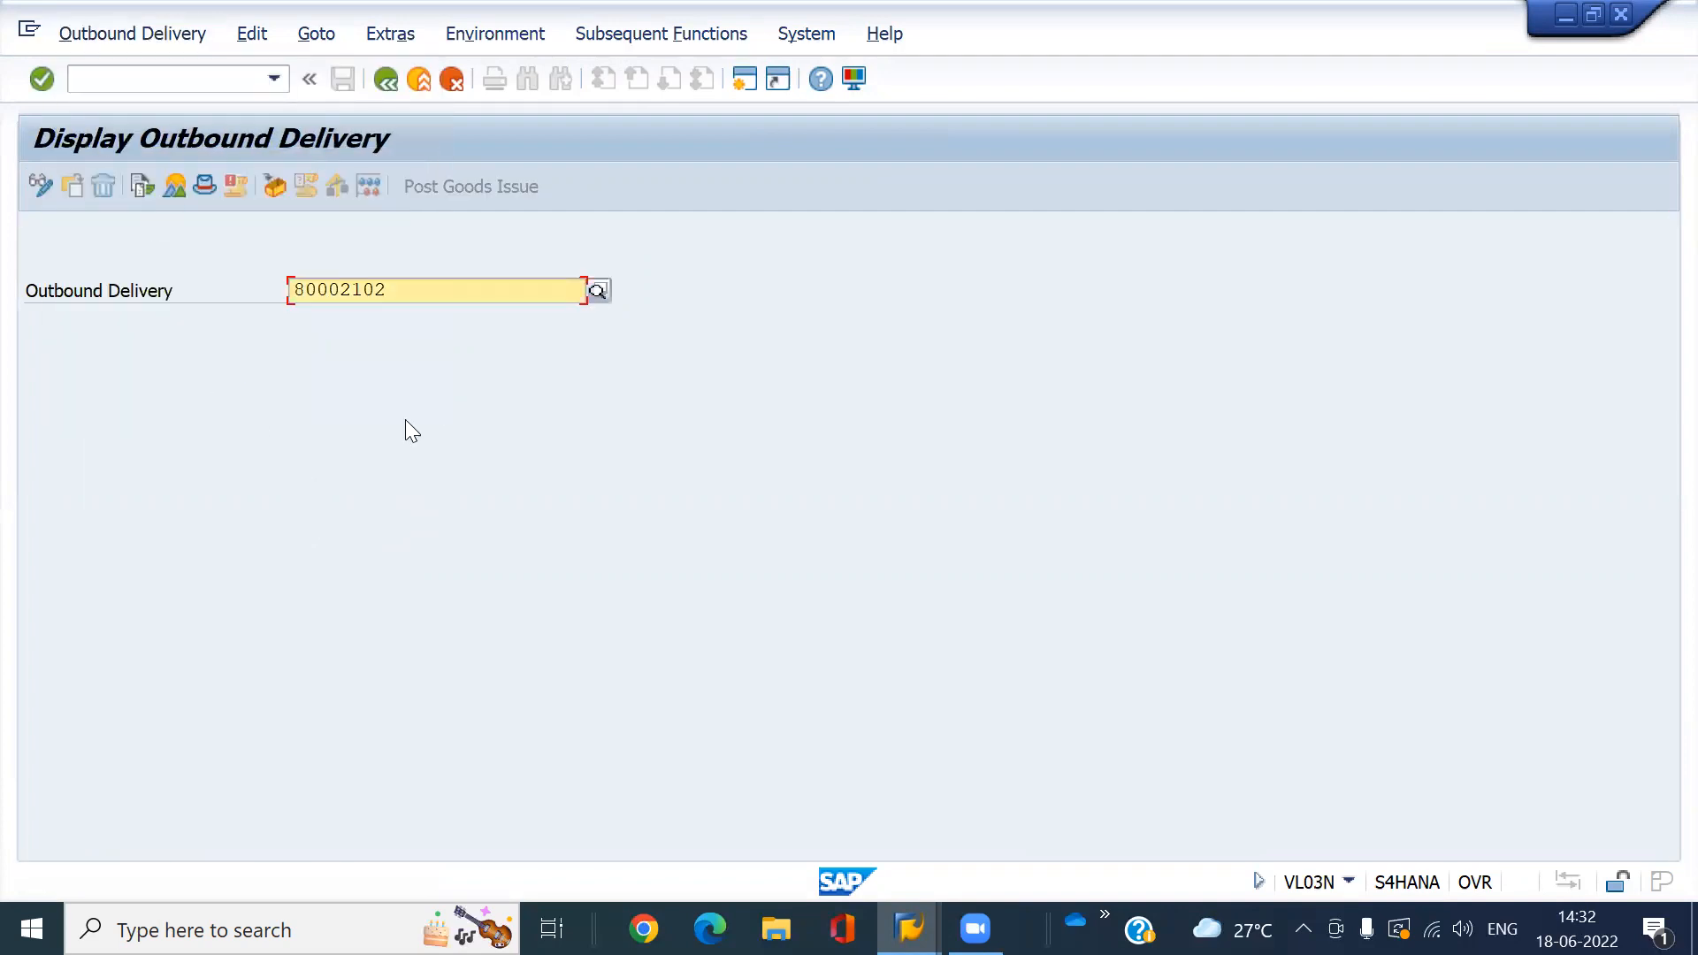
key(Enter)
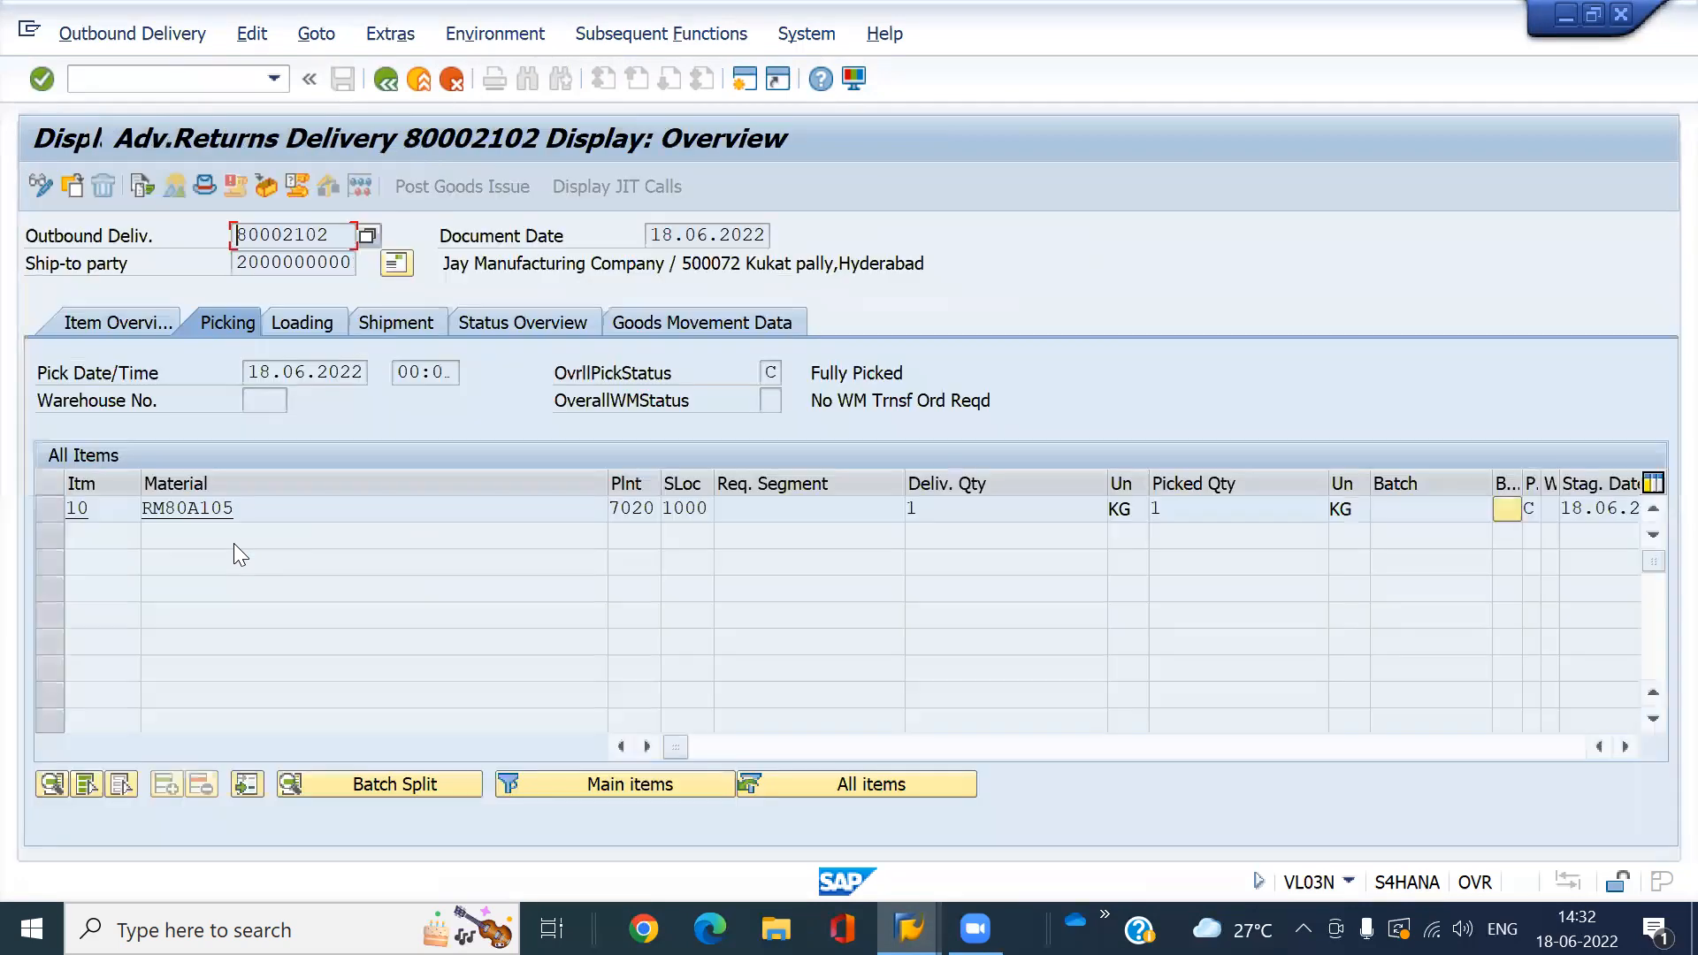
click(390, 34)
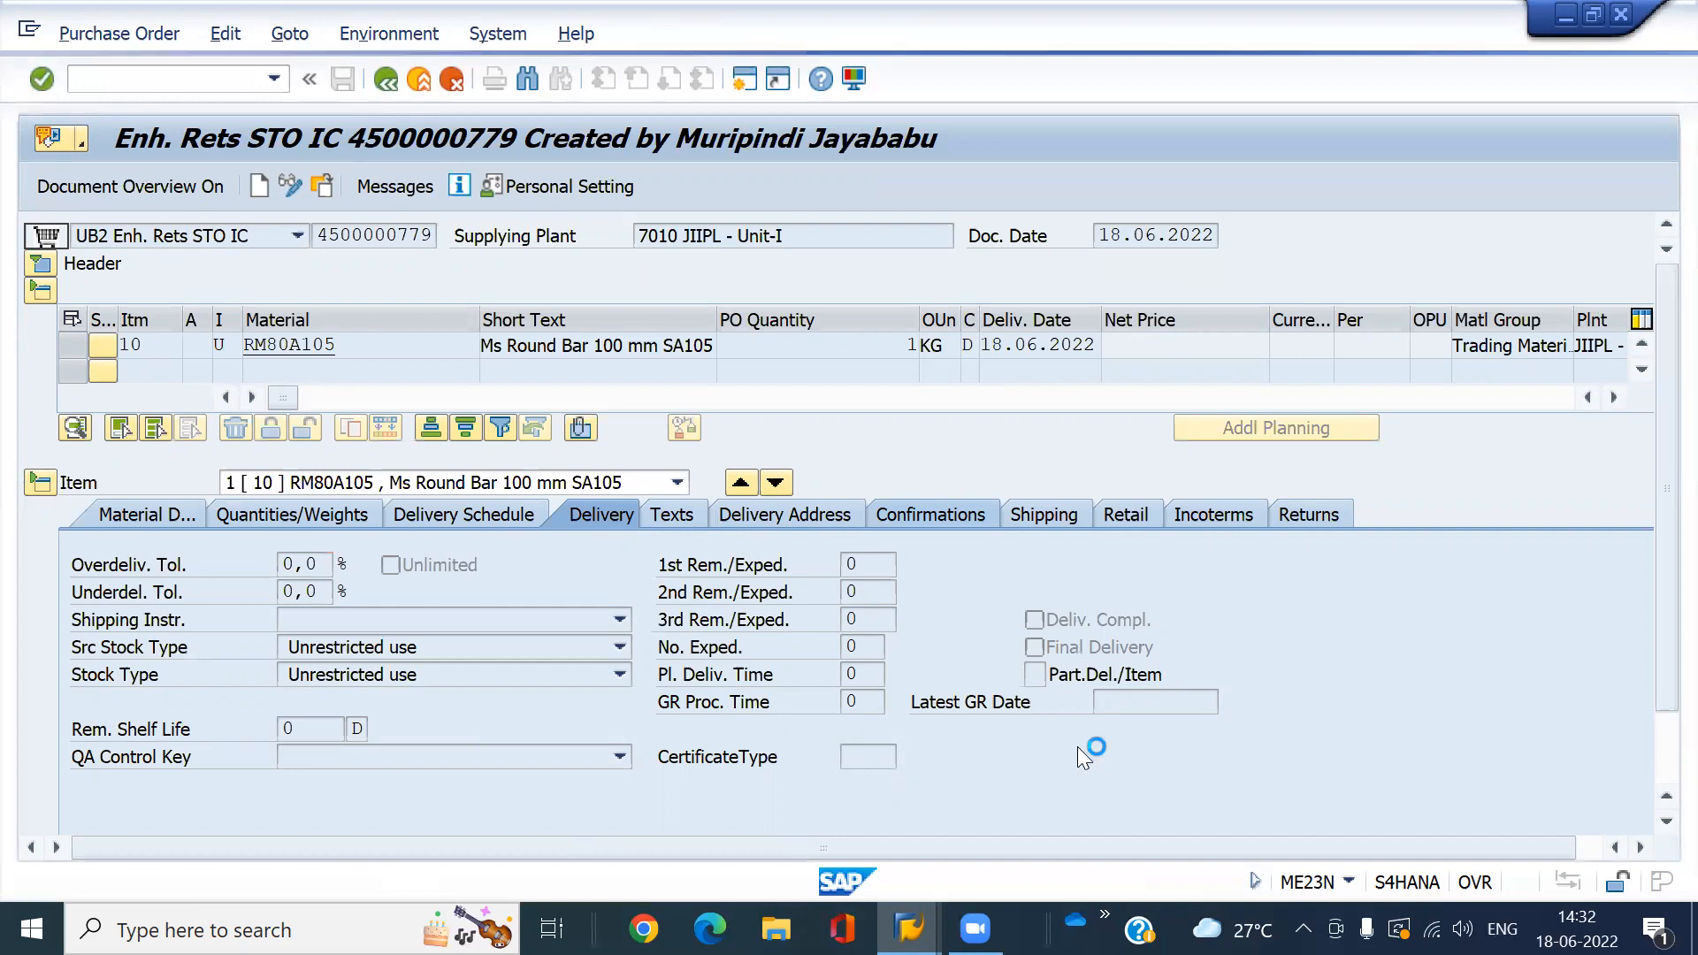
mouse_move(935, 821)
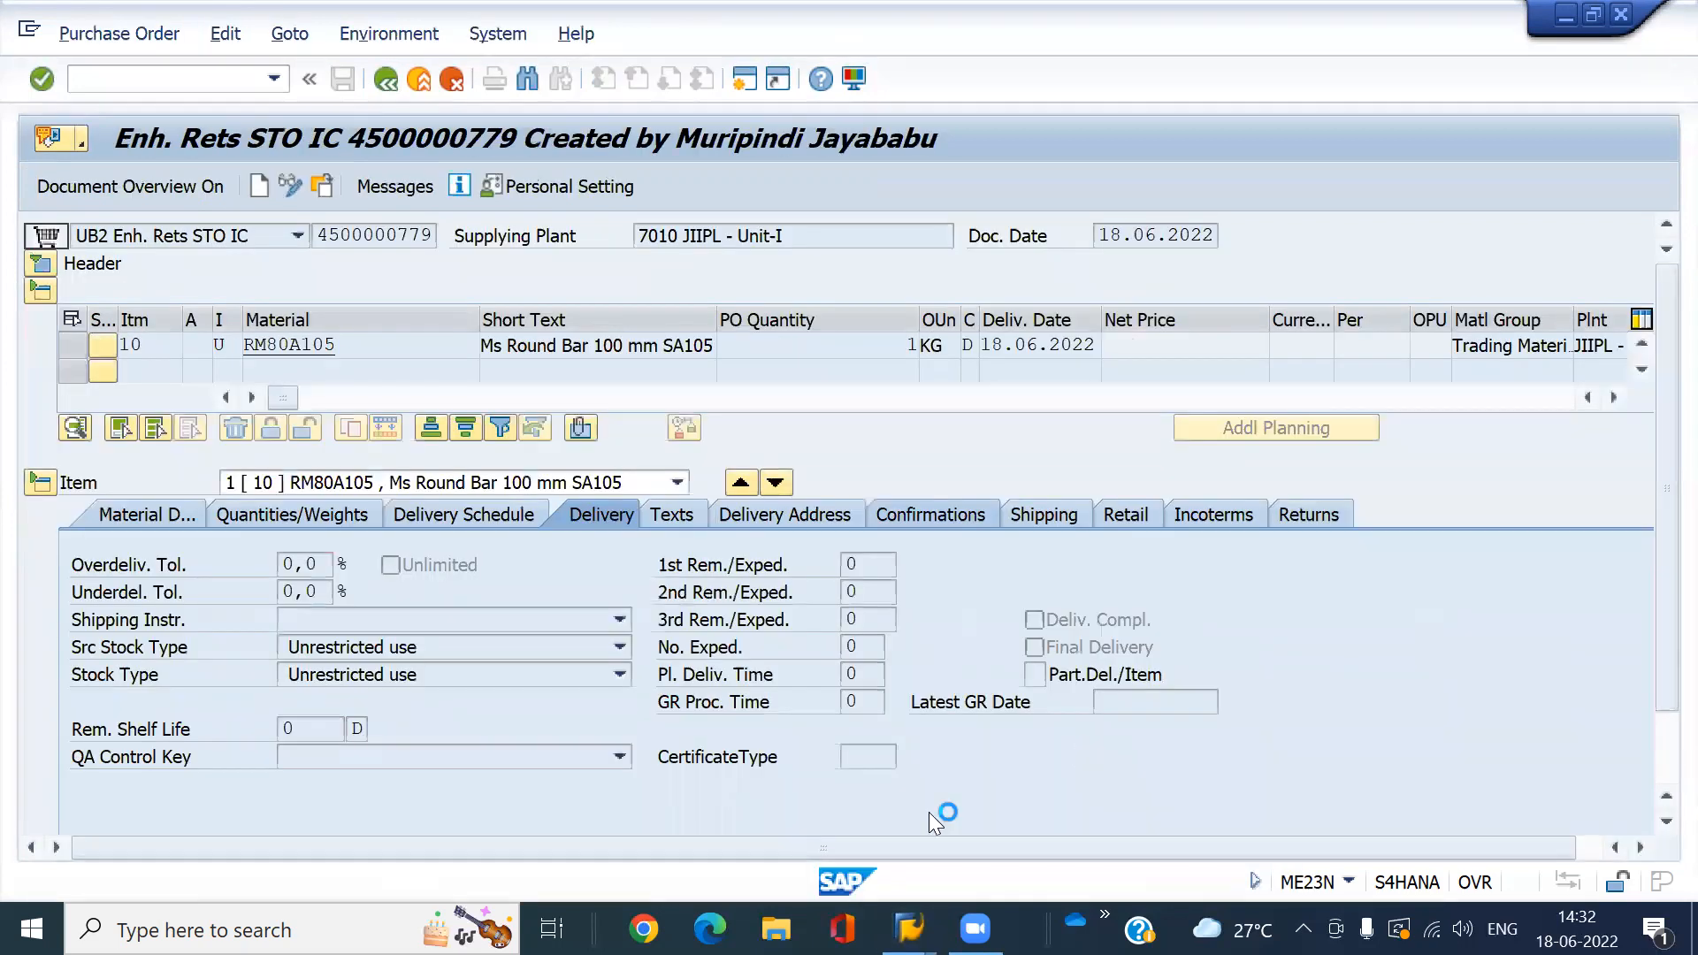
mouse_move(907, 929)
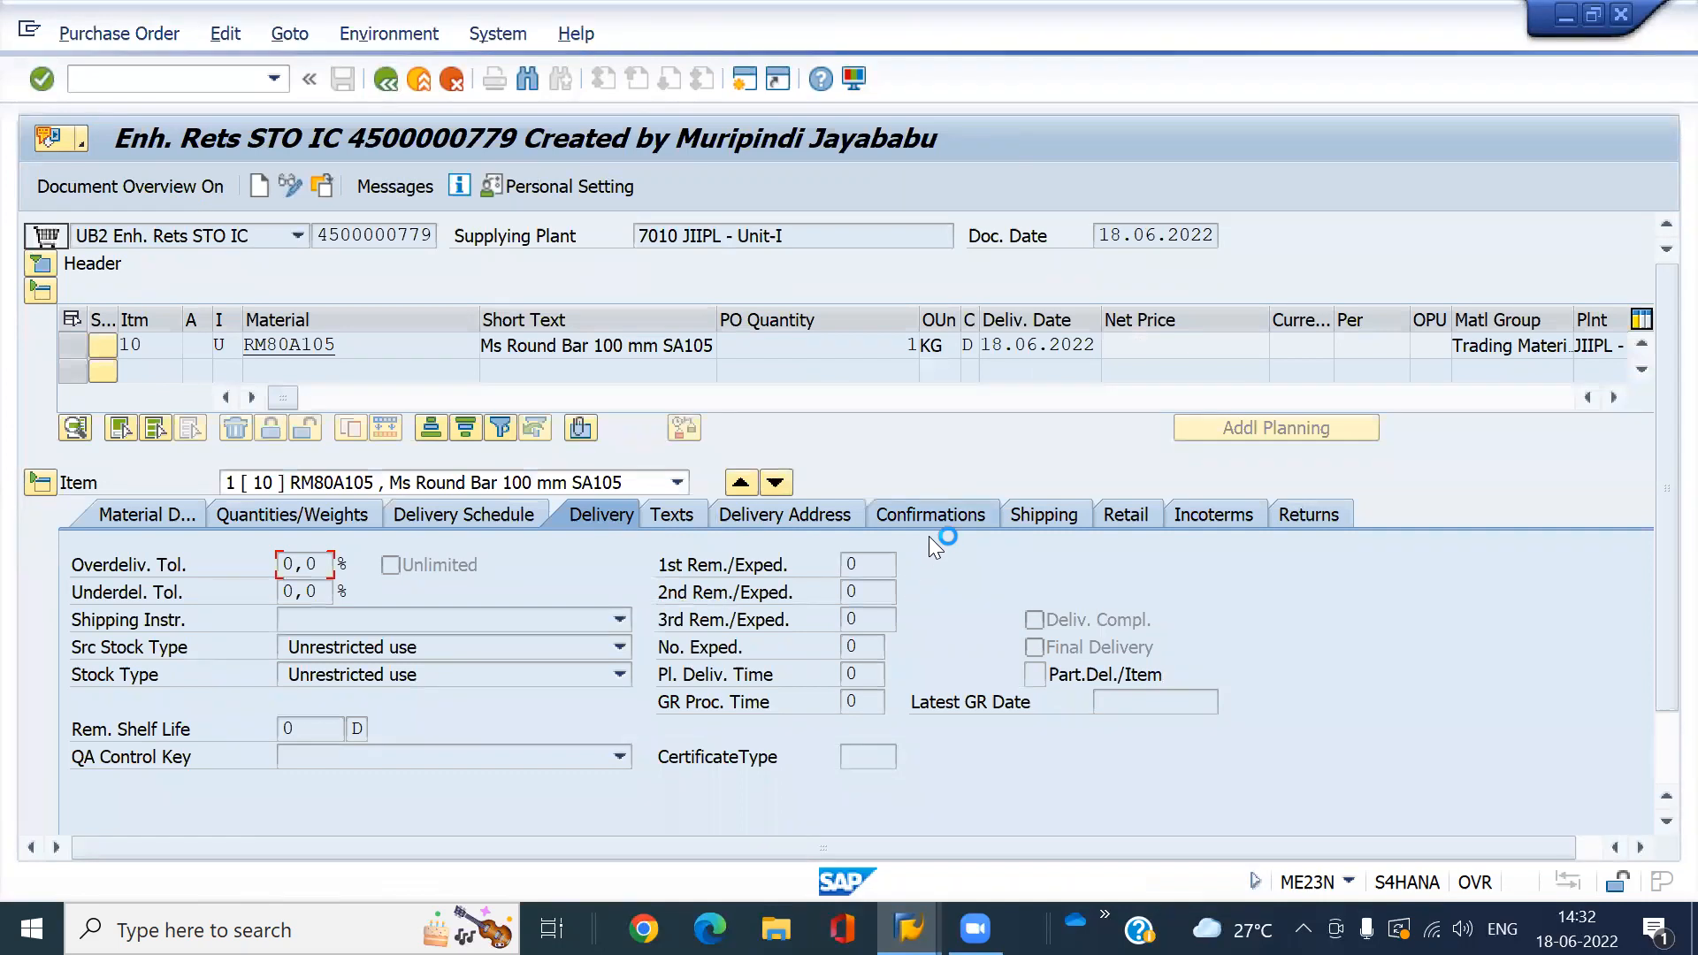
mouse_move(934, 525)
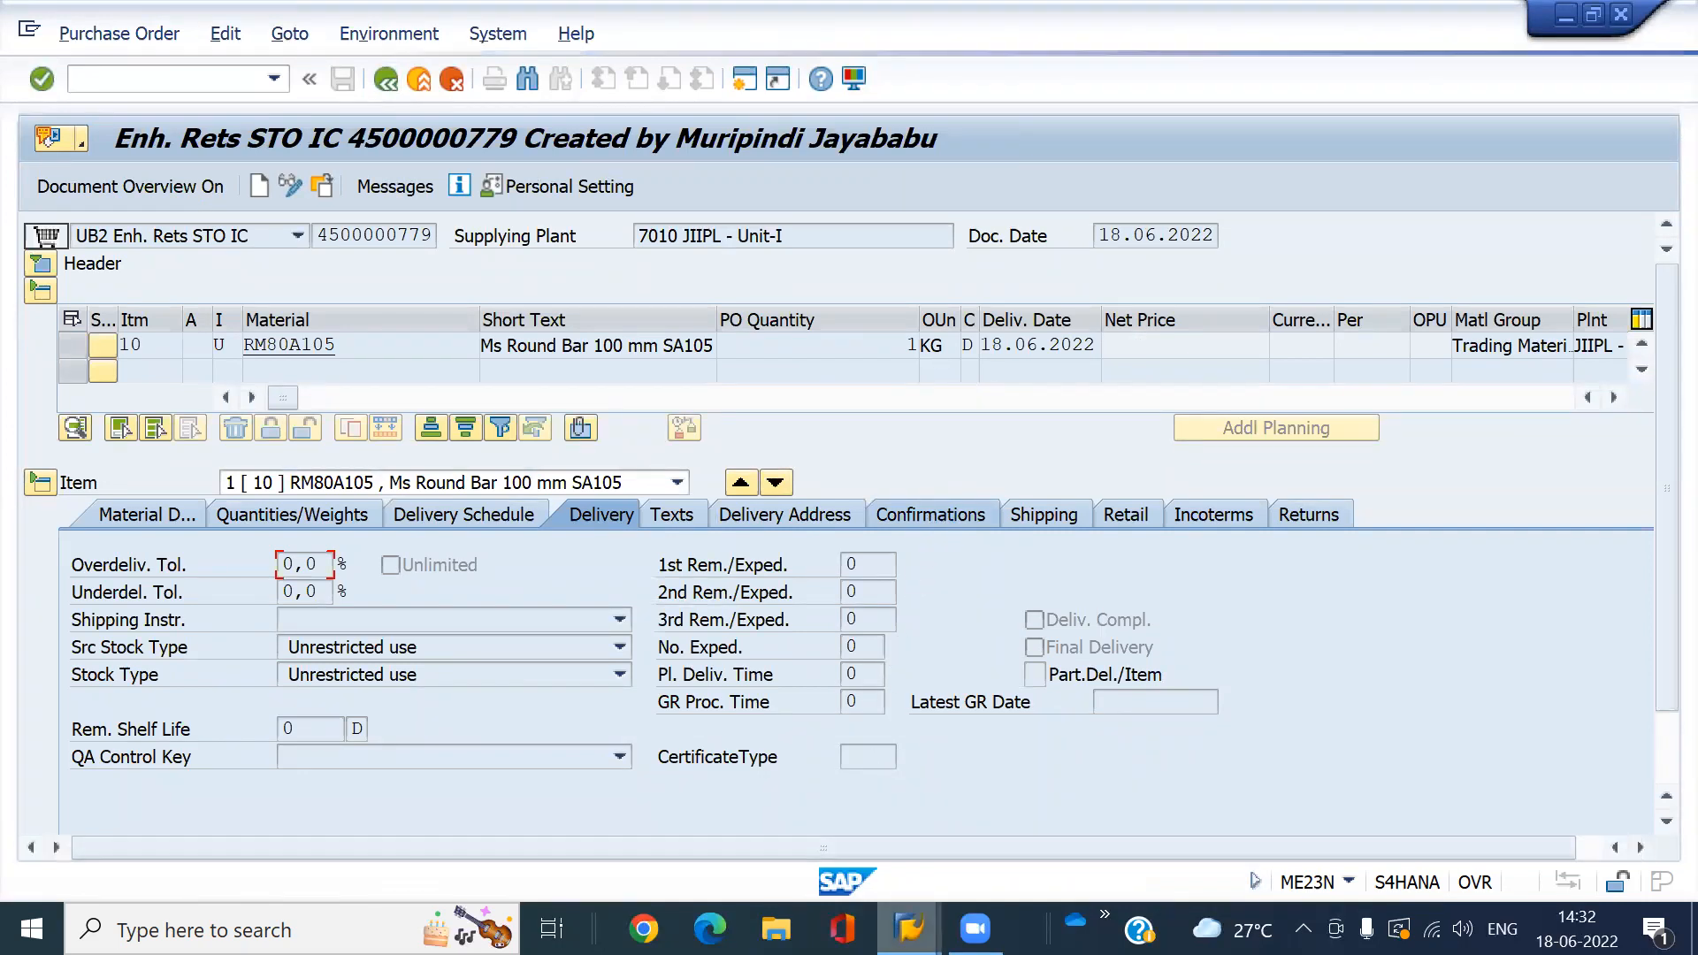
mouse_move(906, 928)
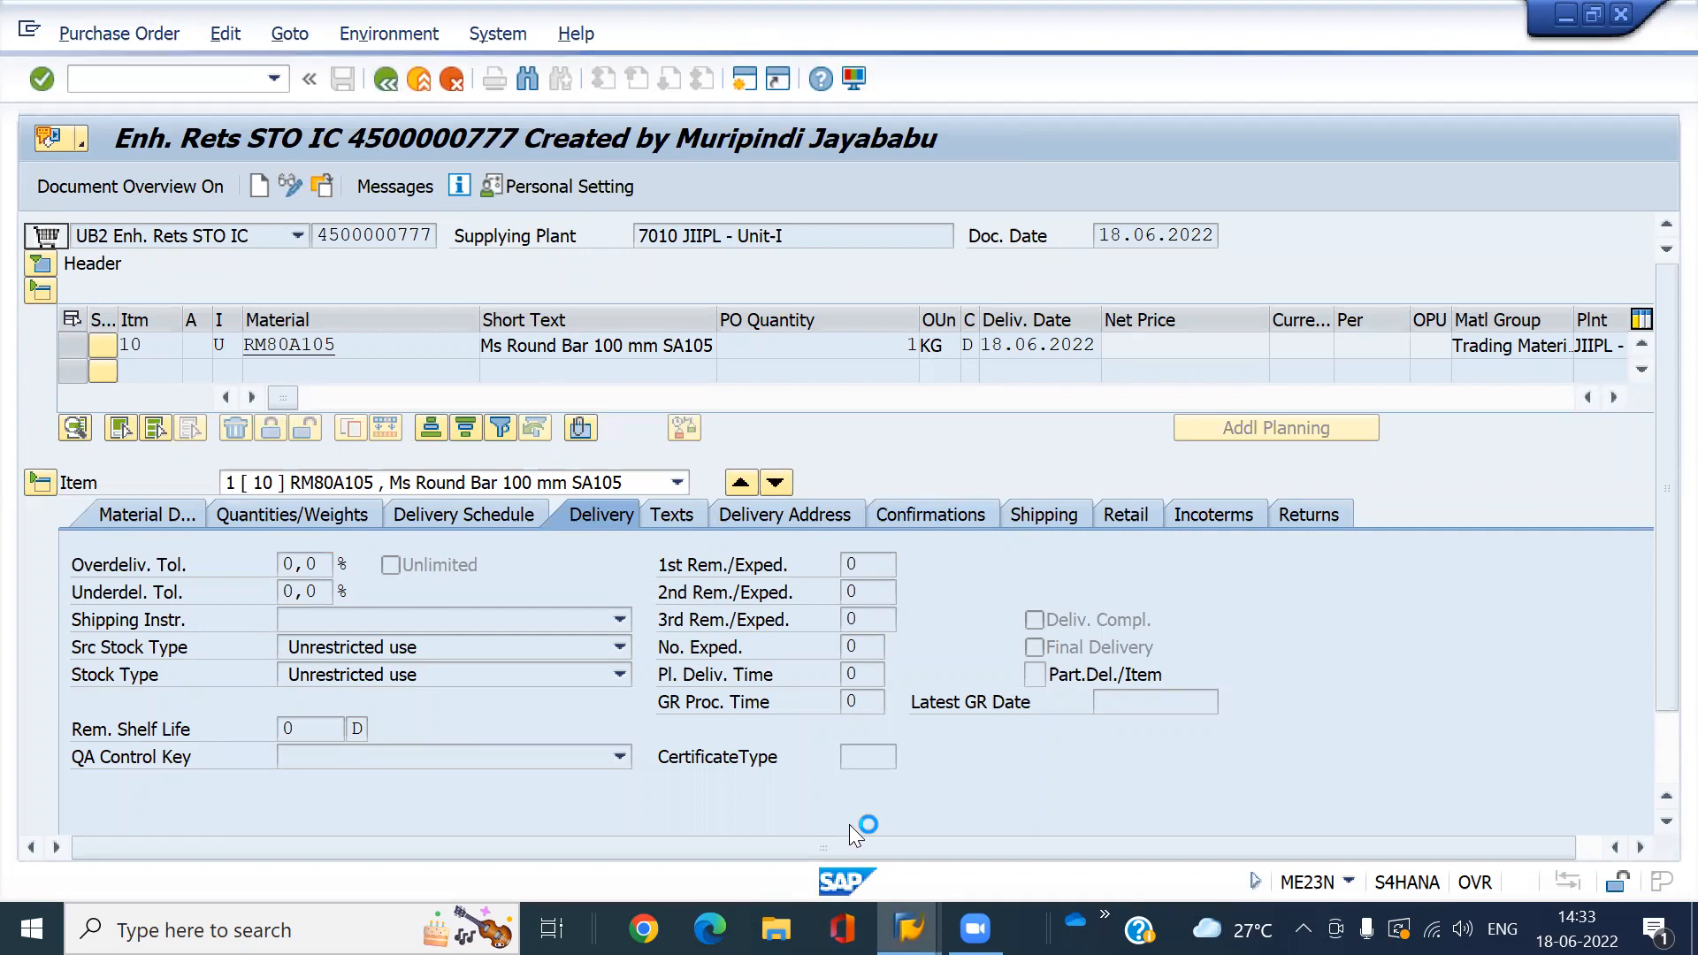
mouse_move(907, 930)
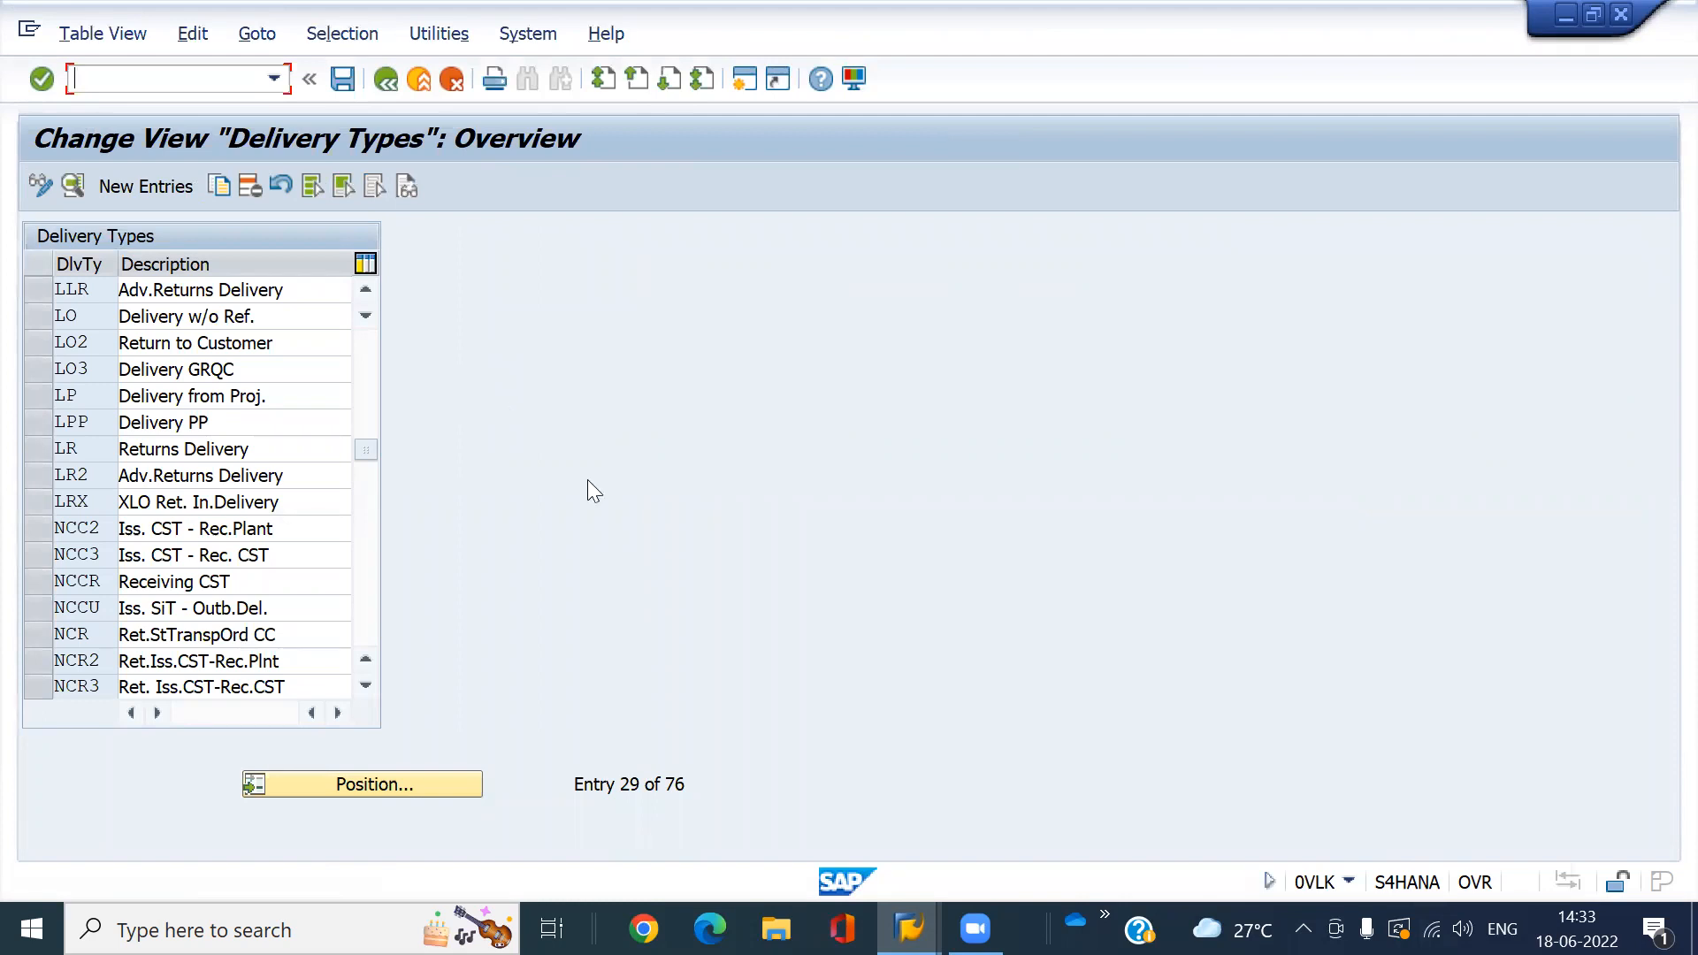
text(me23n)
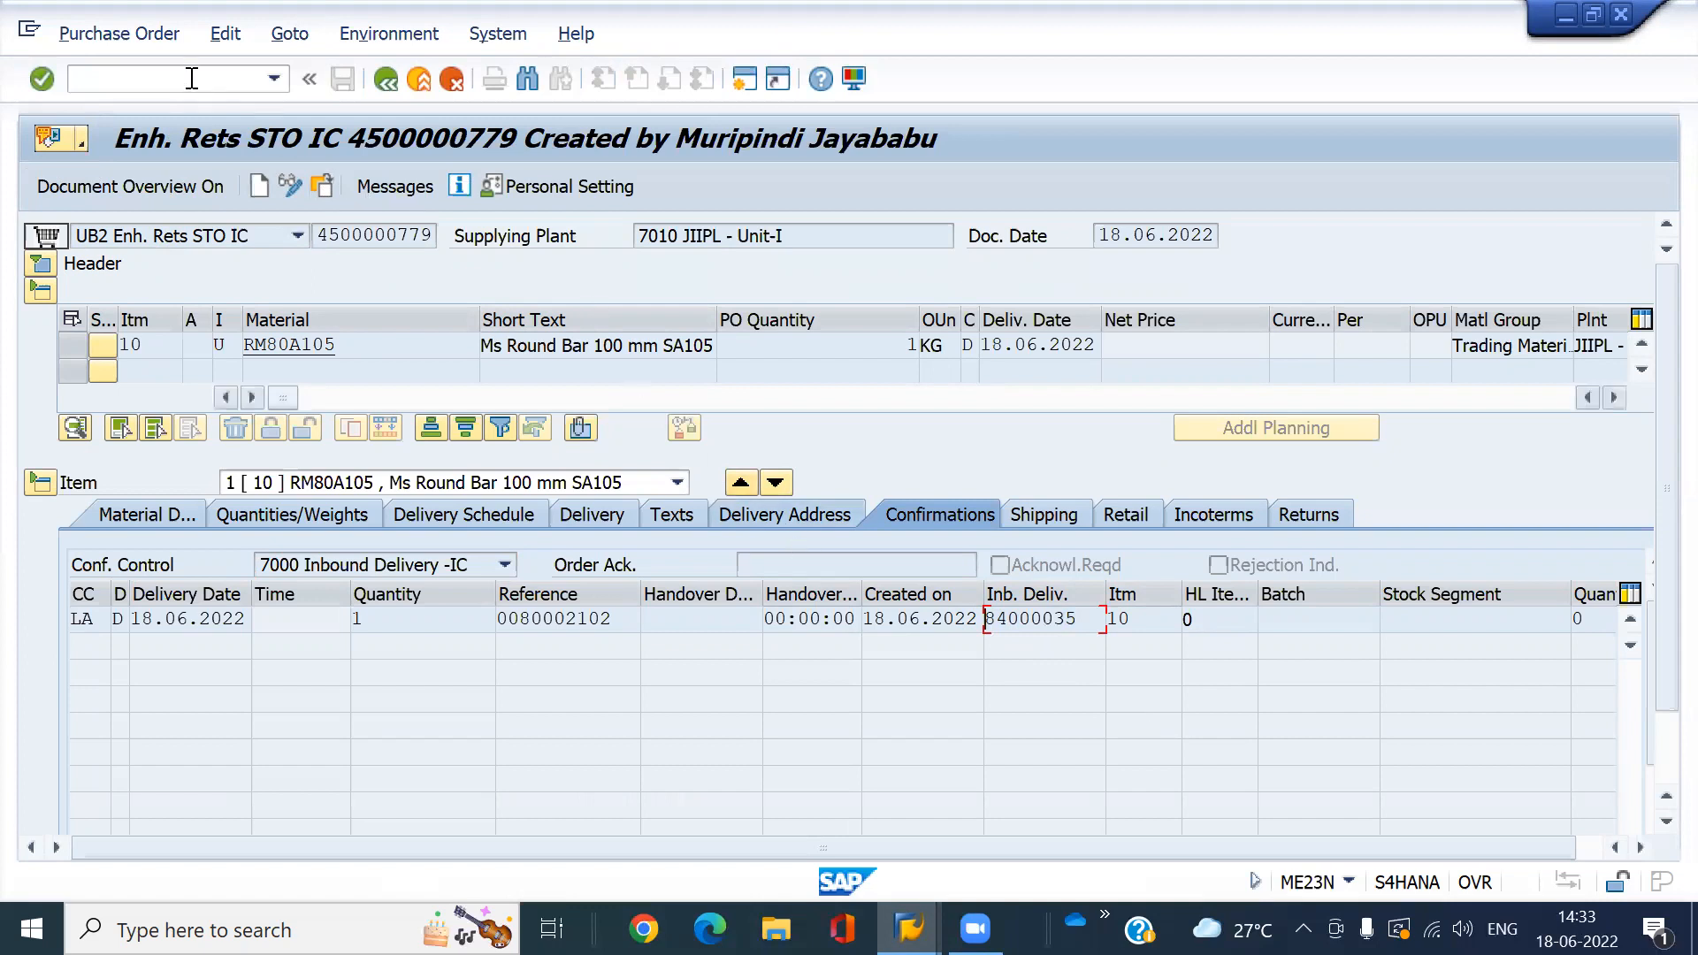
- Open inbound delivery 84000035 in VL32N
text(/)
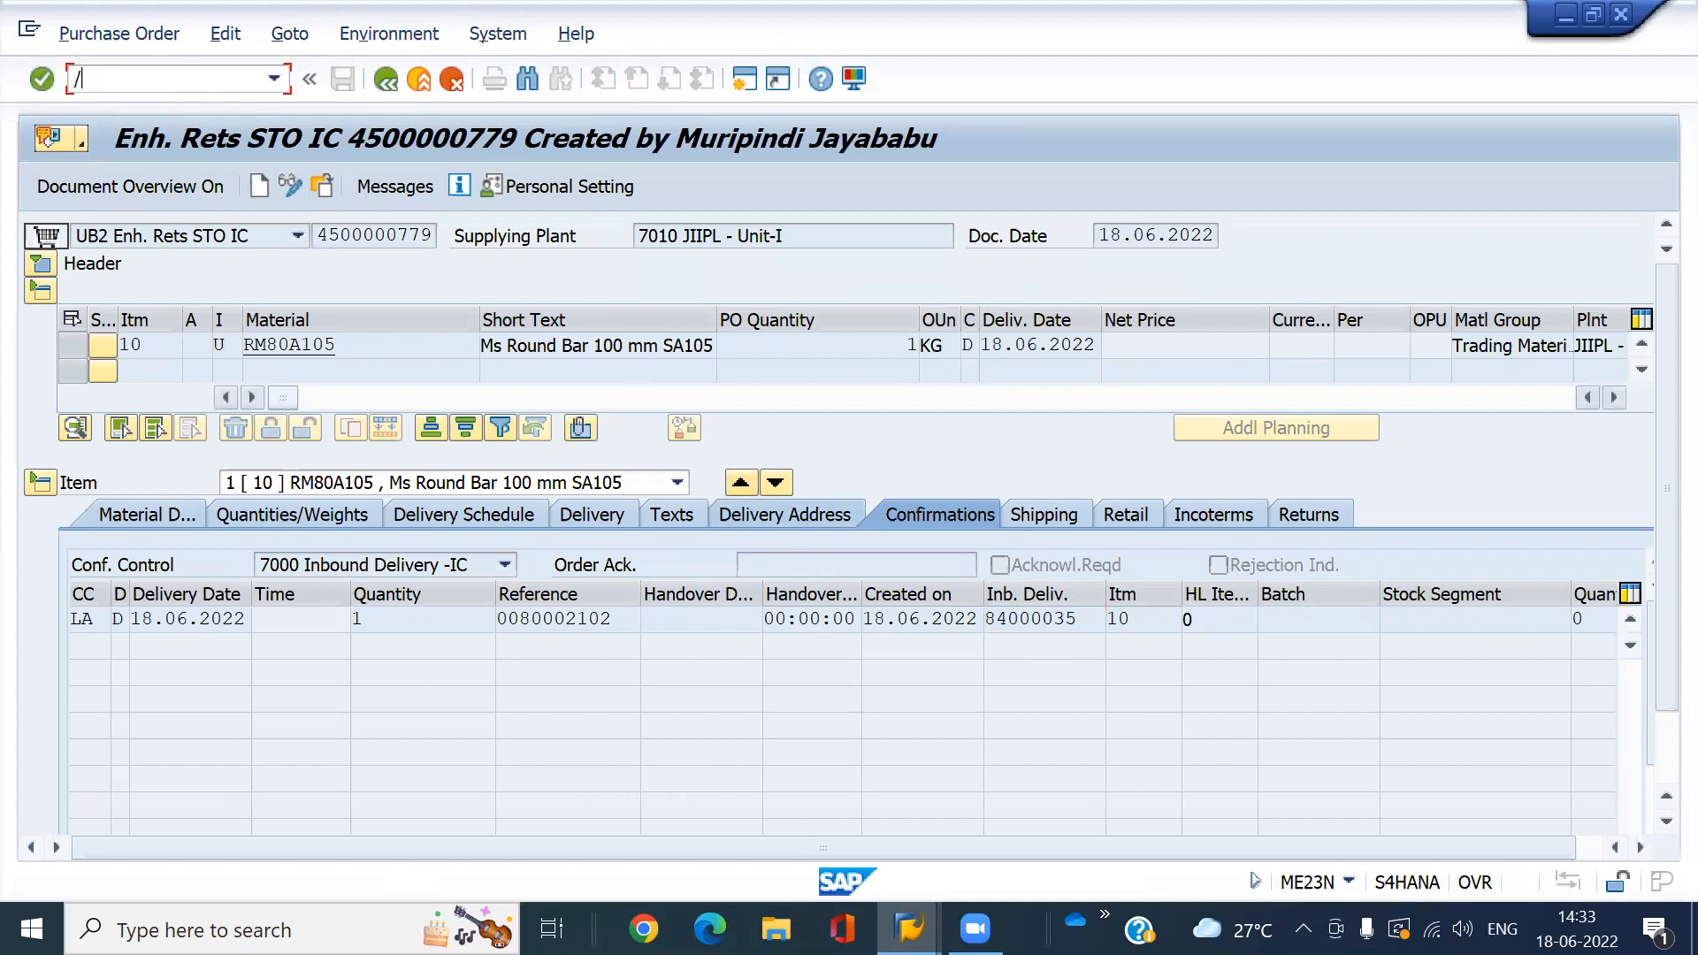
text(nvl32)
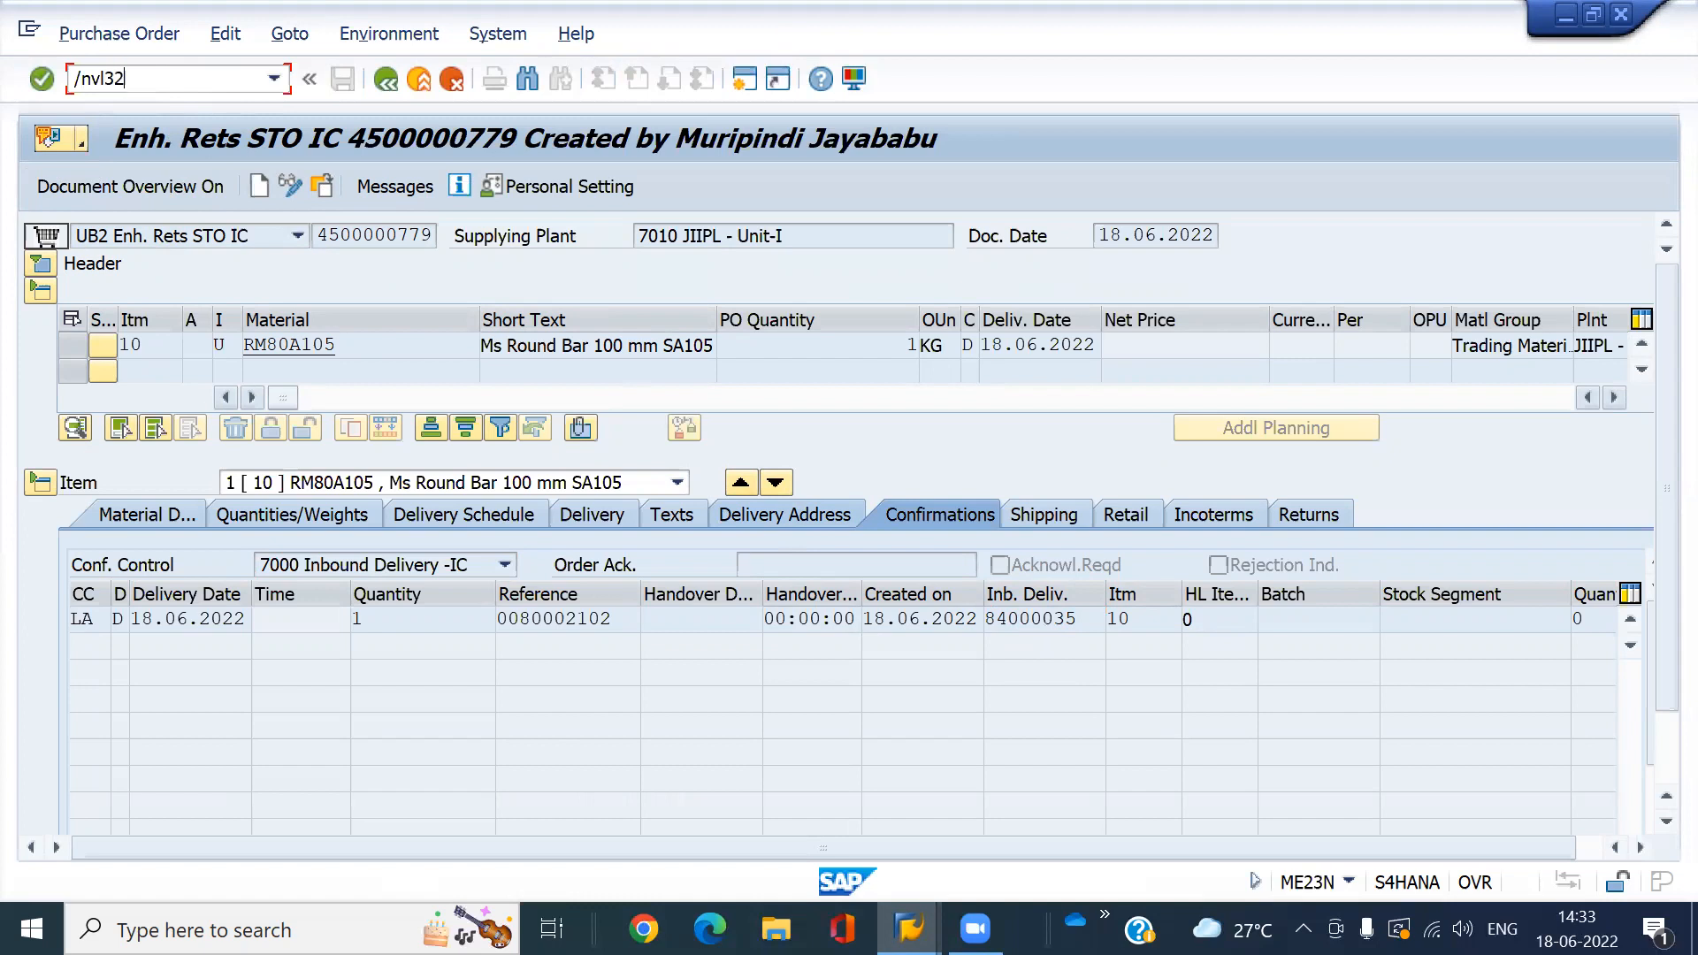
key(Enter)
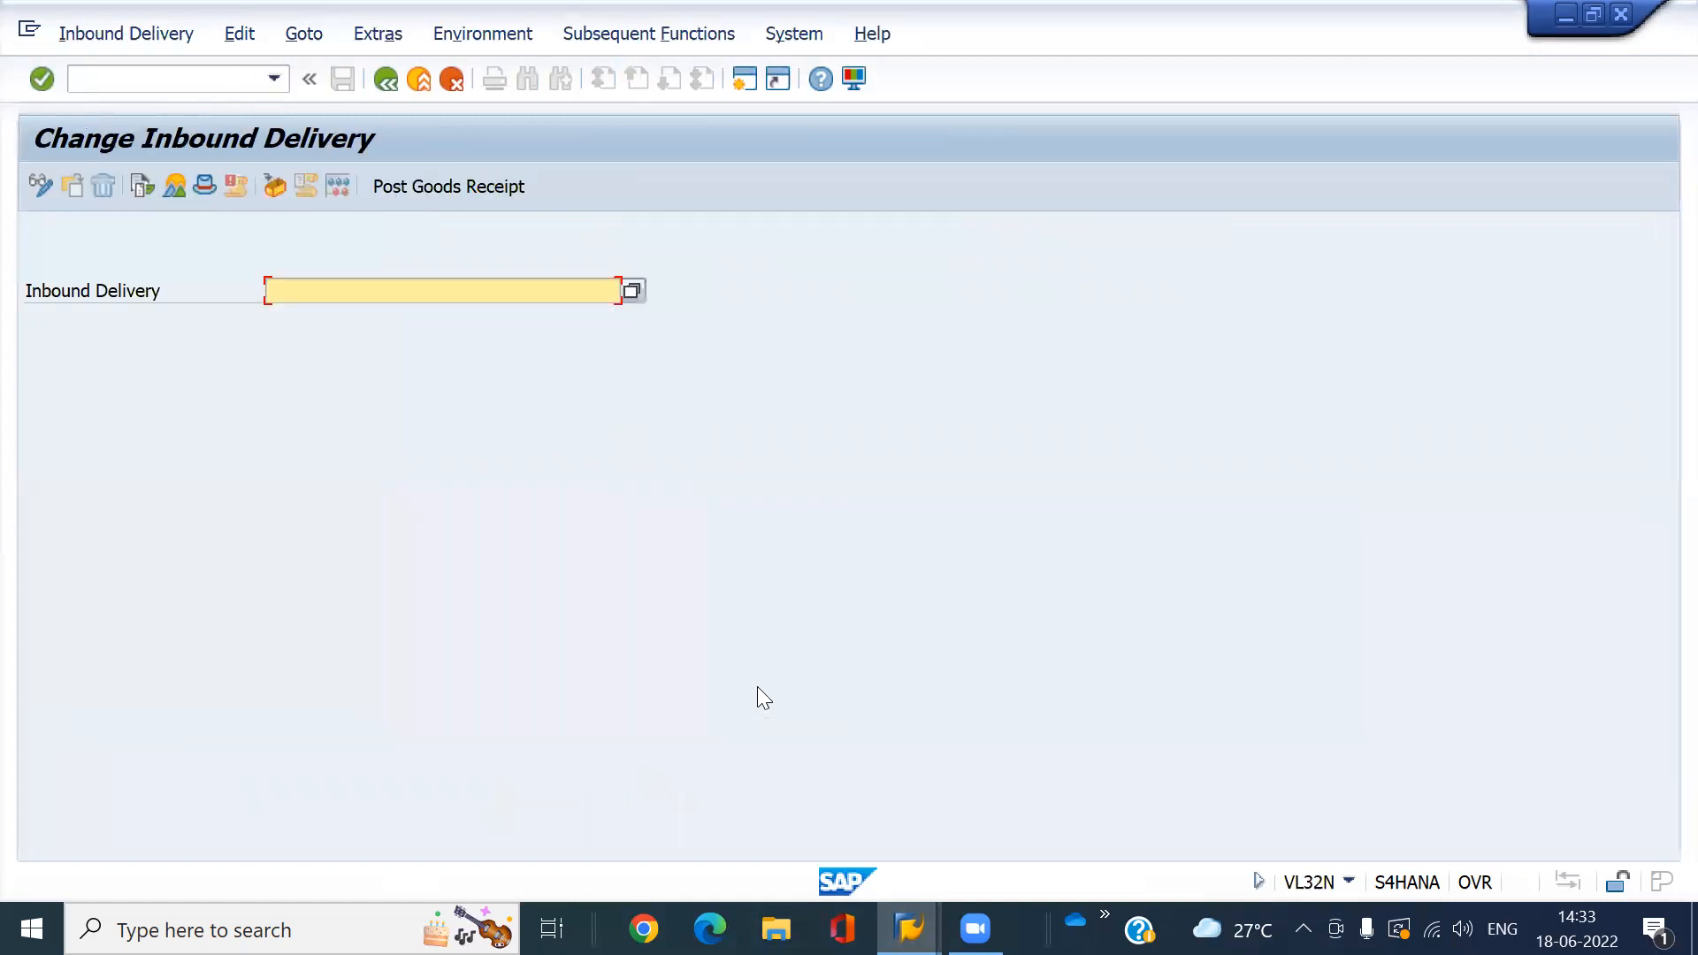
text(84000035)
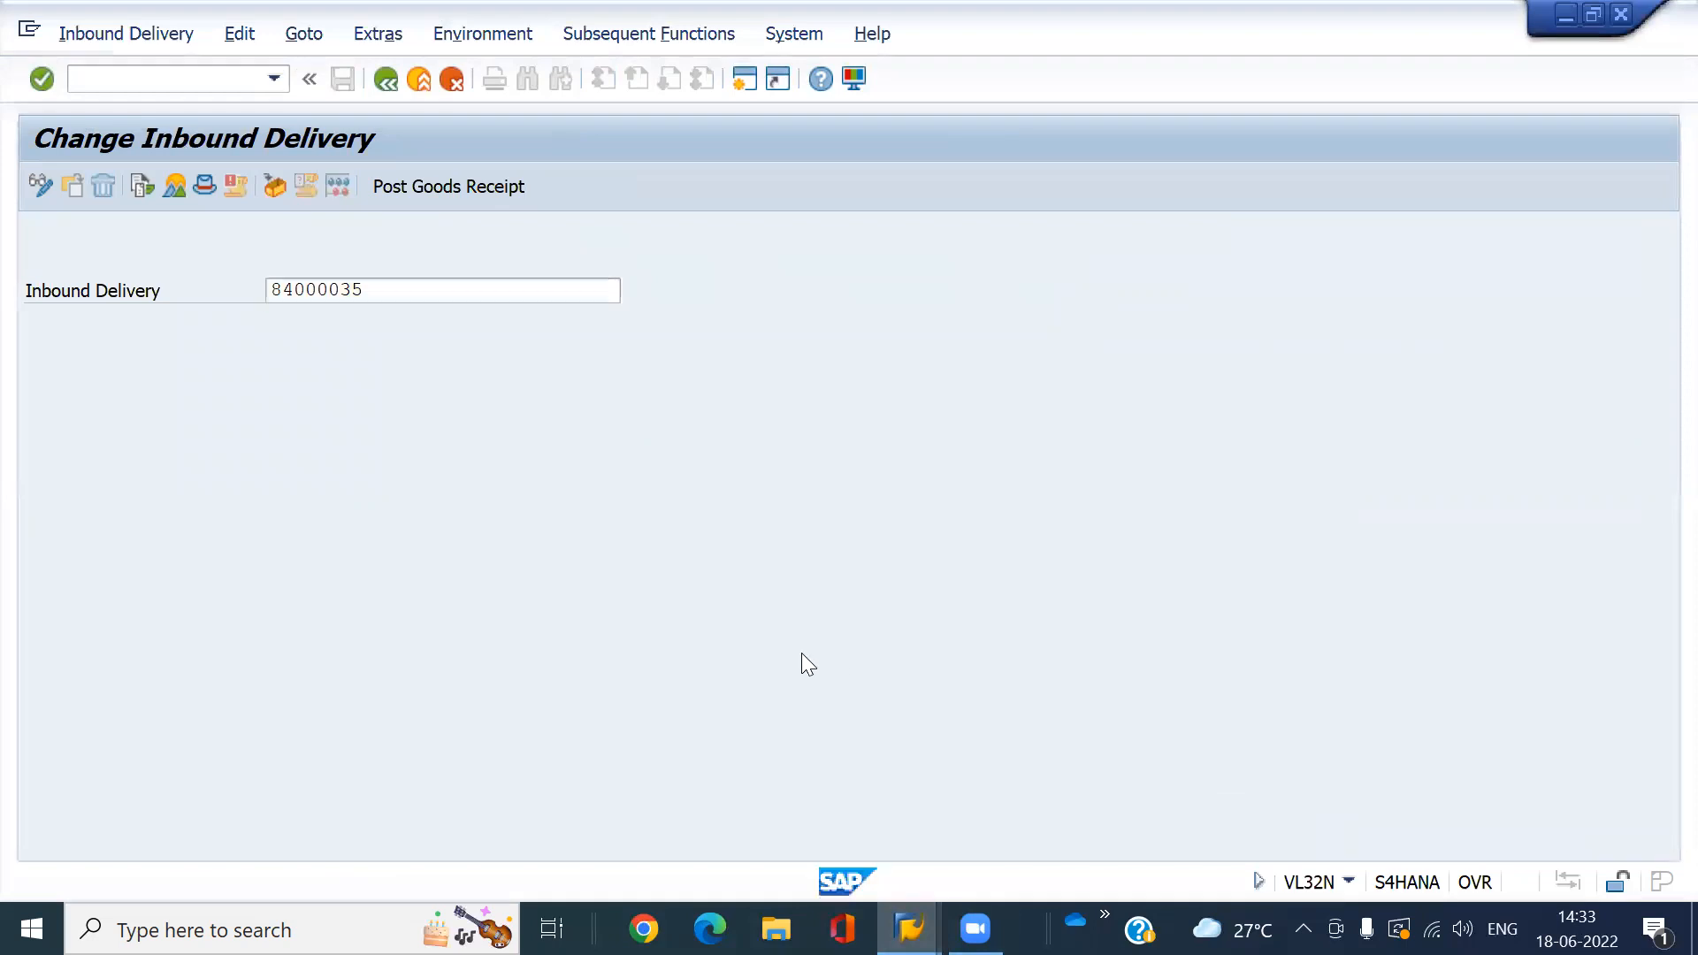
key(Enter)
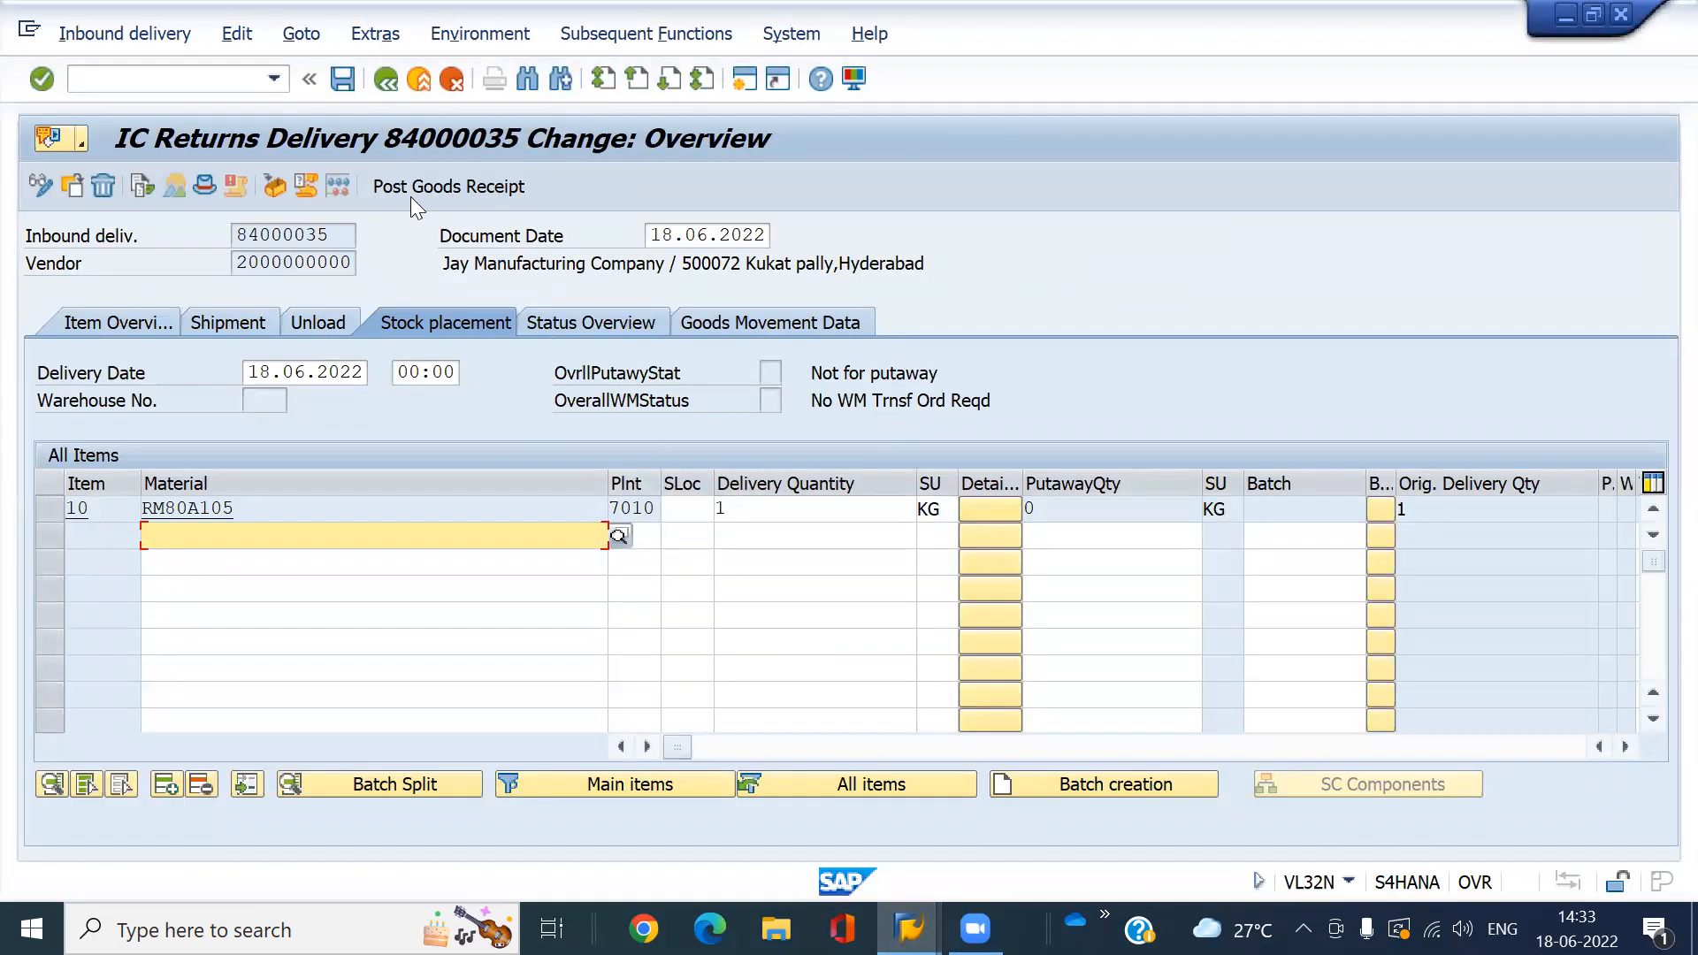
- Set storage location 1000 on item 10, confirm the popup, and post goods receipt
click(448, 187)
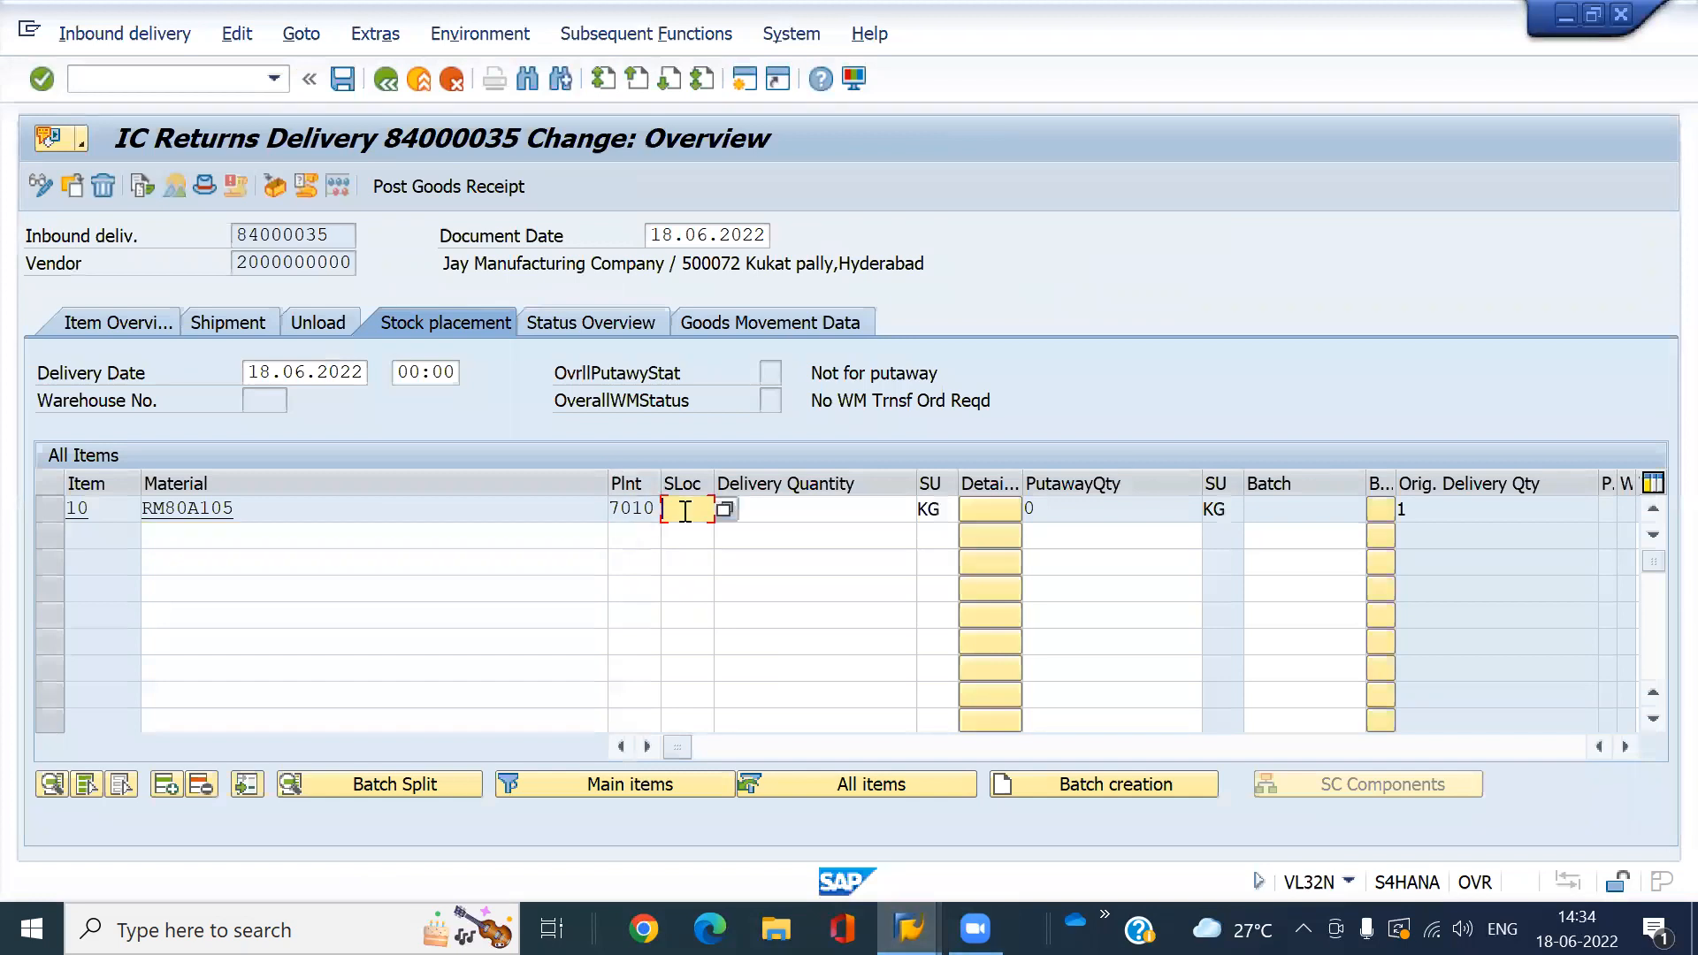
text(1000)
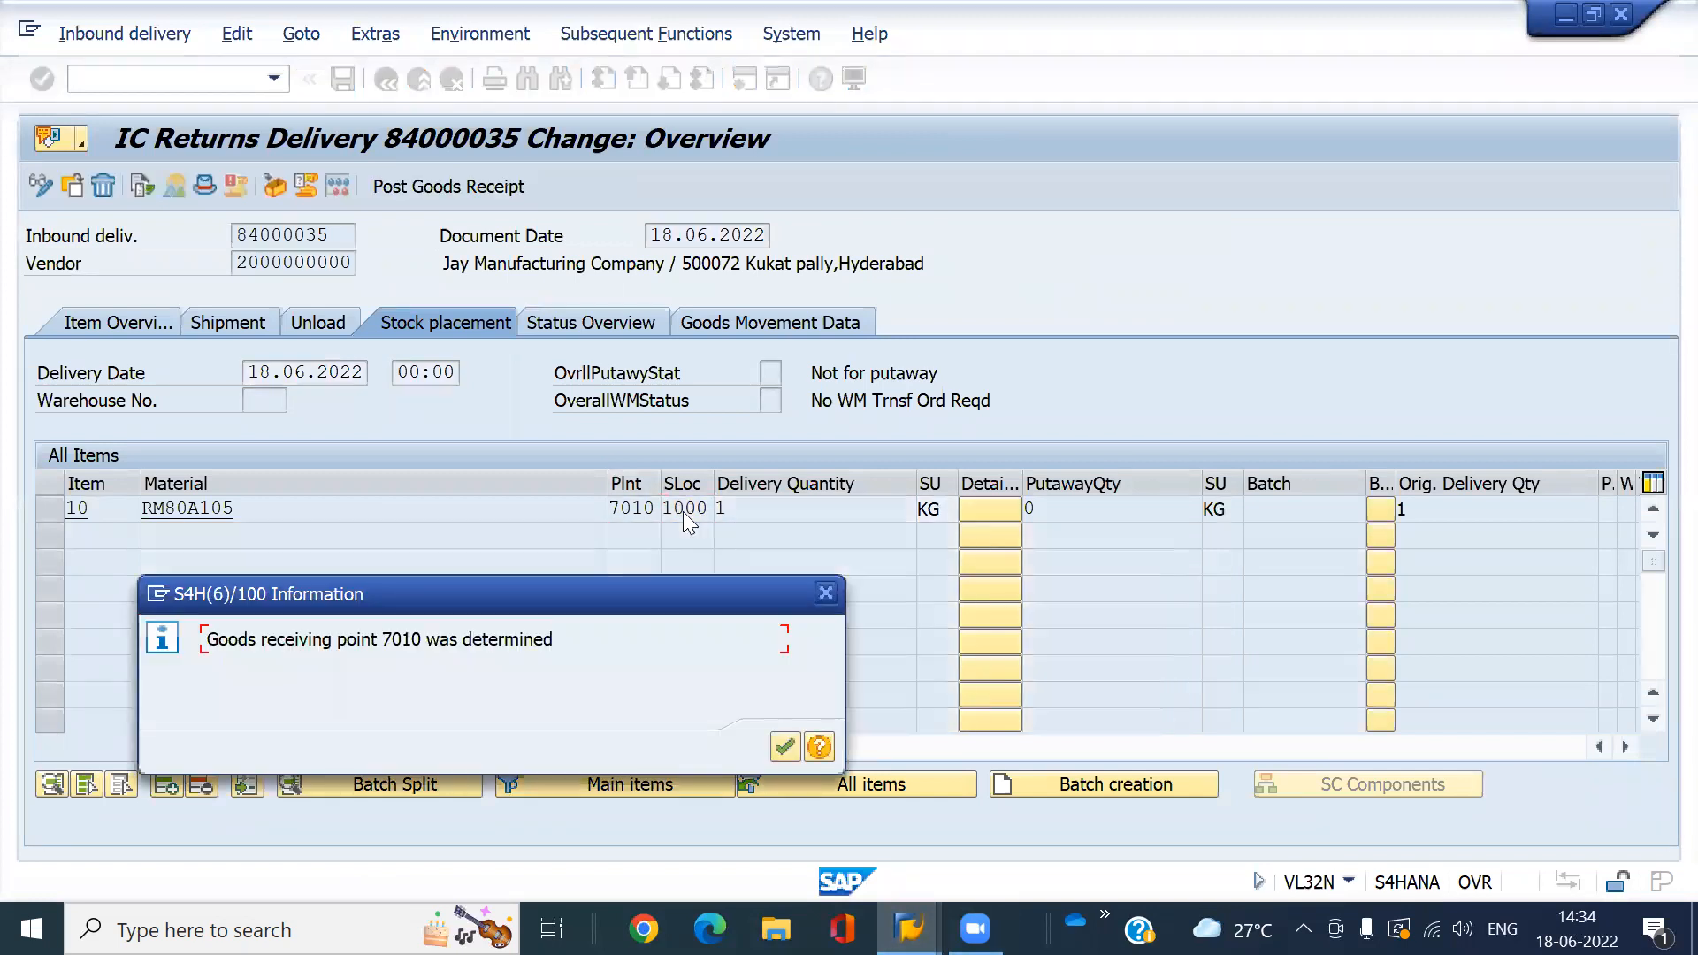
click(784, 748)
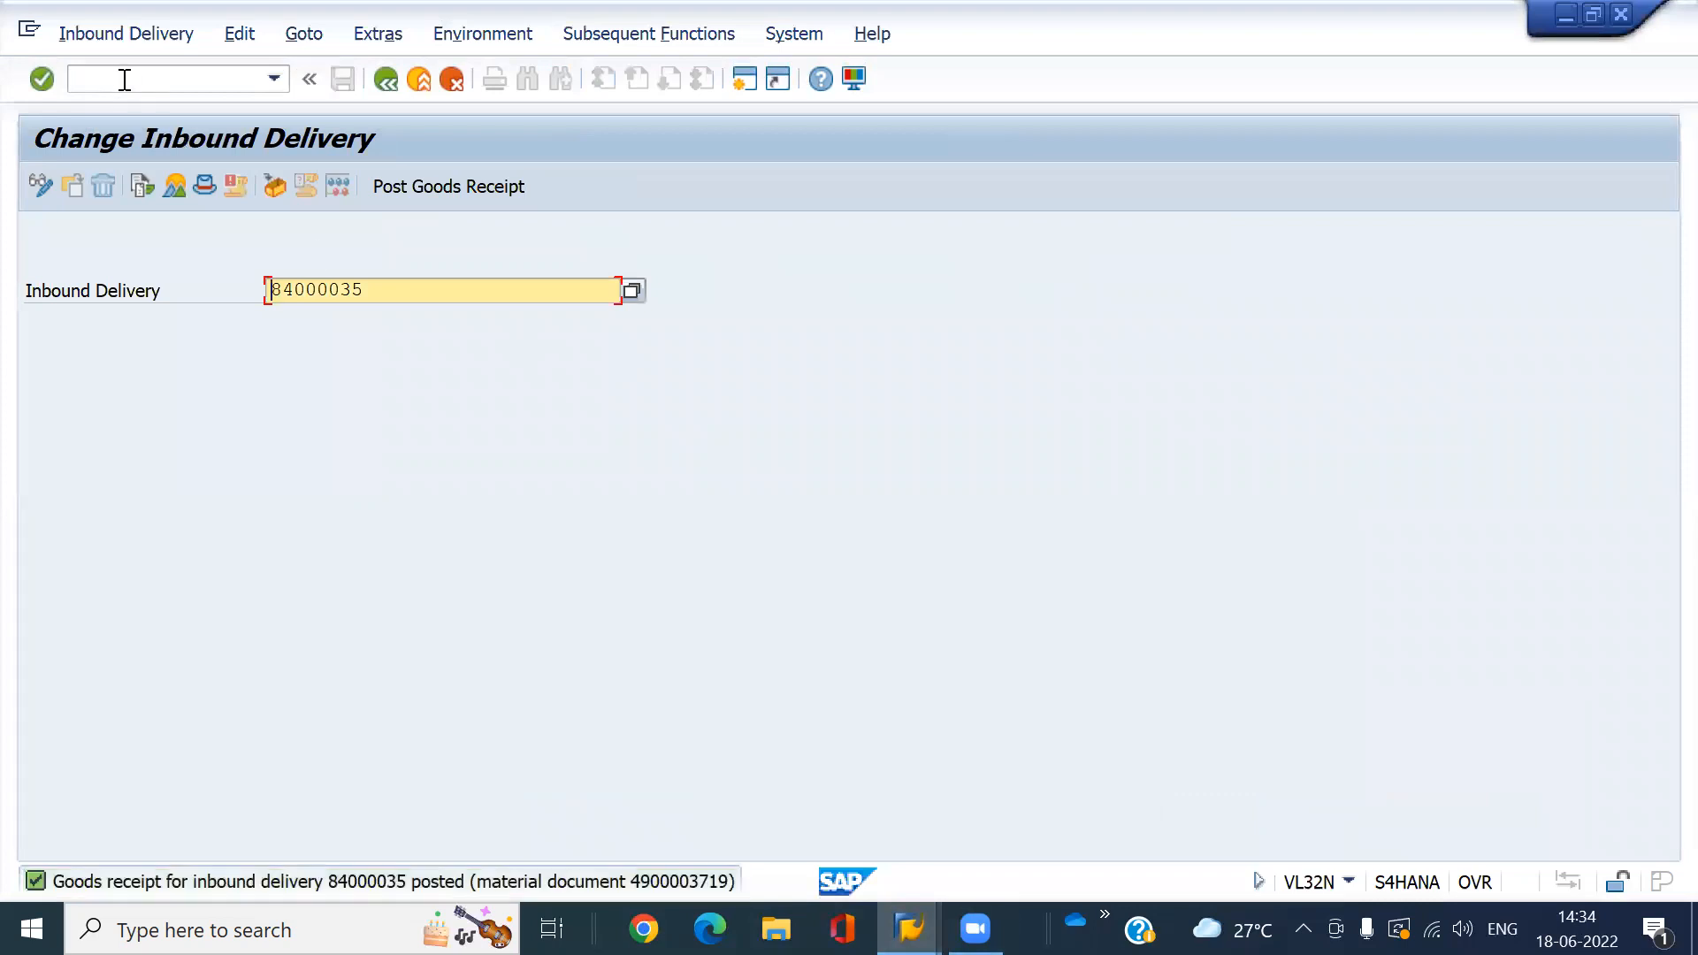
text(/nme)
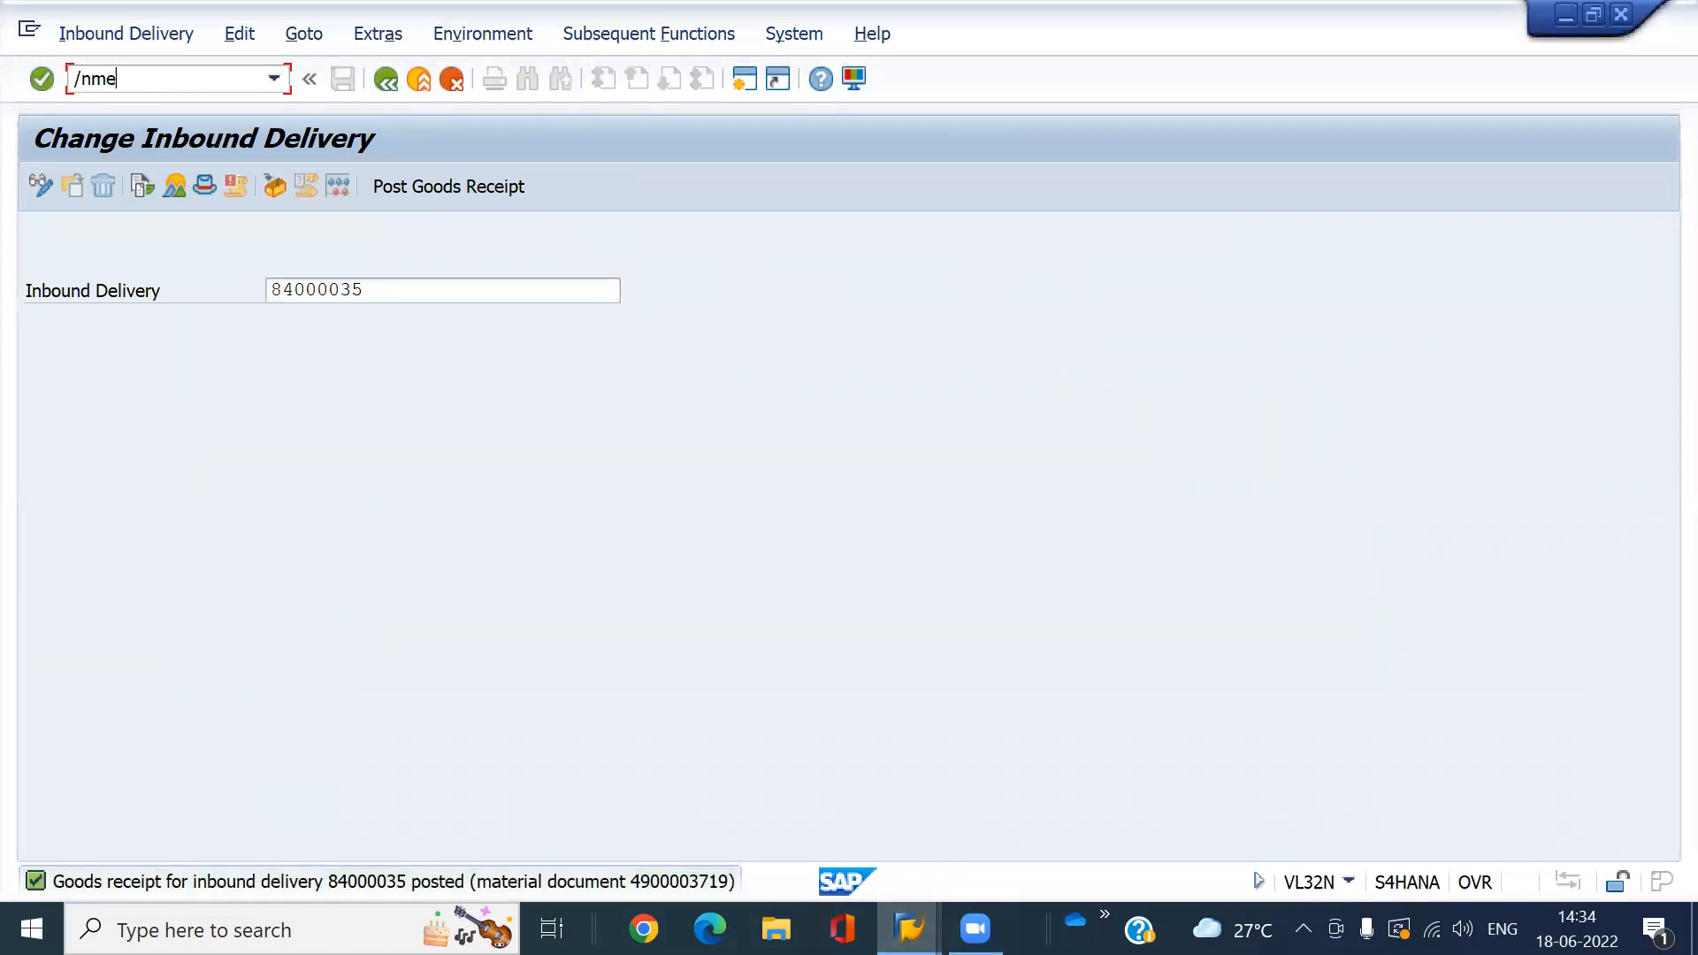
key(Enter)
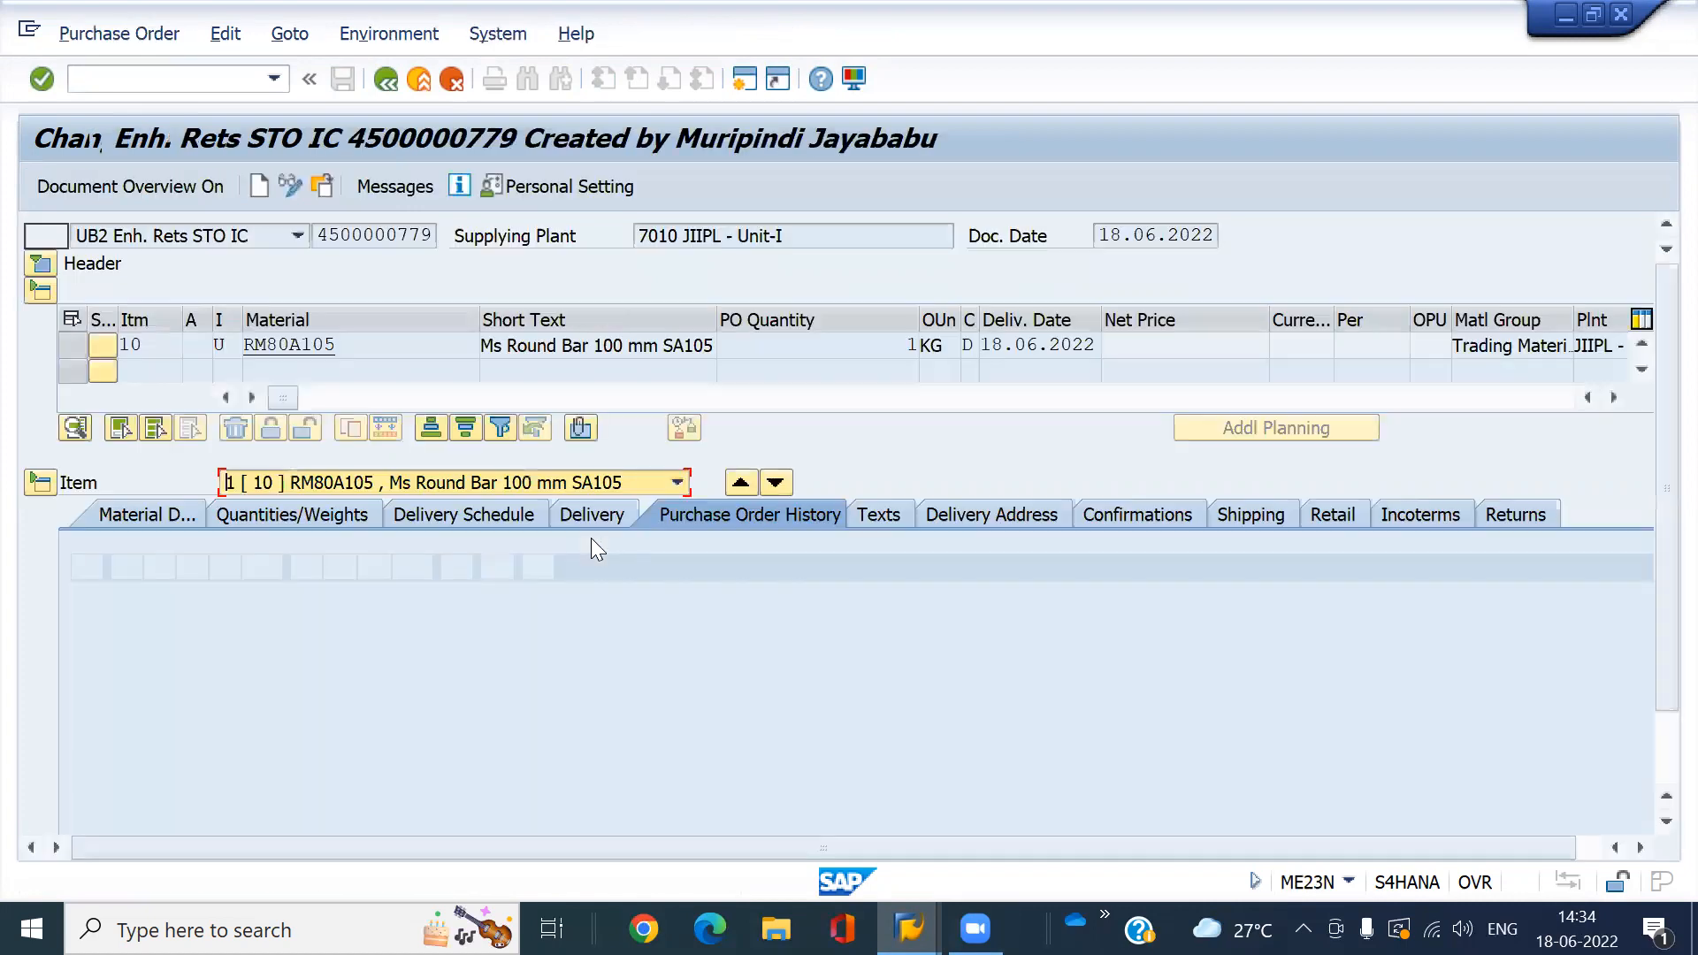
click(748, 513)
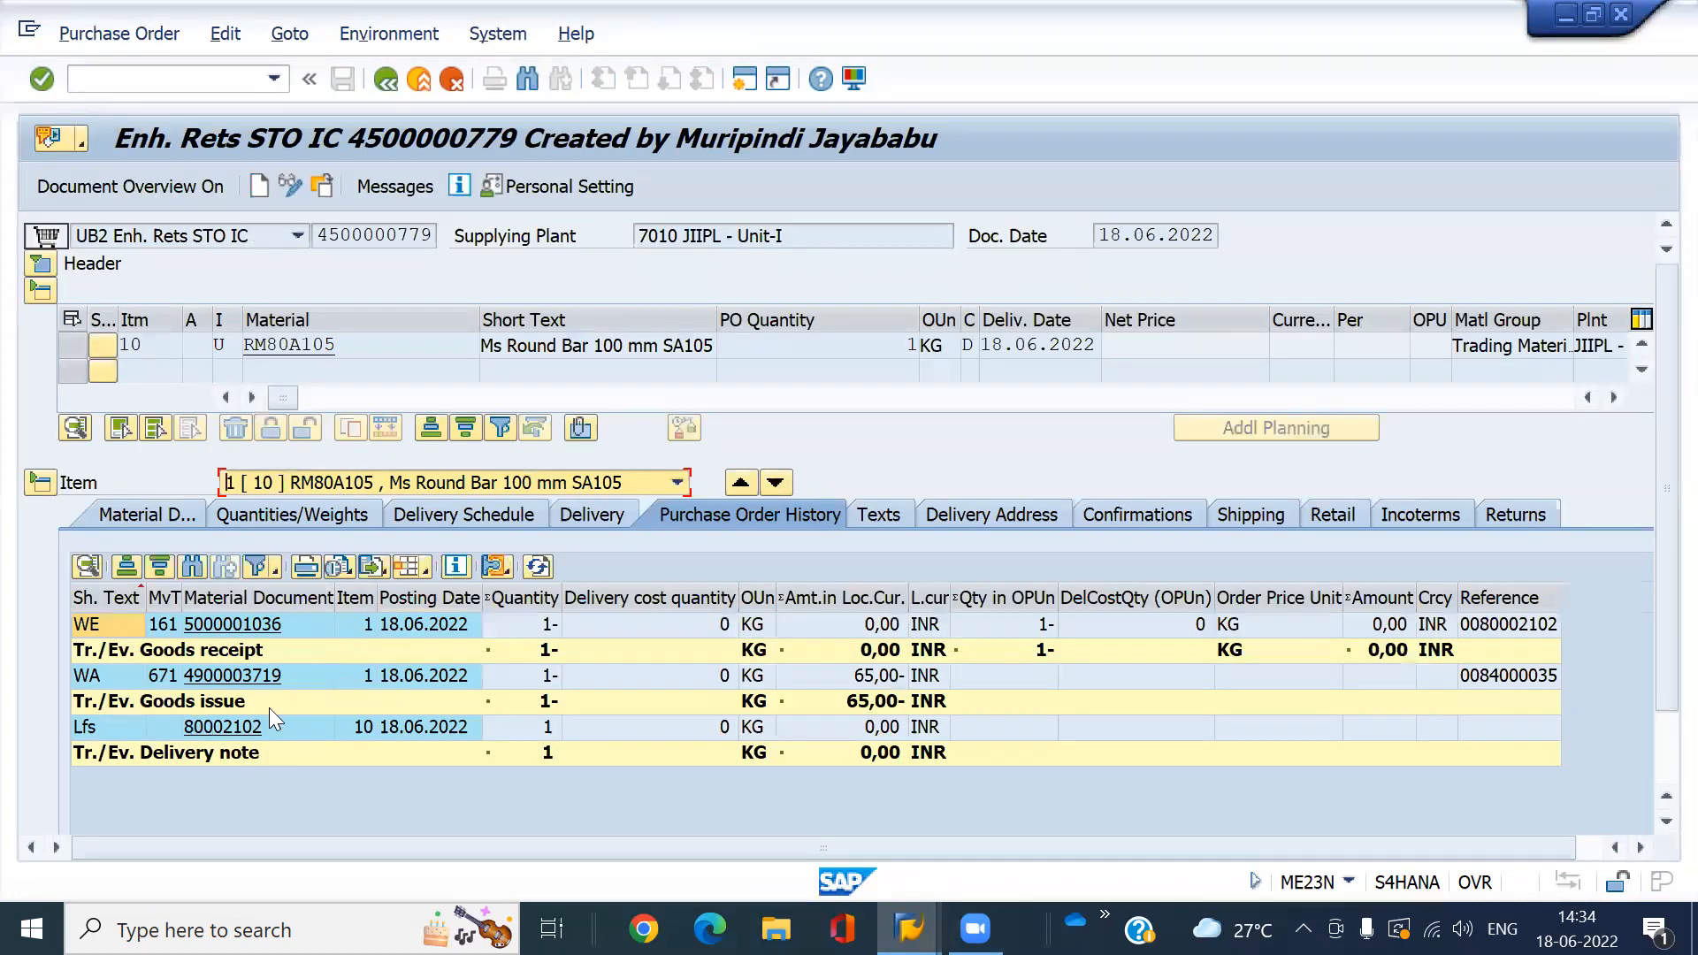
mouse_move(277, 737)
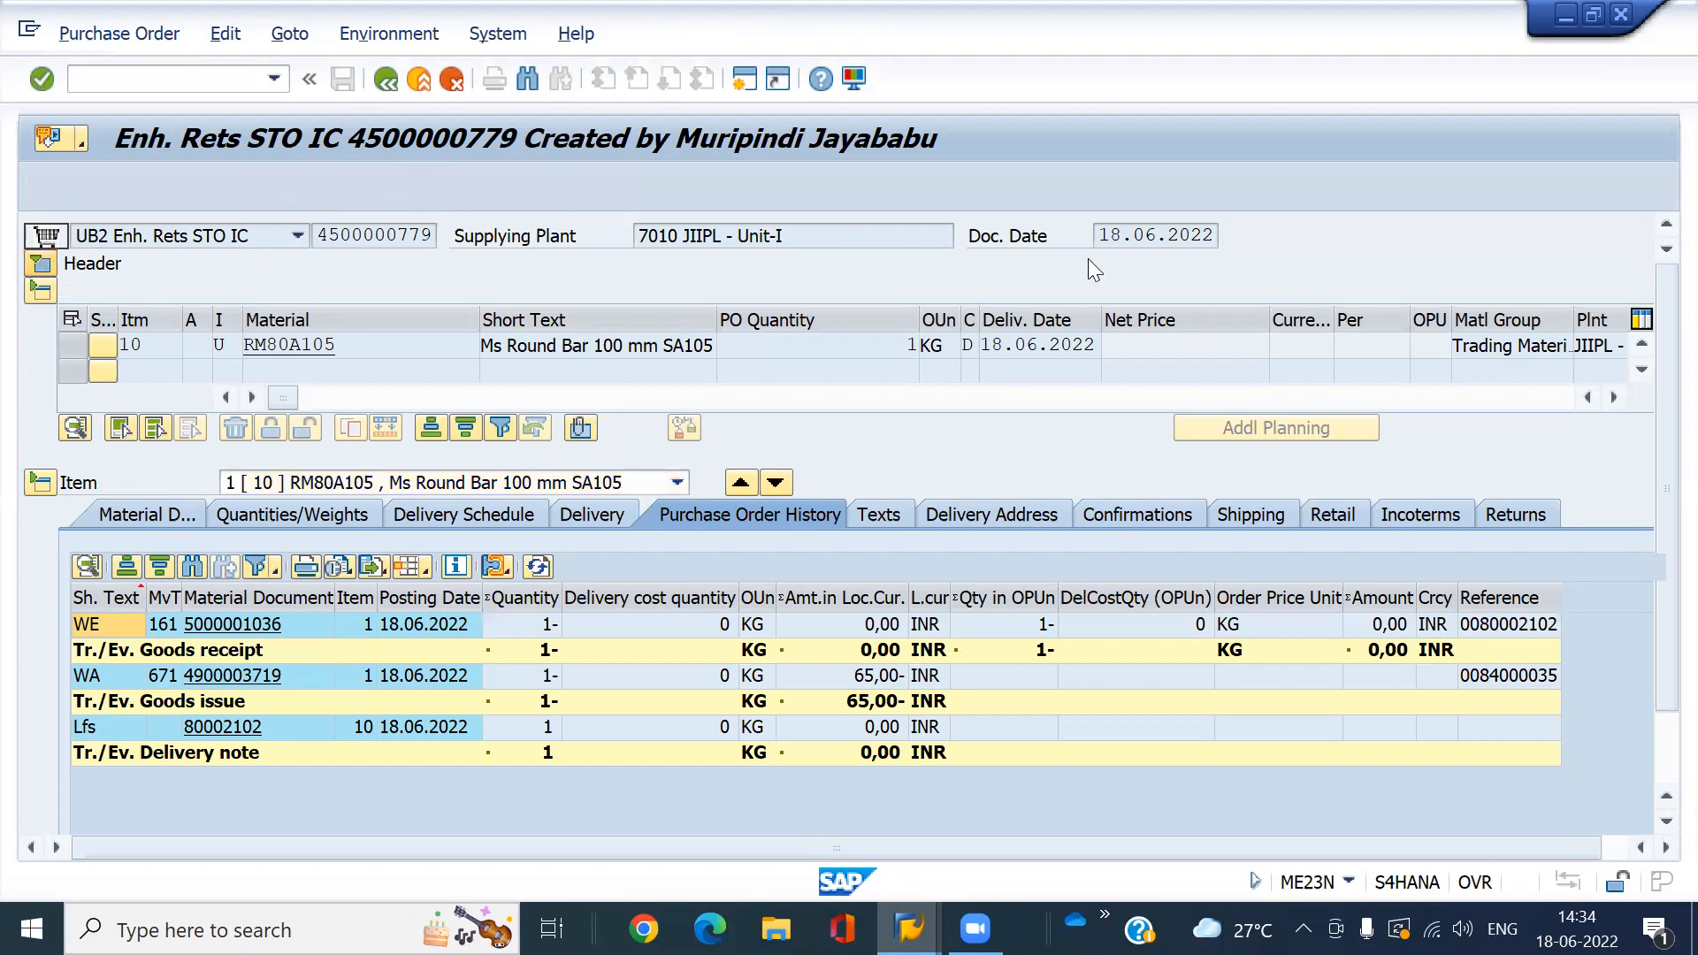
click(1400, 267)
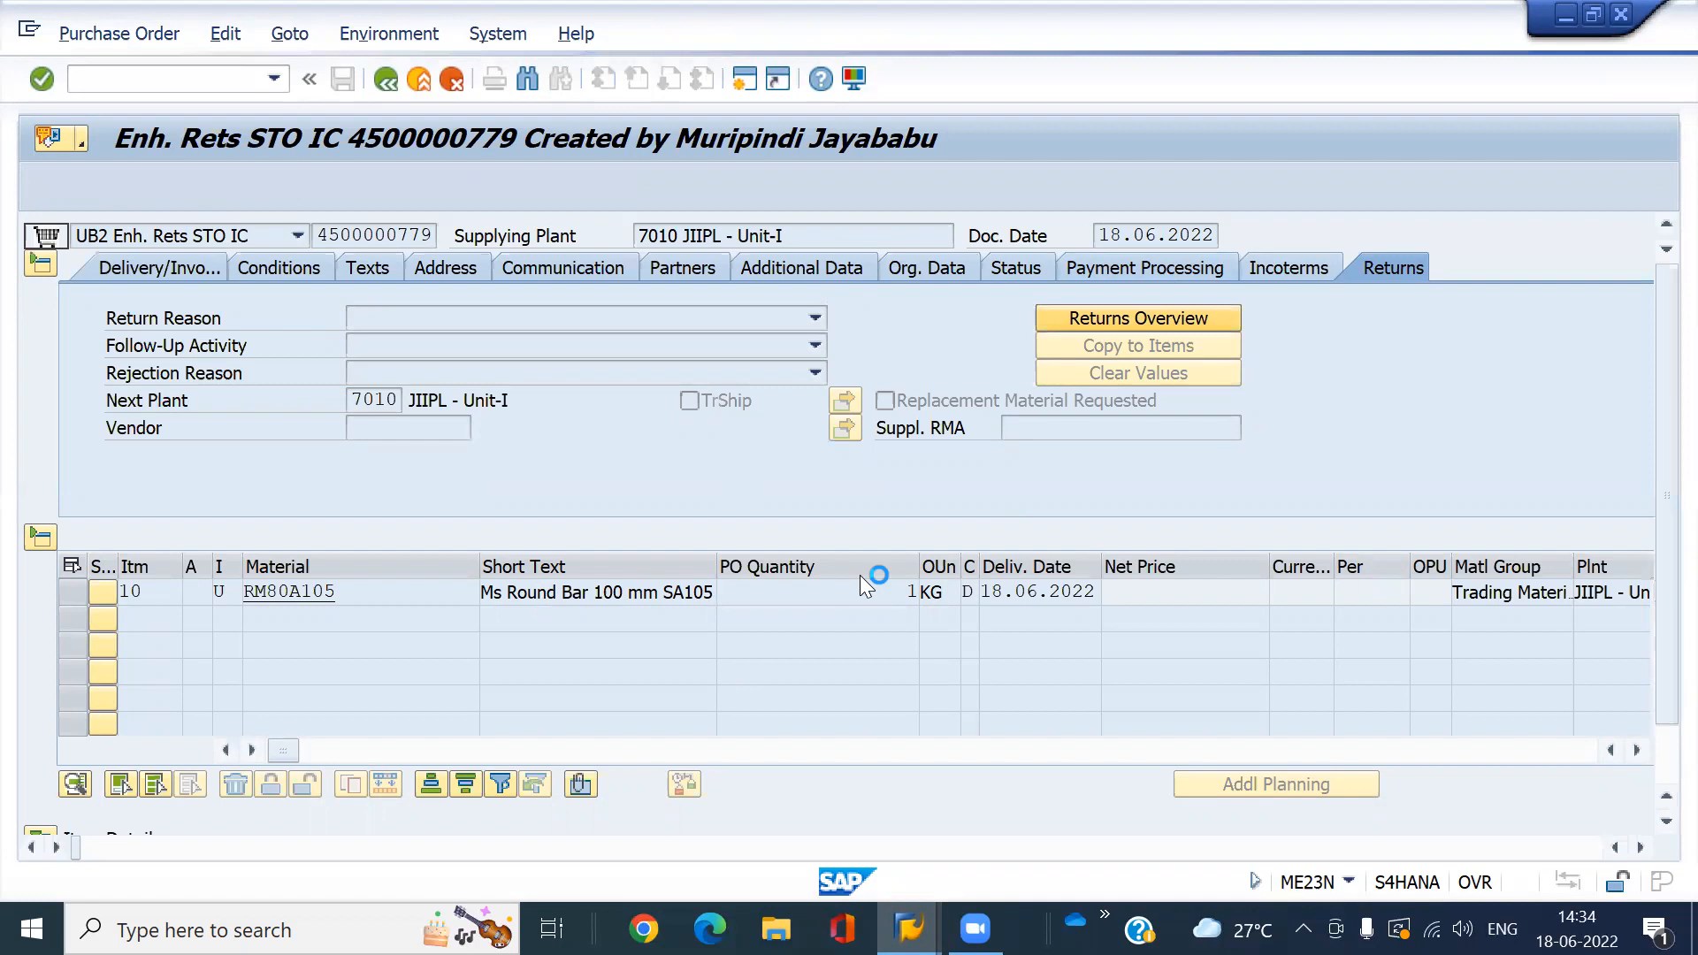
click(1135, 317)
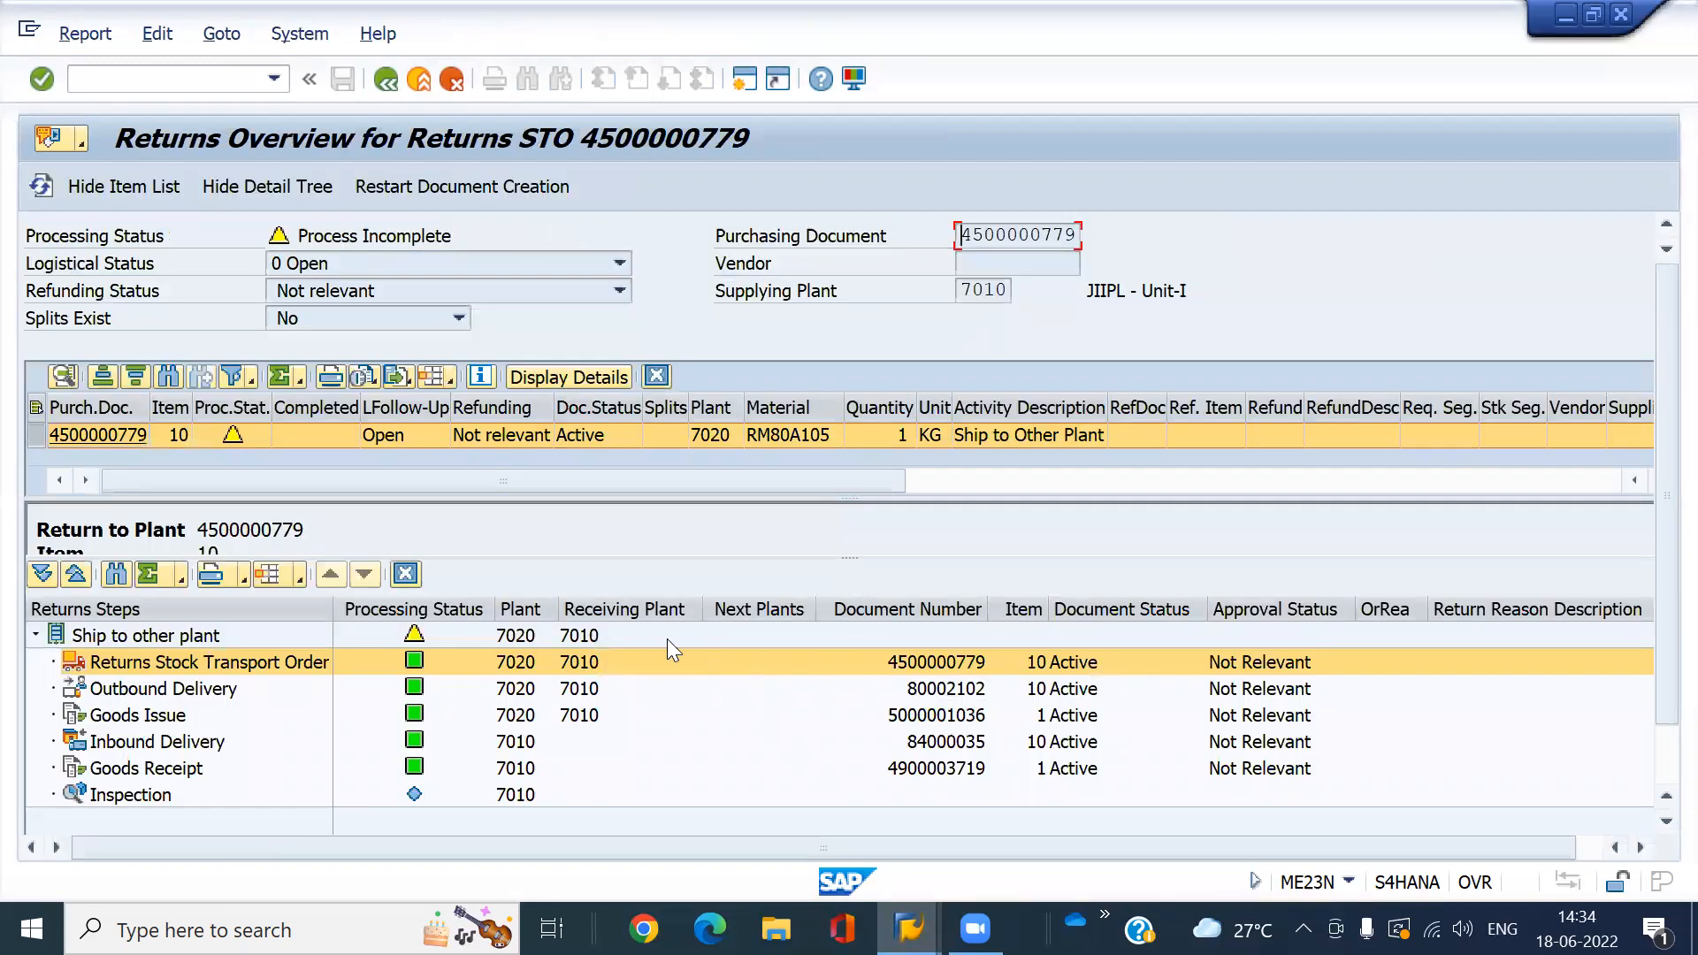